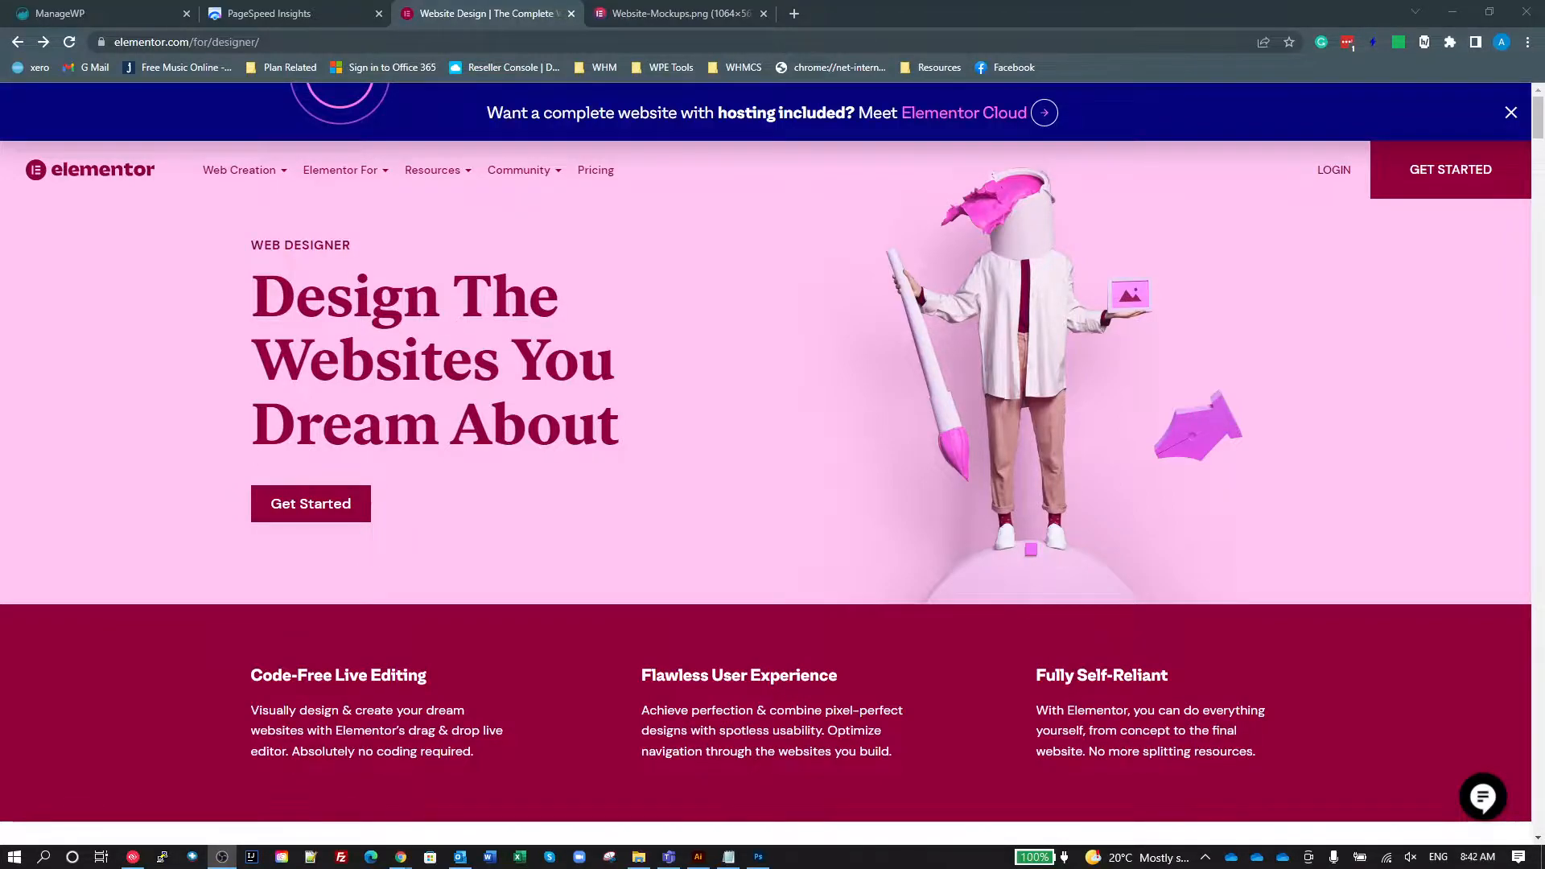
mouse_move(441, 473)
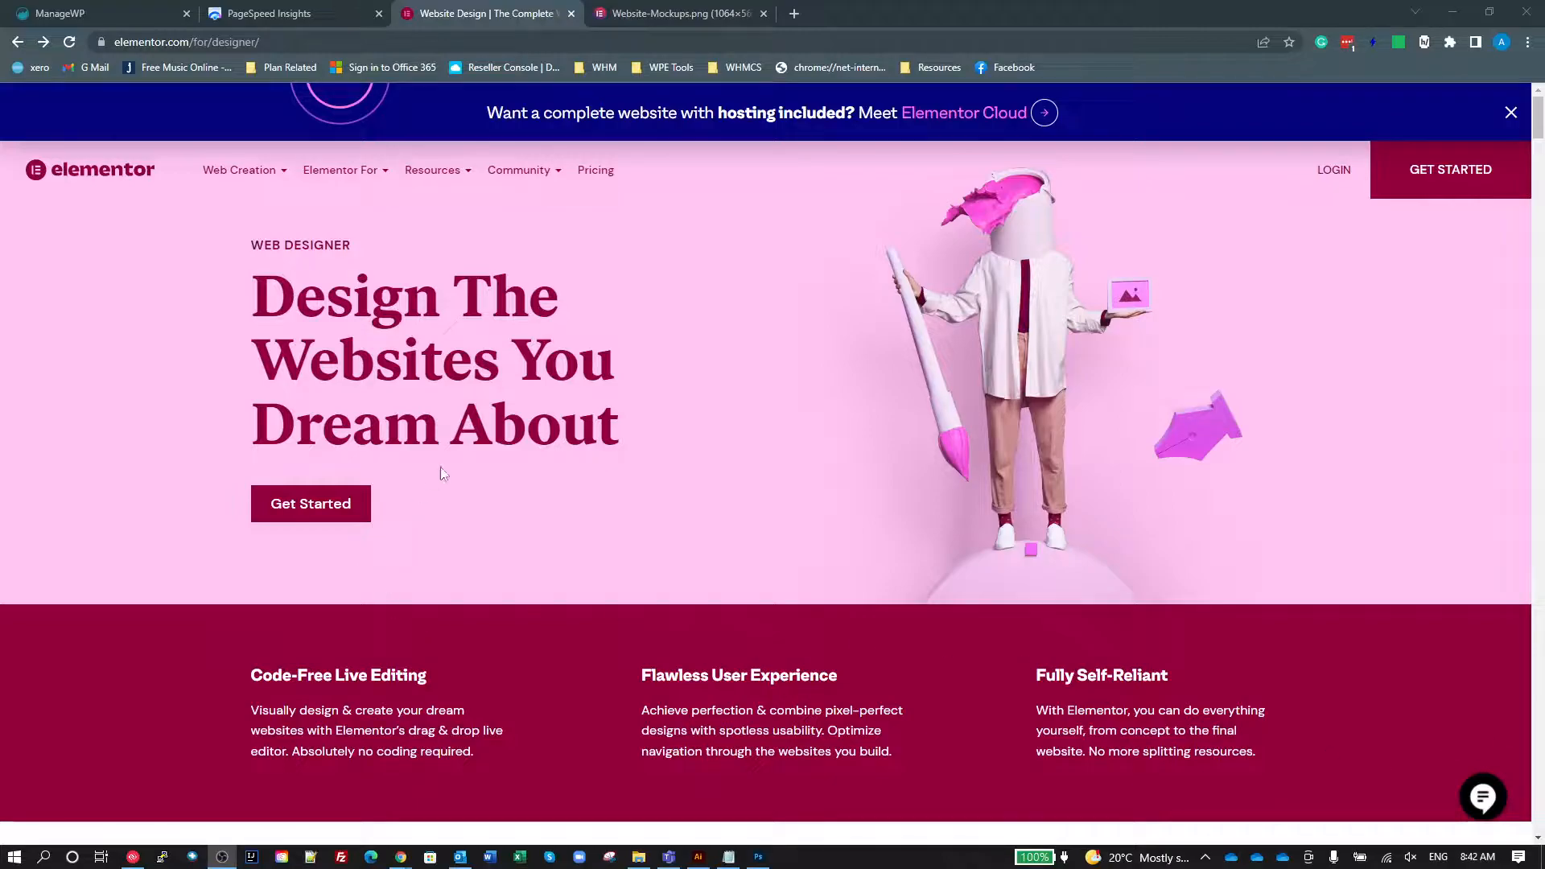
Bring up the PageSpeed Insights report and show the desktop results scoring 89.
scroll(down, 3)
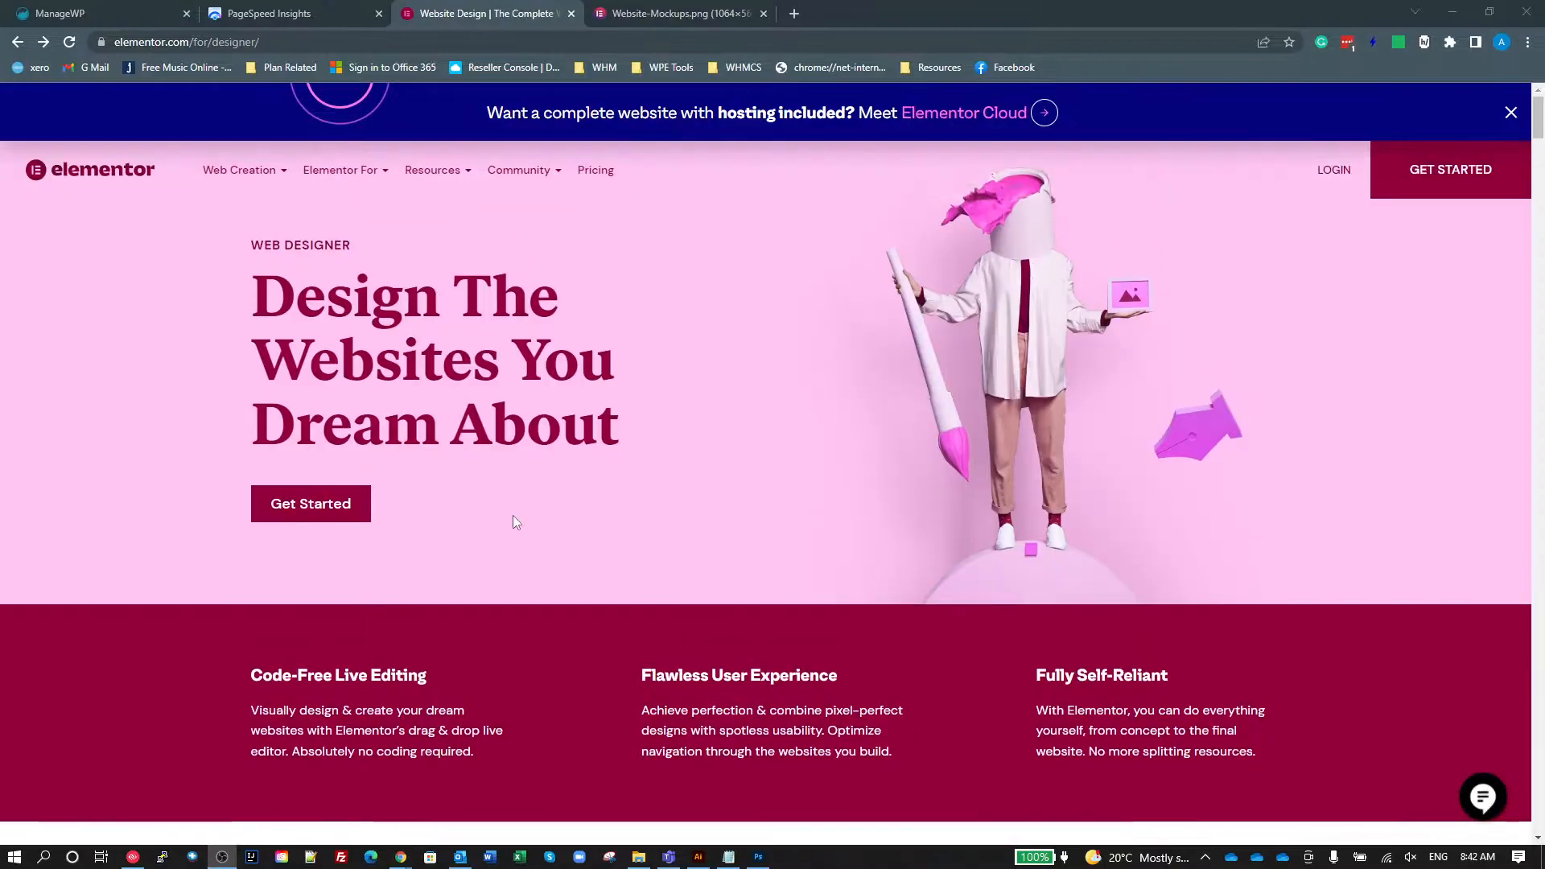
click(238, 169)
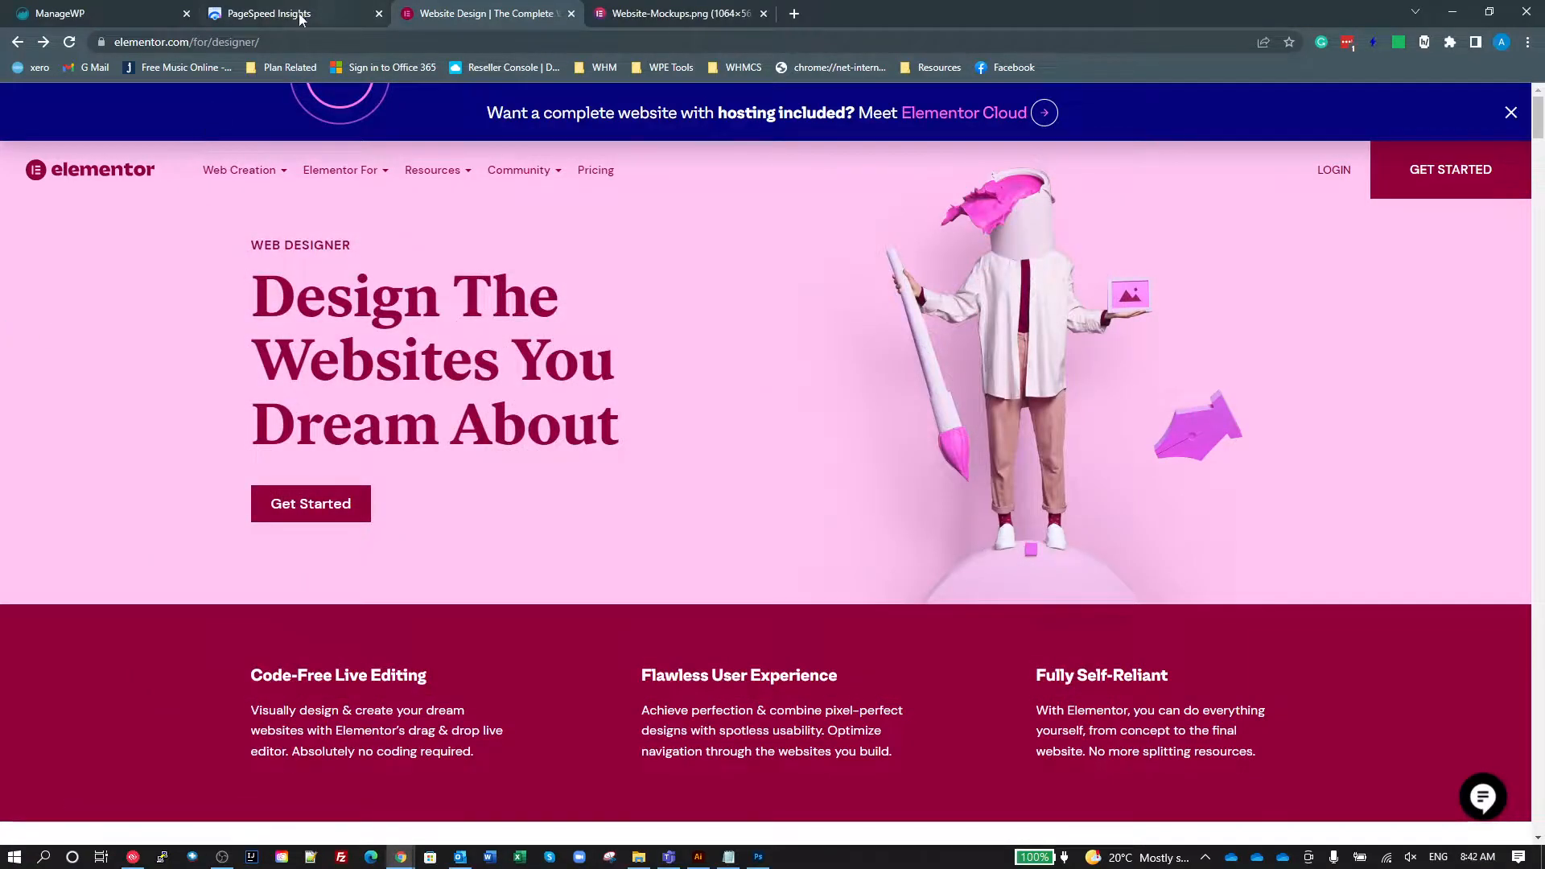
click(264, 13)
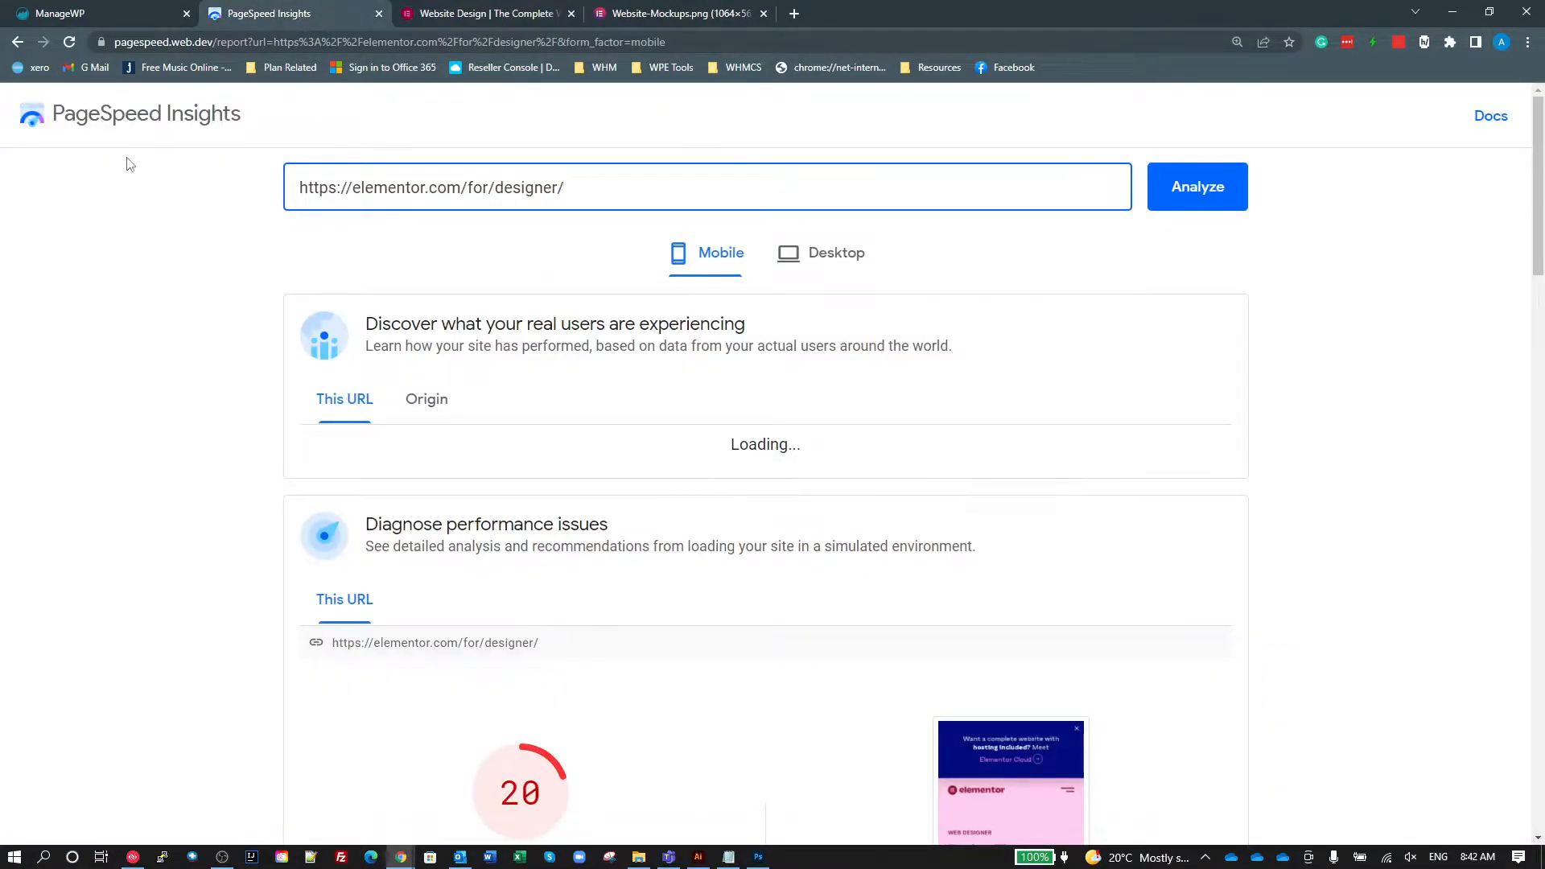
mouse_move(1217, 472)
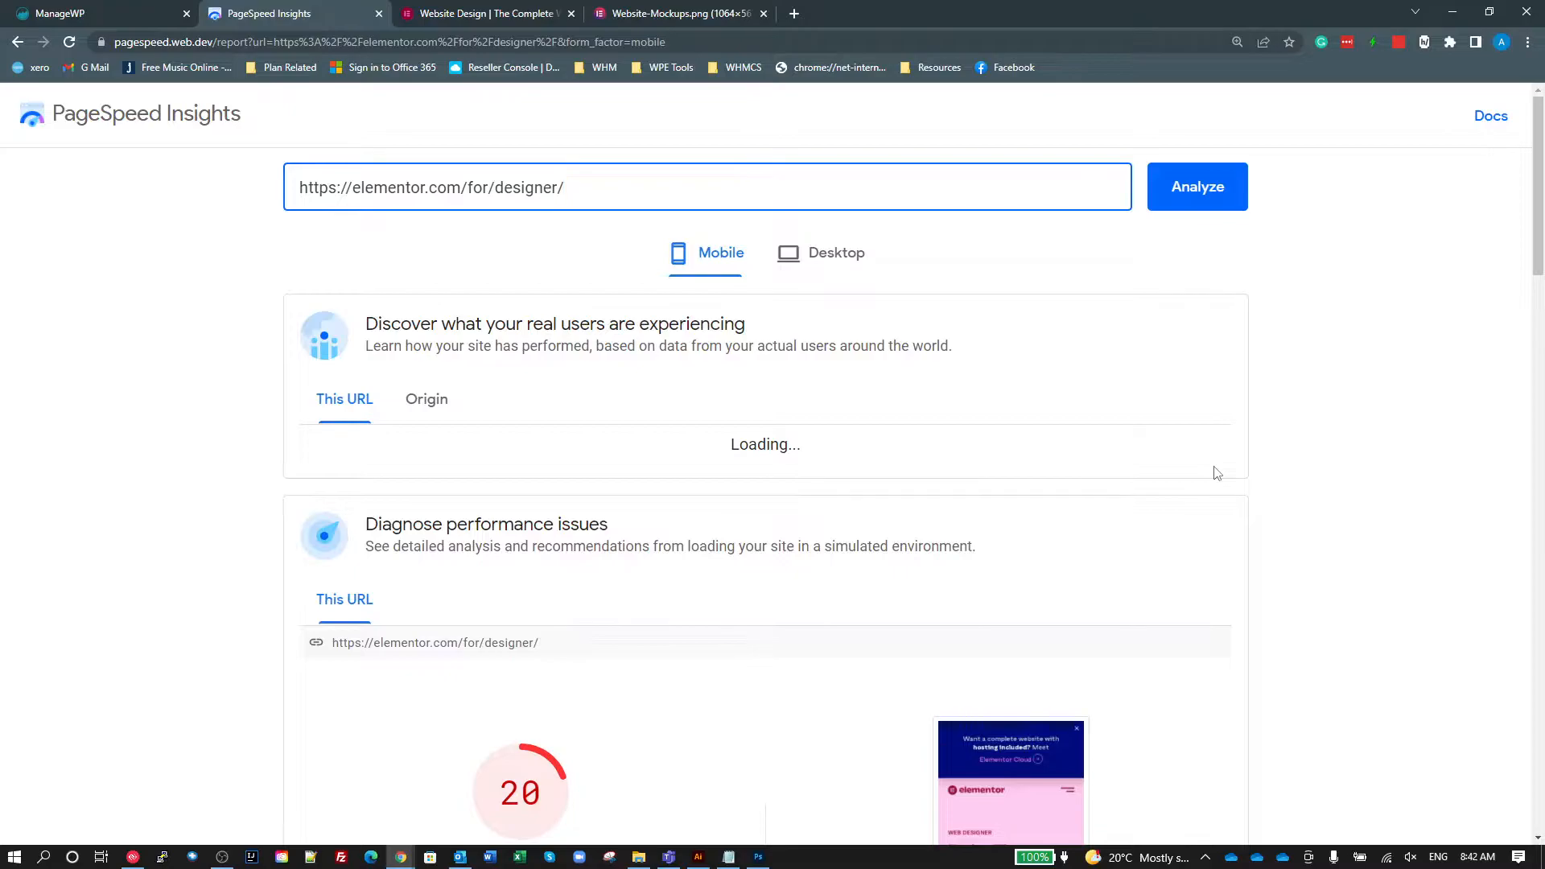
scroll(down, 3)
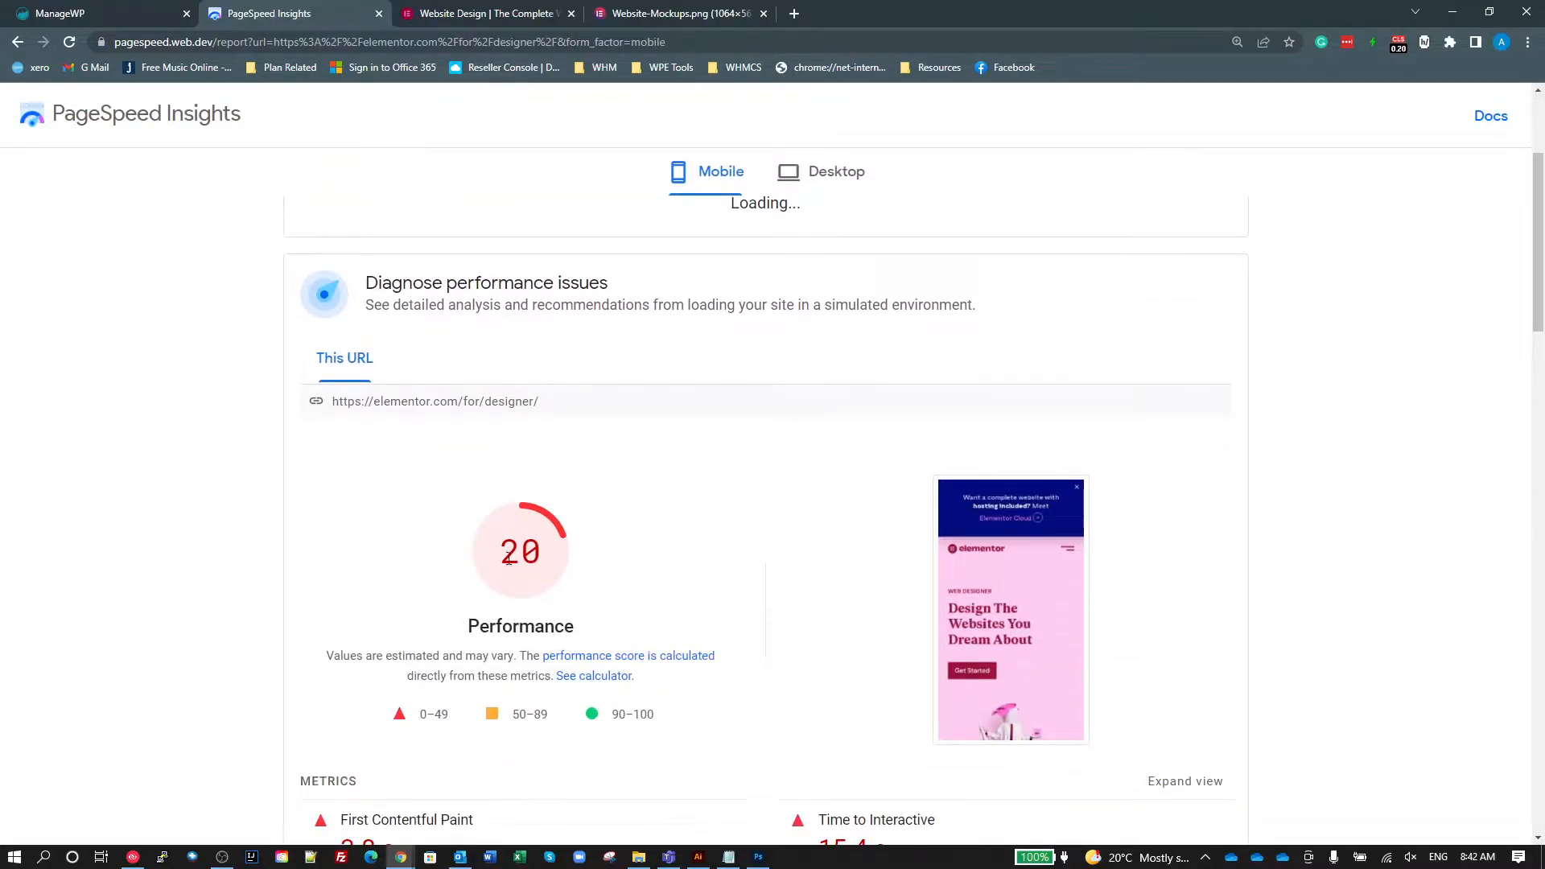
scroll(up, 3)
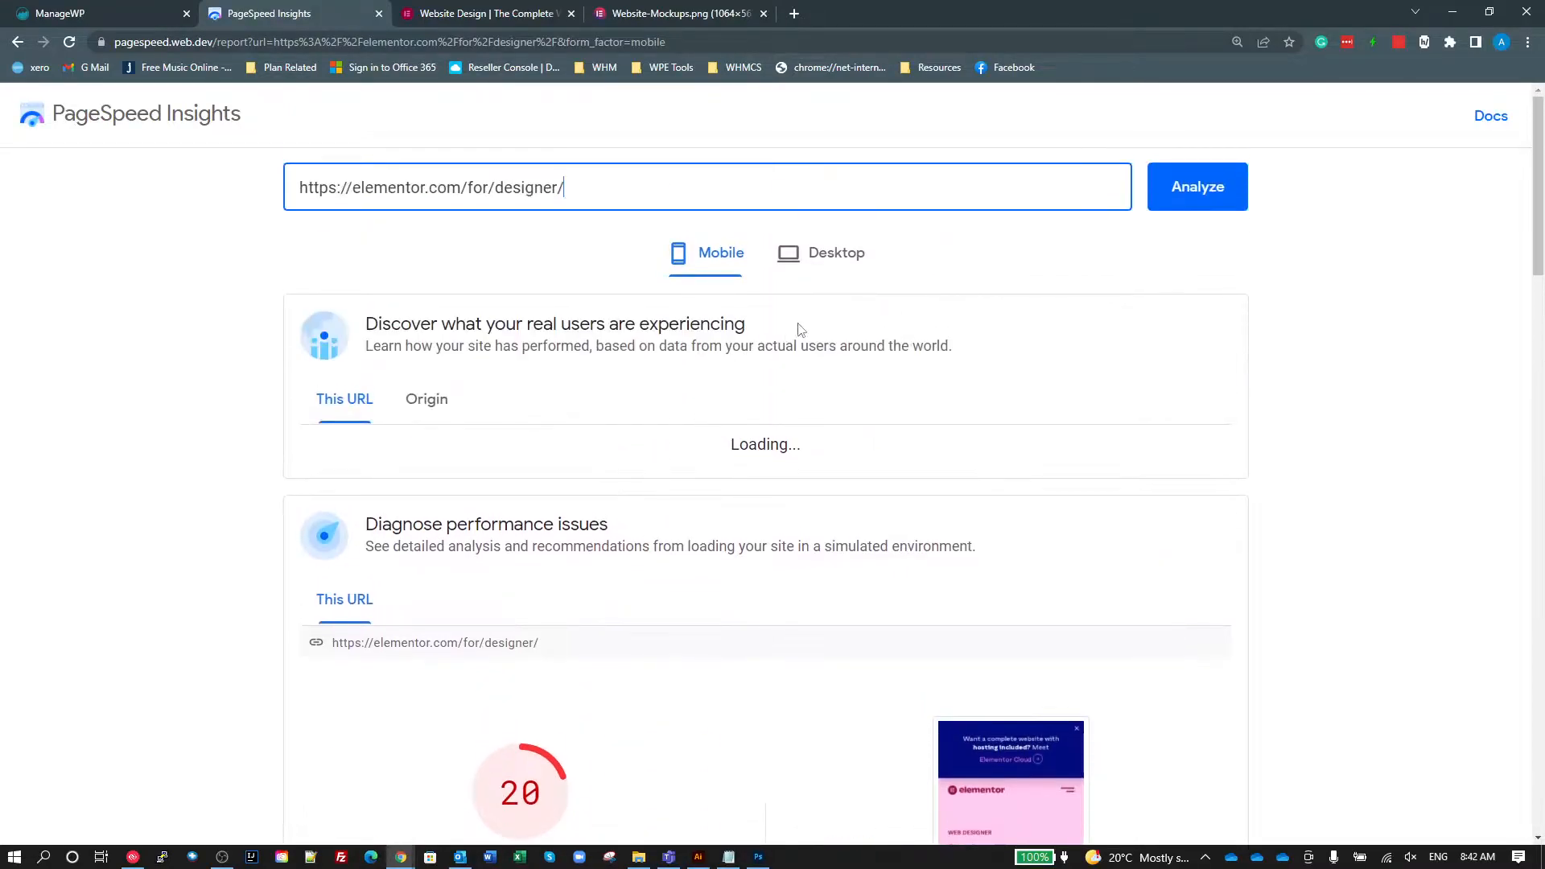
click(835, 252)
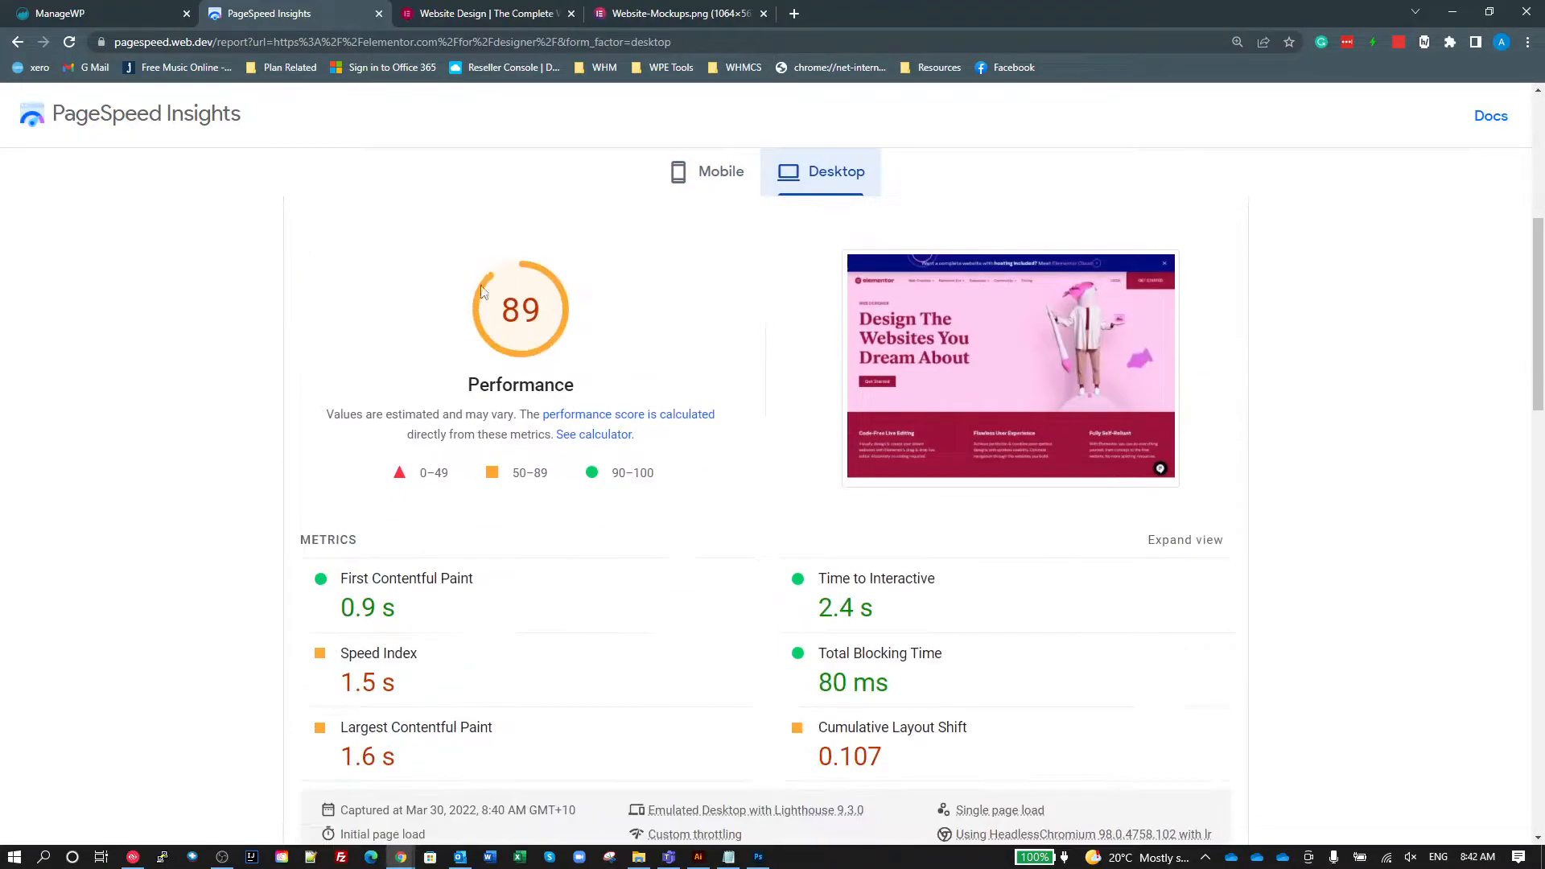
Review the desktop opportunities, then return to the mobile results scoring 20.
scroll(up, 3)
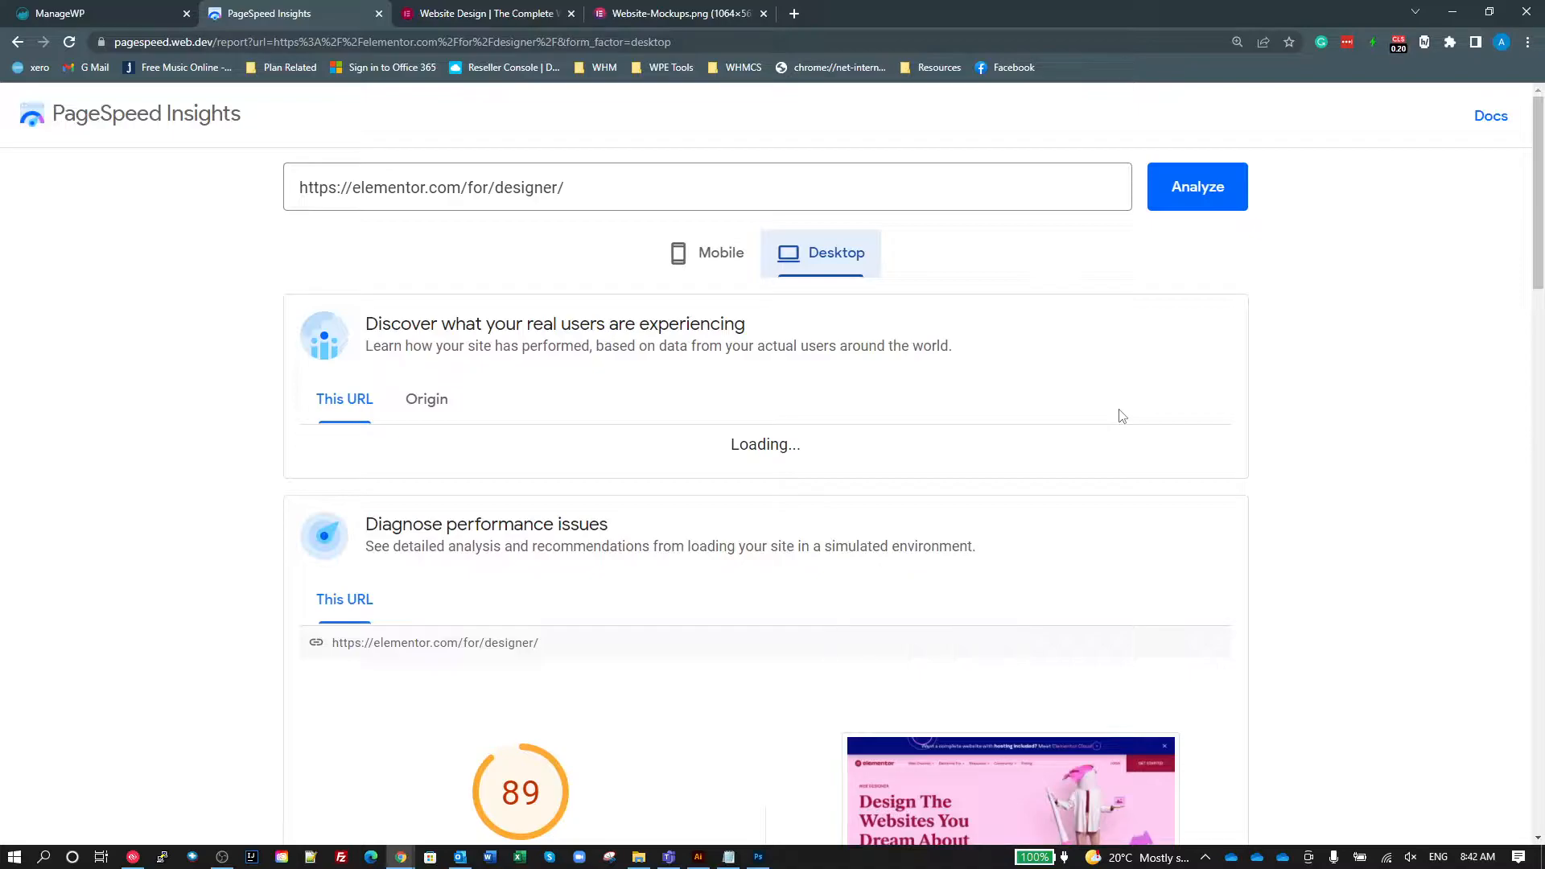
scroll(down, 3)
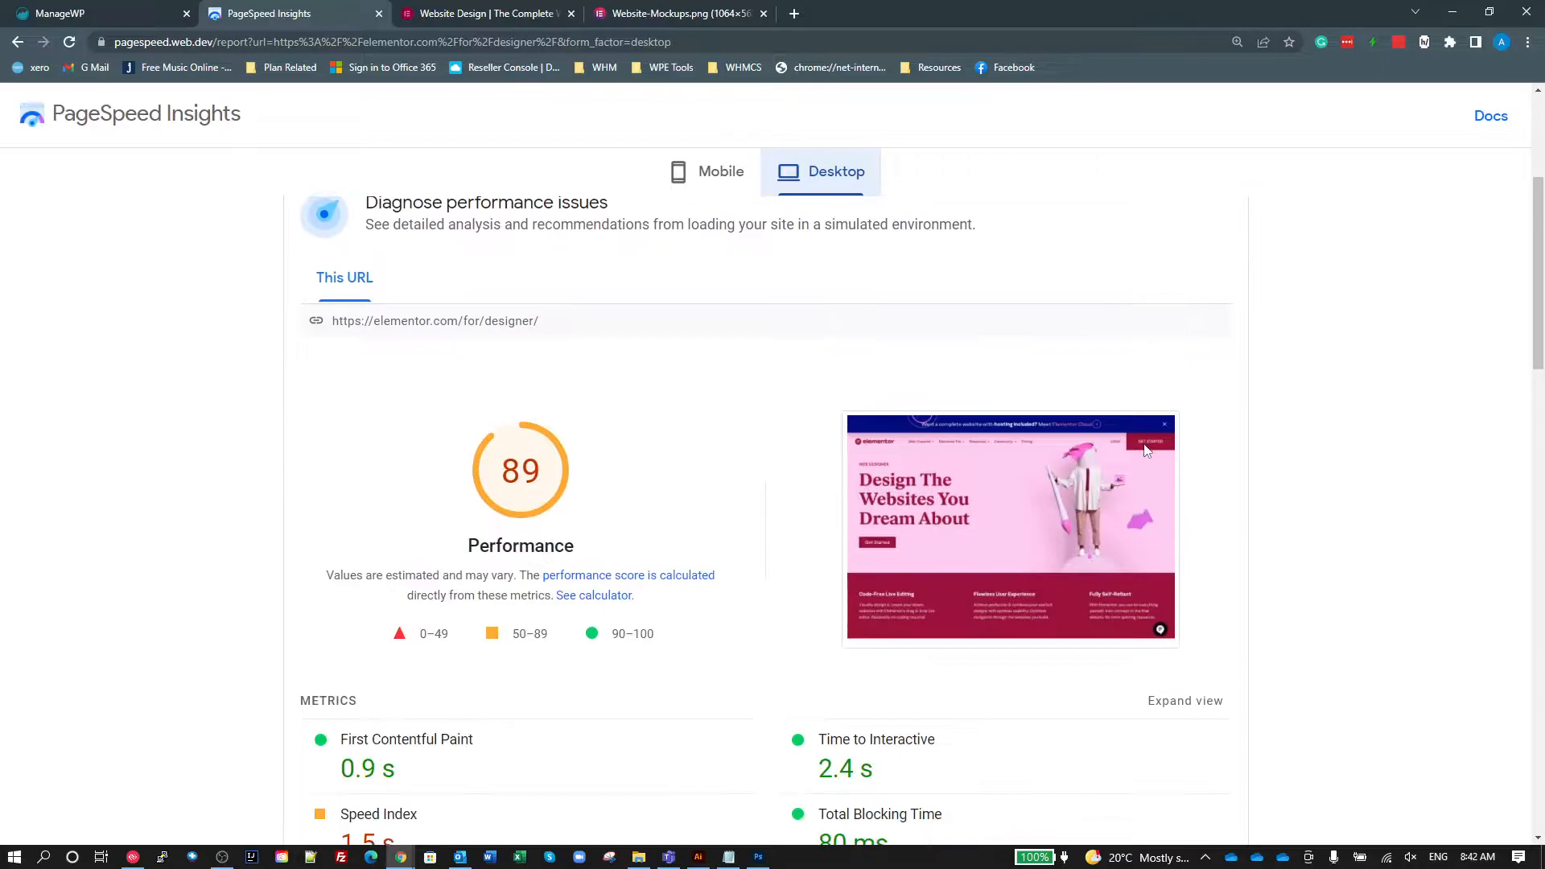
scroll(up, 3)
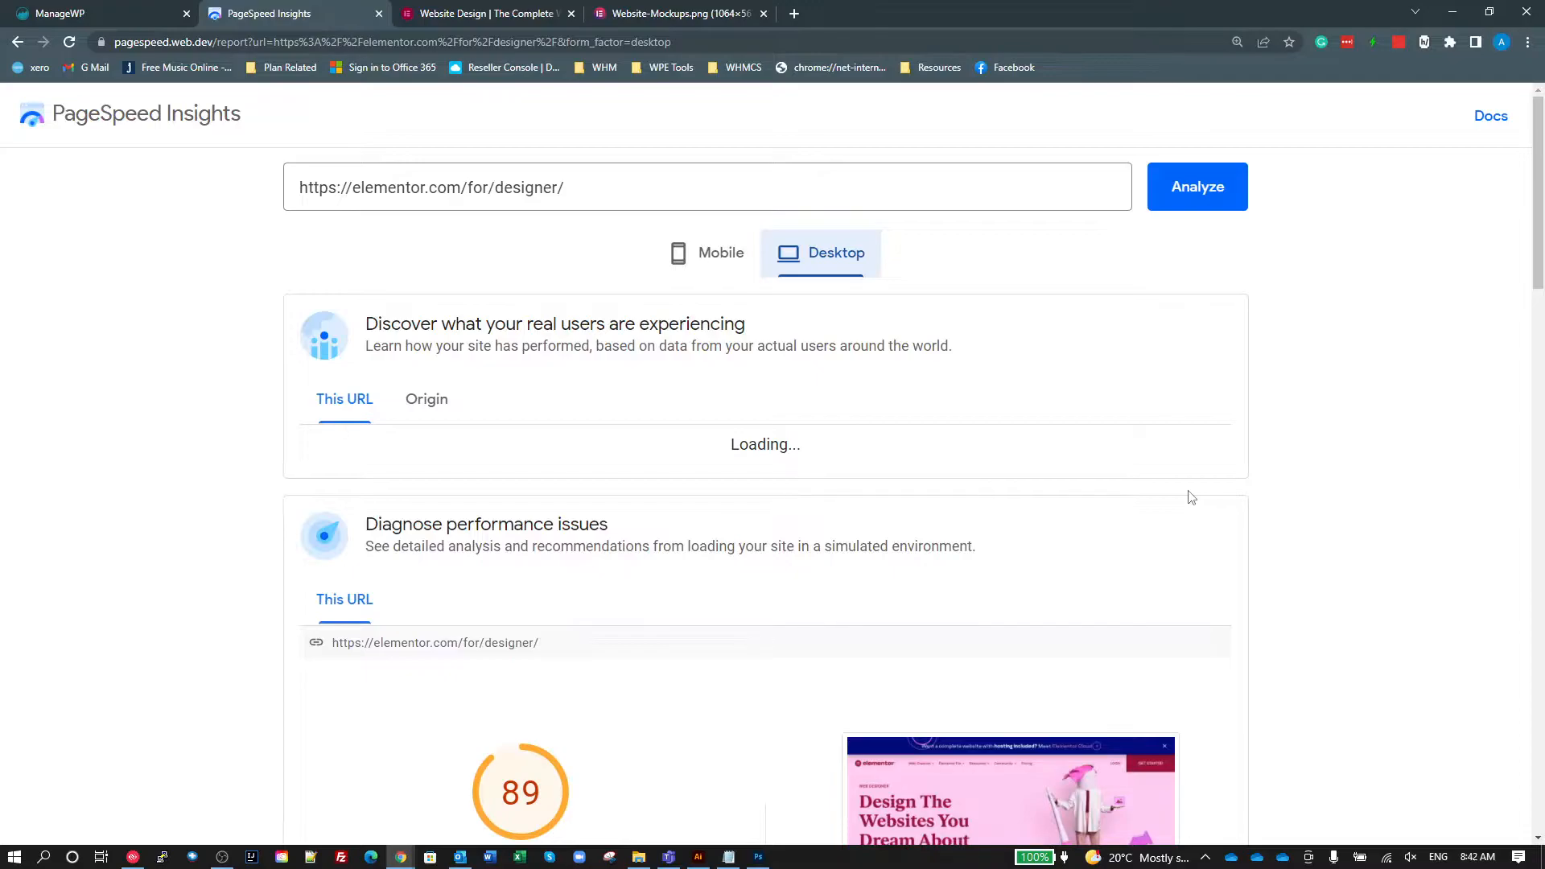
scroll(down, 3)
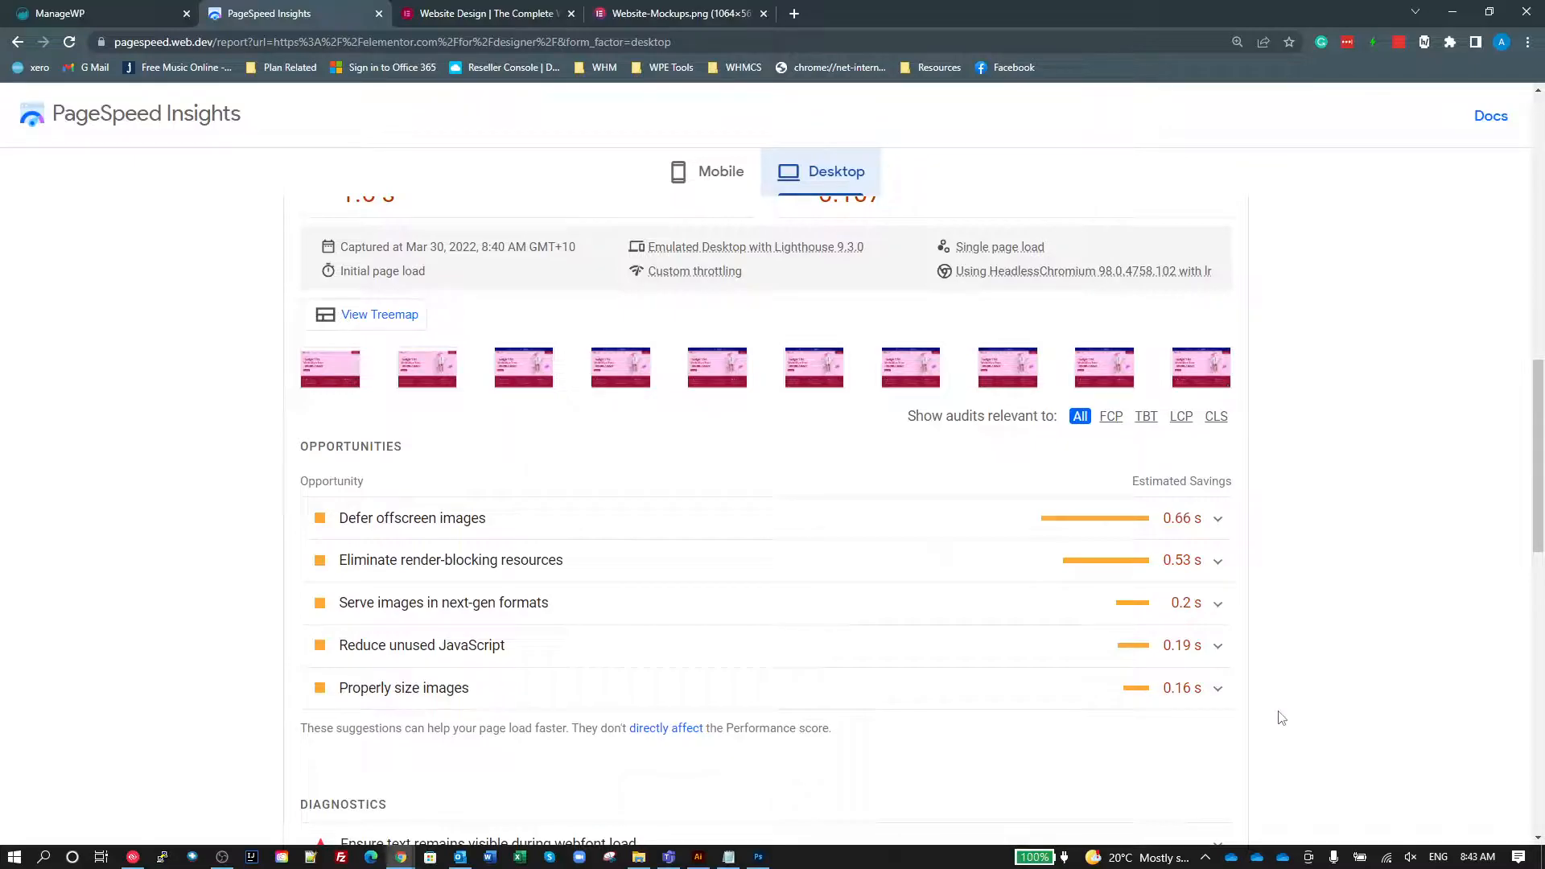
scroll(up, 3)
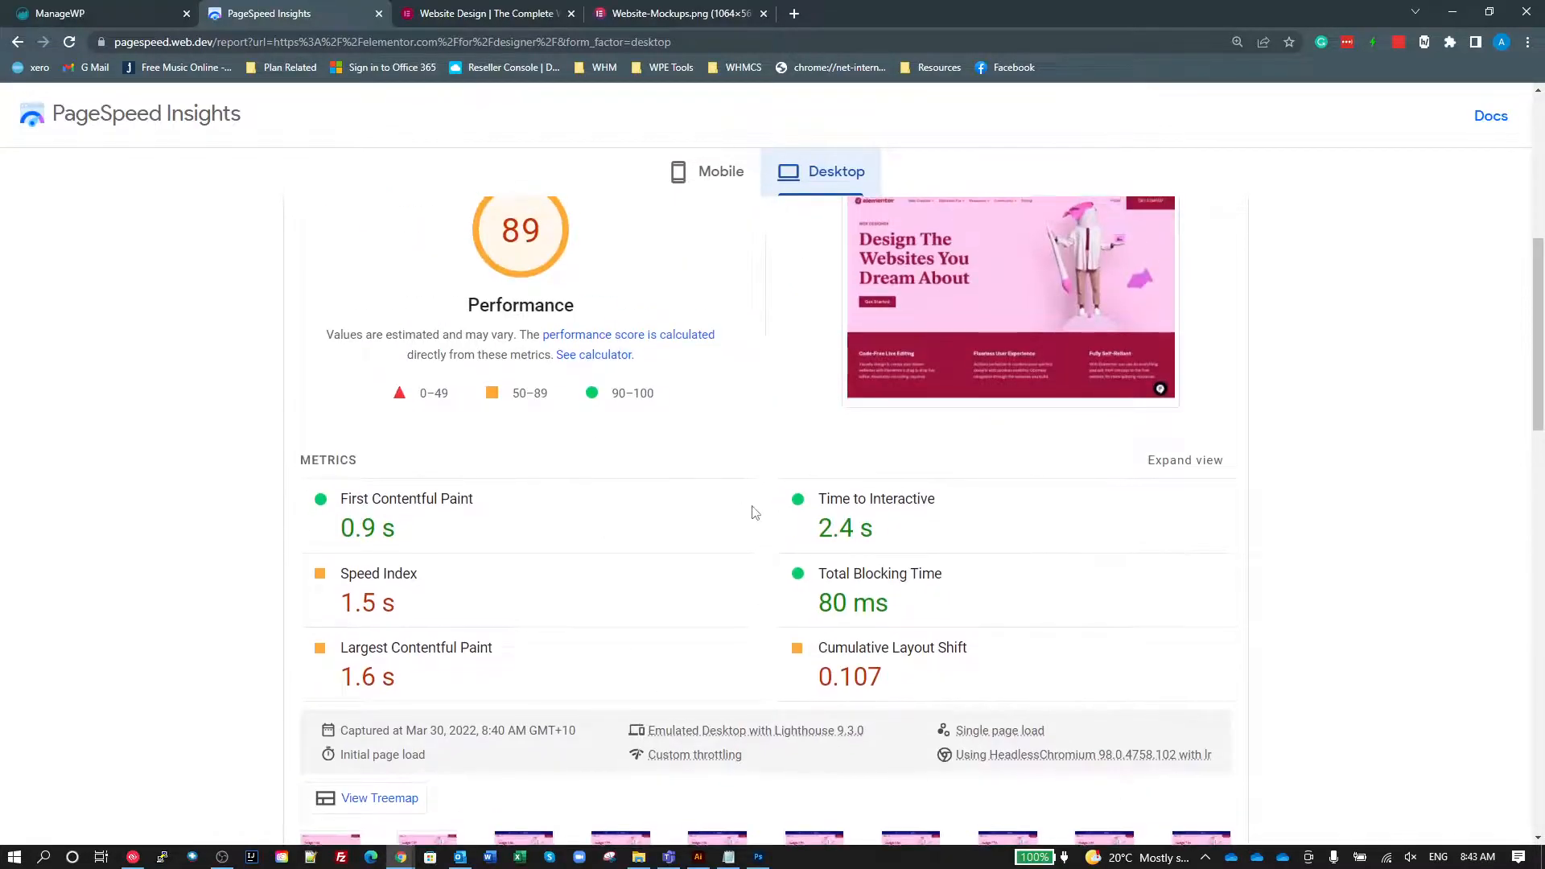
click(705, 171)
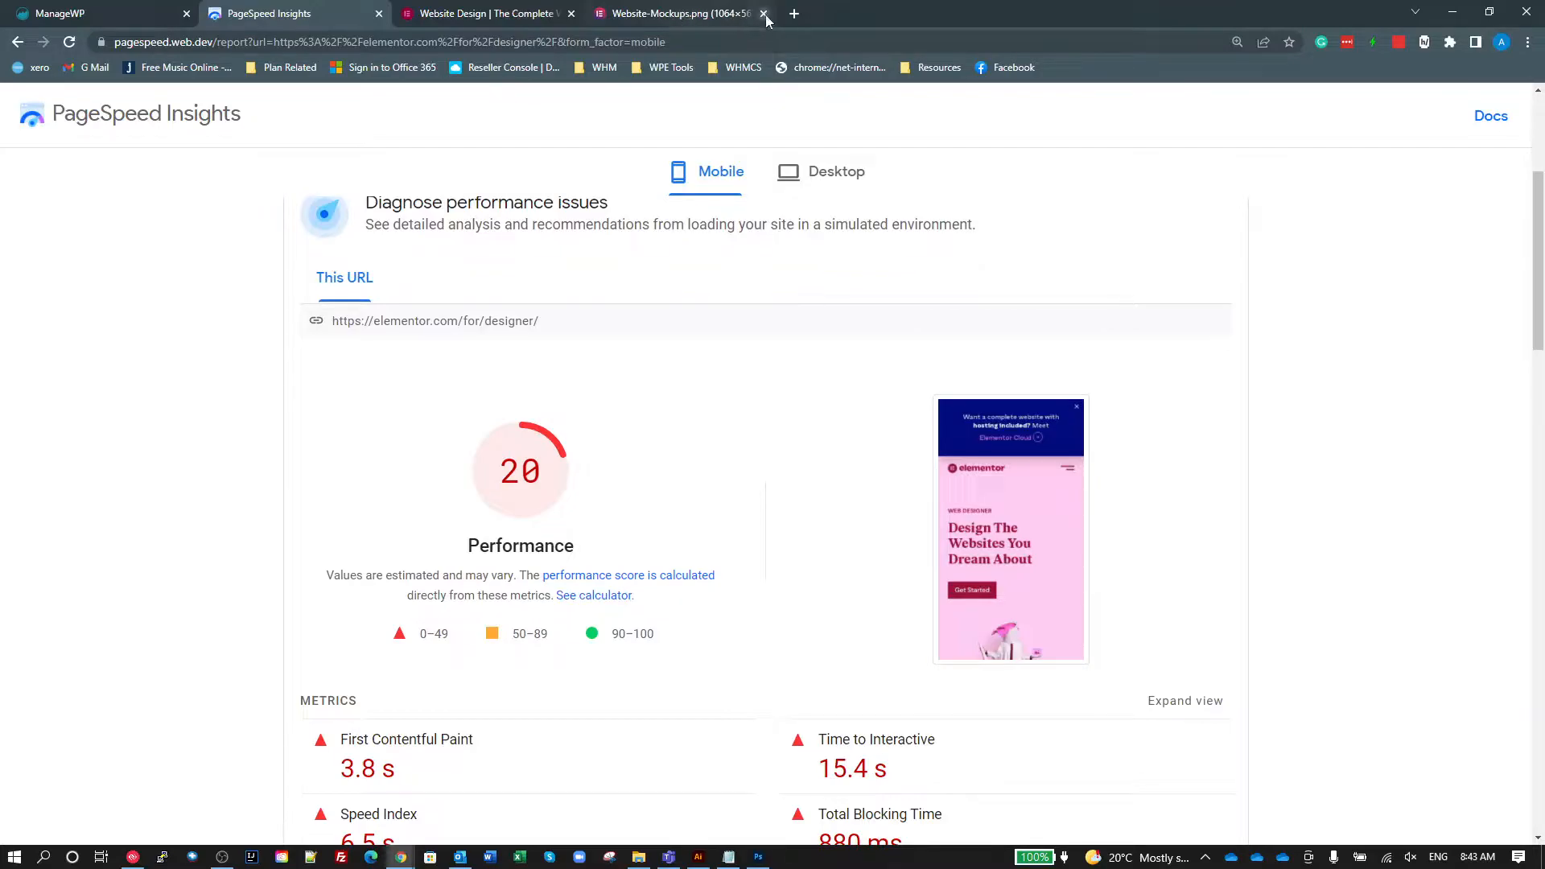
Close the Website-Mockups image tab and browse the Elementor designer page's sections, ending at the top.
click(763, 13)
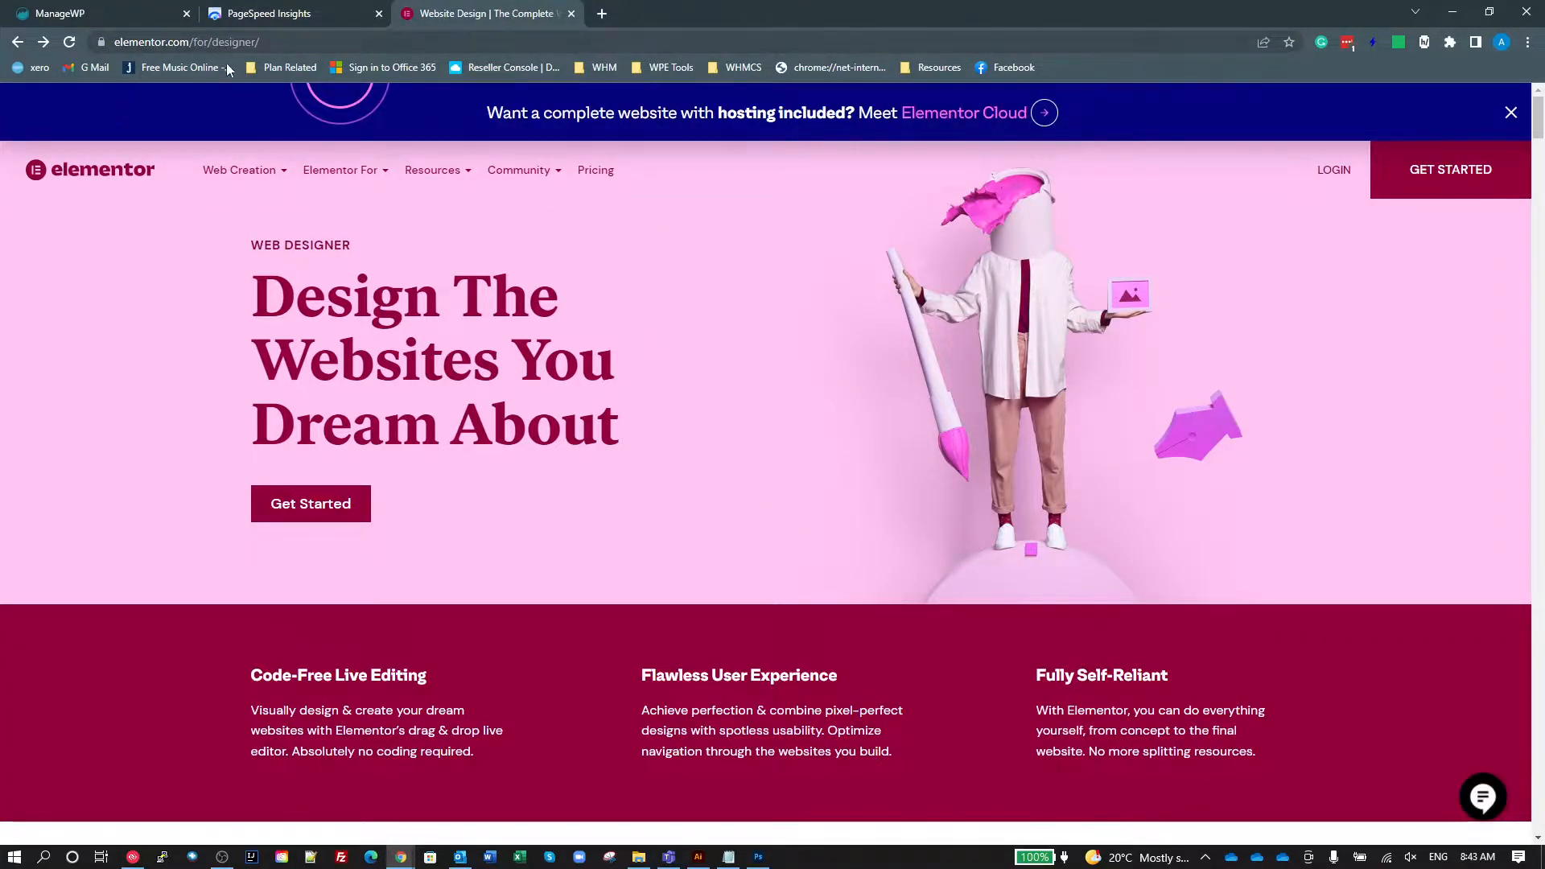
mouse_move(1293, 381)
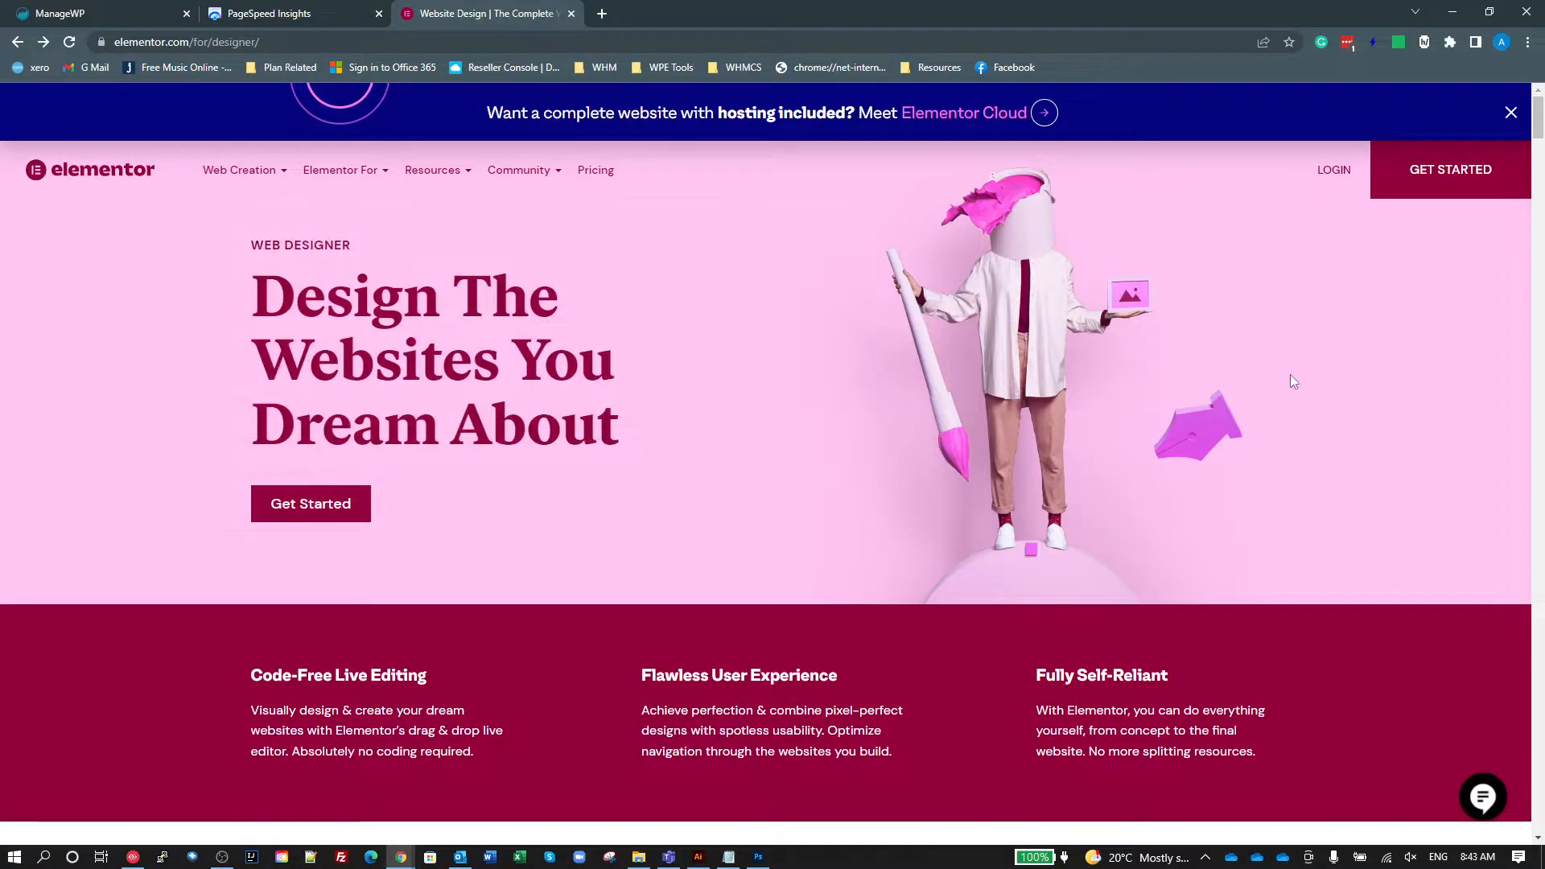
scroll(down, 3)
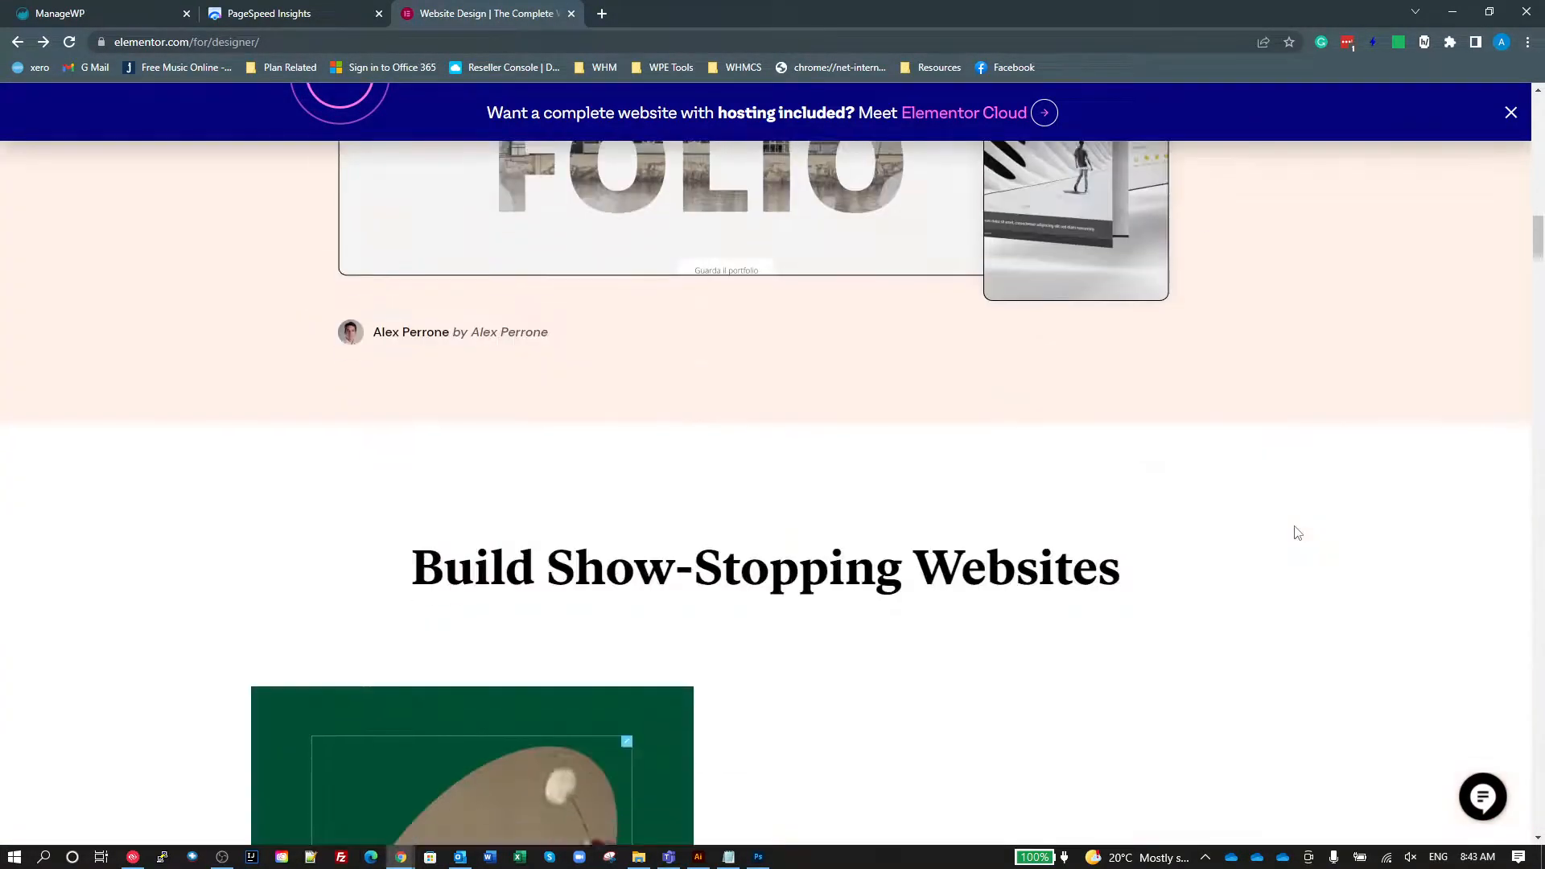
scroll(down, 3)
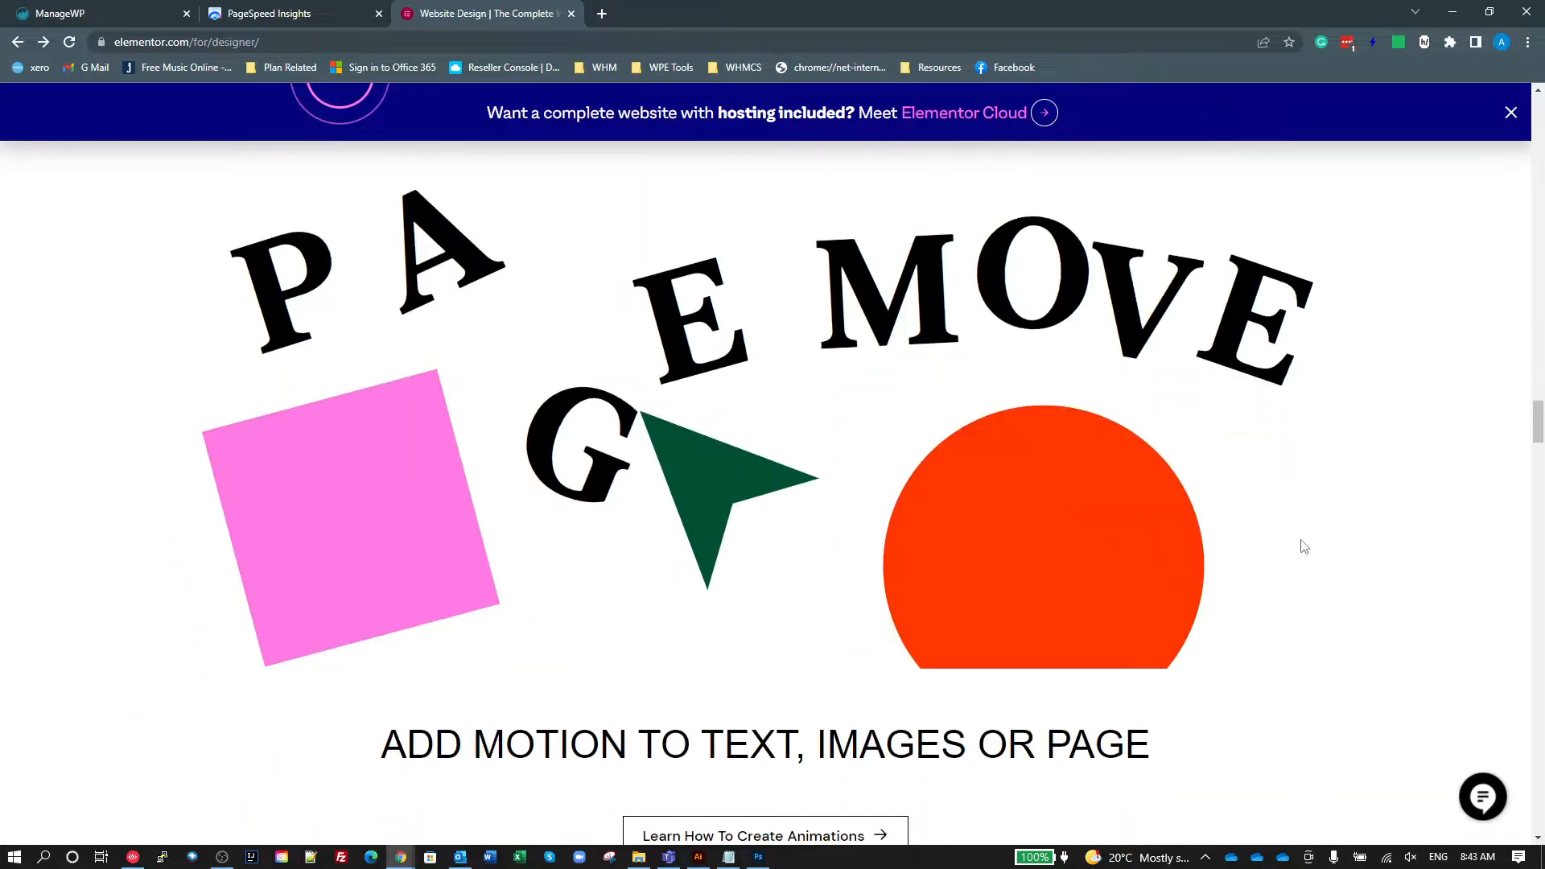
scroll(down, 3)
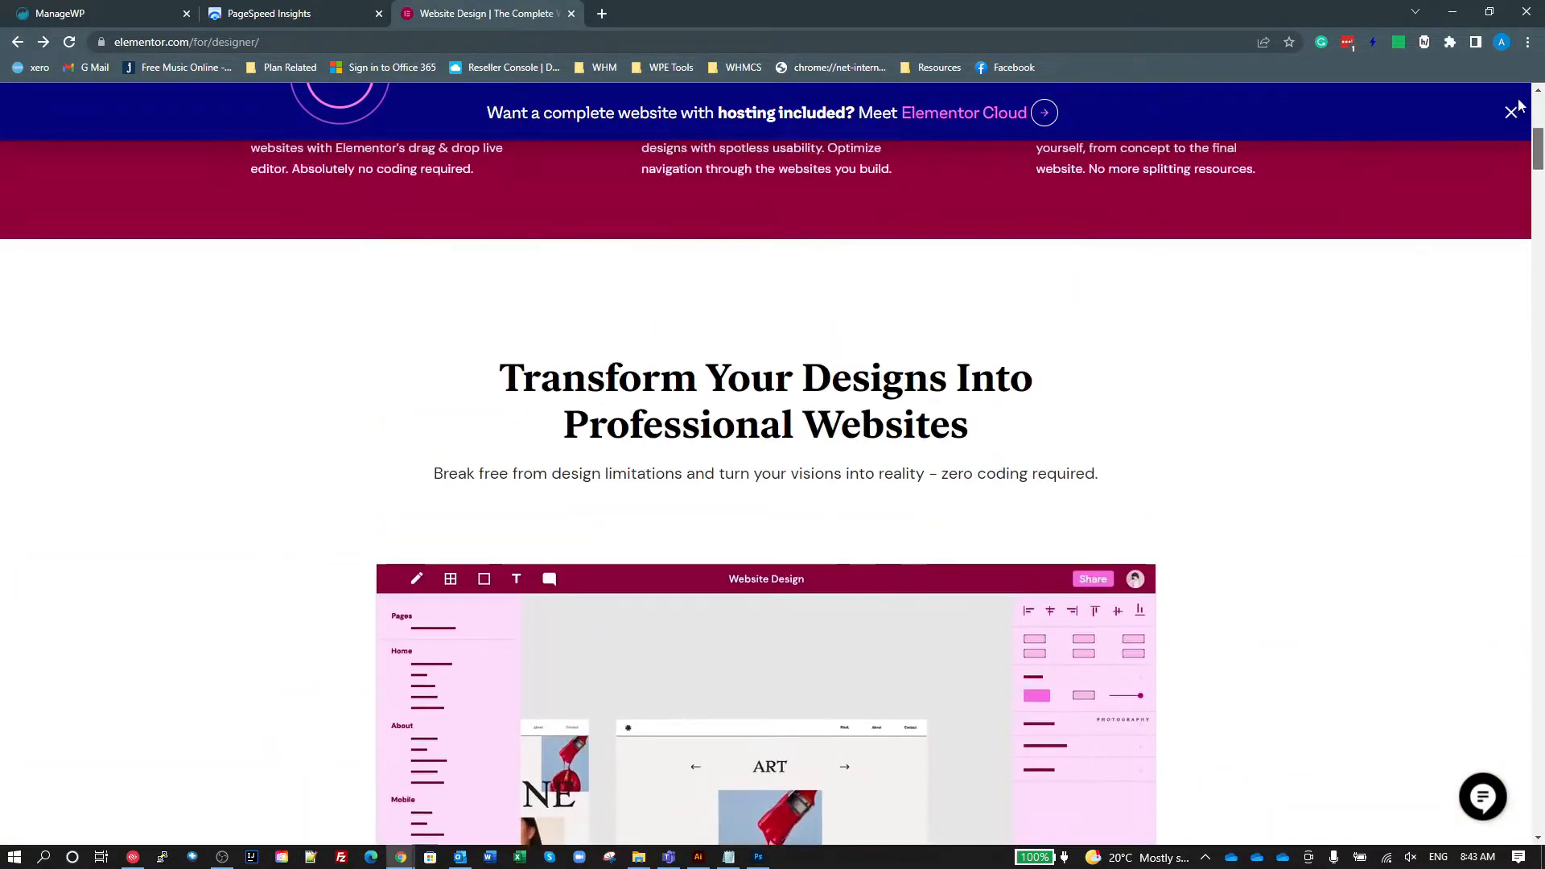
scroll(up, 3)
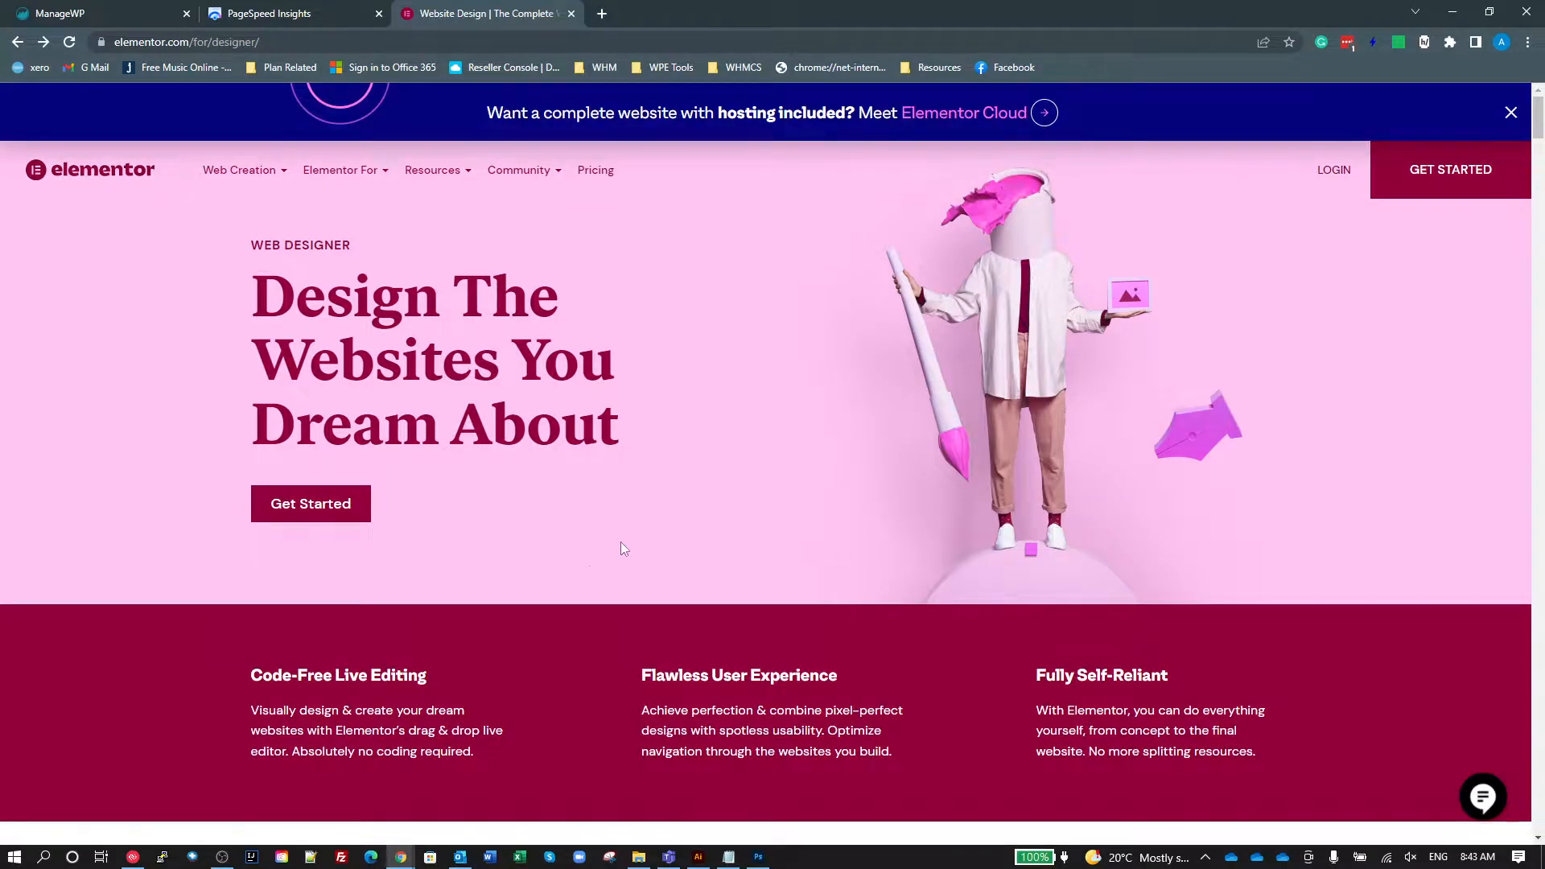
mouse_move(617, 533)
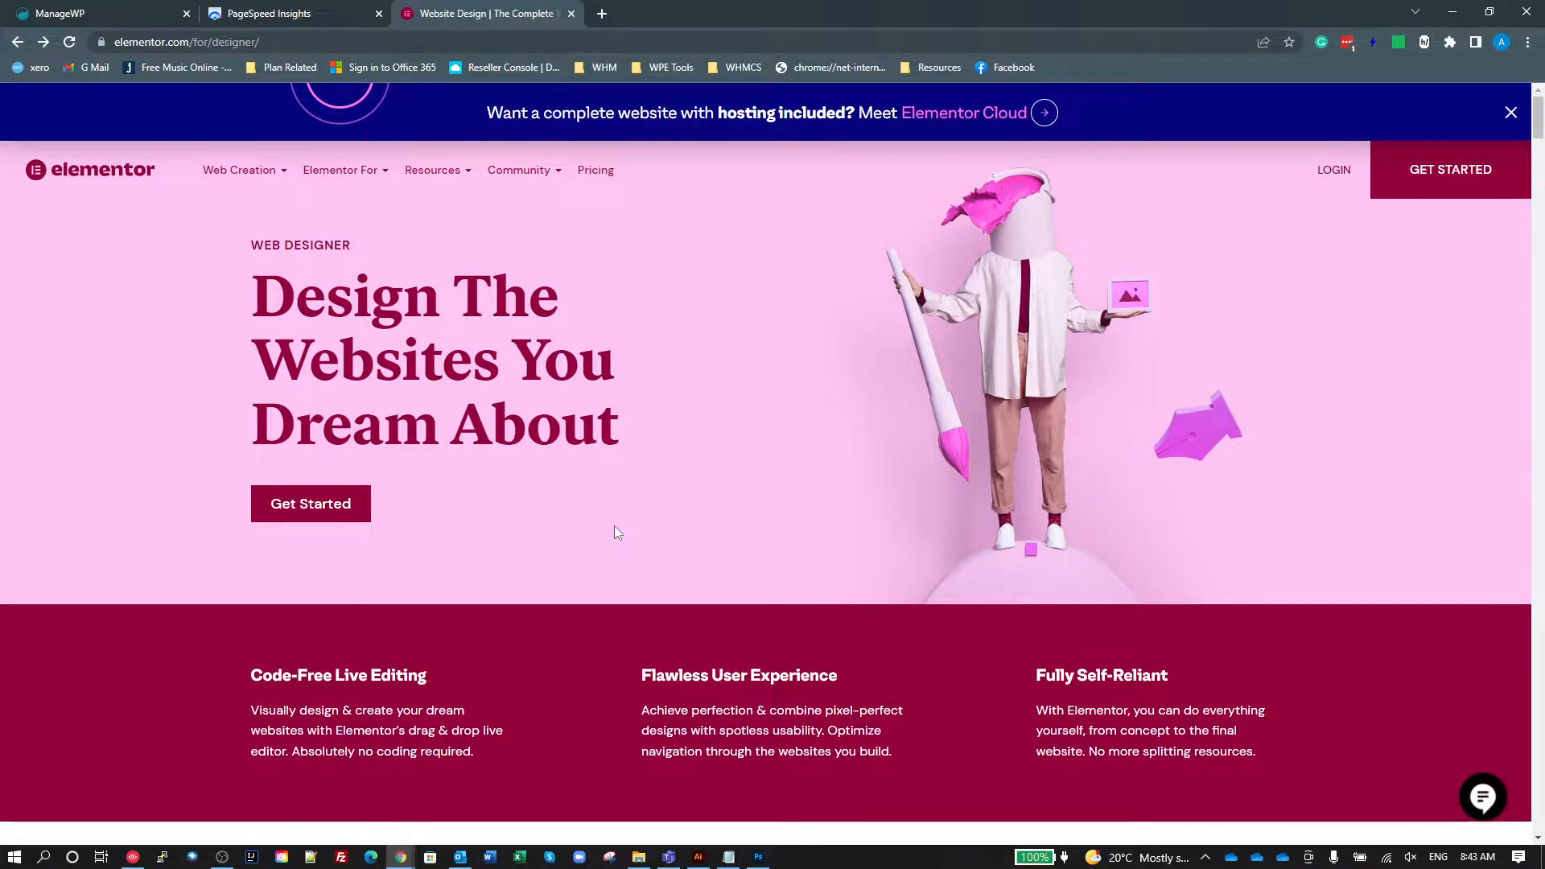
In DevTools' Application panel, inspect vars.hotjar.com local storage and elementor.com session storage.
key(F12)
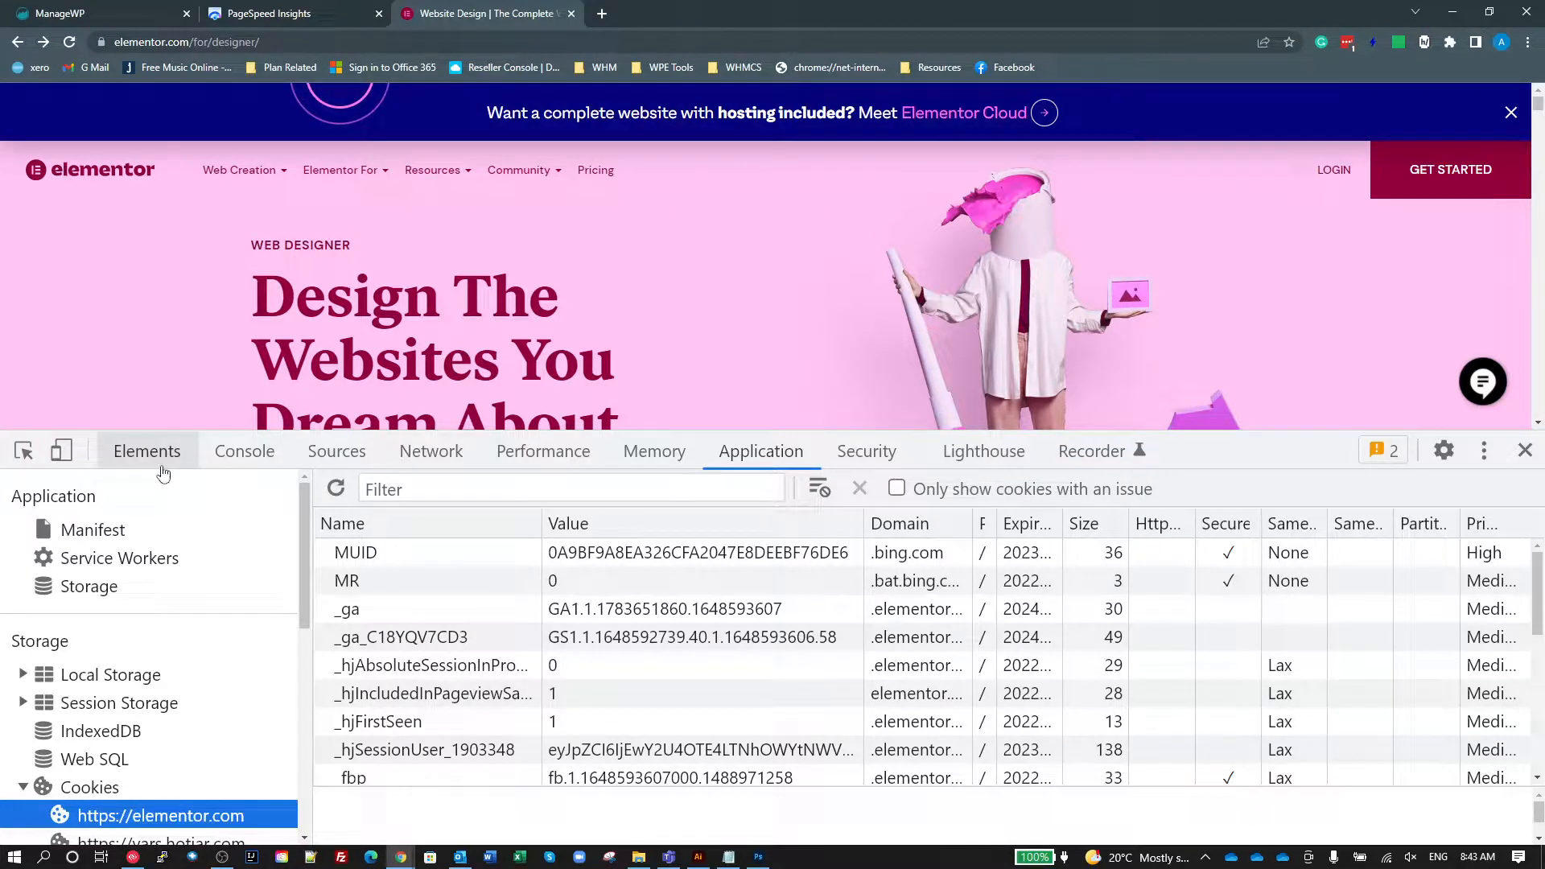
mouse_move(156, 576)
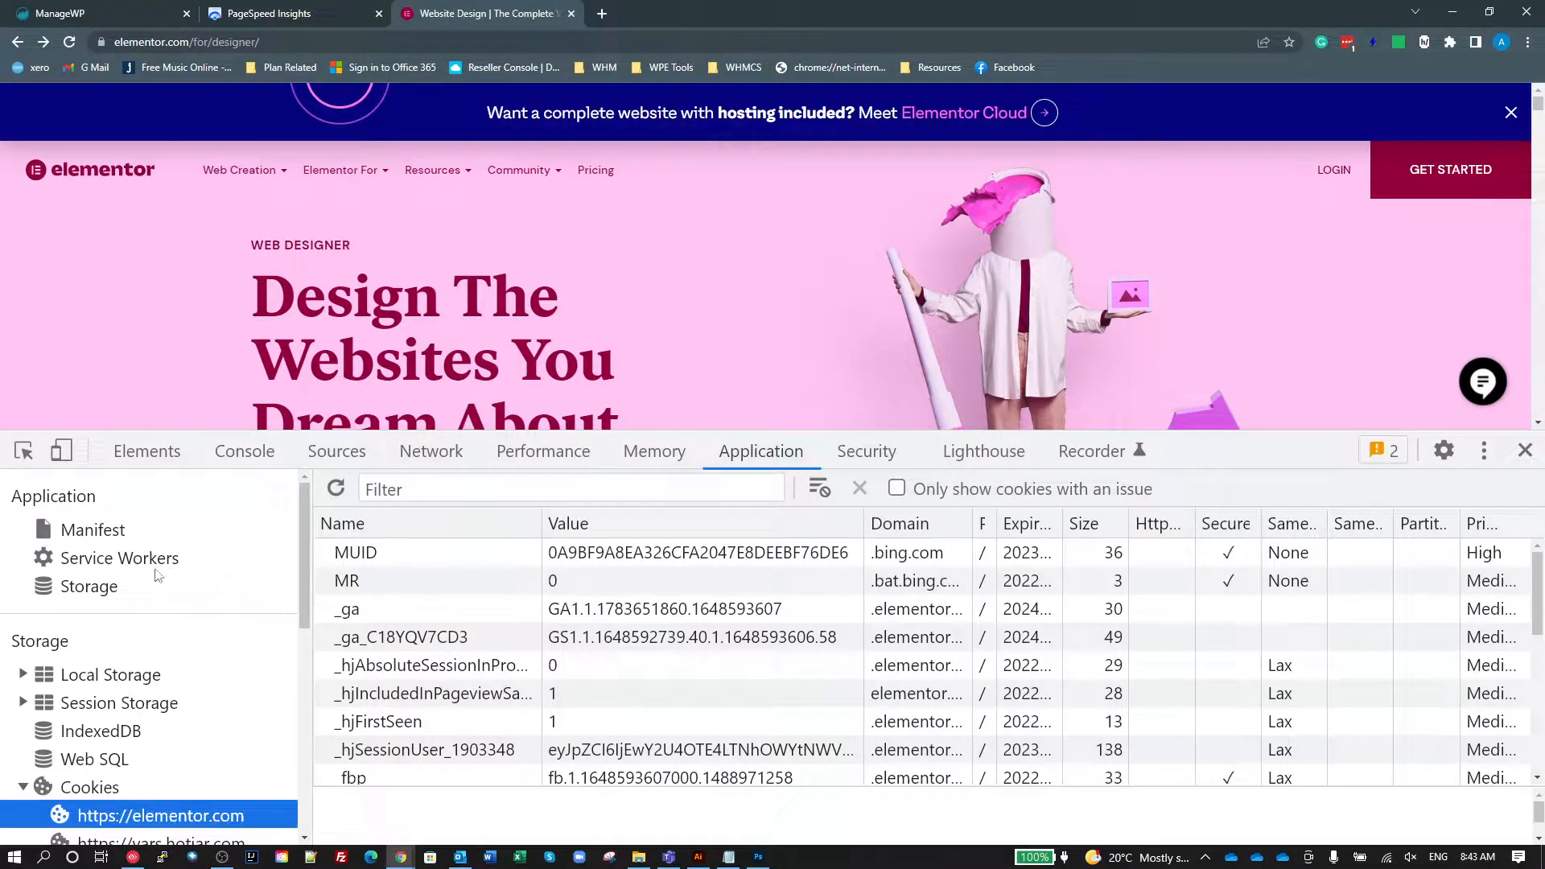
scroll(down, 3)
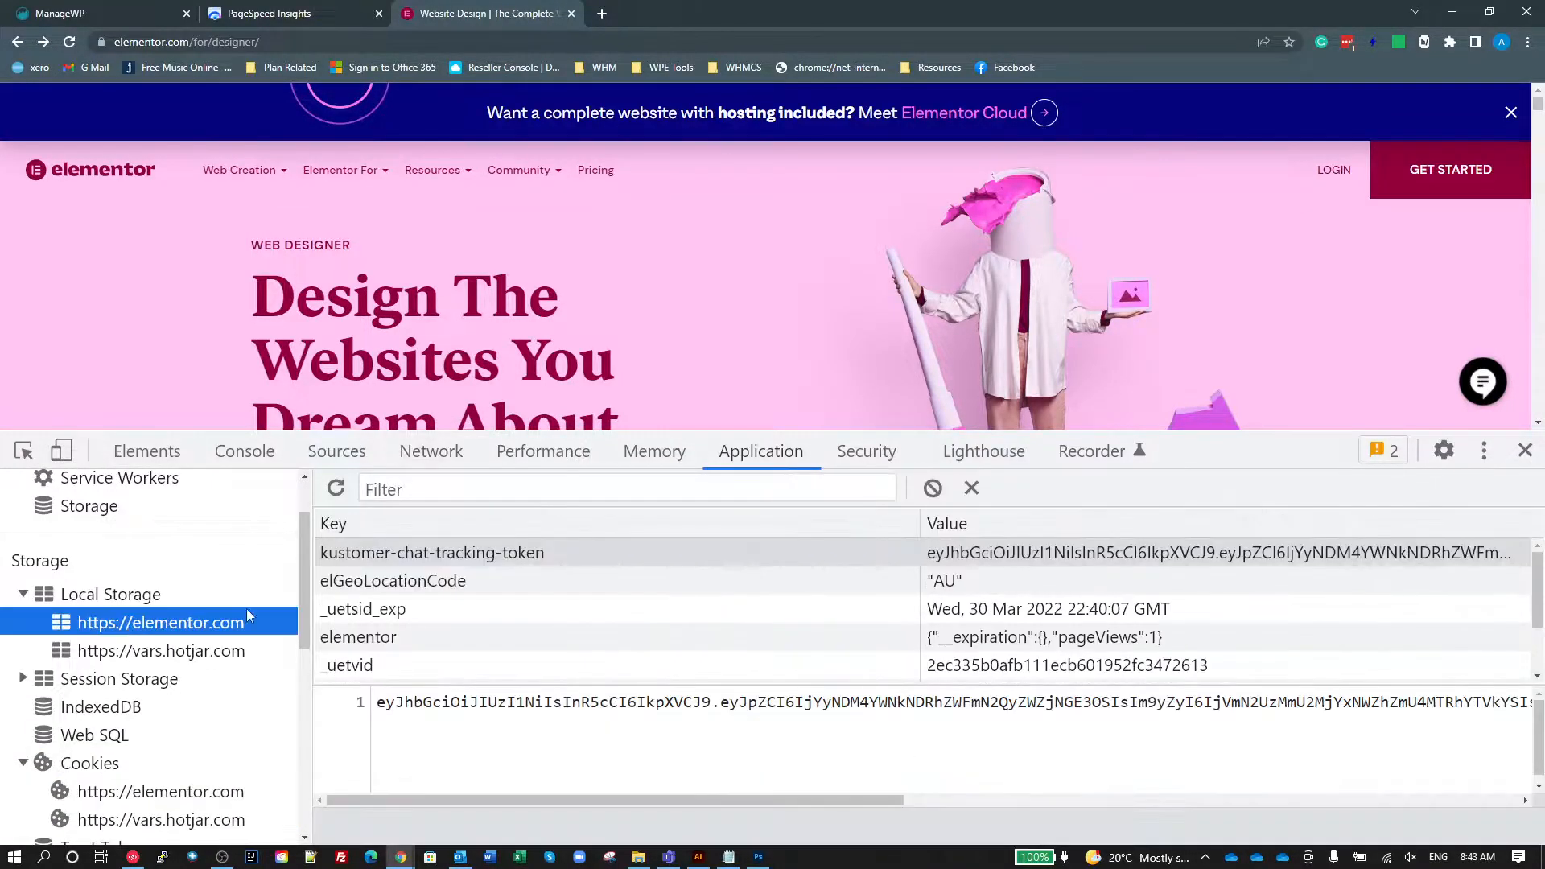
click(161, 651)
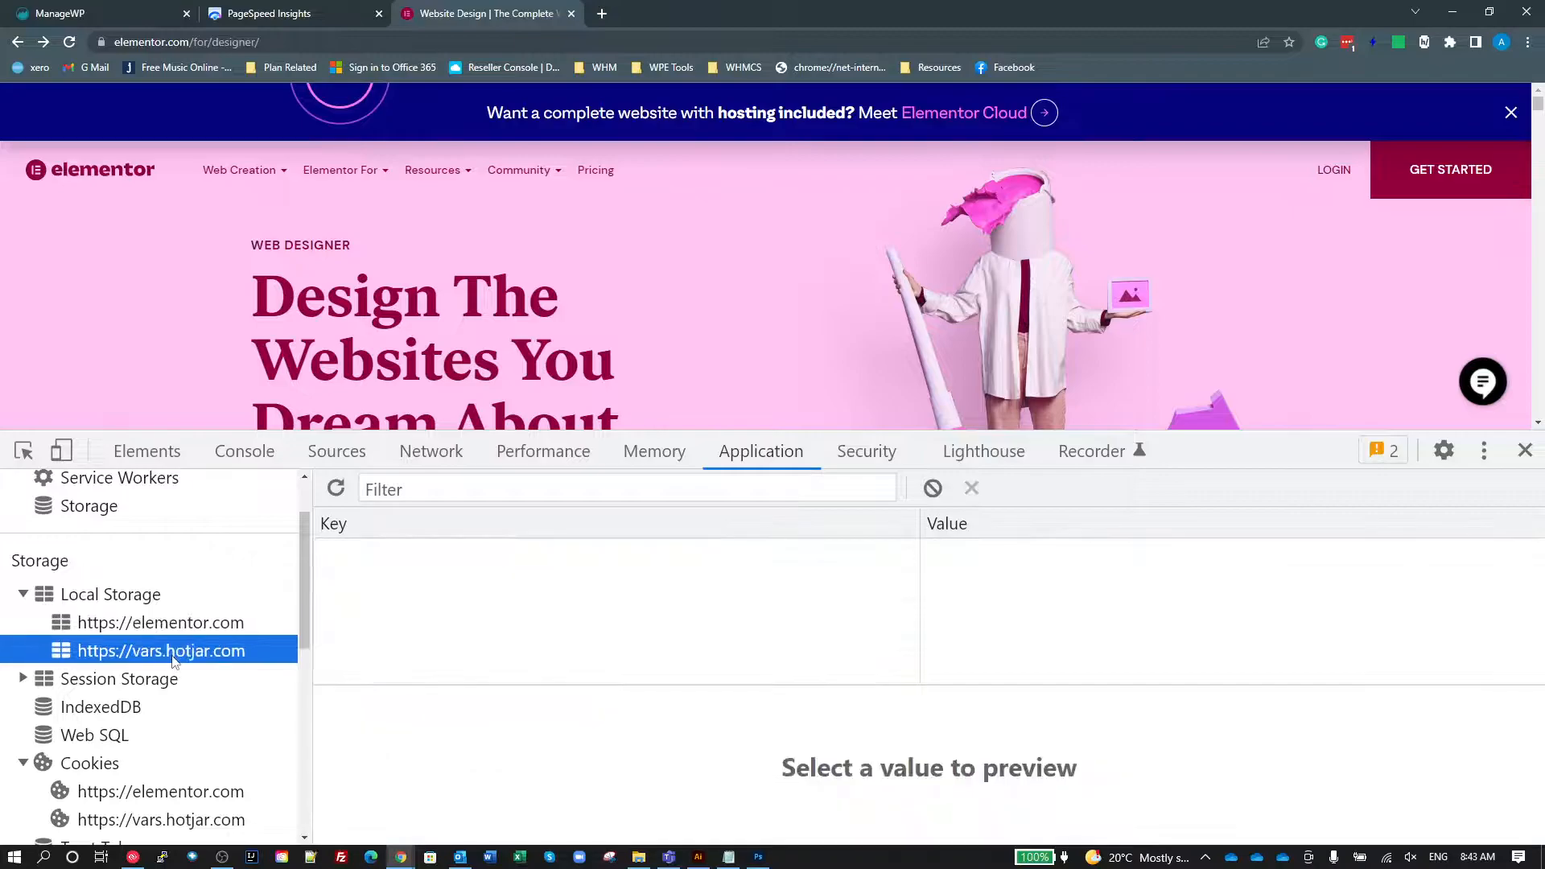
scroll(down, 3)
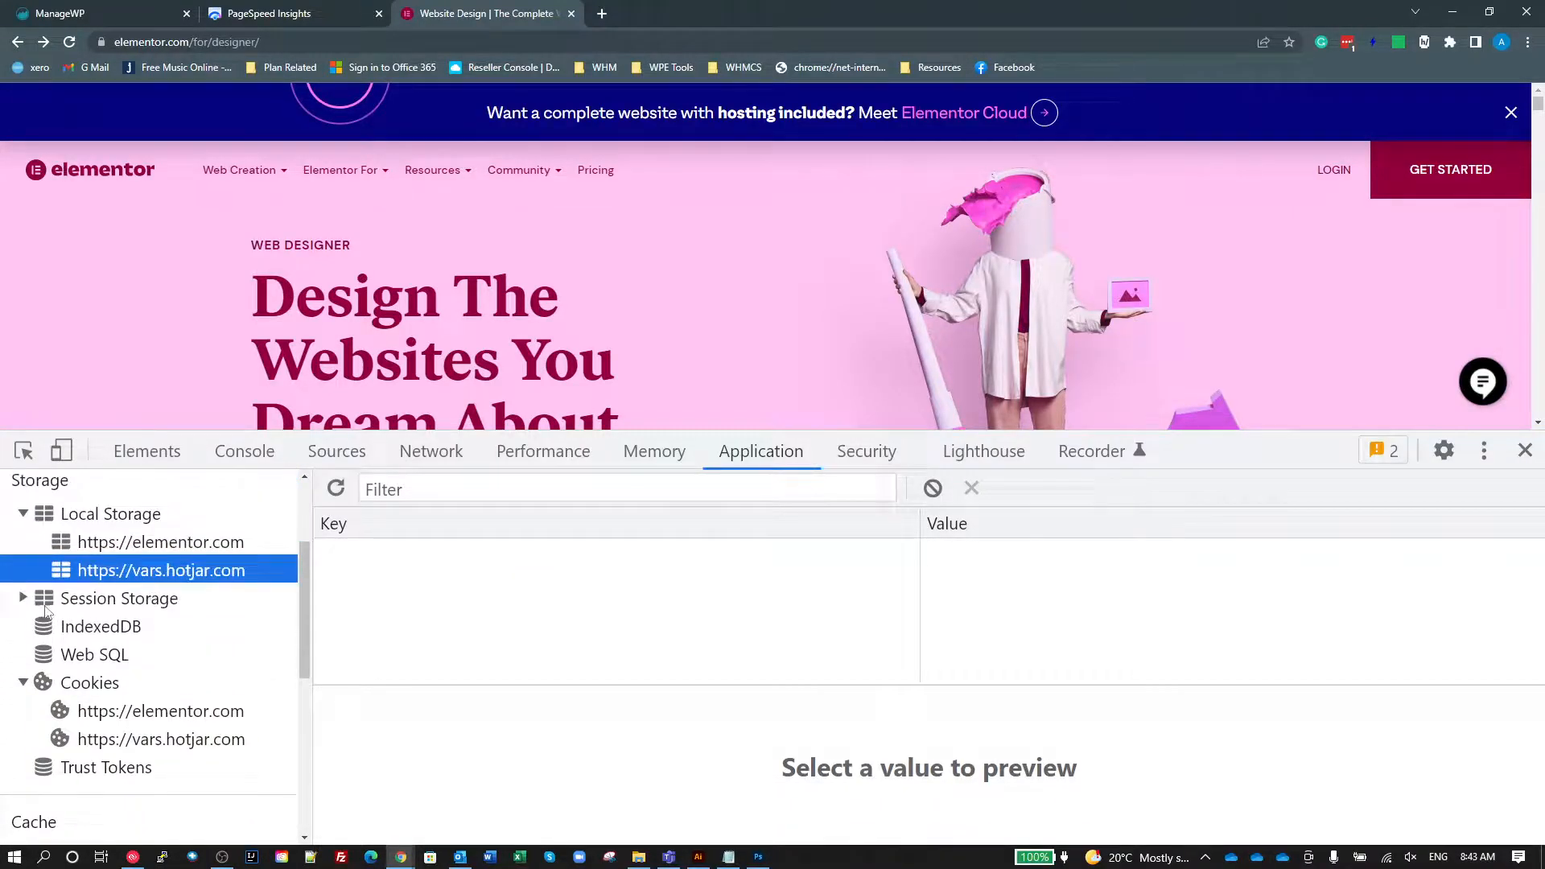
click(161, 626)
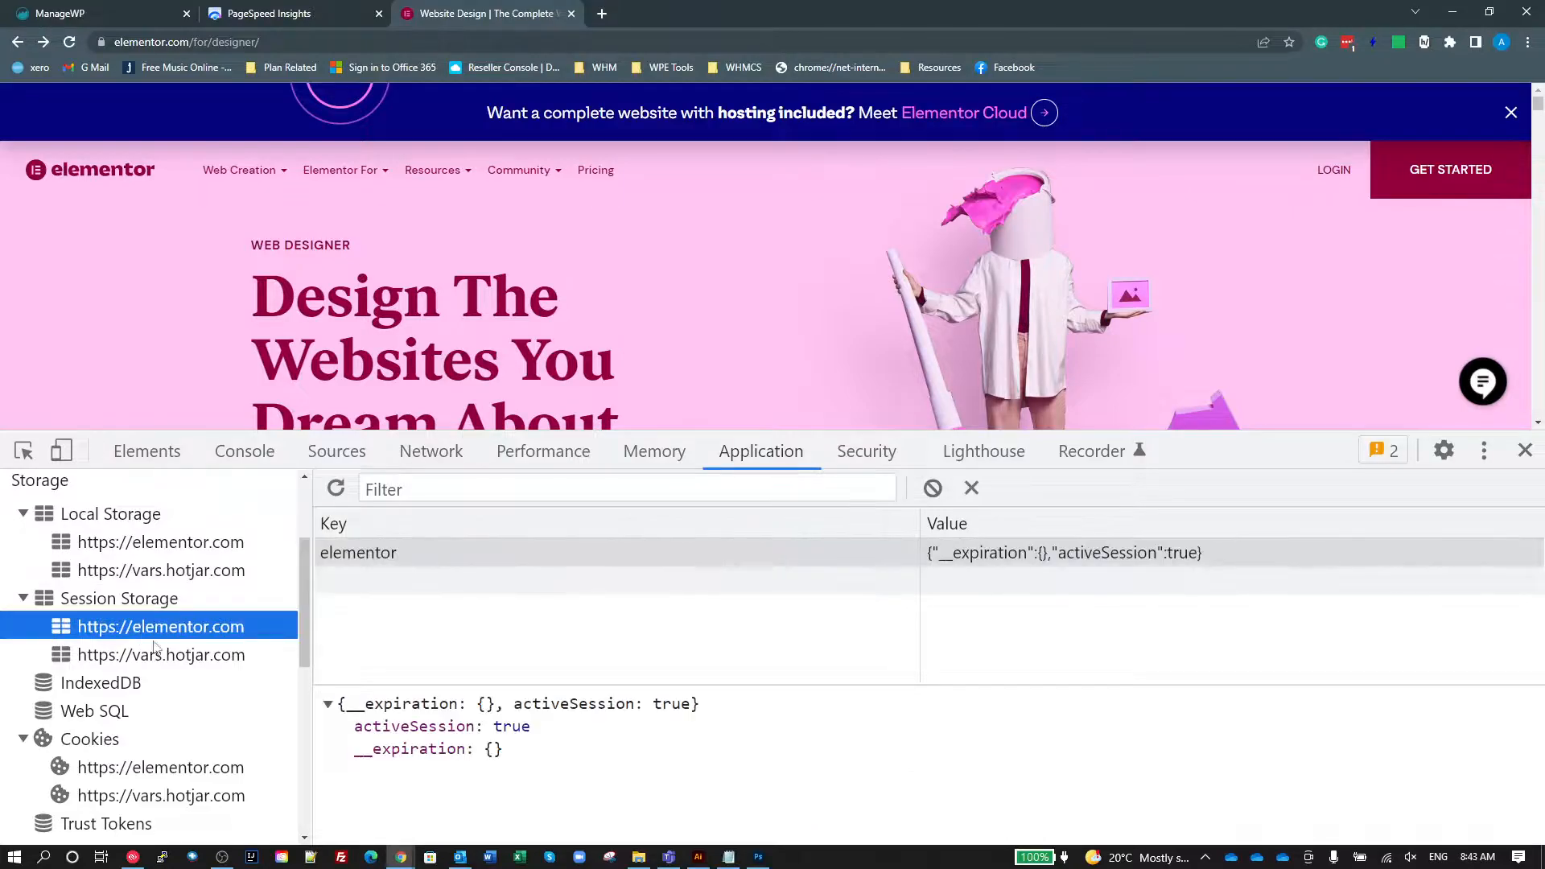
click(160, 655)
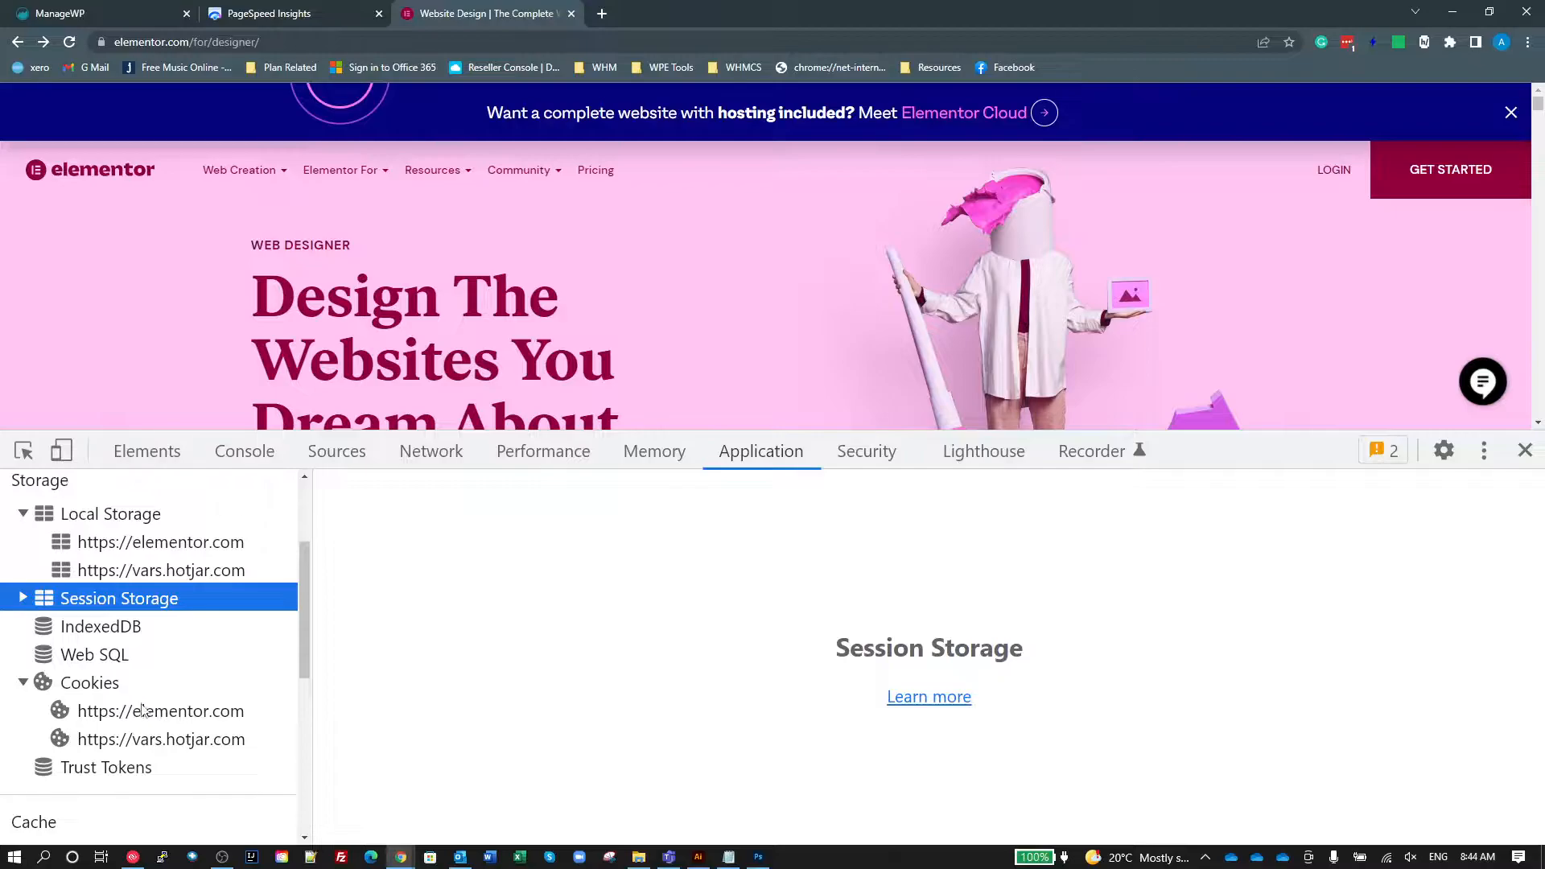
Show the elementor.com cookies, then the empty vars.hotjar.com cookies.
click(161, 709)
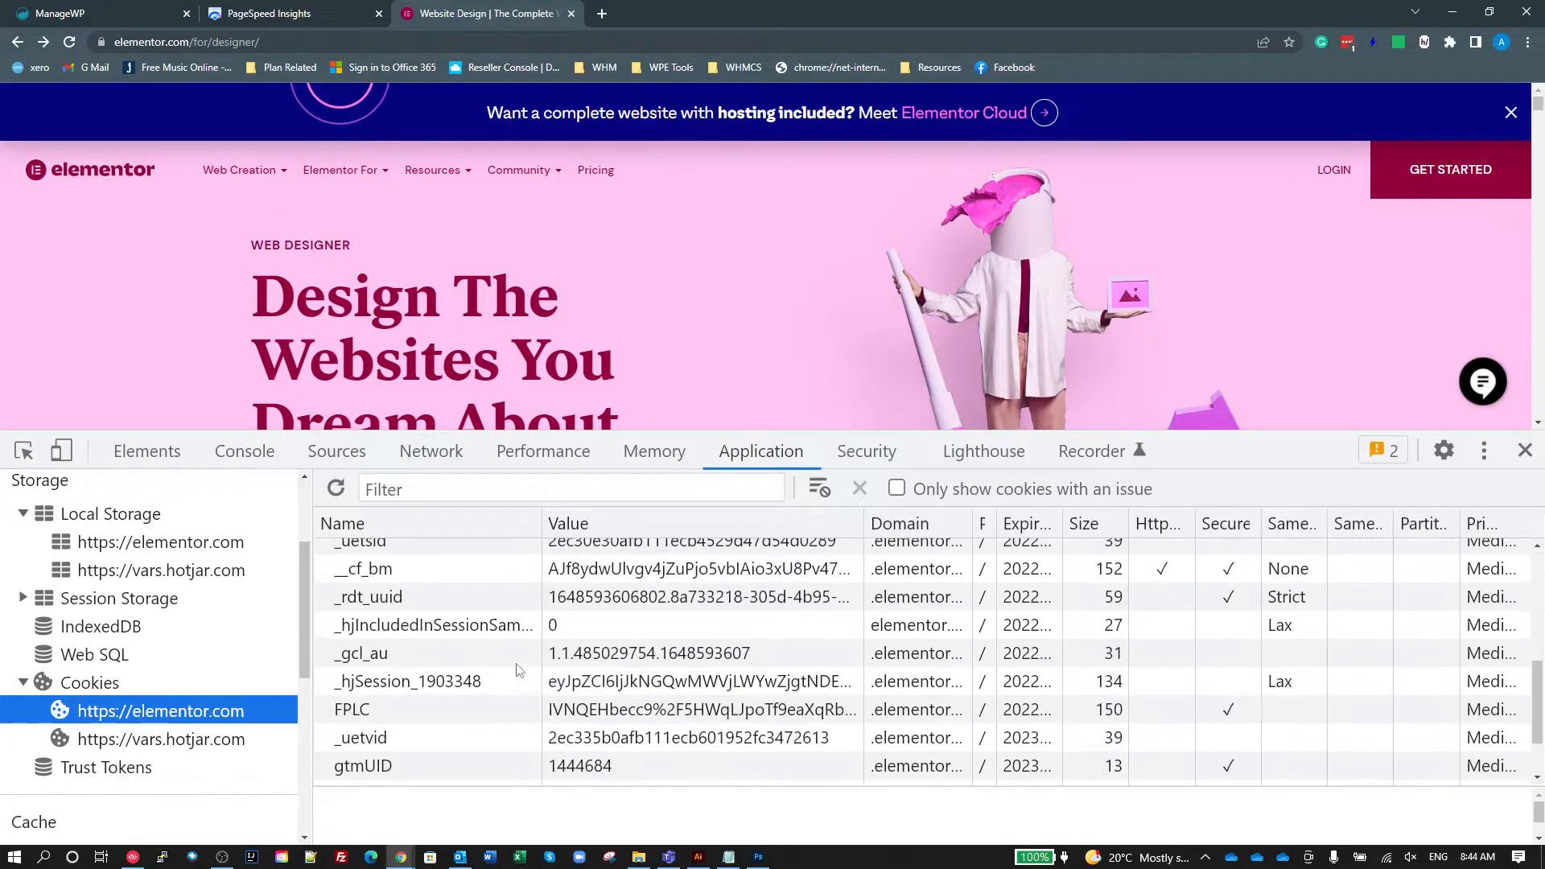
scroll(down, 3)
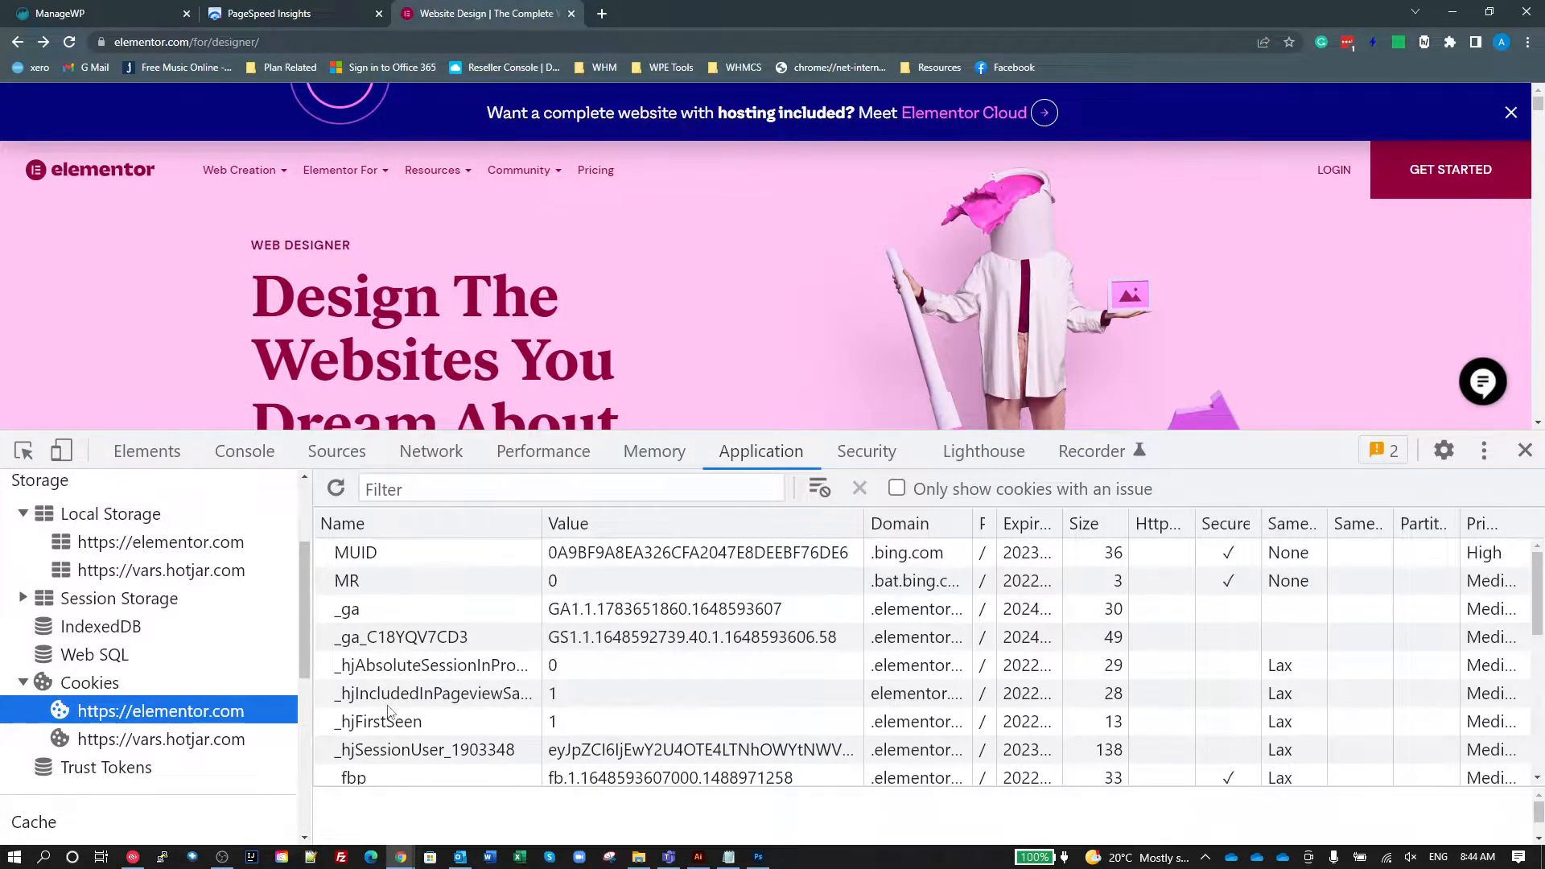
mouse_move(446, 751)
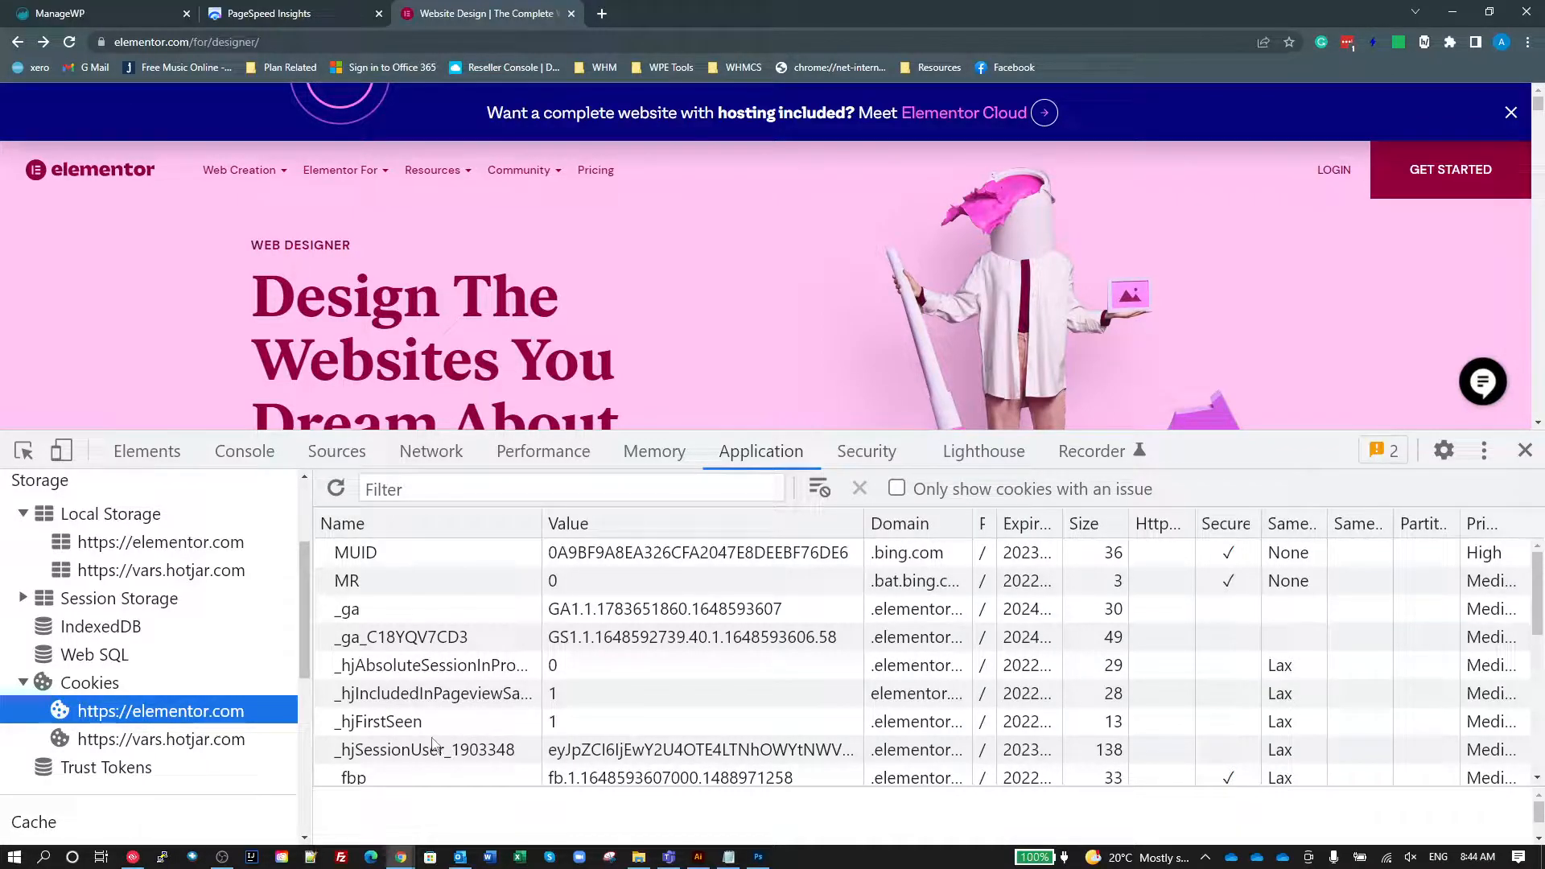
click(161, 739)
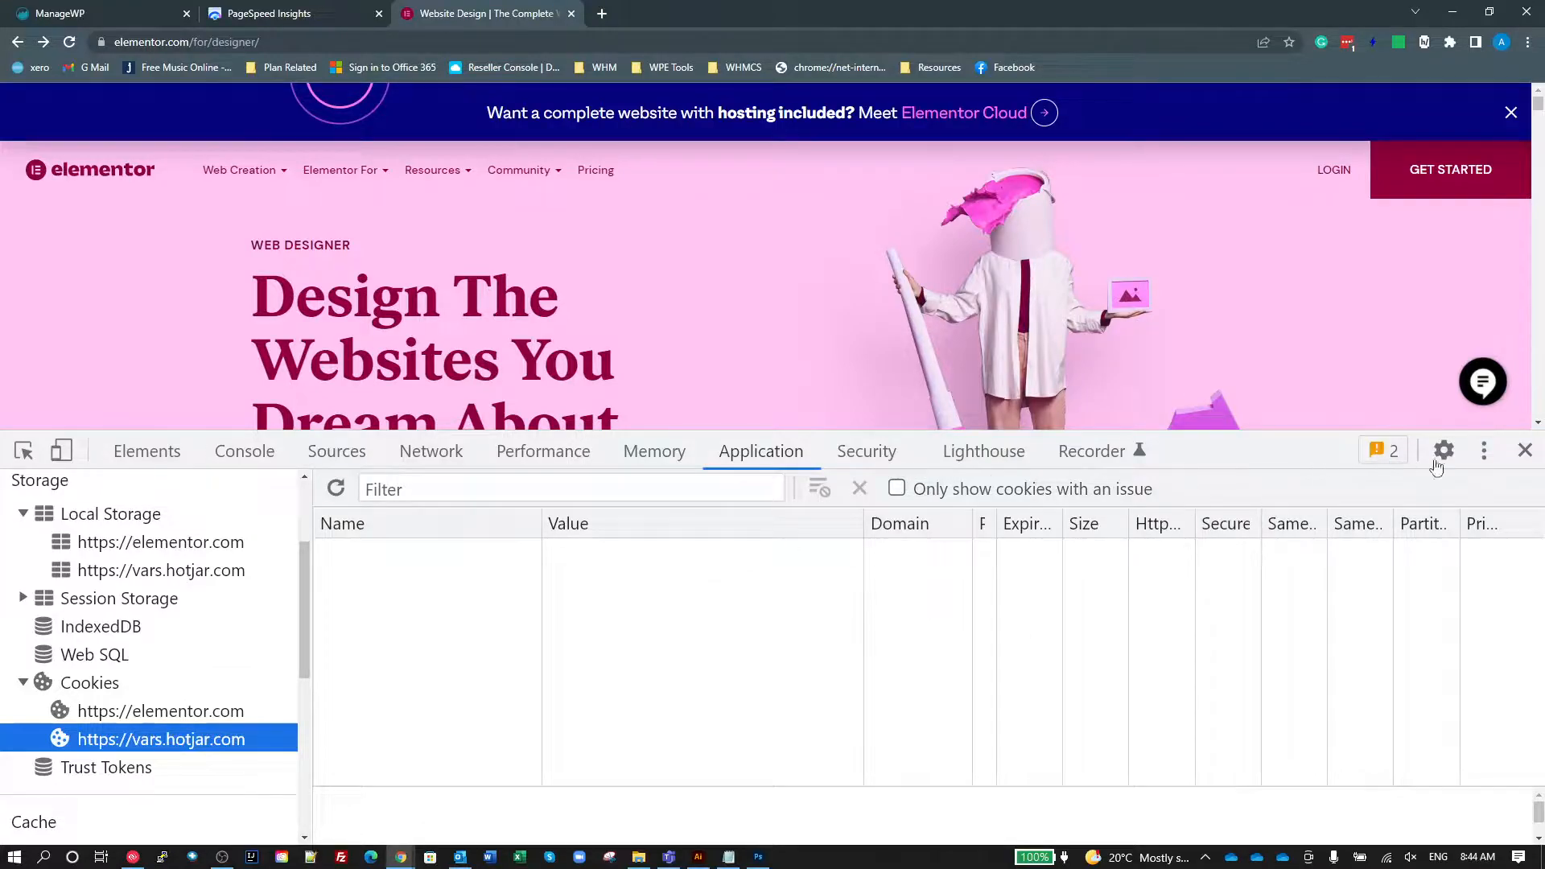
Run the 'clear site data (including third-party cookies)' command and verify vars.hotjar.com storage and cookies are empty.
click(1483, 451)
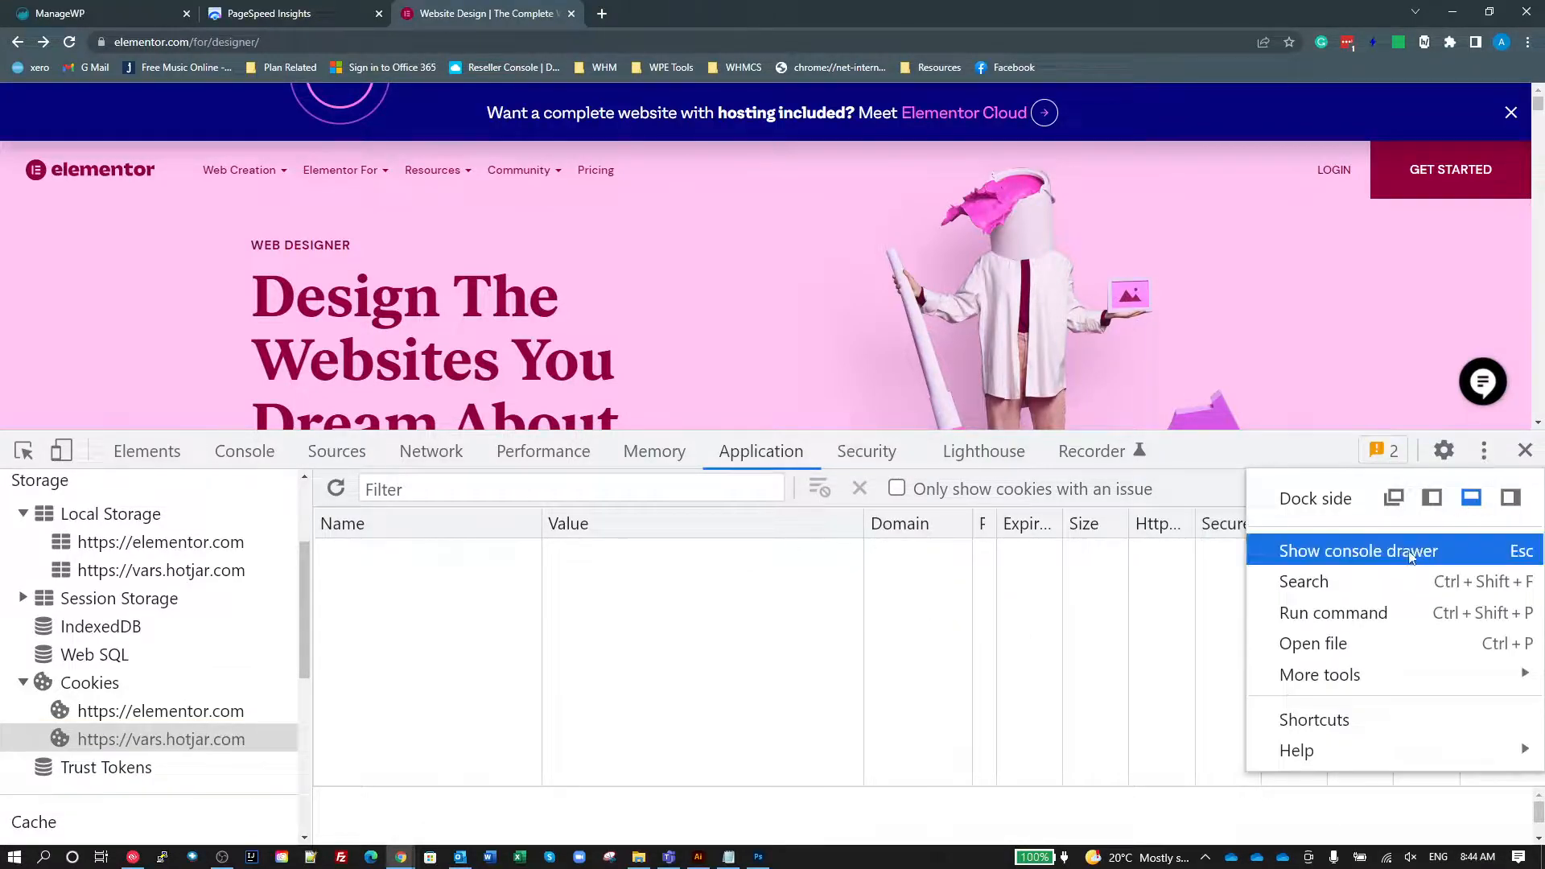
click(1333, 611)
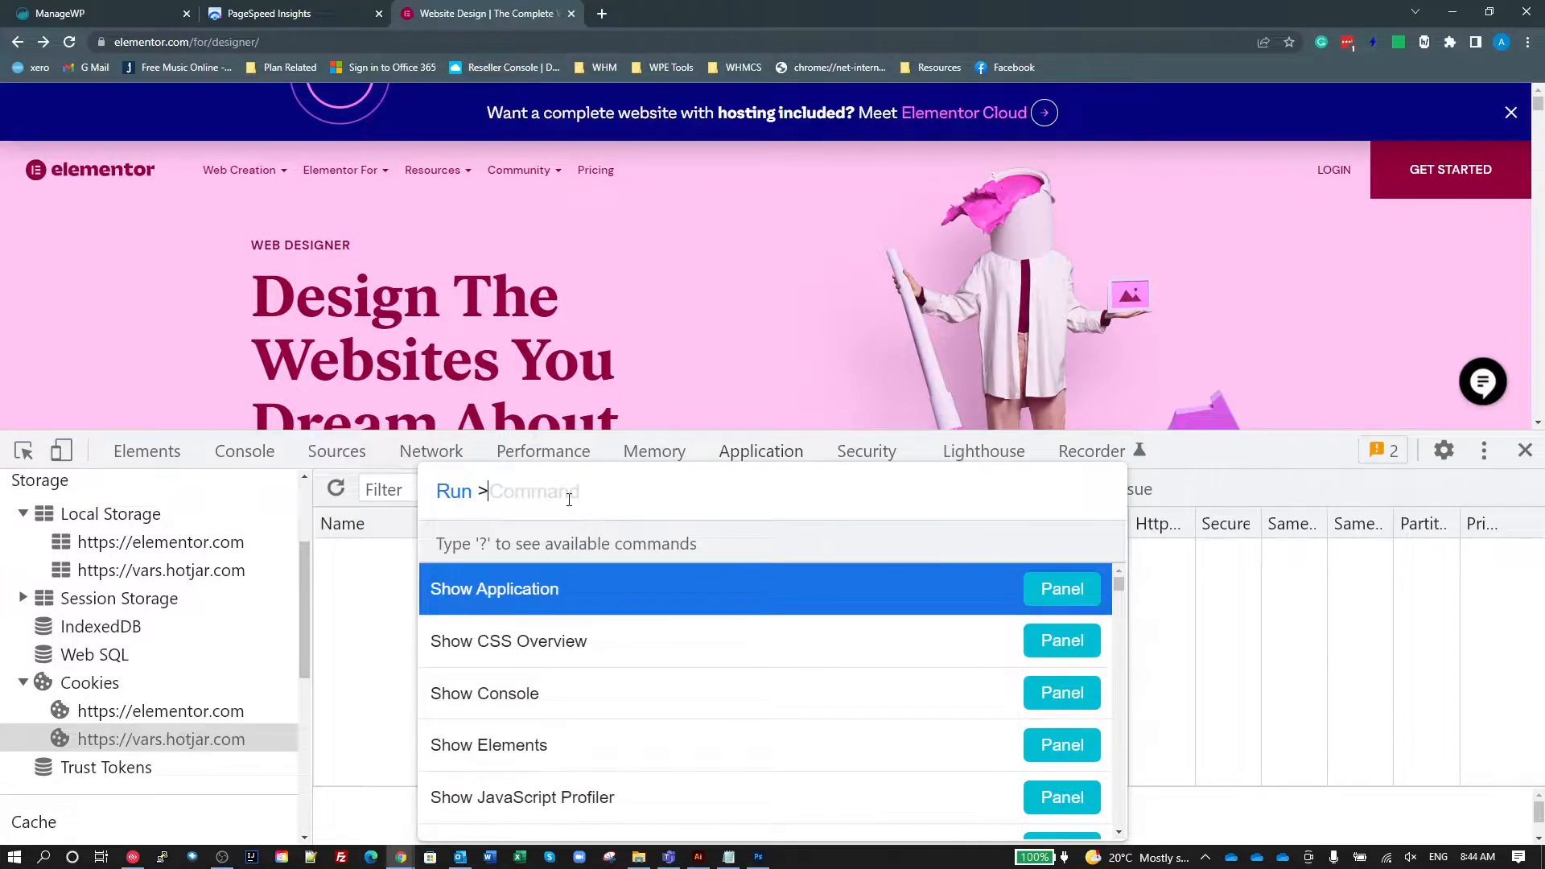
text(clear)
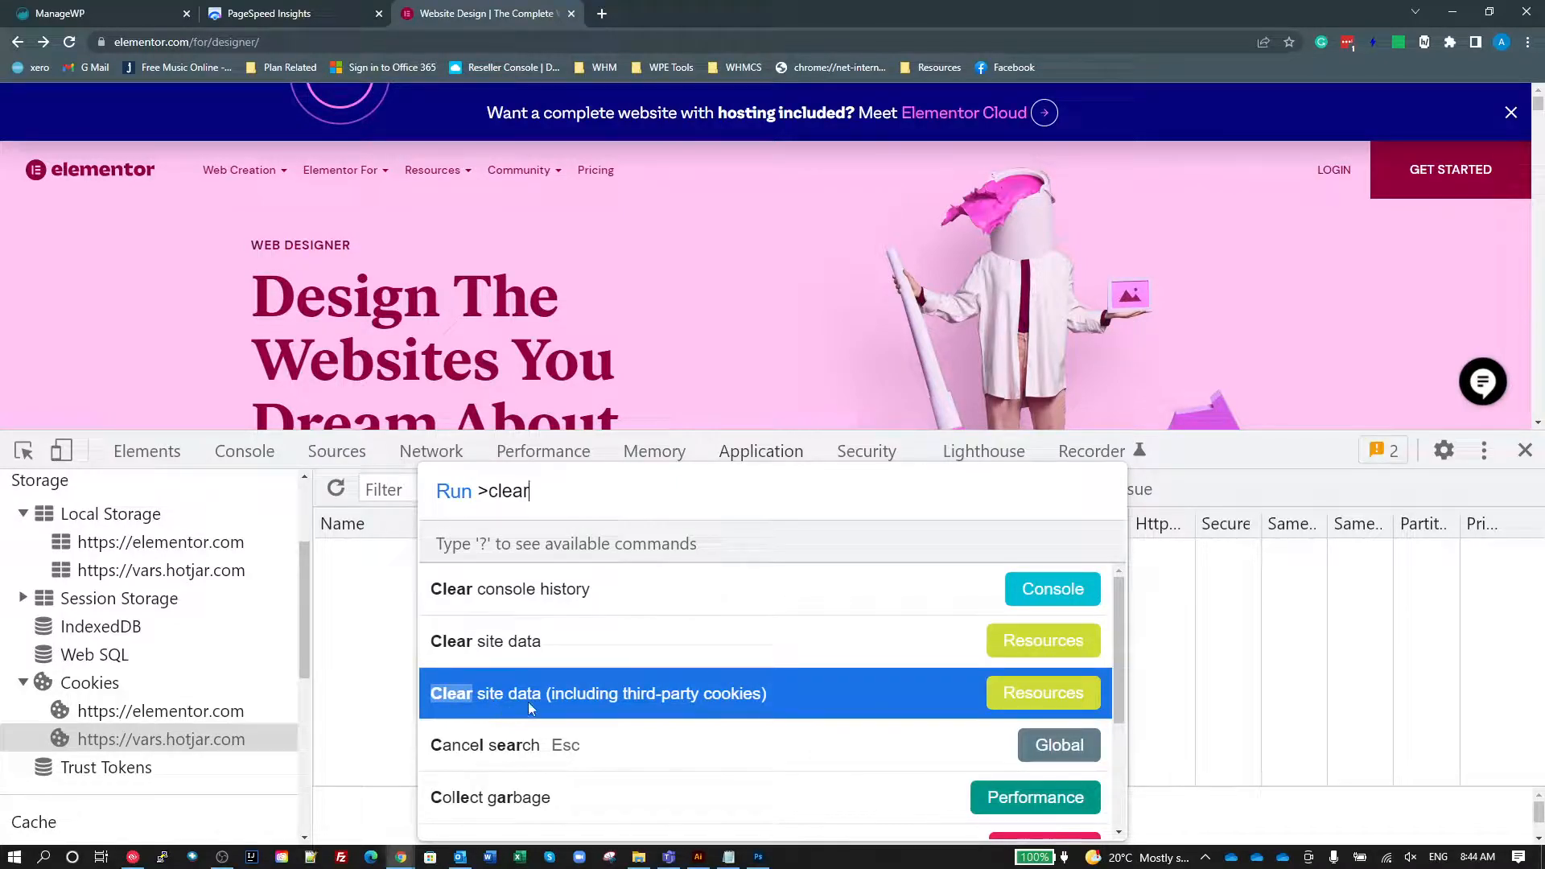
mouse_move(797, 709)
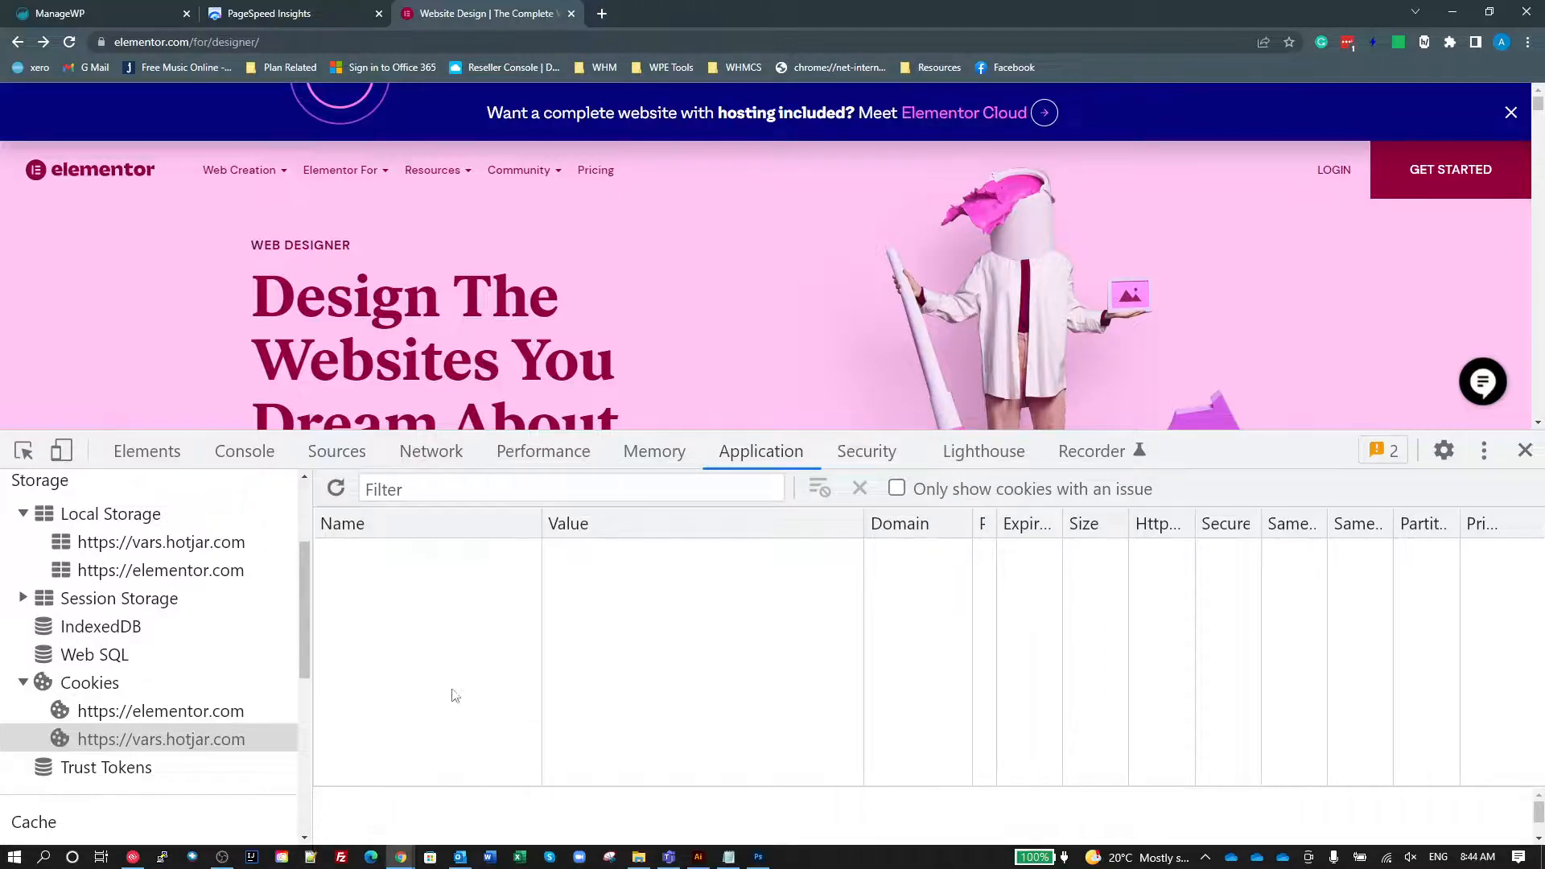
click(161, 543)
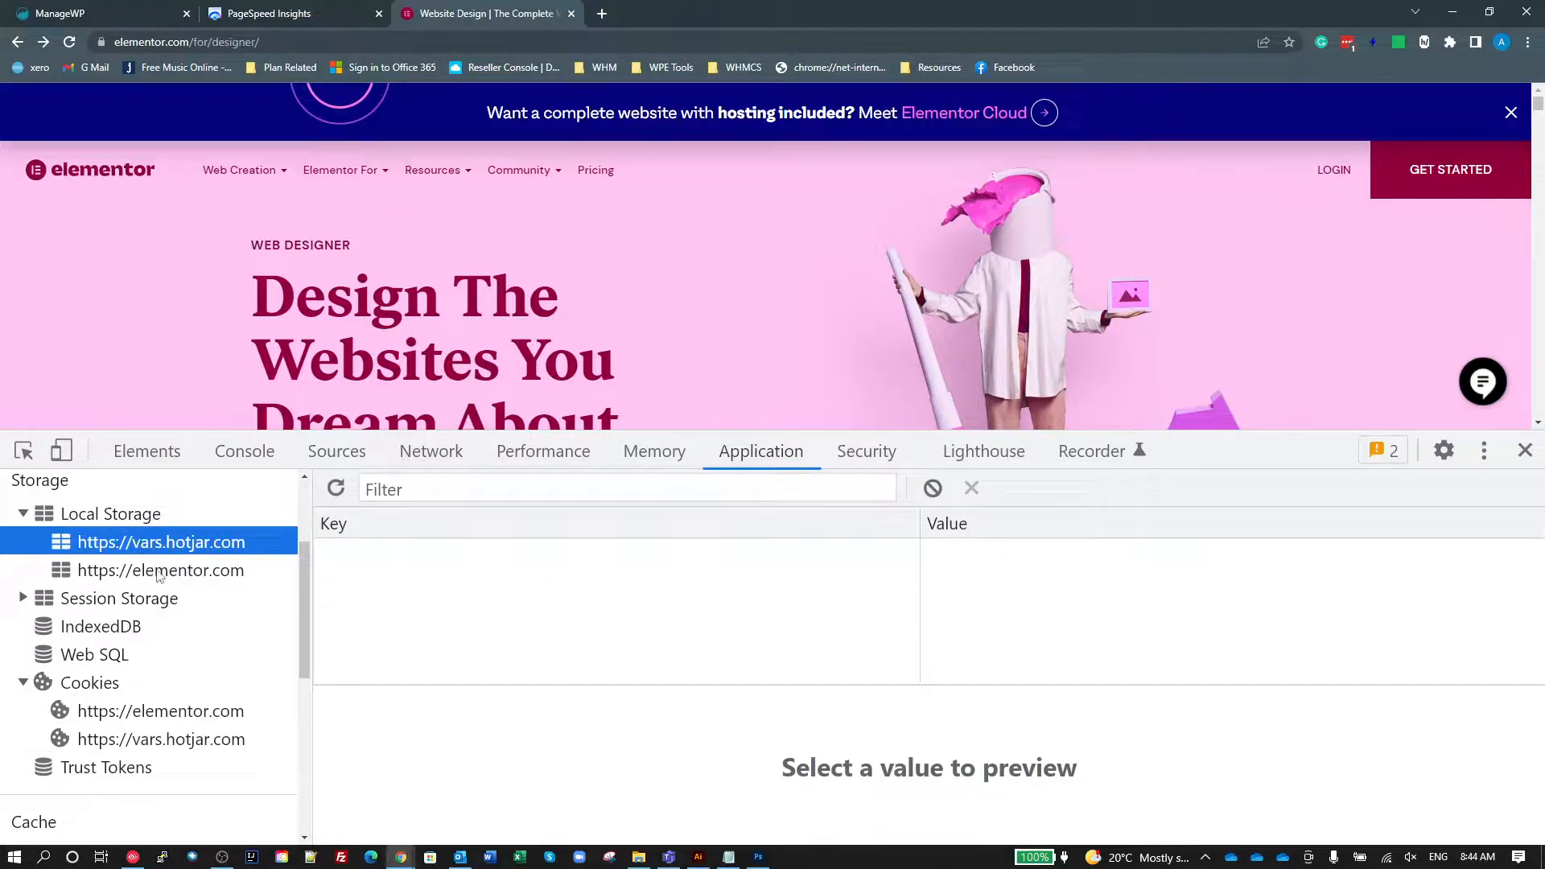
click(161, 738)
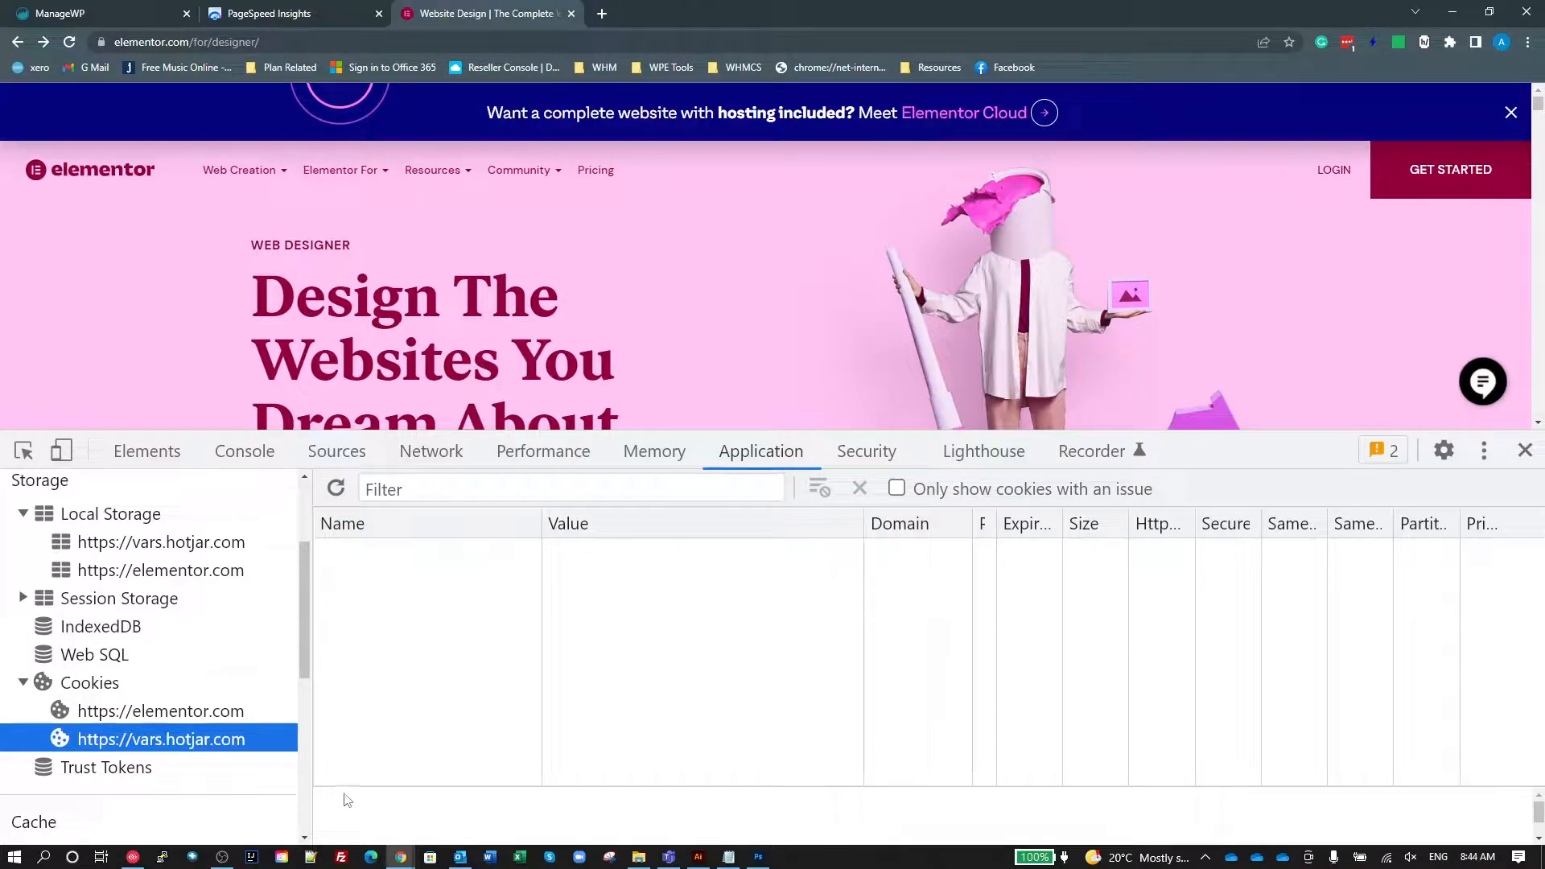
mouse_move(344, 784)
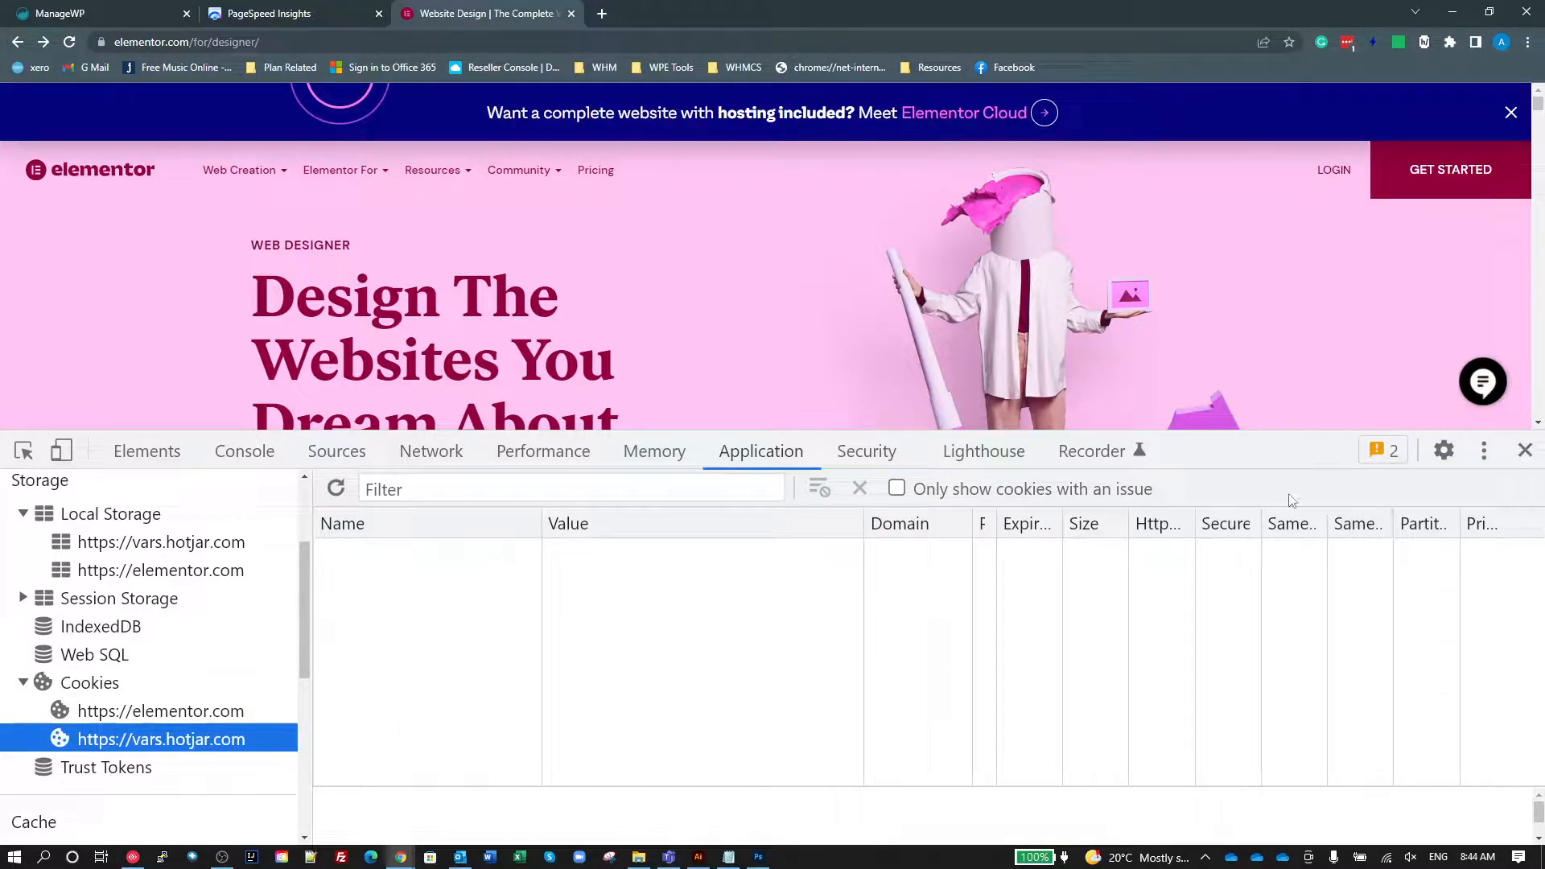
Show the Network panel, cache disabled, ready to record requests on reload.
click(431, 450)
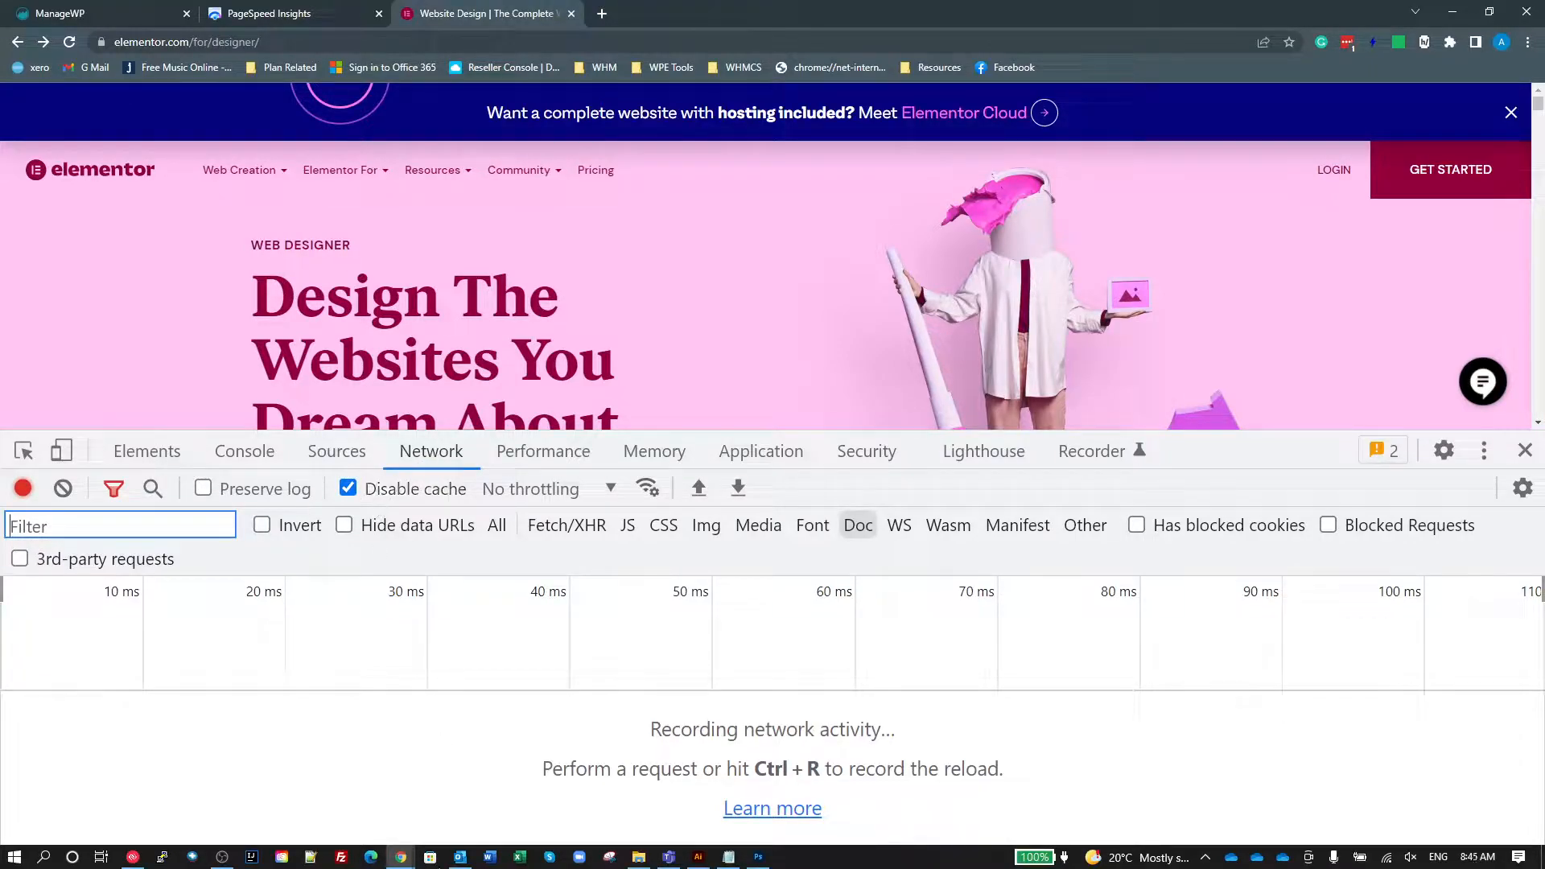
mouse_move(428, 857)
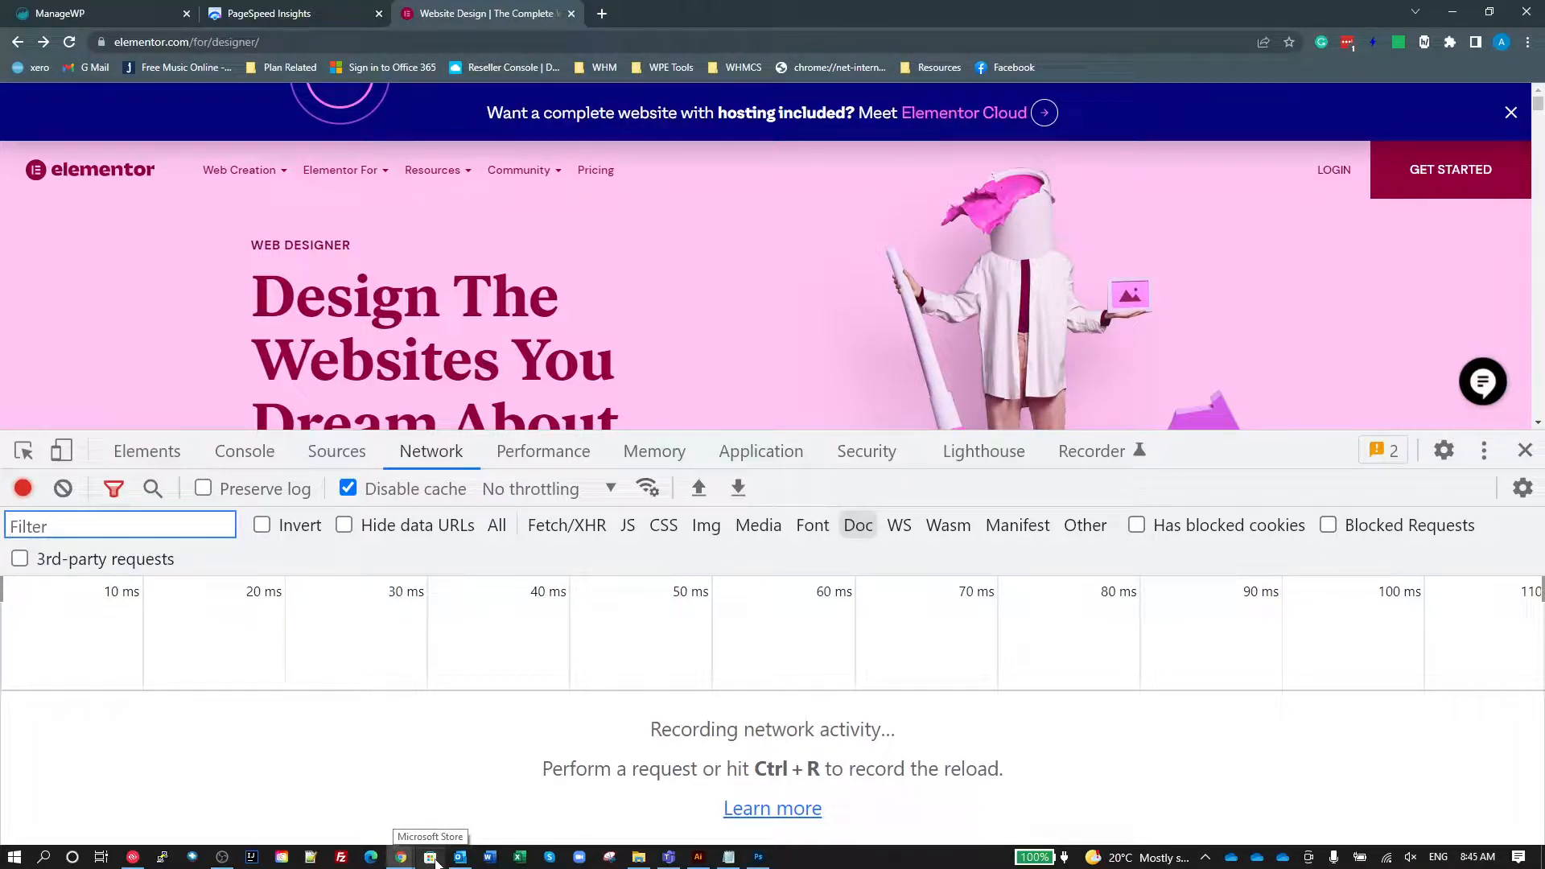
mouse_move(428, 856)
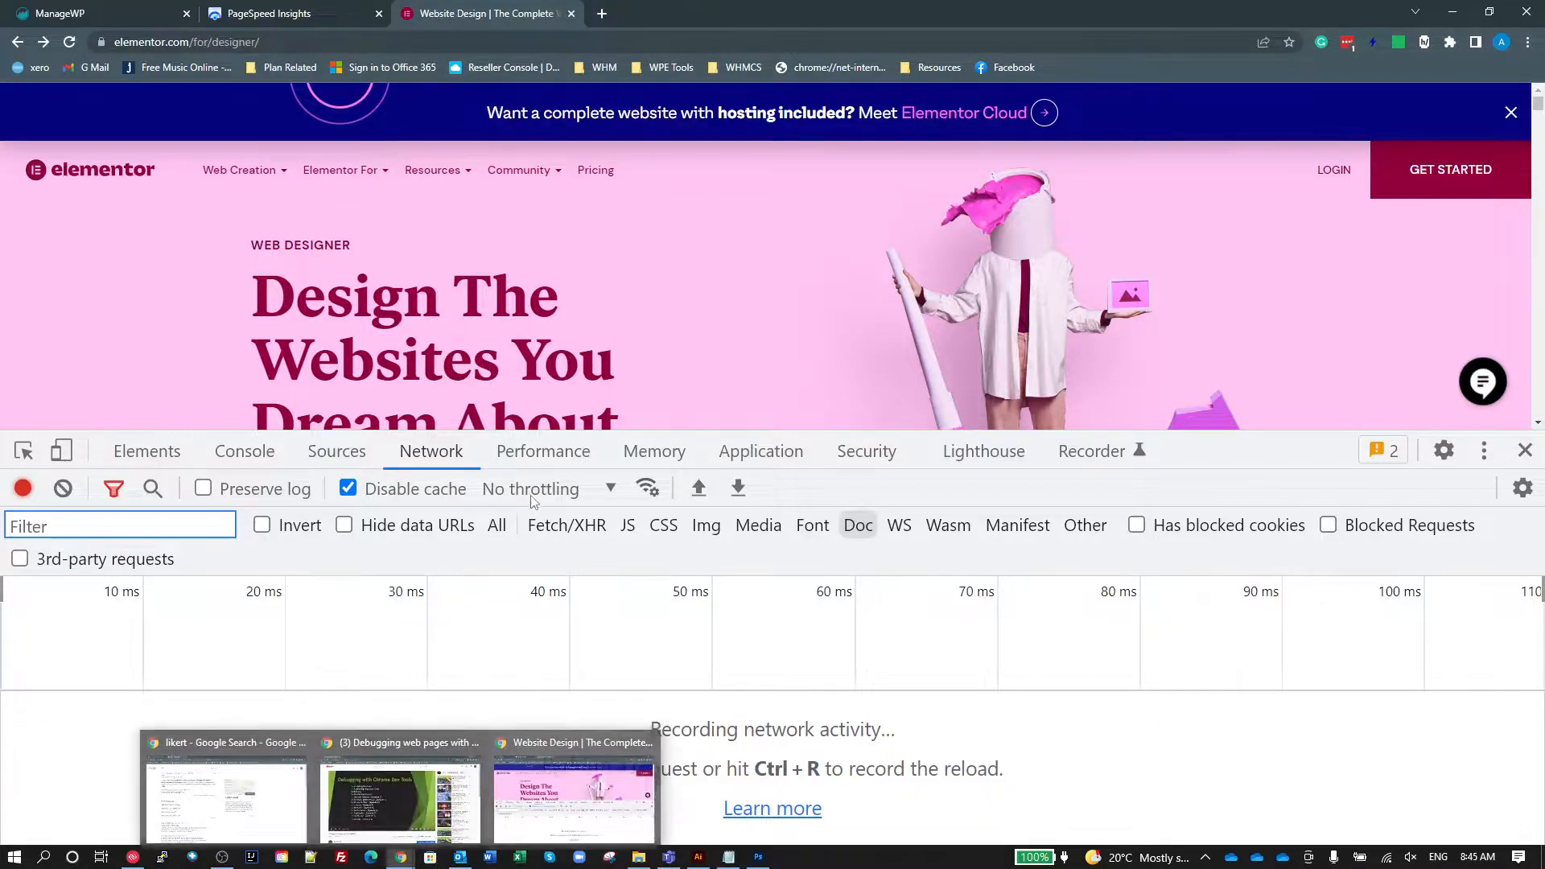
mouse_move(1051, 450)
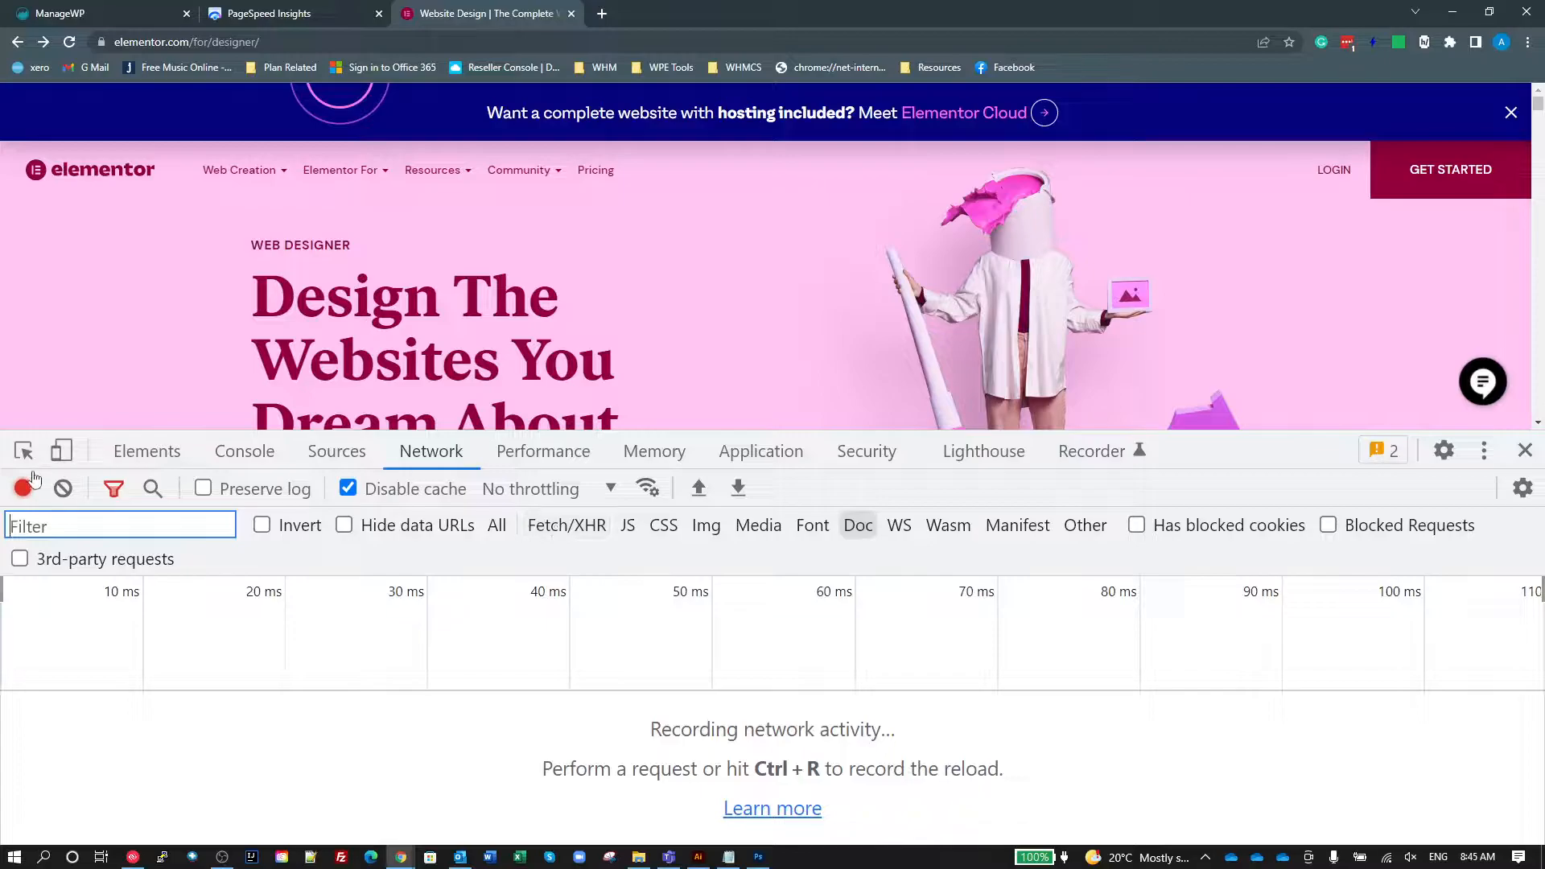
Return to PageSpeed Insights and show the designer page's desktop score of 89.
click(287, 12)
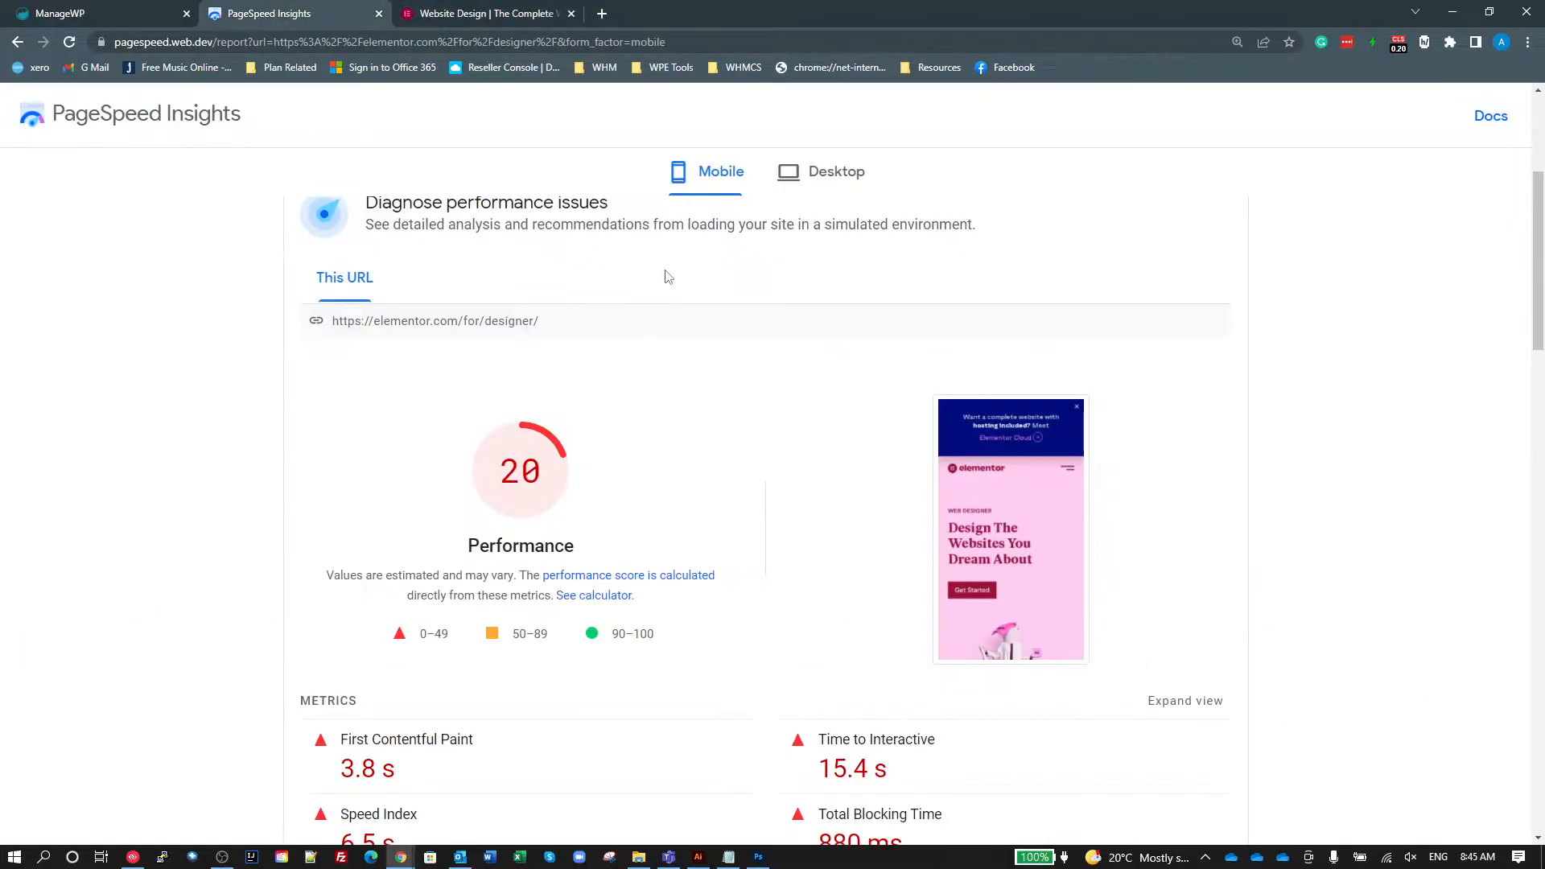
click(821, 171)
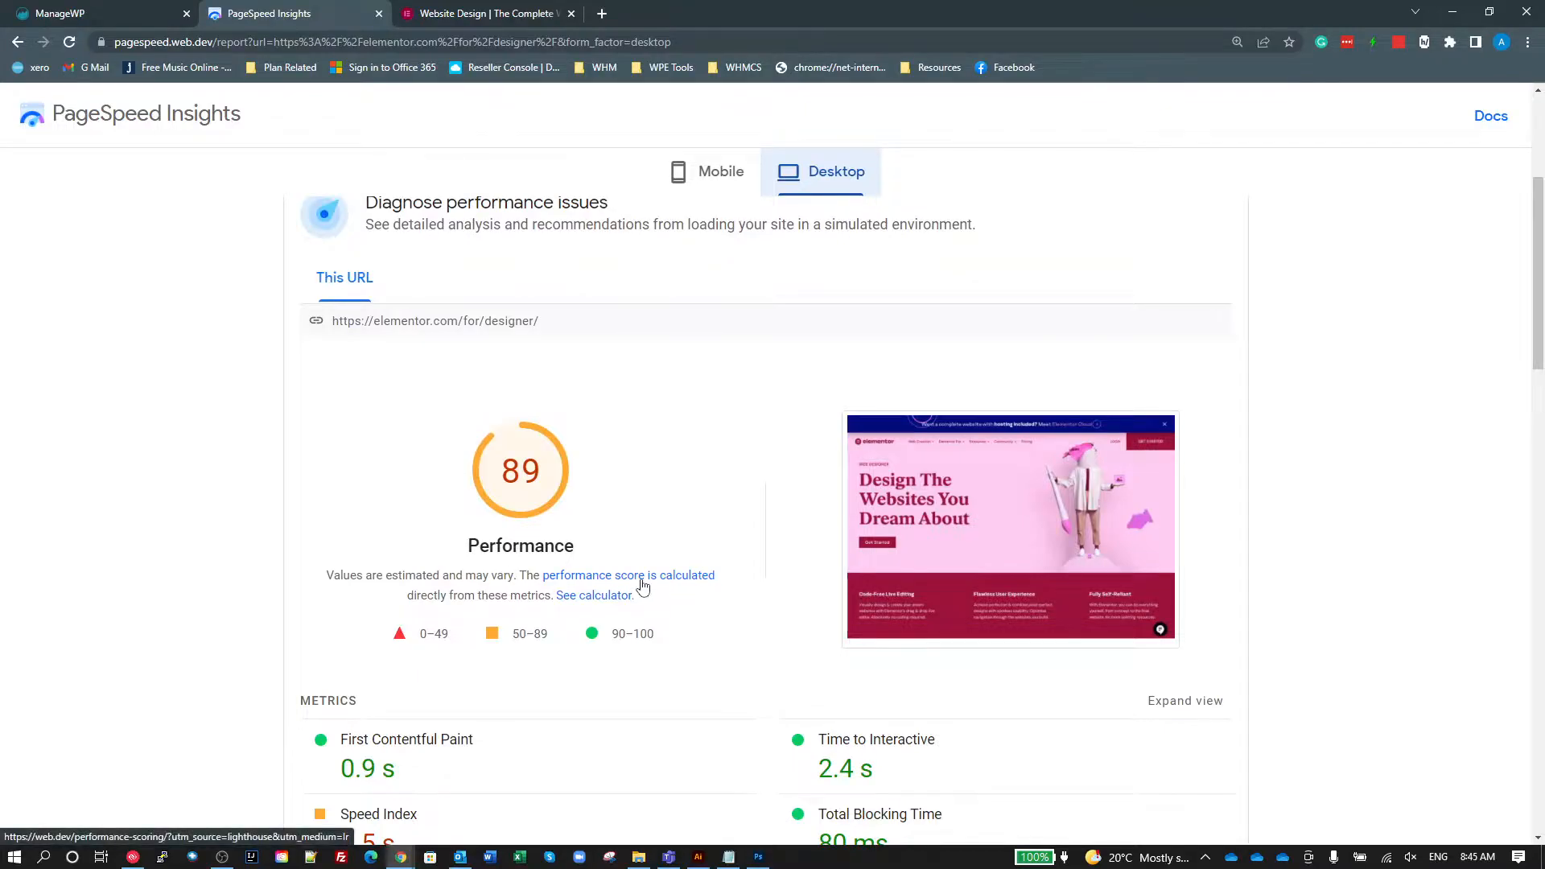
mouse_move(564, 520)
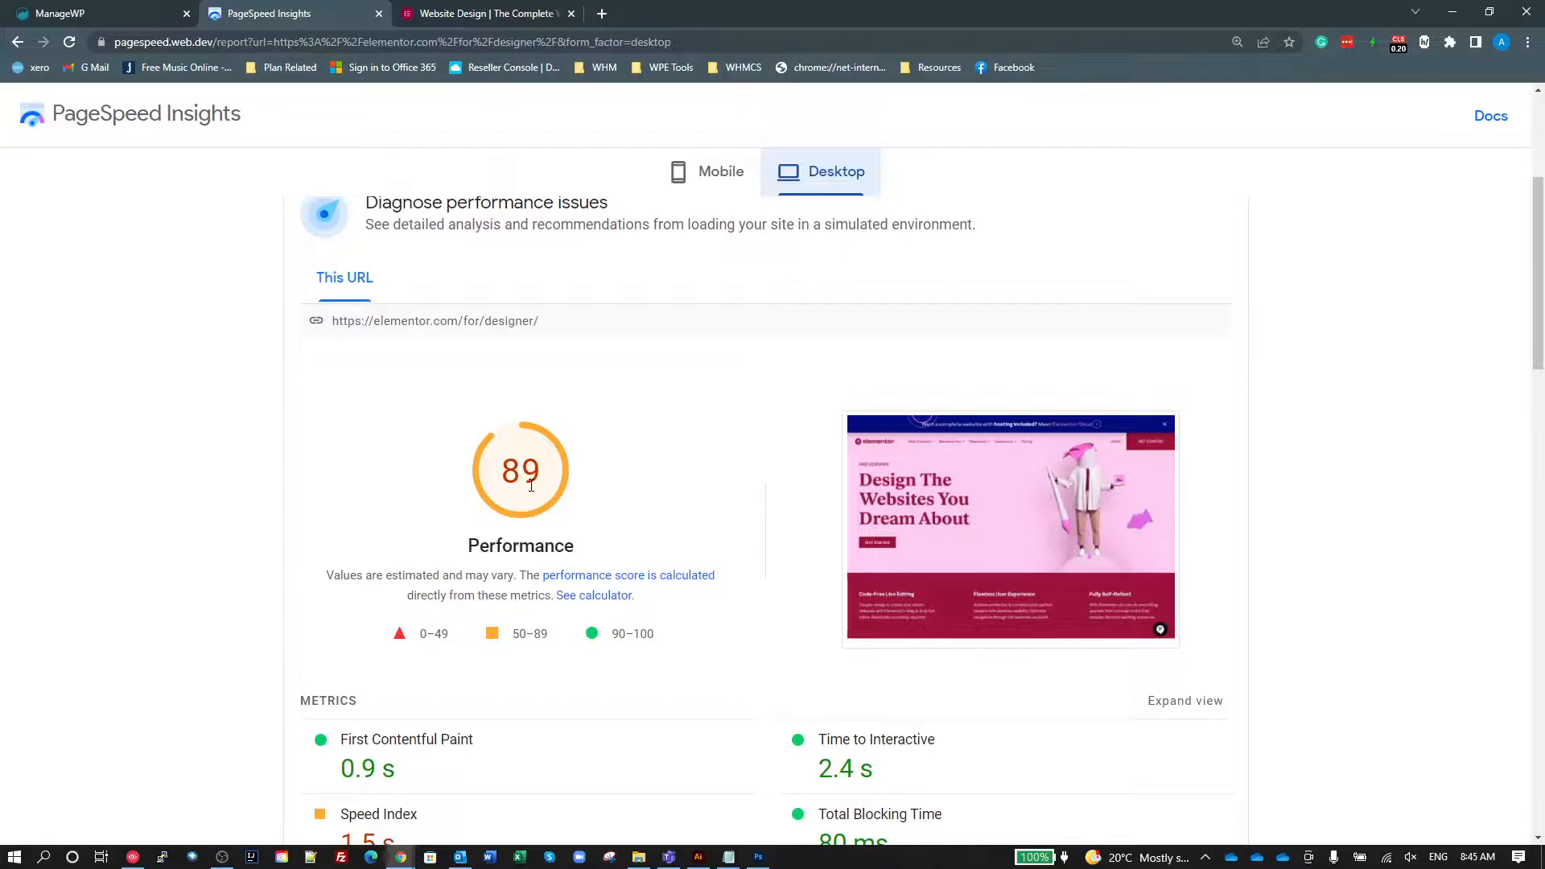
mouse_move(602, 479)
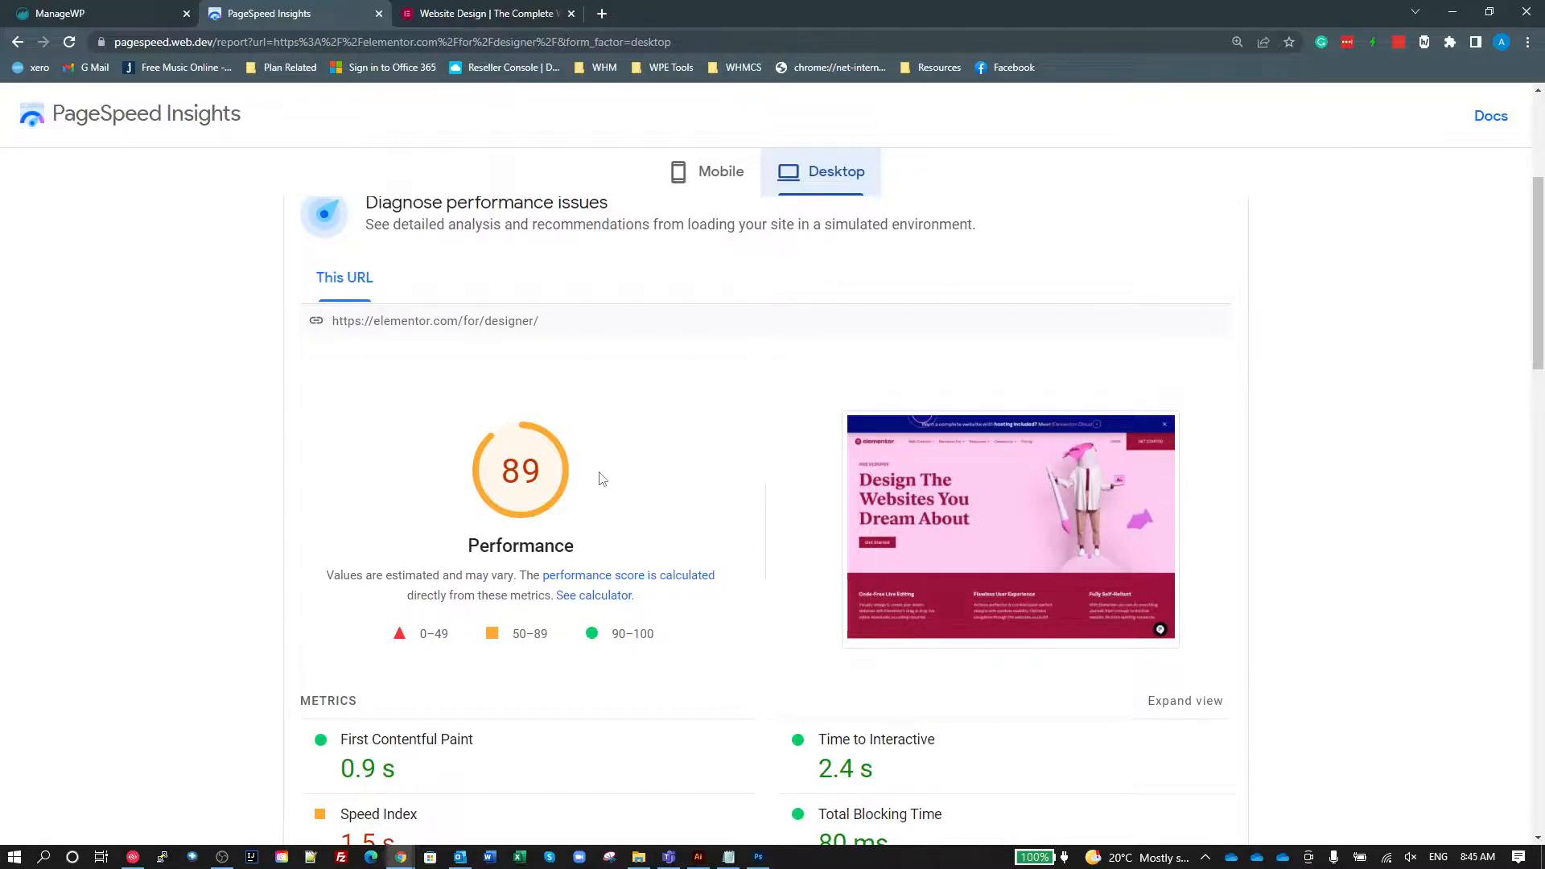
mouse_move(492, 497)
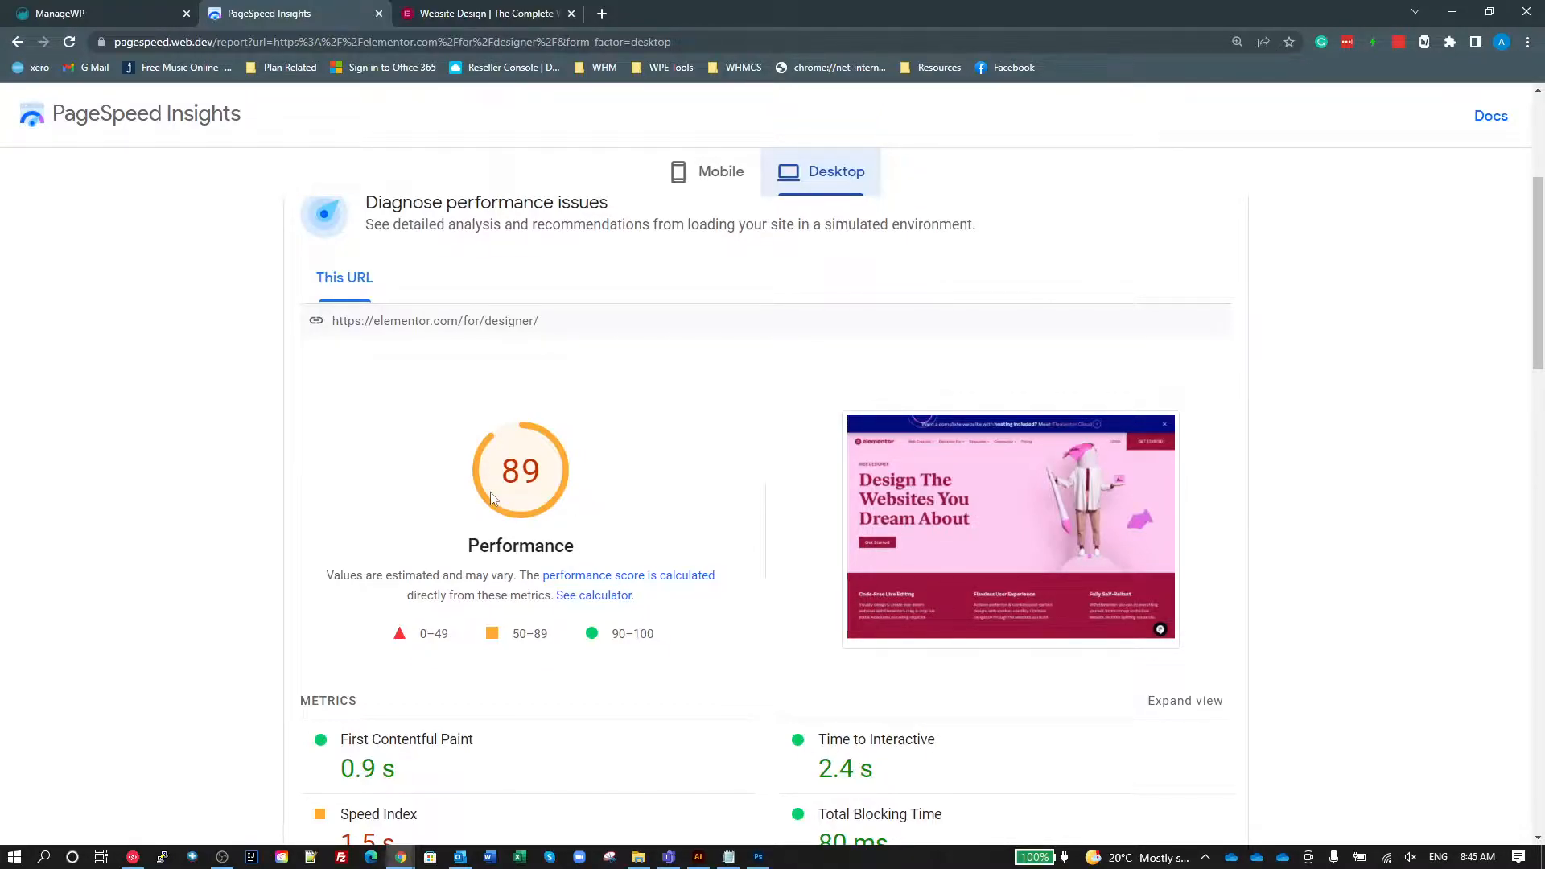
mouse_move(703, 533)
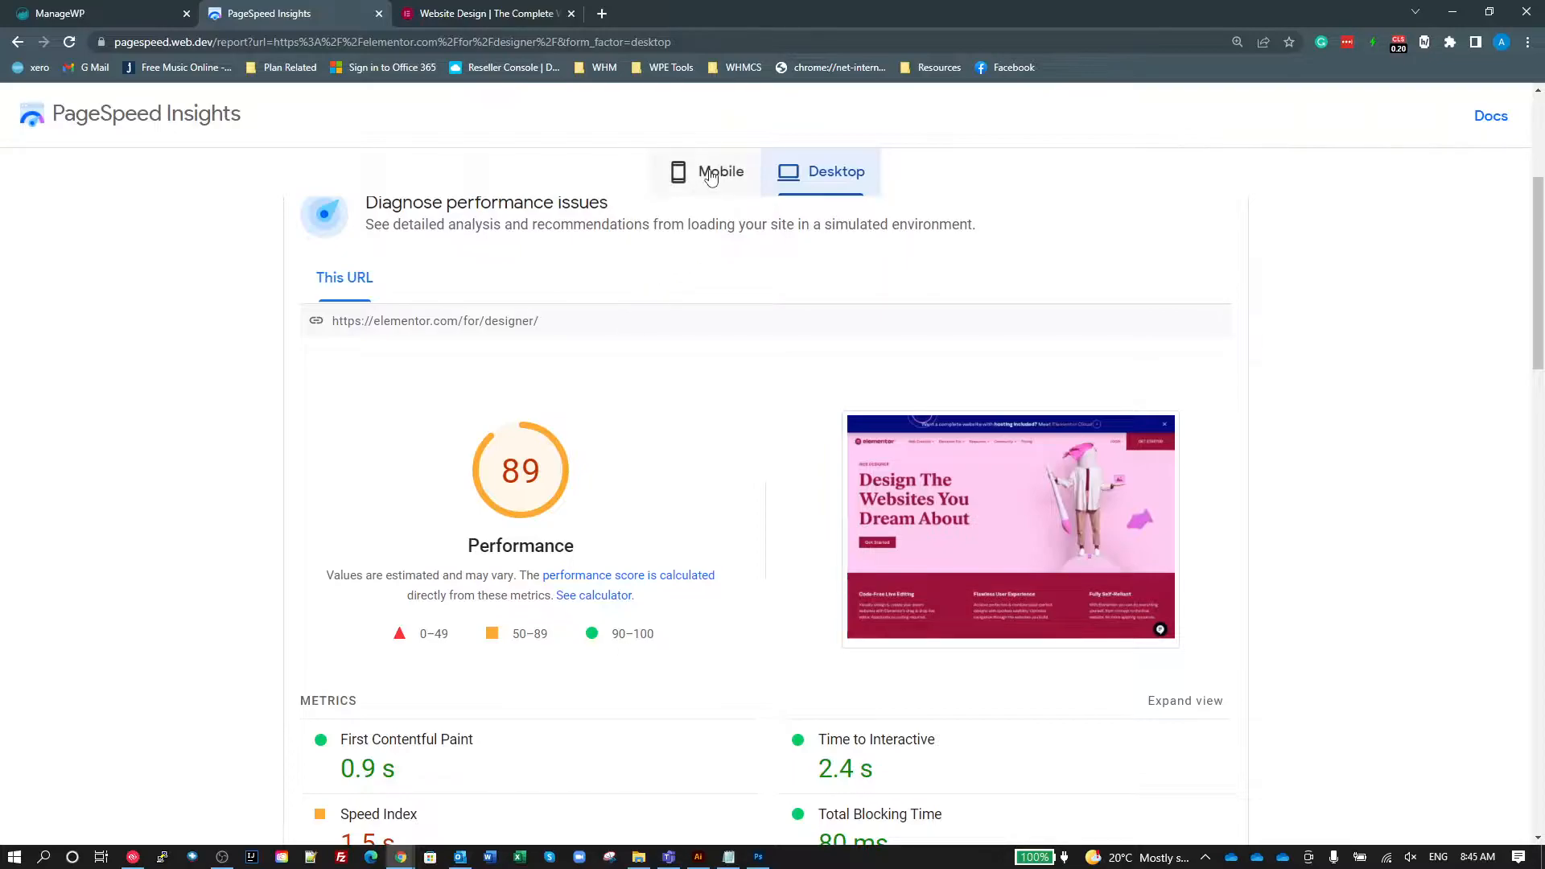
Show the mobile score of 20 and its metrics, including Cumulative Layout Shift 0.438.
click(705, 171)
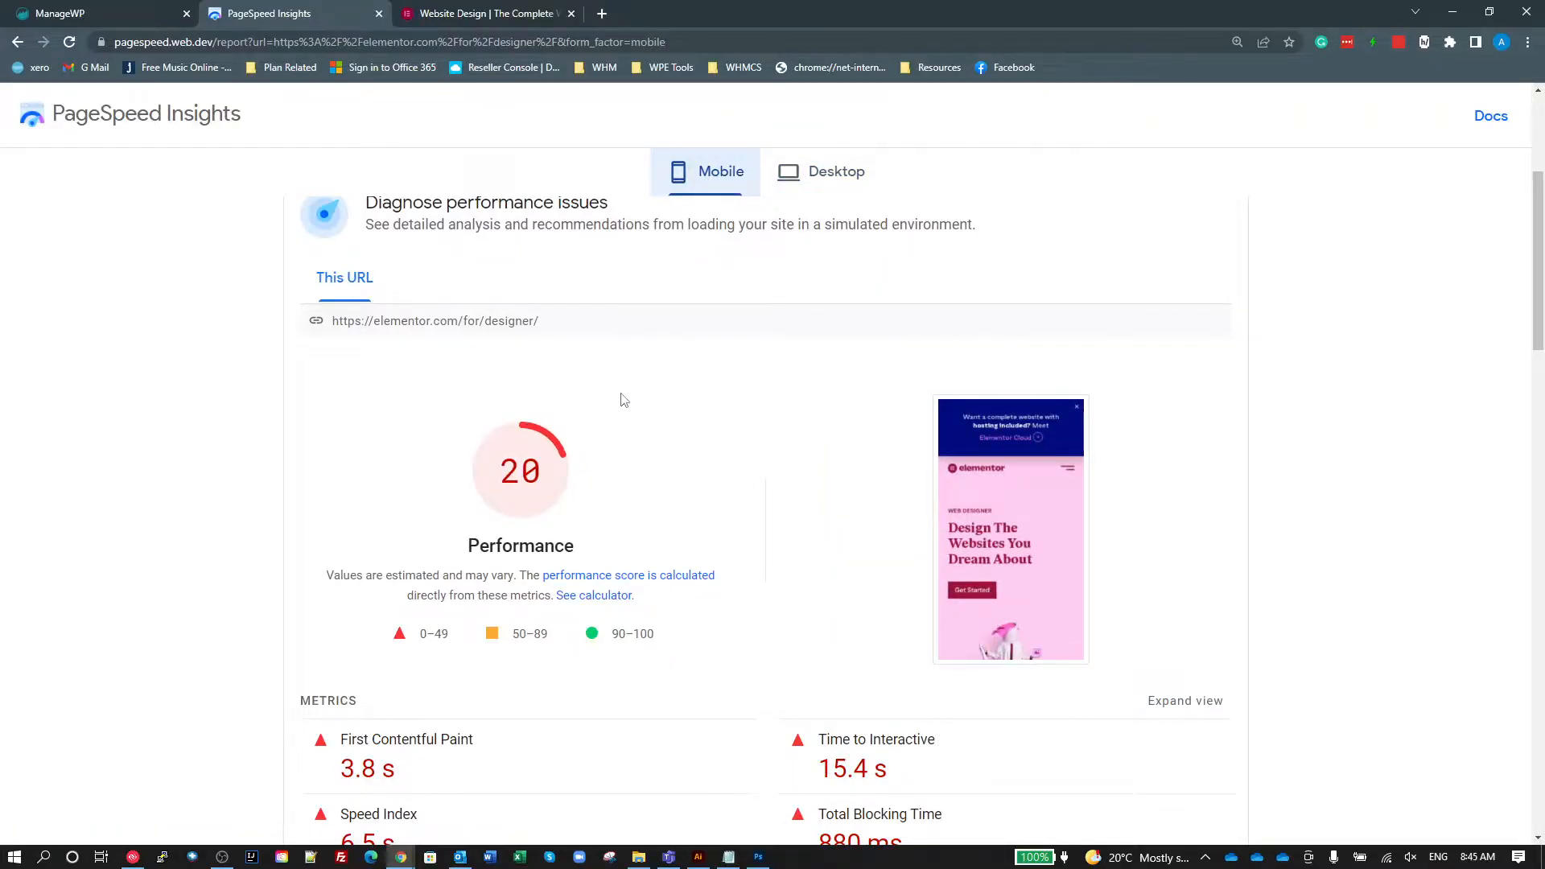
scroll(down, 3)
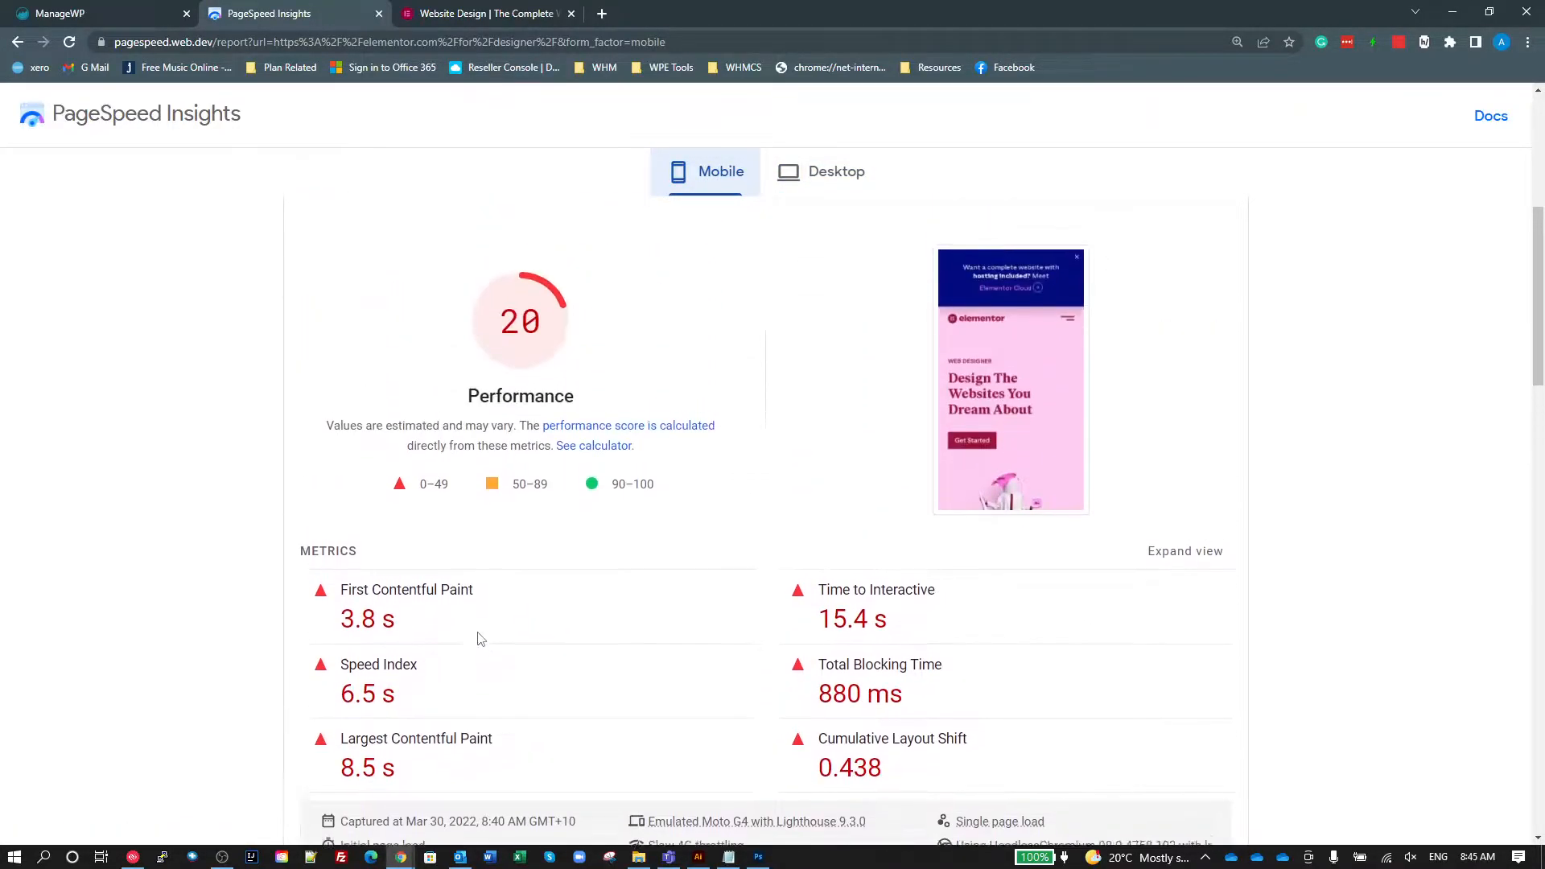
scroll(down, 3)
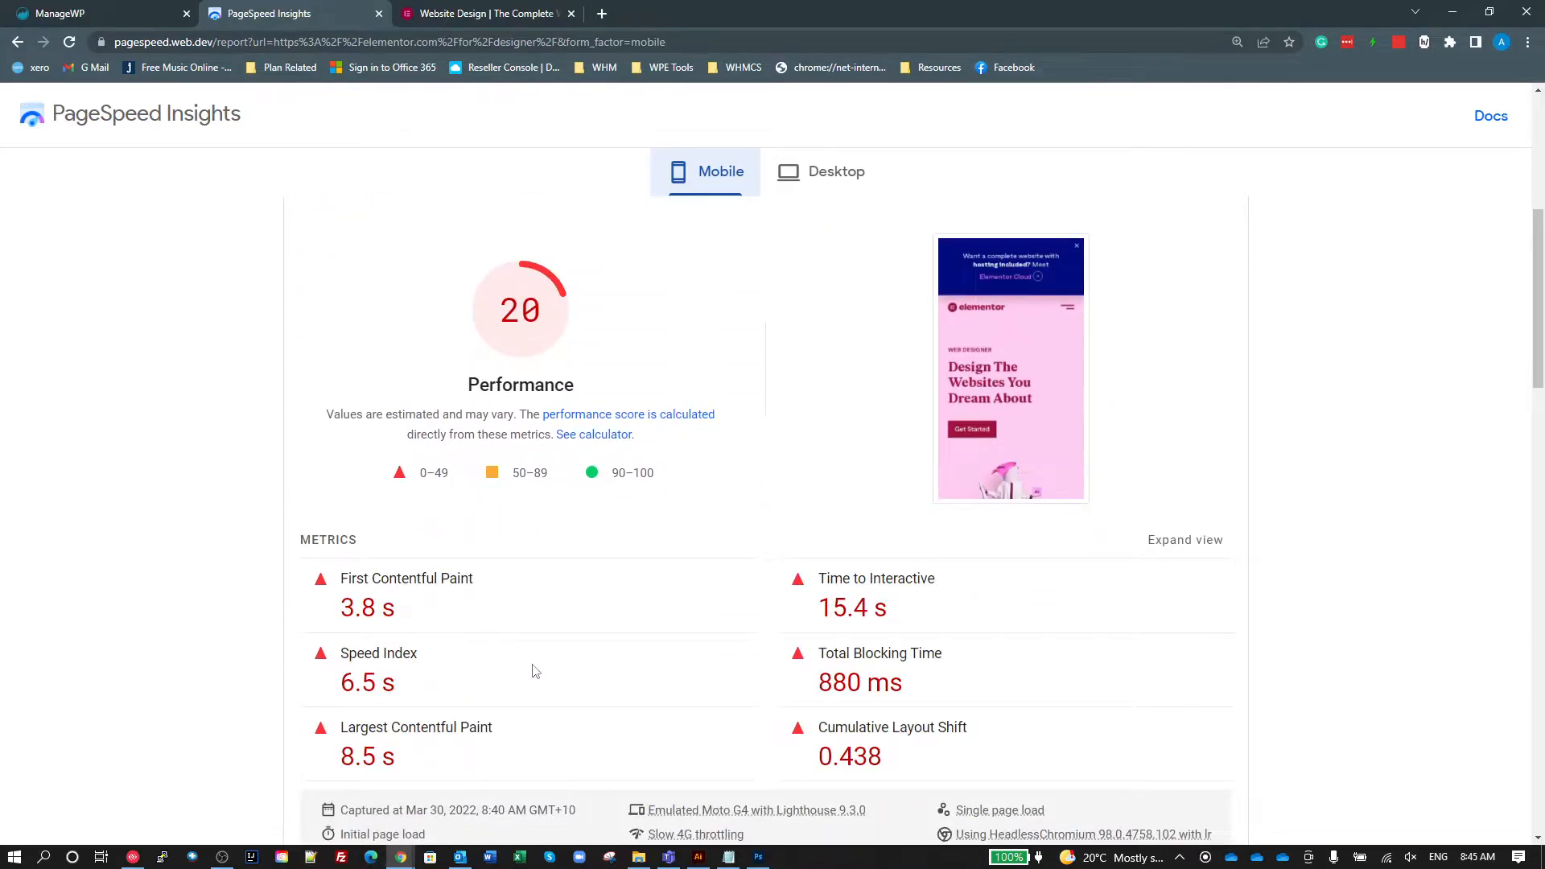
mouse_move(443, 663)
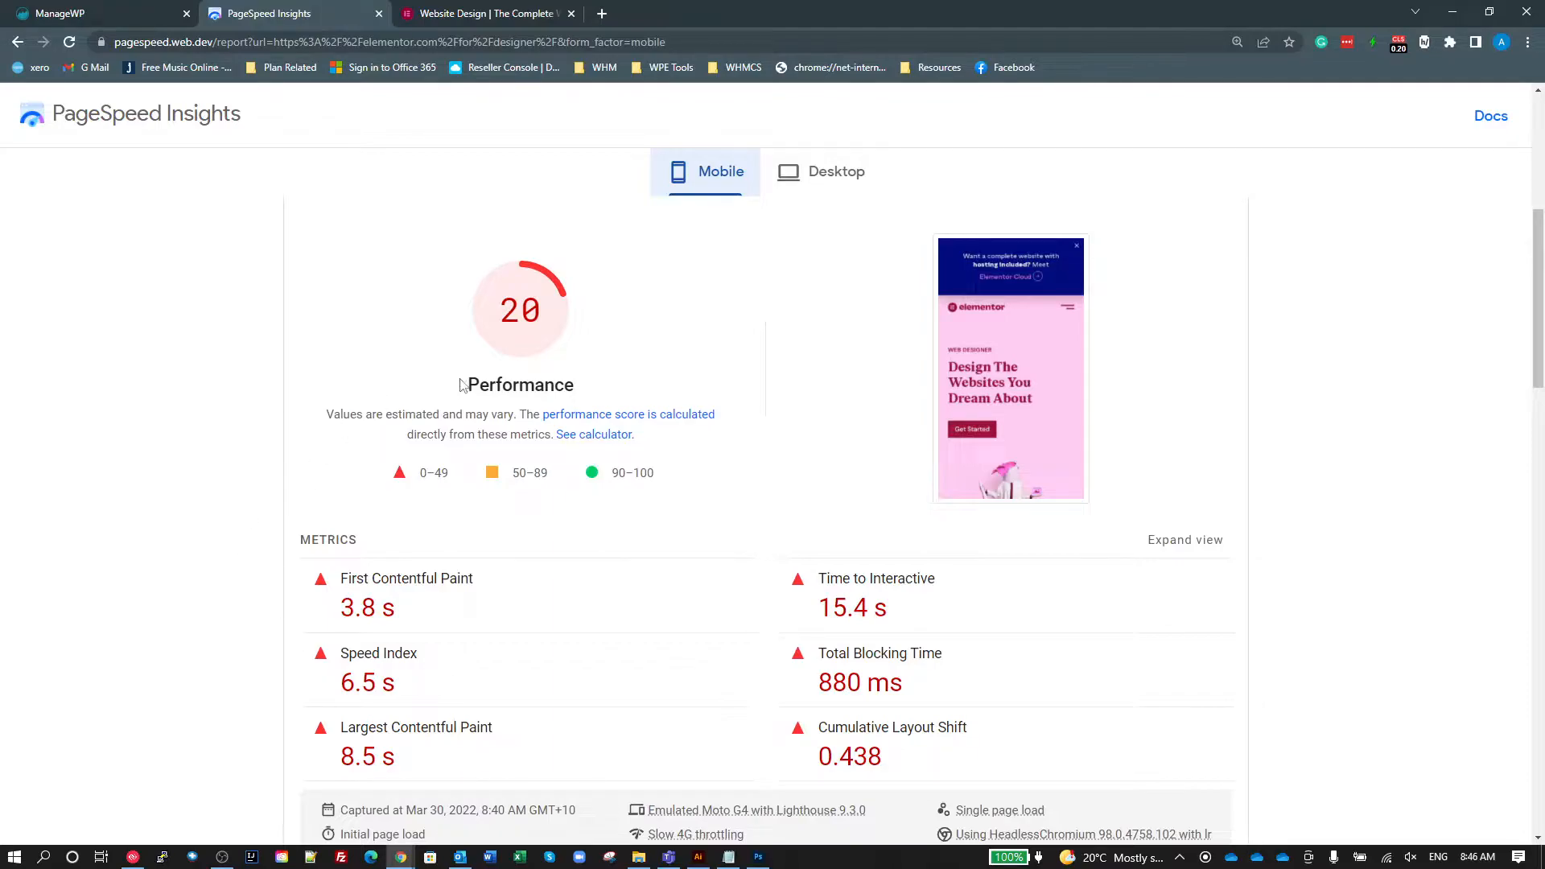
mouse_move(621, 349)
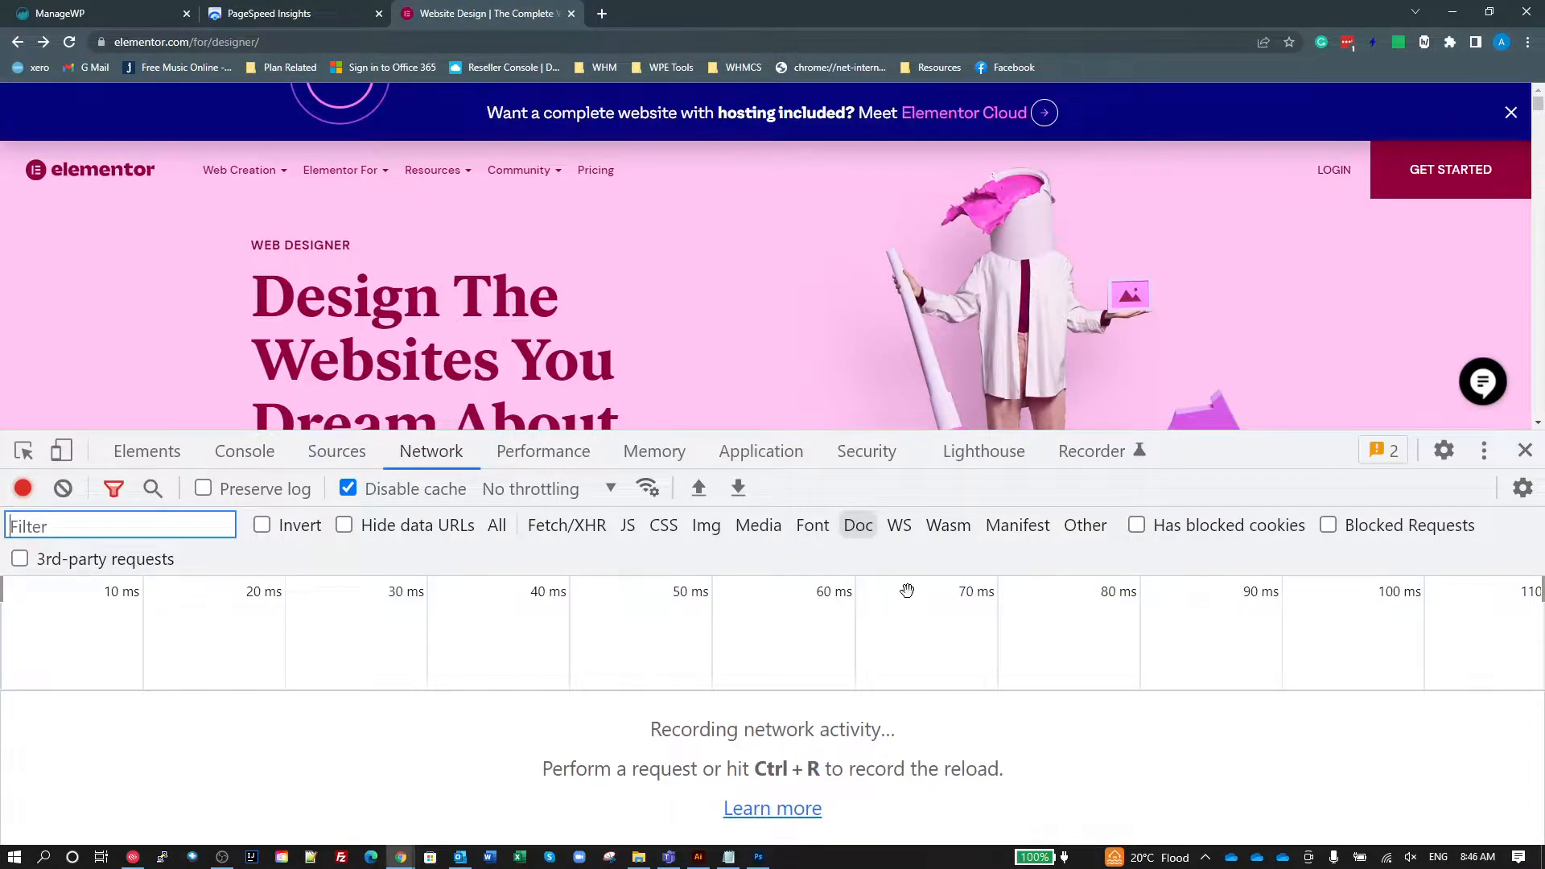
mouse_move(155, 784)
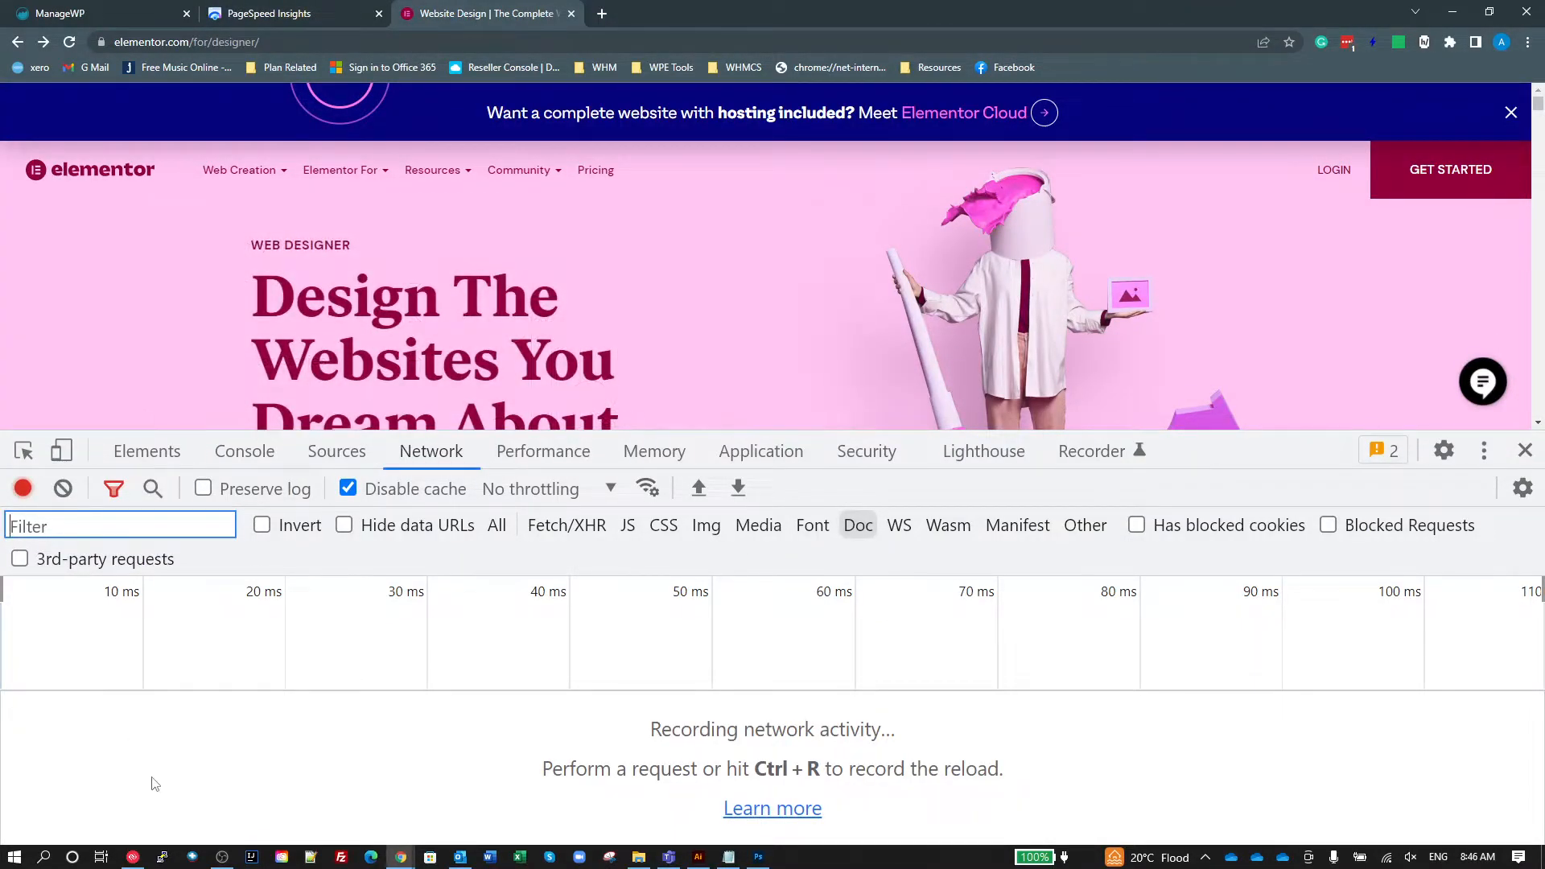
mouse_move(576, 510)
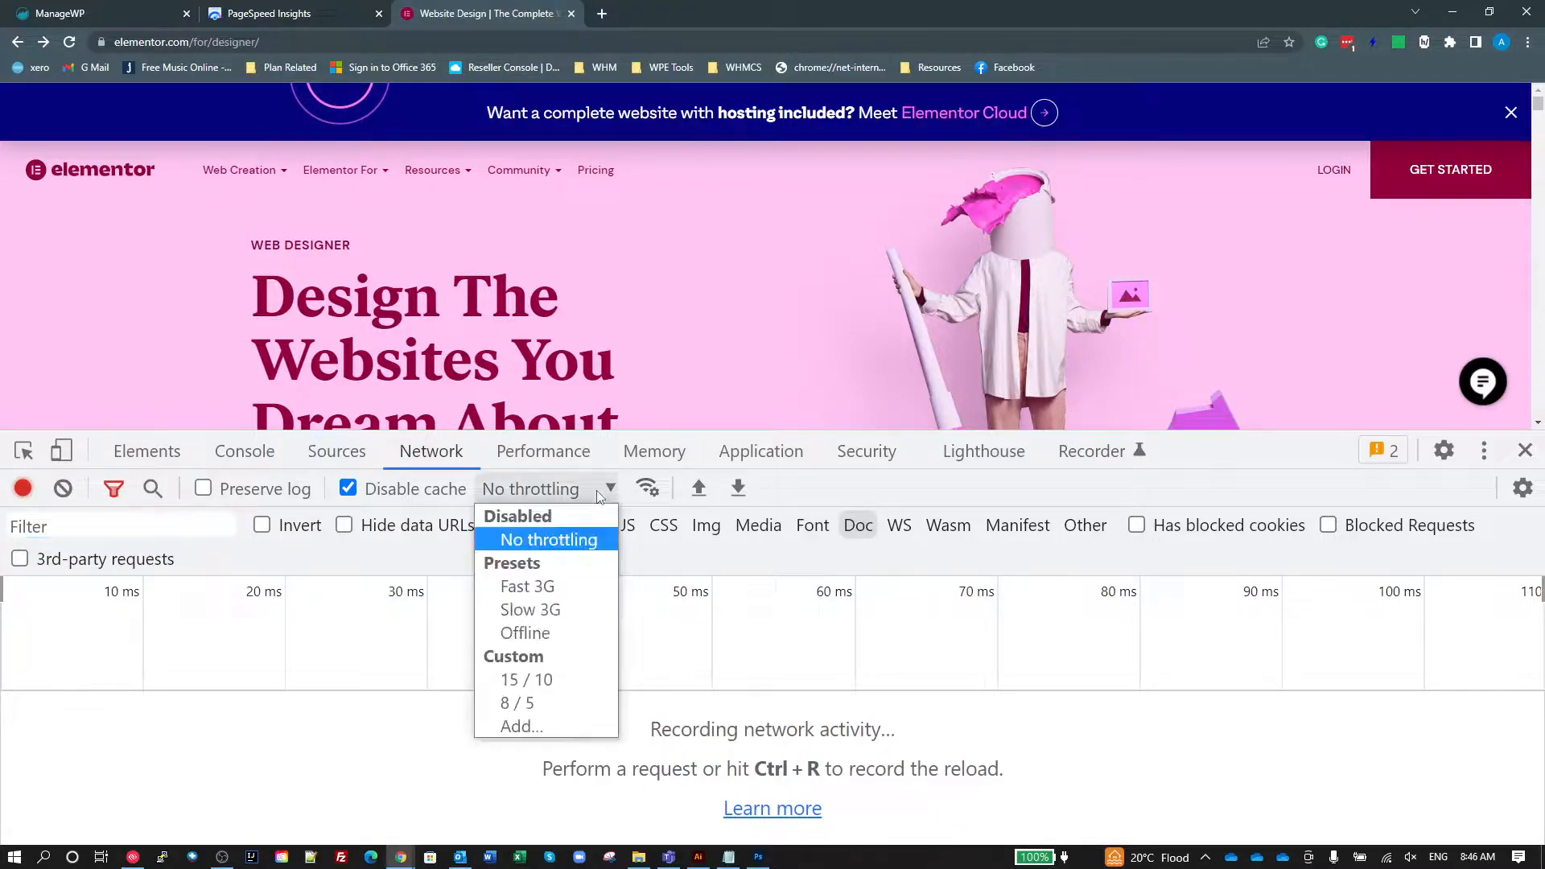
mouse_move(516, 704)
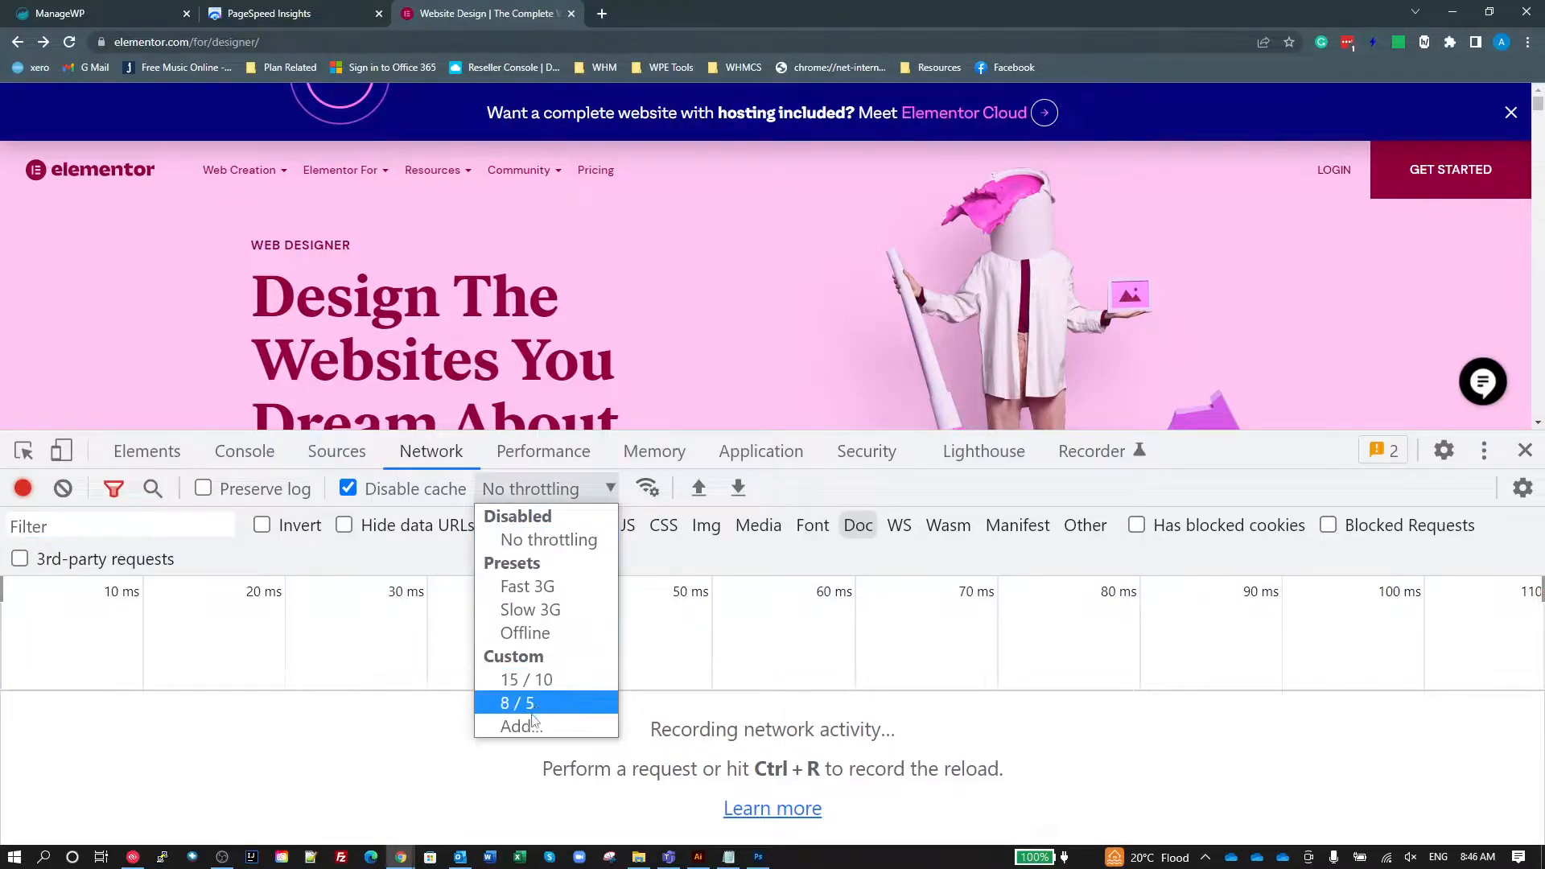
mouse_move(1387, 754)
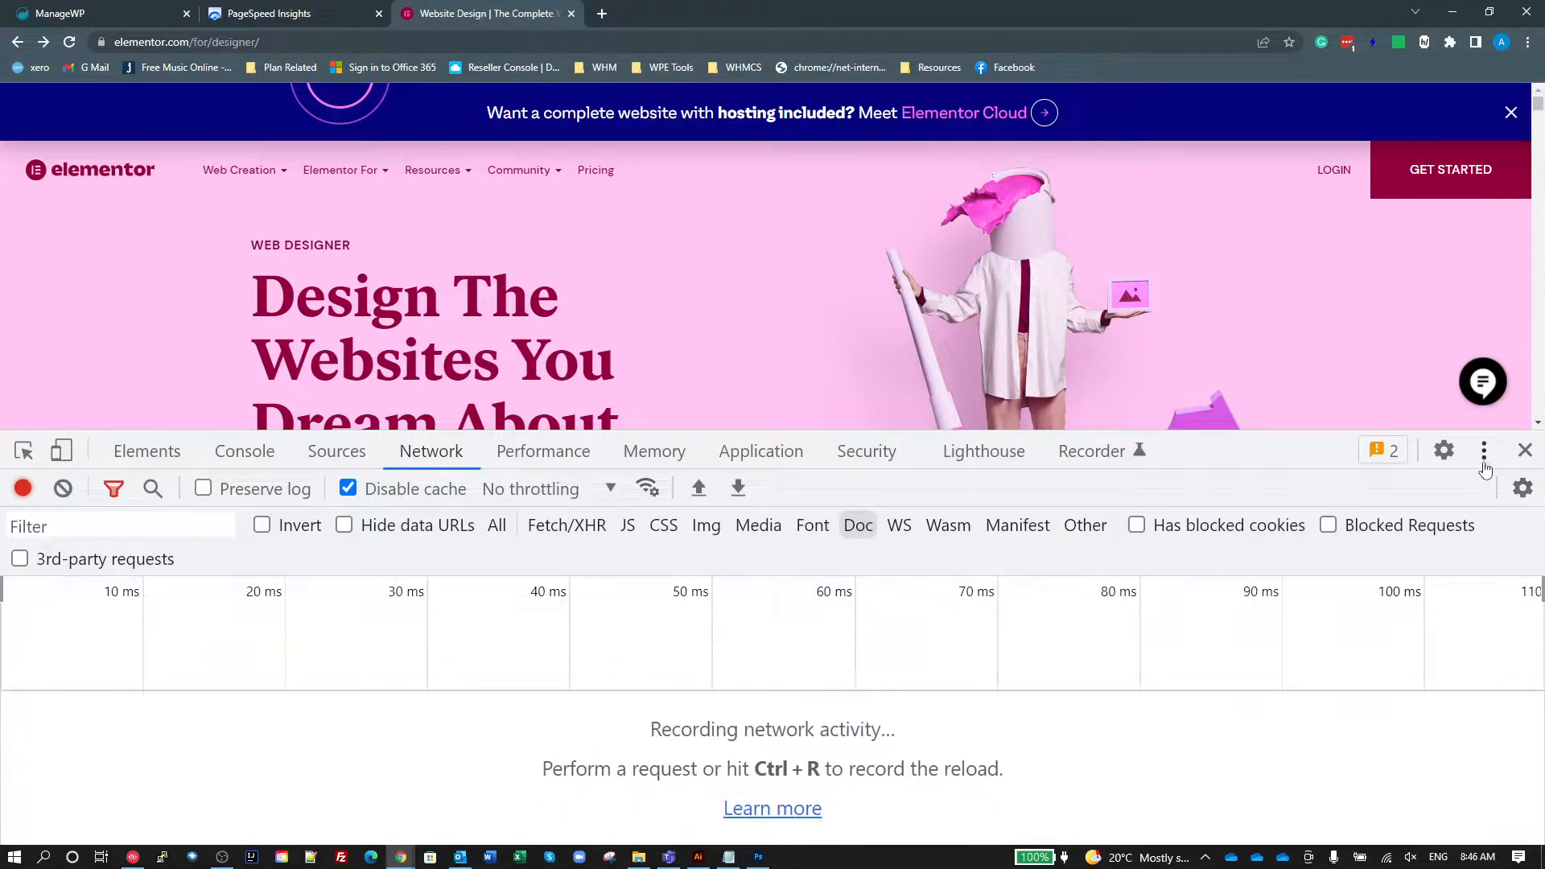
click(1443, 451)
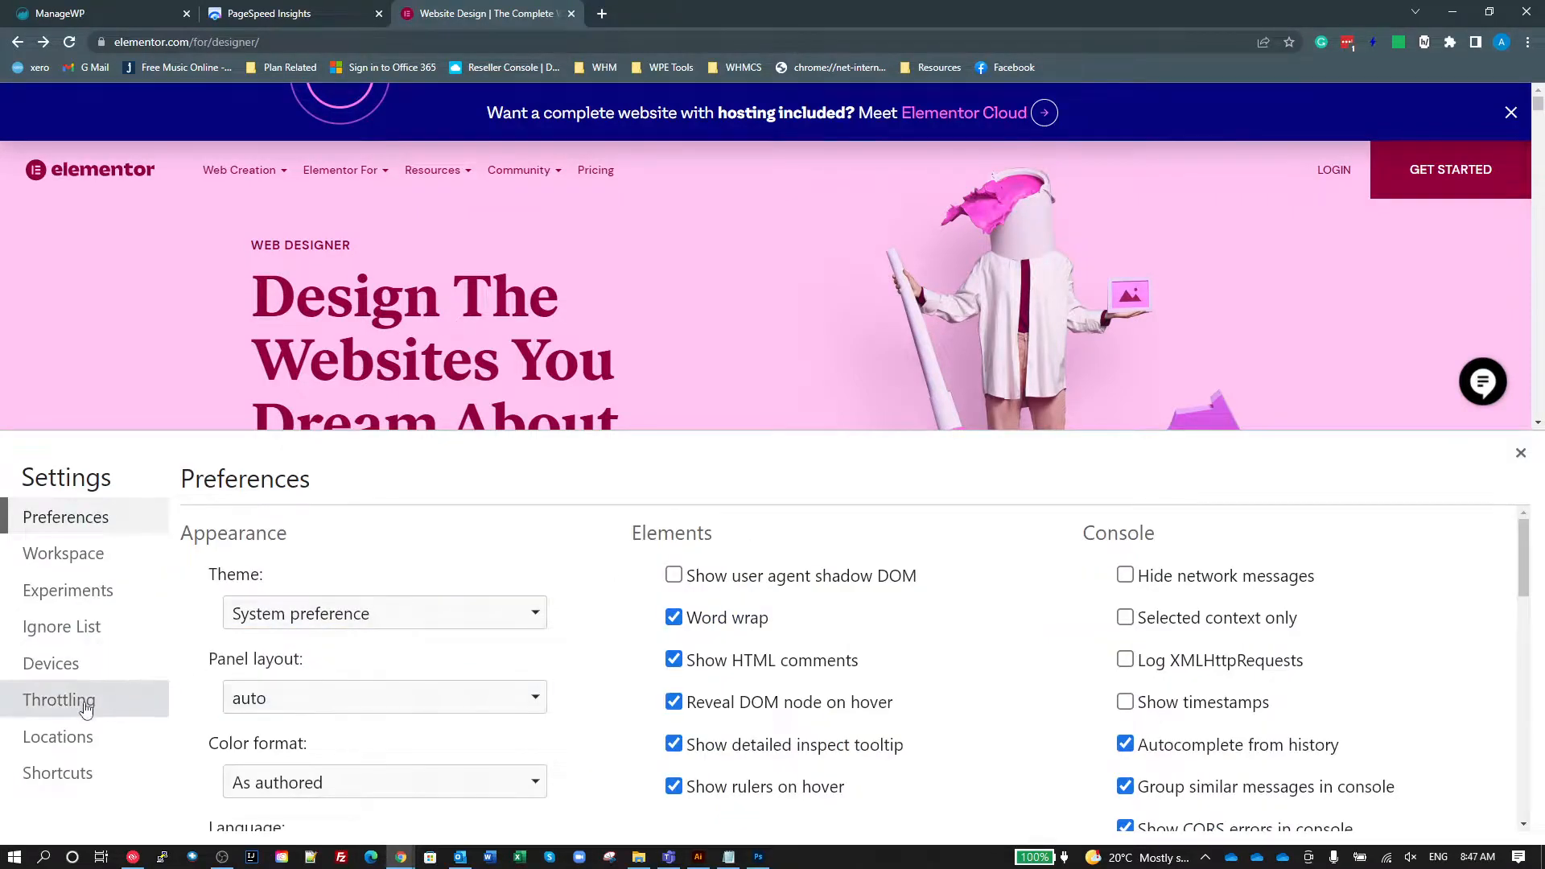
click(58, 700)
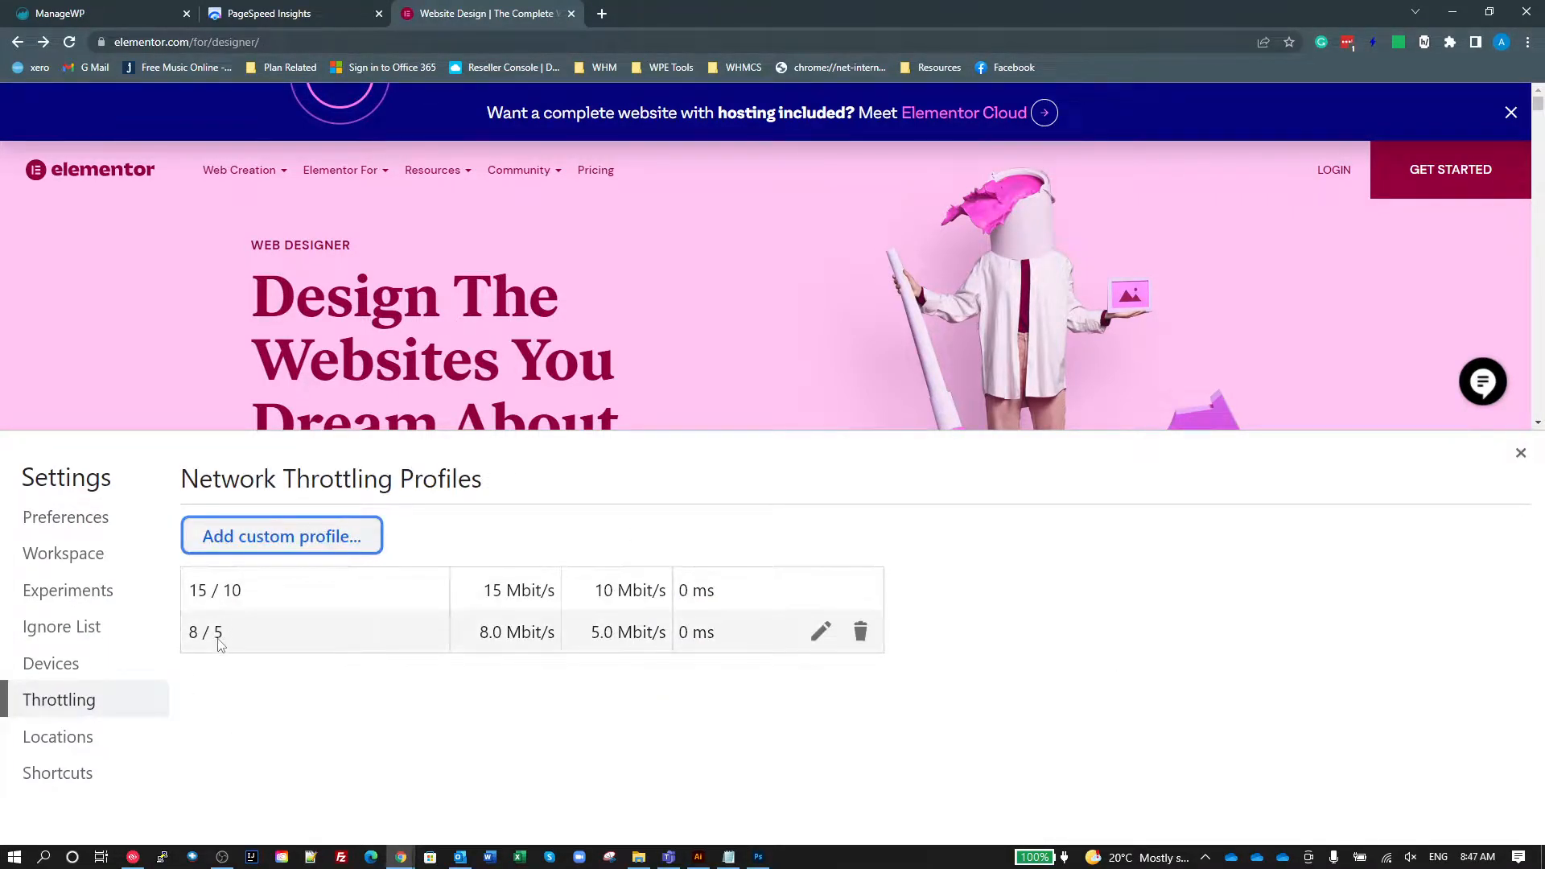
mouse_move(510, 650)
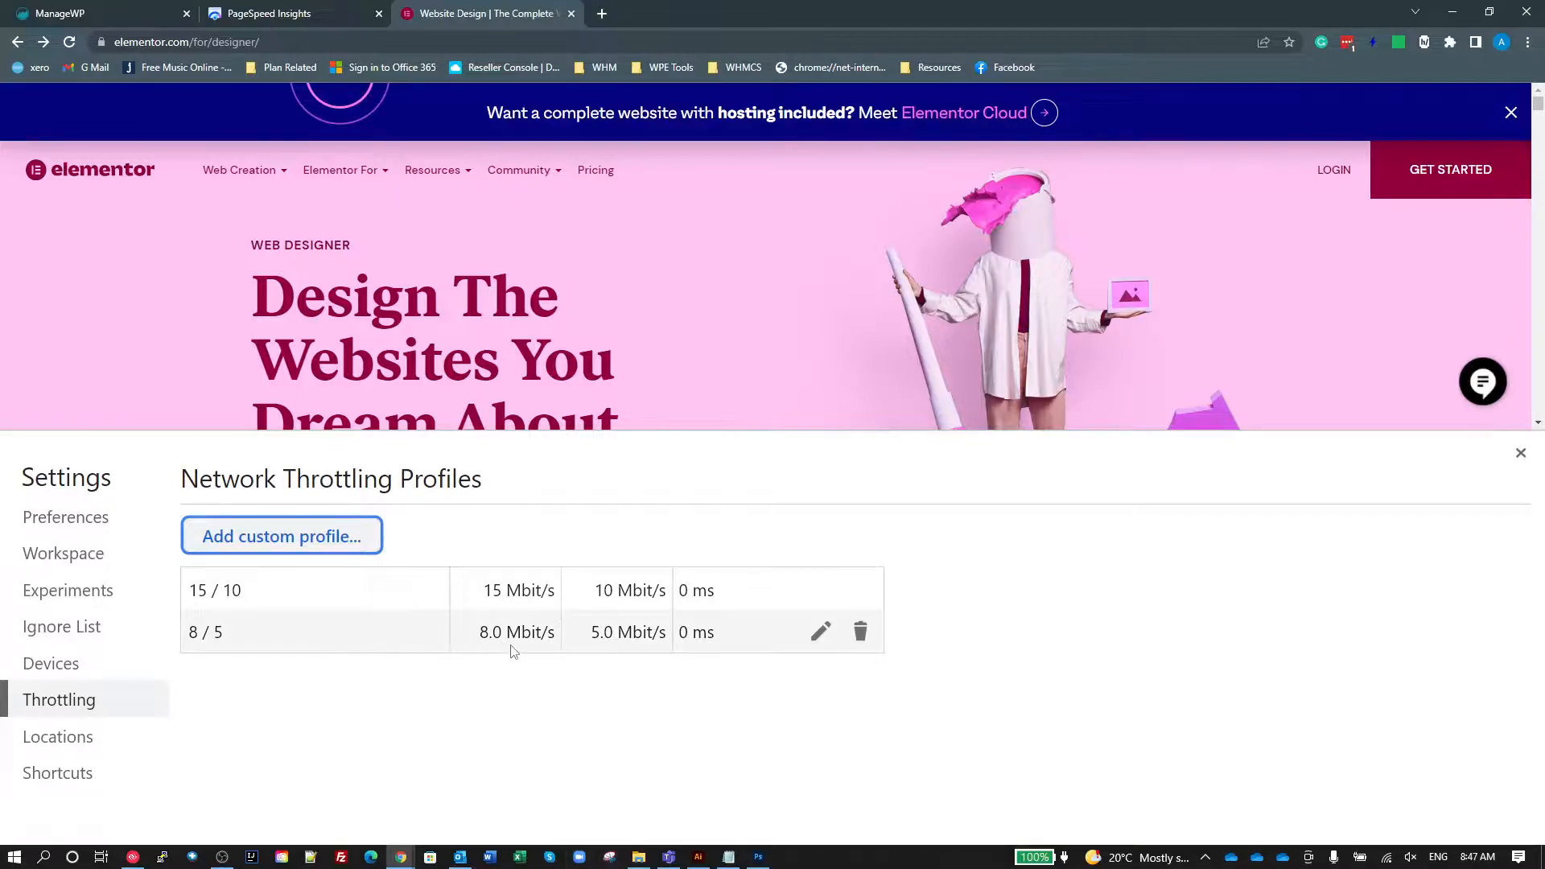
mouse_move(540, 652)
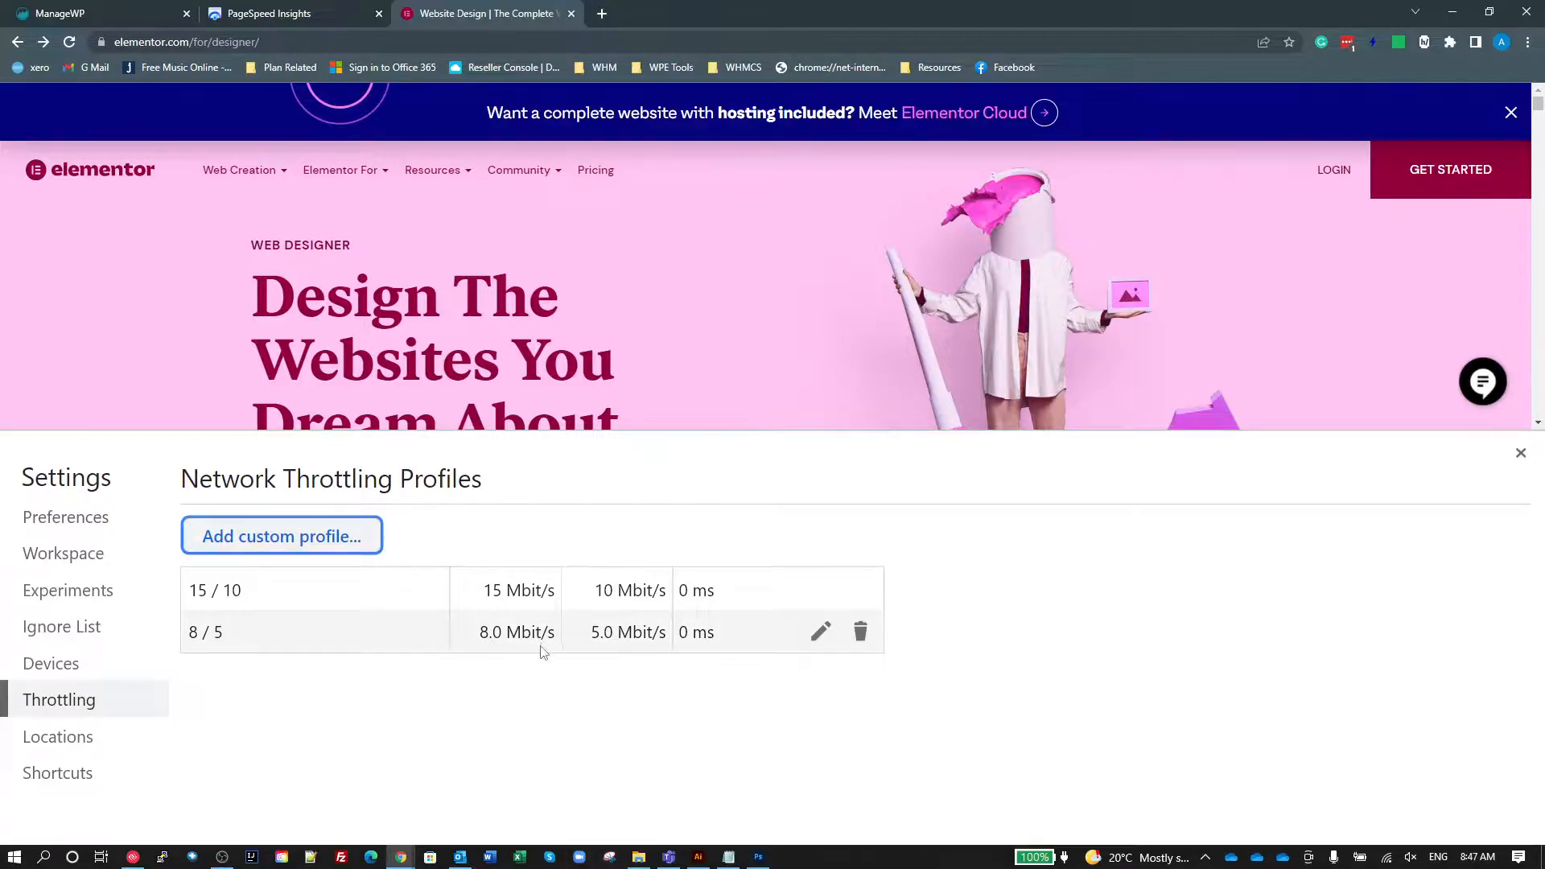
mouse_move(700, 667)
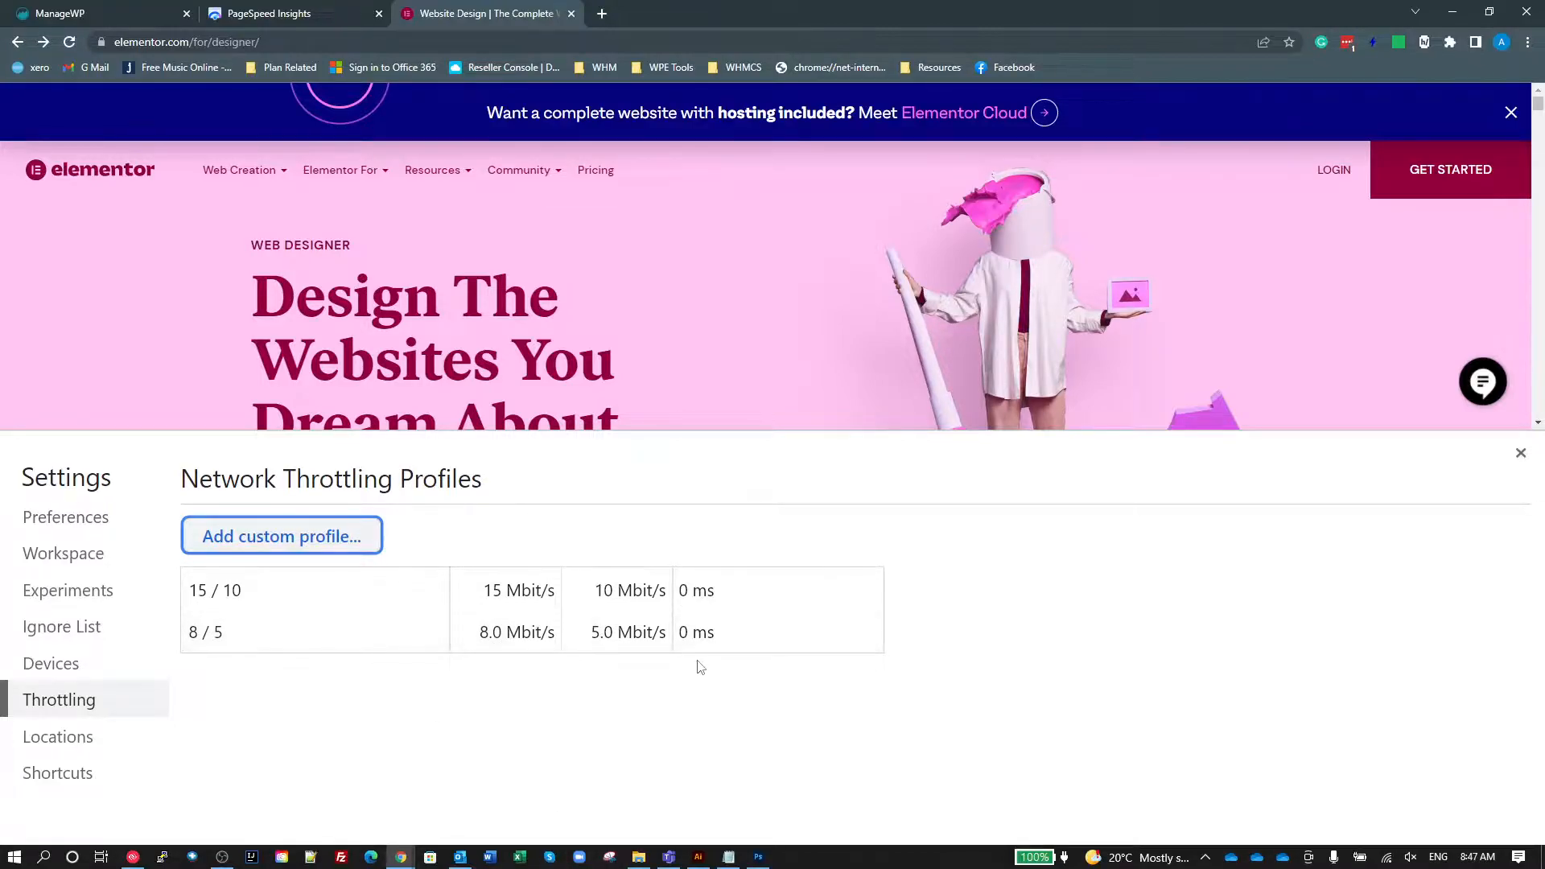
mouse_move(1043, 728)
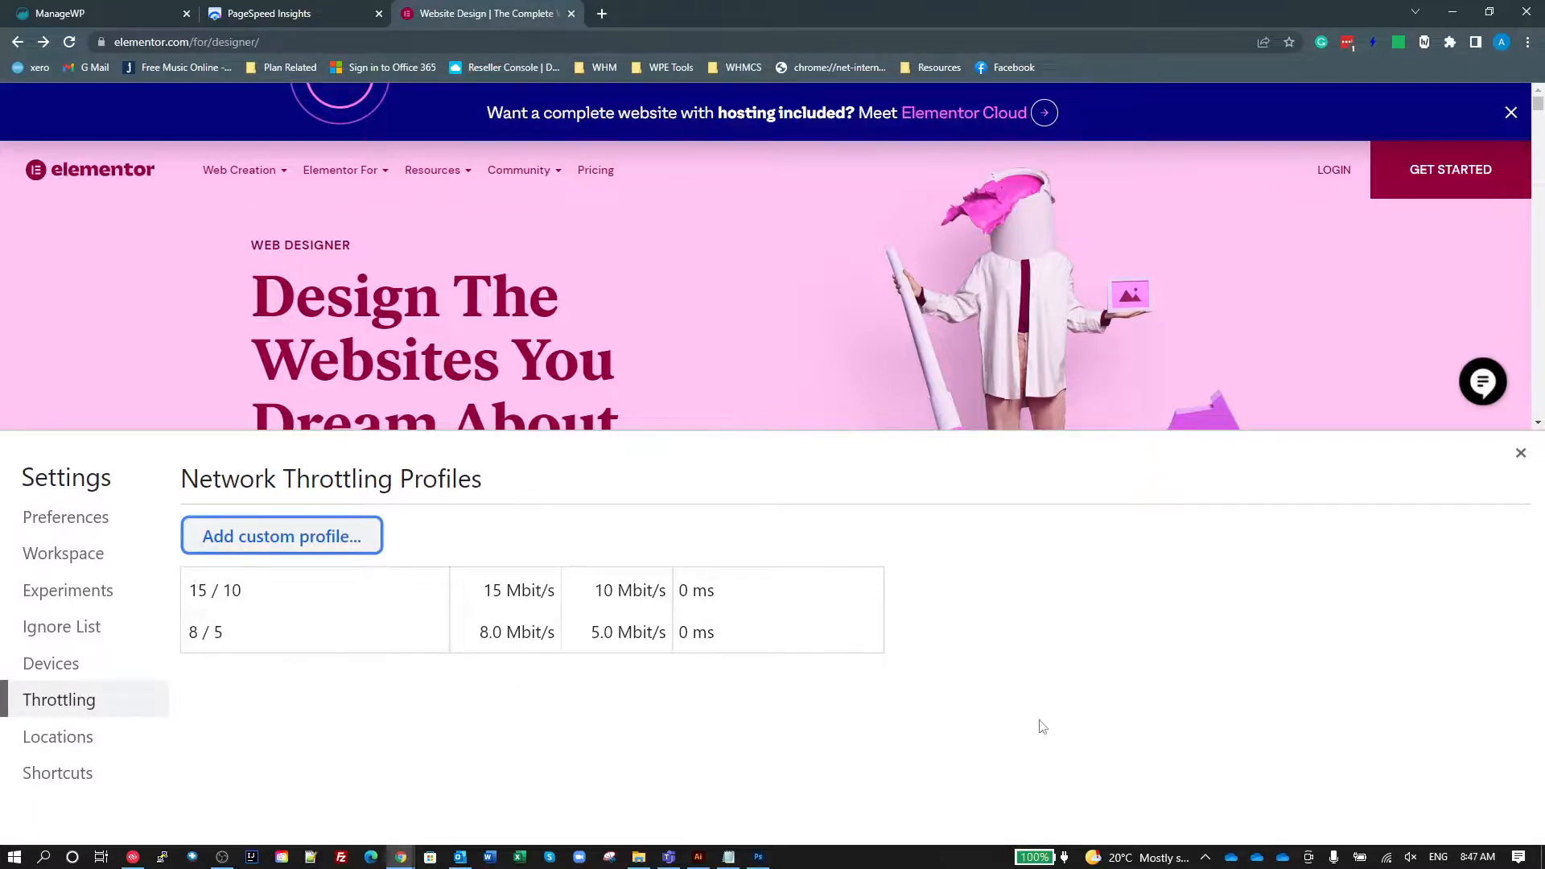
mouse_move(1050, 659)
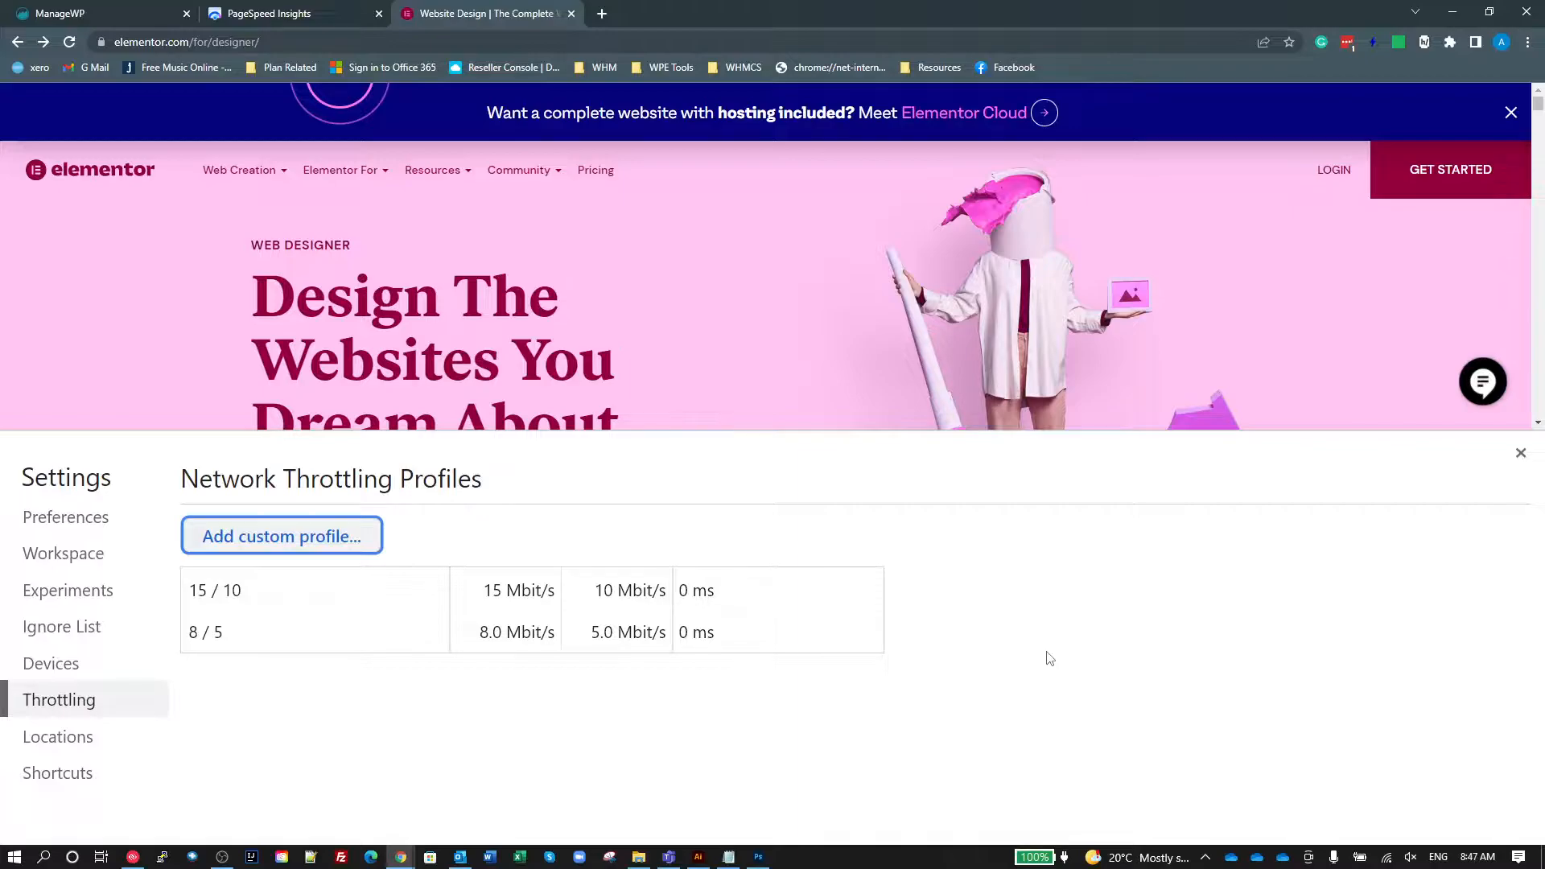
mouse_move(1234, 672)
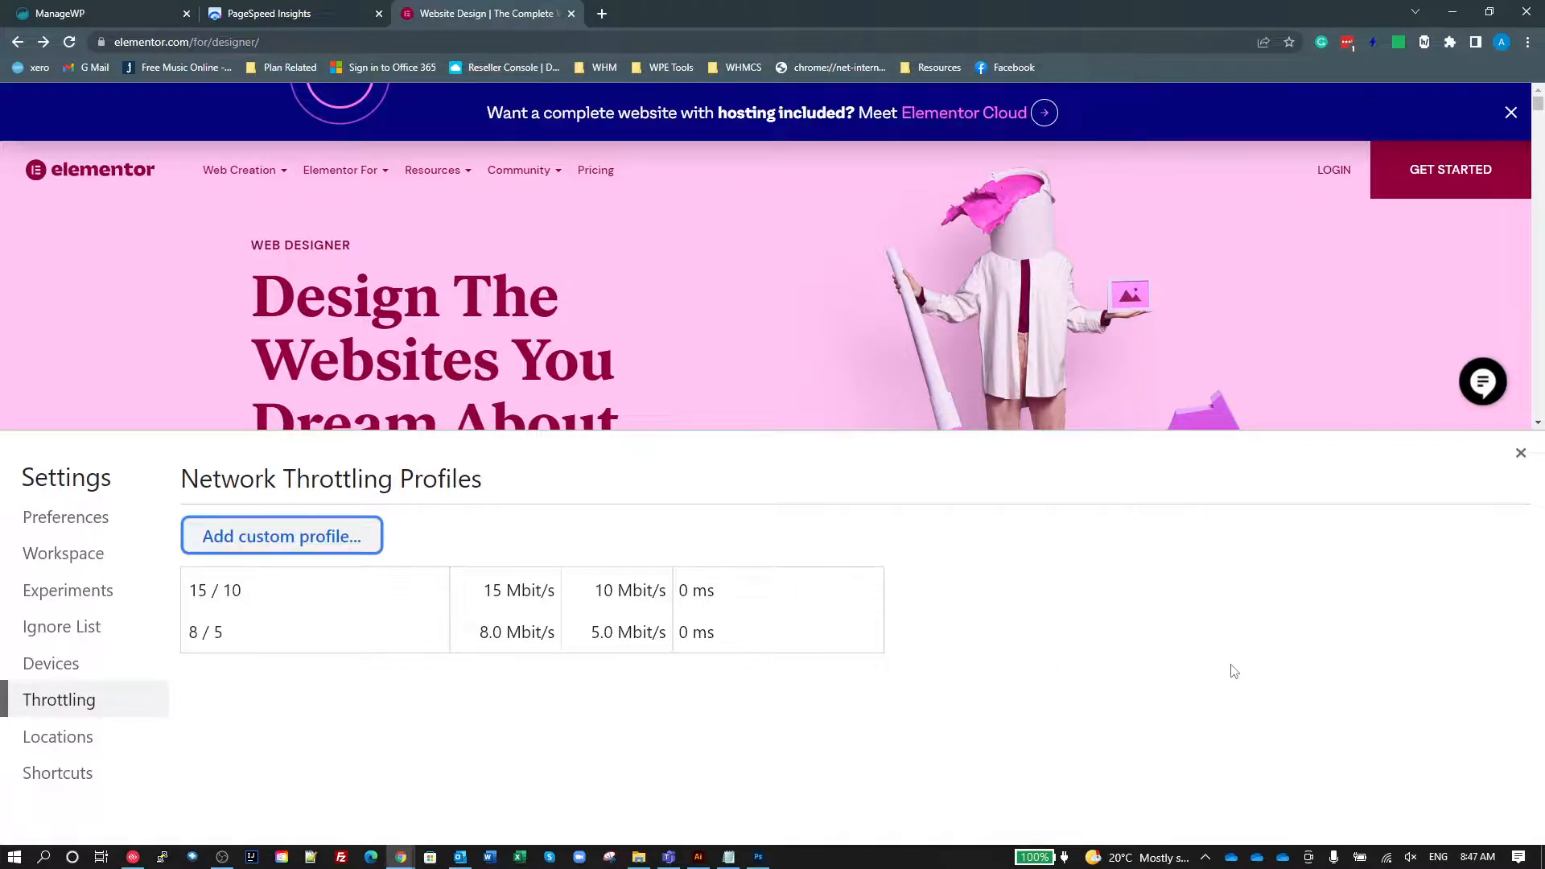
mouse_move(1096, 668)
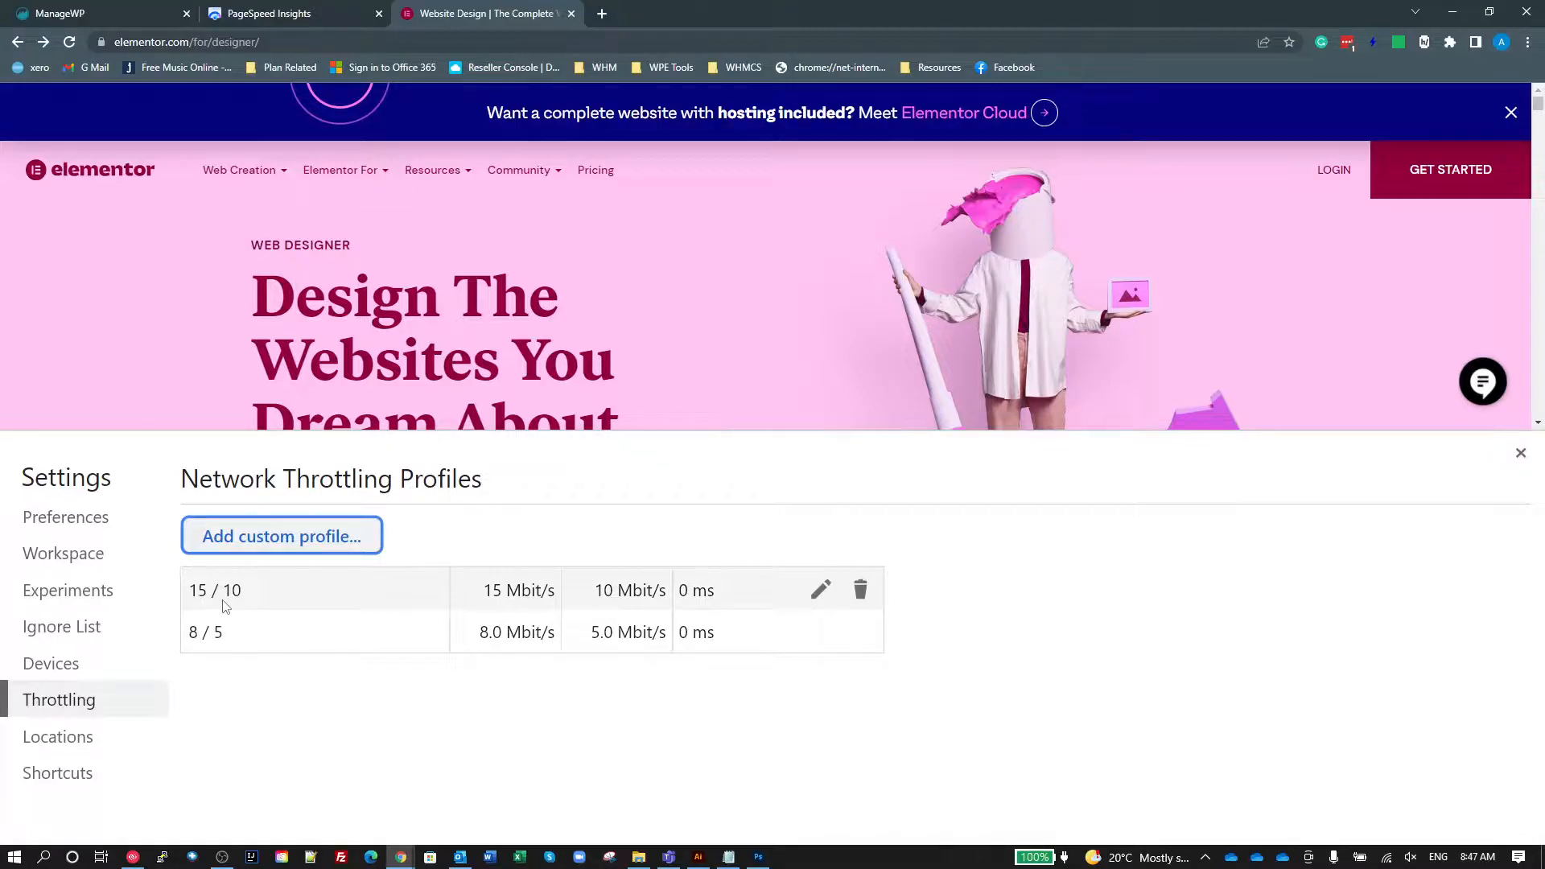
mouse_move(251, 605)
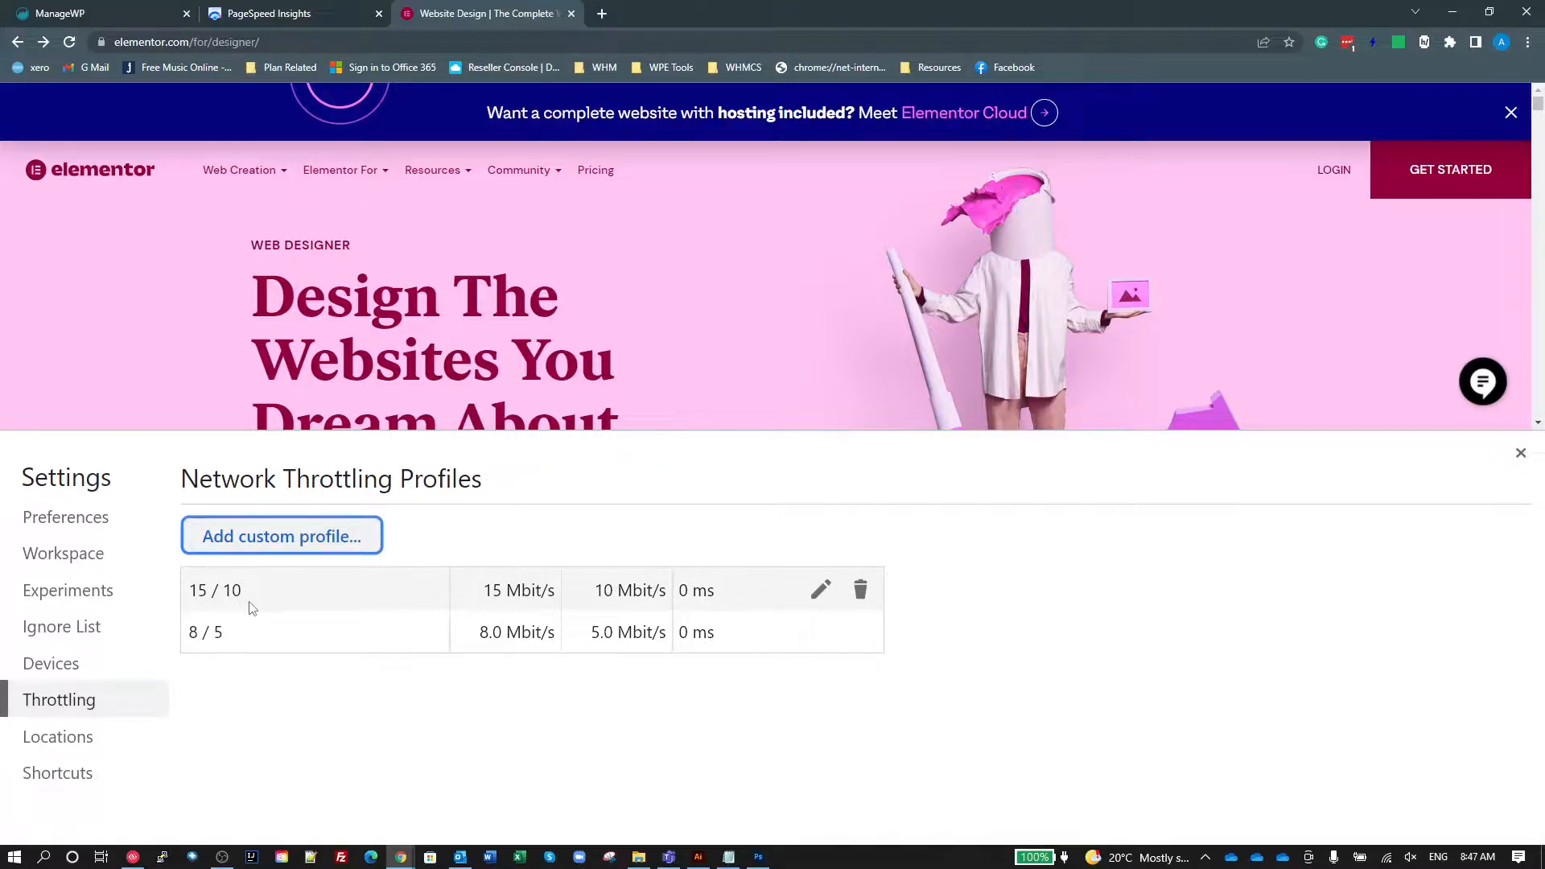
mouse_move(691, 754)
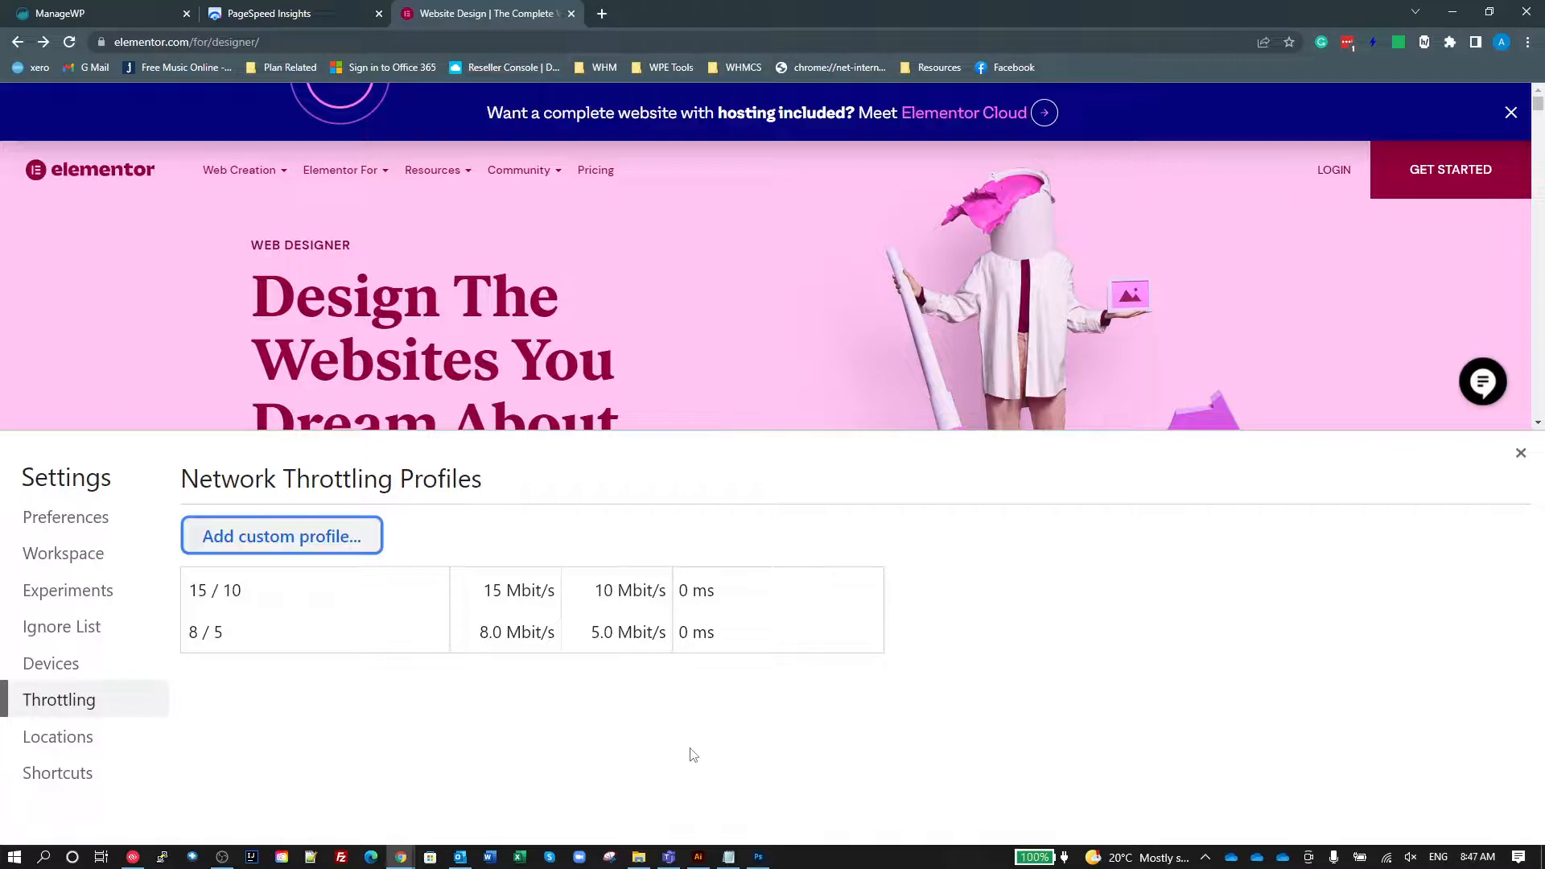
mouse_move(227, 631)
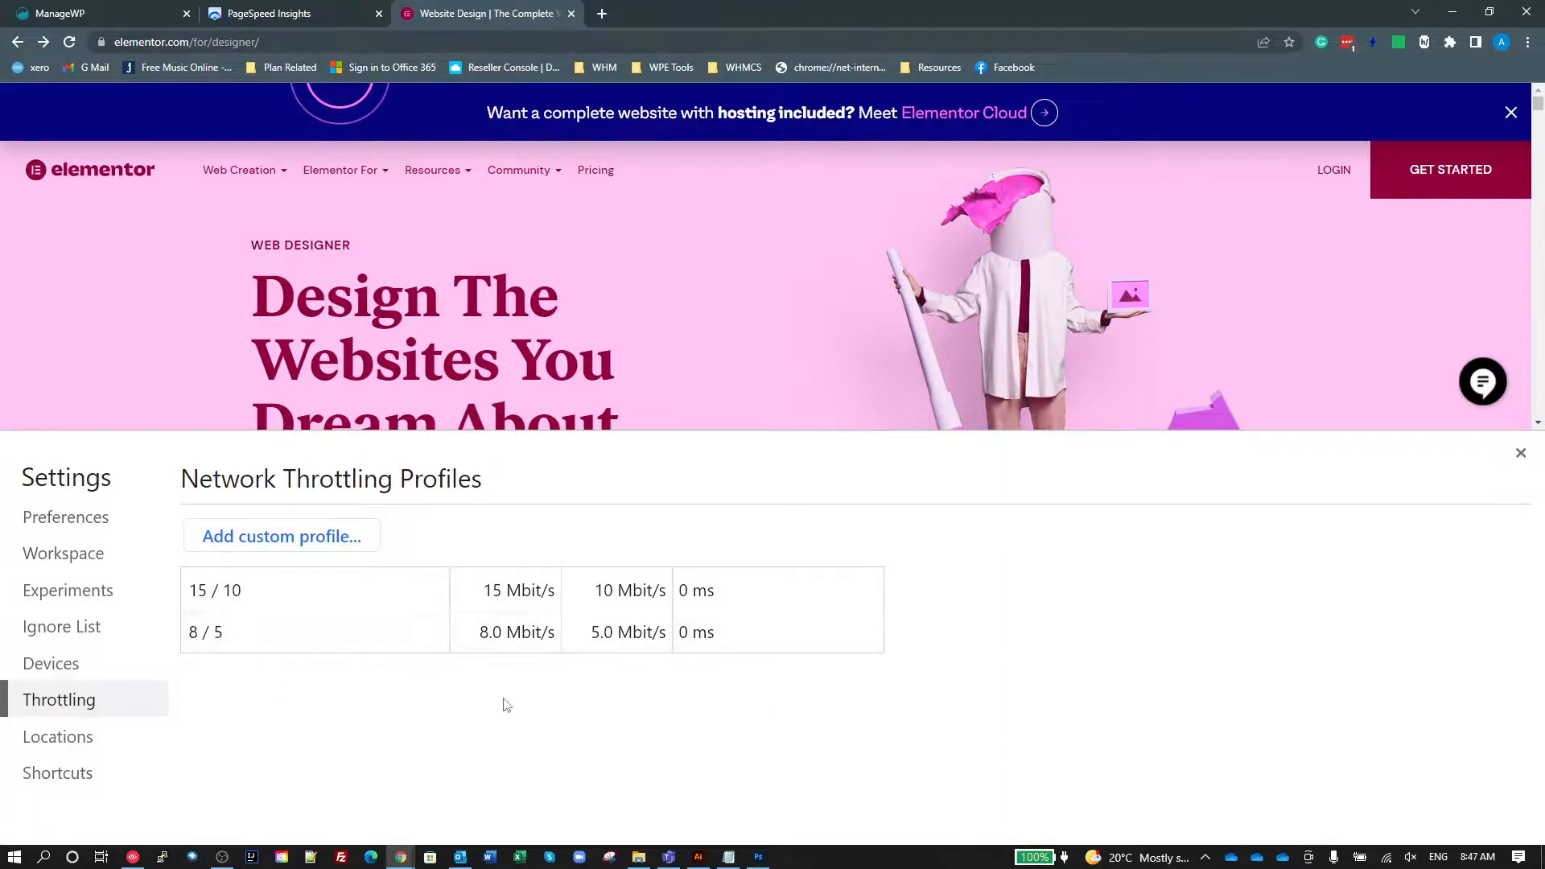
mouse_move(977, 763)
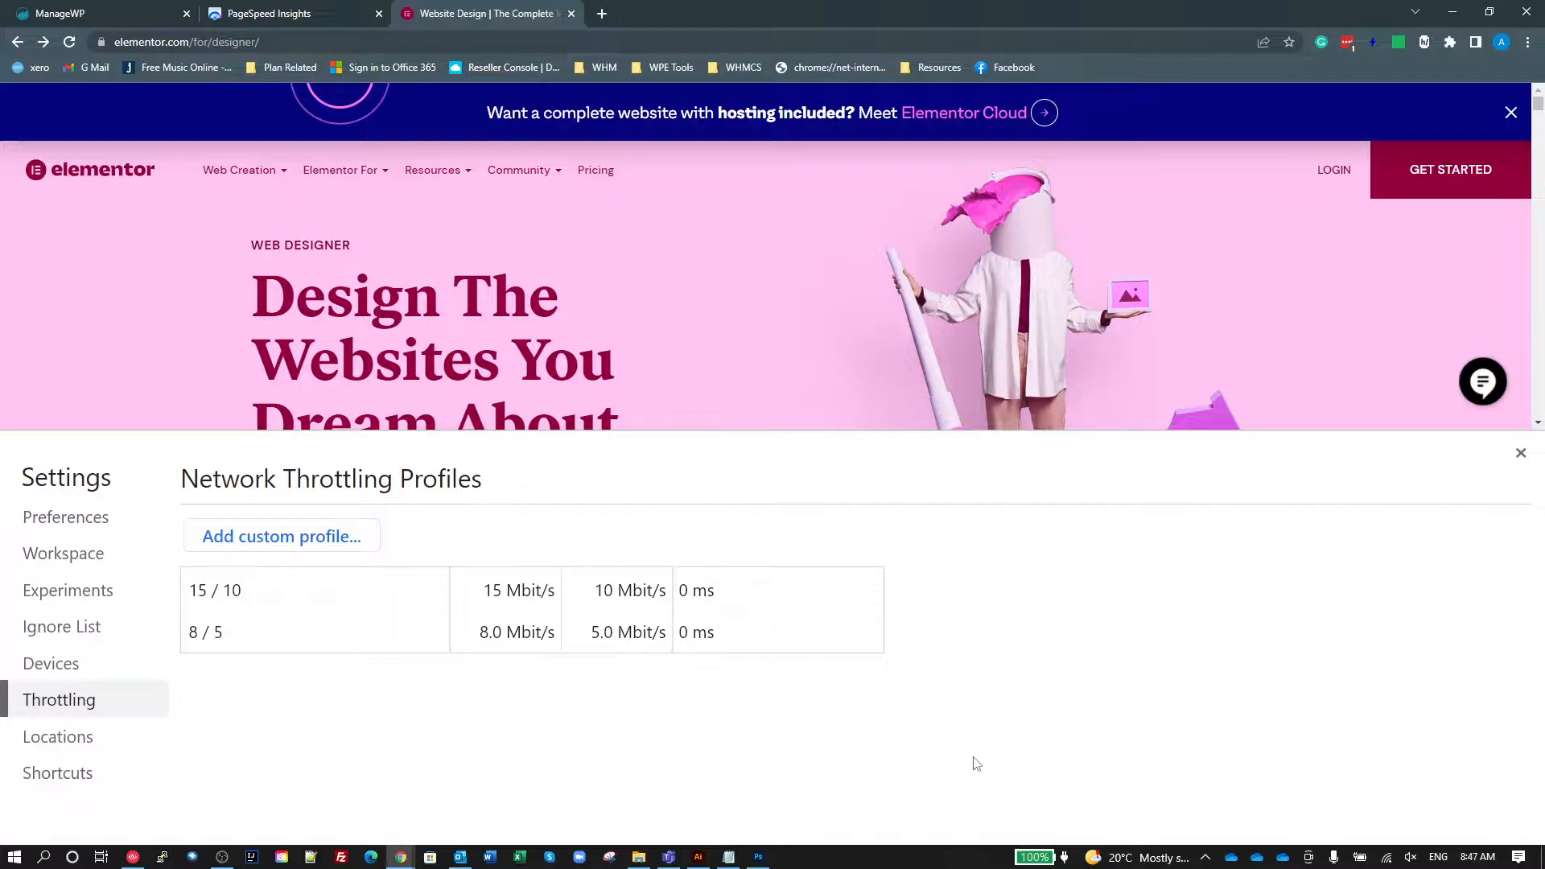
mouse_move(696, 708)
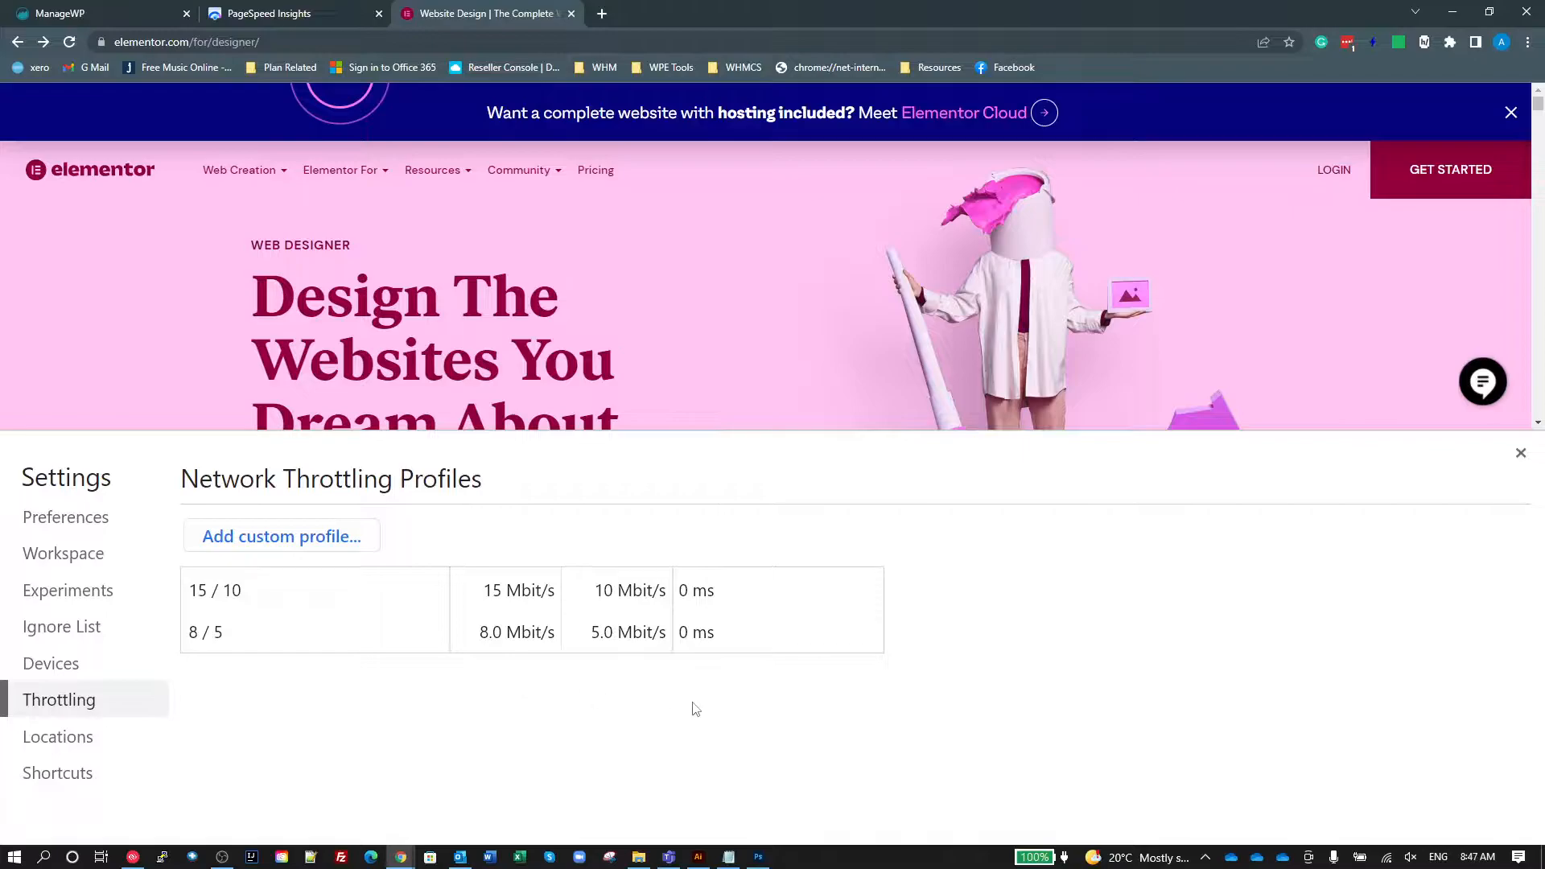
mouse_move(818, 686)
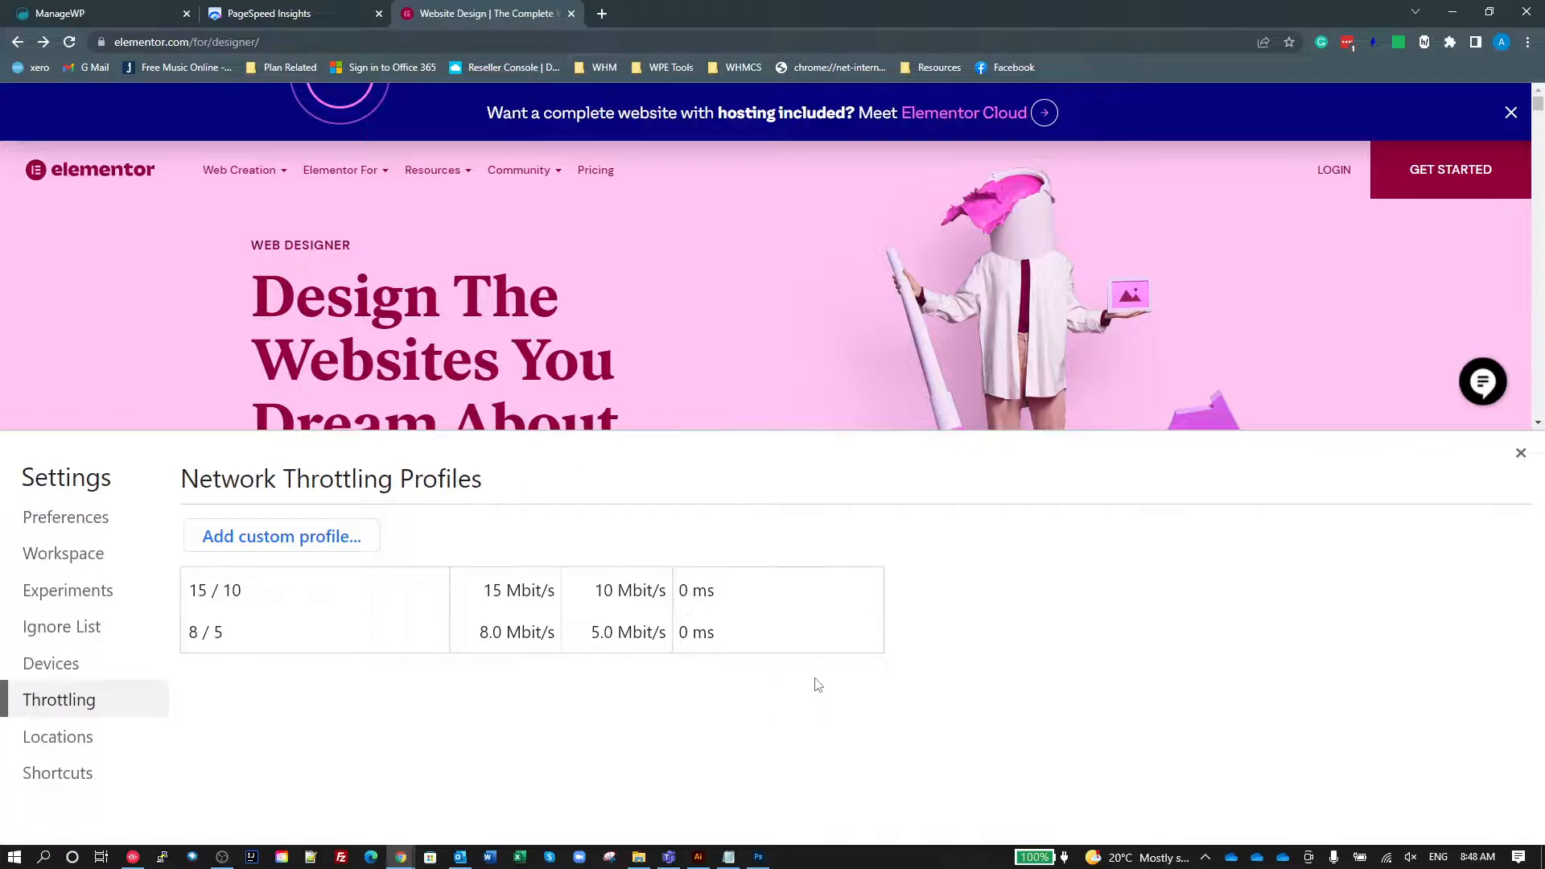
mouse_move(533, 729)
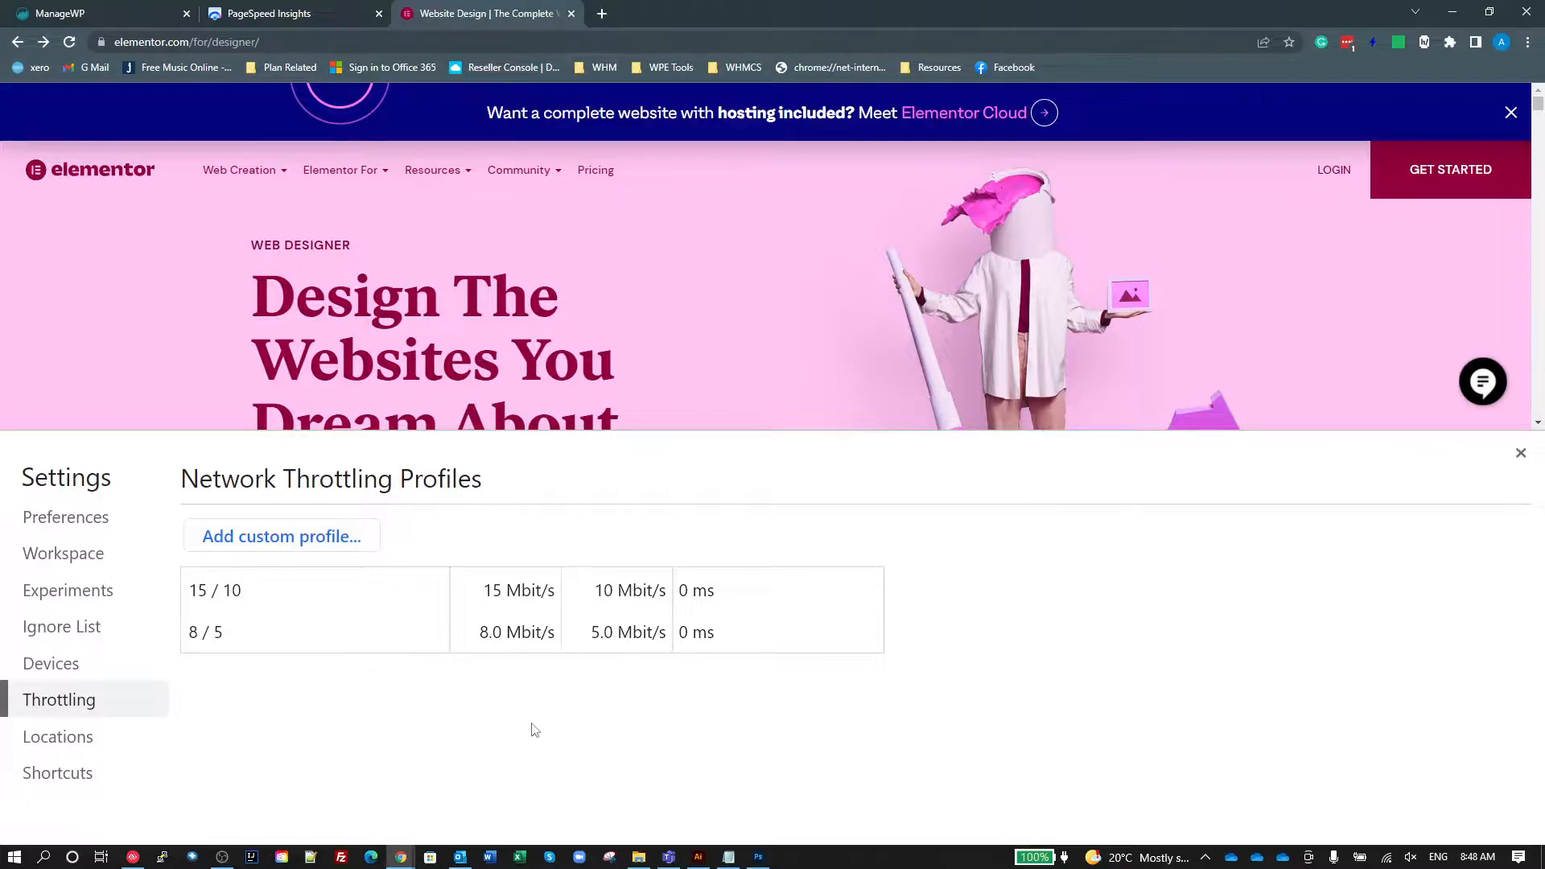
mouse_move(596, 718)
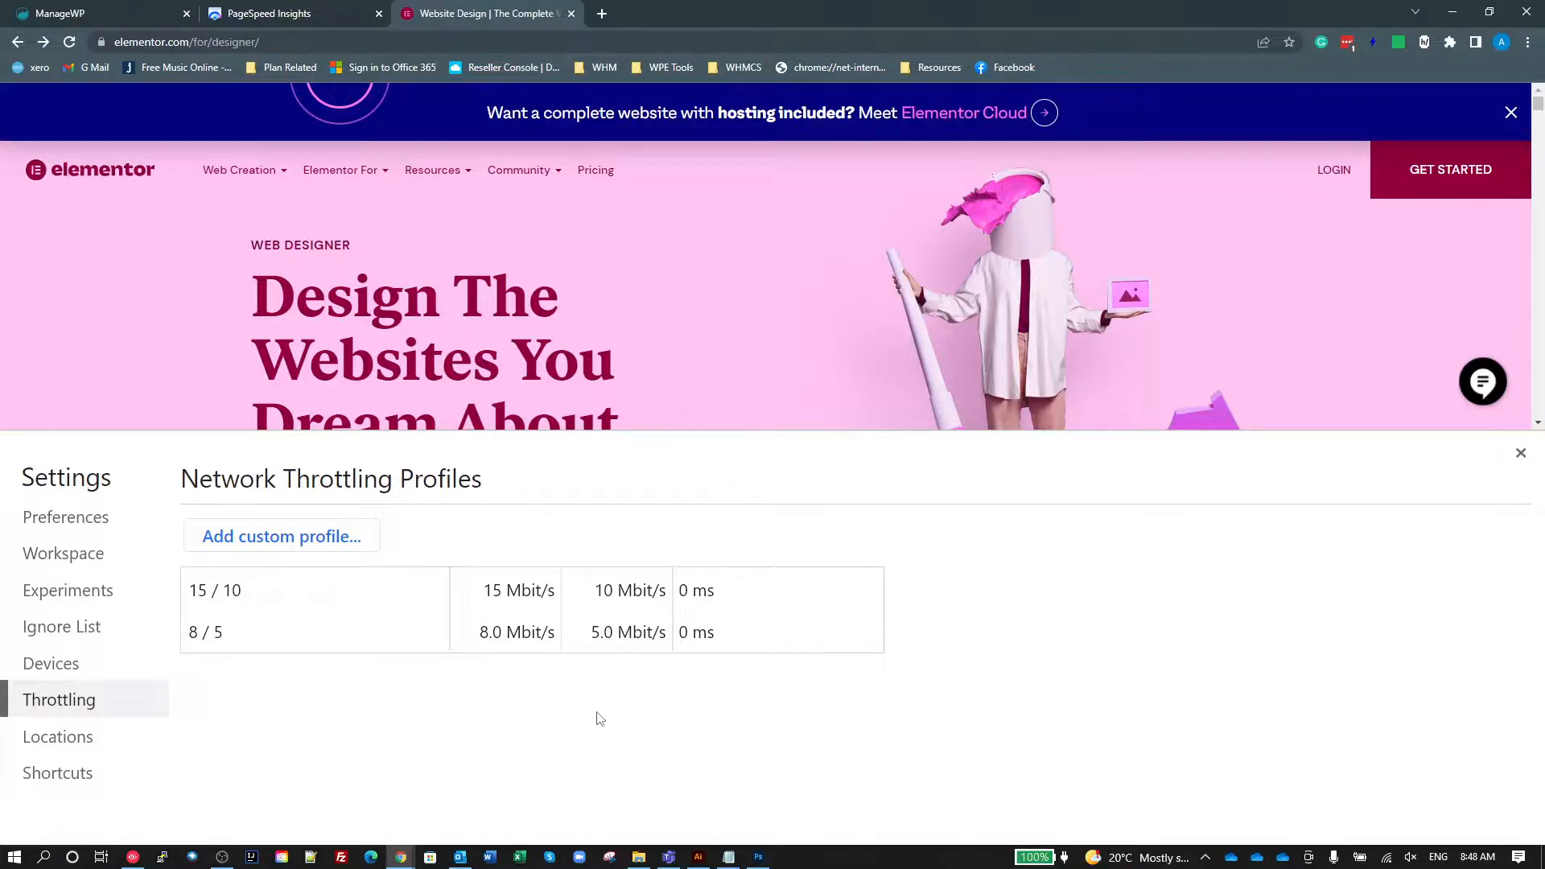
mouse_move(594, 720)
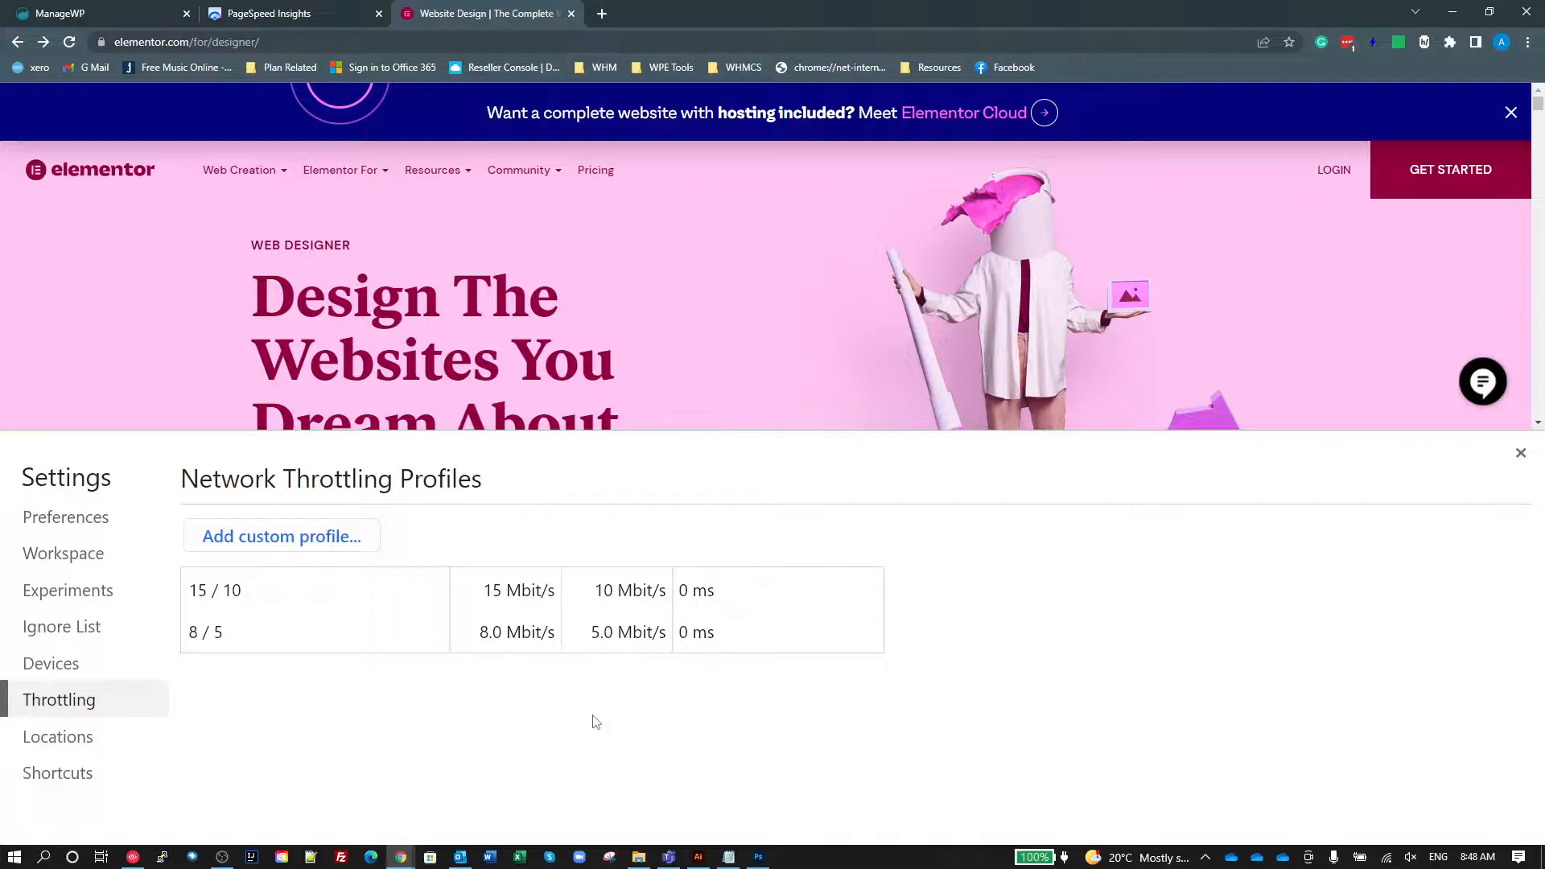
mouse_move(608, 705)
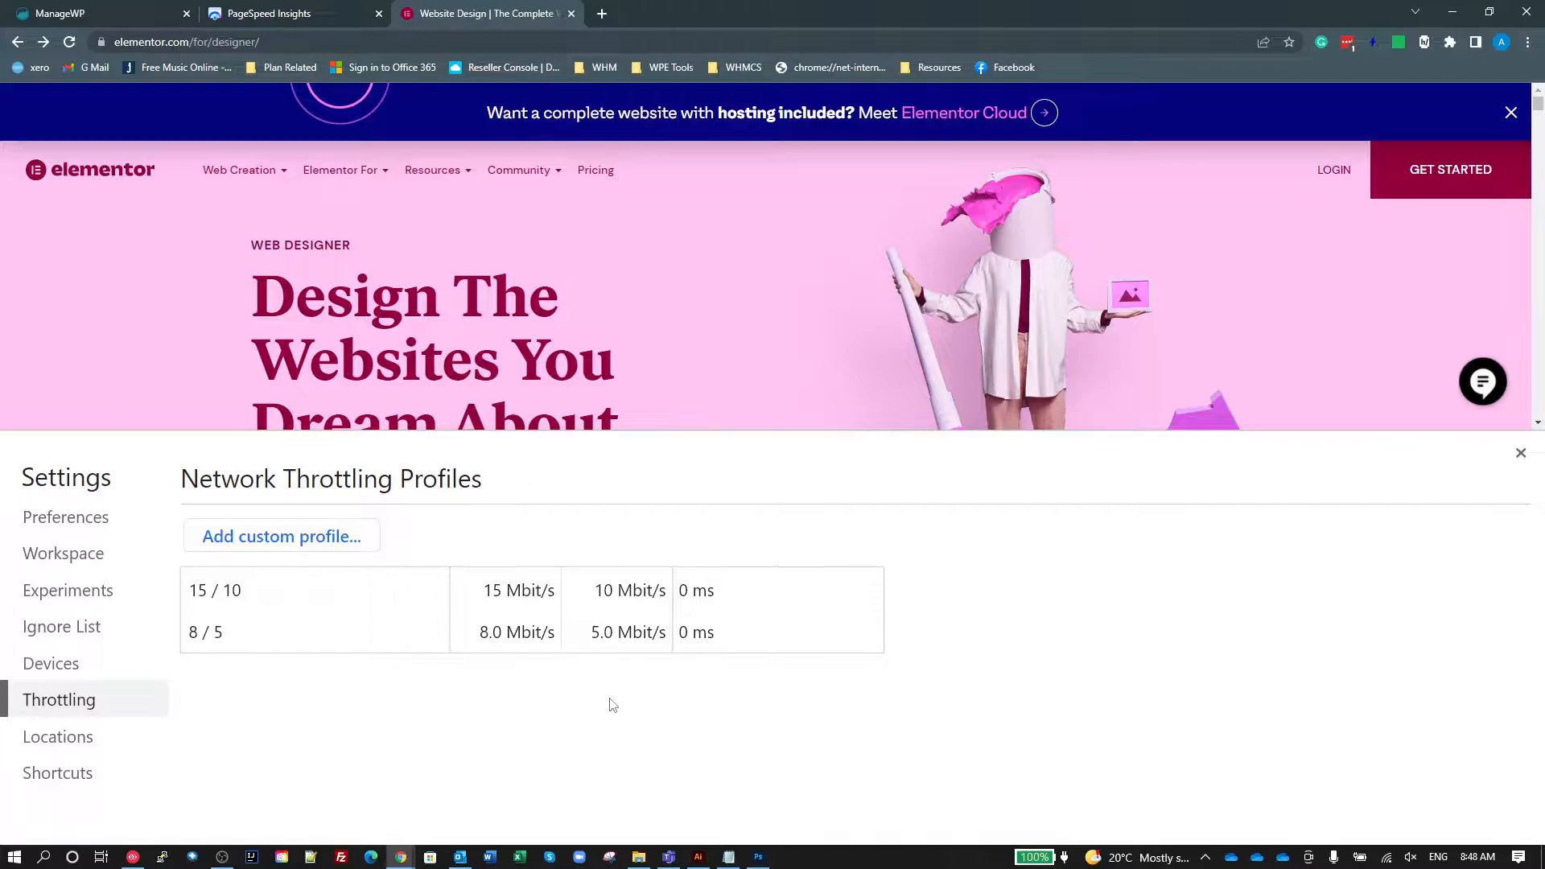
mouse_move(545, 679)
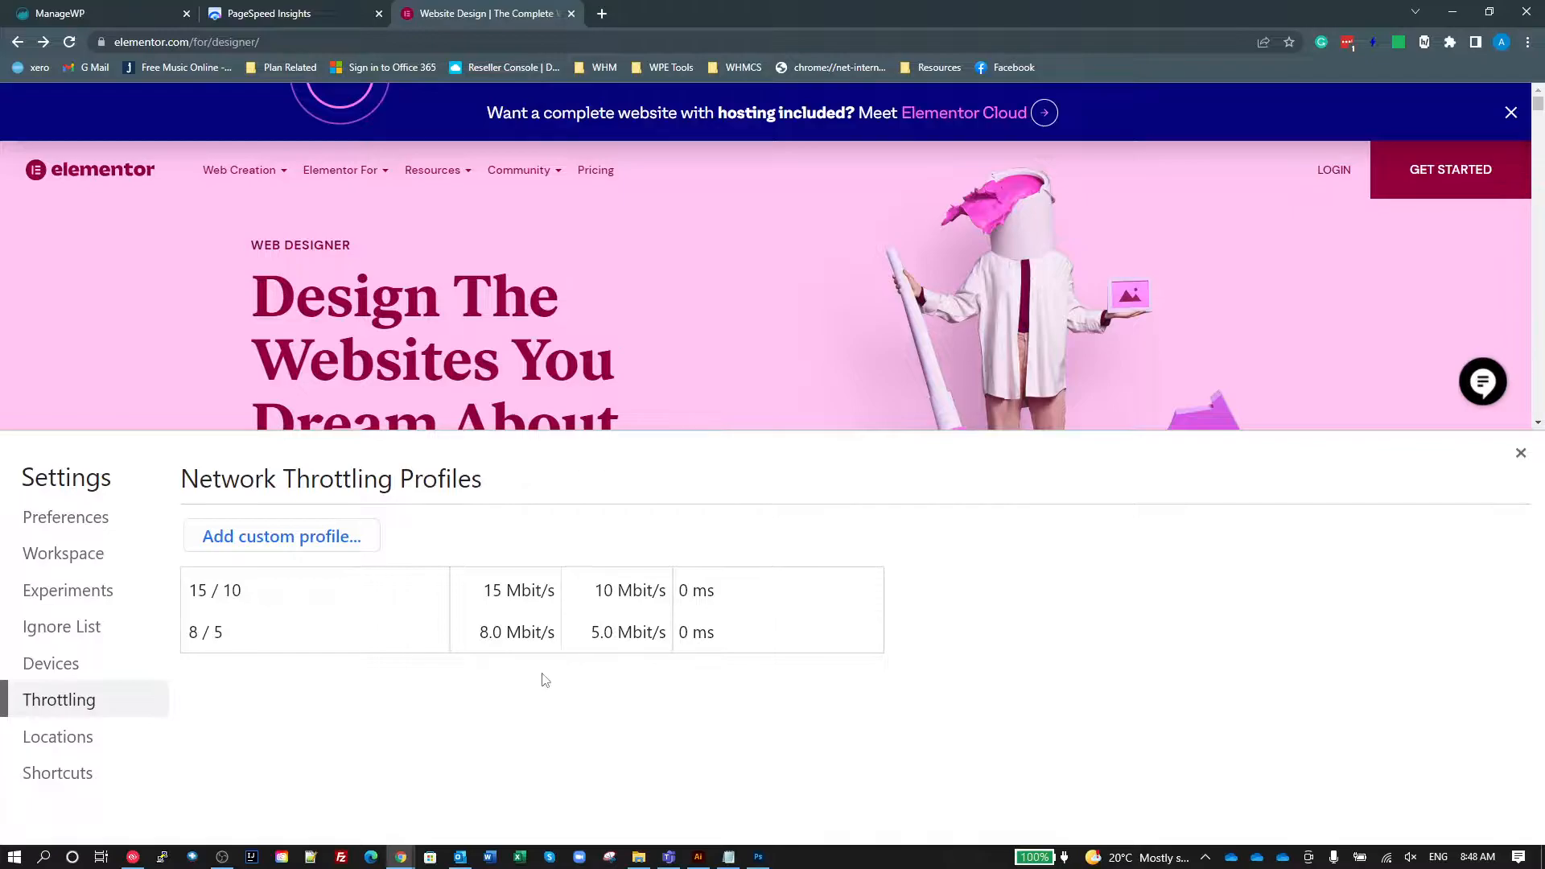
mouse_move(580, 698)
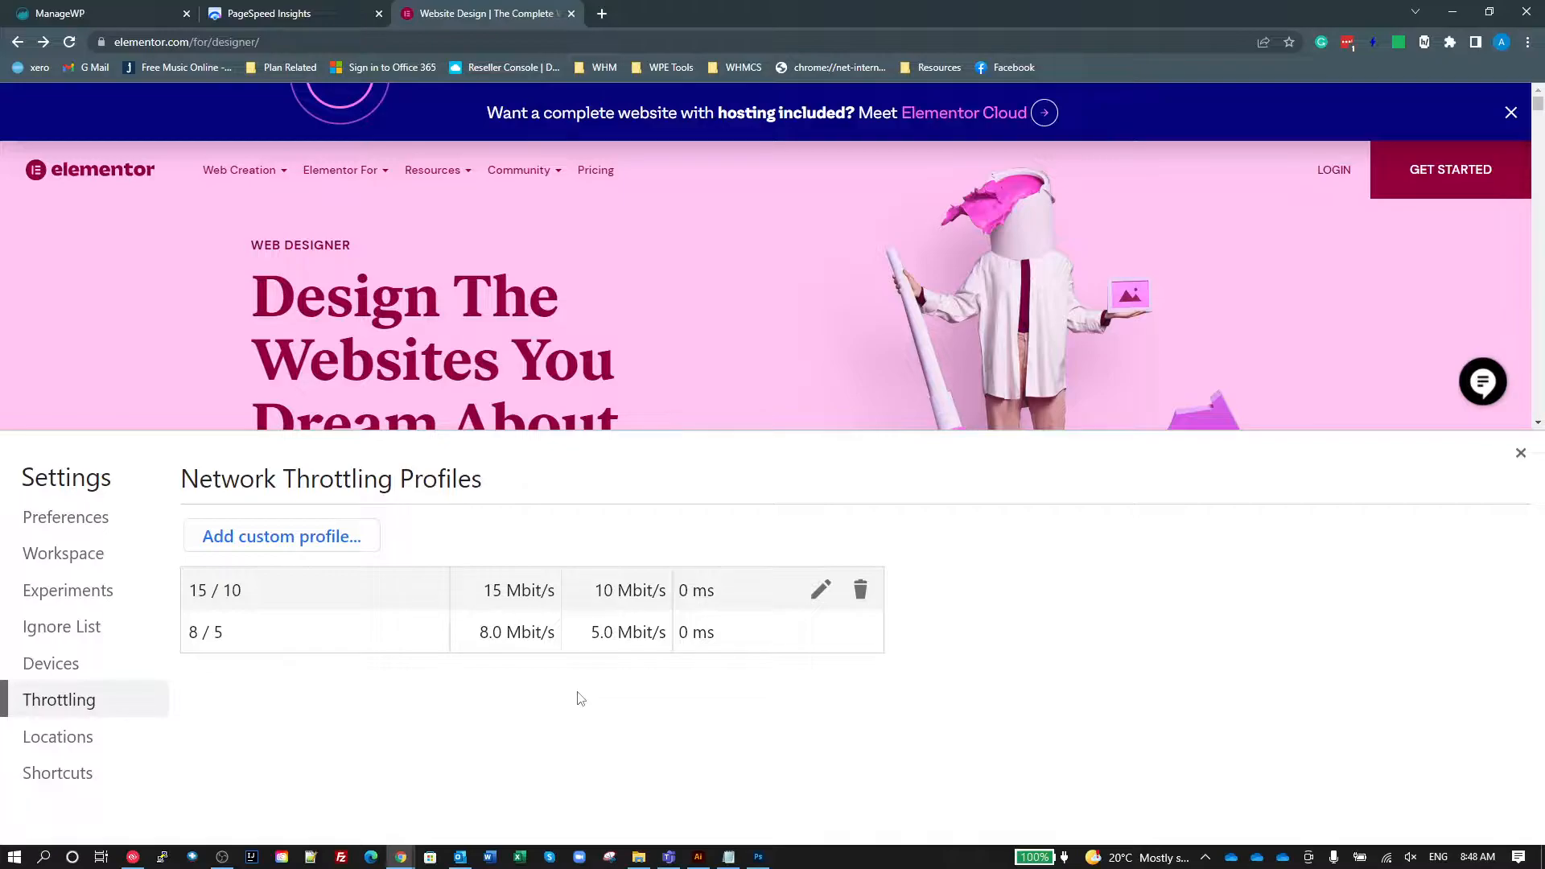
mouse_move(1235, 476)
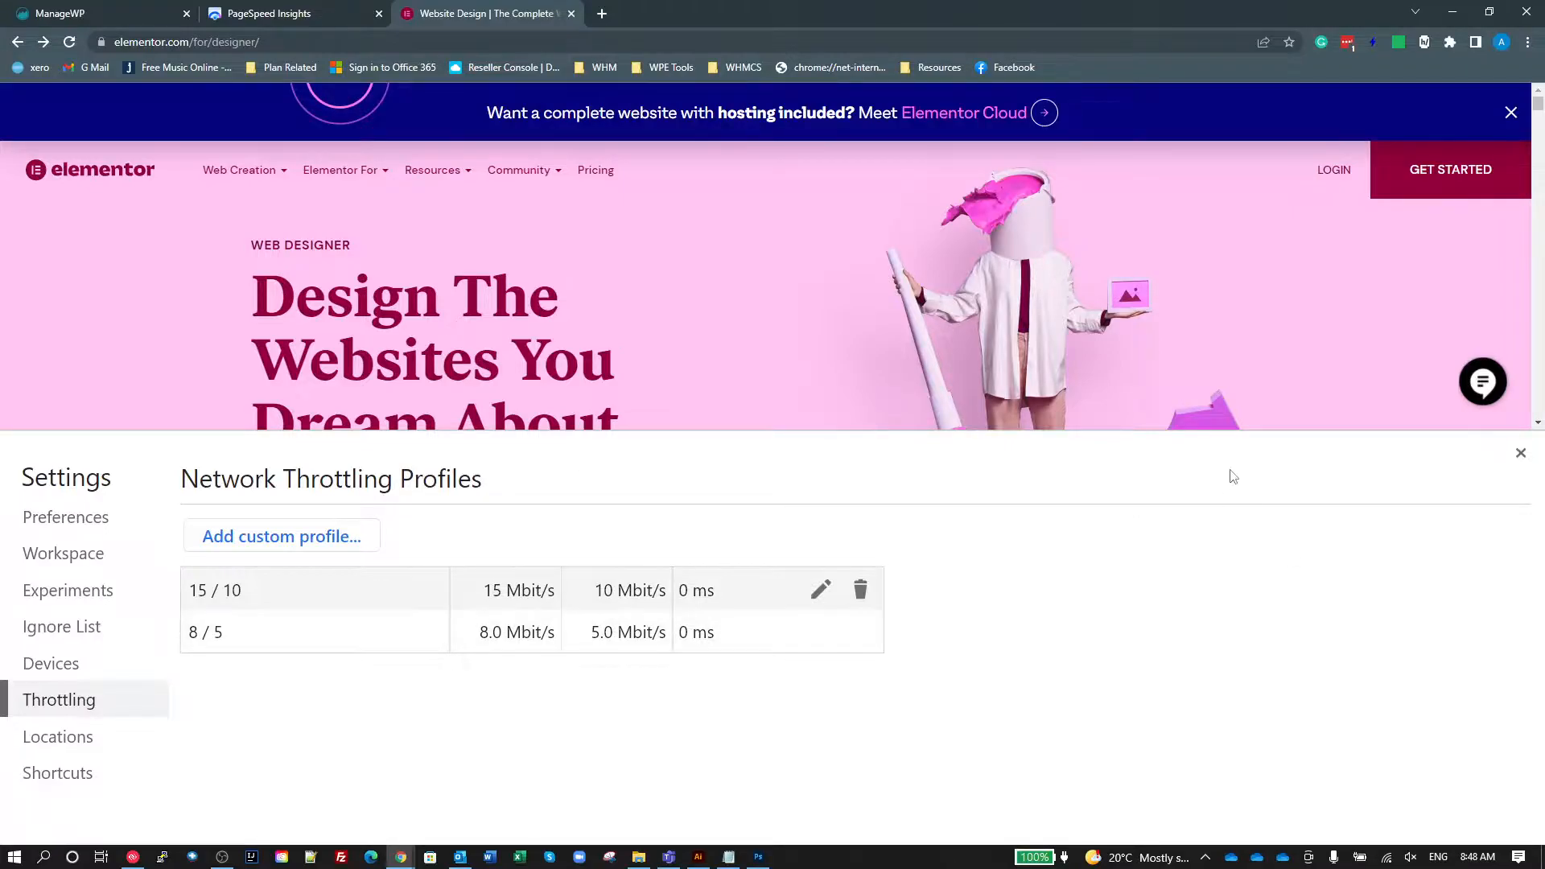
Close DevTools settings and return to the Network panel recording all request types.
click(1521, 452)
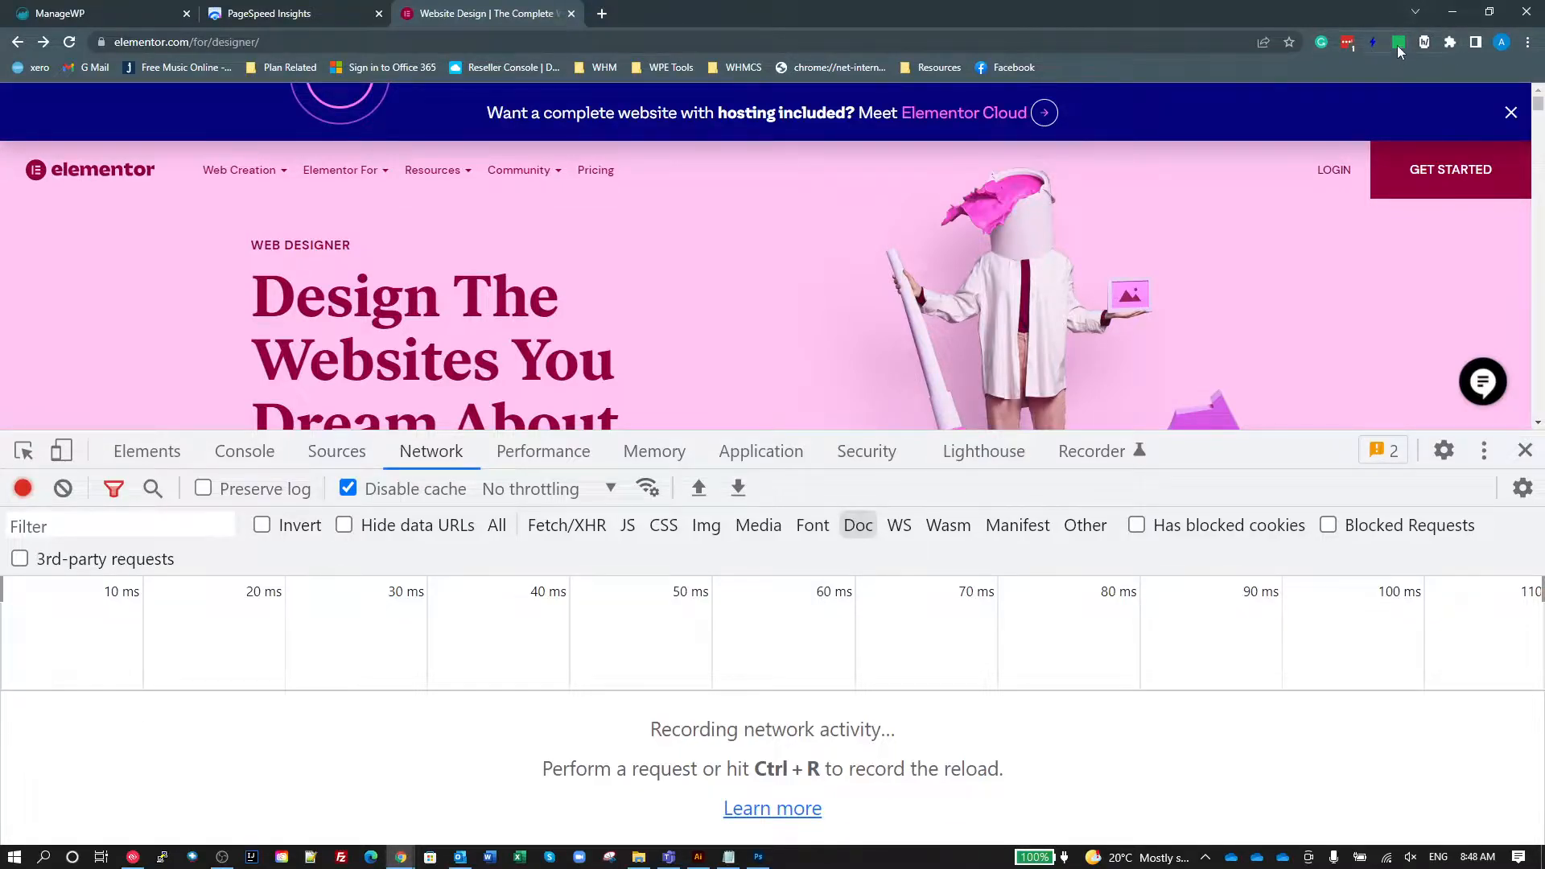
mouse_move(1398, 41)
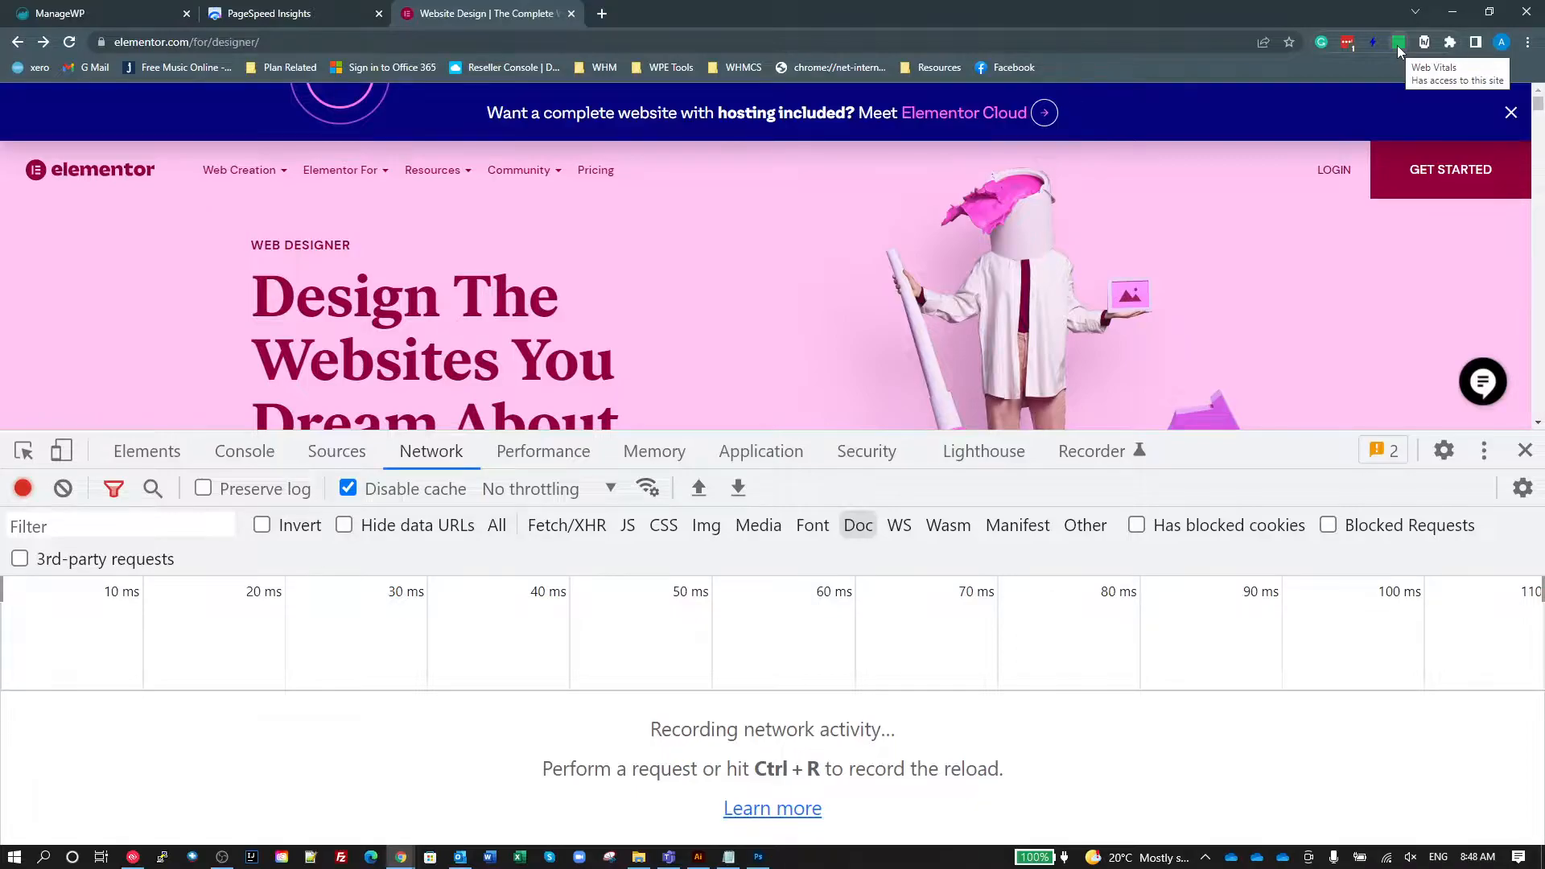
mouse_move(1450, 84)
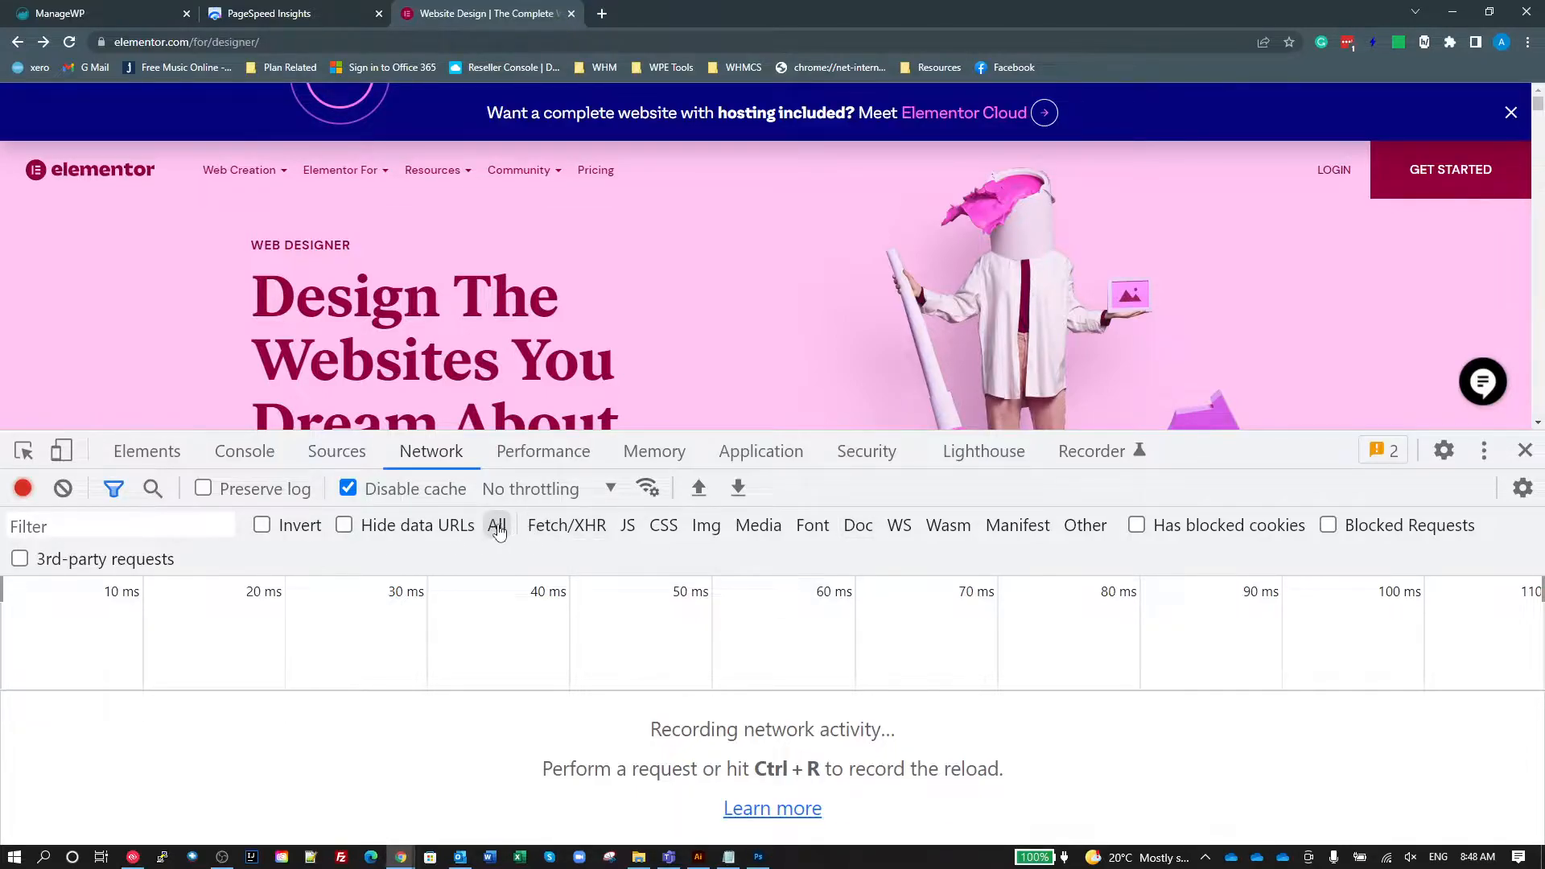
mouse_move(457, 795)
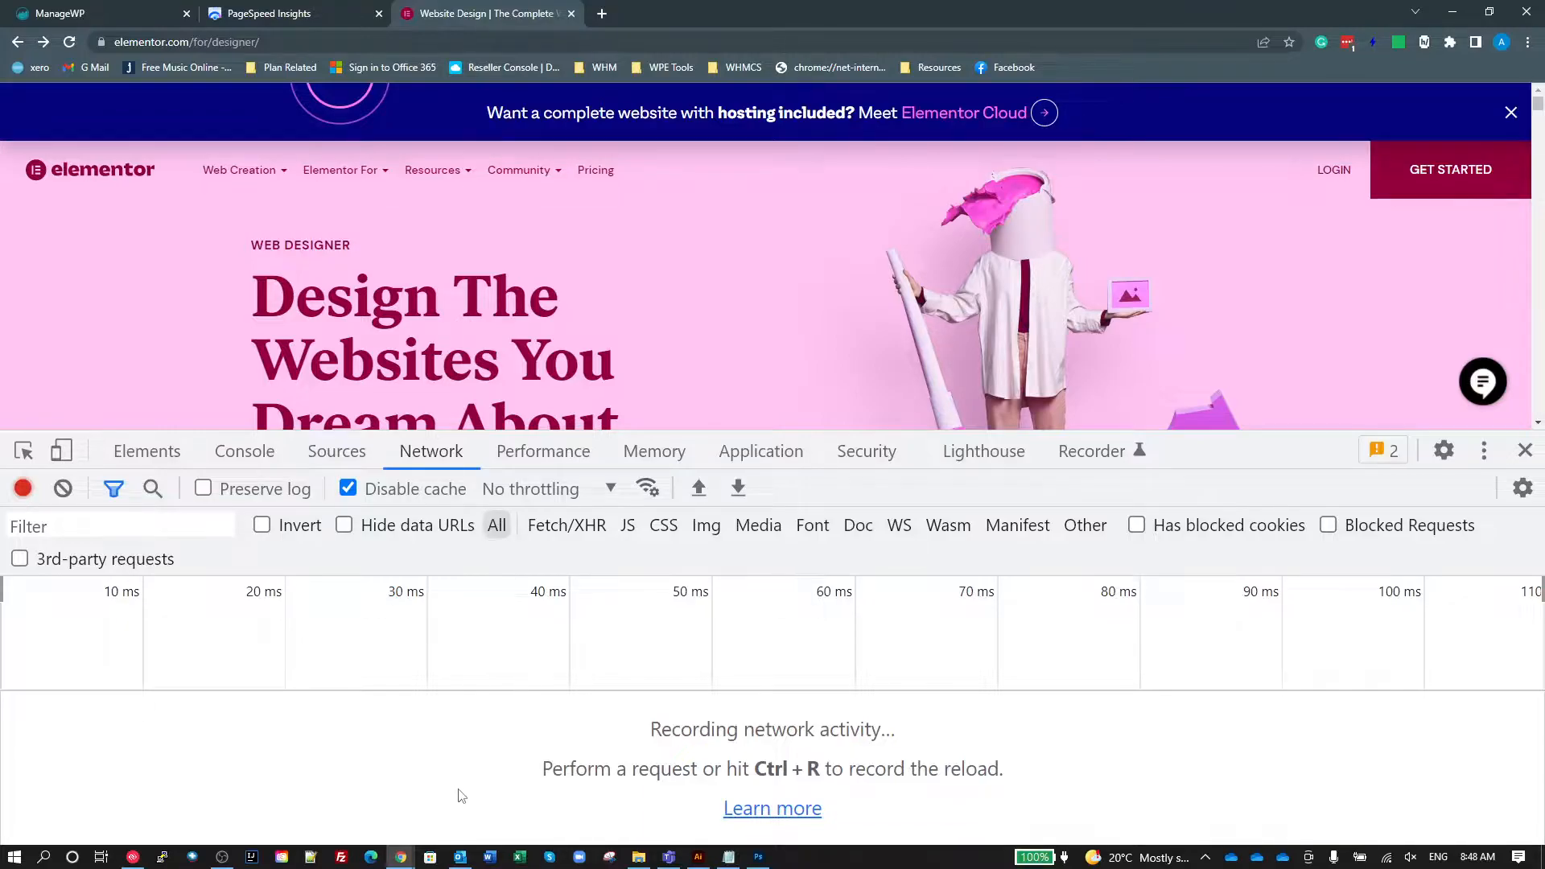
mouse_move(389, 710)
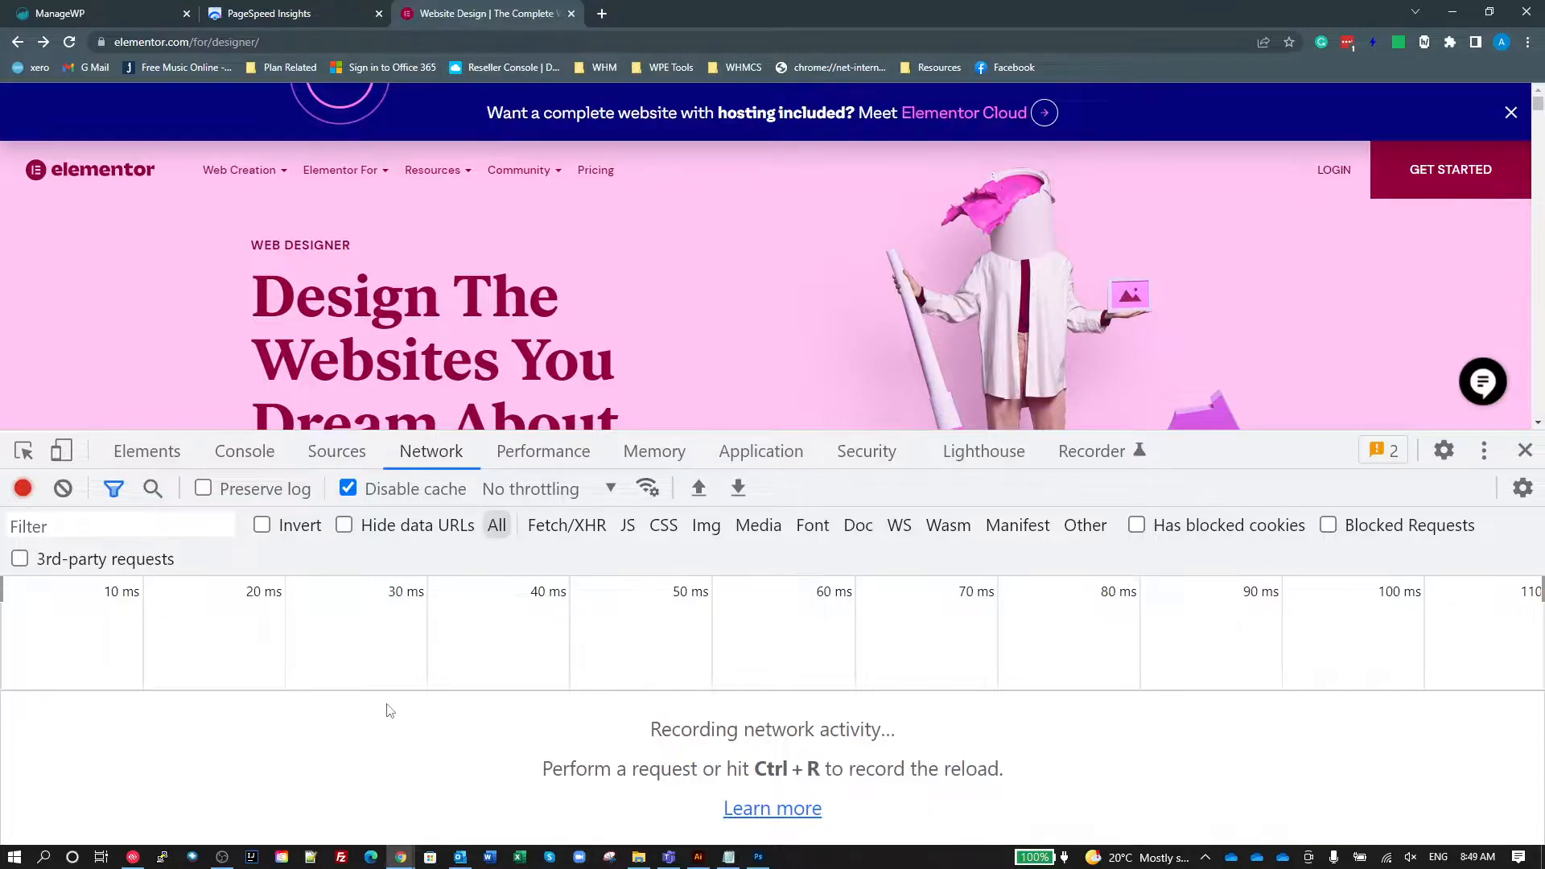
key(ctrl+r)
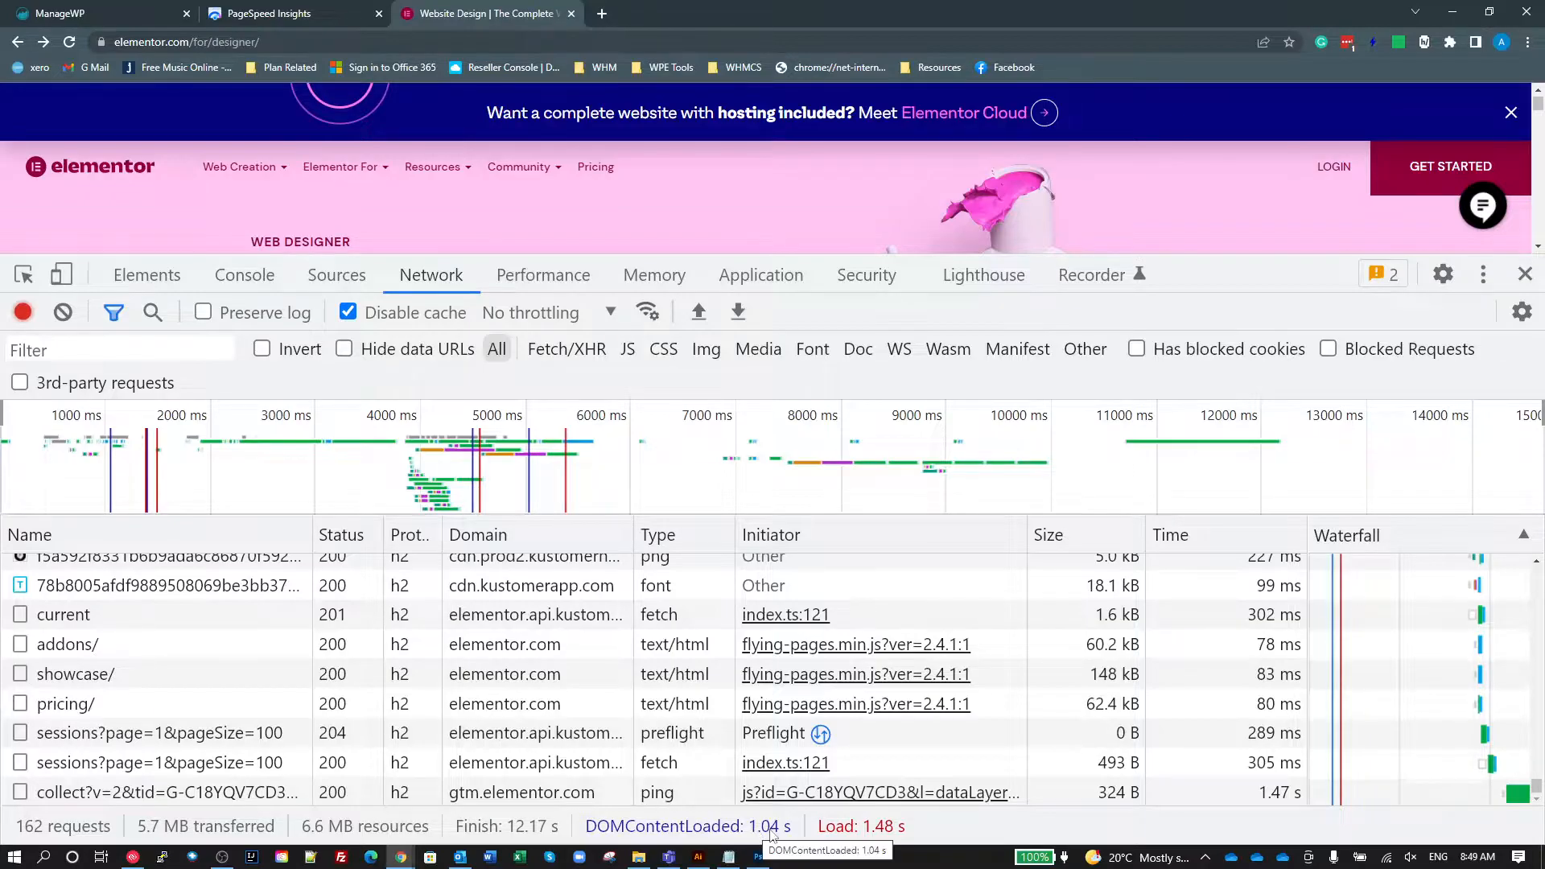
mouse_move(871, 837)
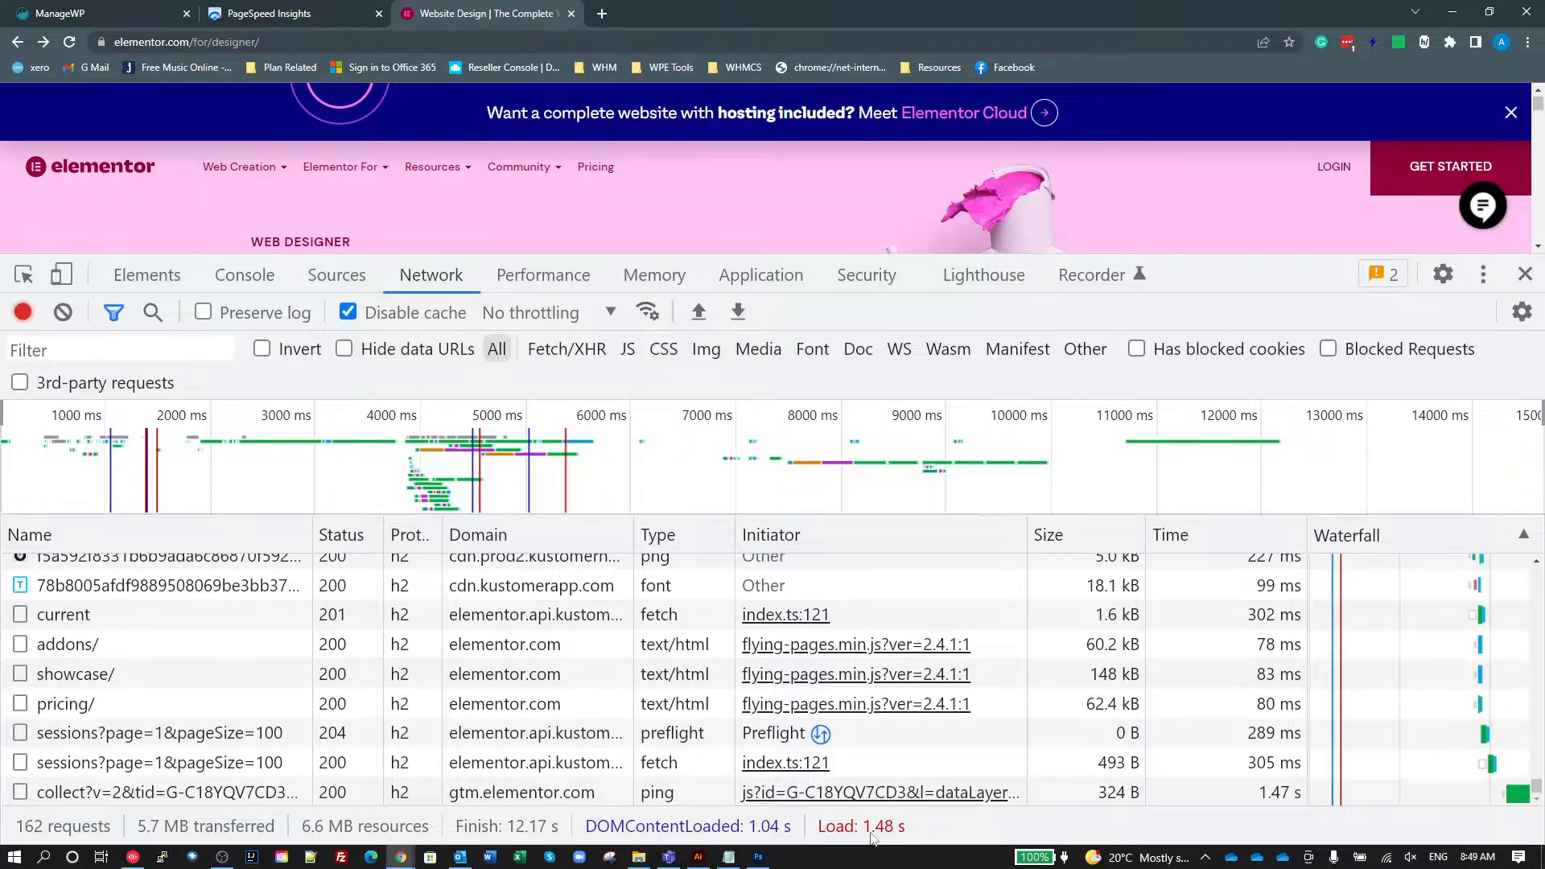
mouse_move(916, 837)
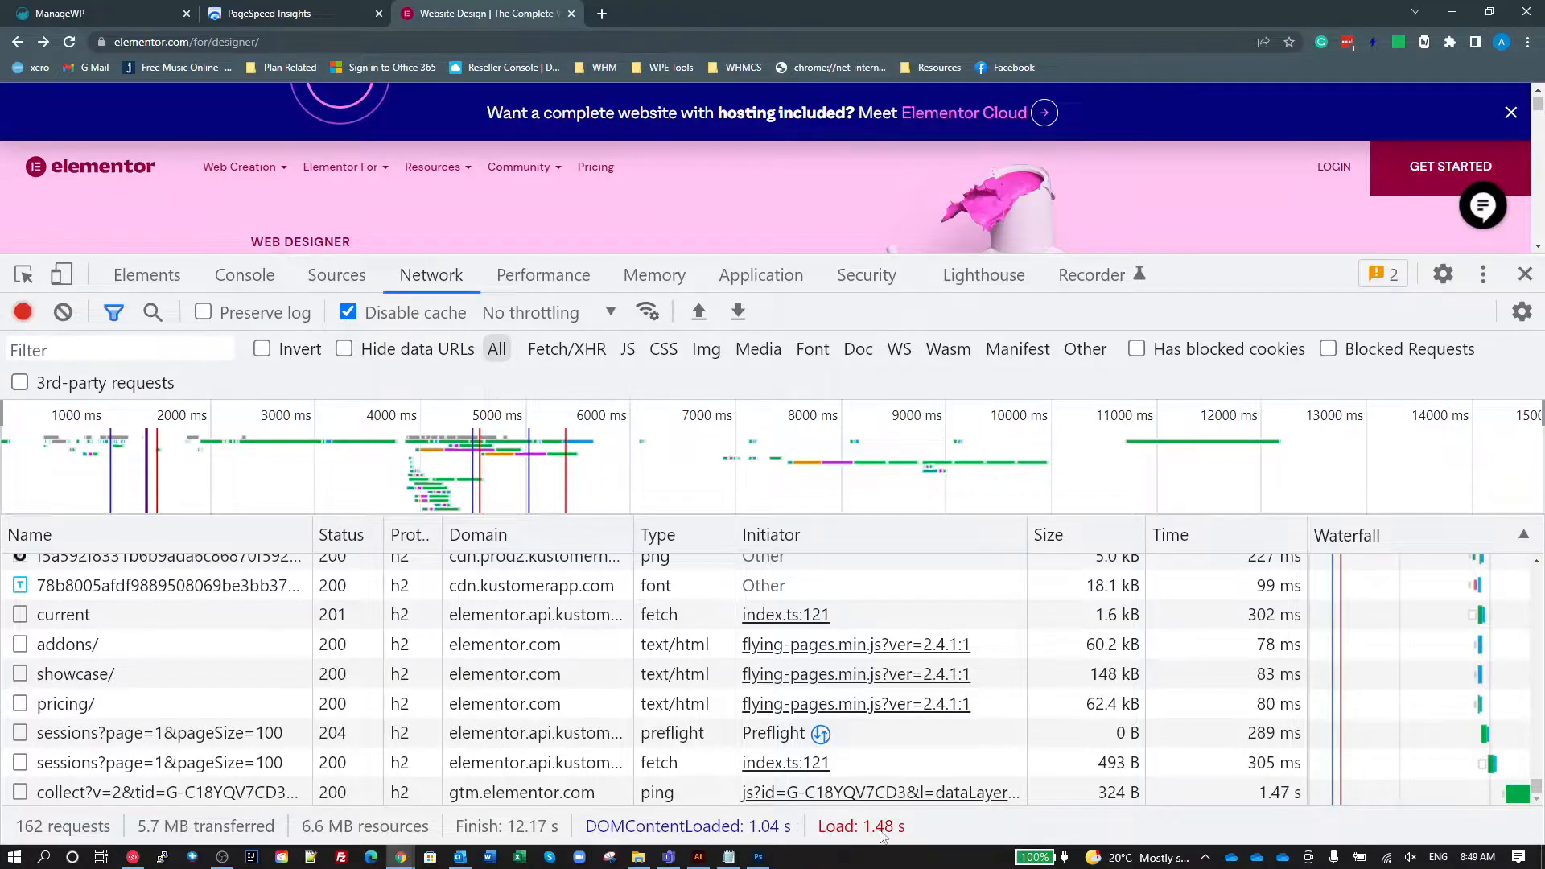
mouse_move(862, 825)
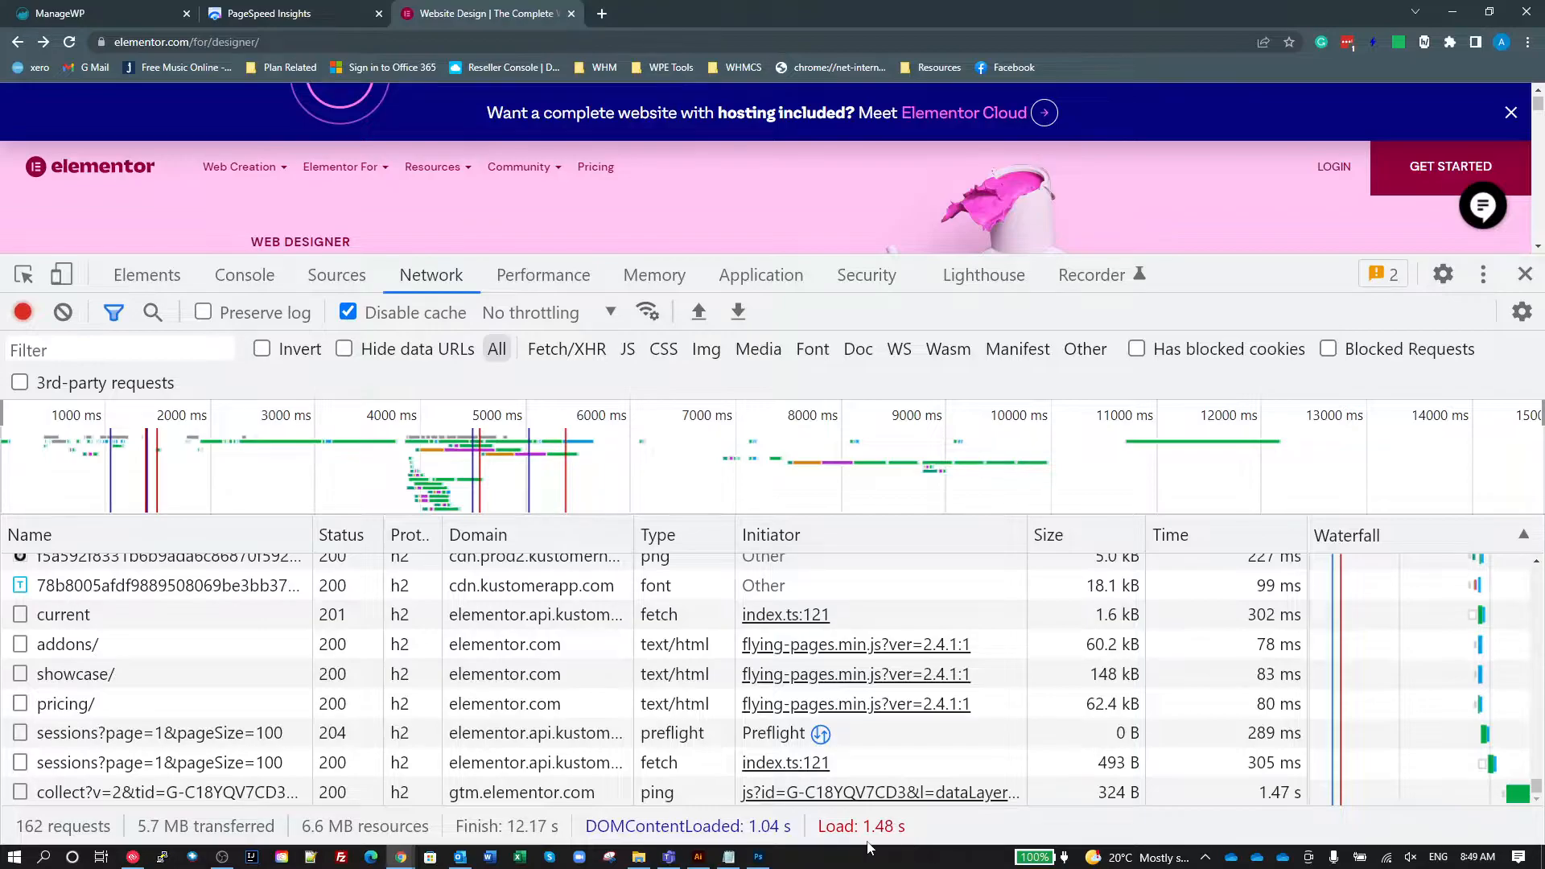
mouse_move(197, 835)
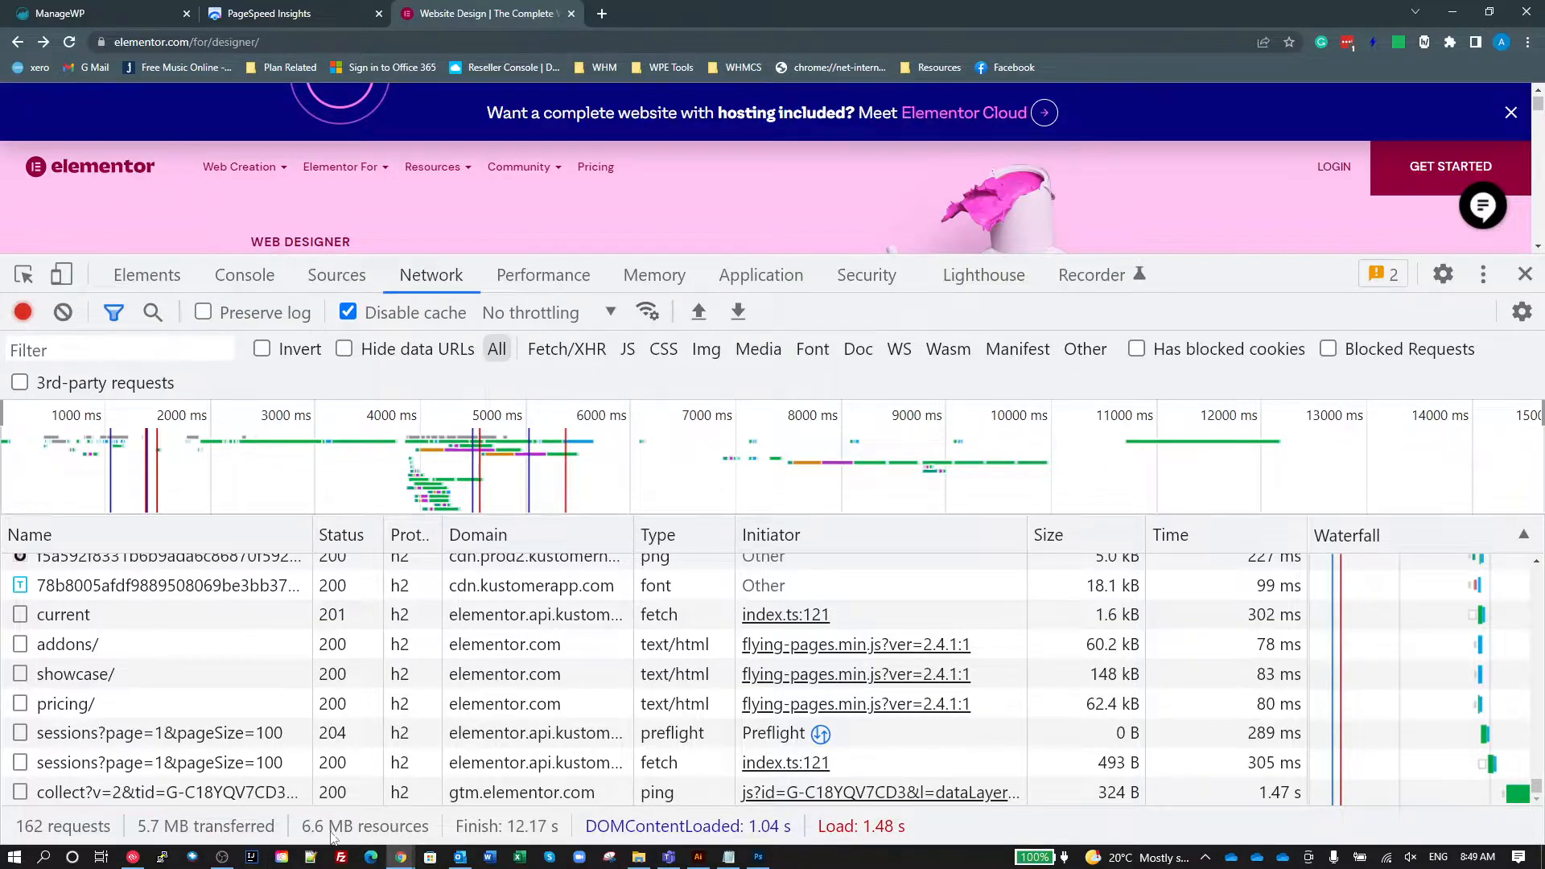
mouse_move(365, 826)
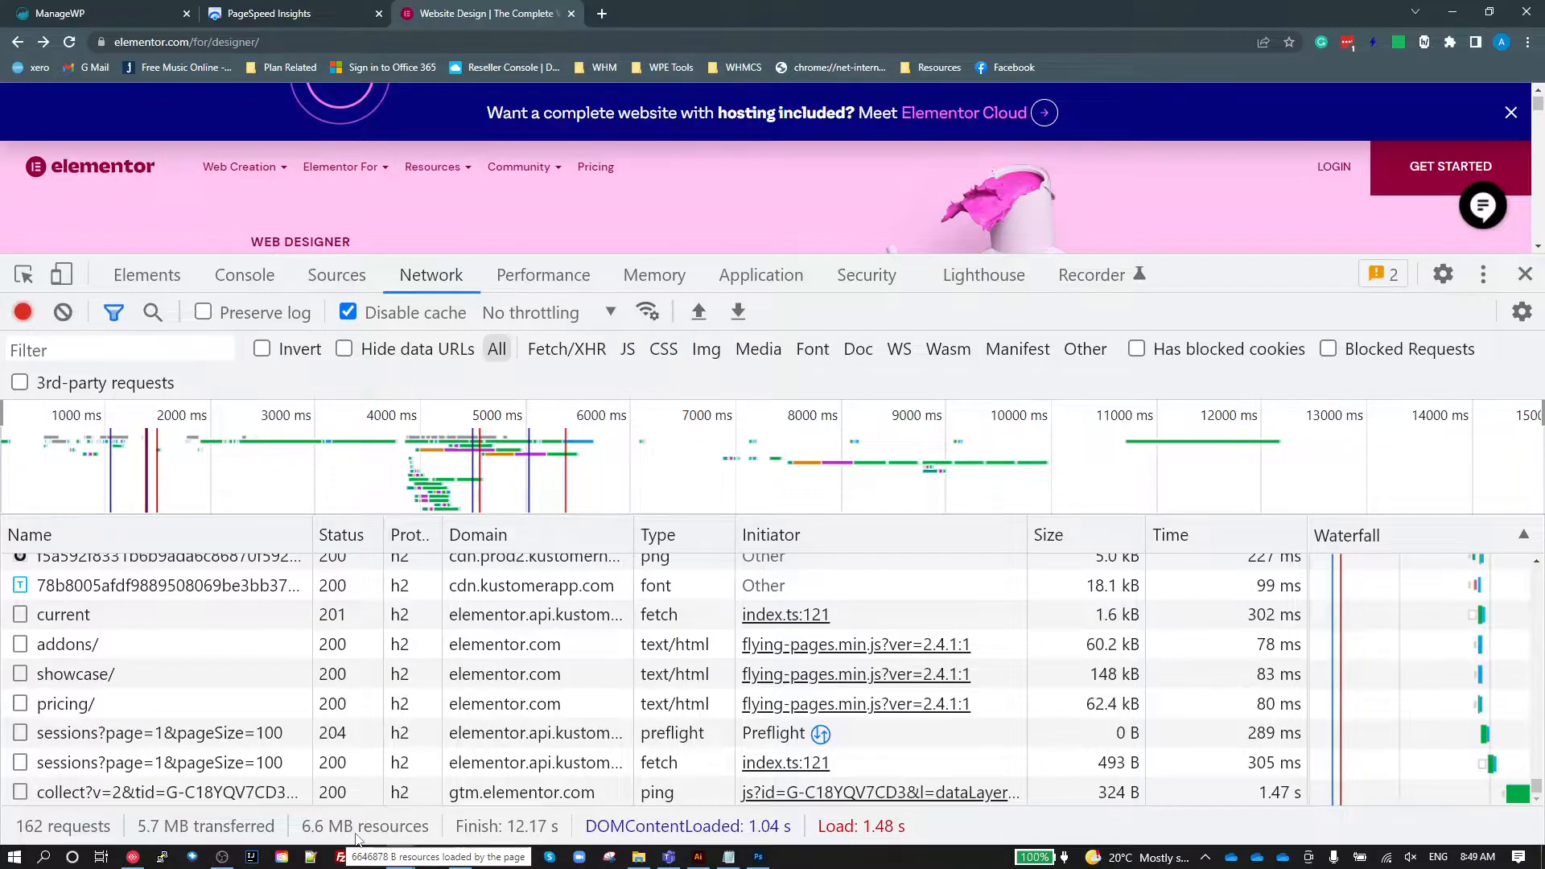
mouse_move(521, 845)
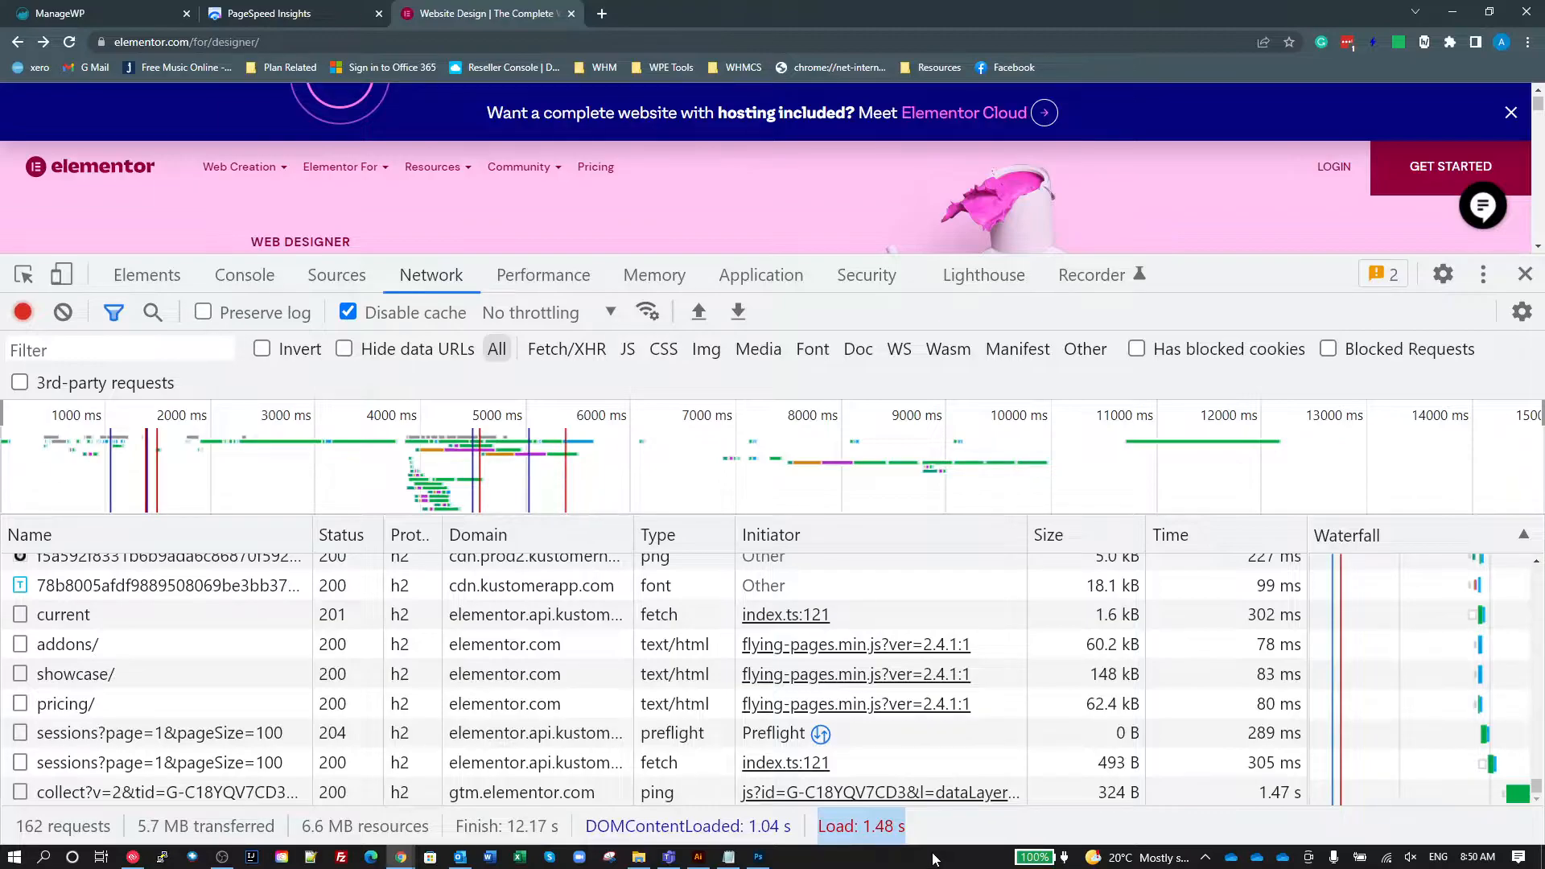
mouse_move(1381, 50)
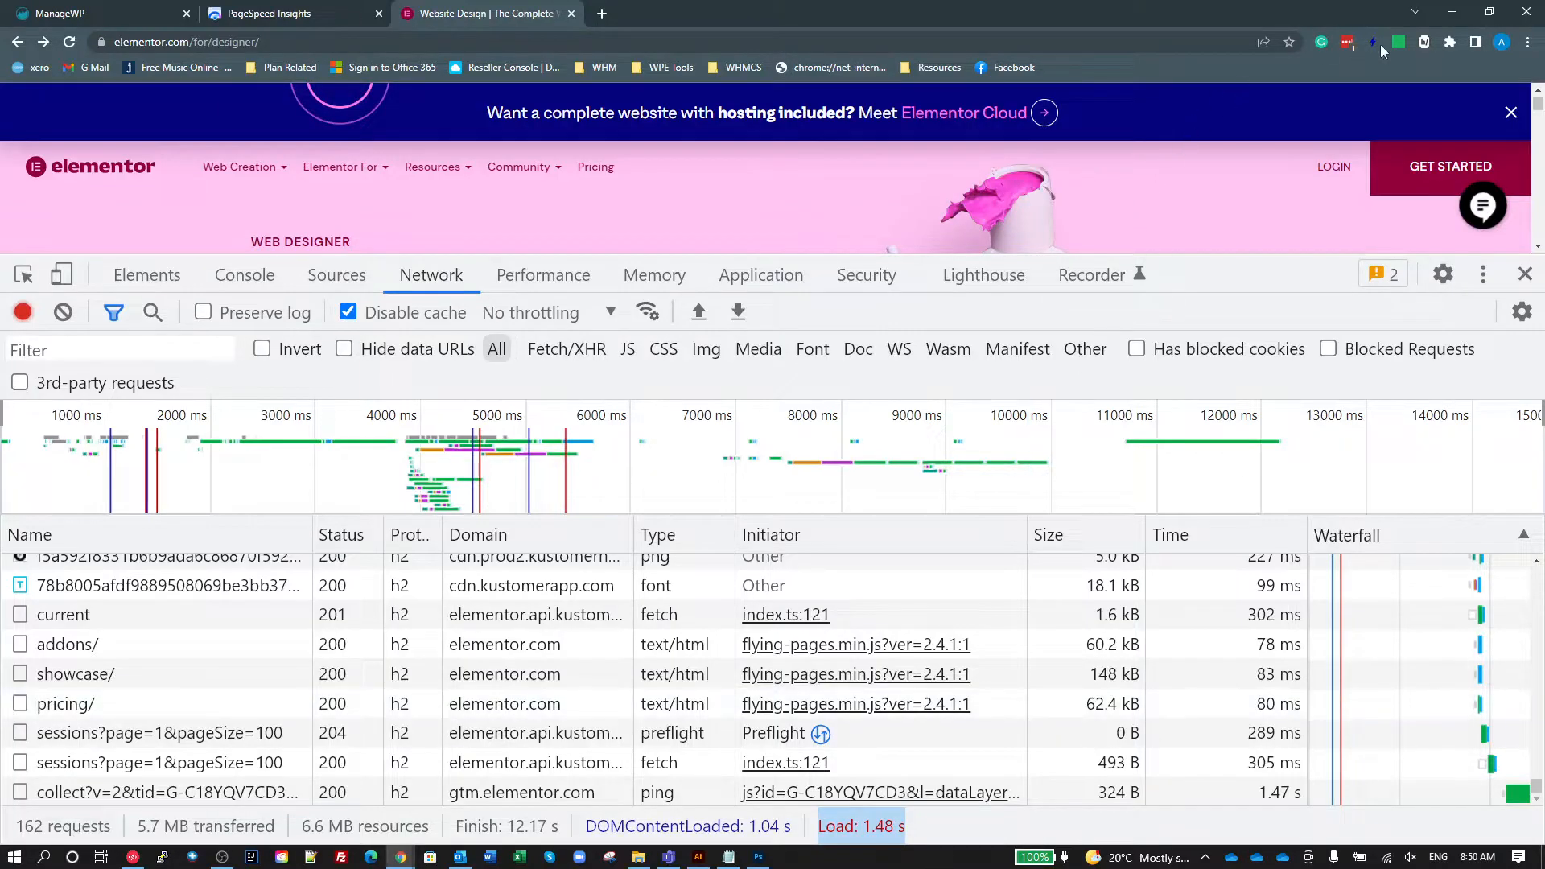
Read the Web Vitals extension before and after reload, now LCP 1.348 s and CLS 0.076.
click(1397, 42)
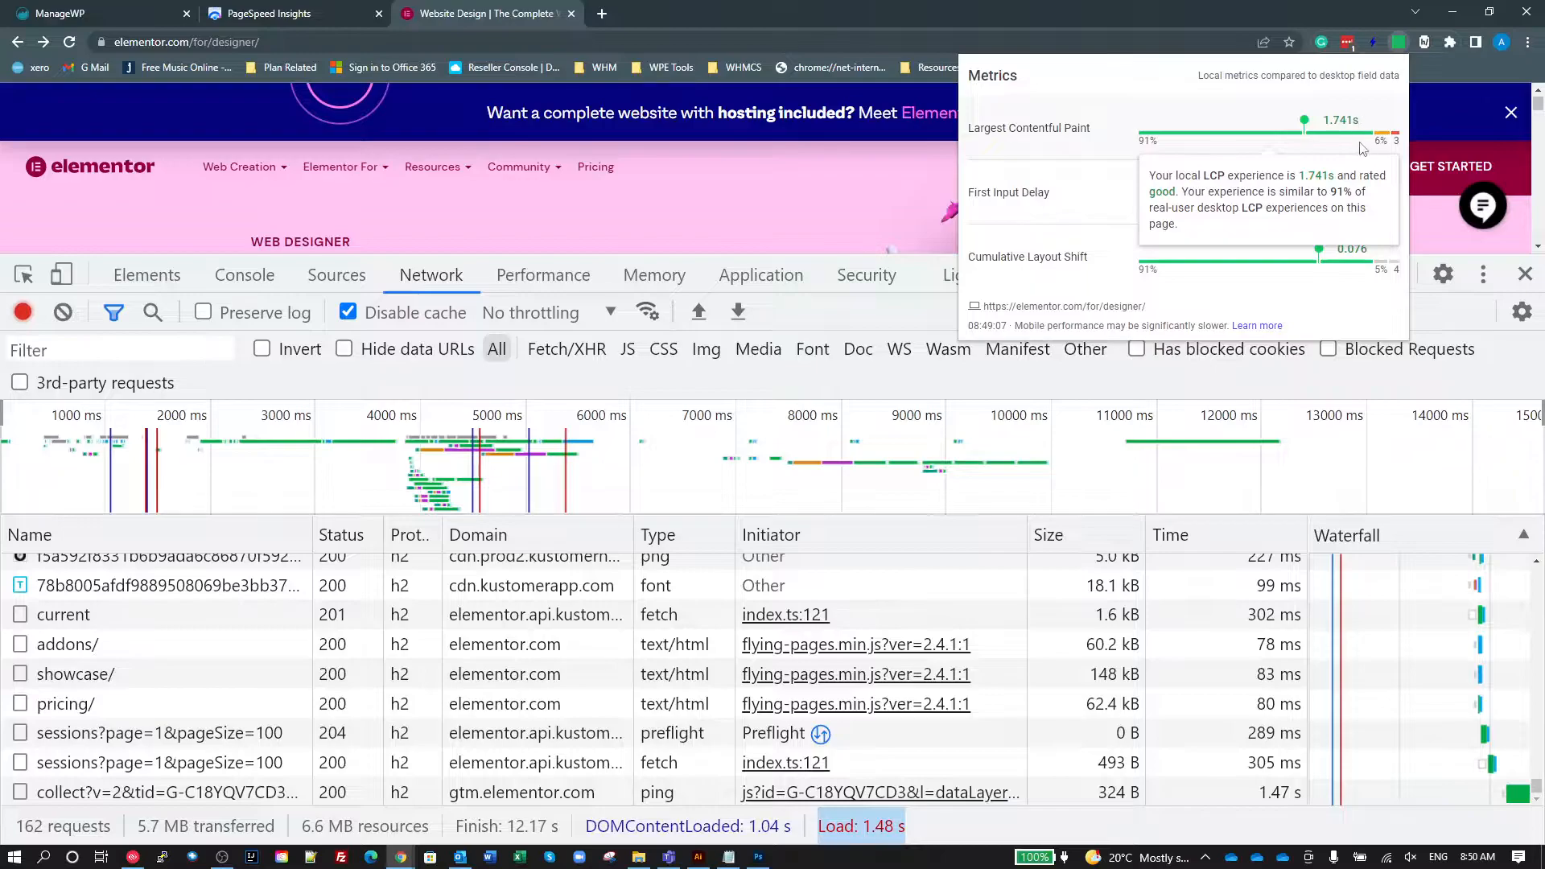
mouse_move(1347, 125)
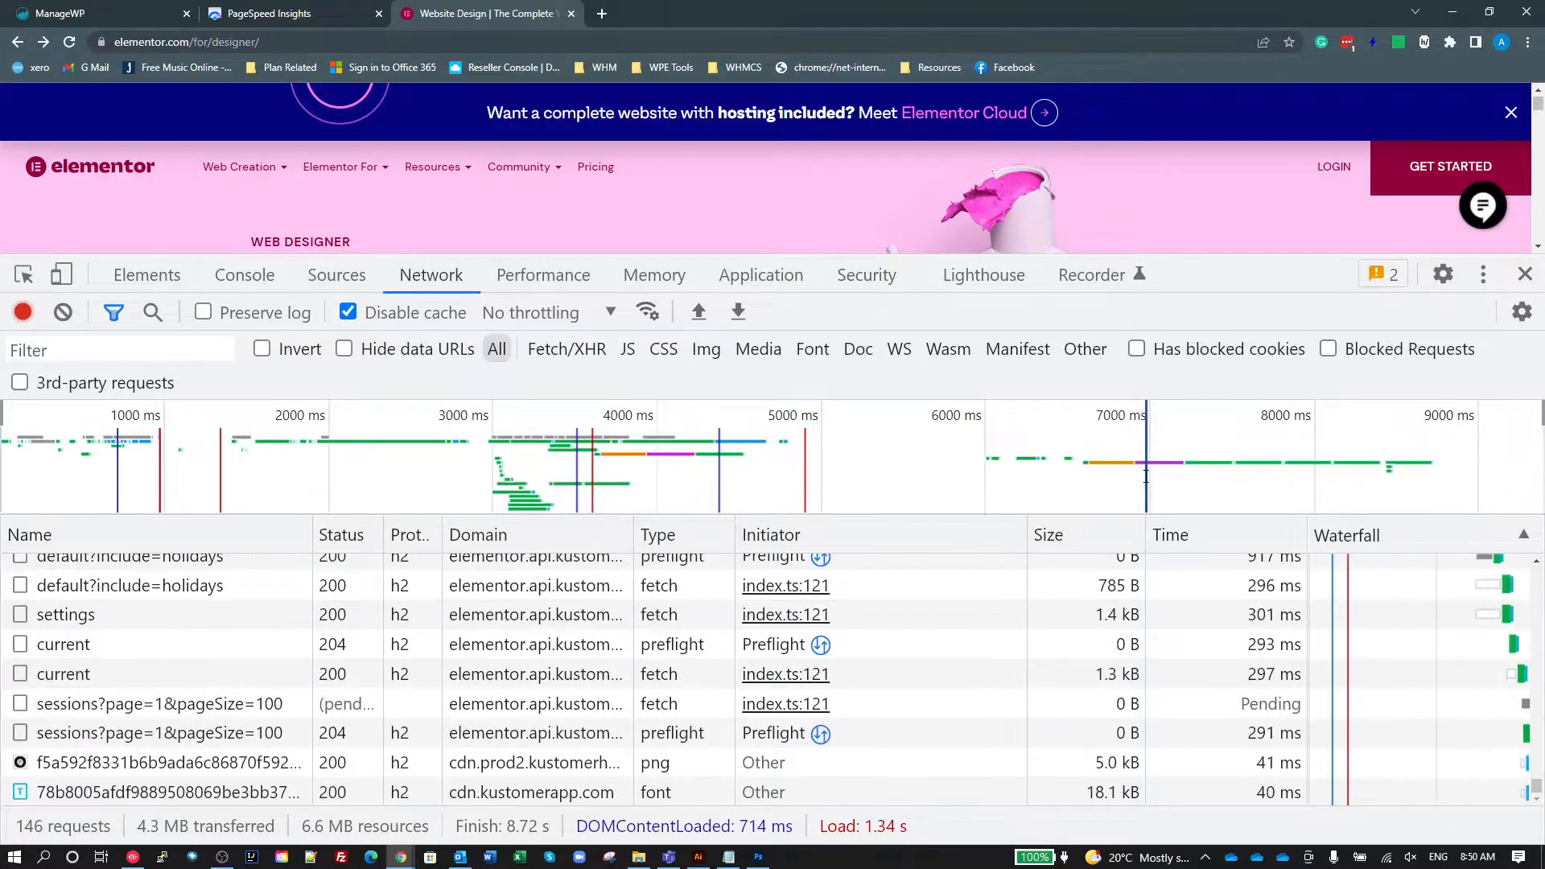
click(1399, 42)
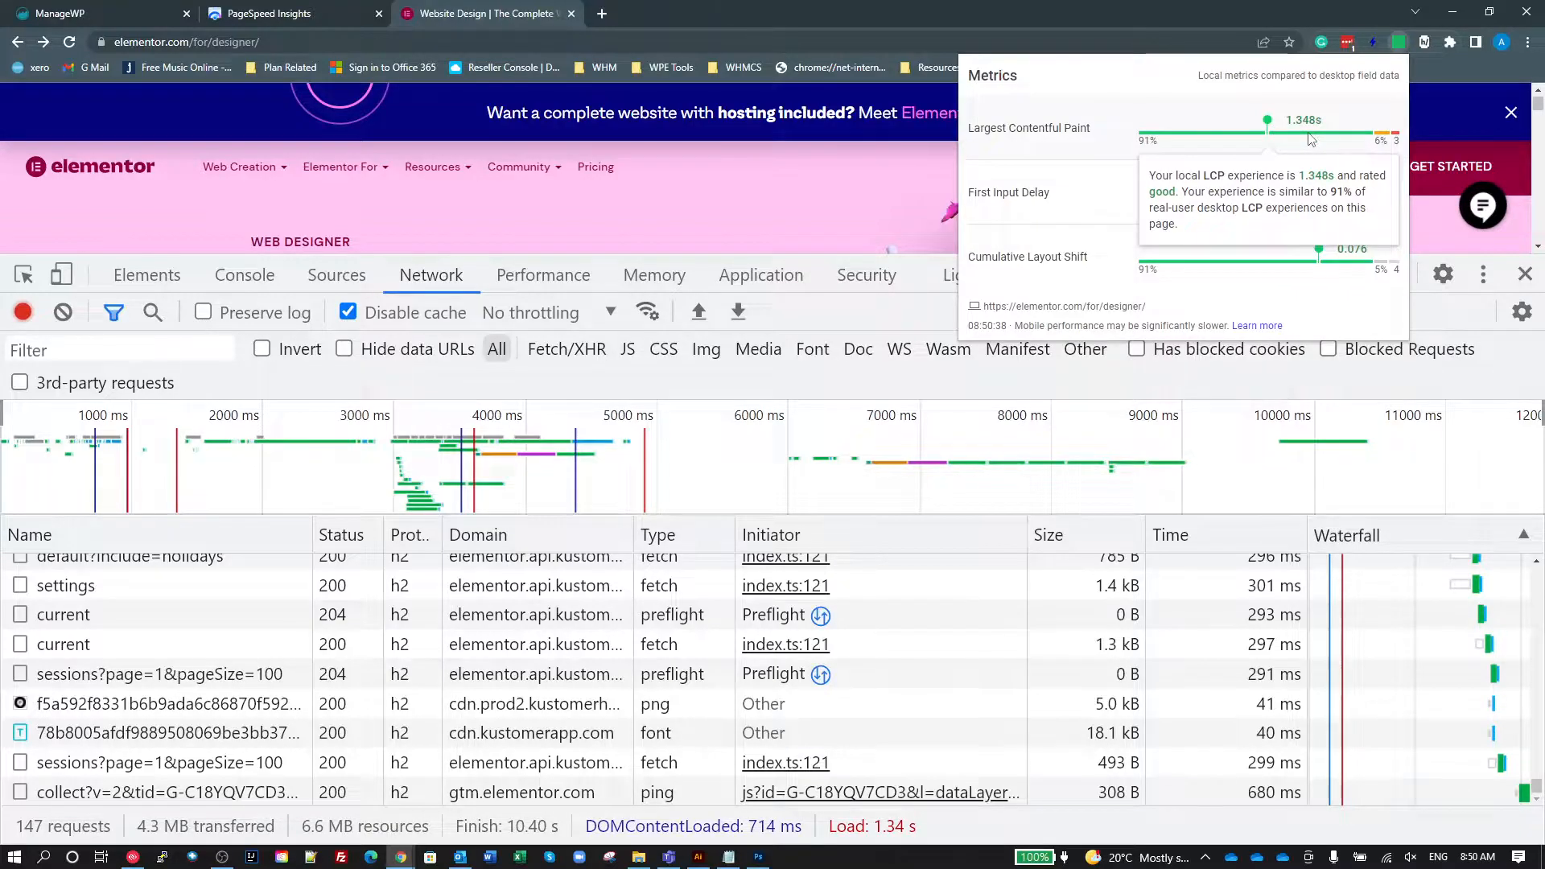
mouse_move(1146, 217)
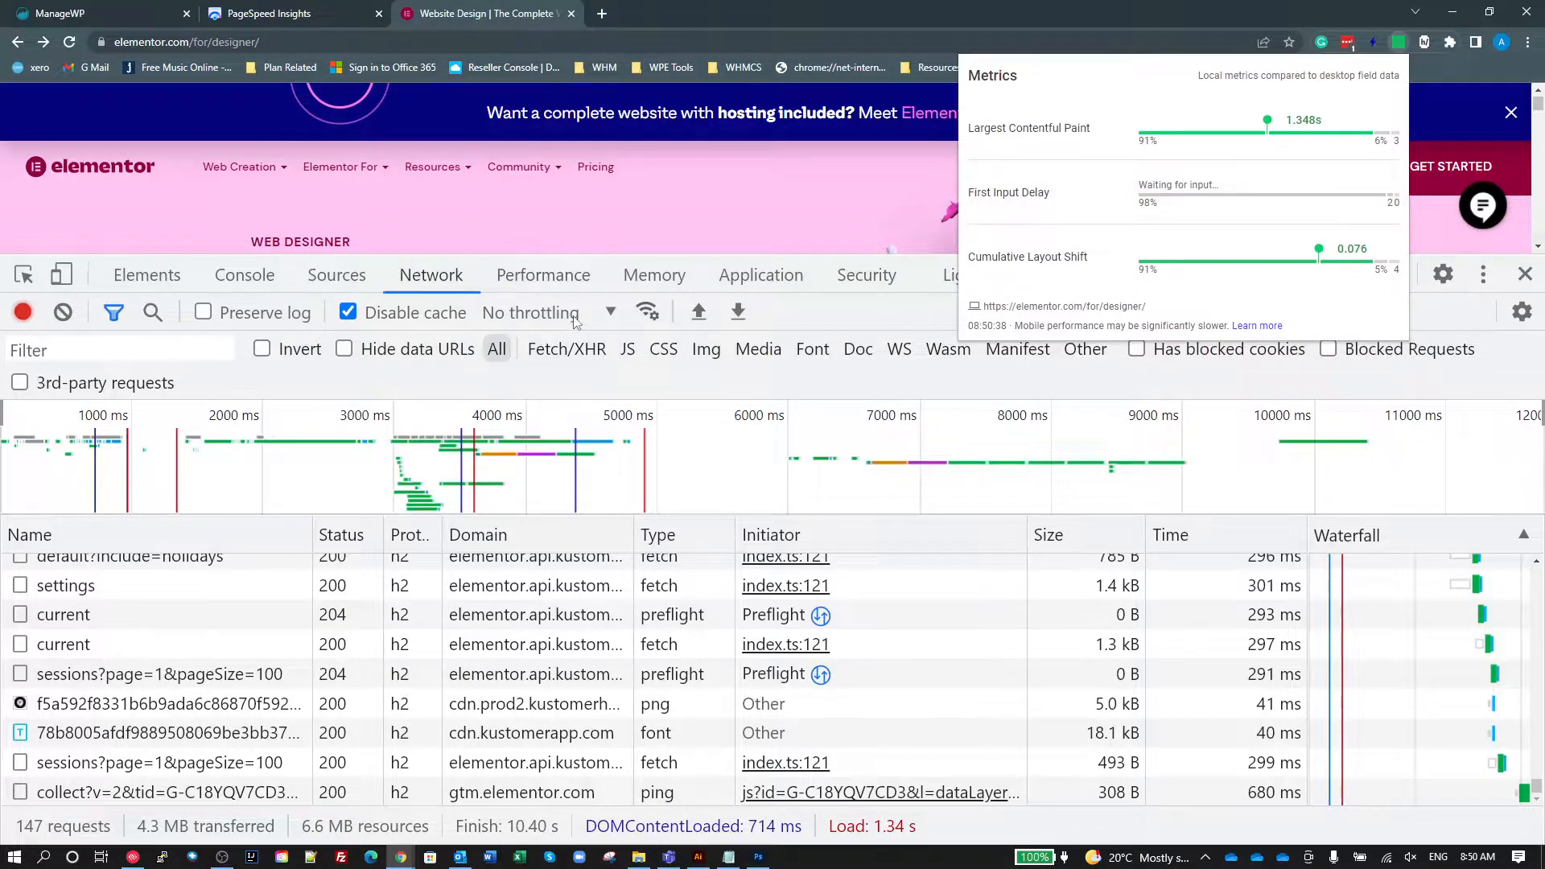
Apply the custom 8 / 5 throttling profile and look through the reloaded page (load 2.22 s).
click(547, 312)
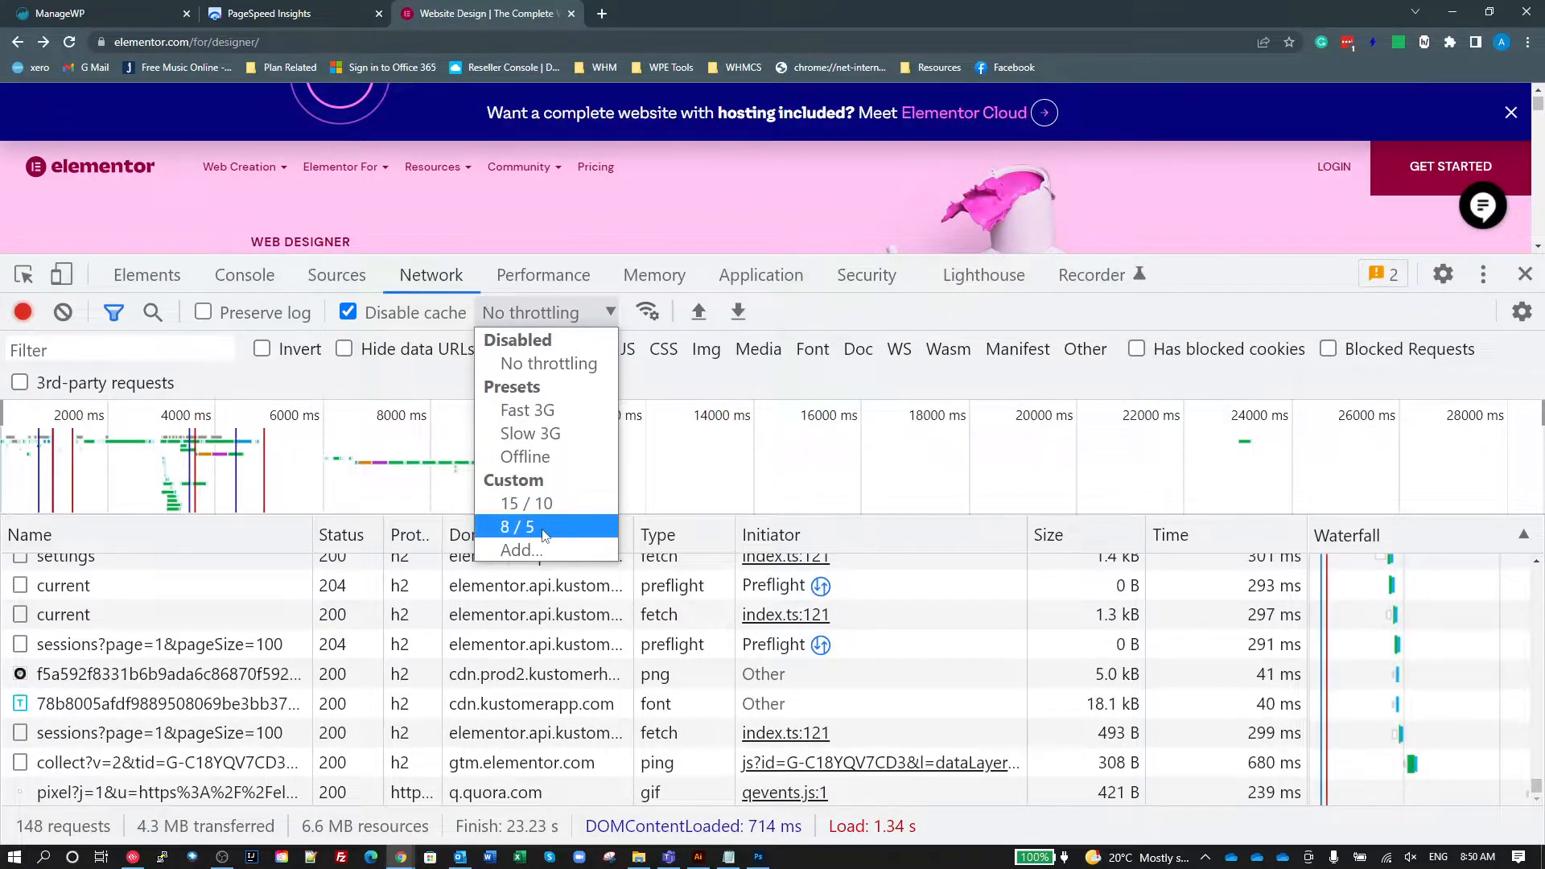
click(517, 527)
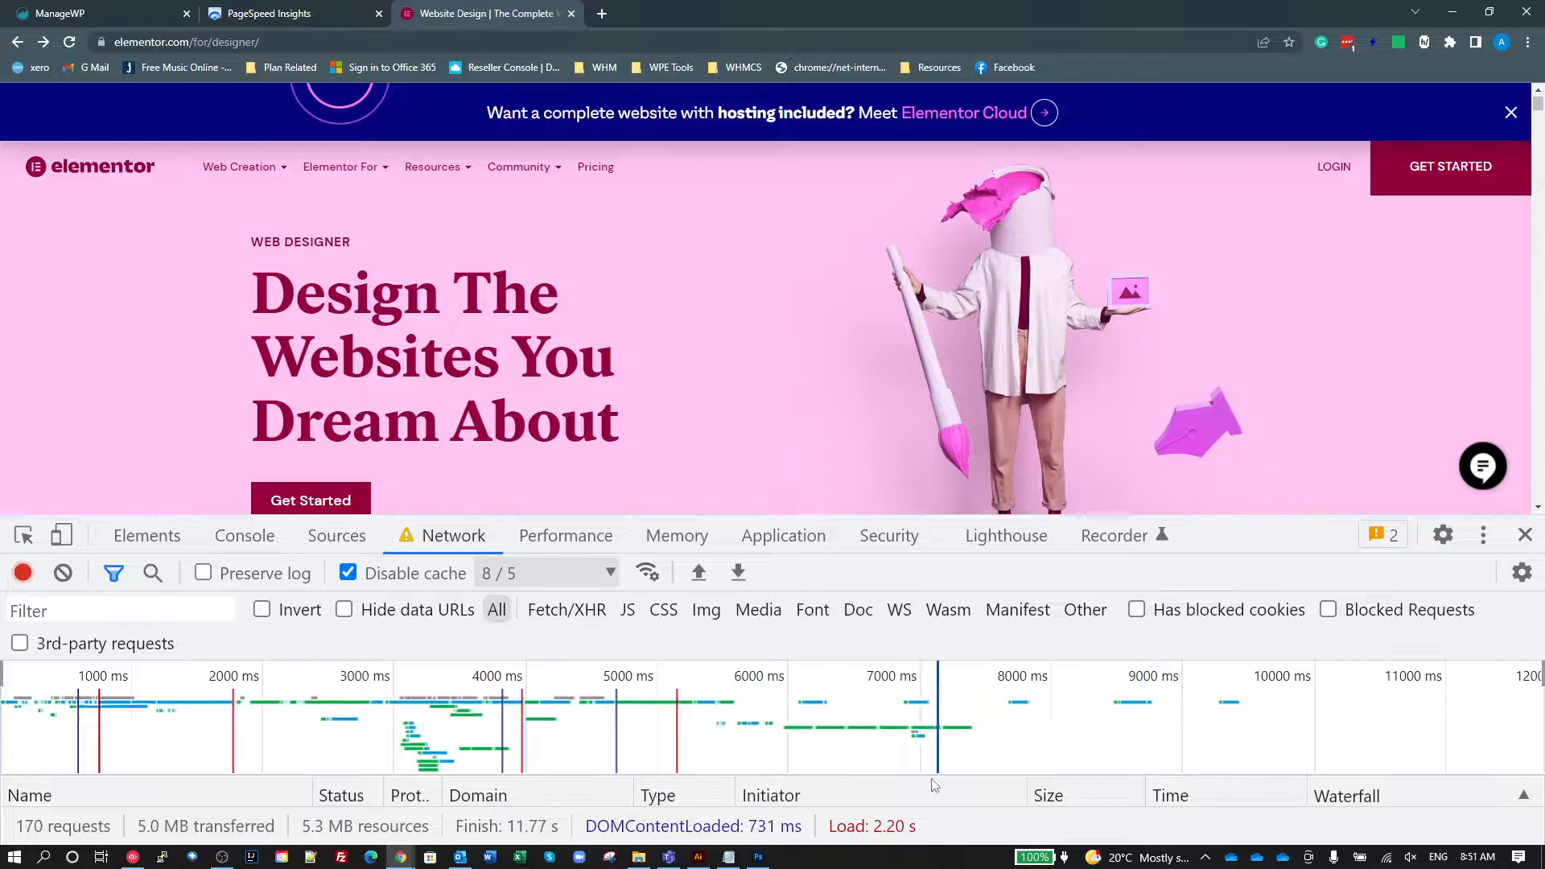
scroll(down, 3)
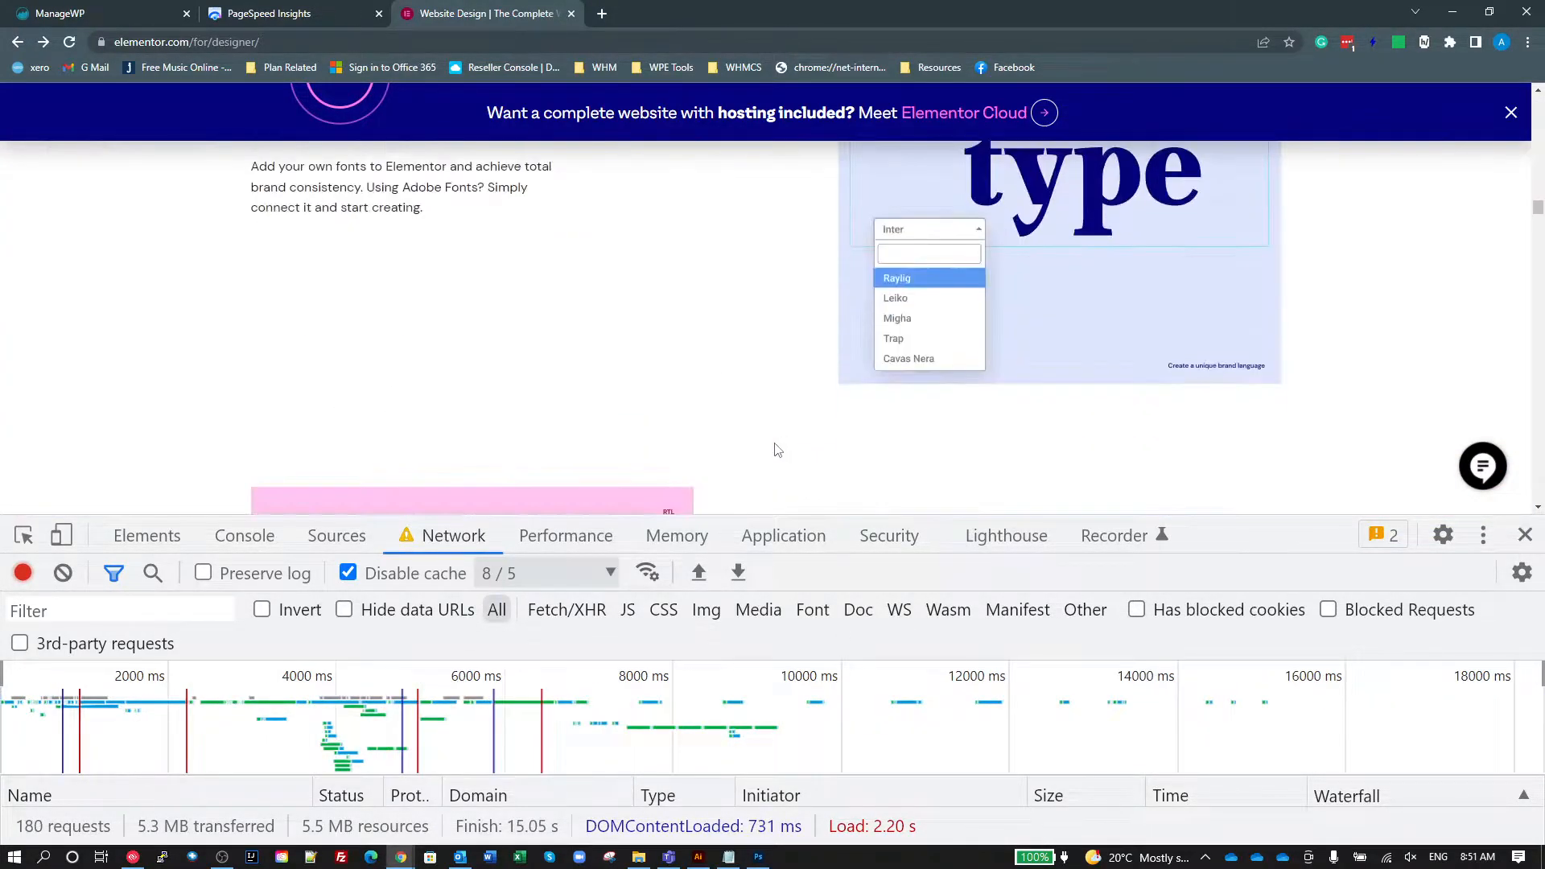
scroll(up, 3)
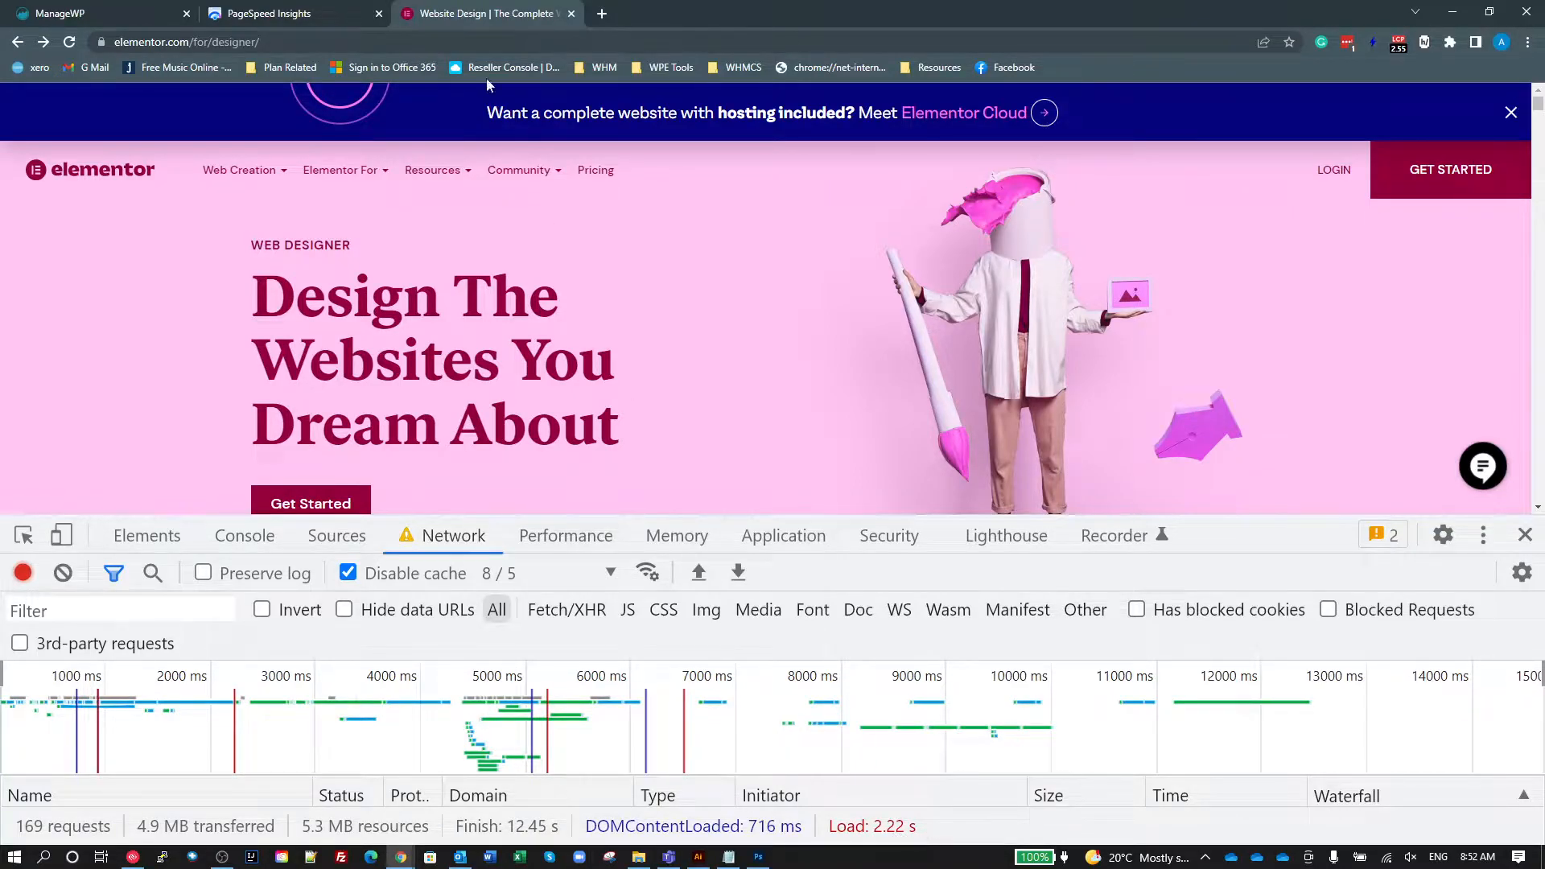
Mark the 3.8 s First Contentful Paint value and scroll through Opportunities and Diagnostics.
click(287, 15)
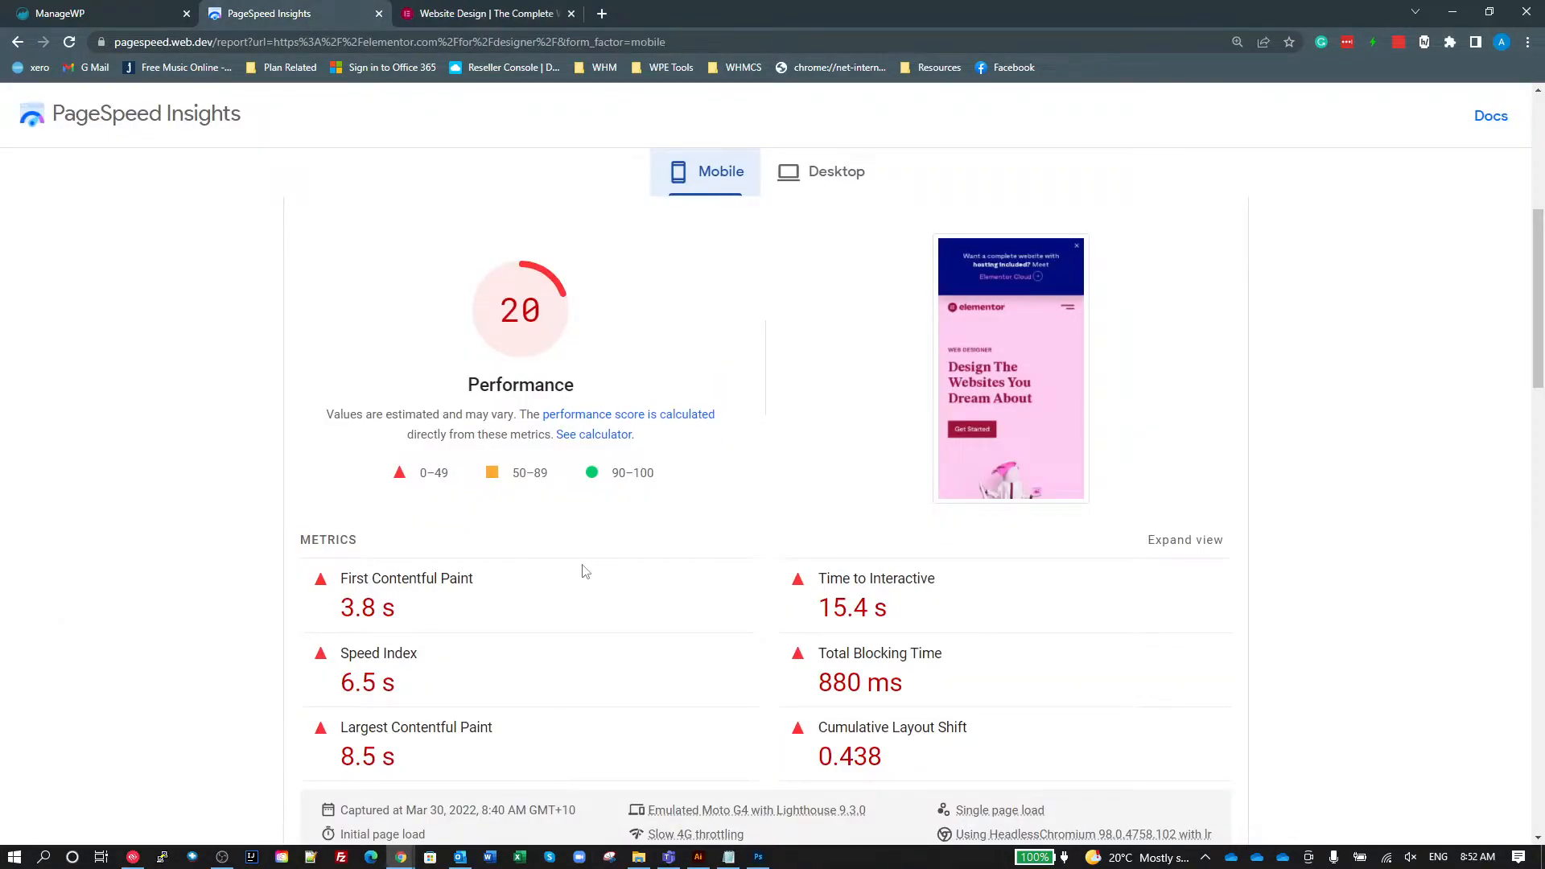
scroll(down, 3)
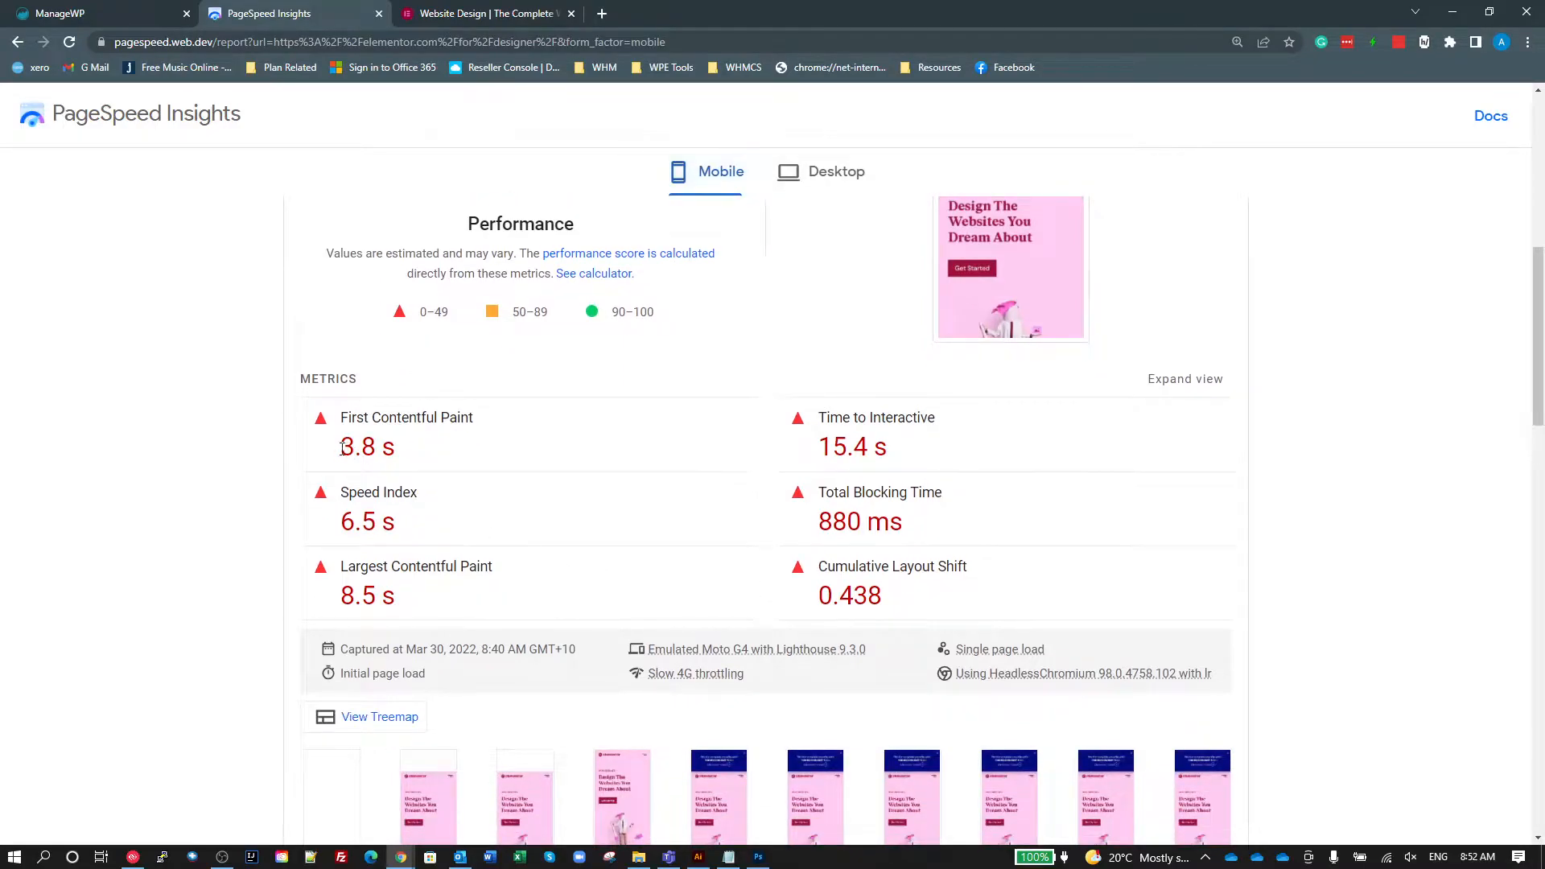
double_click(357, 445)
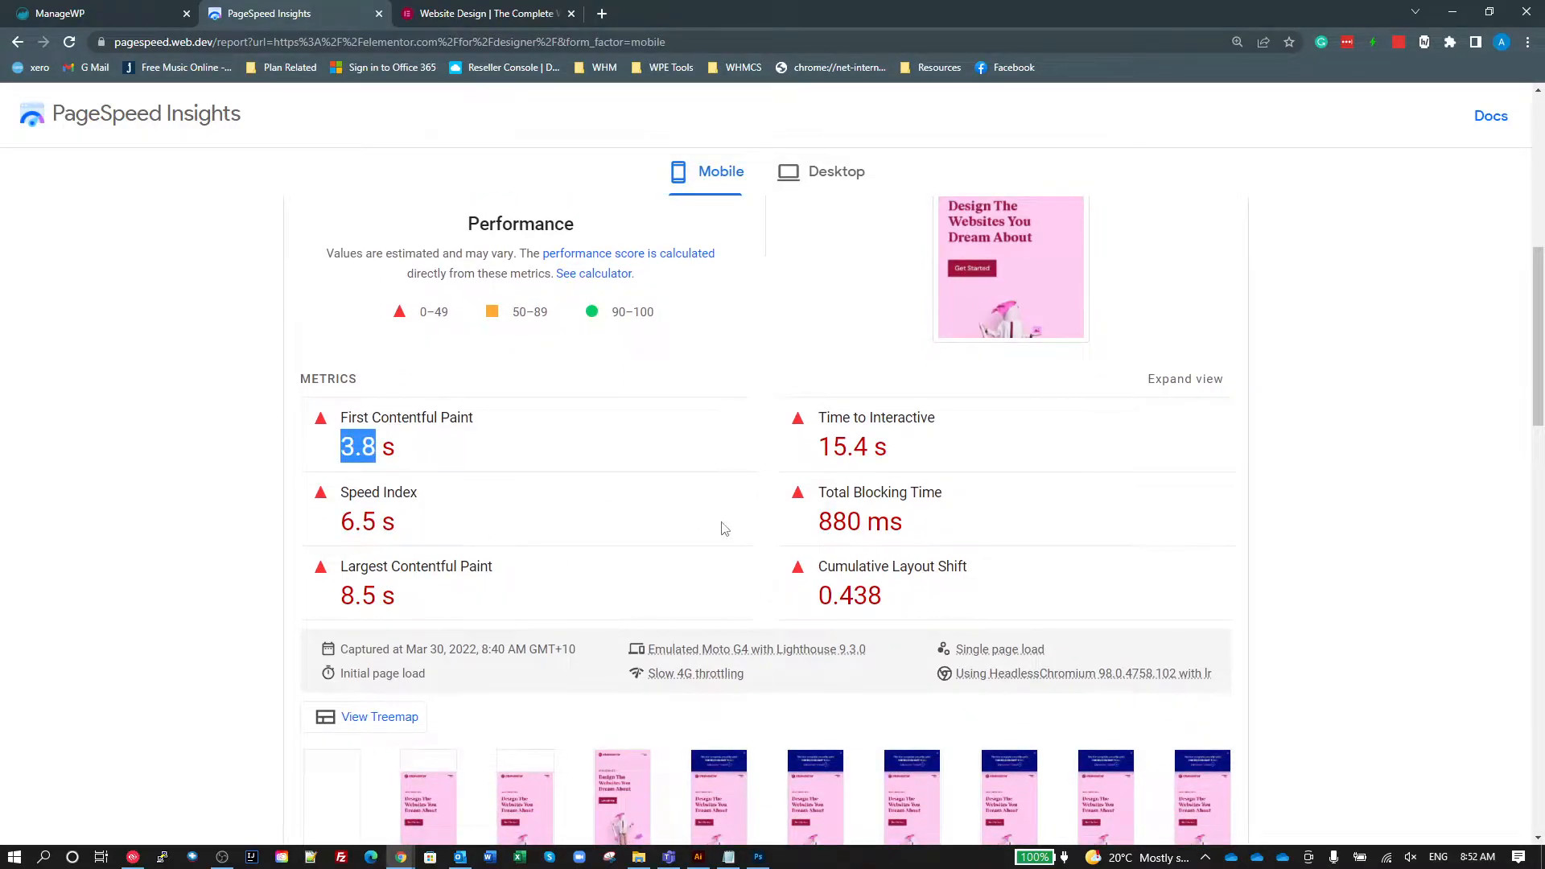
scroll(down, 3)
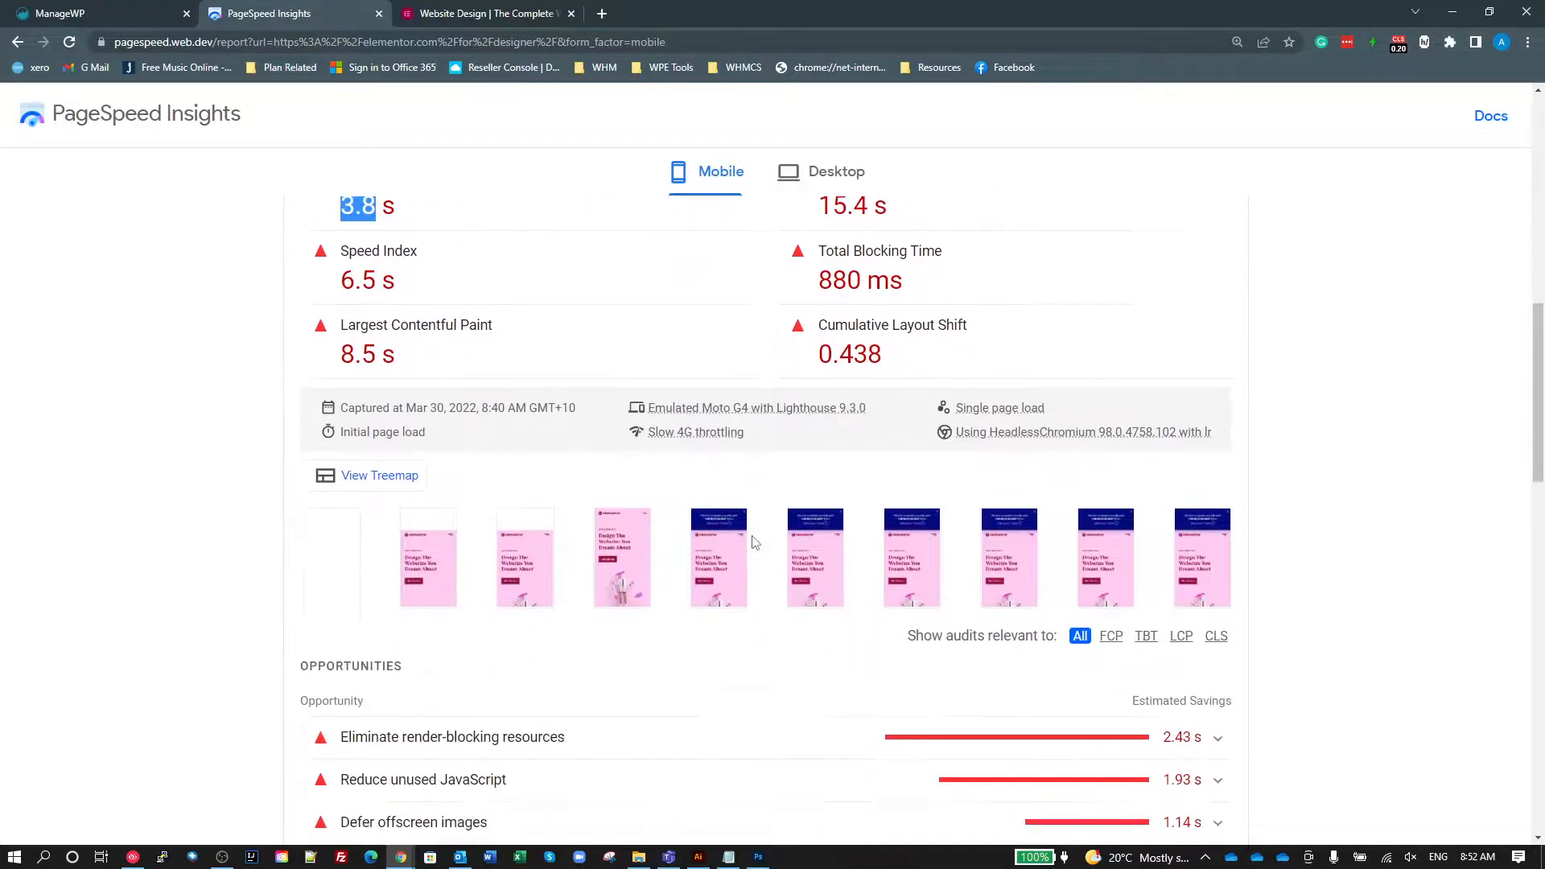
scroll(down, 3)
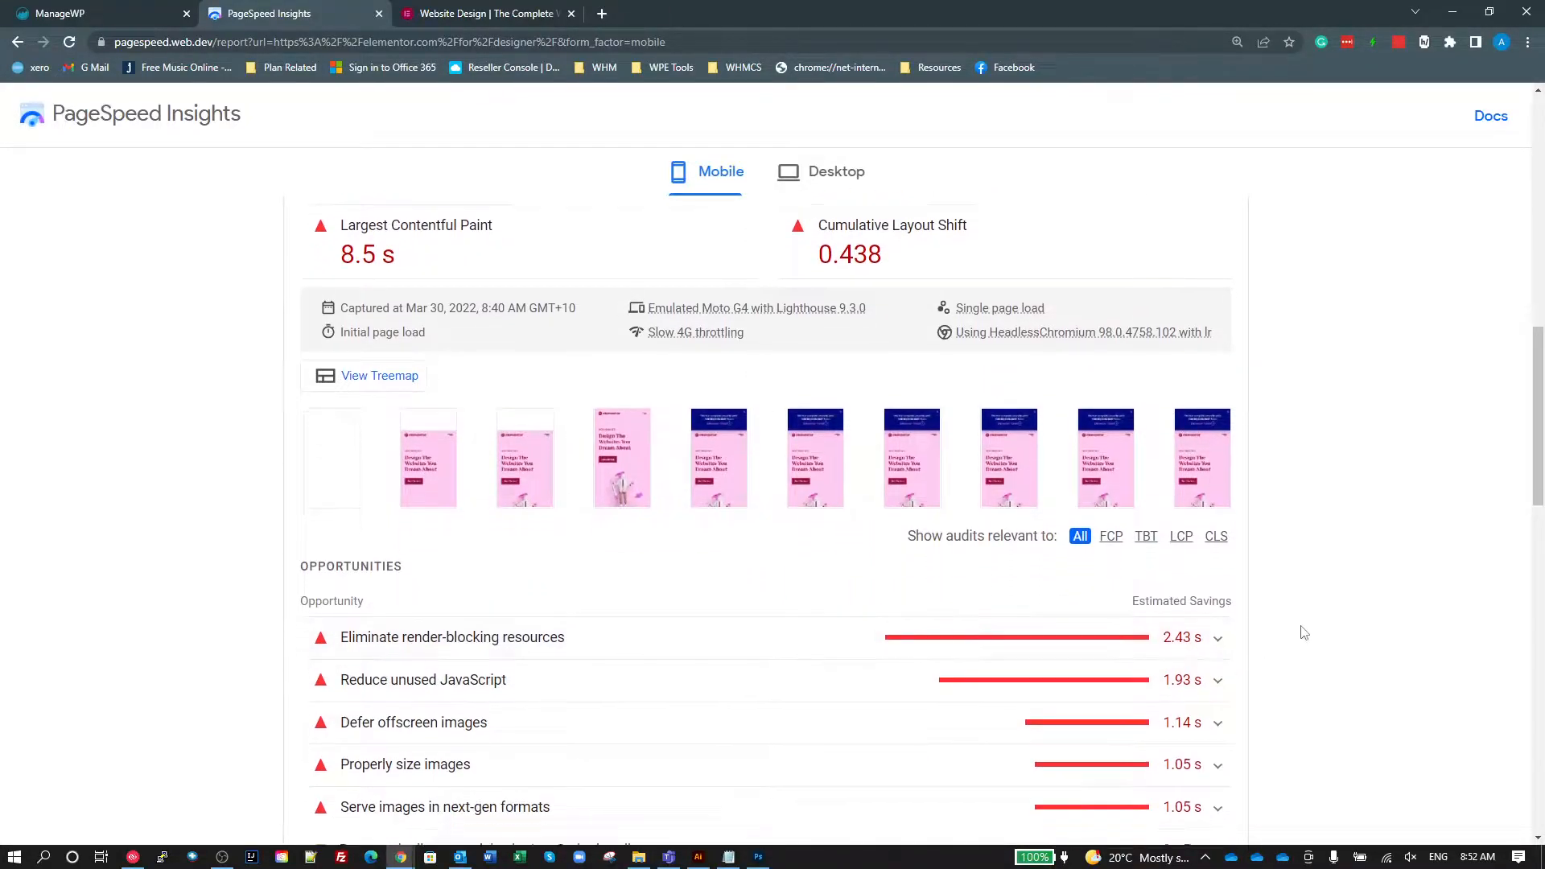
scroll(down, 3)
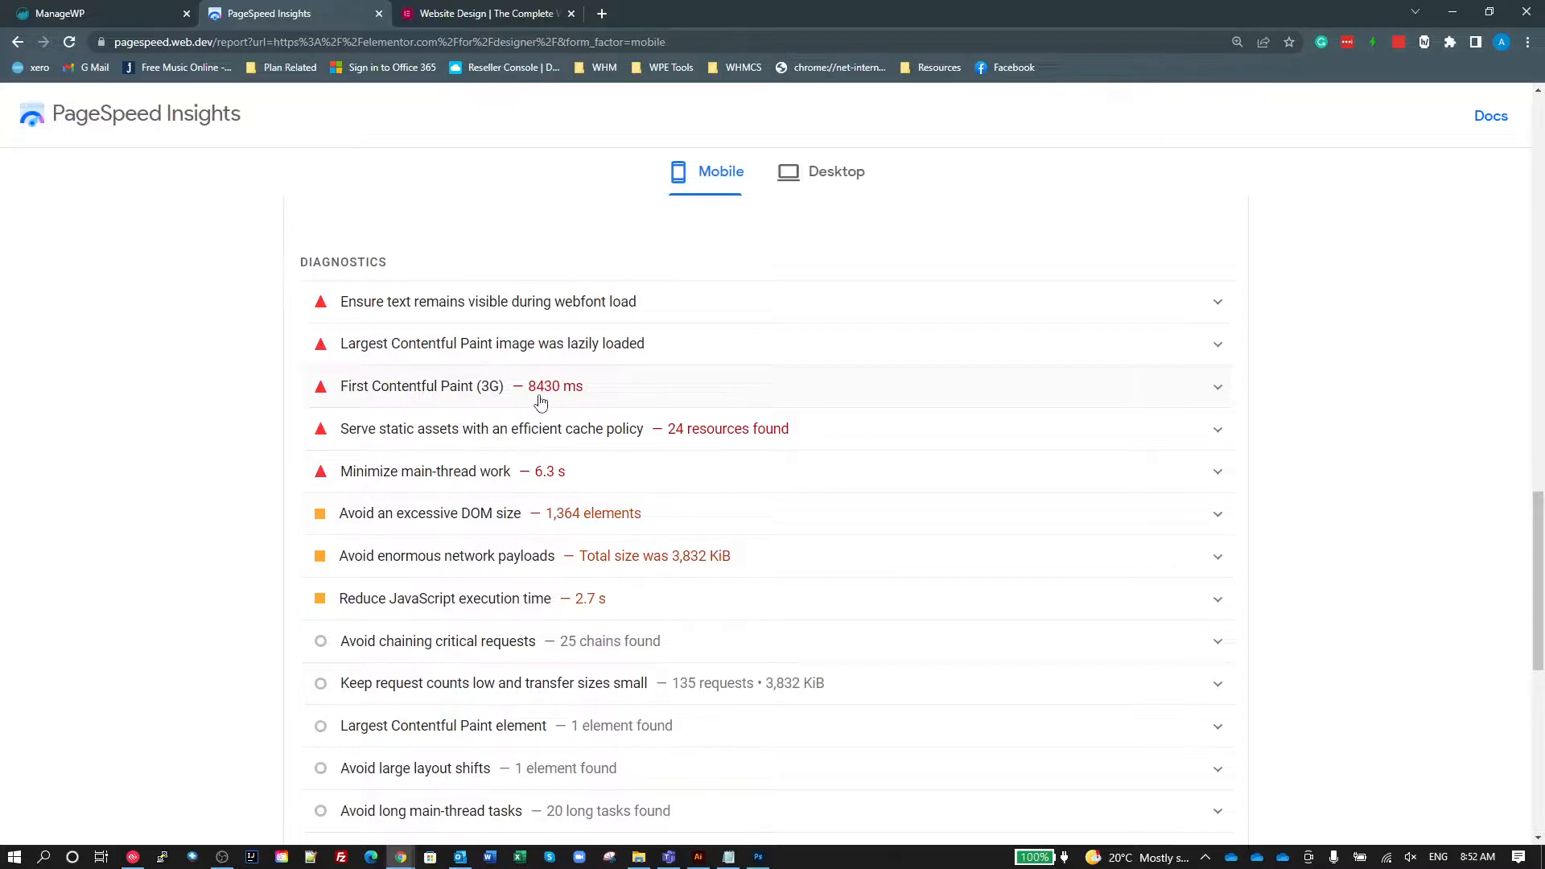
mouse_move(578, 348)
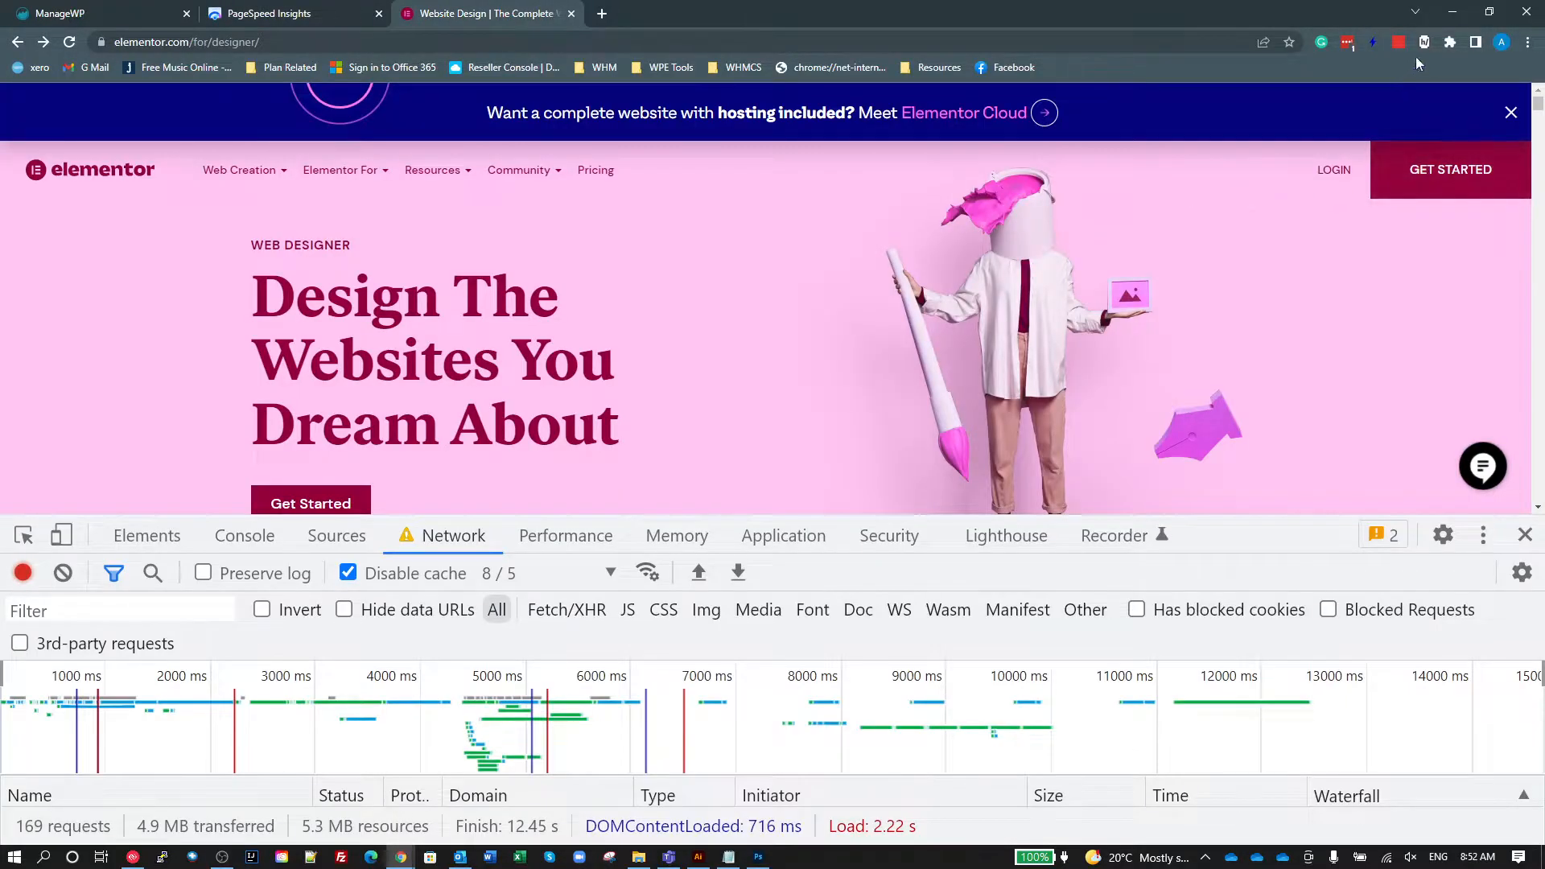
Read the throttled page's Web Vitals, then review the PageSpeed Insights diagnostics again.
click(1398, 42)
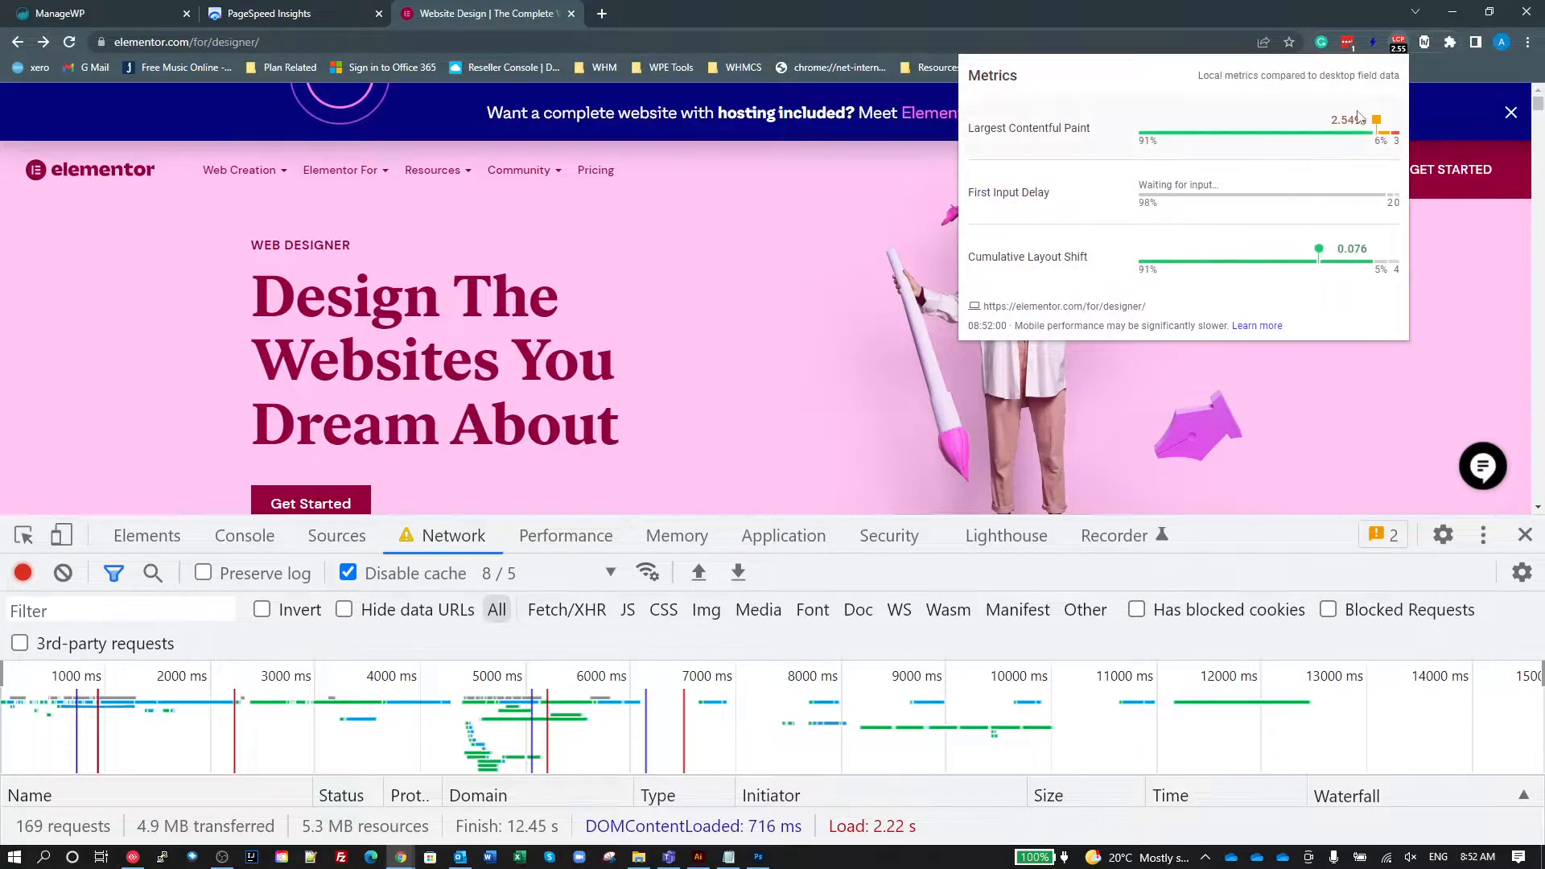
mouse_move(1463, 253)
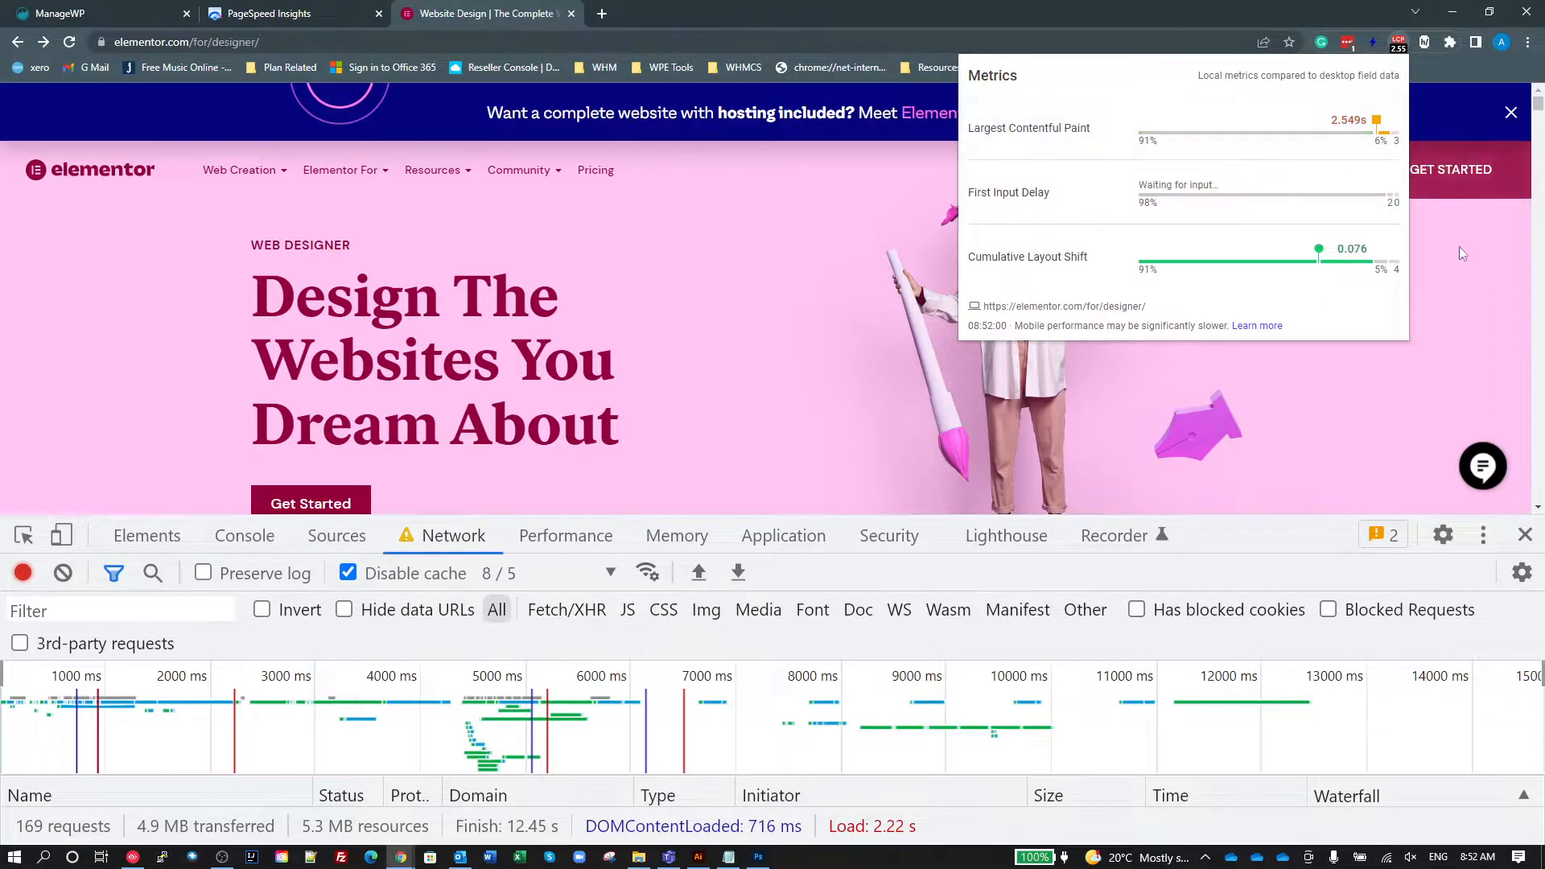
mouse_move(763, 313)
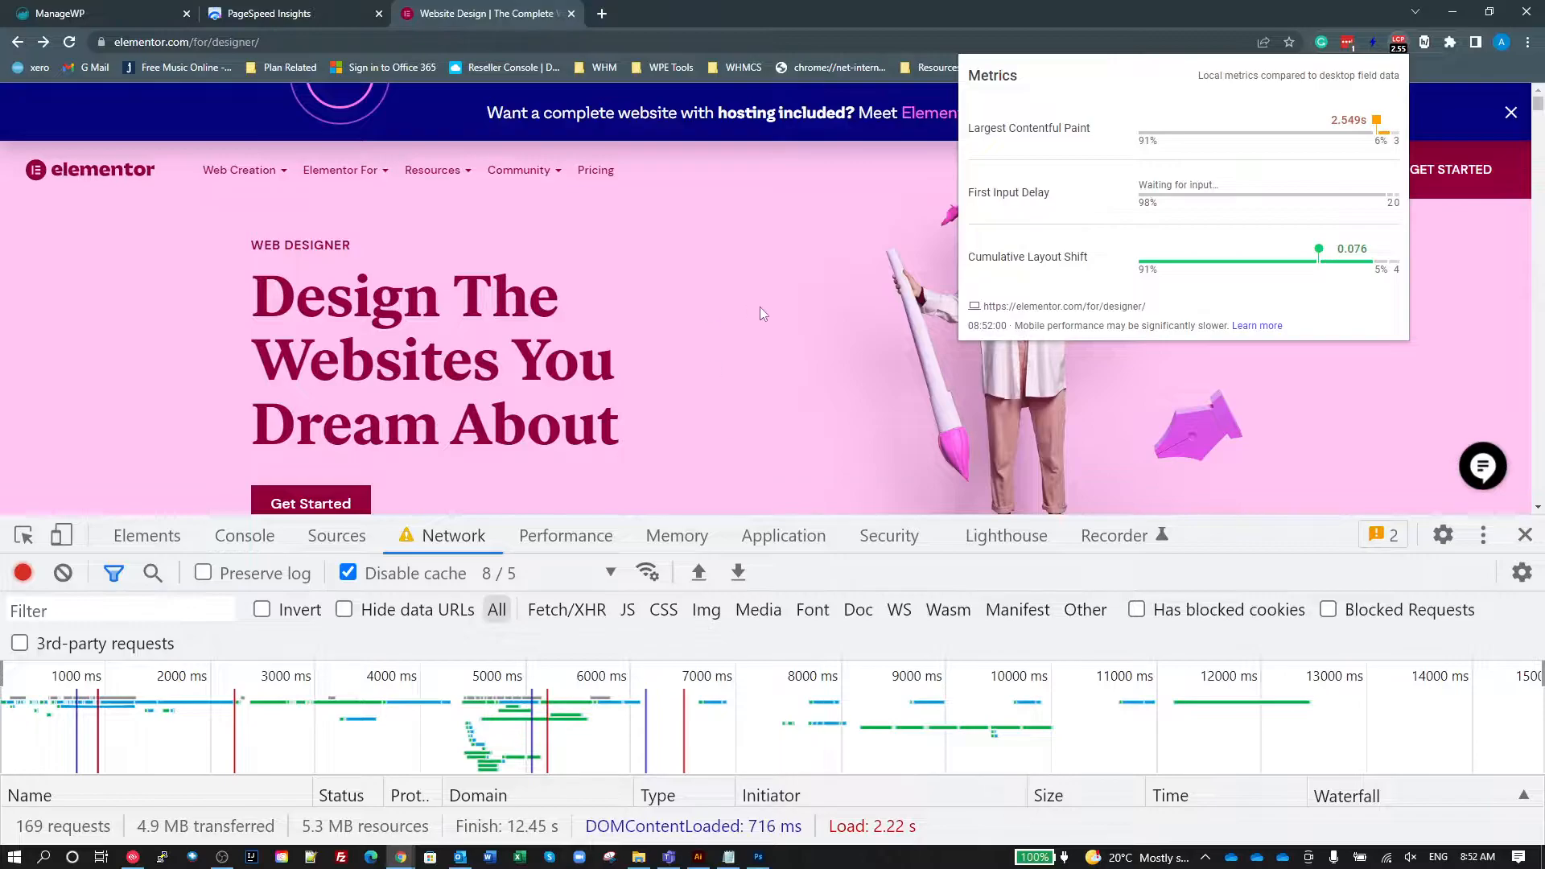
click(287, 13)
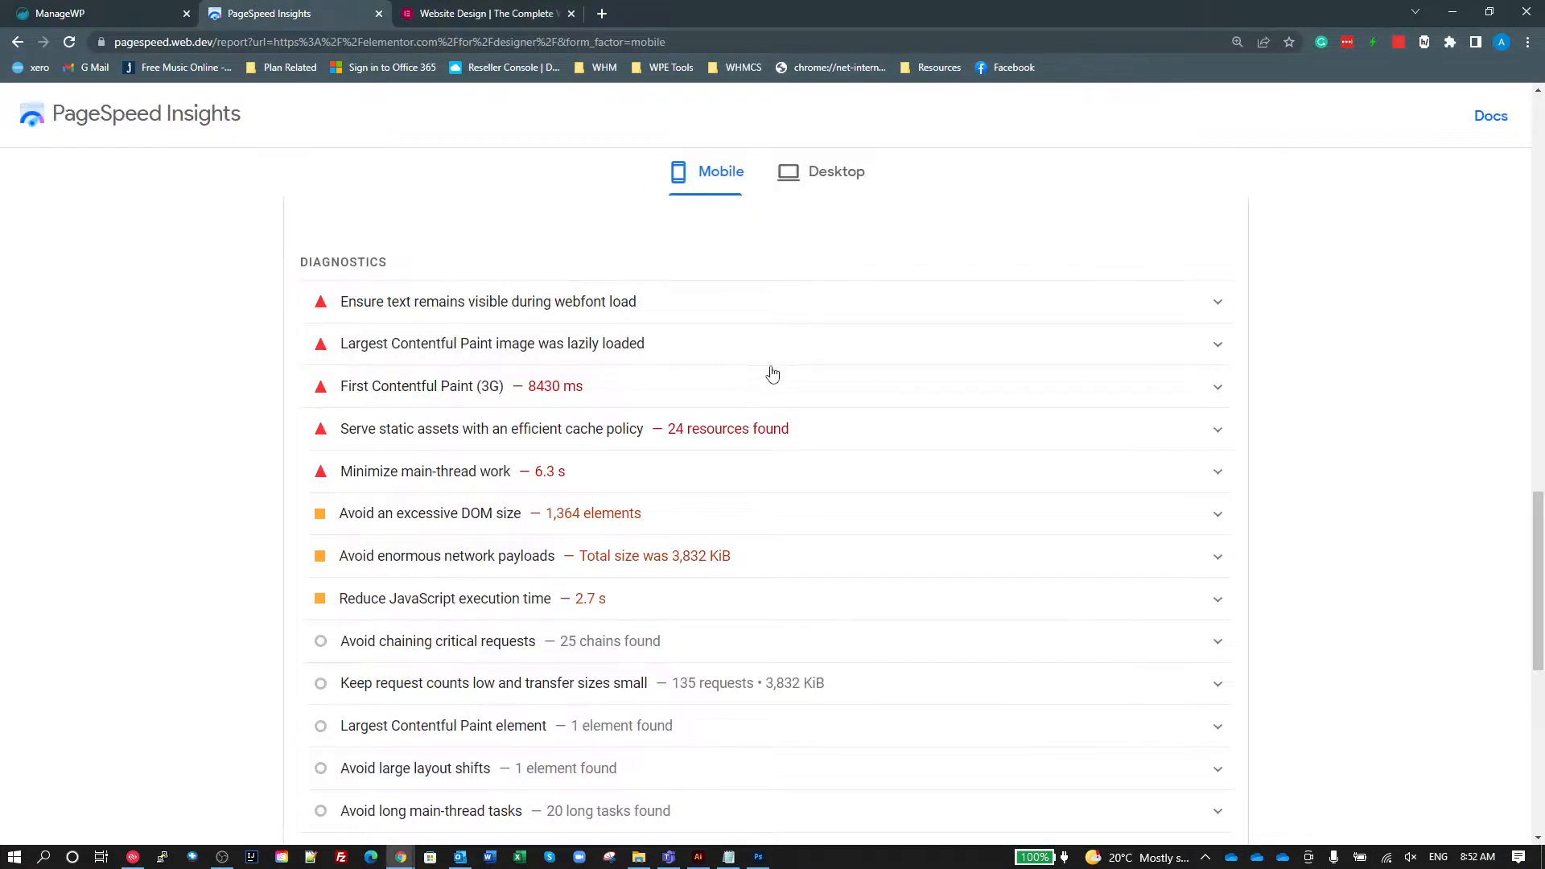
scroll(up, 3)
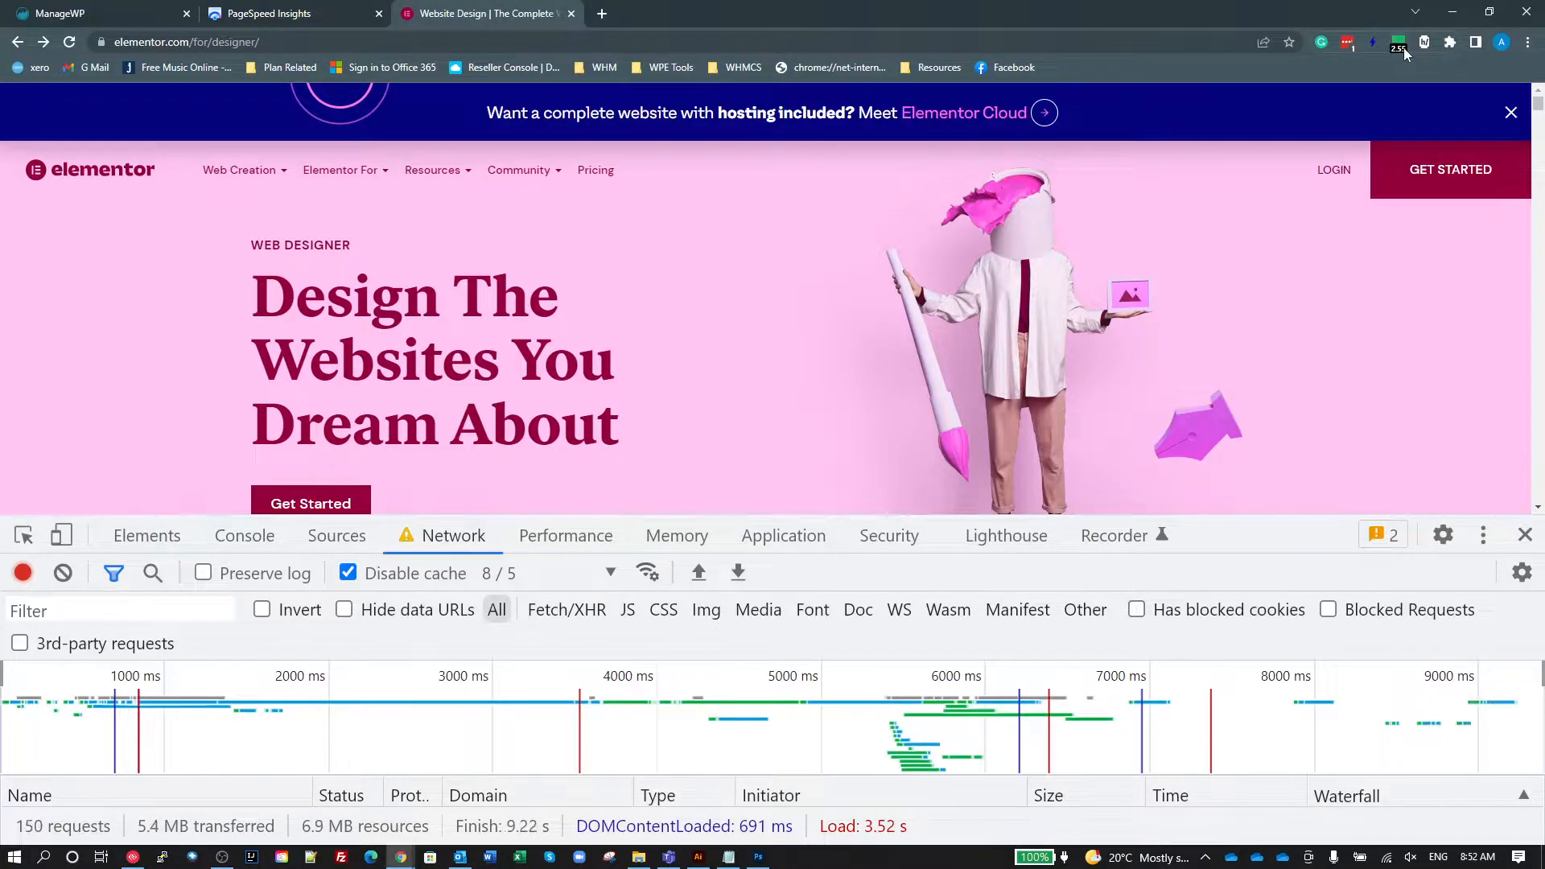
Recheck the Web Vitals readings after reloading, showing LCP 2.123 s and CLS 0.076.
click(1399, 42)
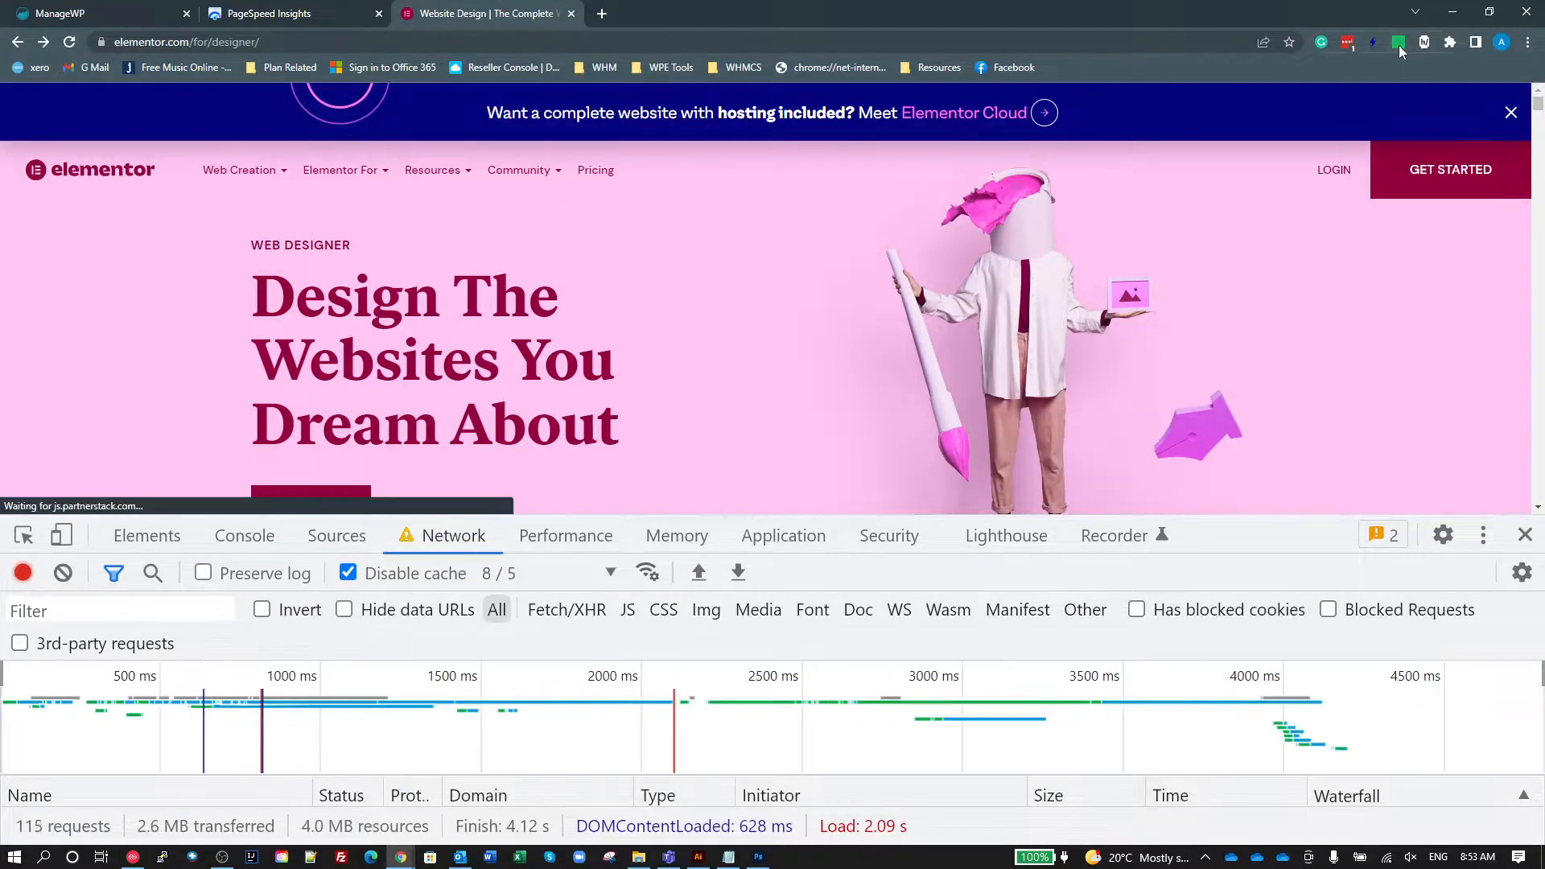
click(1398, 42)
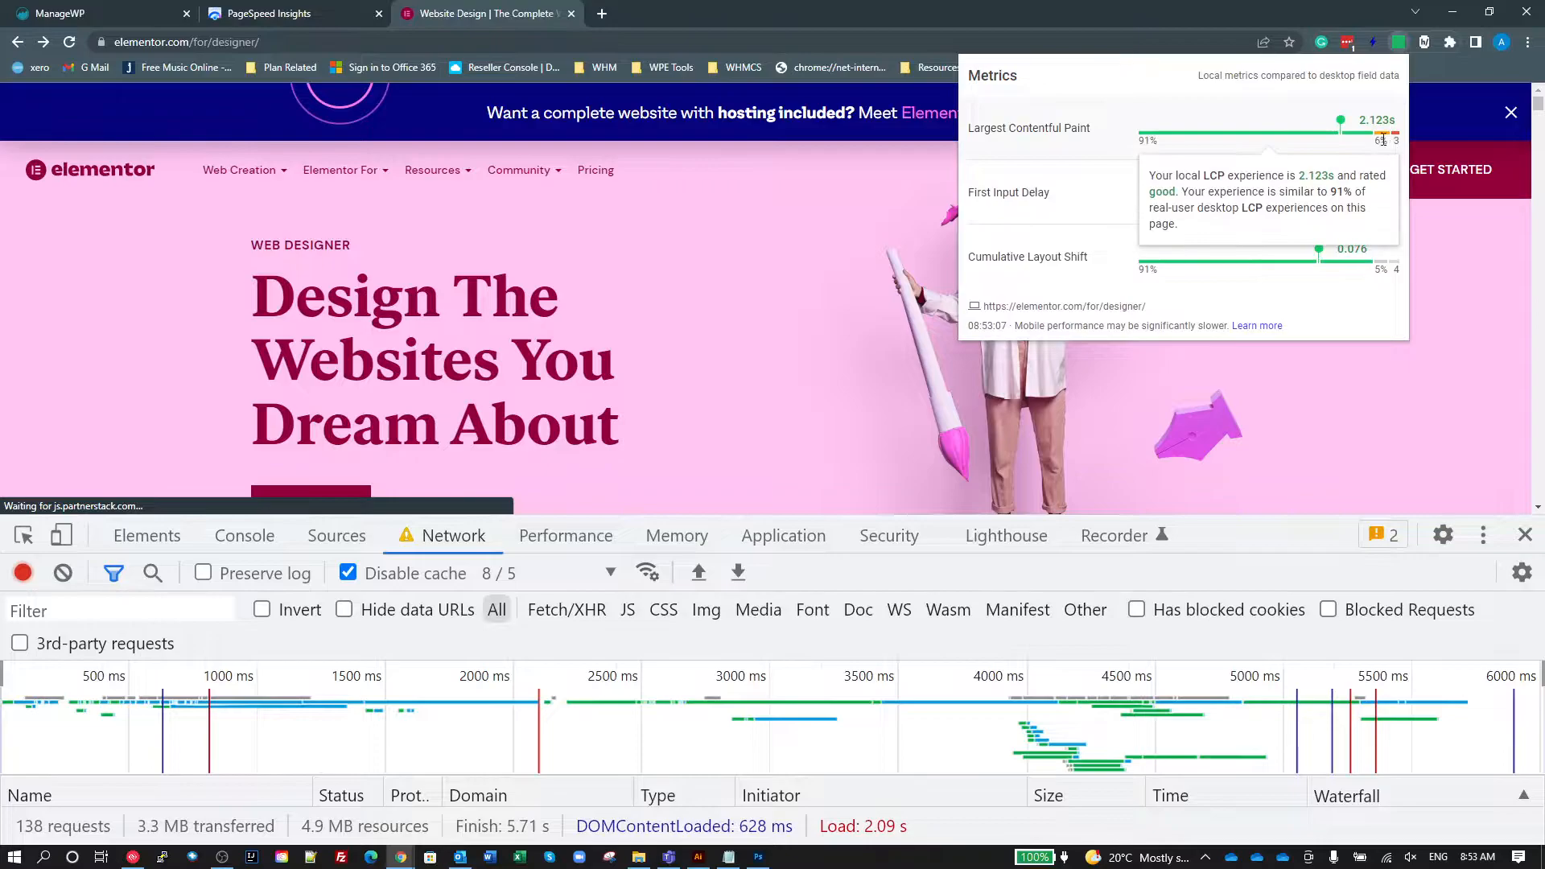
click(265, 14)
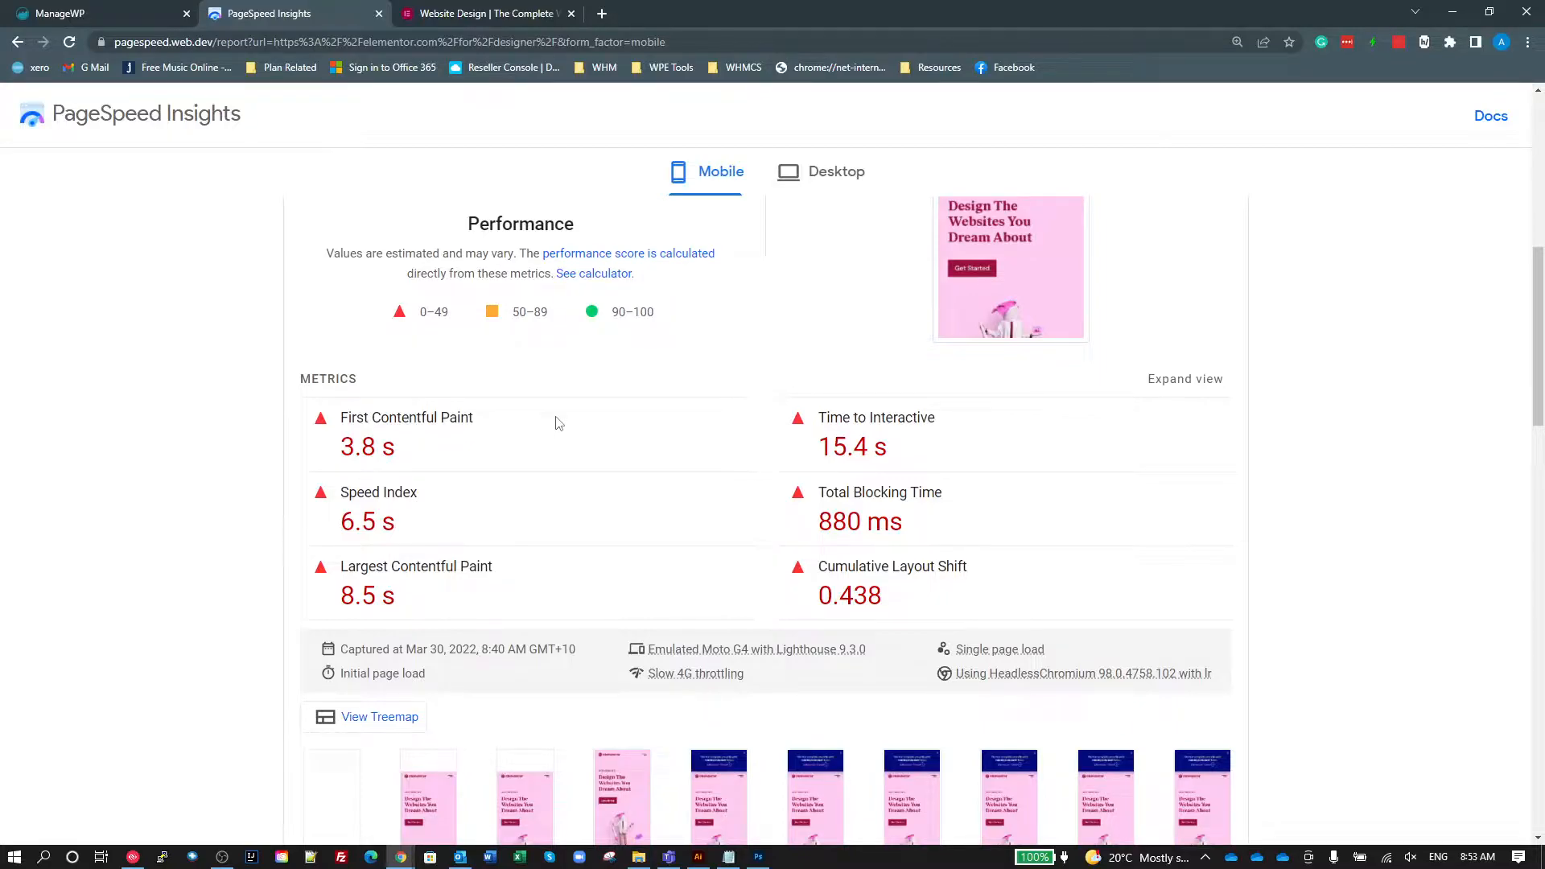
mouse_move(695, 672)
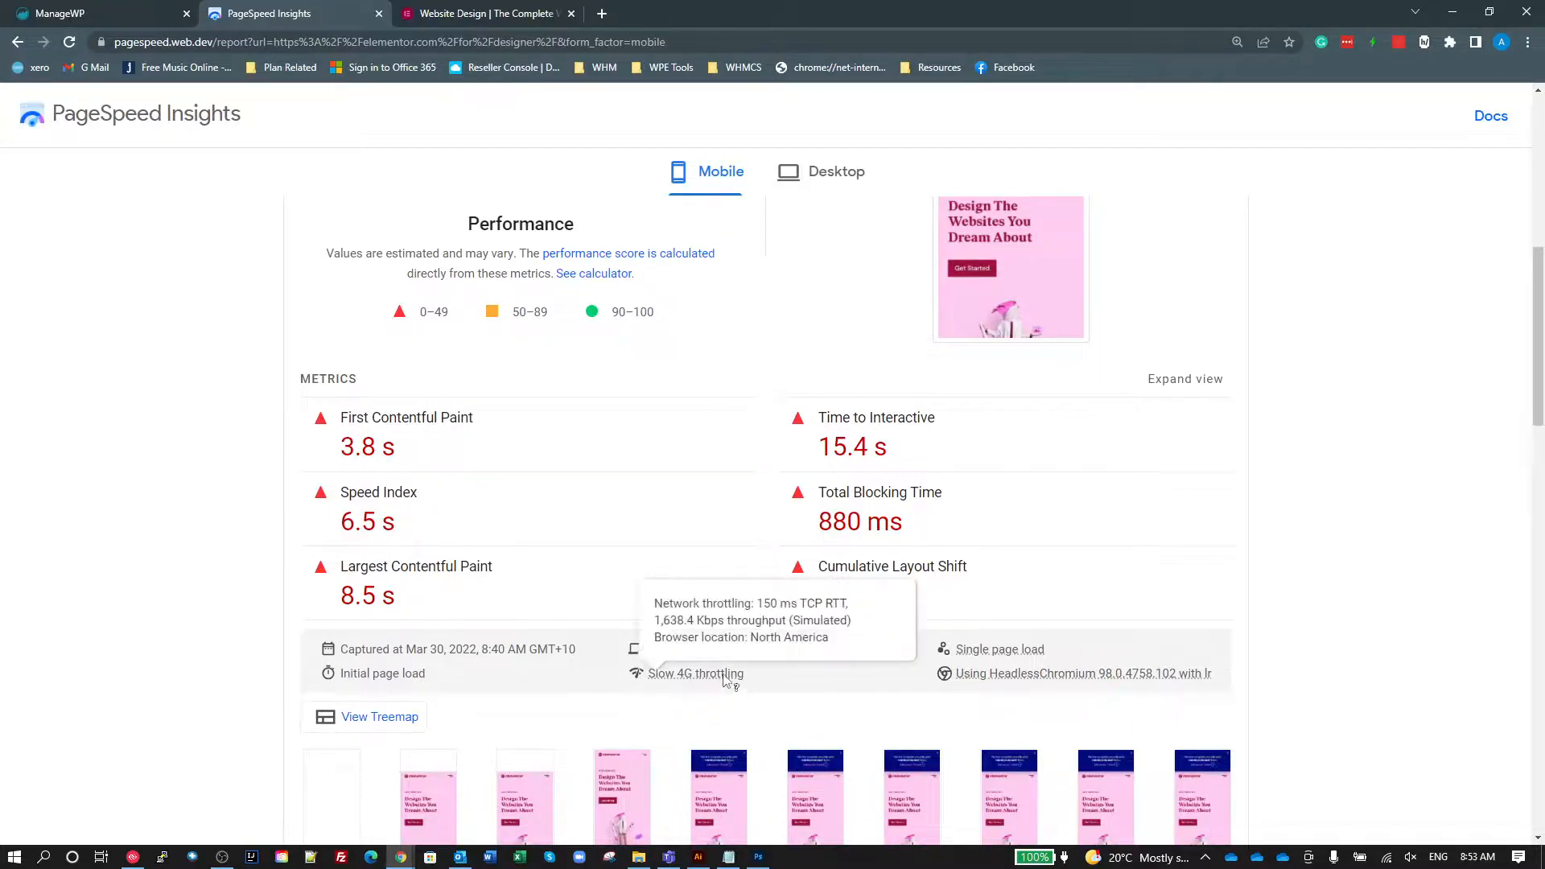
mouse_move(725, 679)
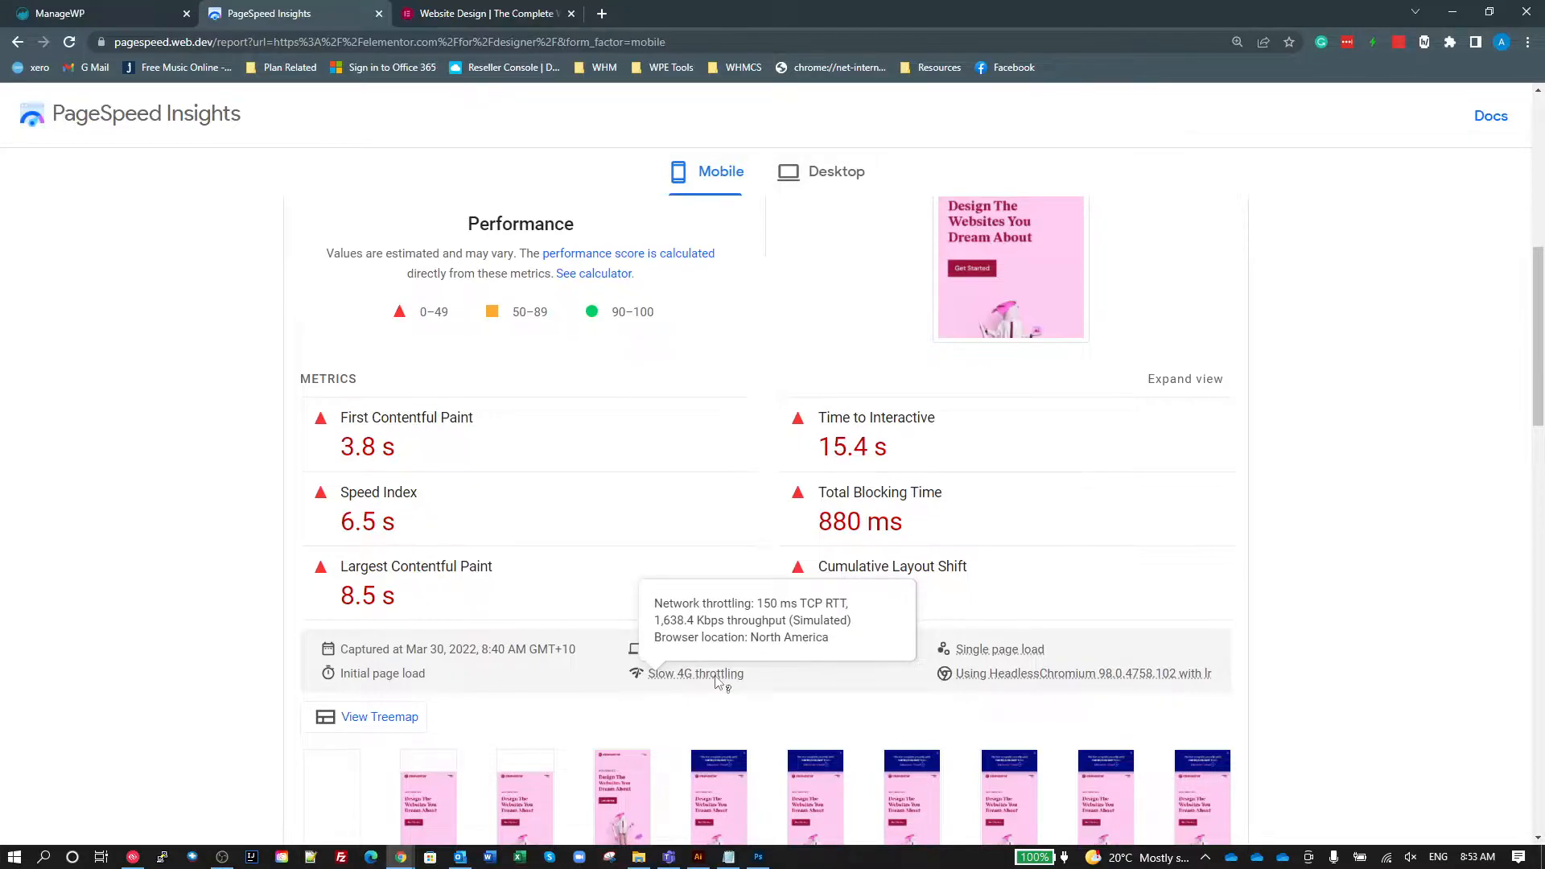
mouse_move(723, 679)
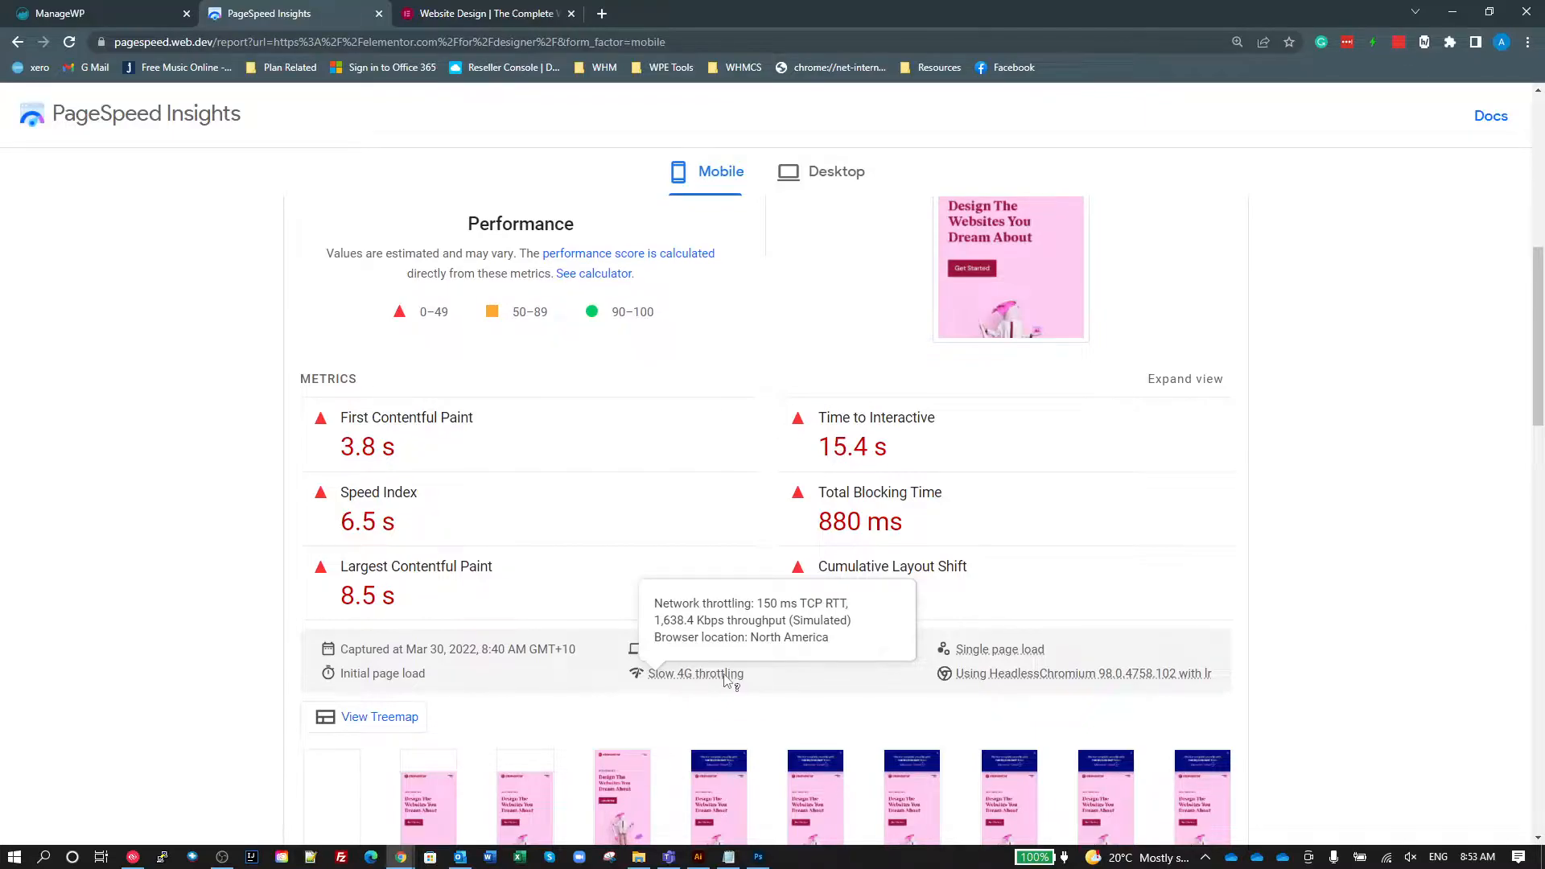
mouse_move(63, 451)
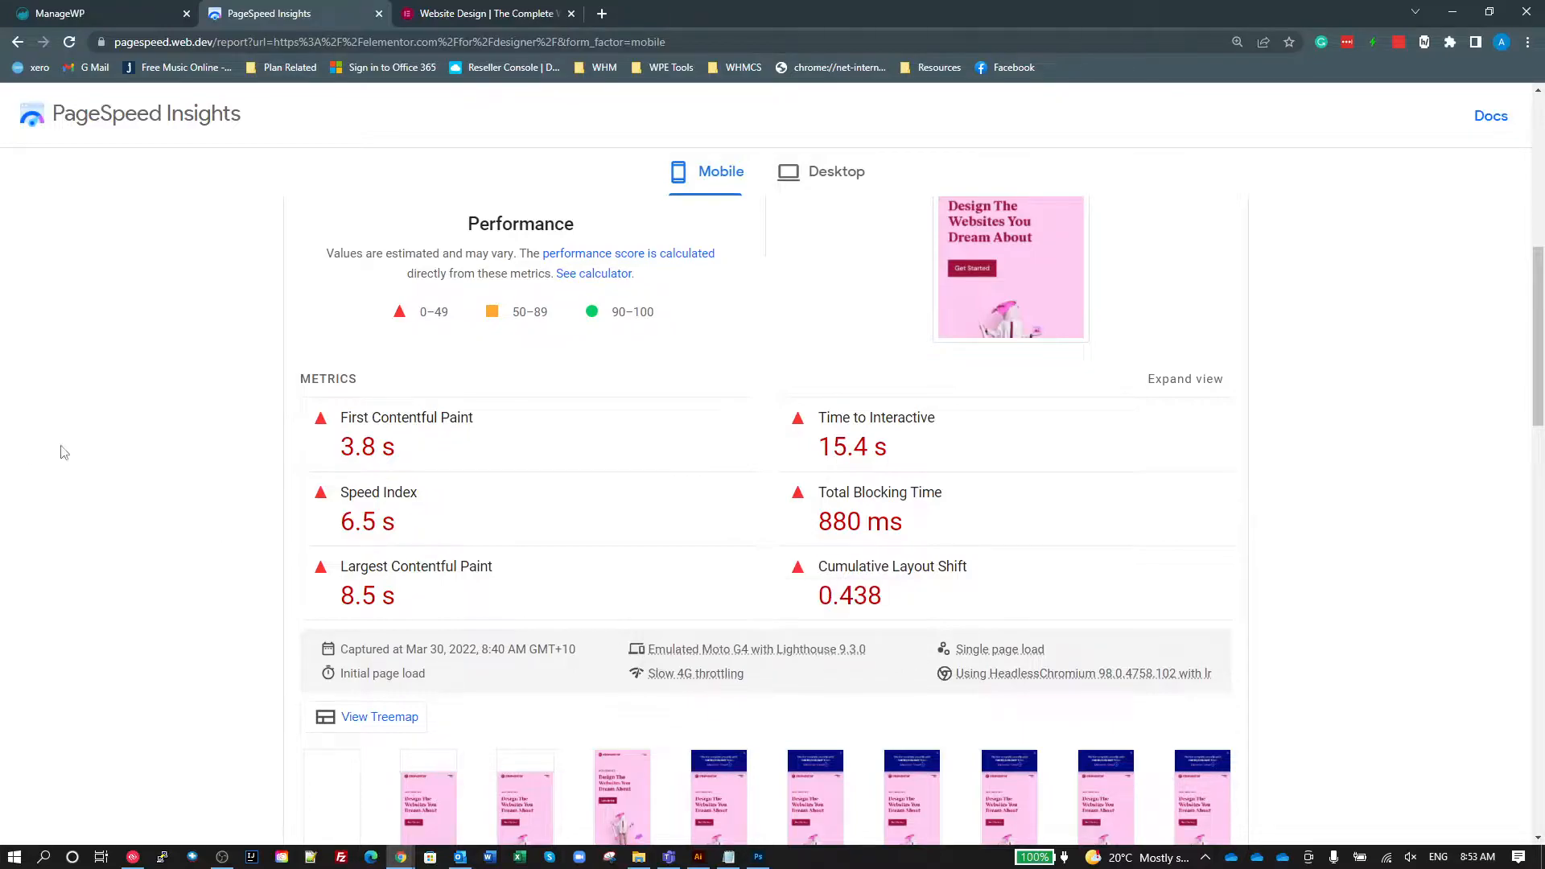
mouse_move(557, 296)
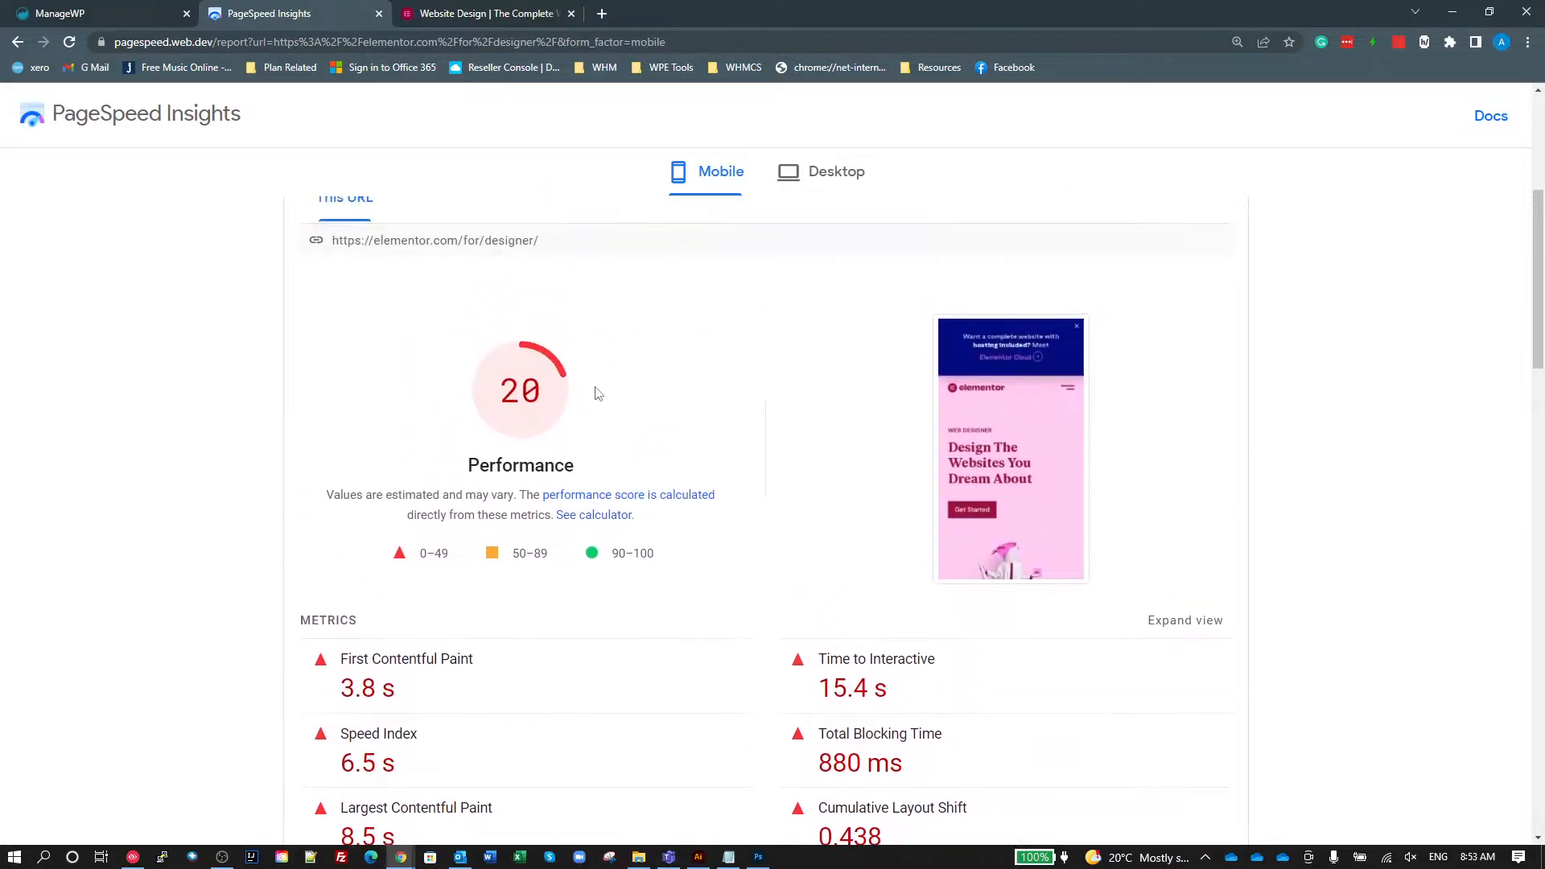
mouse_move(485, 288)
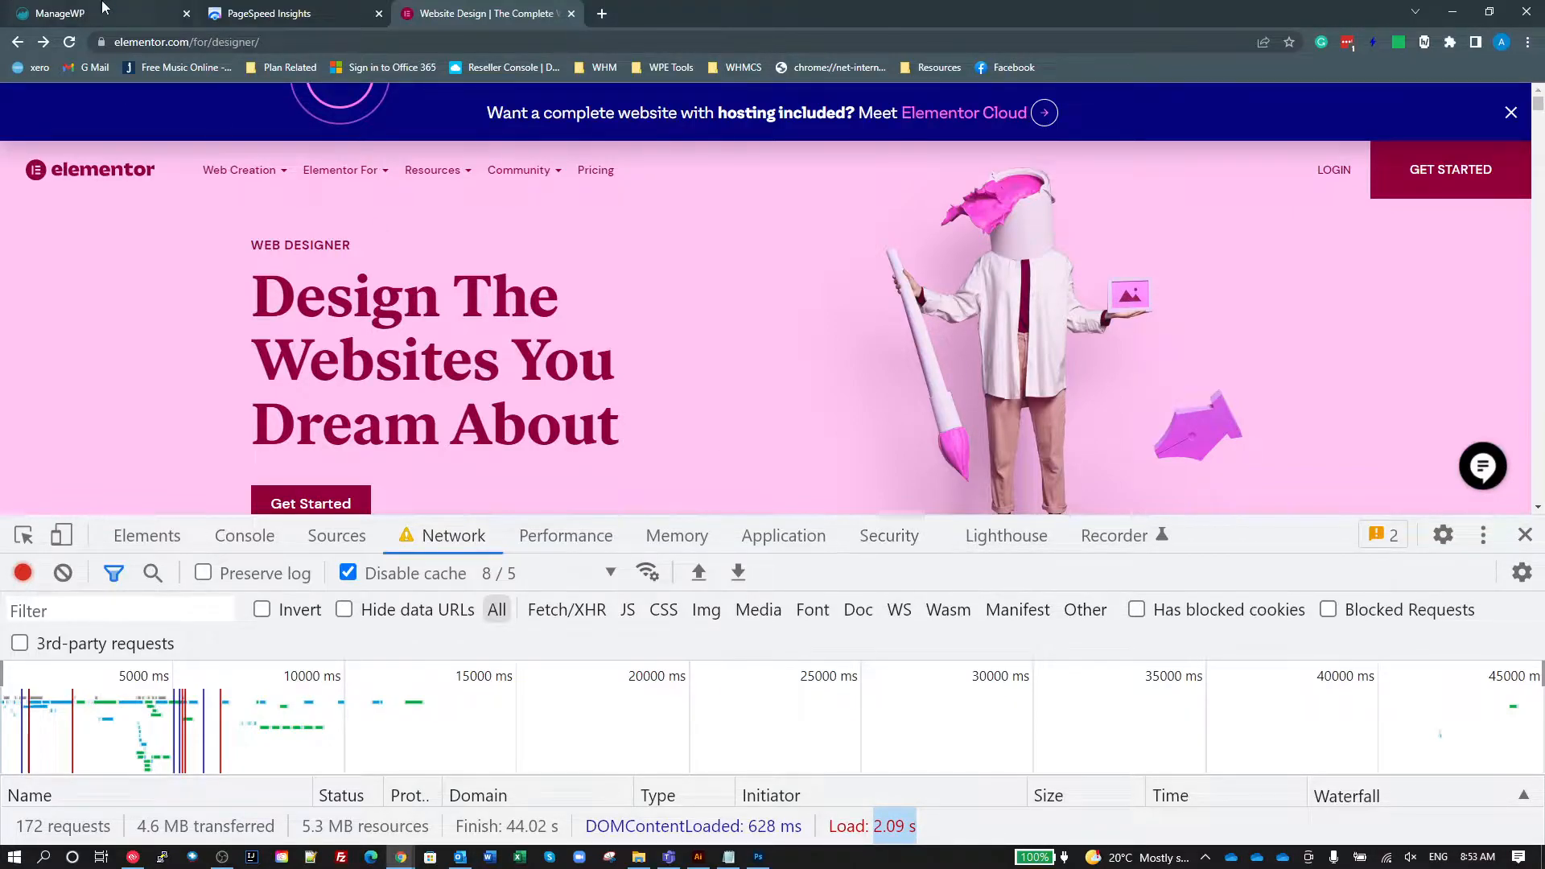
Reveal the mobile test's Slow 4G settings: 150 ms TCP RTT and 1,638.4 Kbps throughput.
click(287, 13)
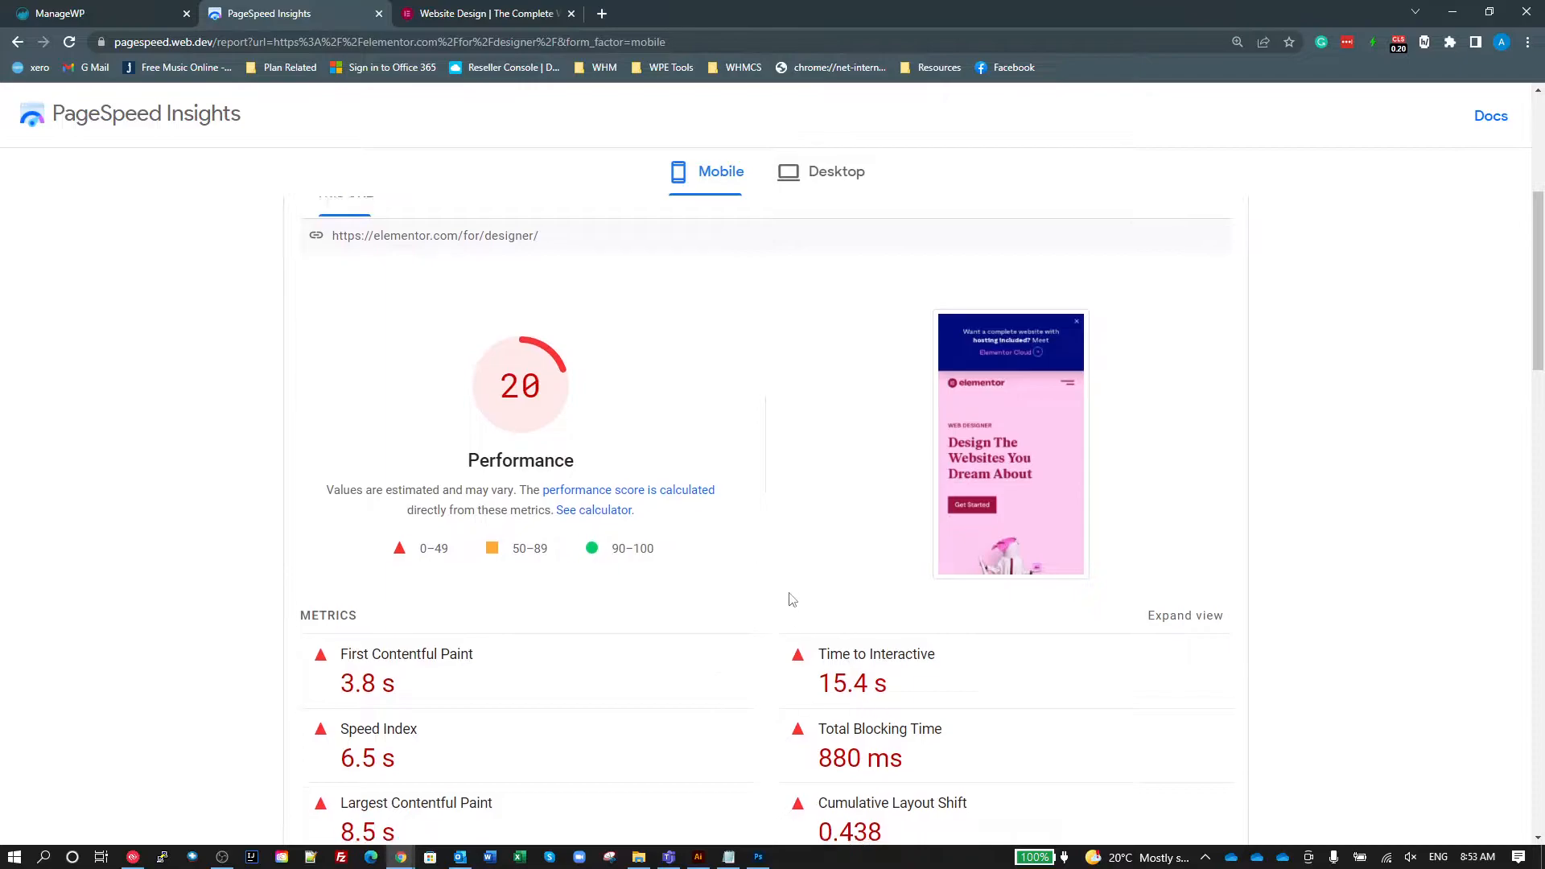
scroll(down, 3)
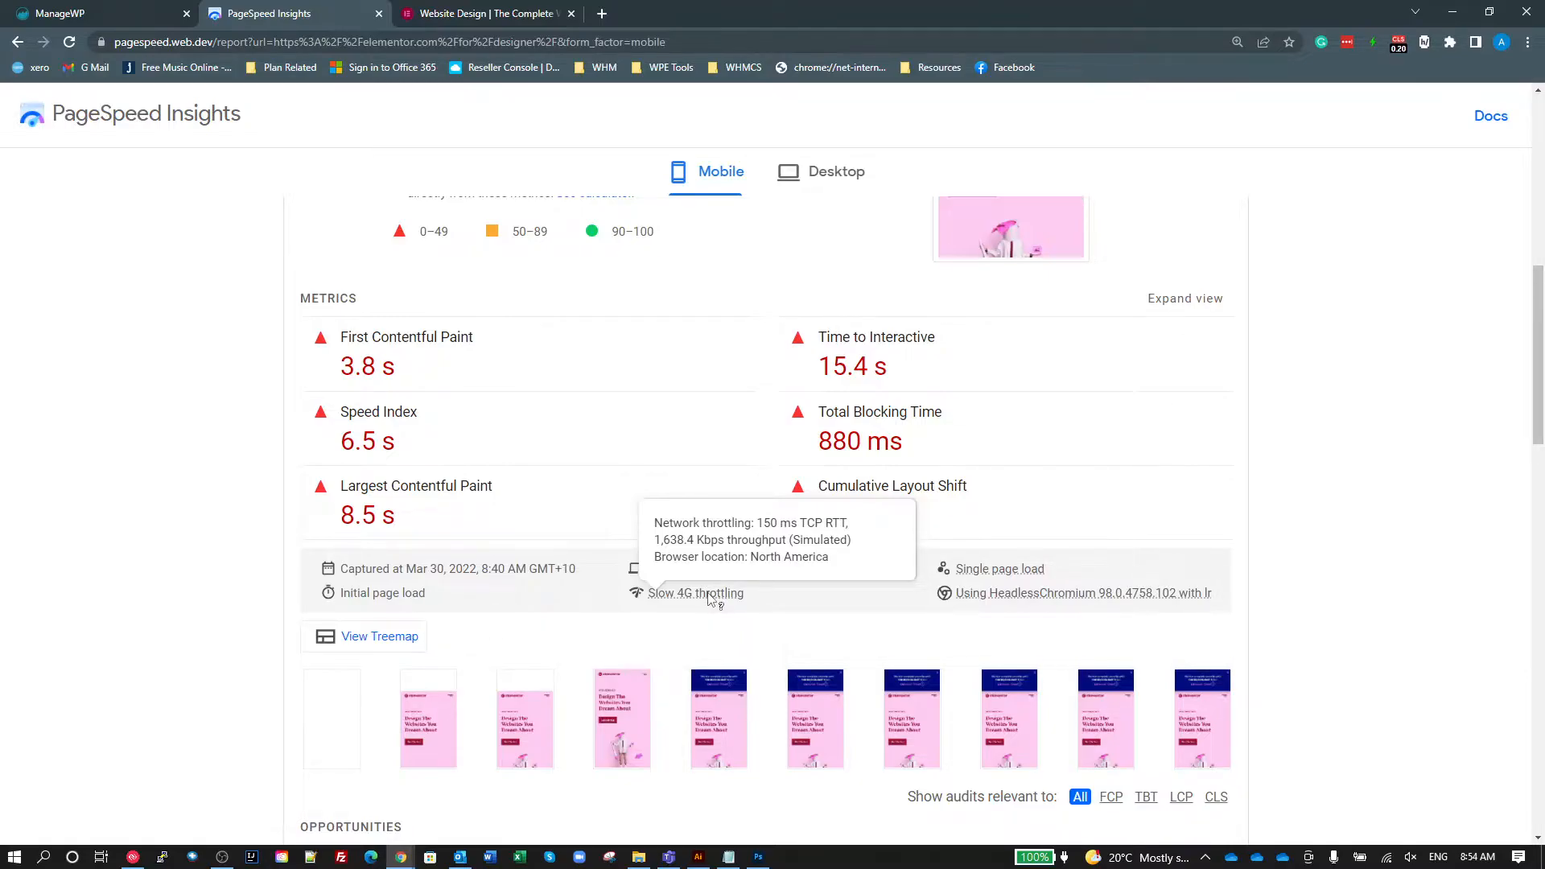
mouse_move(690, 557)
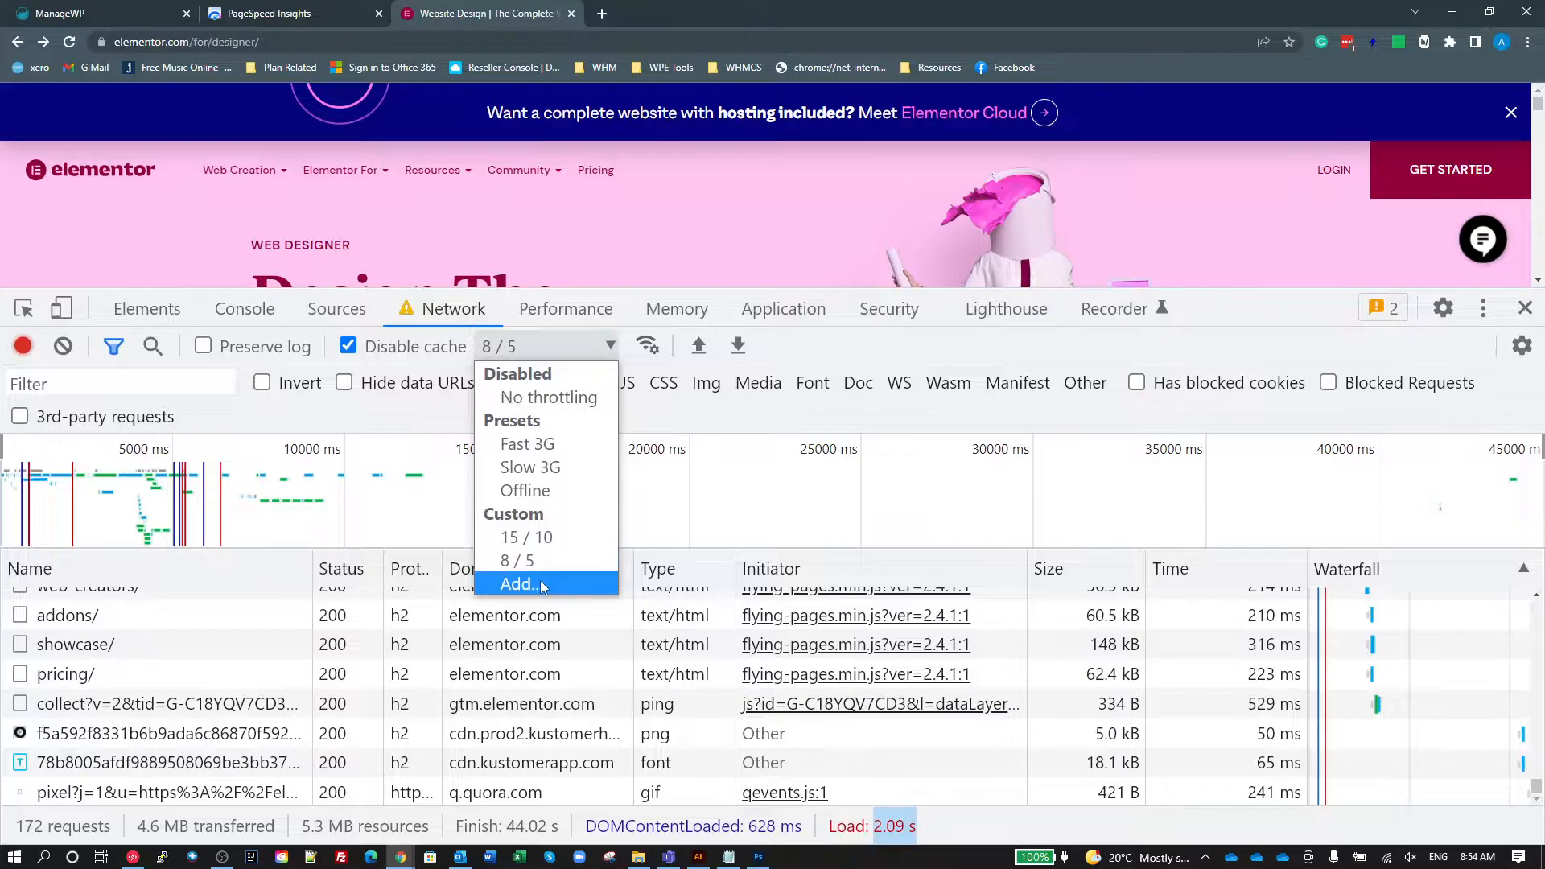
Start a custom throttling profile named PSI and verify the throughput value in the report.
click(520, 583)
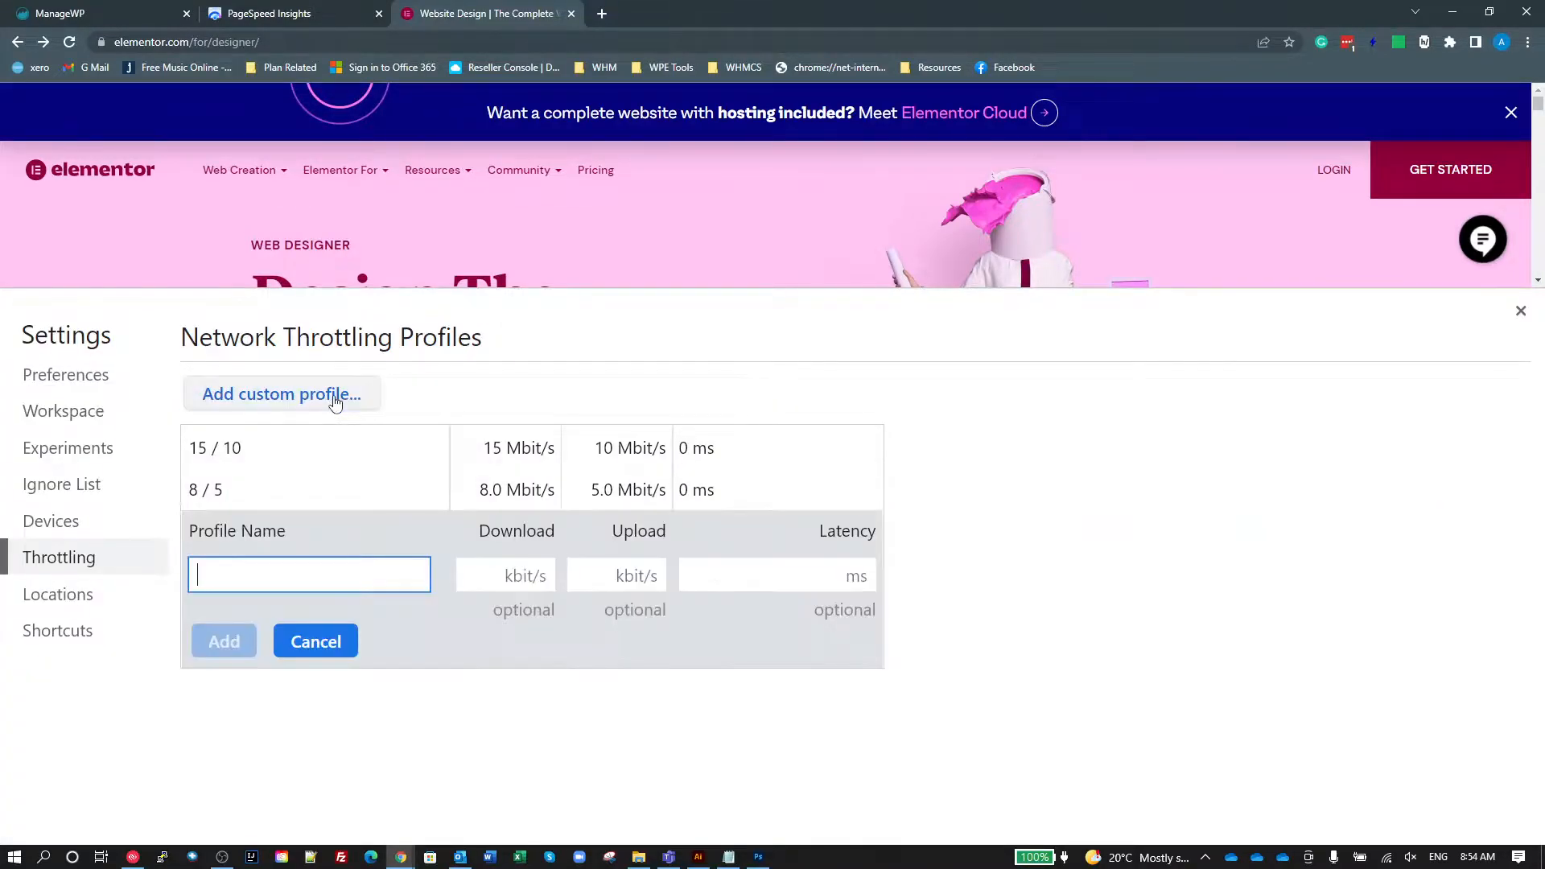
text(P)
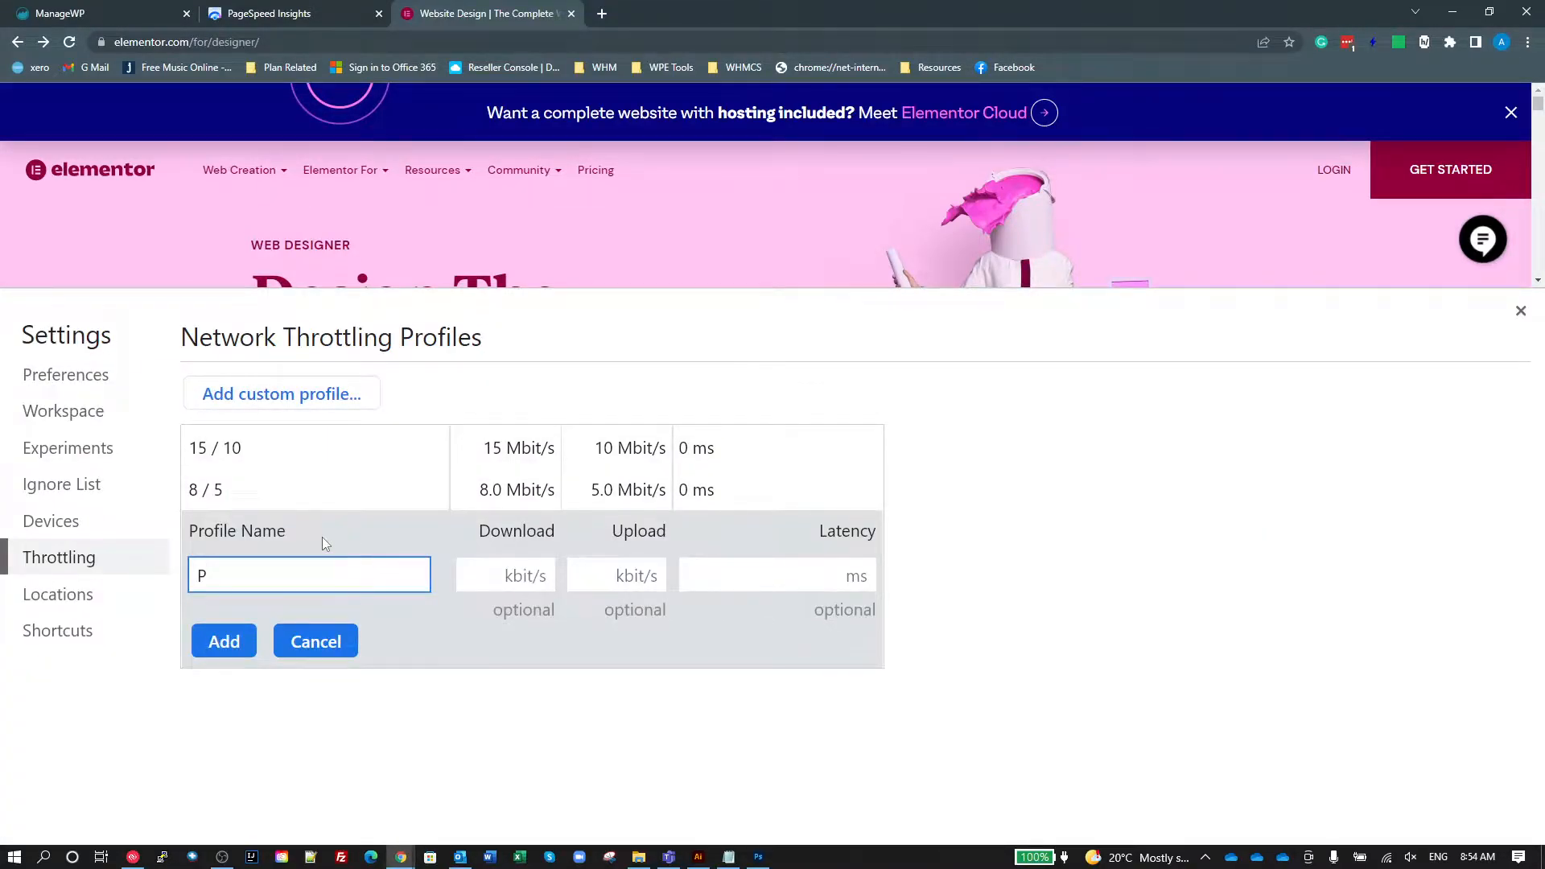
text(SI Mobile)
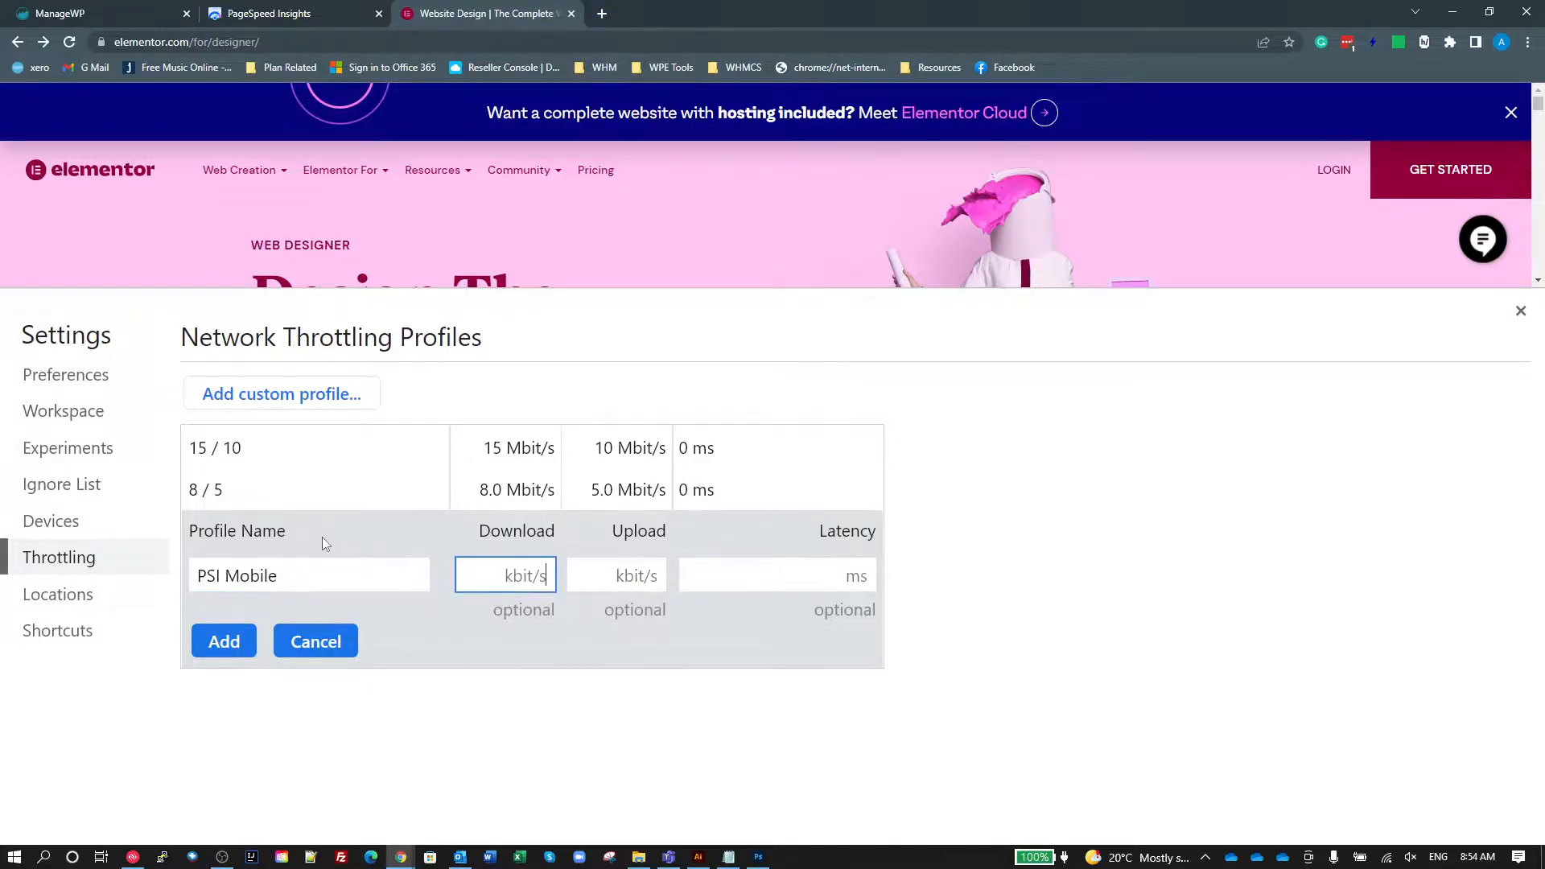
click(286, 13)
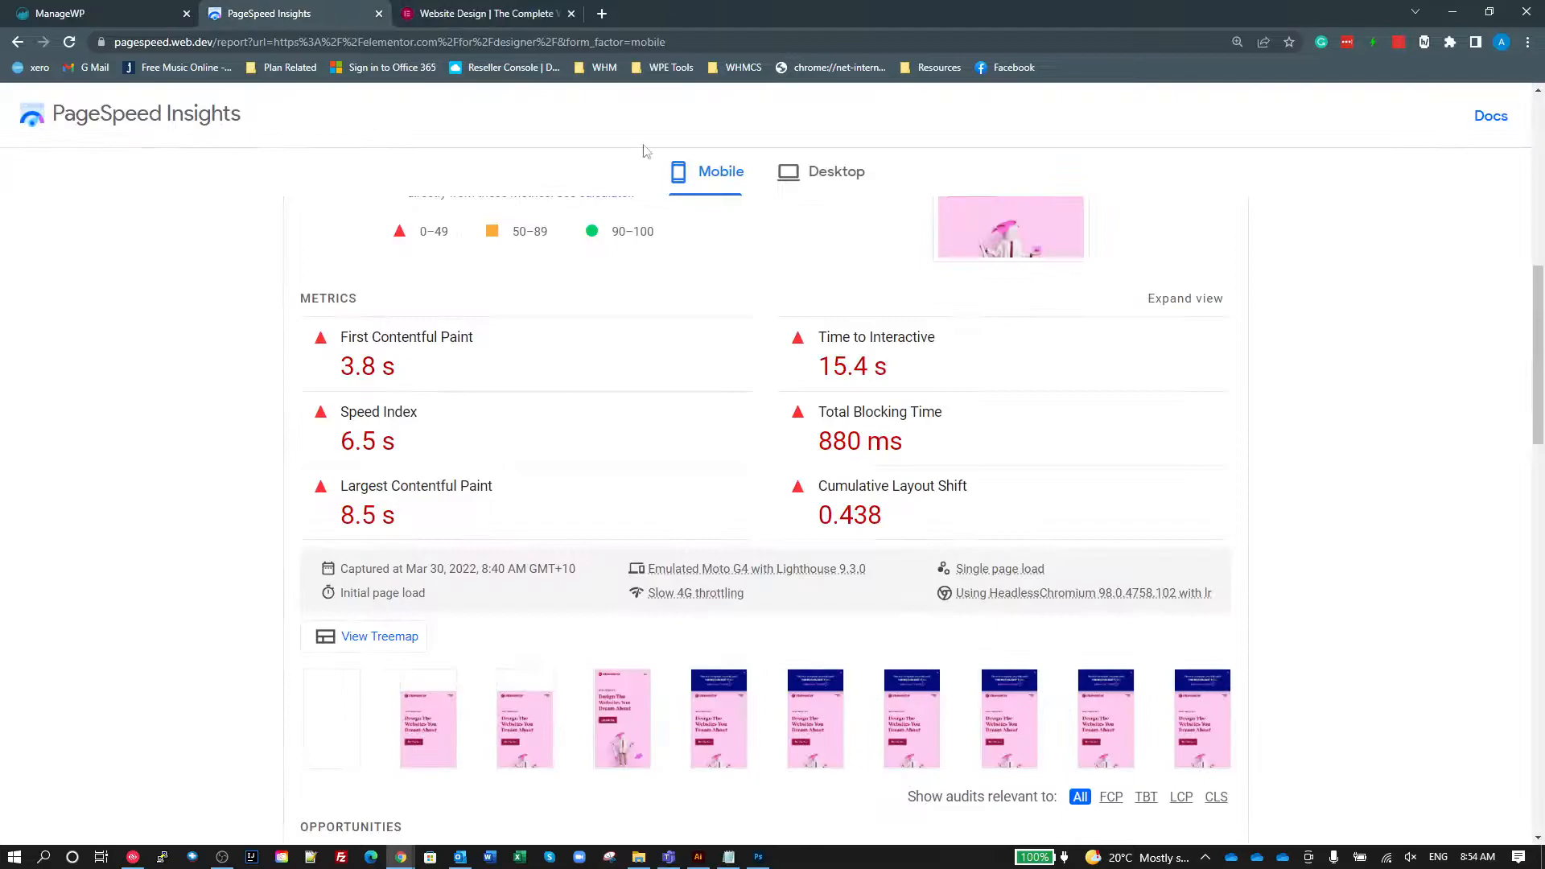
mouse_move(695, 593)
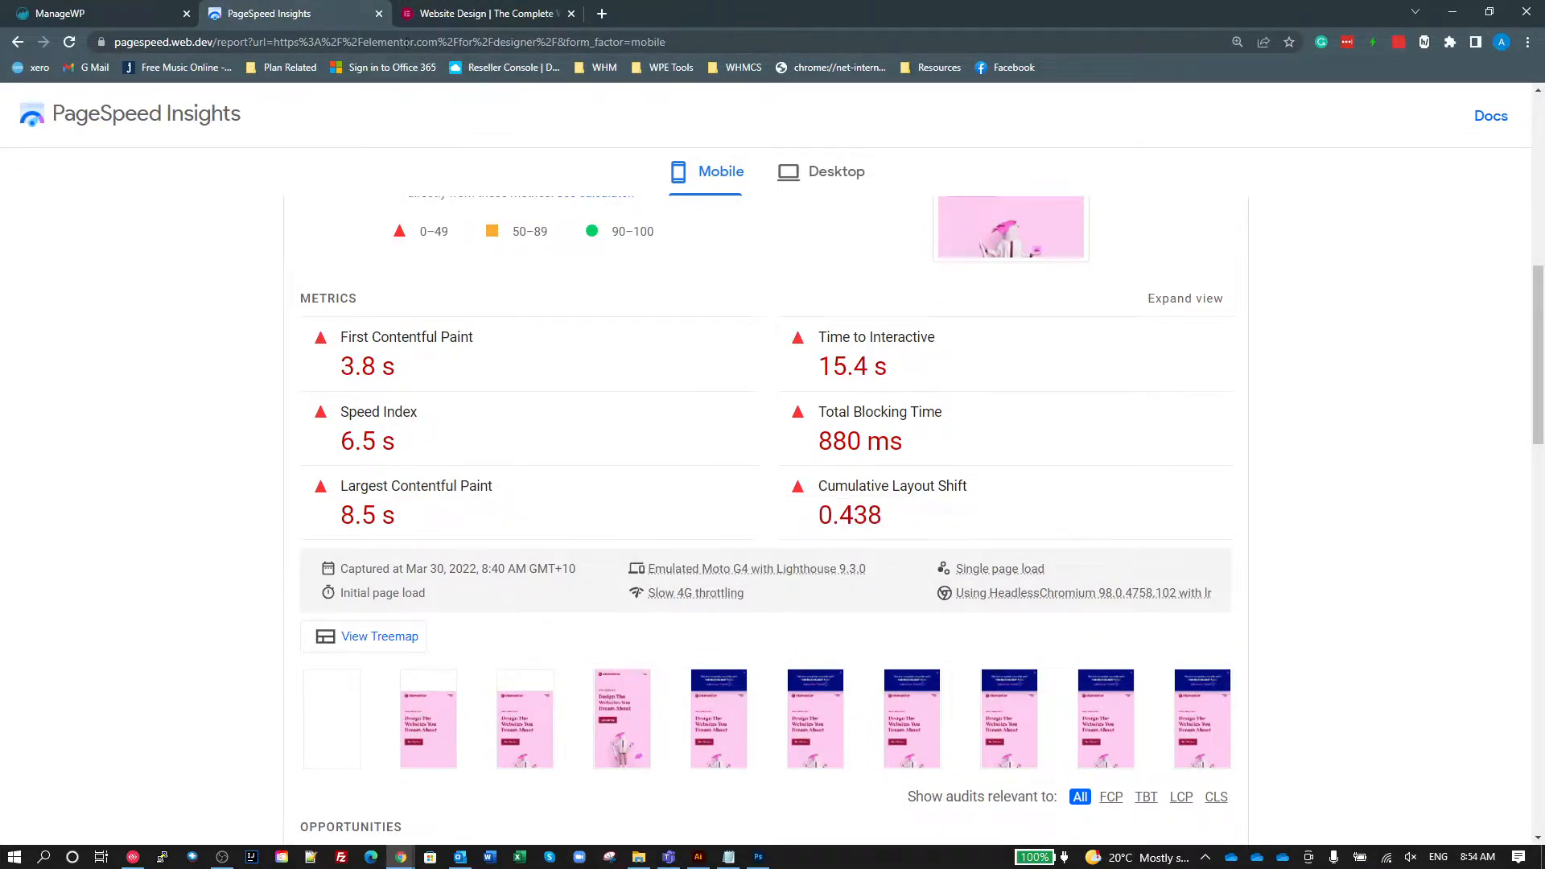
Enter 1638.4 kbit/s download and upload and save the PSI Mobile profile.
click(483, 13)
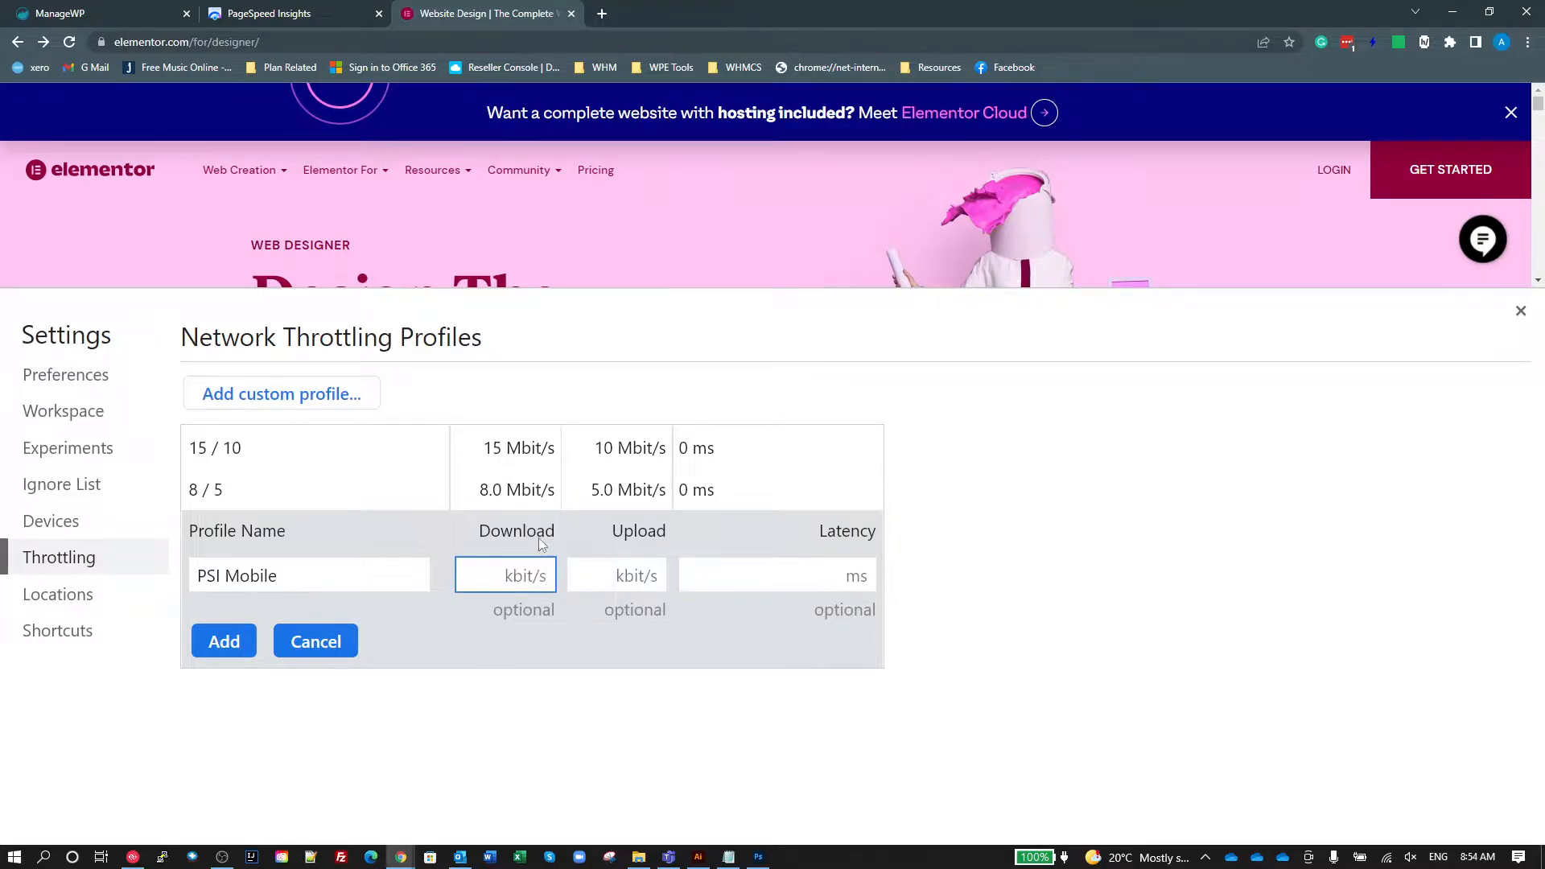
text(1638.4)
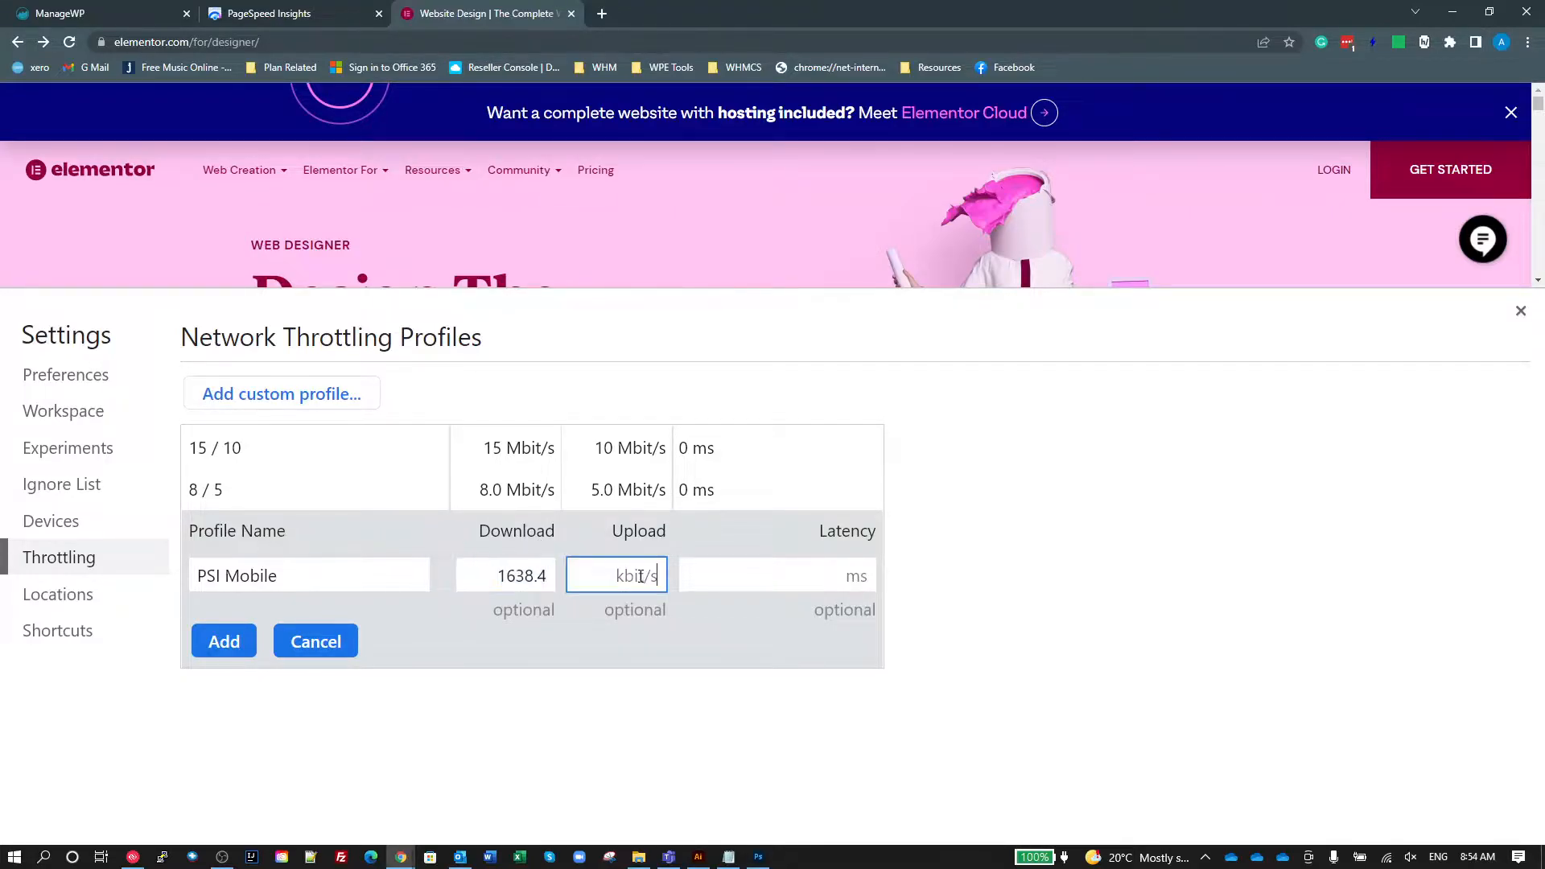
text(1638.4)
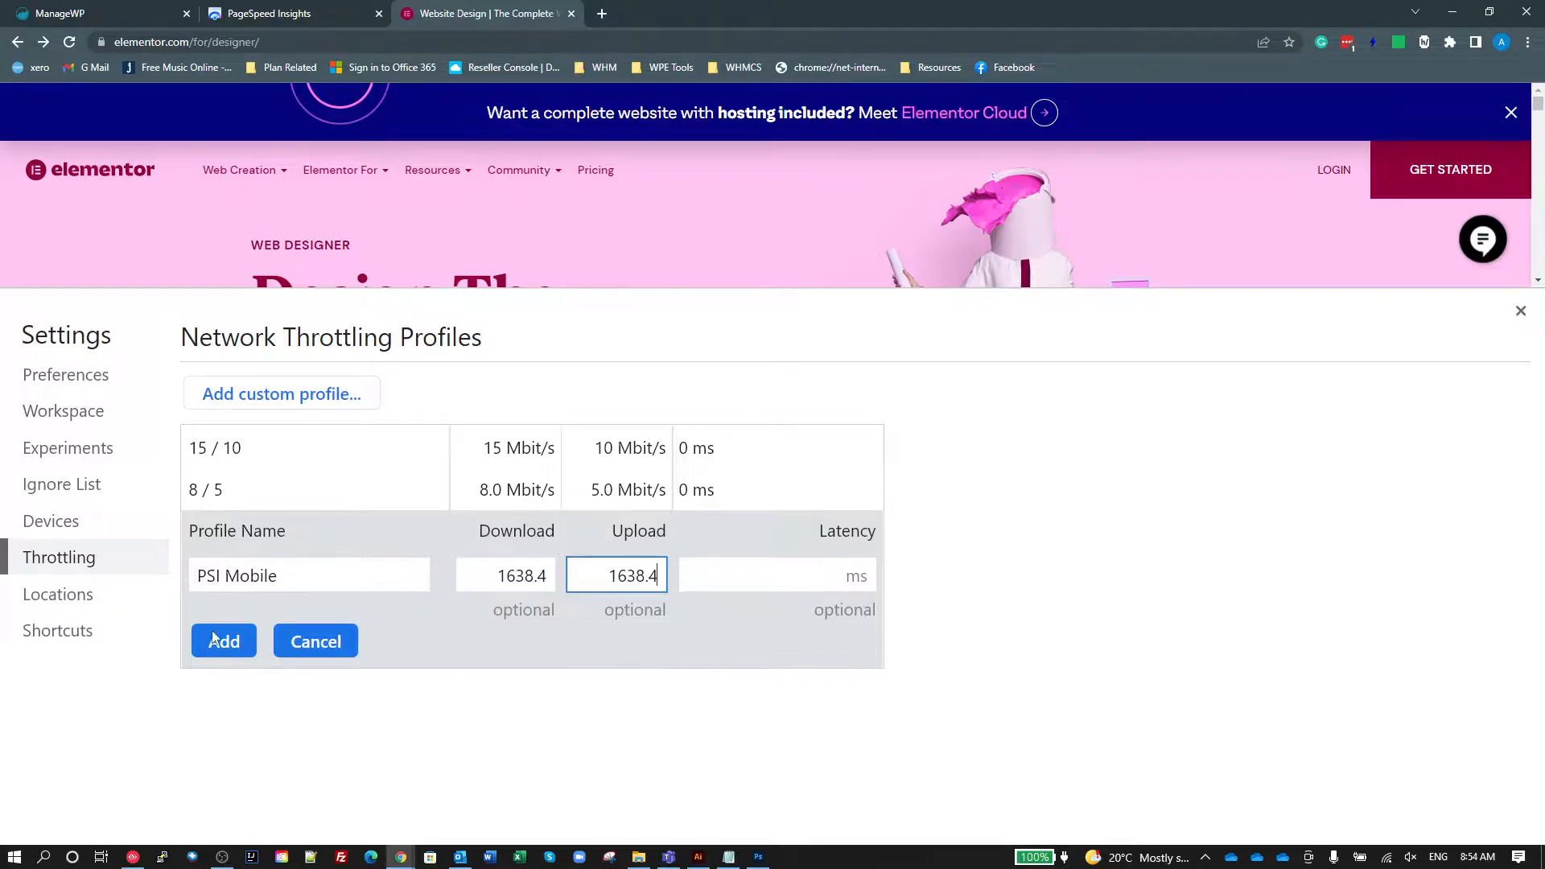
click(222, 642)
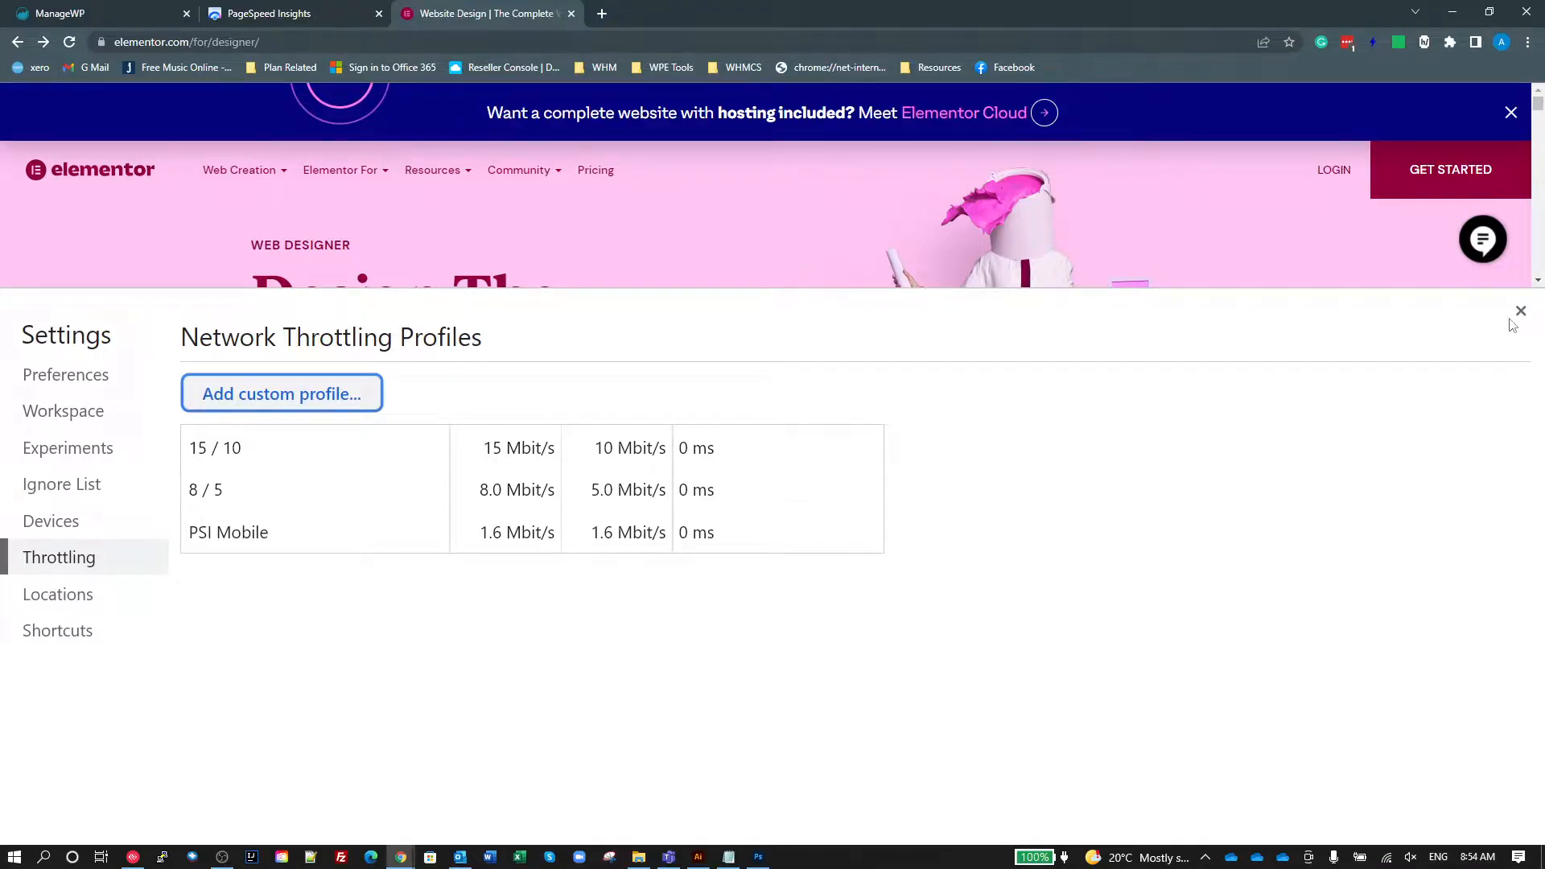
Reload the page under the PSI Mobile profile, giving an LCP of 7.808 s, then view the report.
click(1521, 310)
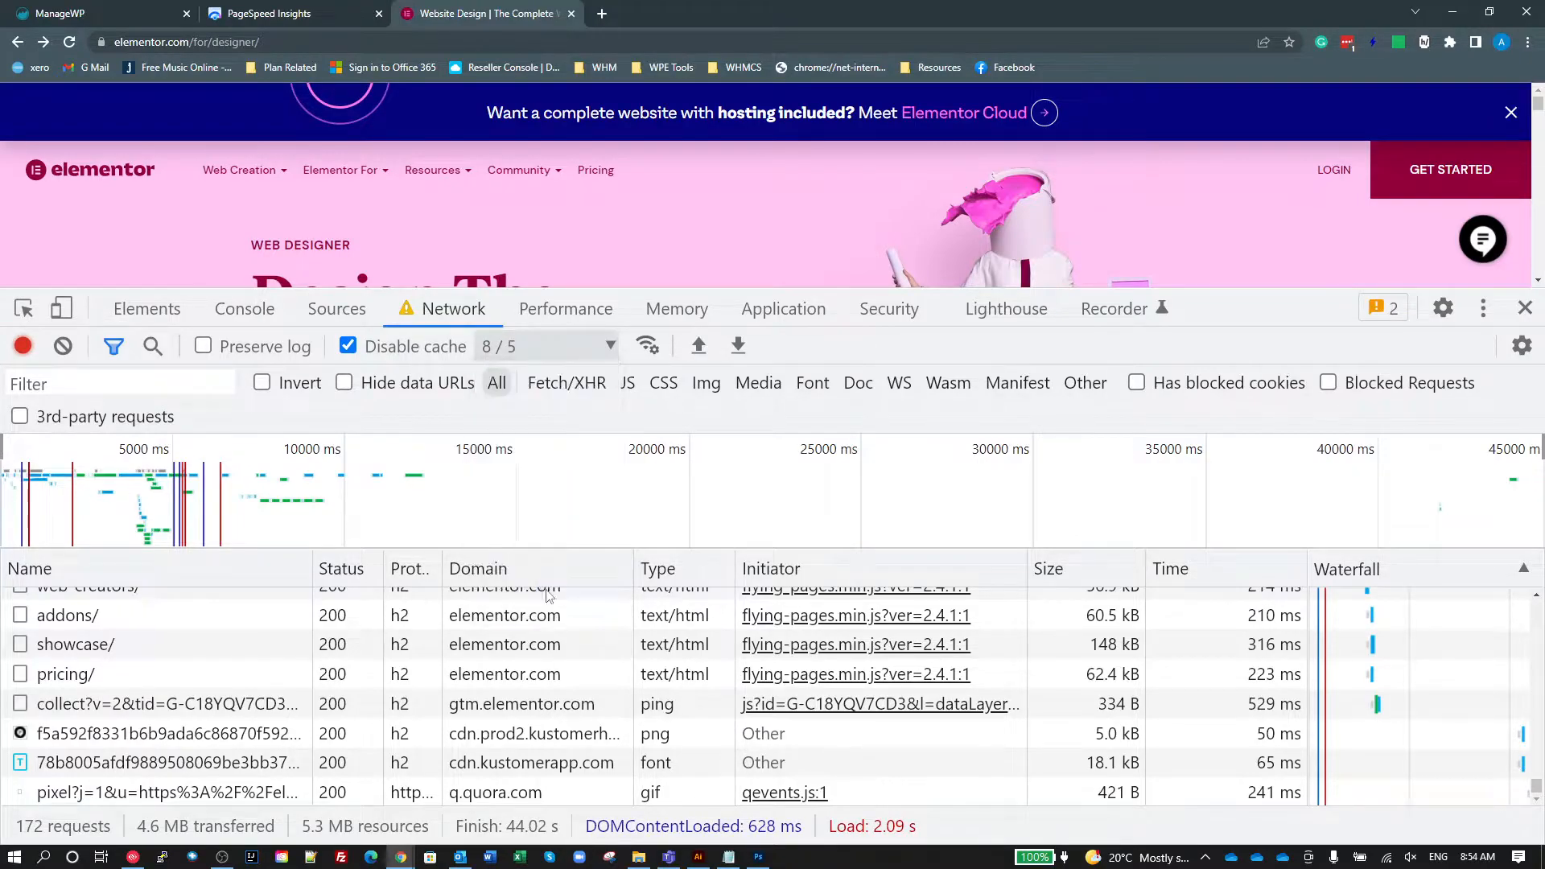
click(546, 346)
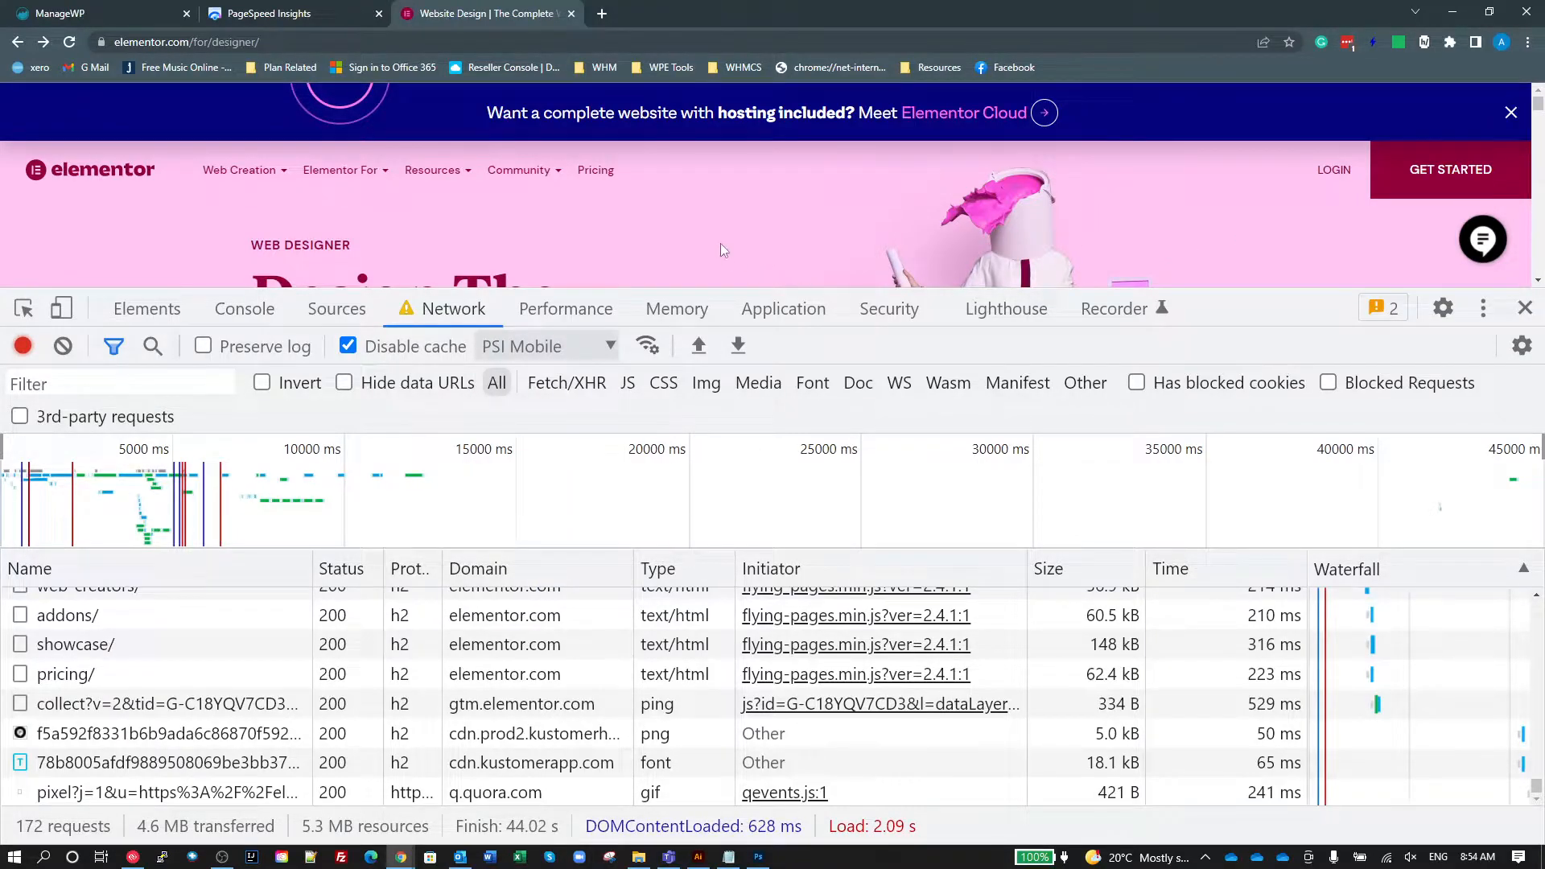
click(67, 42)
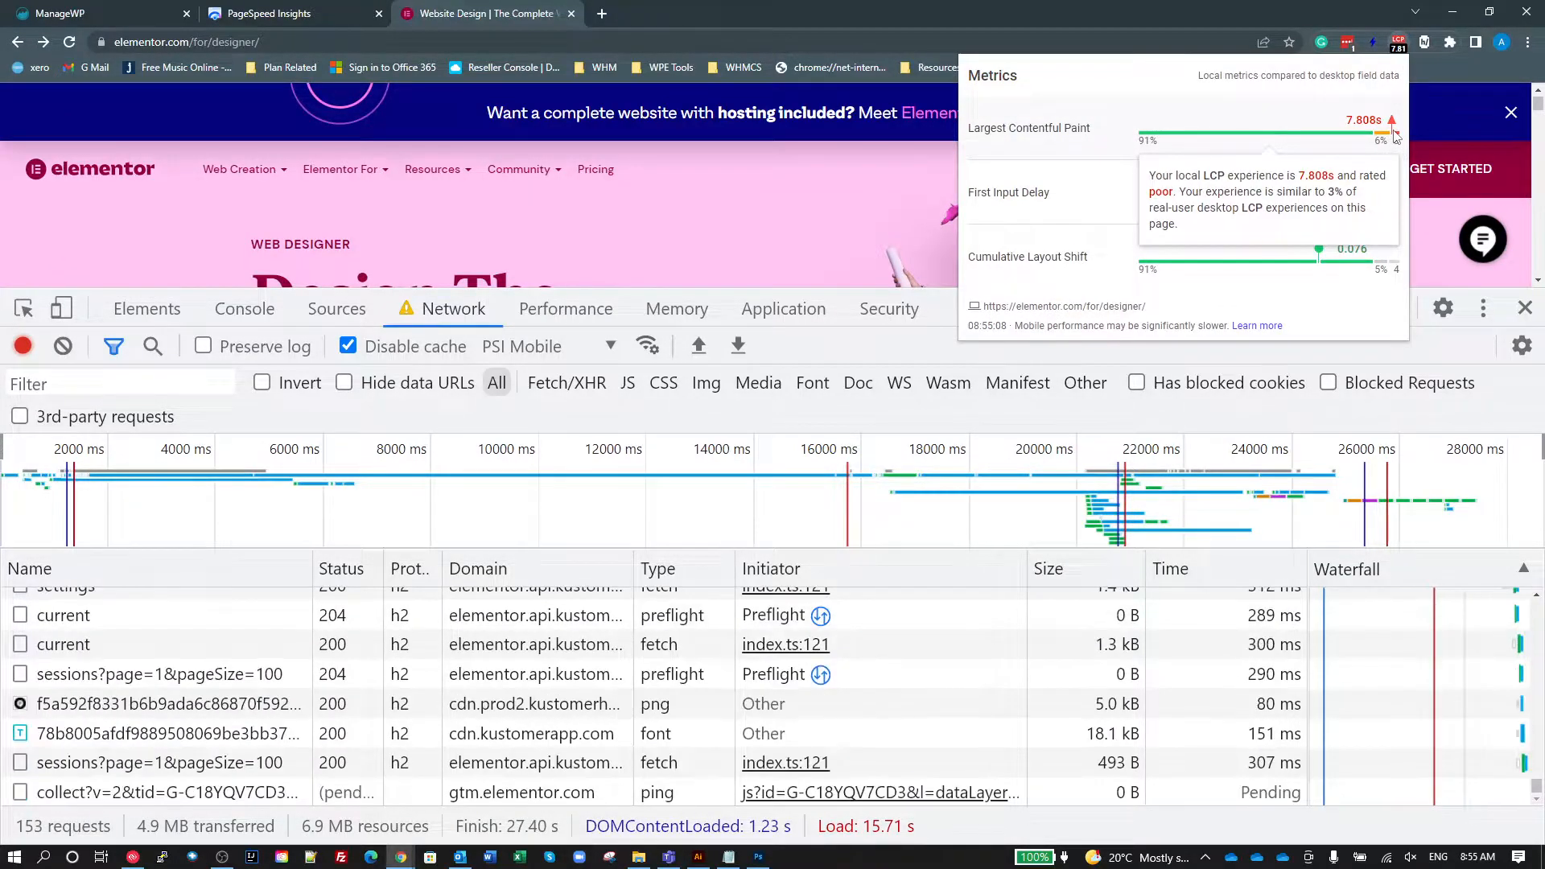
click(287, 13)
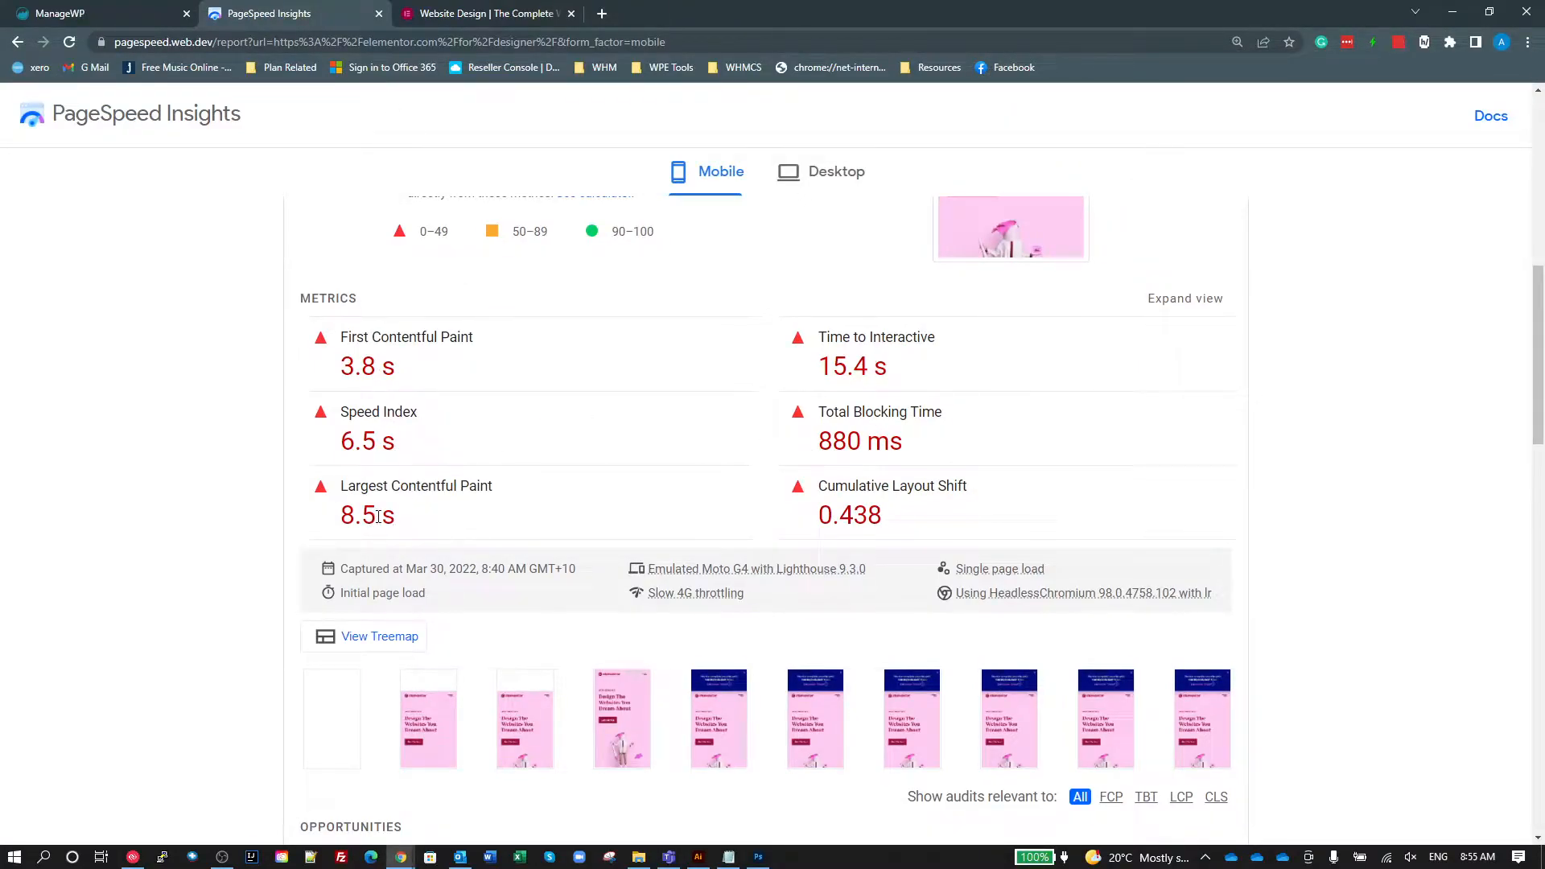
Pick out the report's 8.5 s LCP and compare it against the throttled Elementor page's run.
double_click(359, 515)
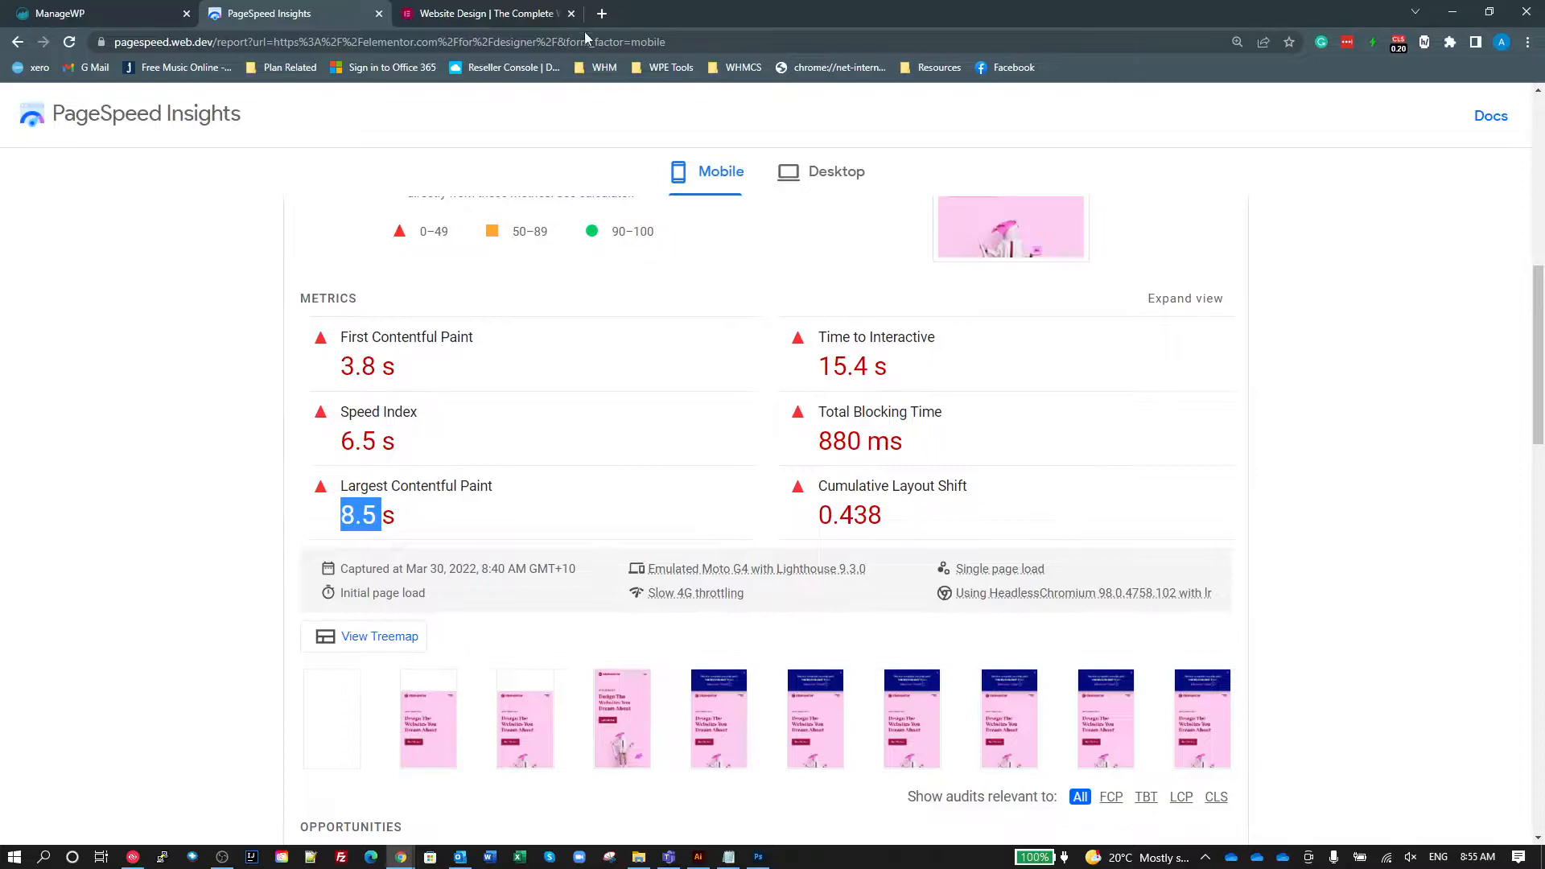
click(483, 13)
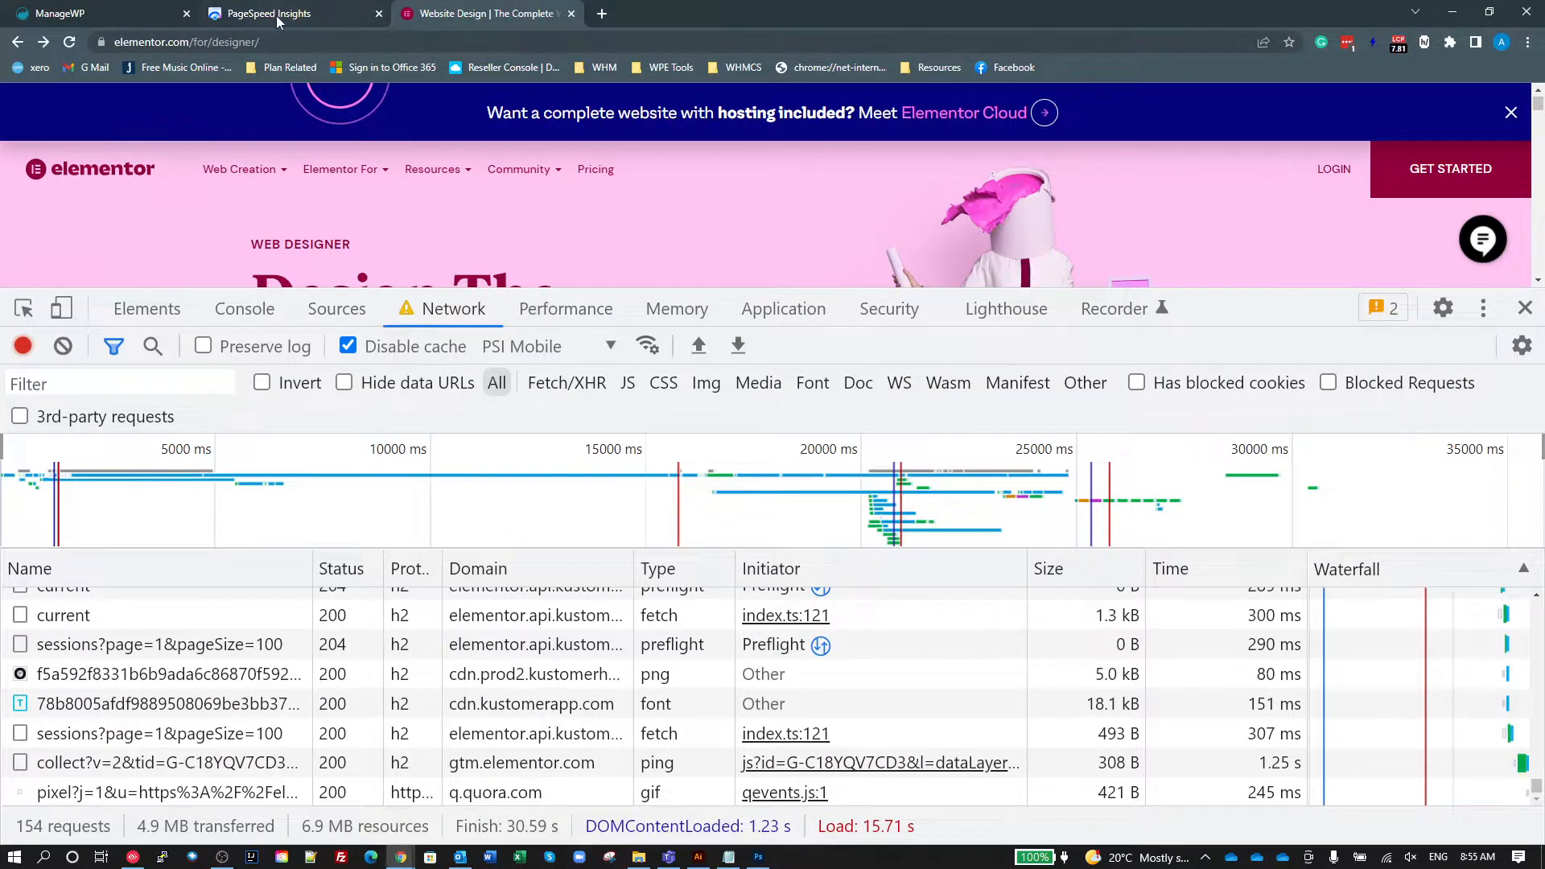
click(266, 13)
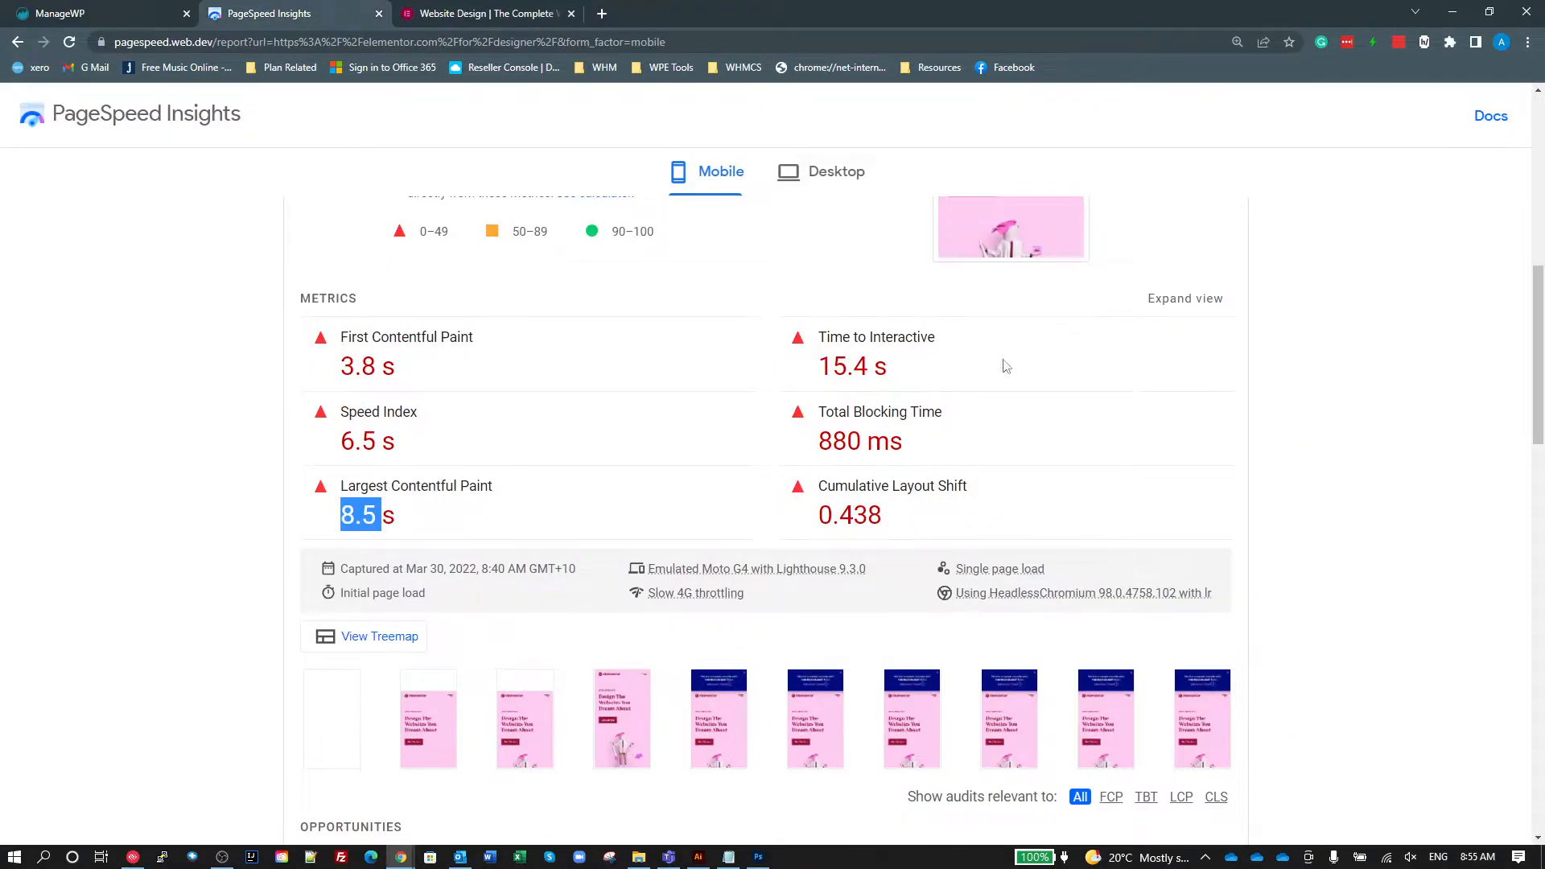
scroll(up, 3)
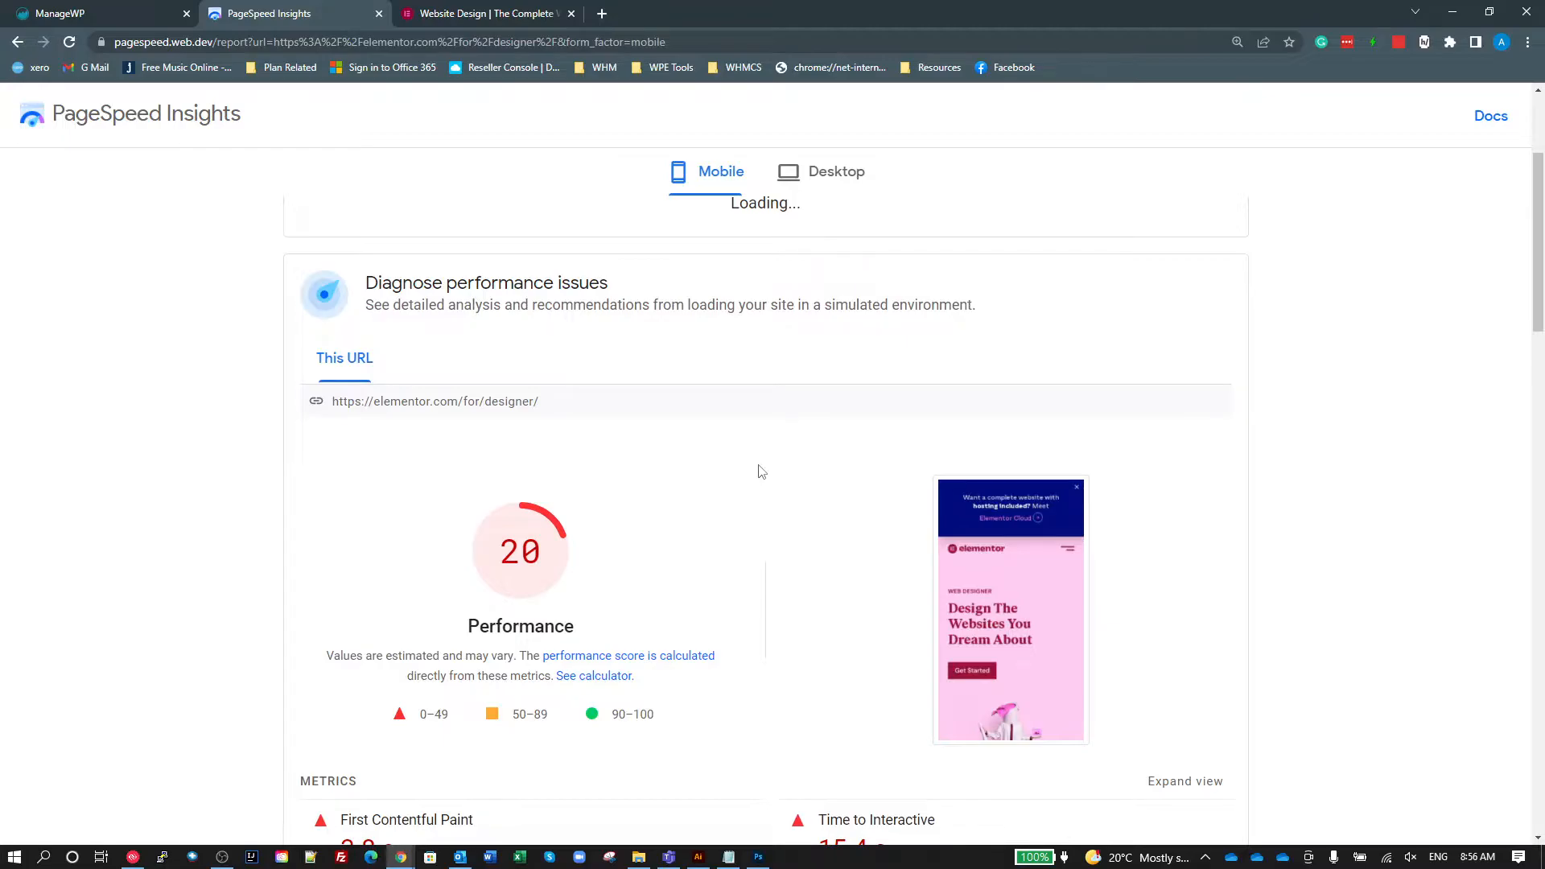
mouse_move(1042, 604)
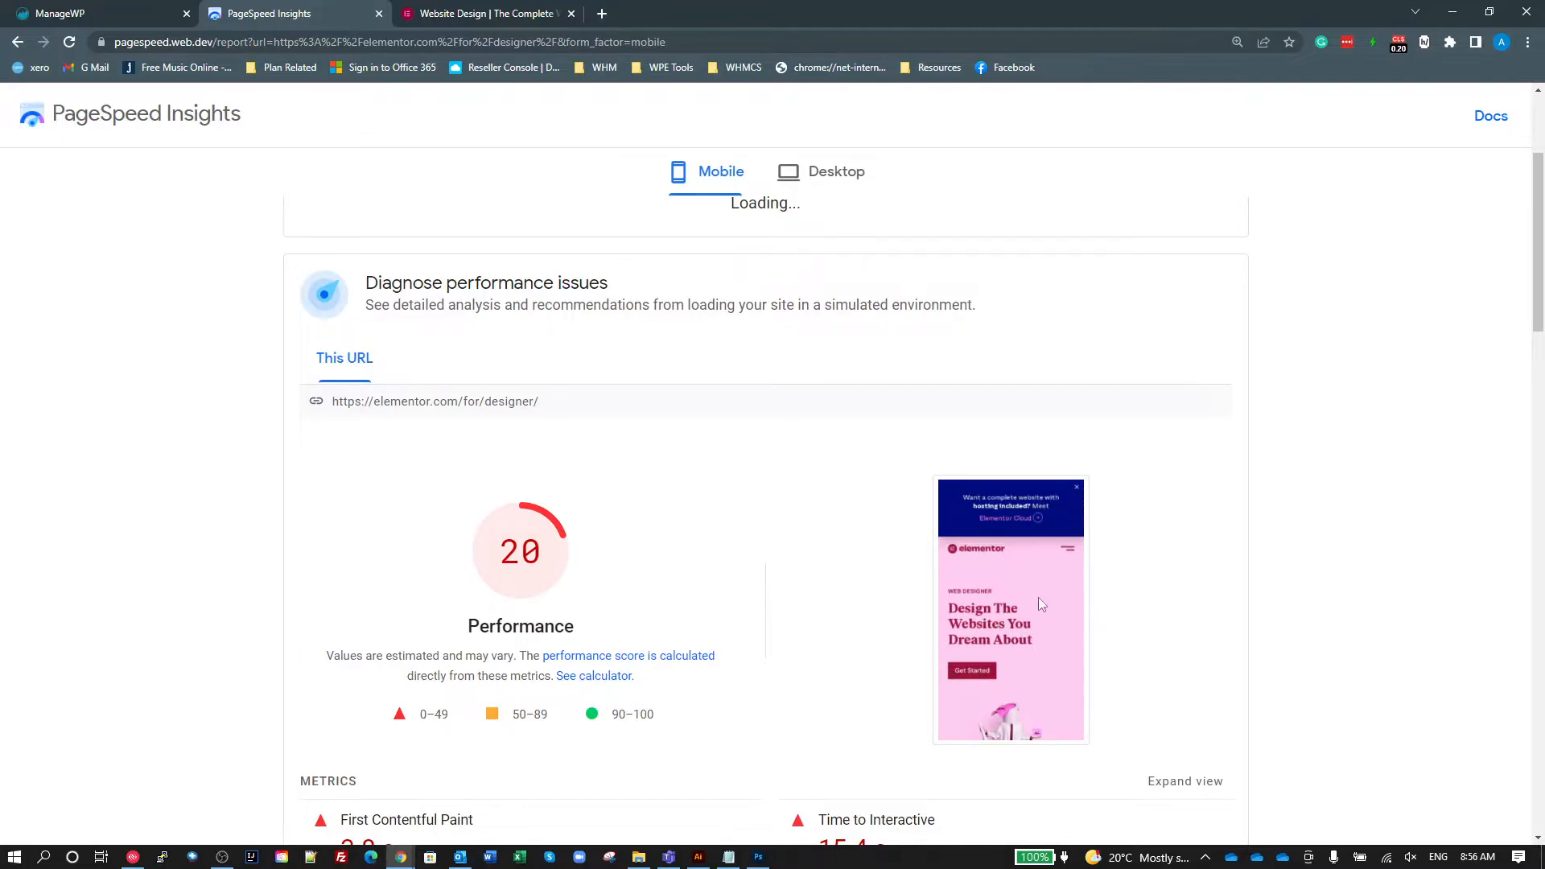
scroll(down, 3)
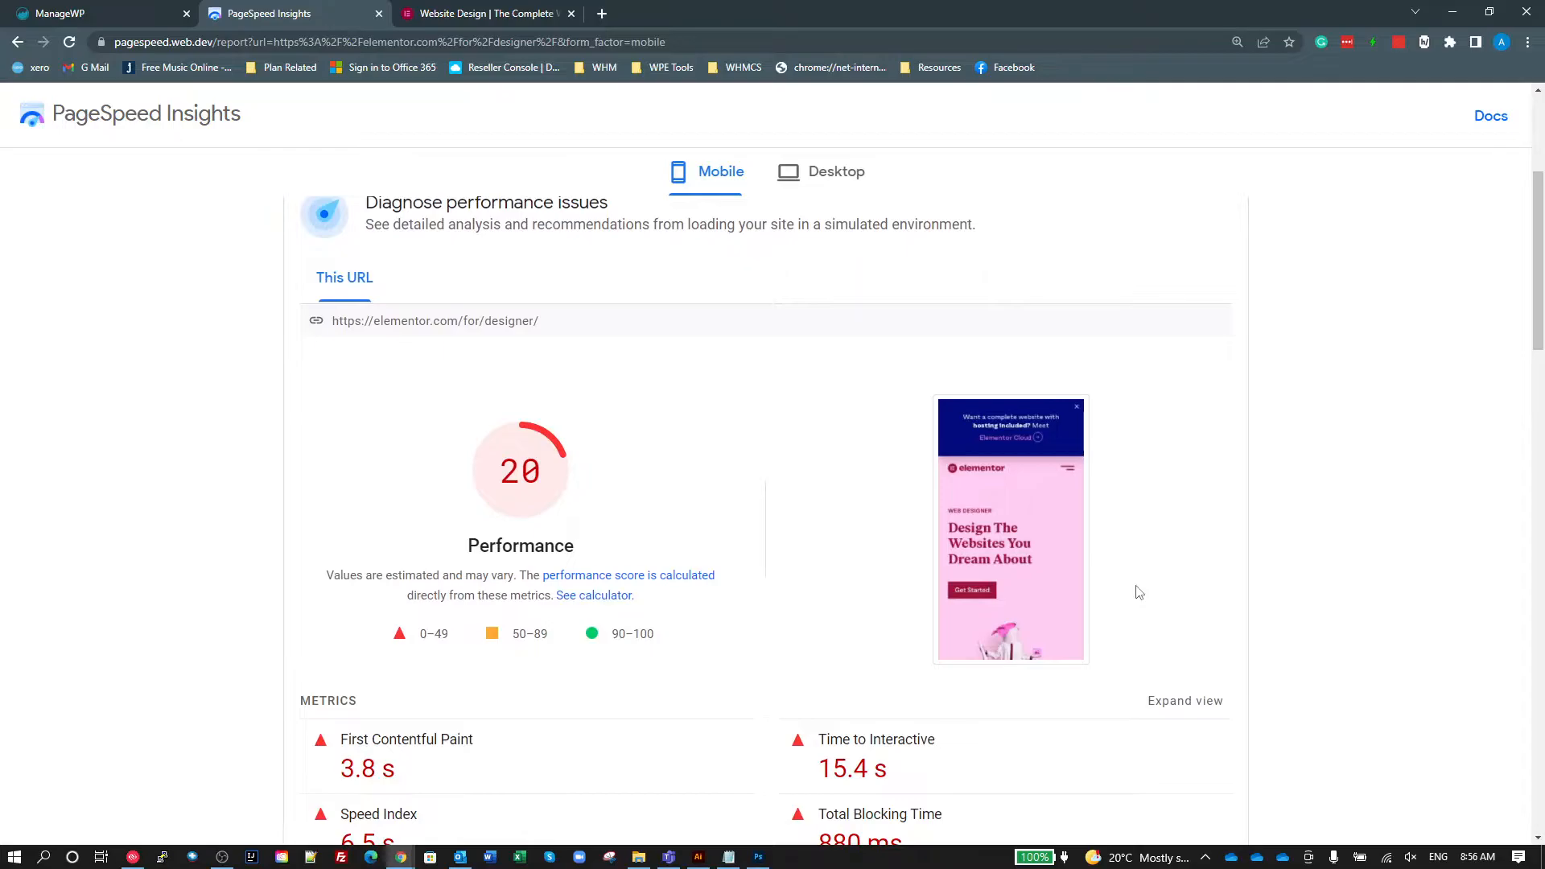
mouse_move(718, 82)
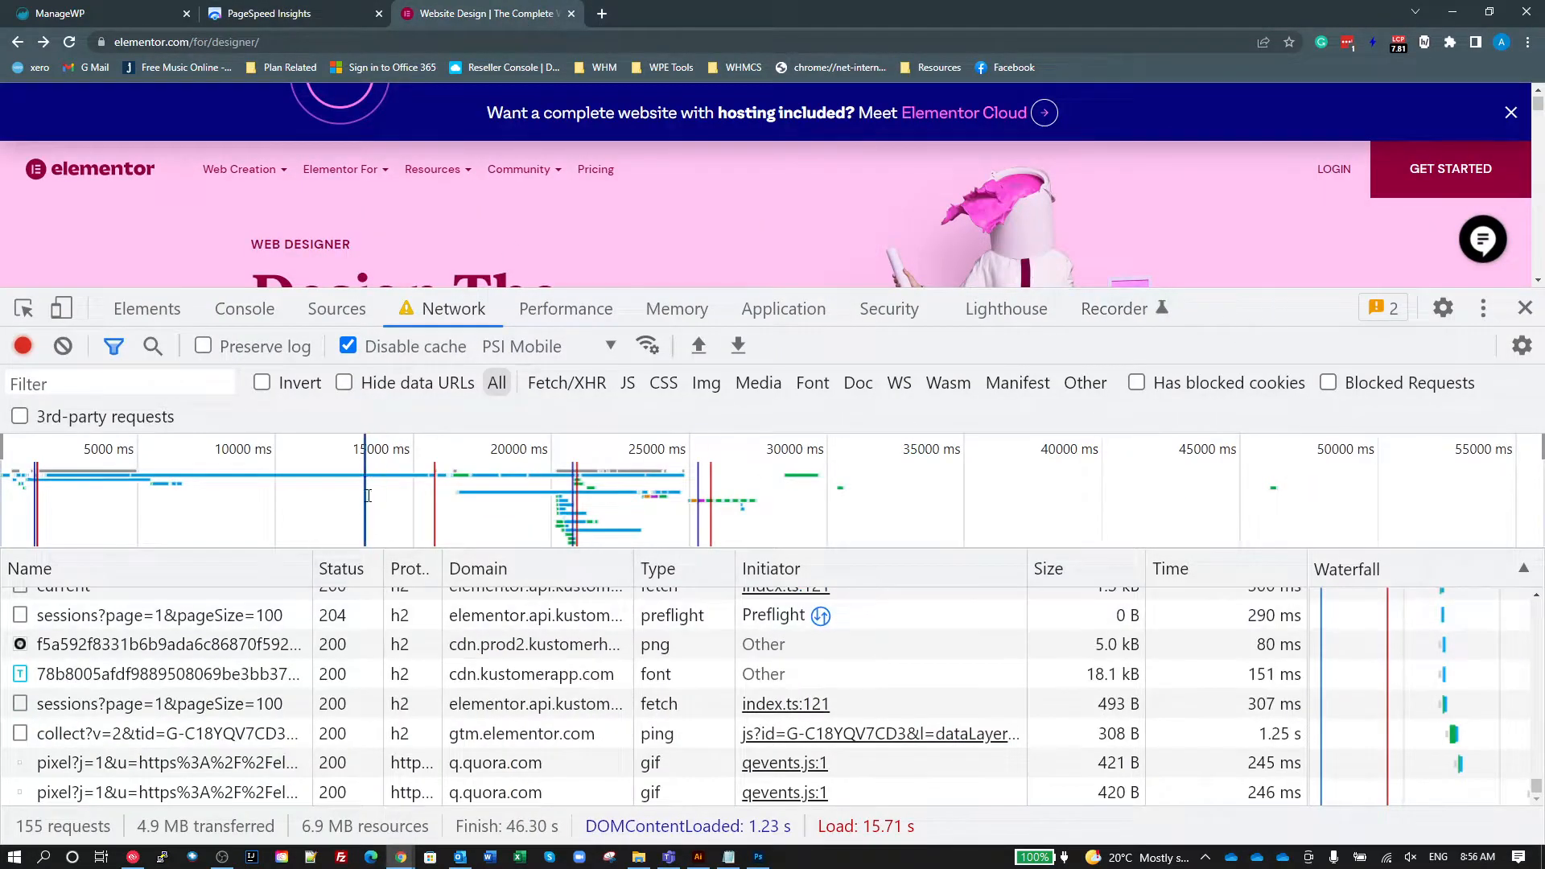
click(627, 384)
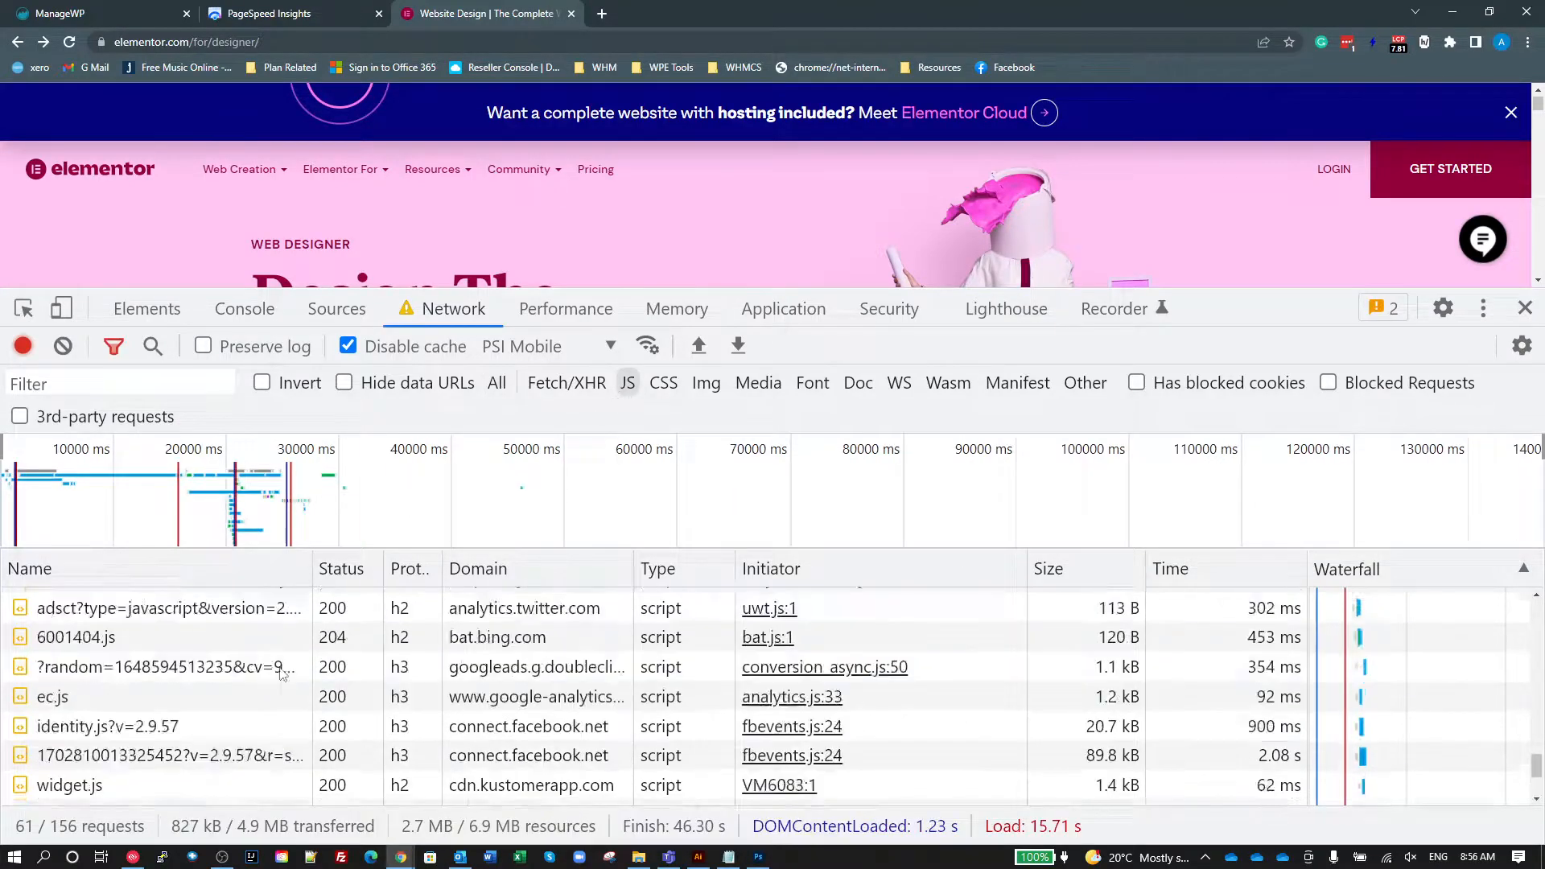
scroll(up, 3)
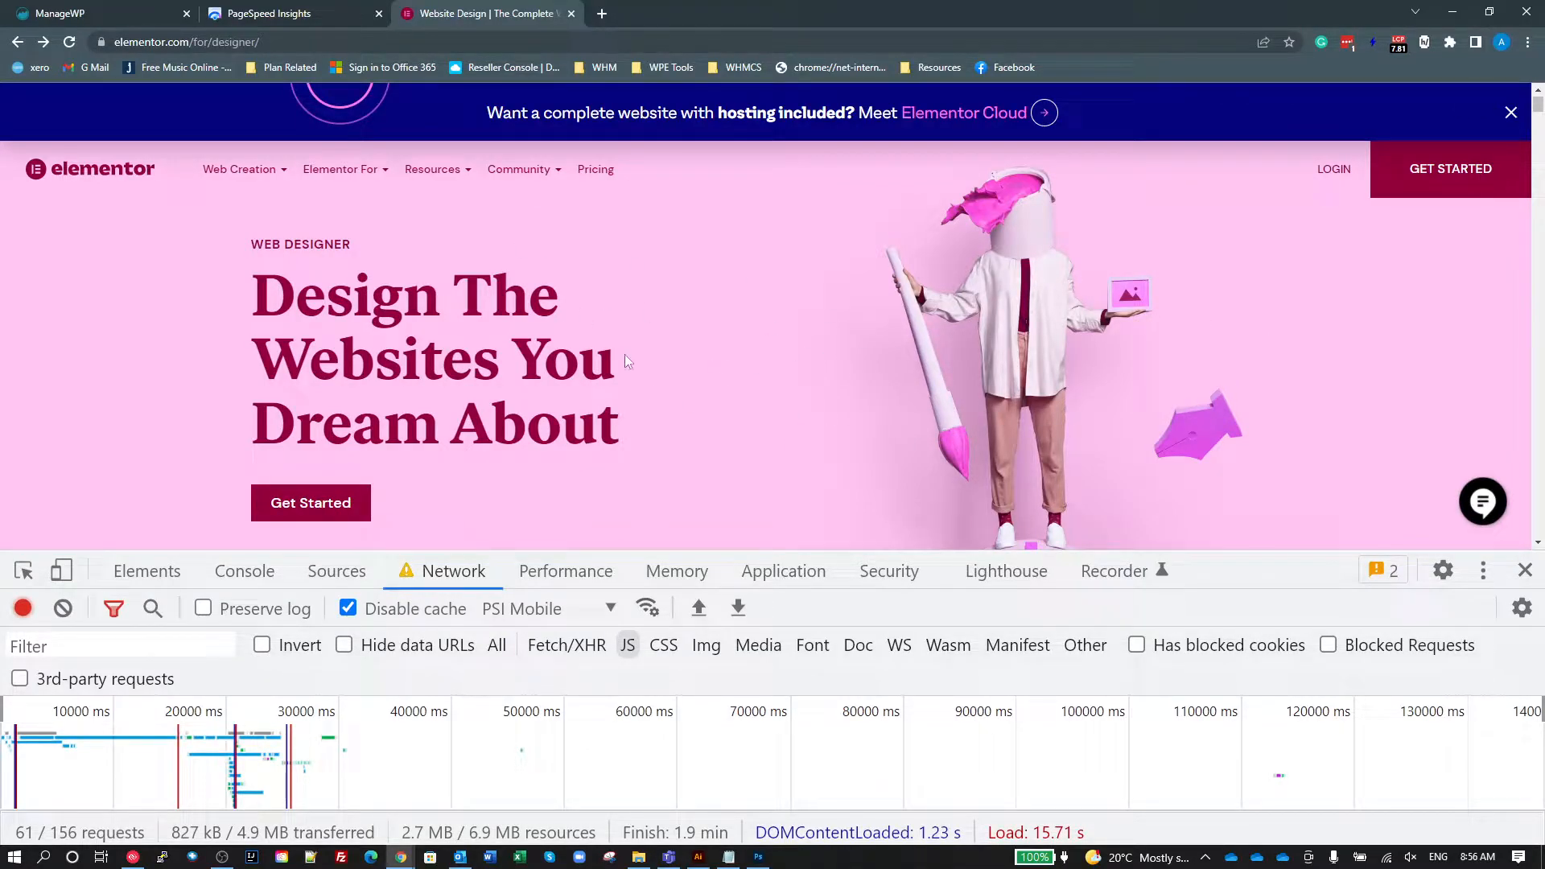
mouse_move(782, 395)
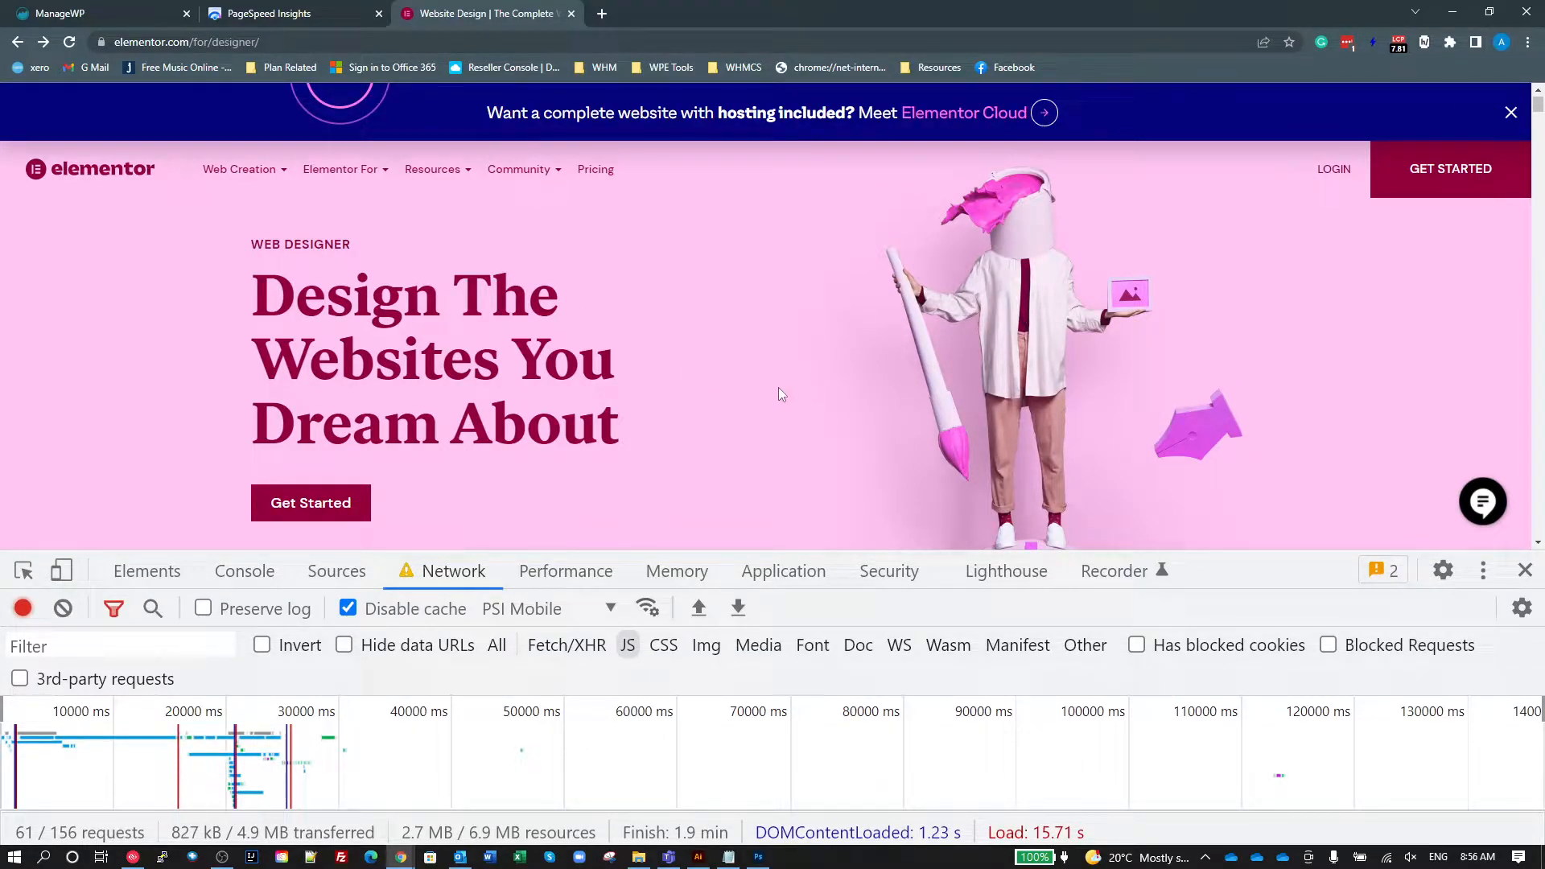
mouse_move(209, 359)
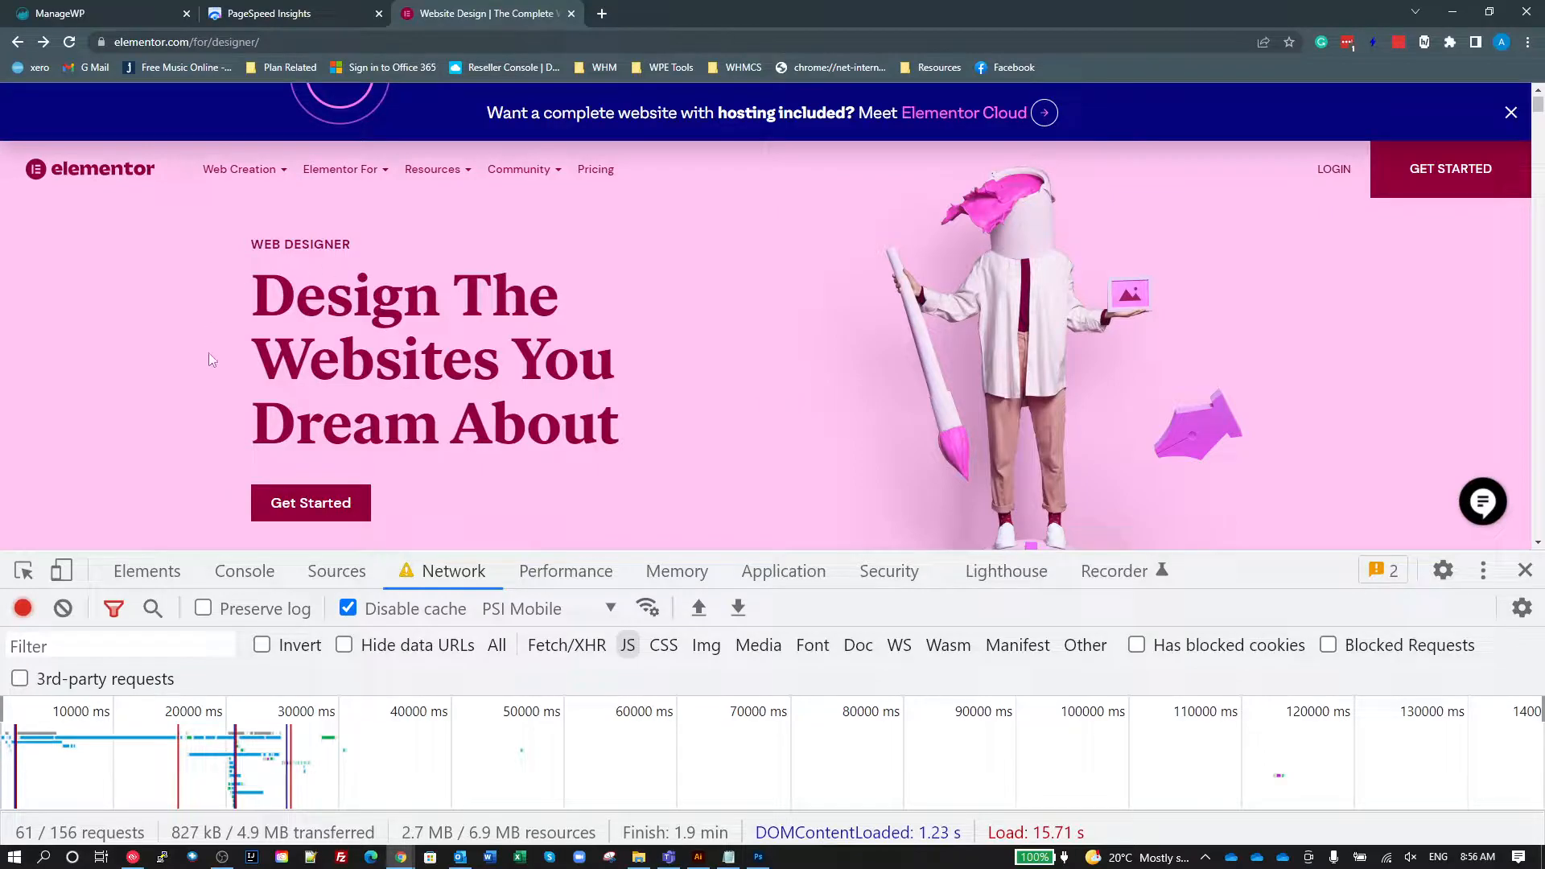
mouse_move(666, 408)
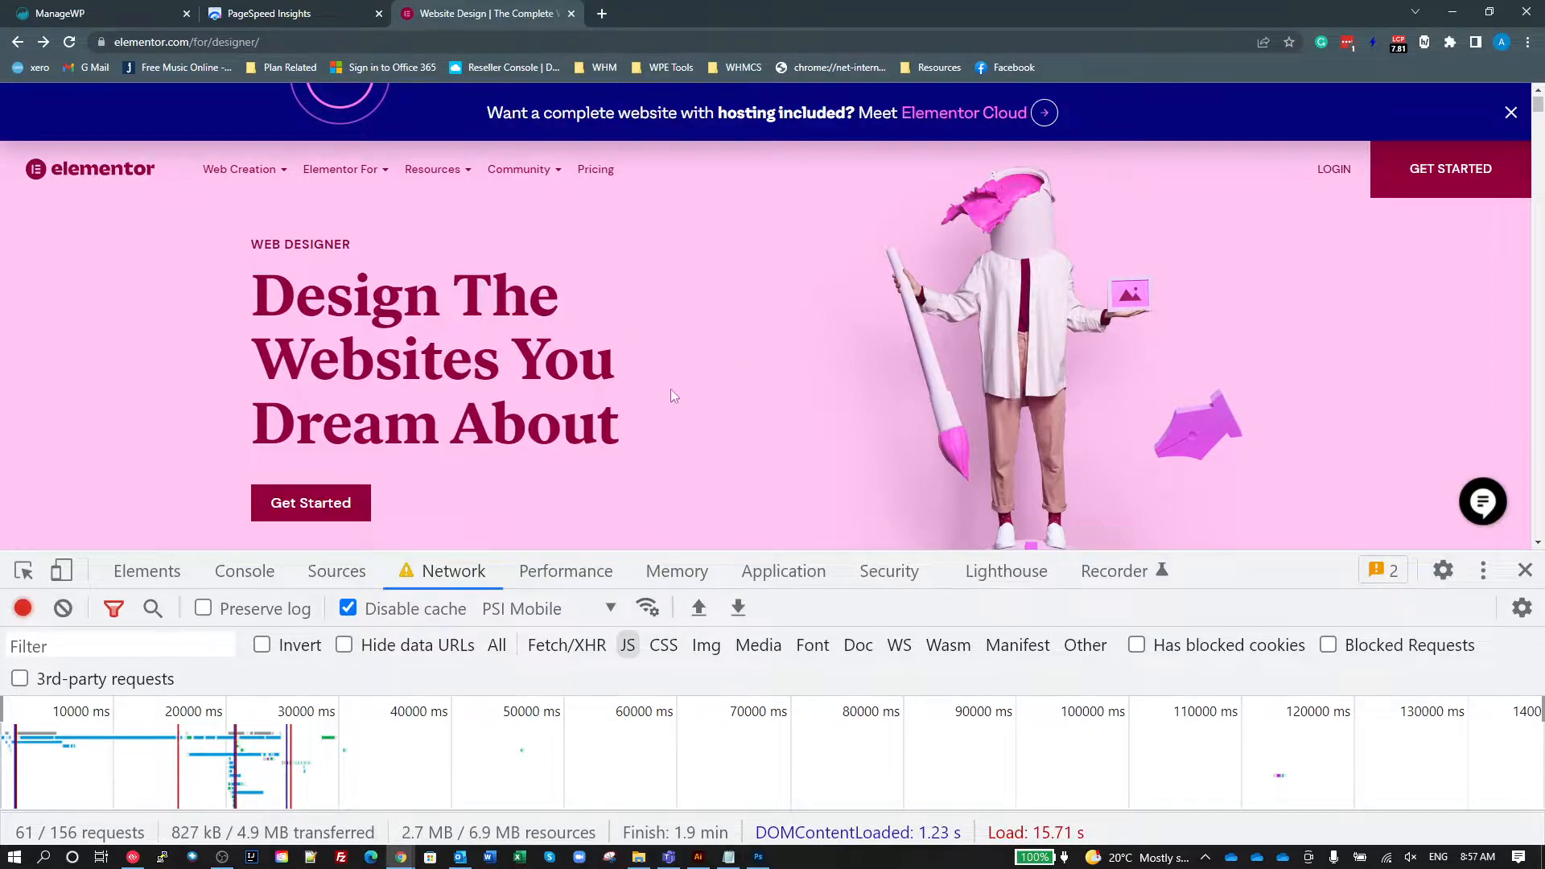
mouse_move(966, 442)
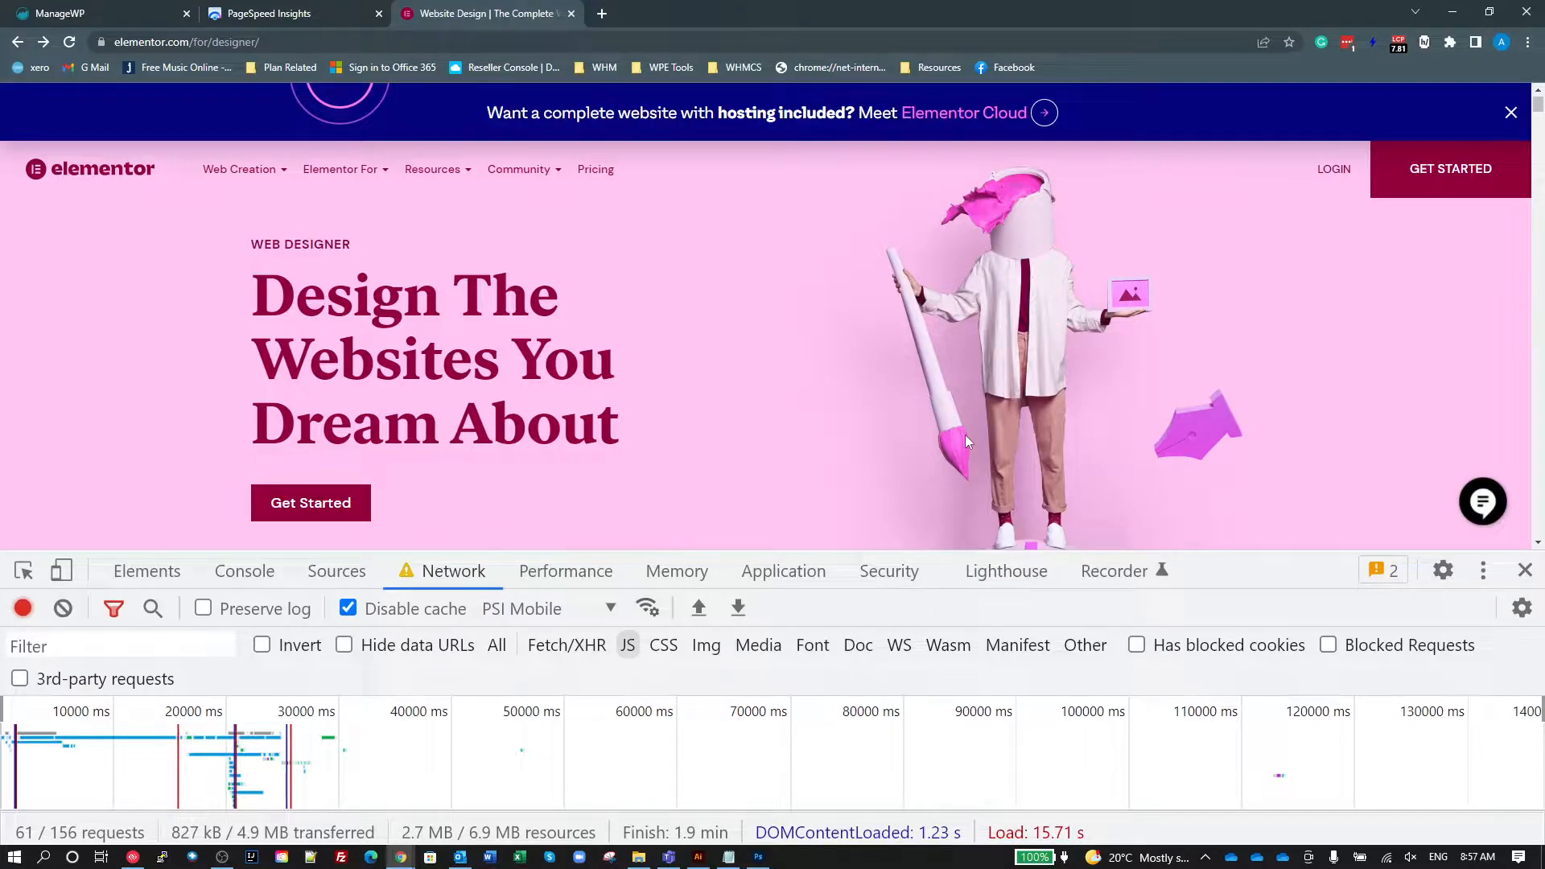
click(278, 13)
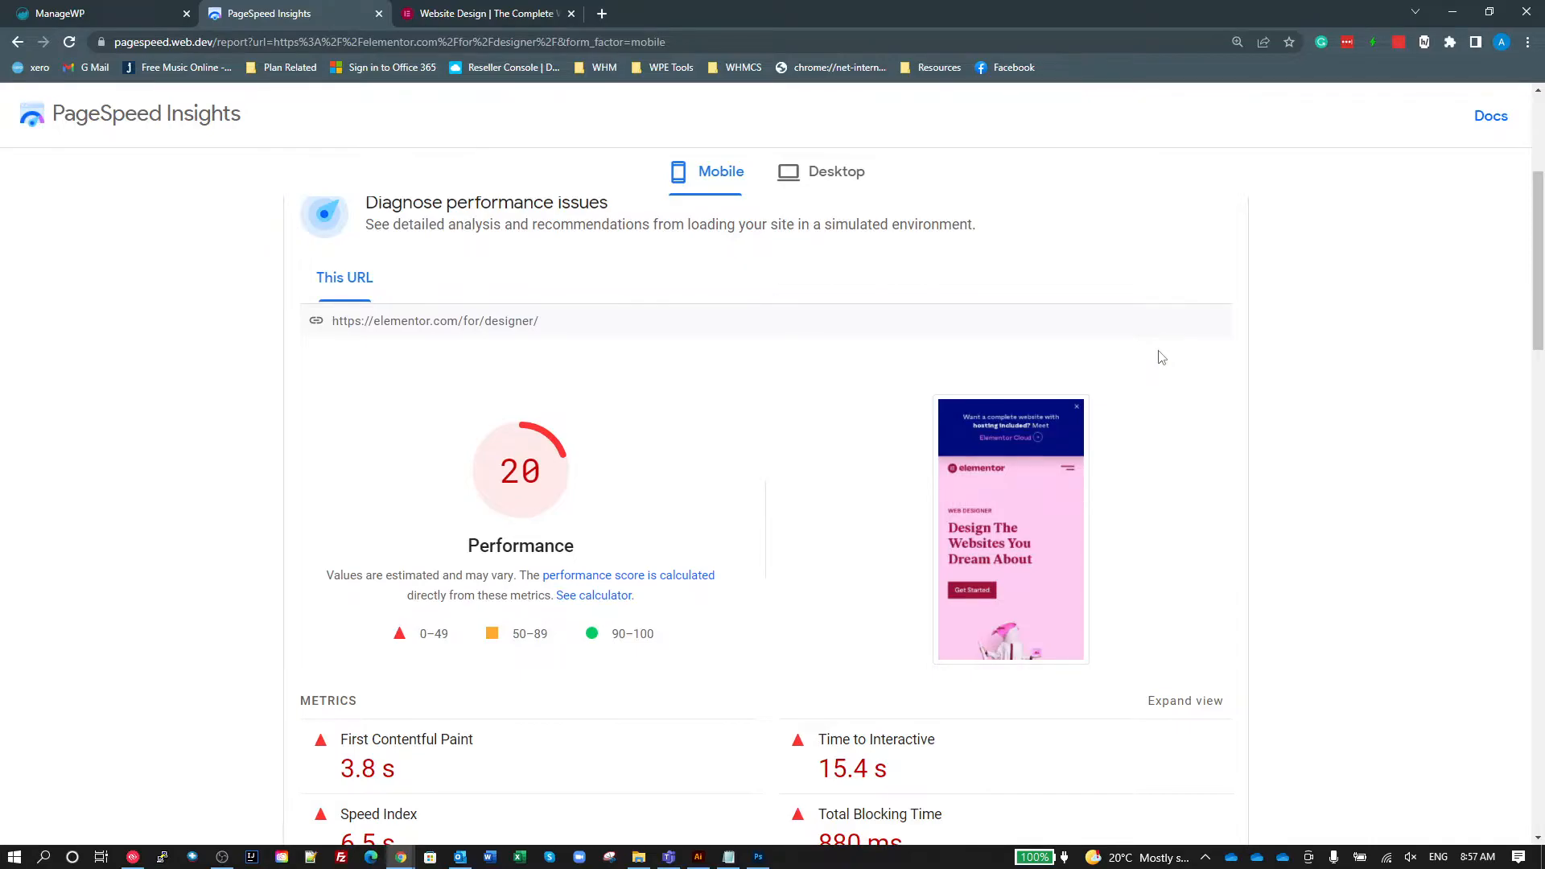
mouse_move(649, 473)
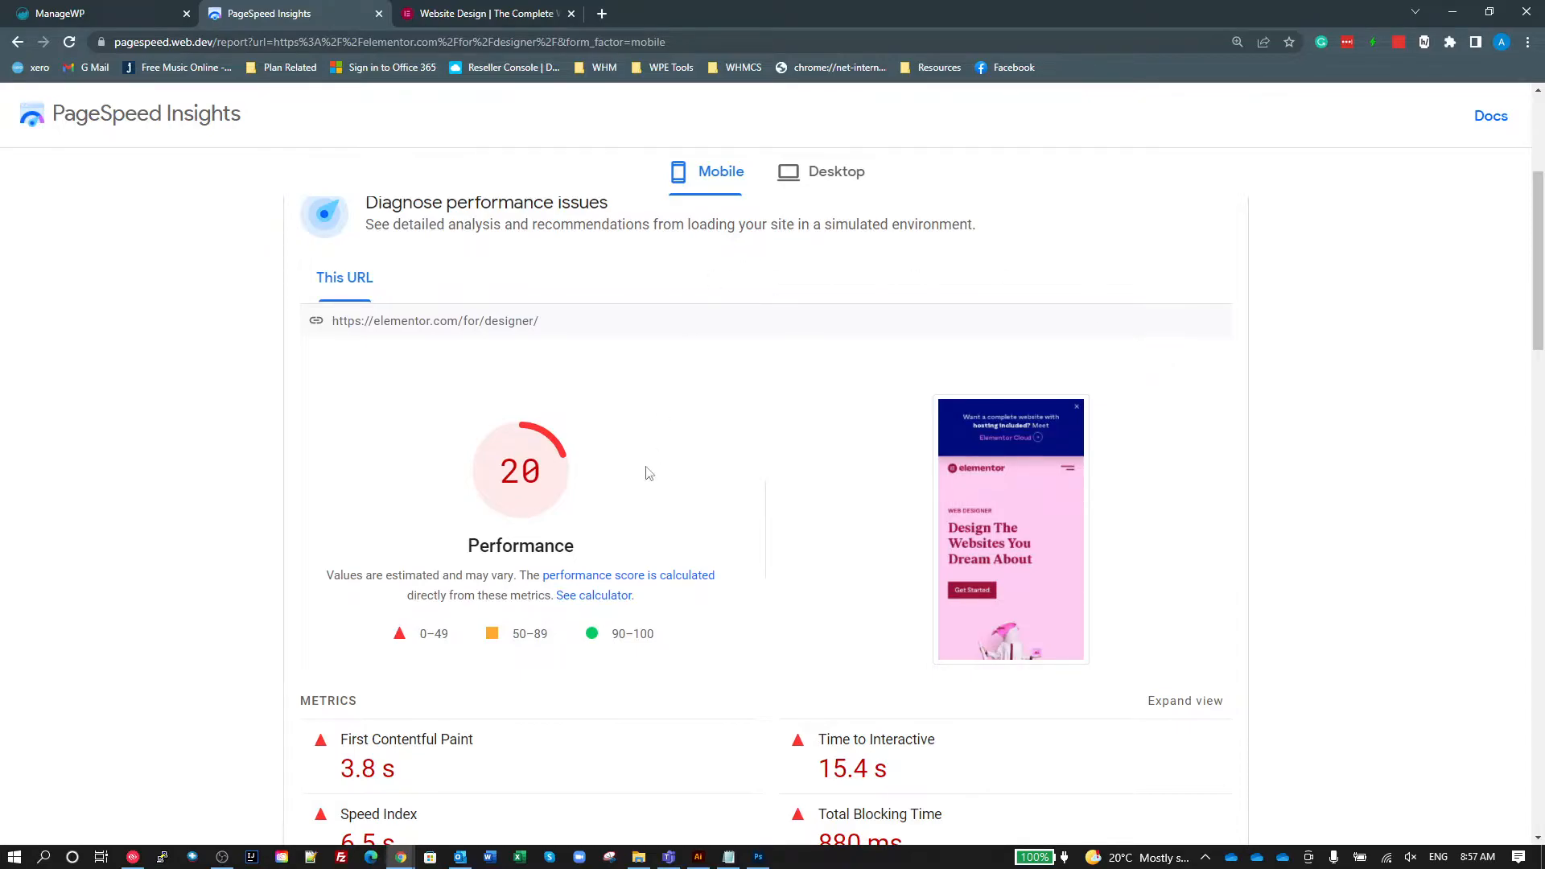
mouse_move(606, 417)
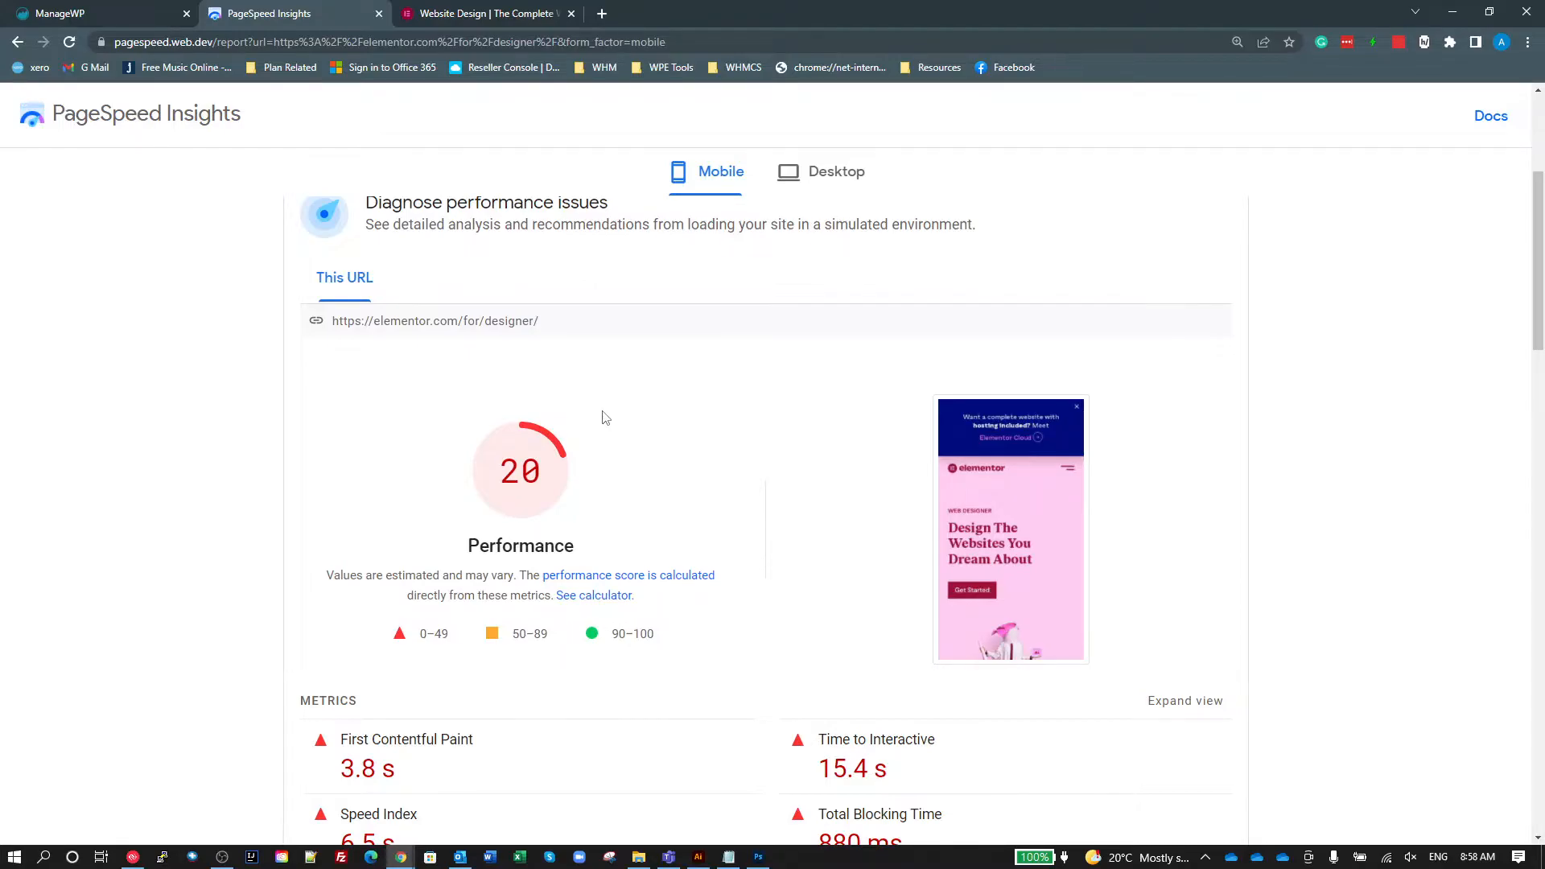
mouse_move(678, 306)
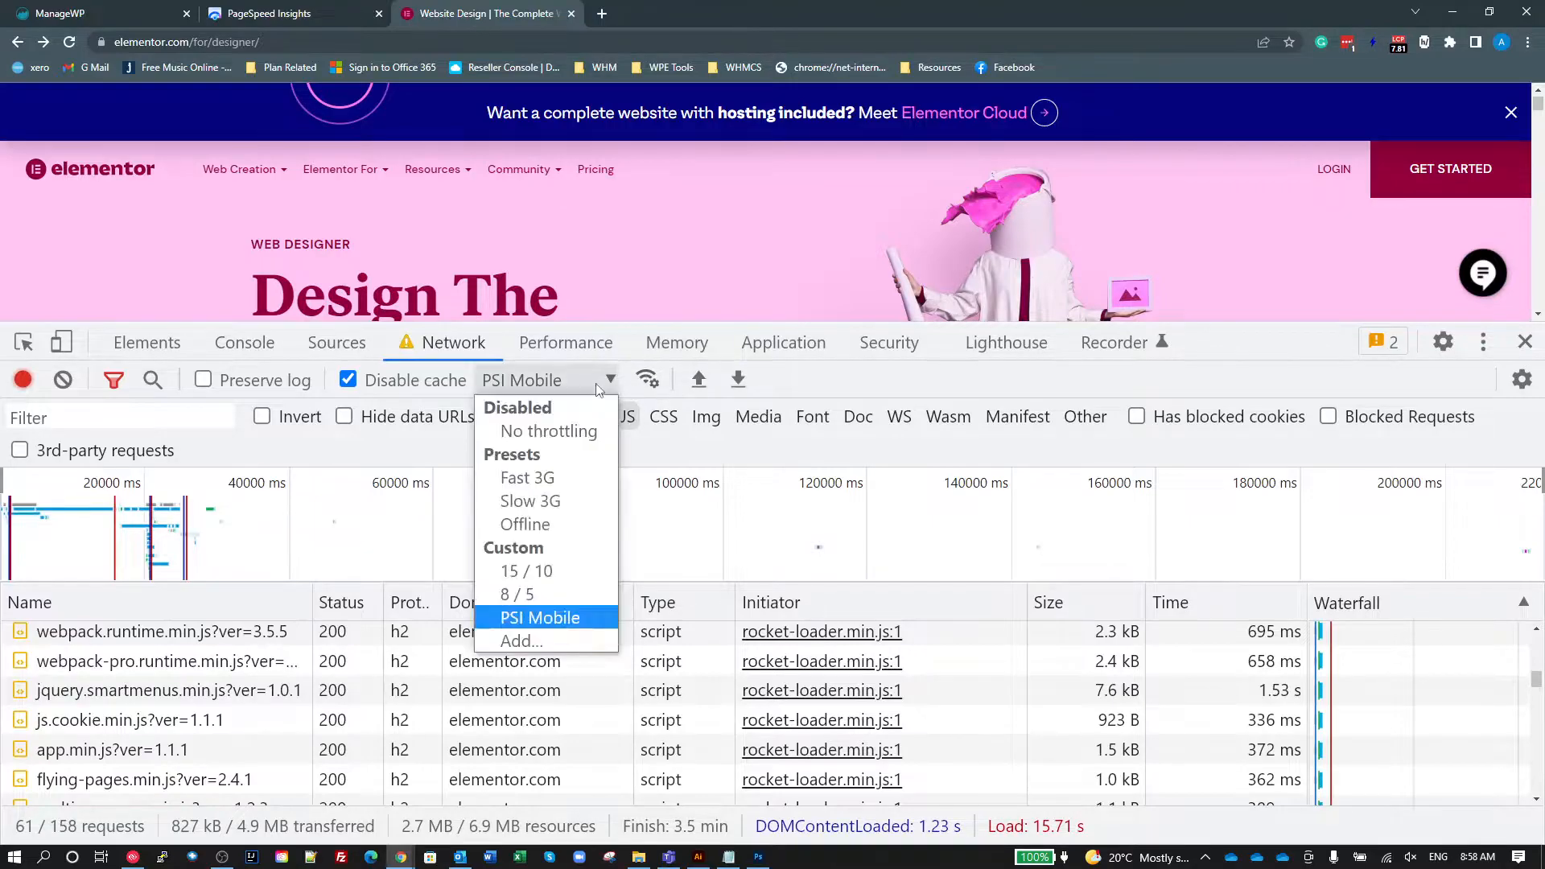
mouse_move(517, 593)
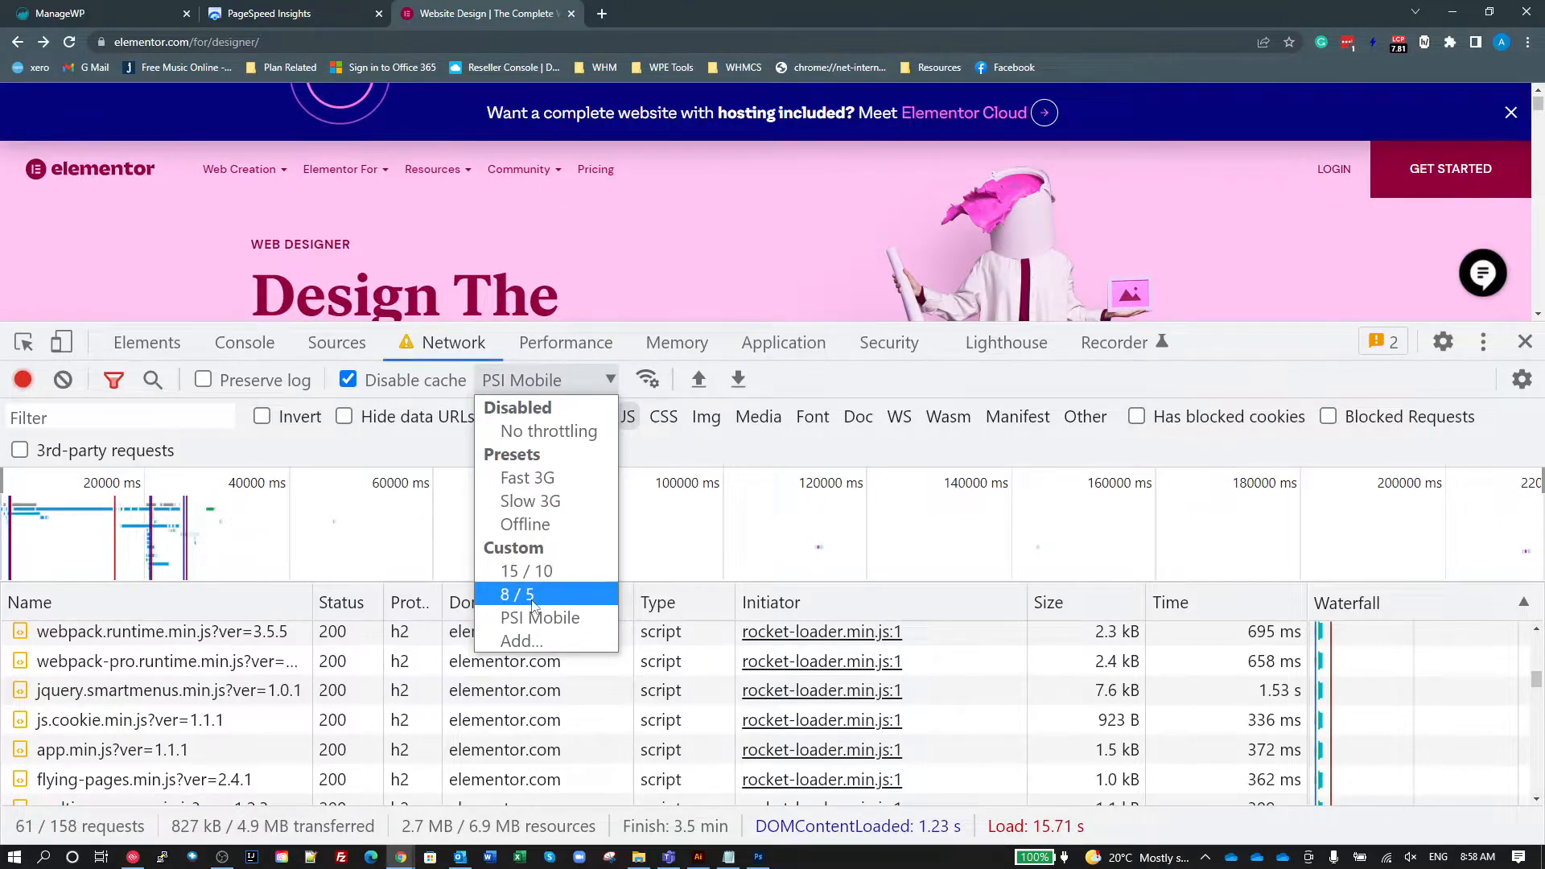
Apply the custom 8 / 5 throttling profile in the Network panel.
click(514, 594)
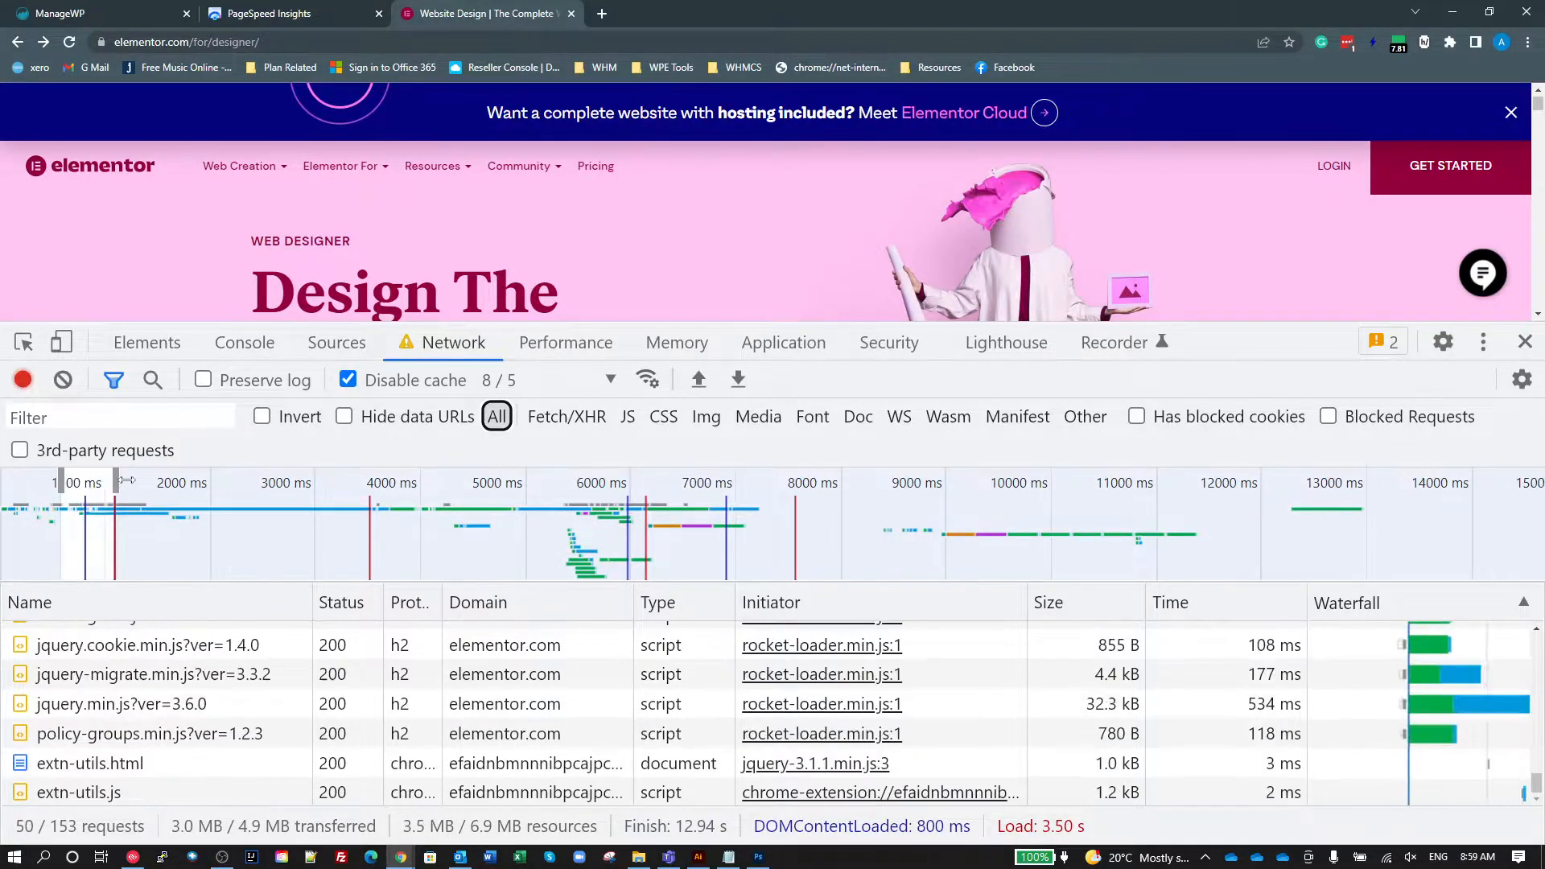
Shrink the overview range around 1000 ms, leaving 45 of 153 requests listed.
scroll(up, 3)
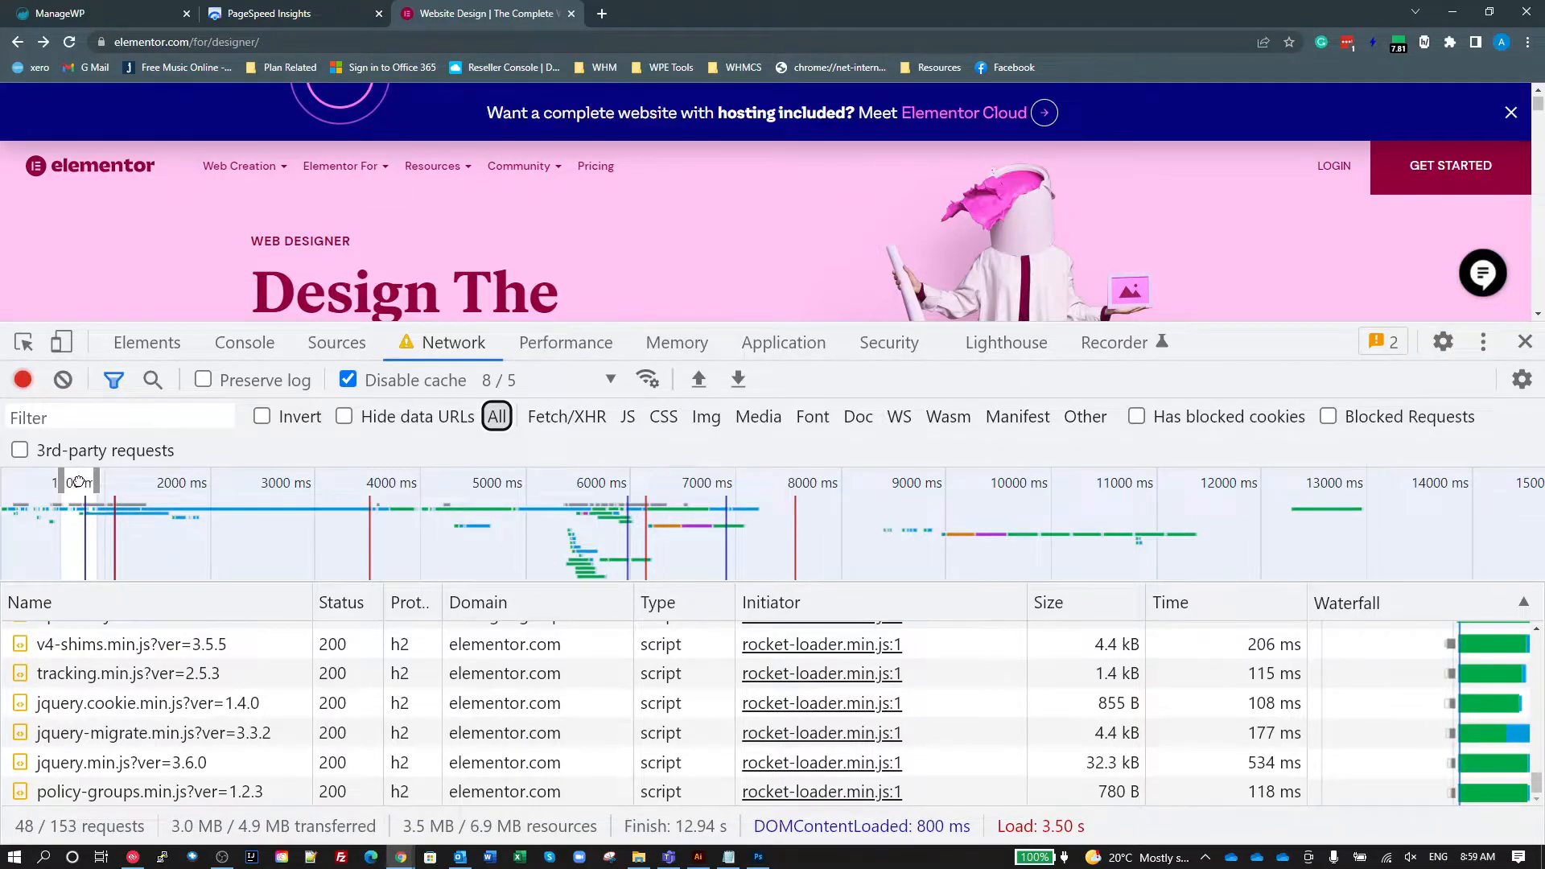
scroll(down, 3)
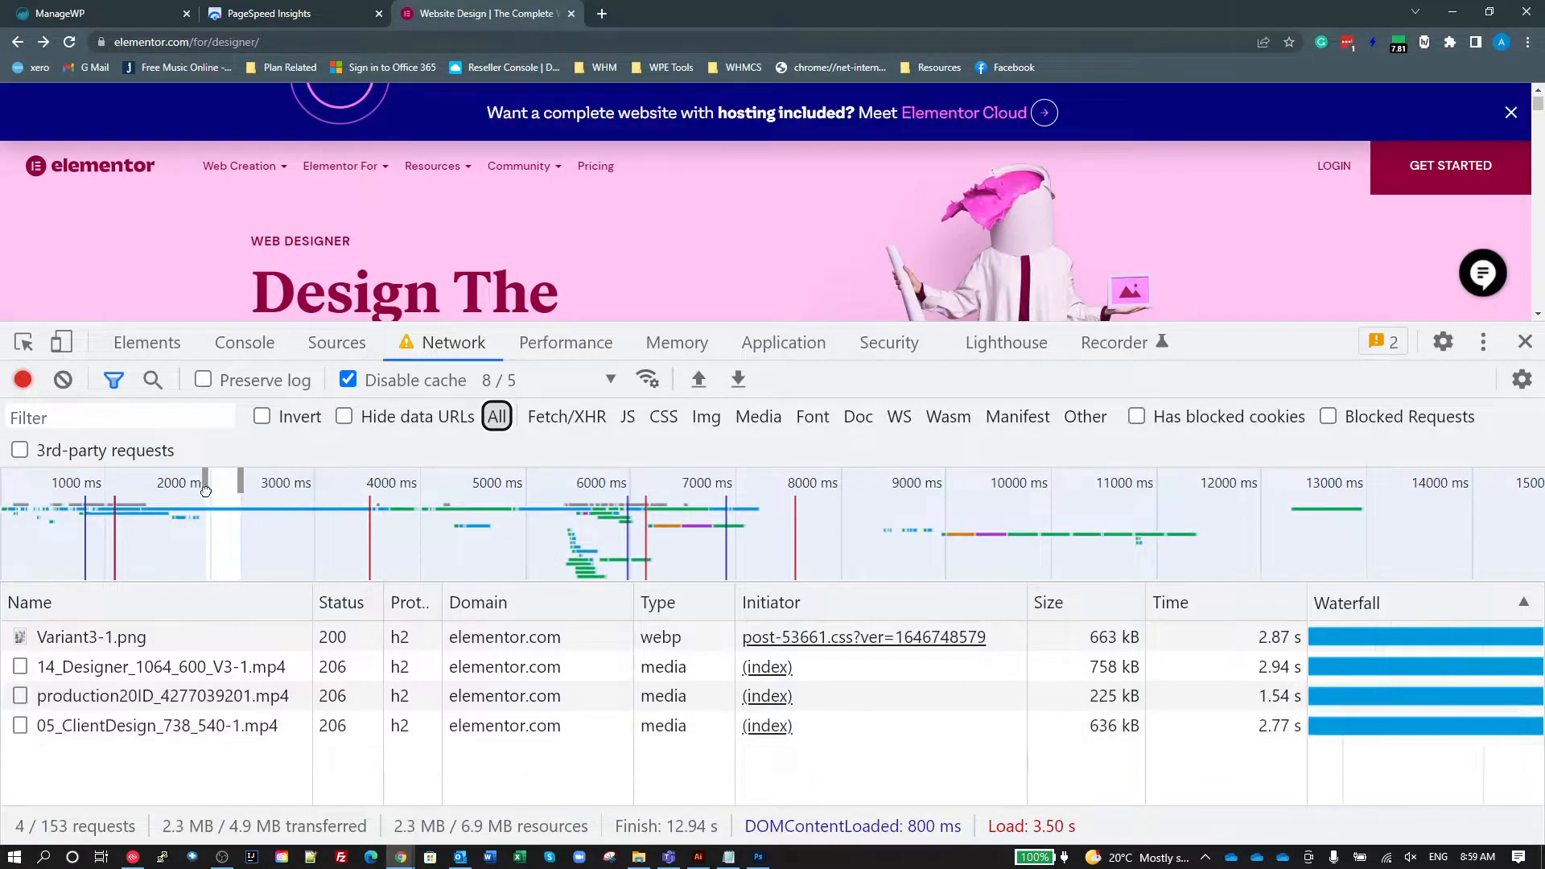
scroll(down, 3)
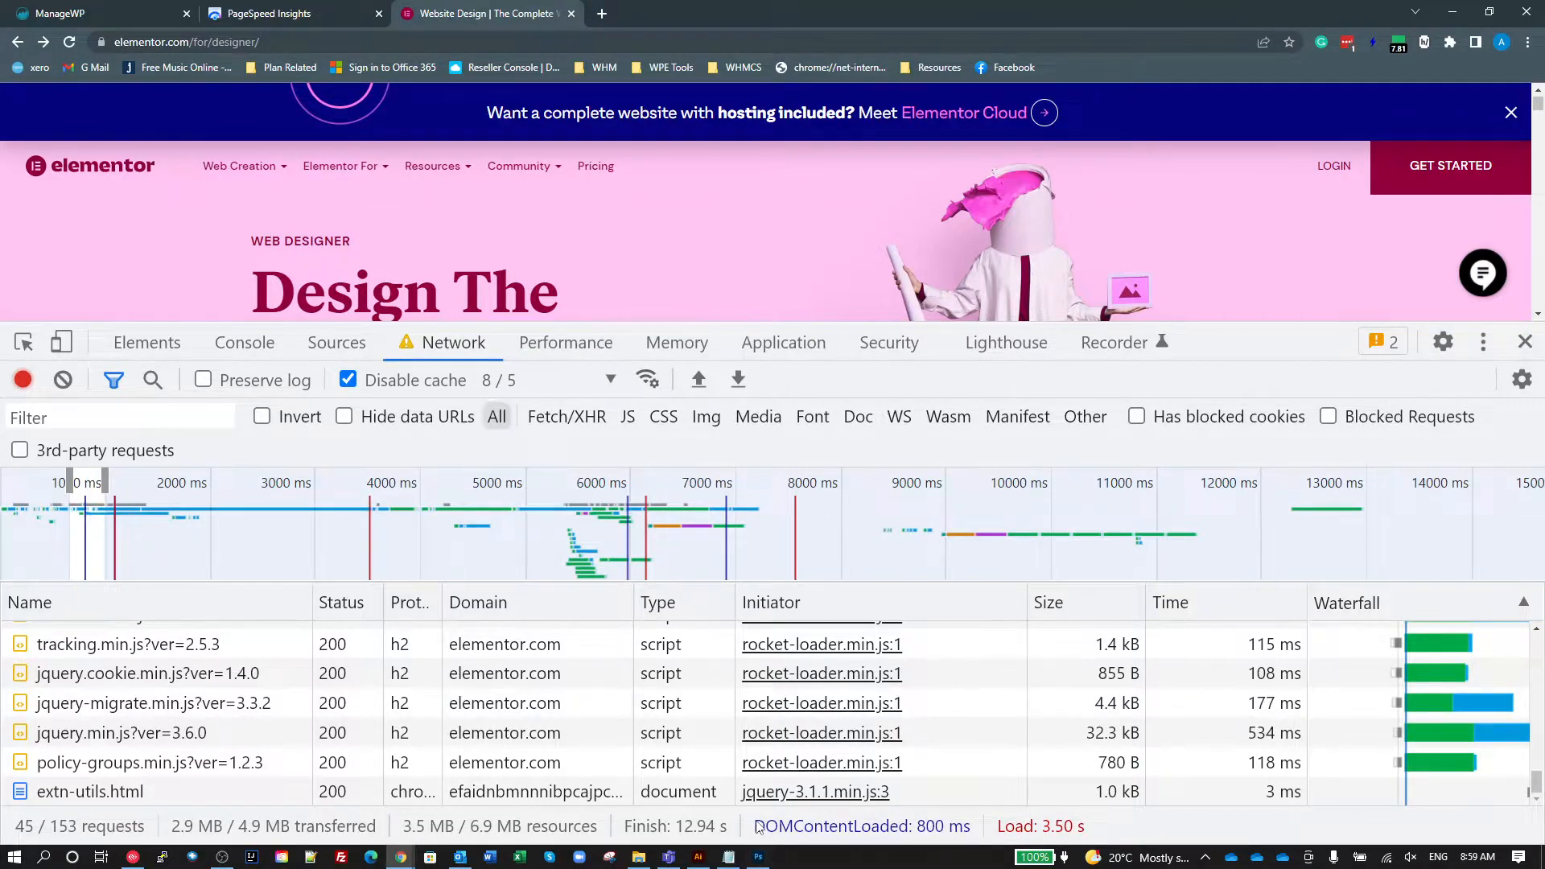
click(859, 826)
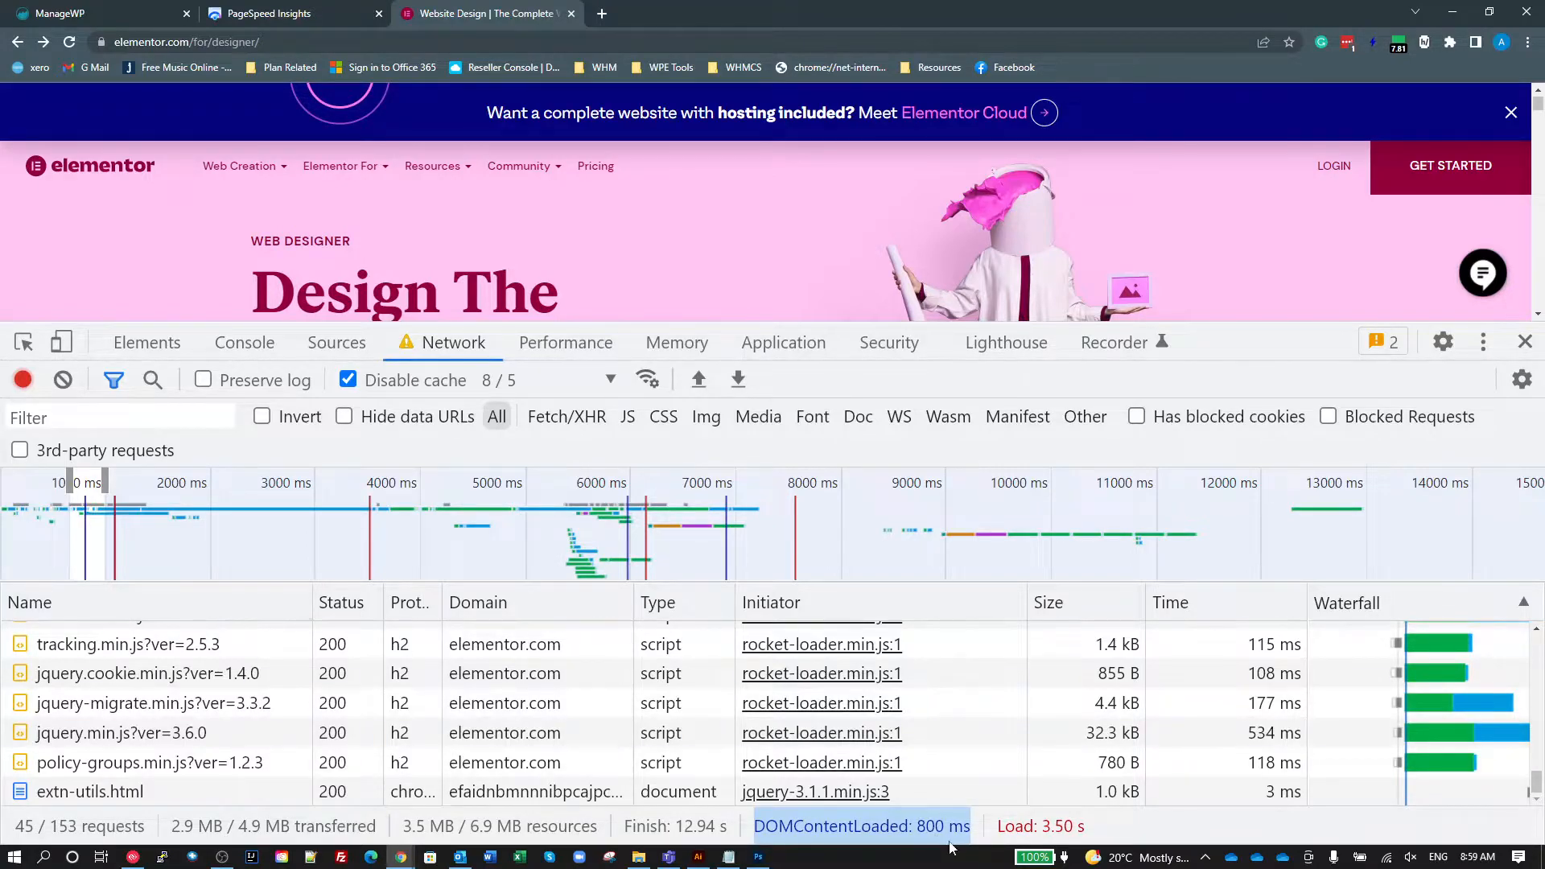
mouse_move(850, 807)
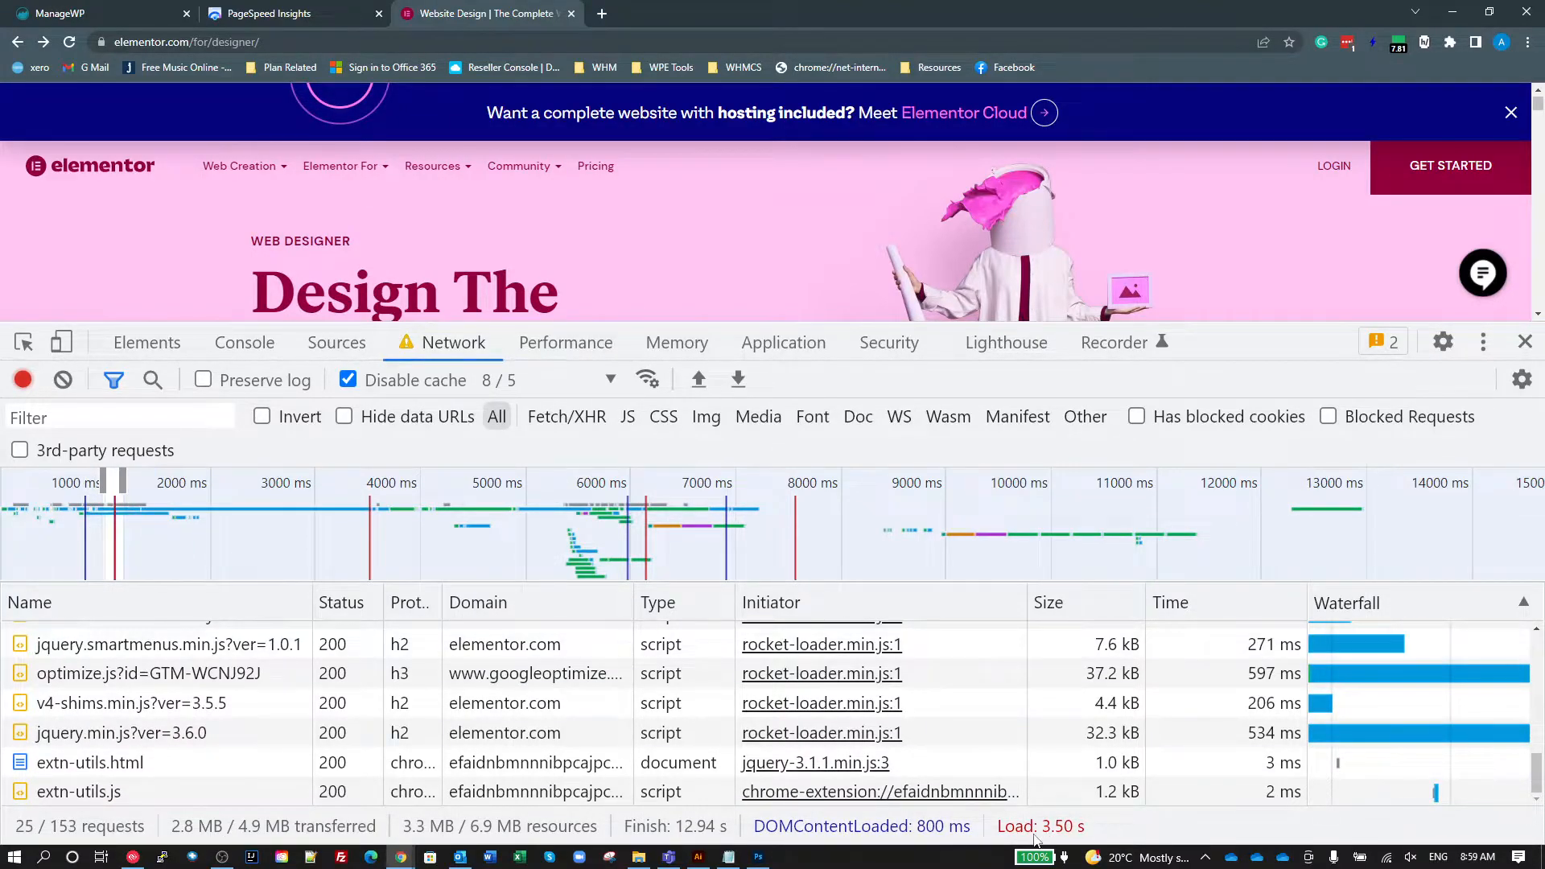
mouse_move(1040, 826)
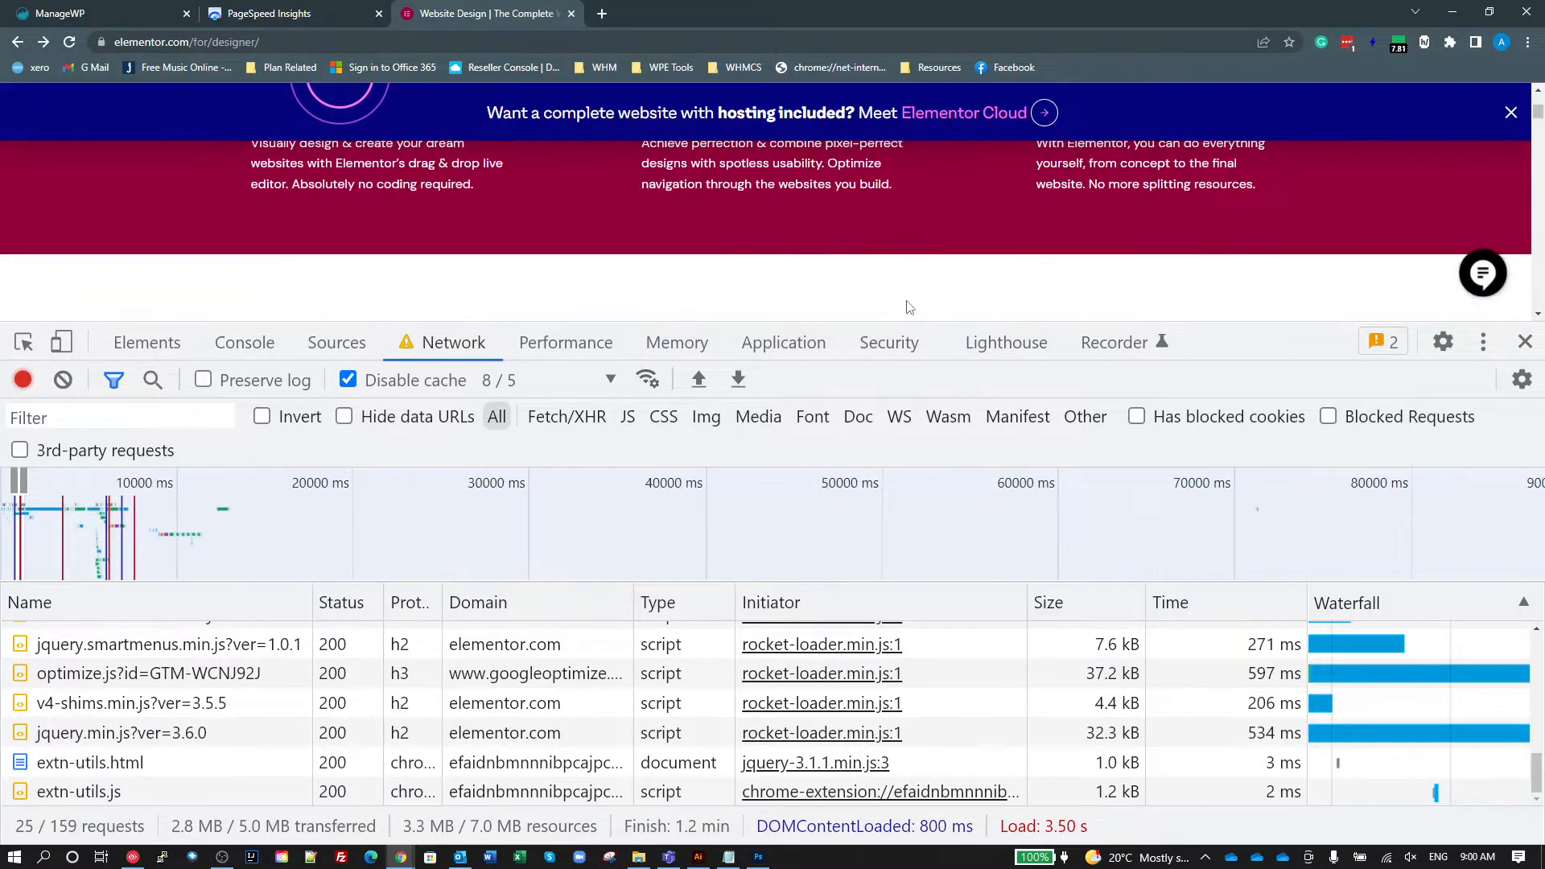
Adjust the overview range to isolate the Variant3-1.png image and two mp4 requests.
scroll(up, 3)
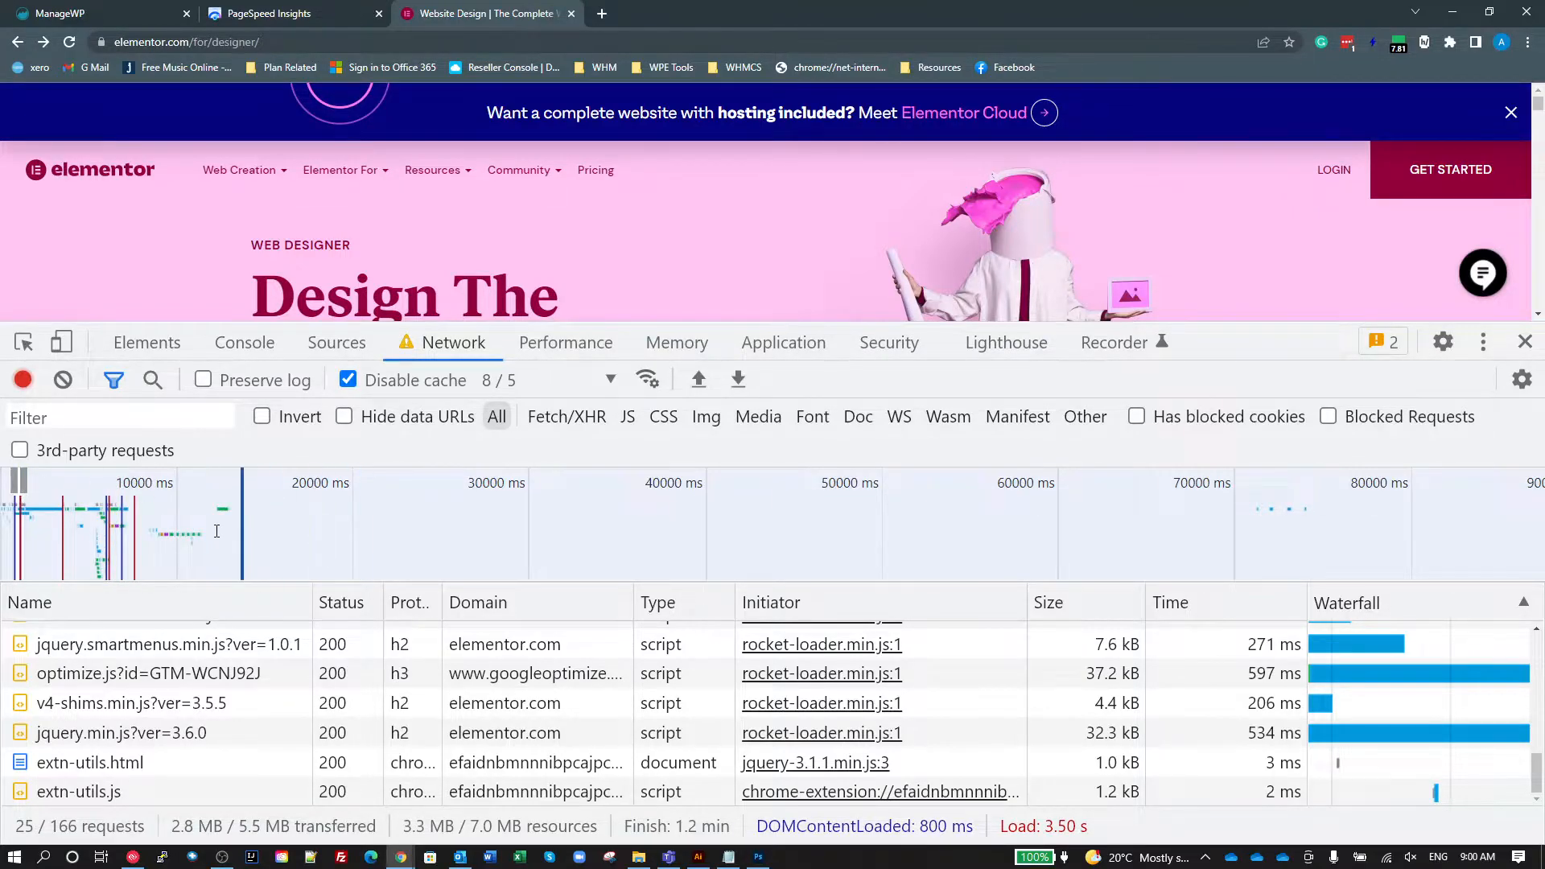
scroll(down, 3)
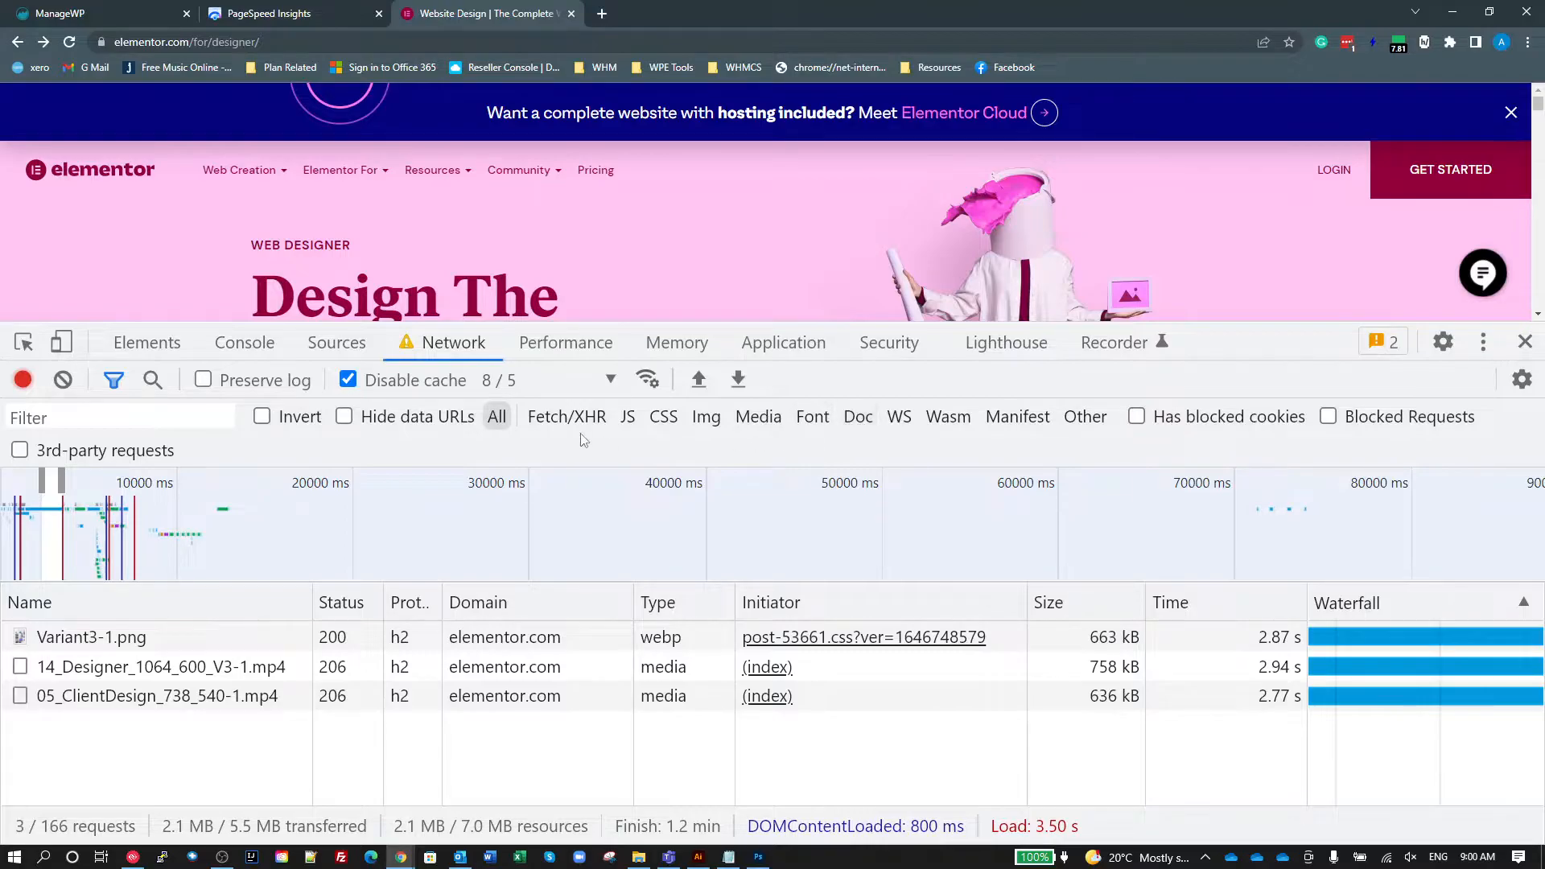
Filter the Network list to document requests with the Doc filter.
click(858, 415)
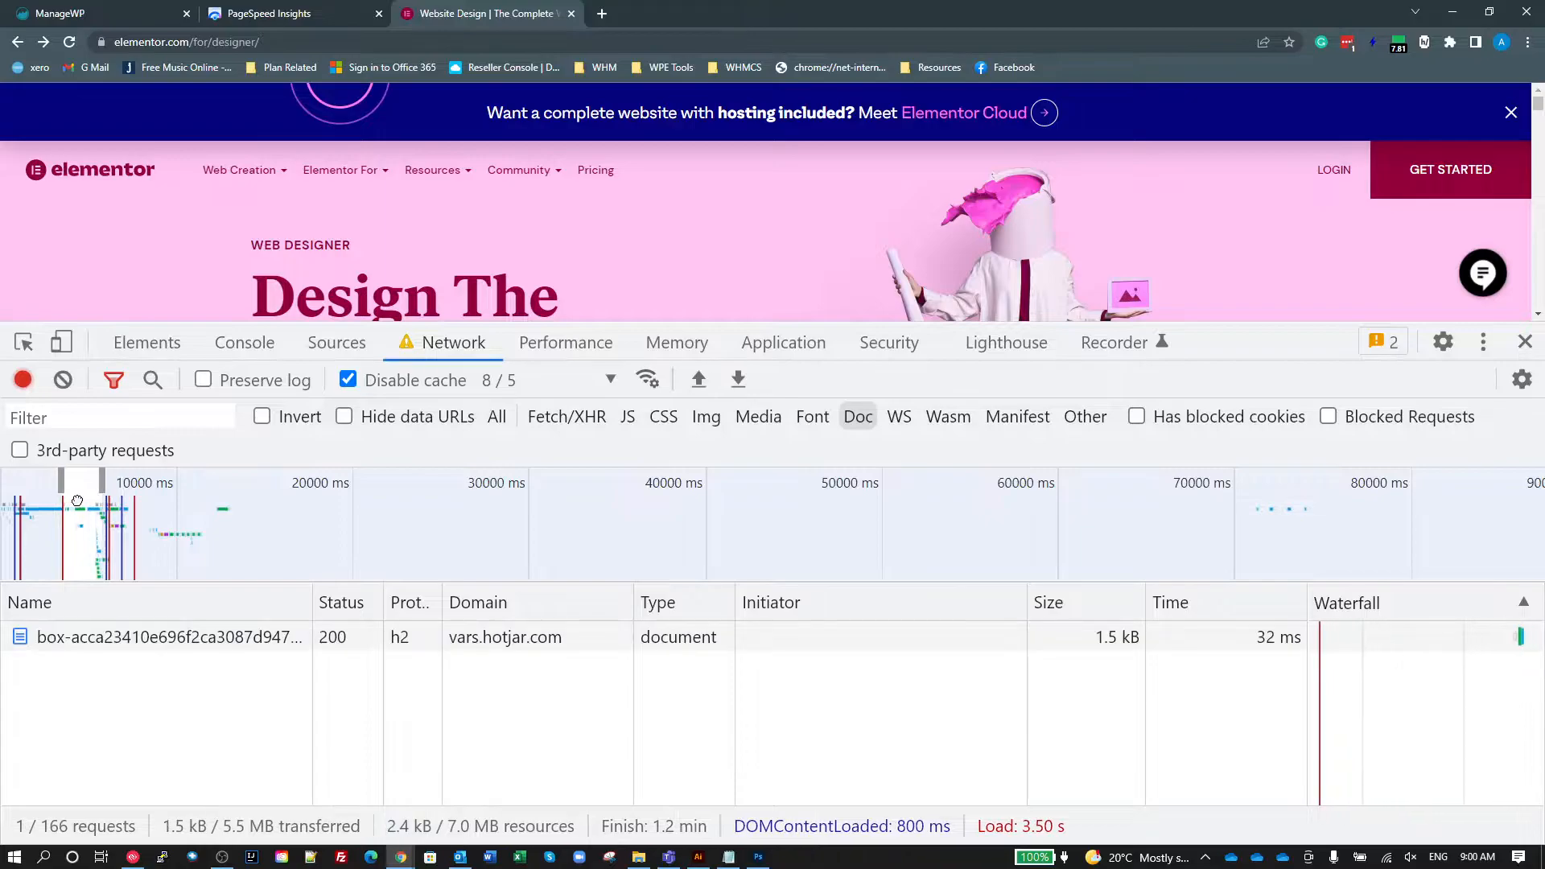
mouse_move(444, 629)
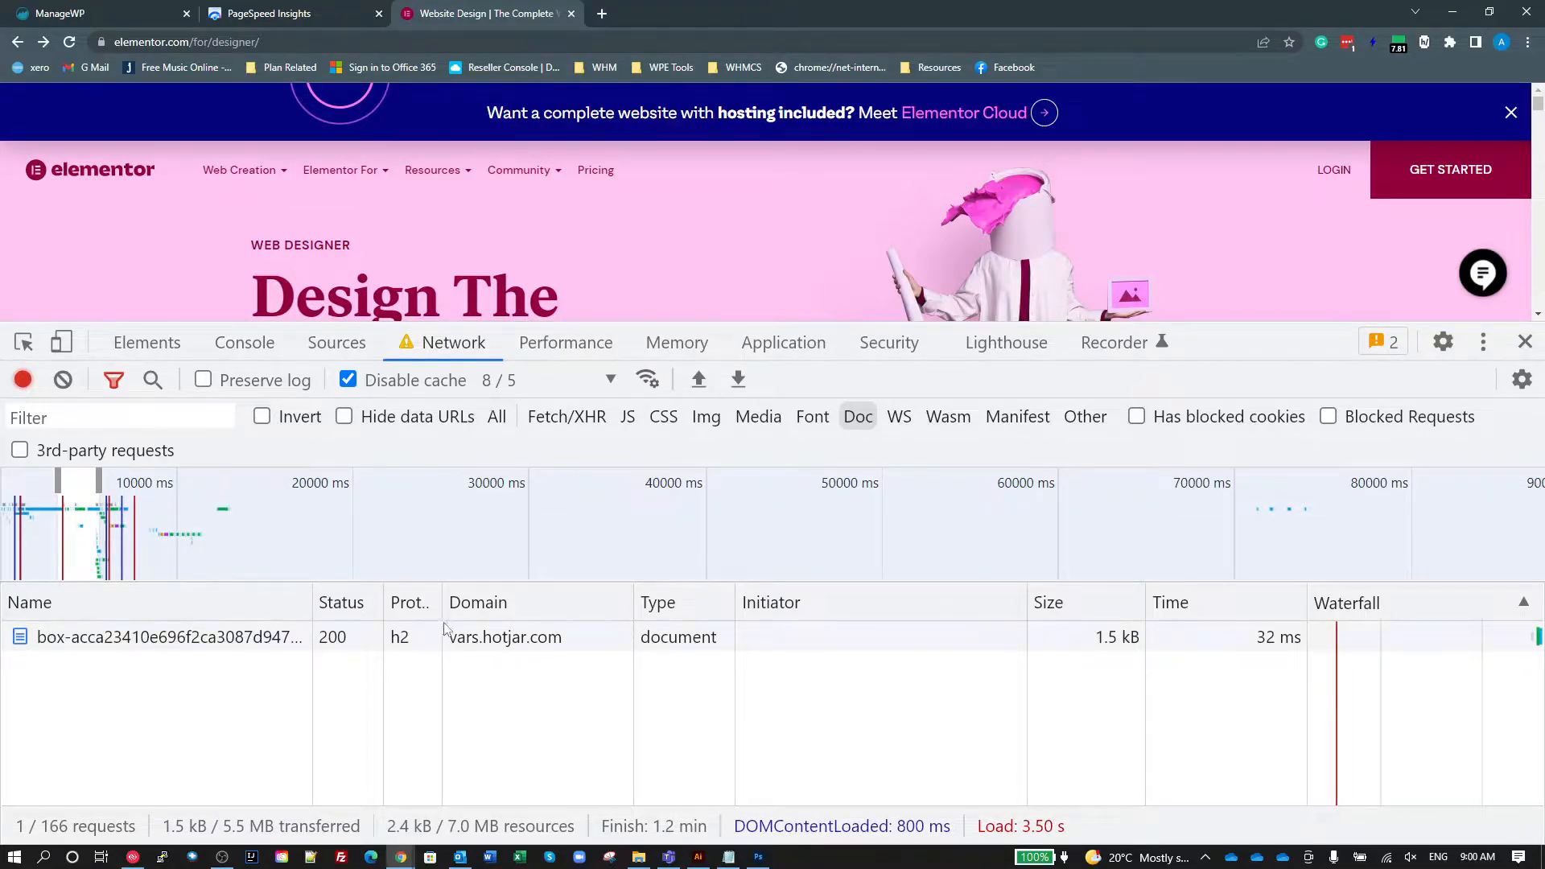
mouse_move(528, 648)
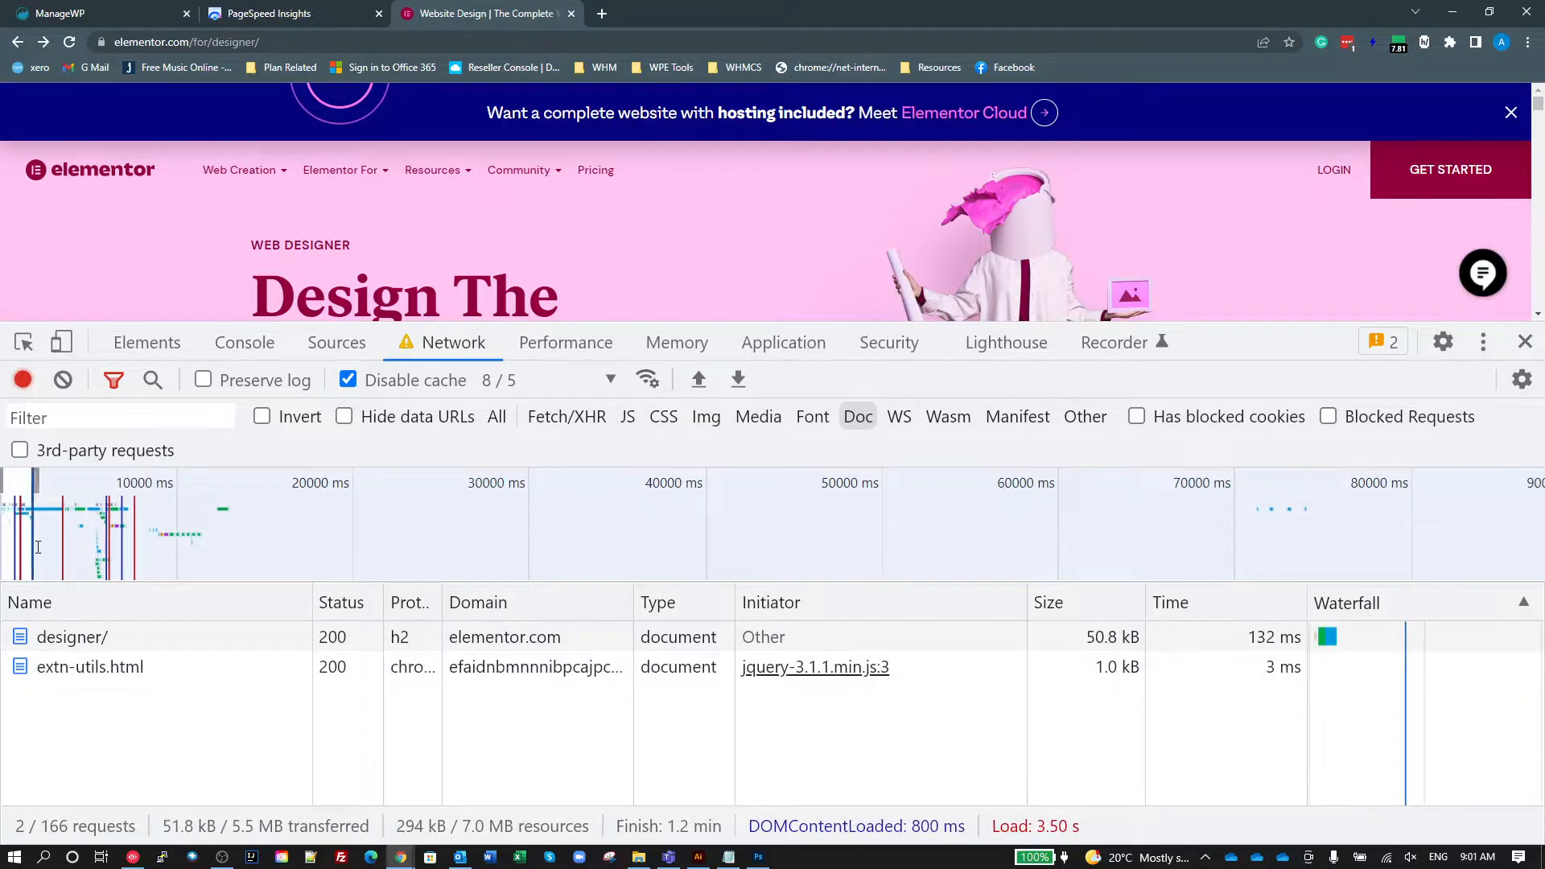
click(71, 638)
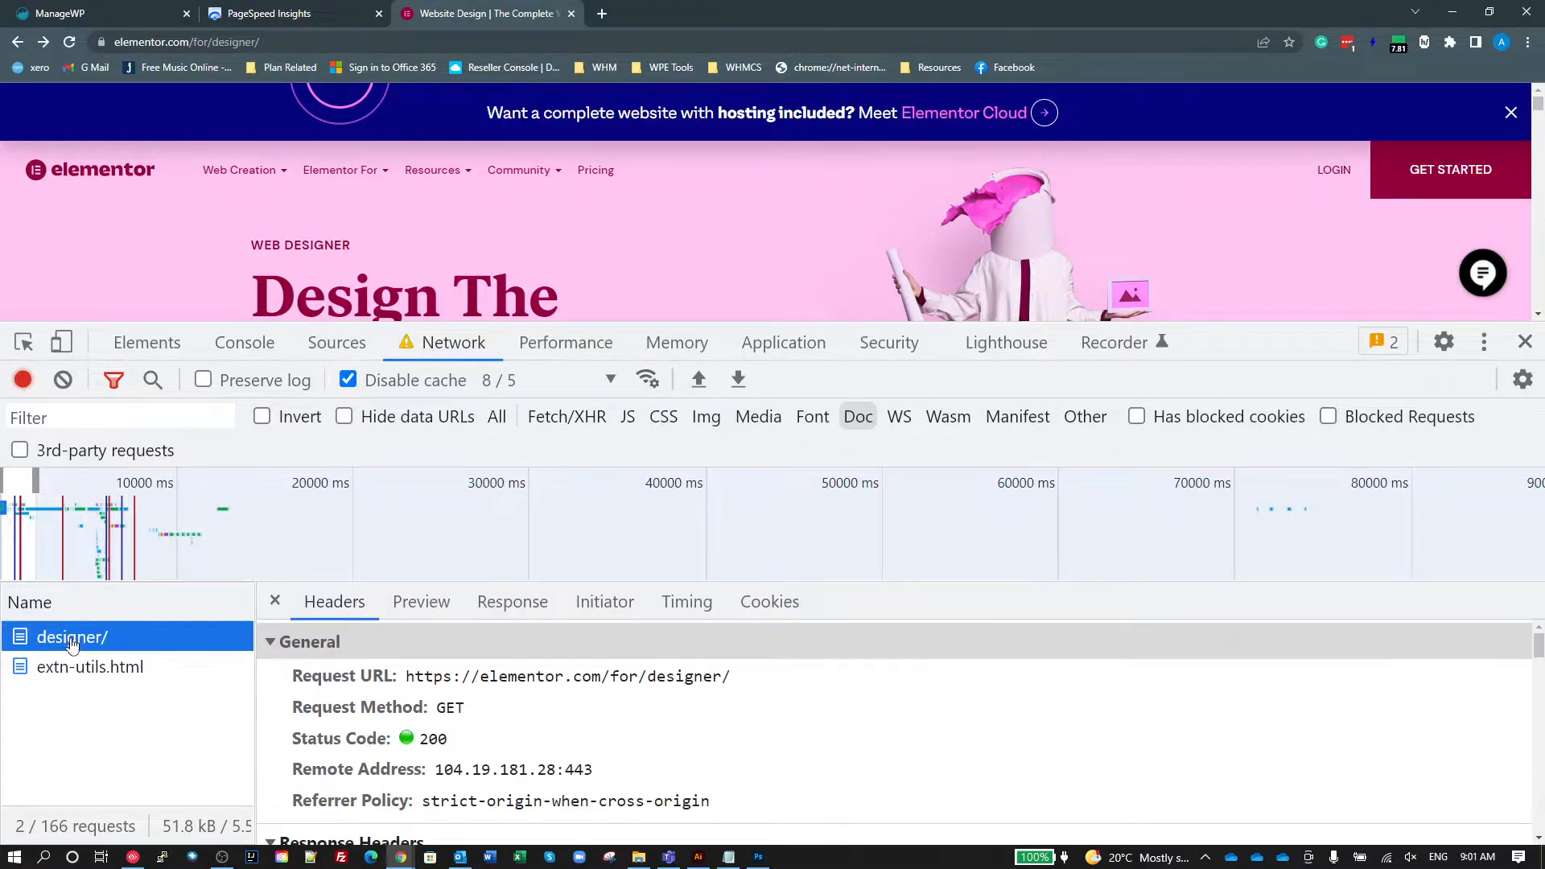
mouse_move(1052, 729)
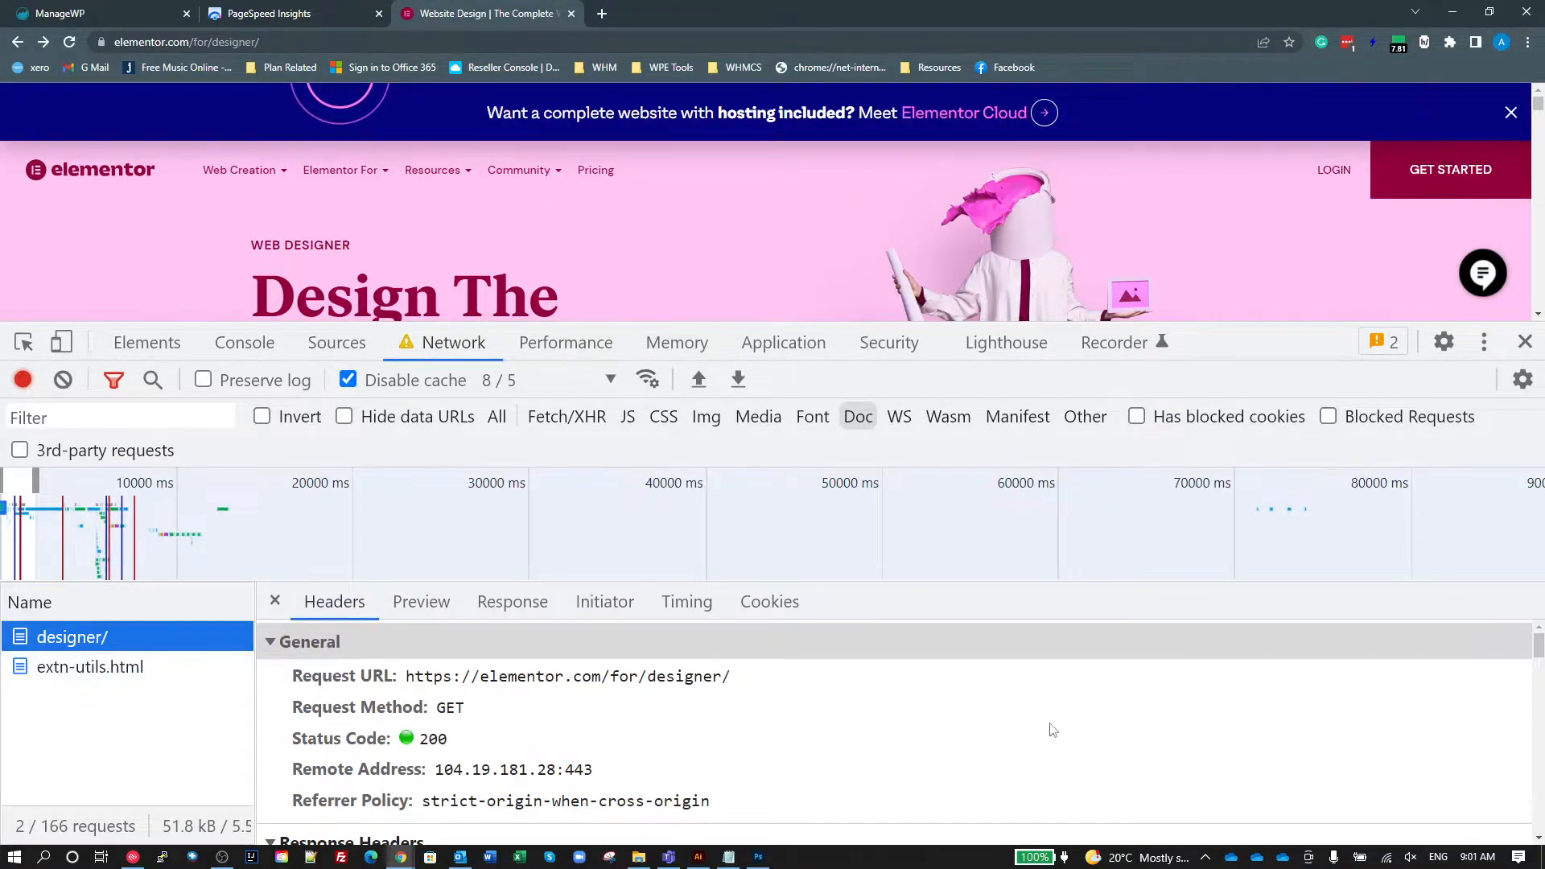
click(275, 600)
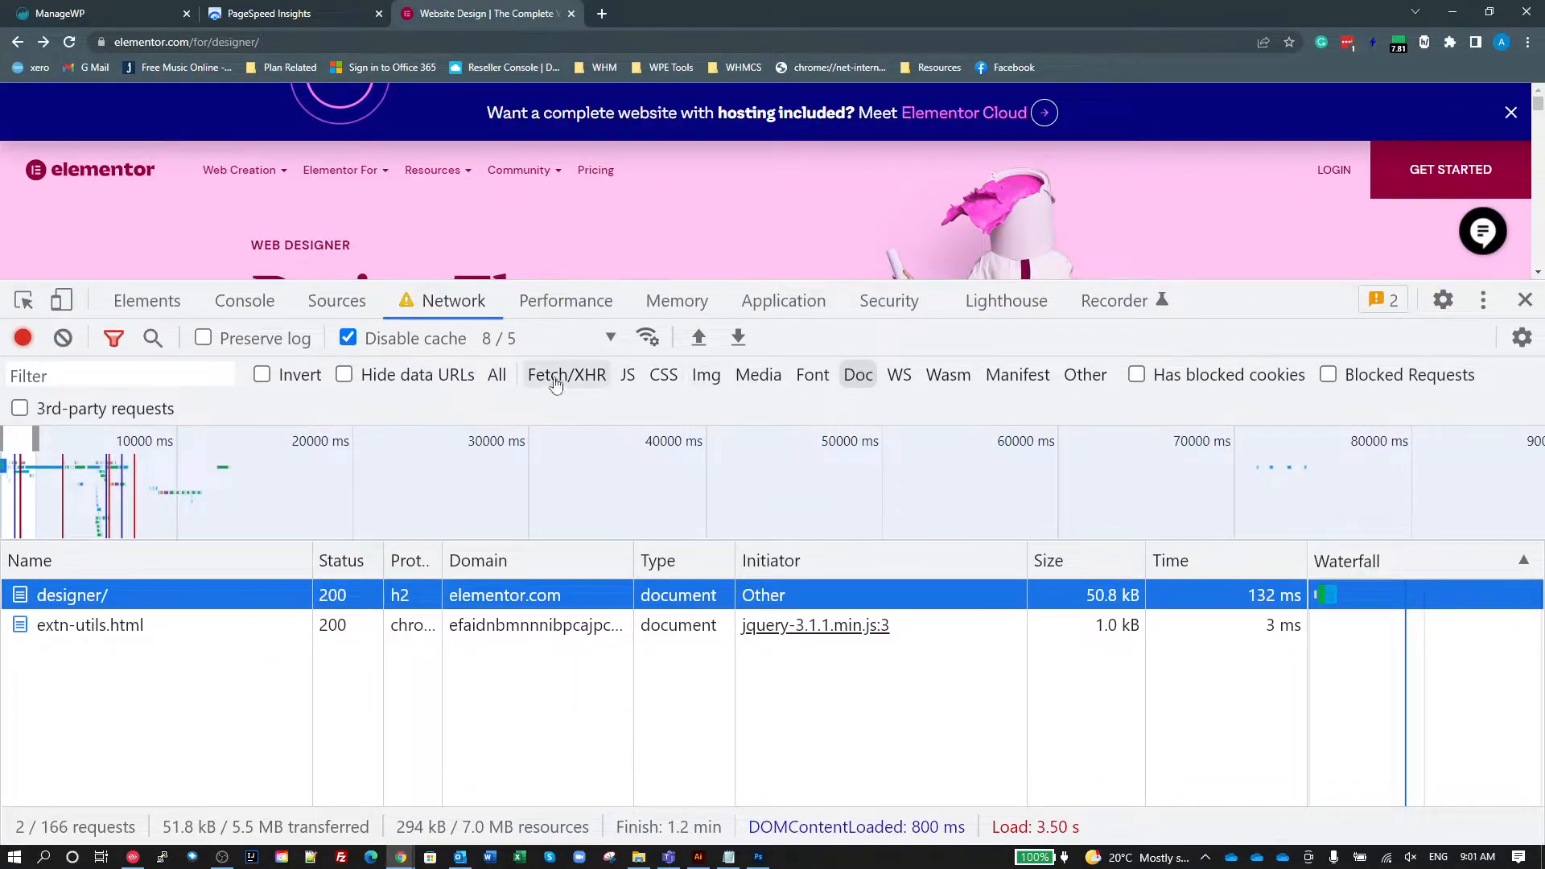
mouse_move(567, 375)
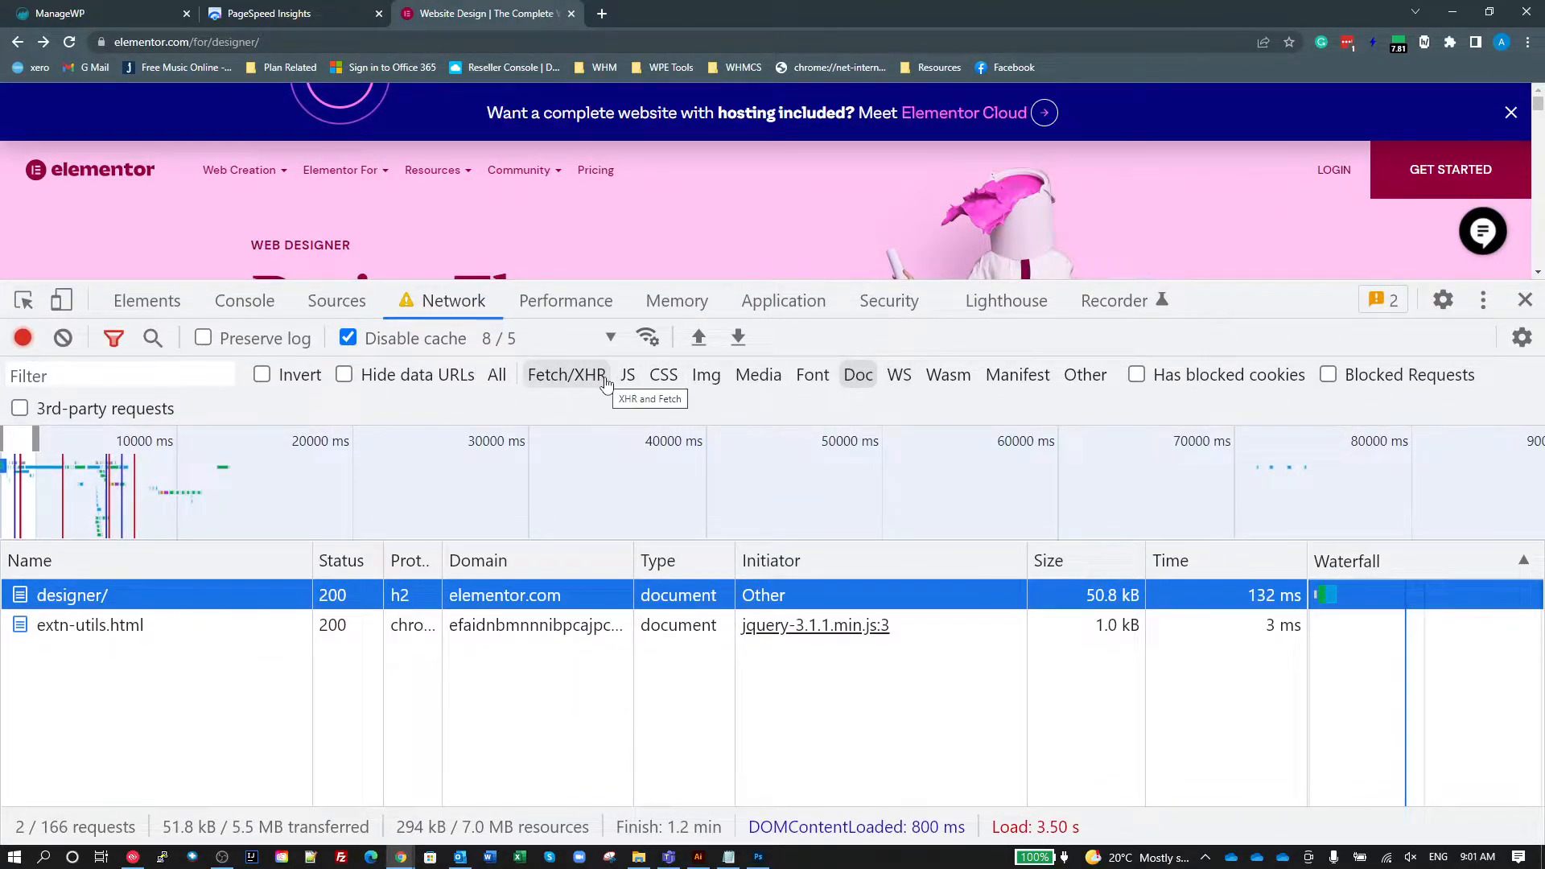
mouse_move(707, 375)
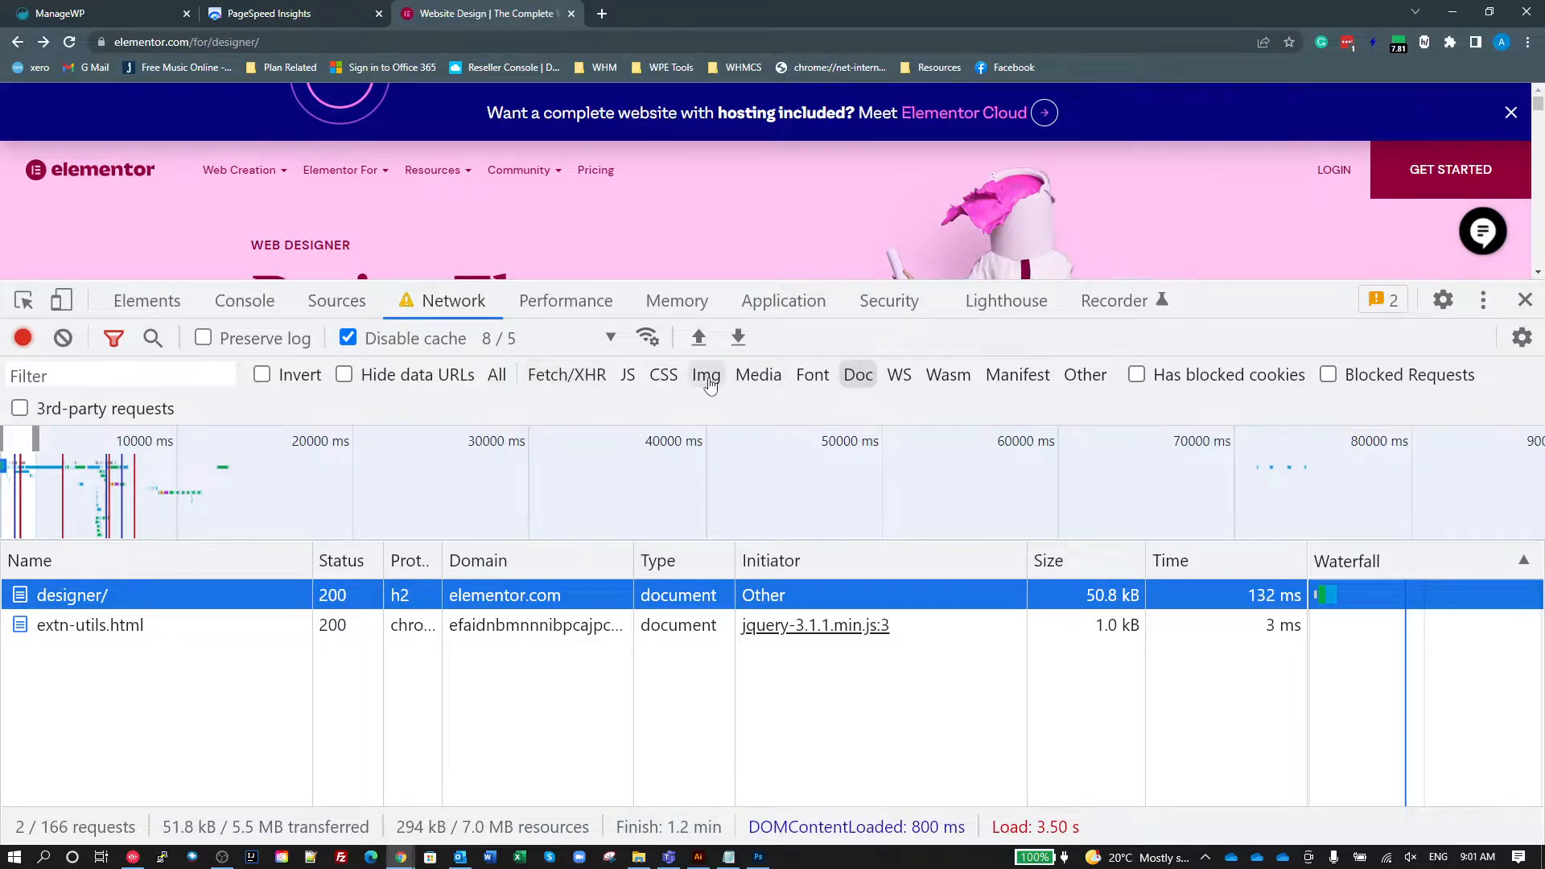
mouse_move(569, 425)
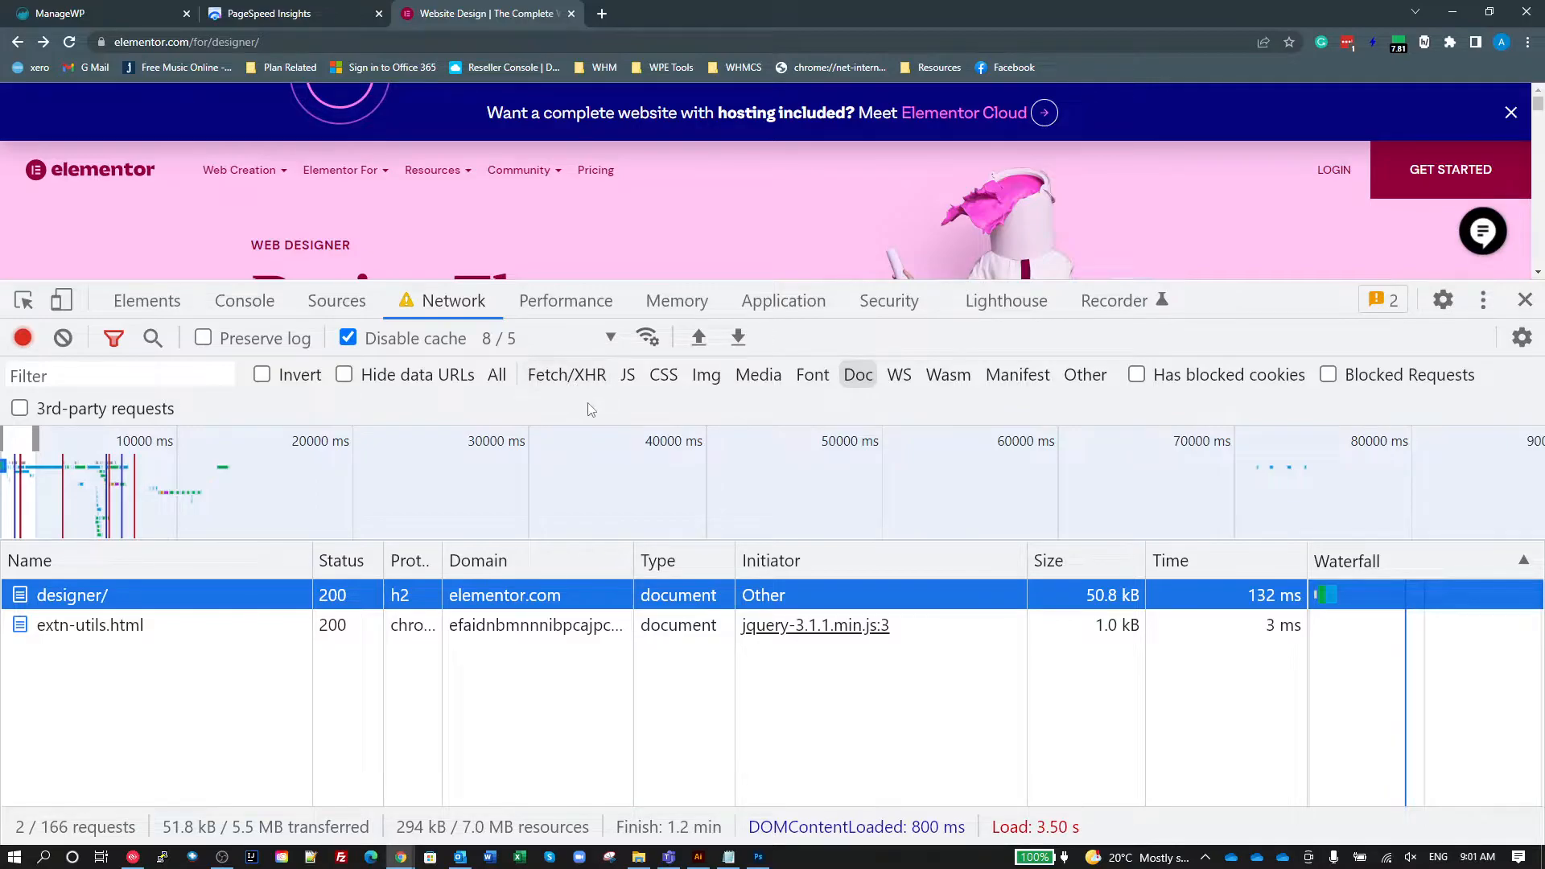
mouse_move(627, 376)
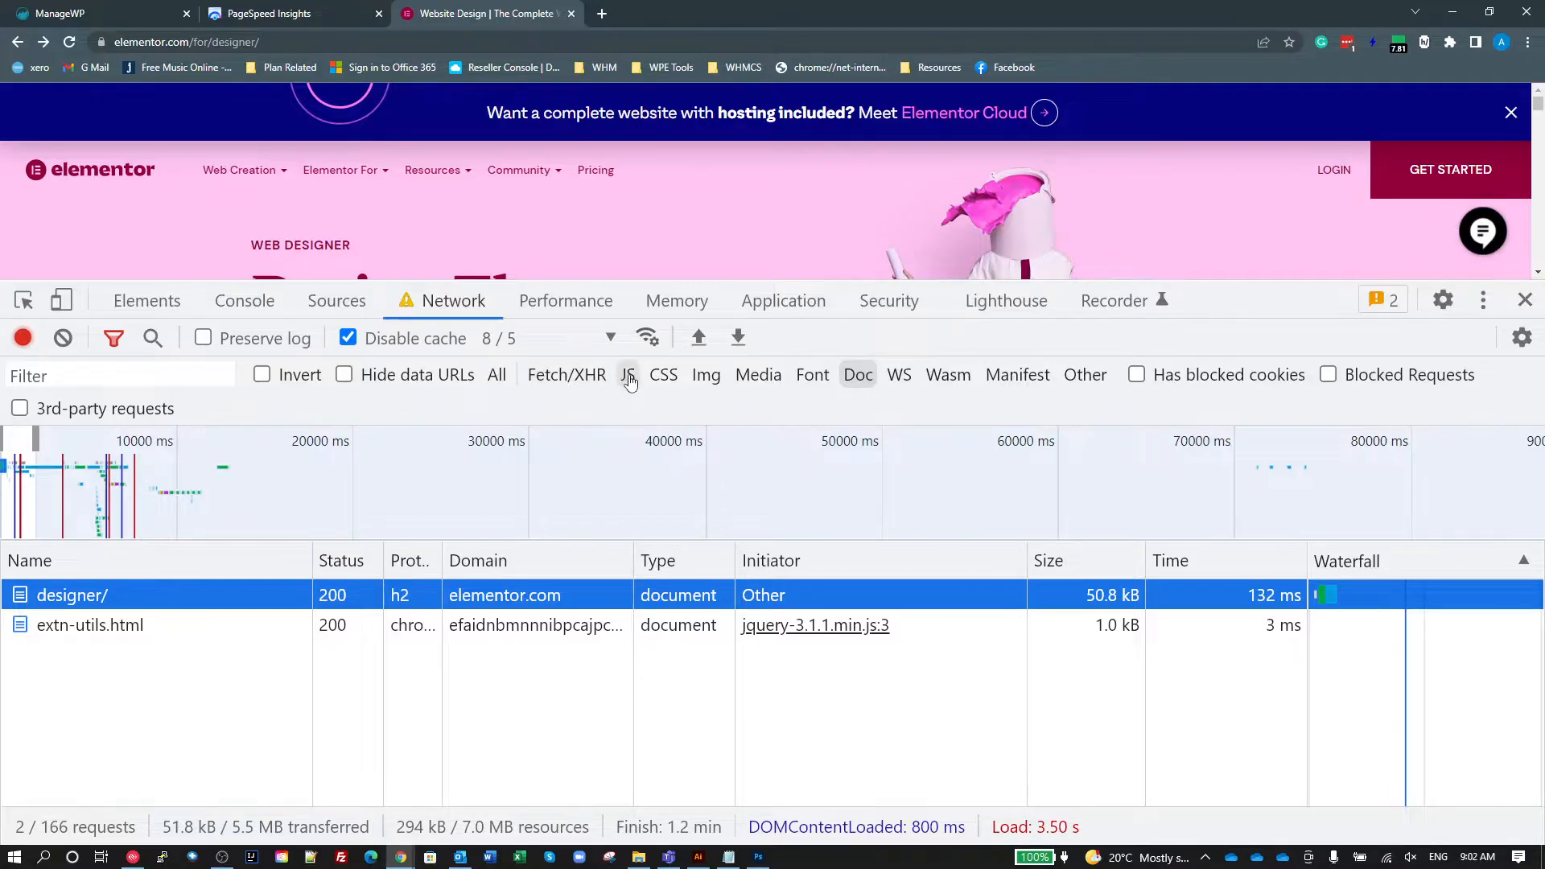
Filter the Network list to JavaScript only, showing 29 of 166 requests, and scan the scripts.
click(627, 375)
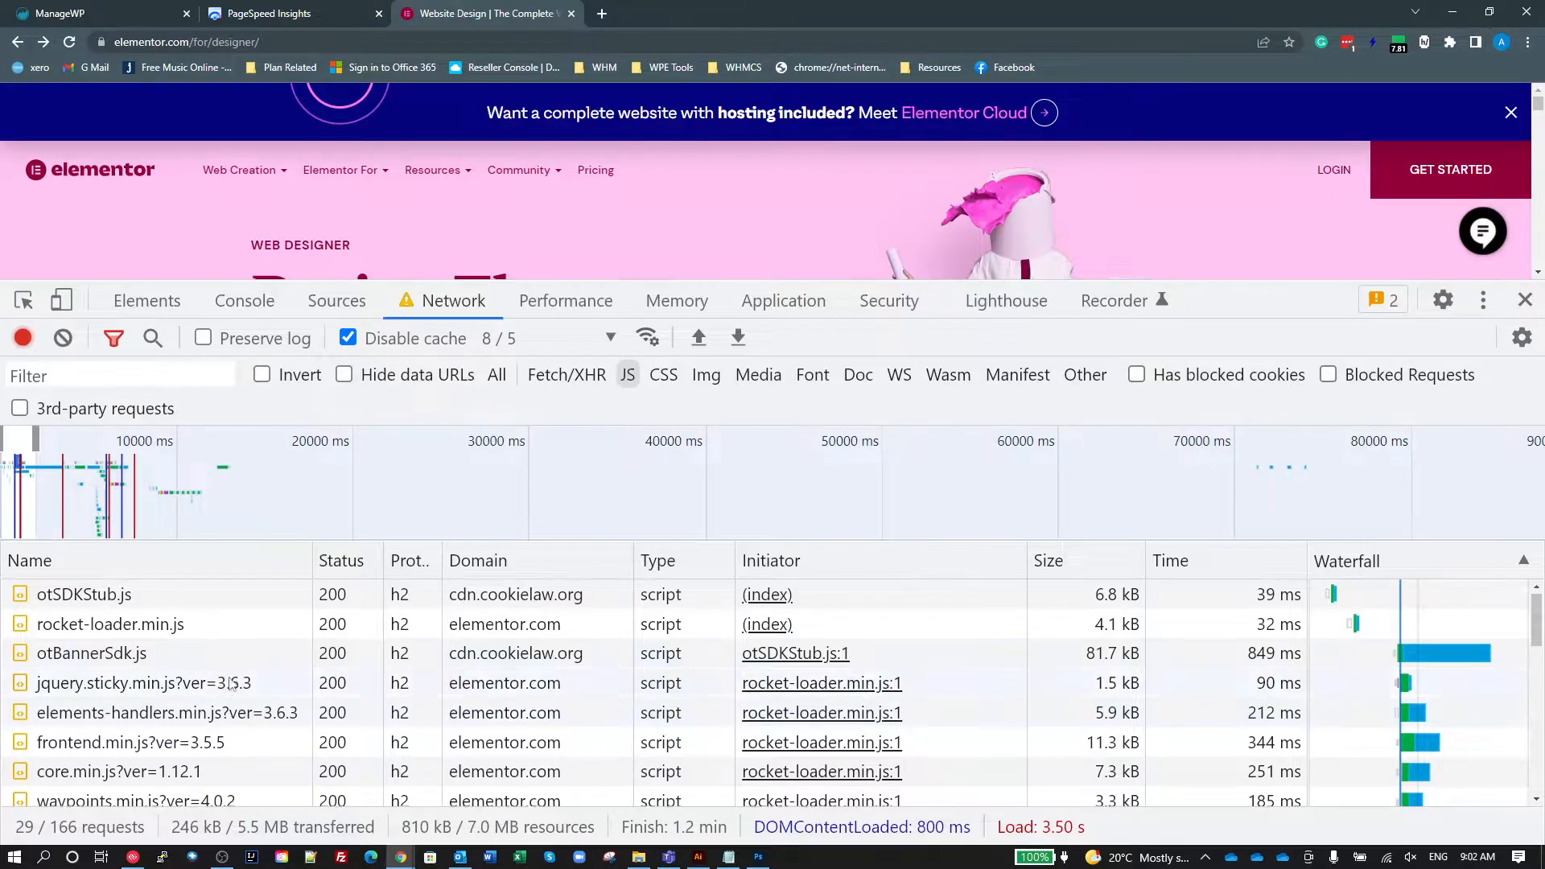
scroll(down, 3)
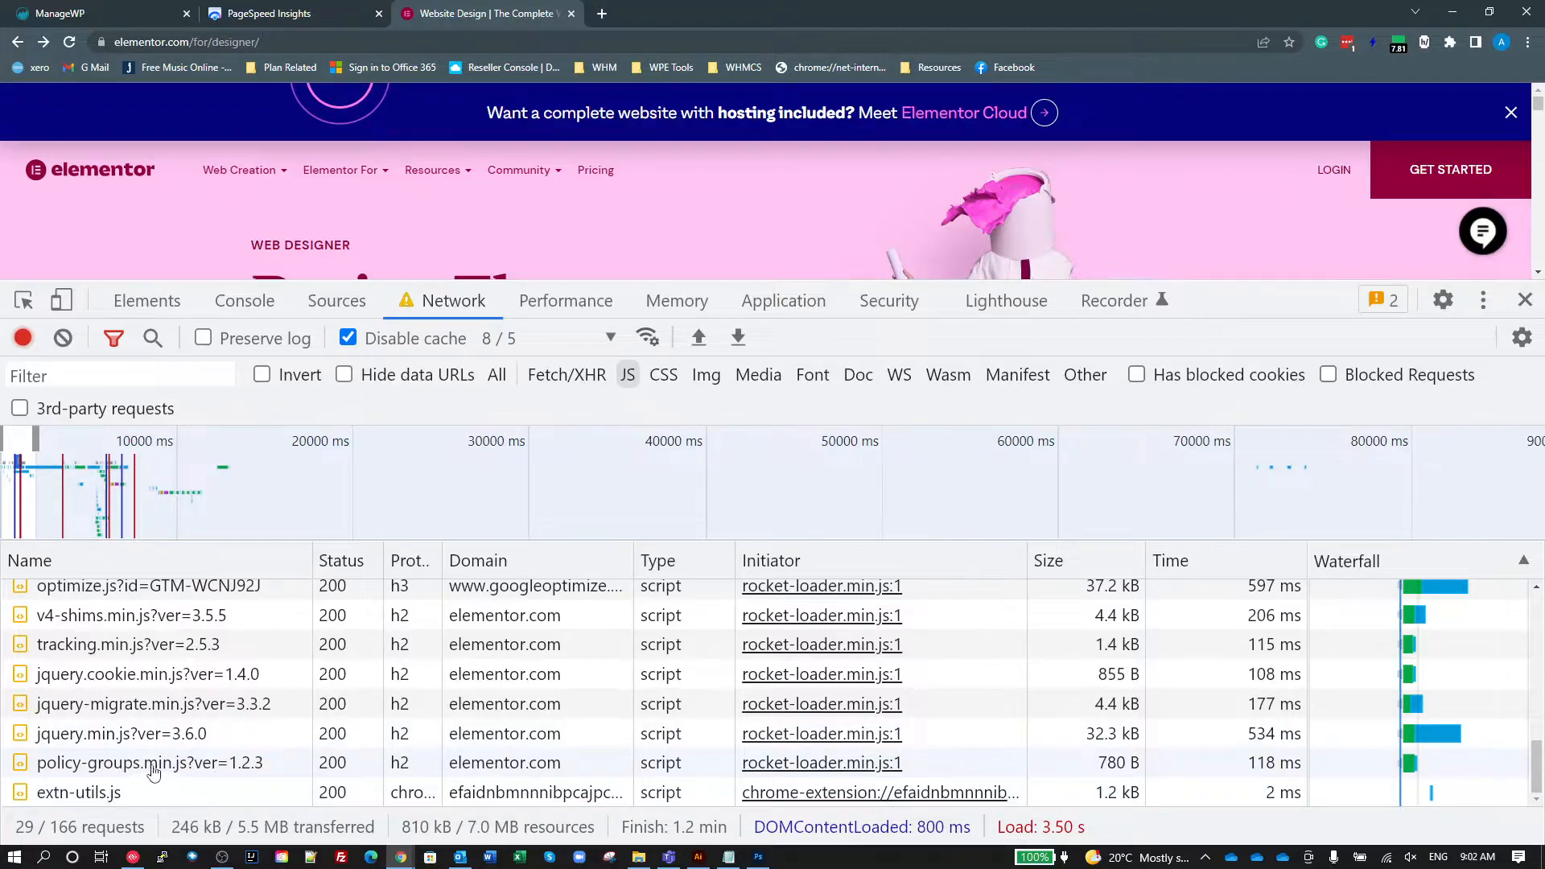
Inspect policy-groups.min.js headers (GET, Status Code 200), then return to the full JavaScript list.
click(150, 761)
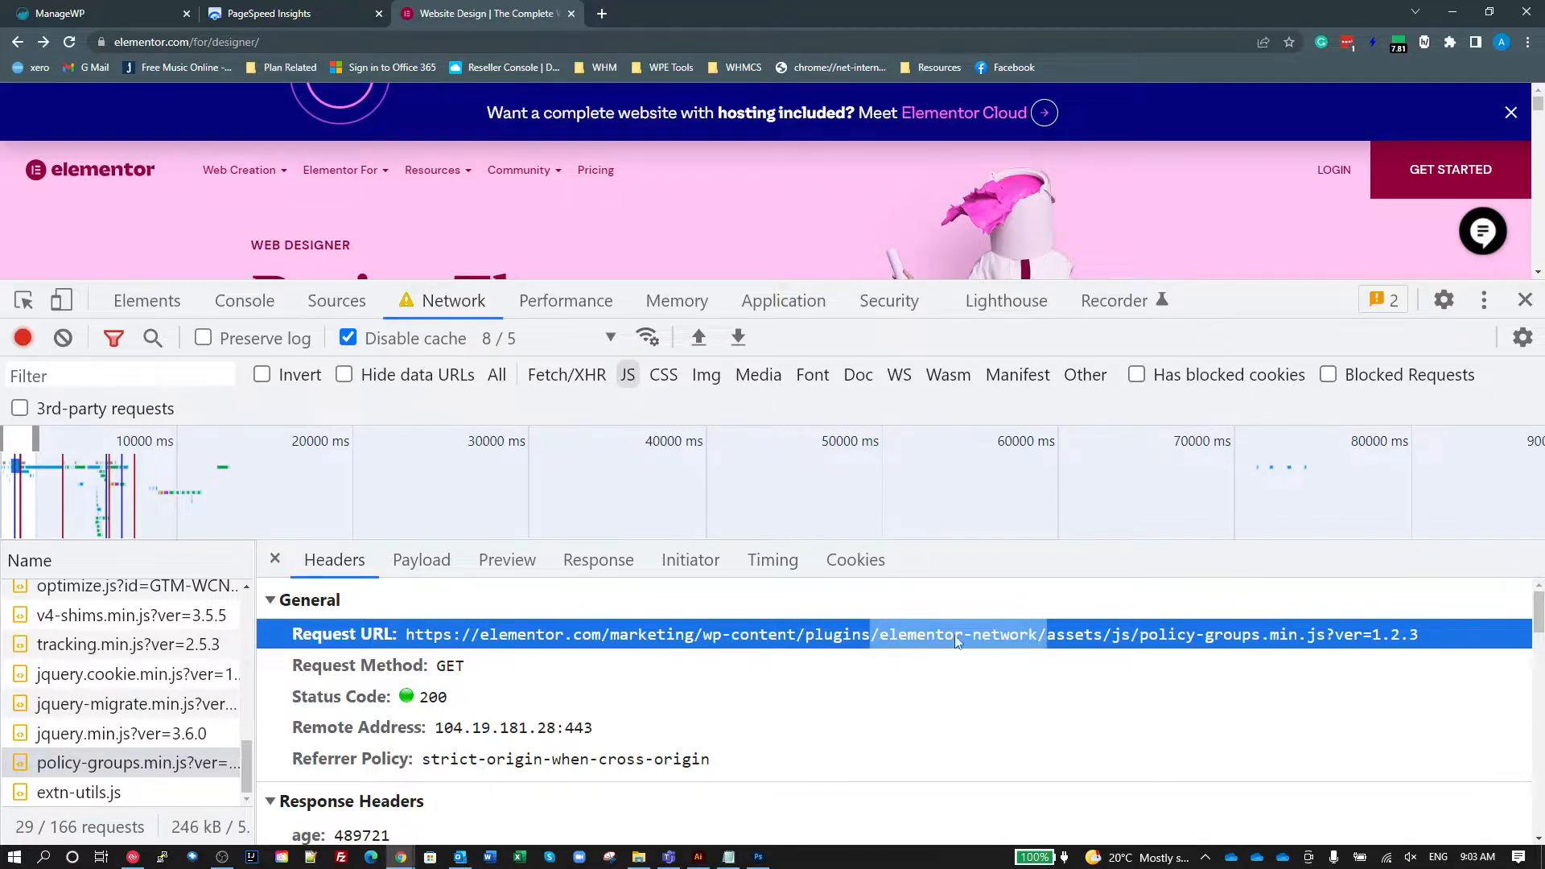
mouse_move(924, 736)
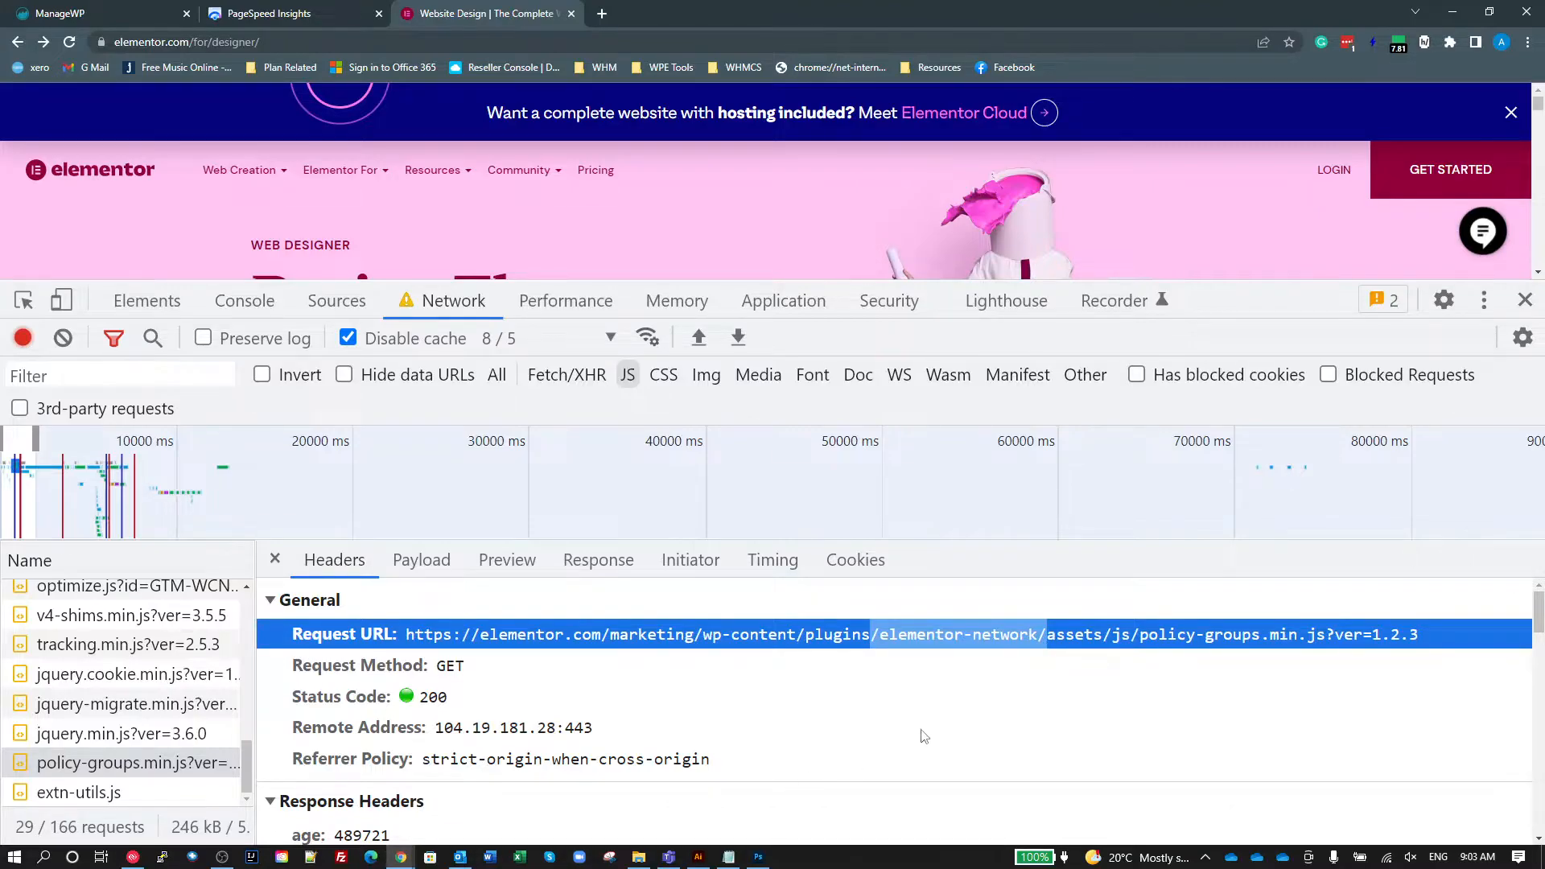
mouse_move(889, 727)
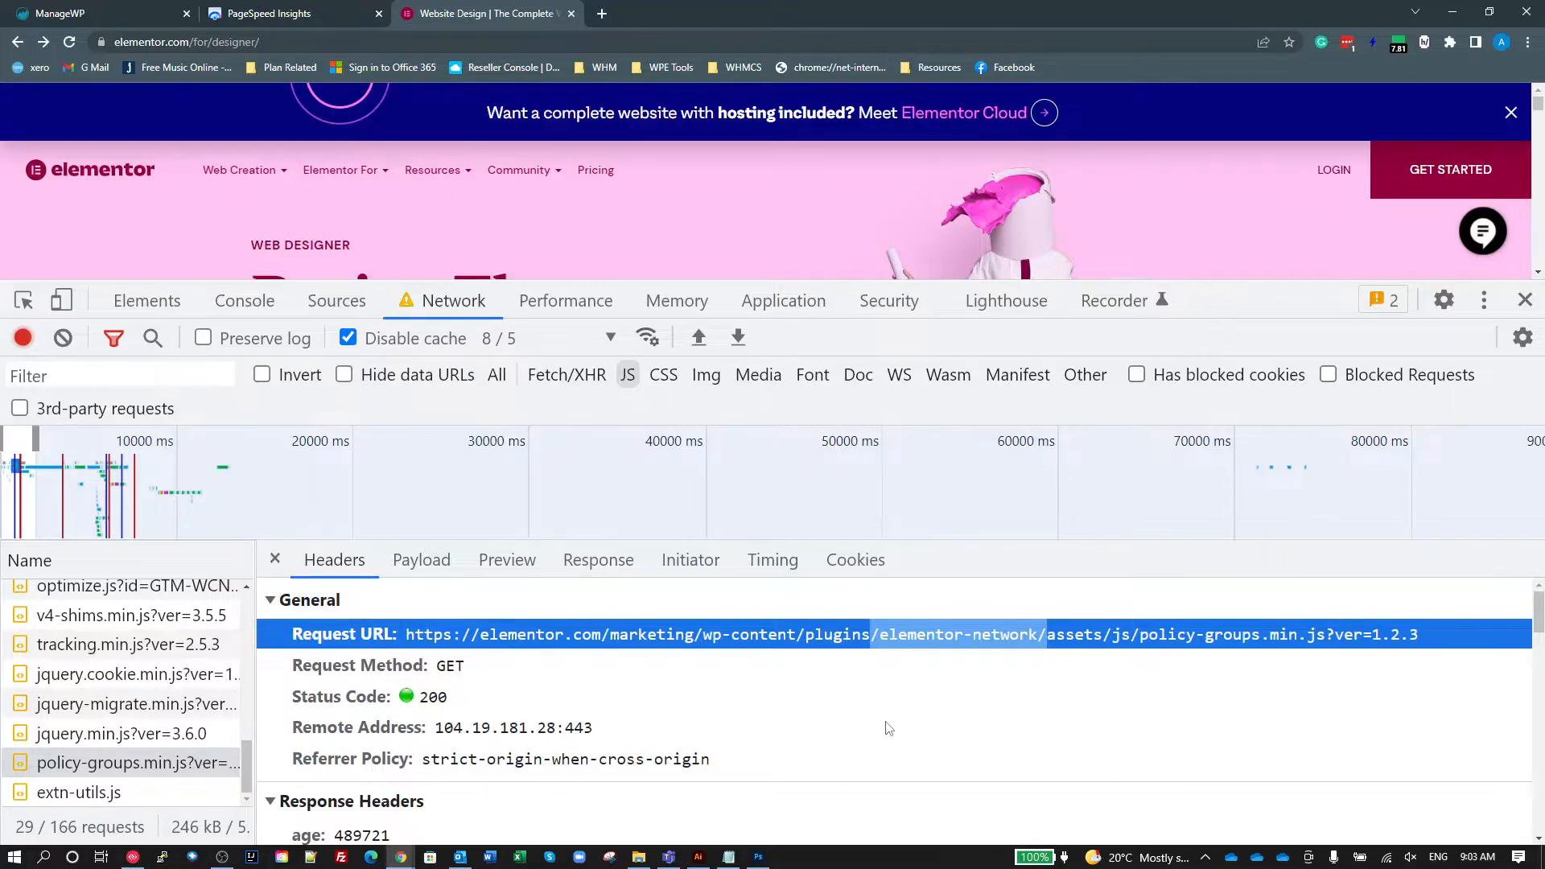
mouse_move(1034, 652)
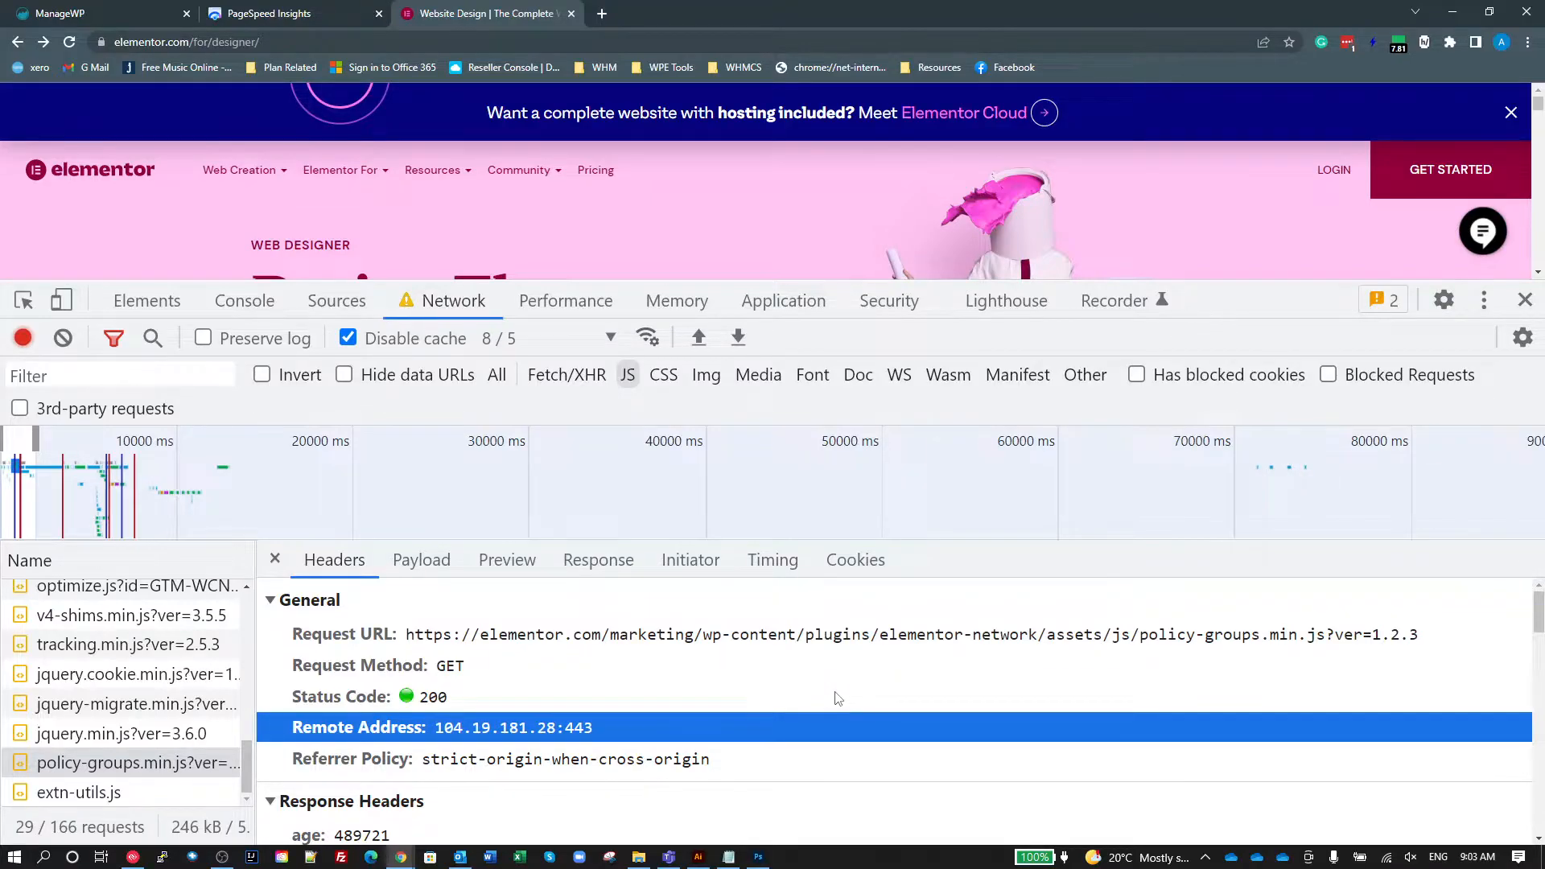
mouse_move(995, 640)
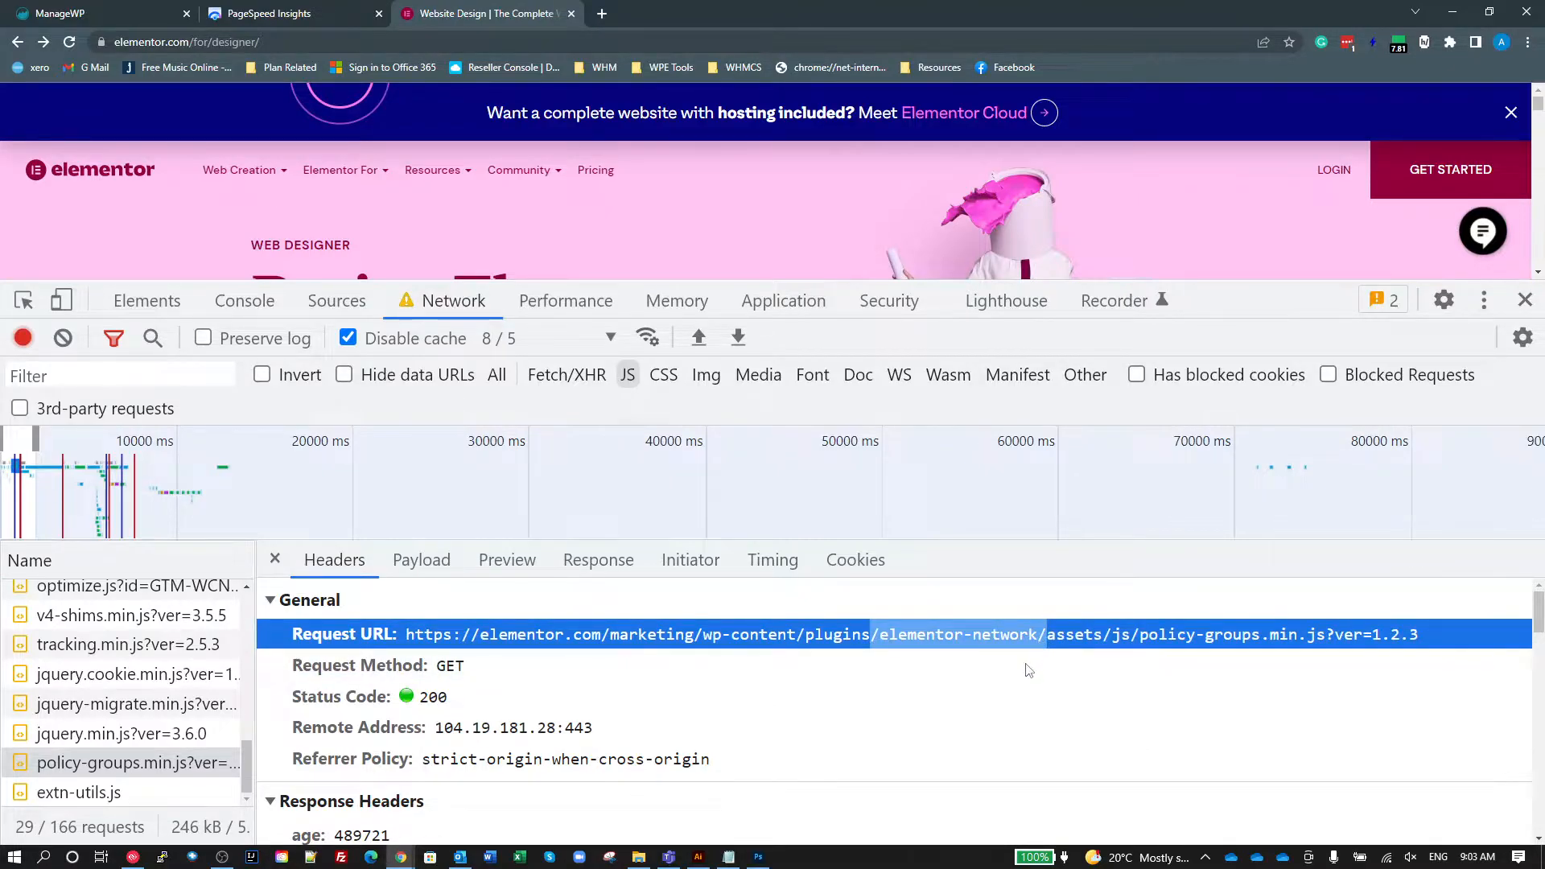
mouse_move(1010, 692)
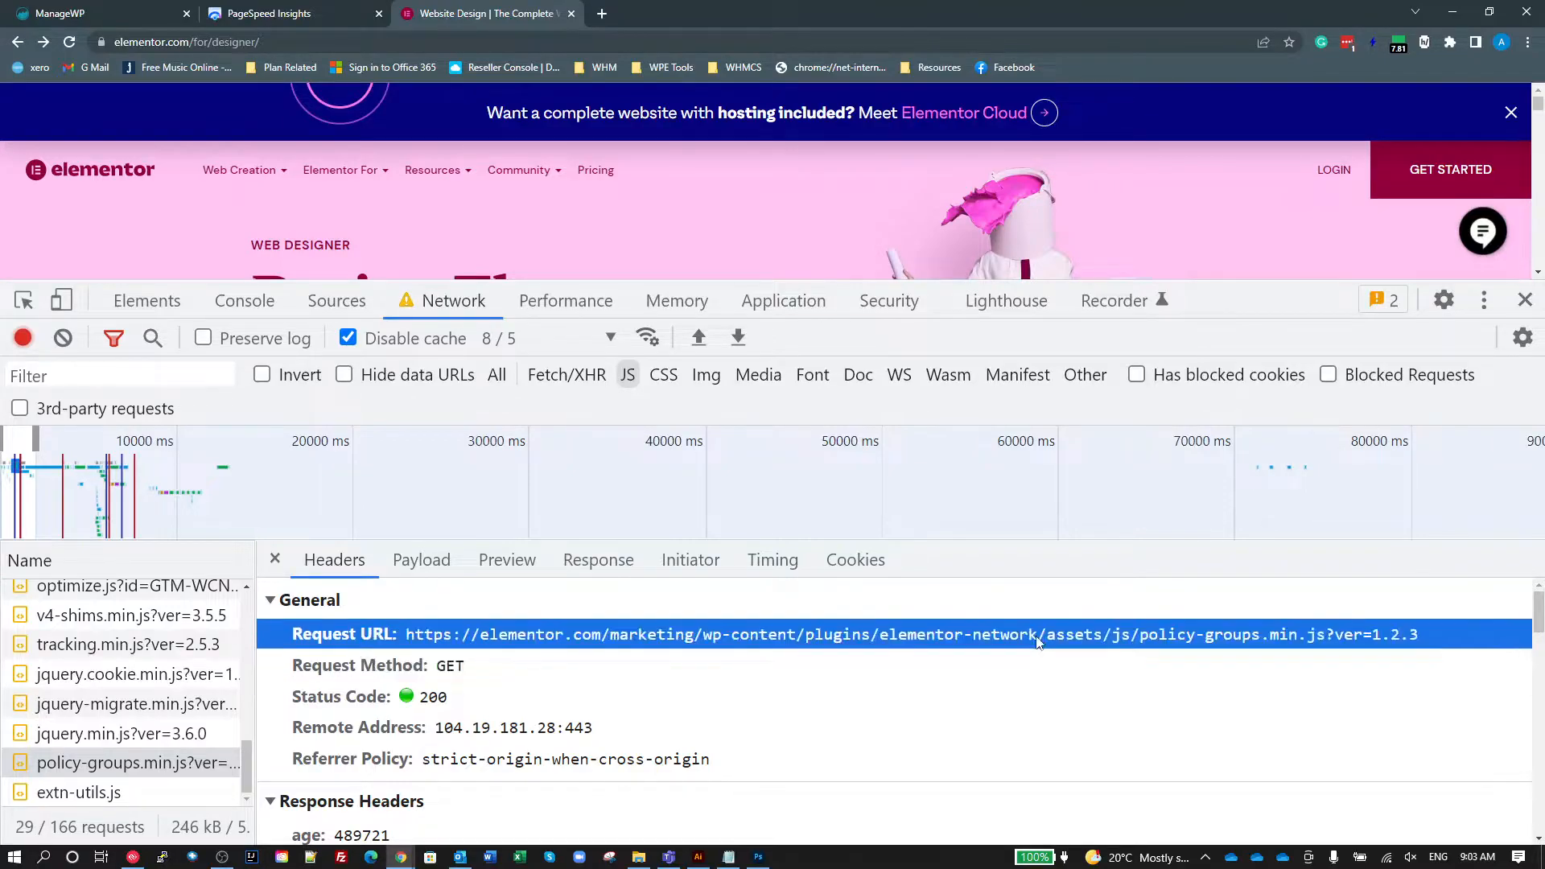
mouse_move(1170, 648)
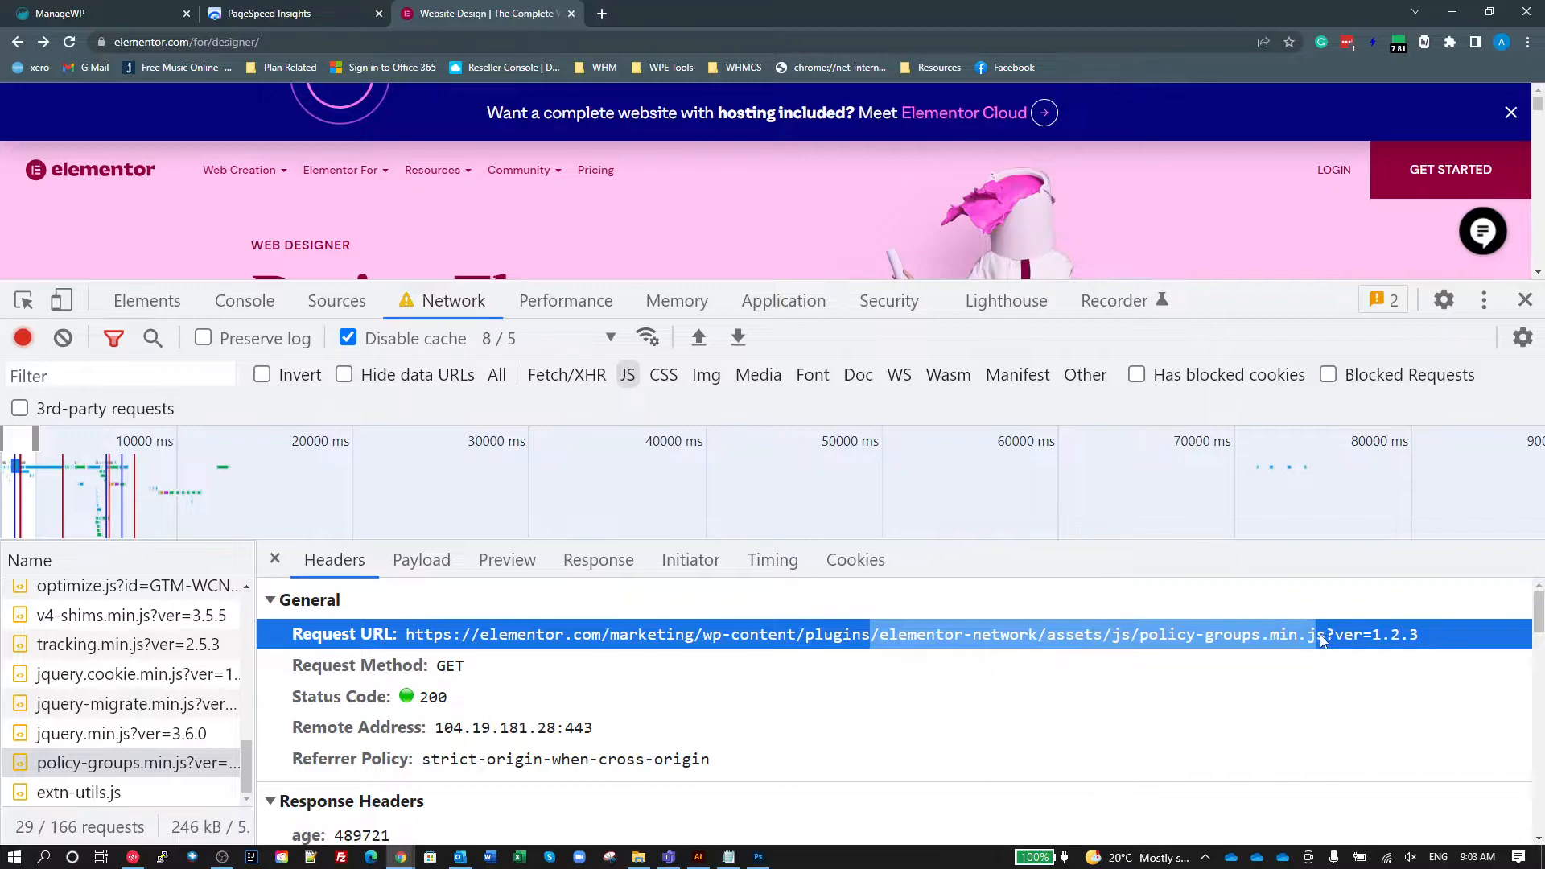
mouse_move(1380, 724)
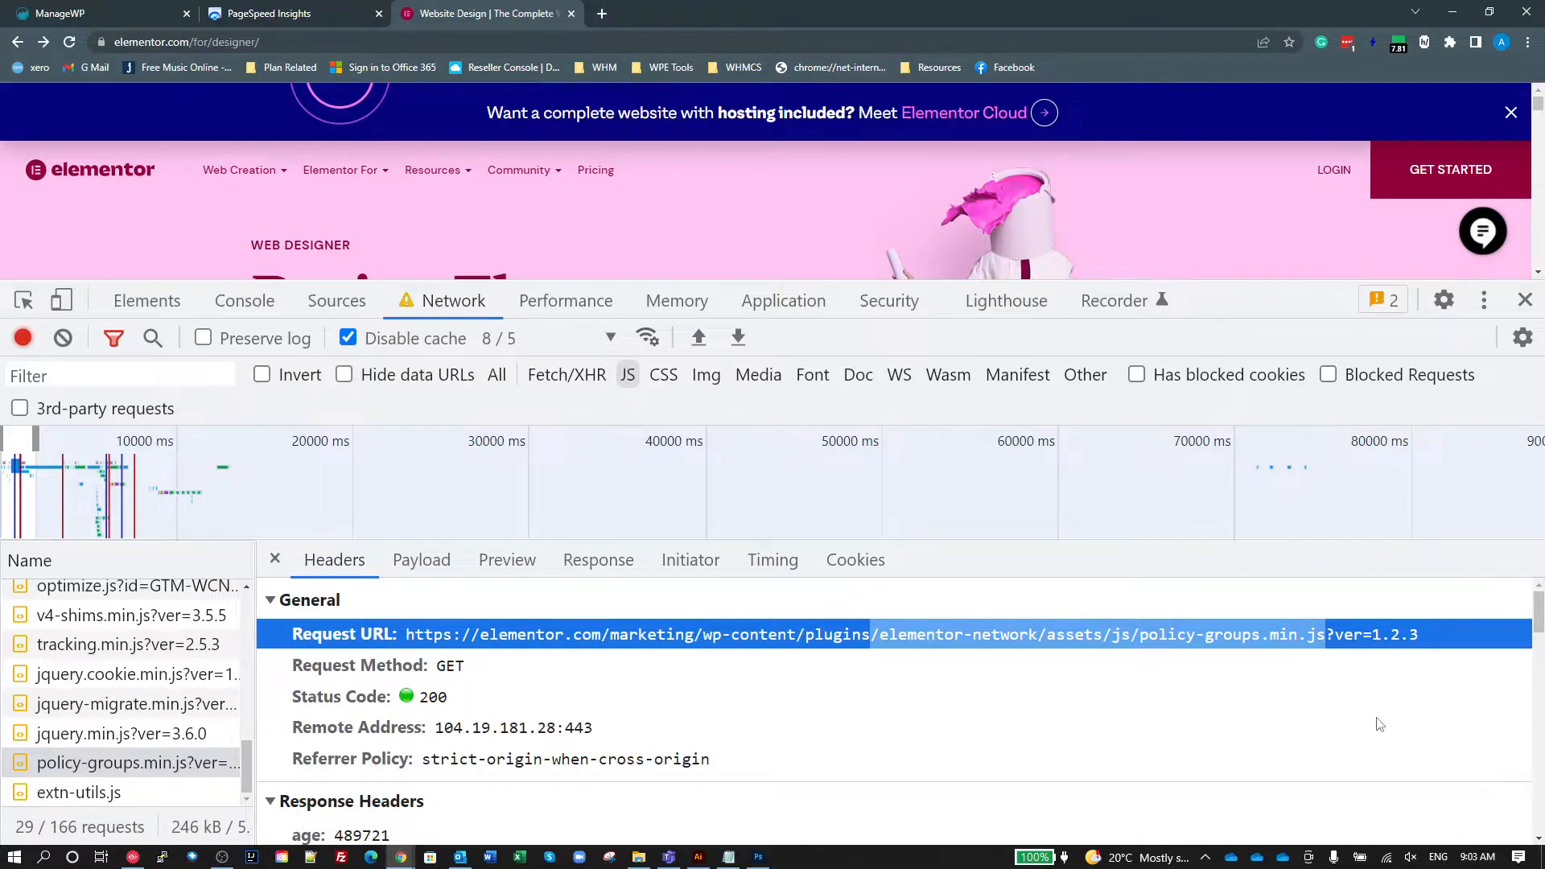
mouse_move(963, 749)
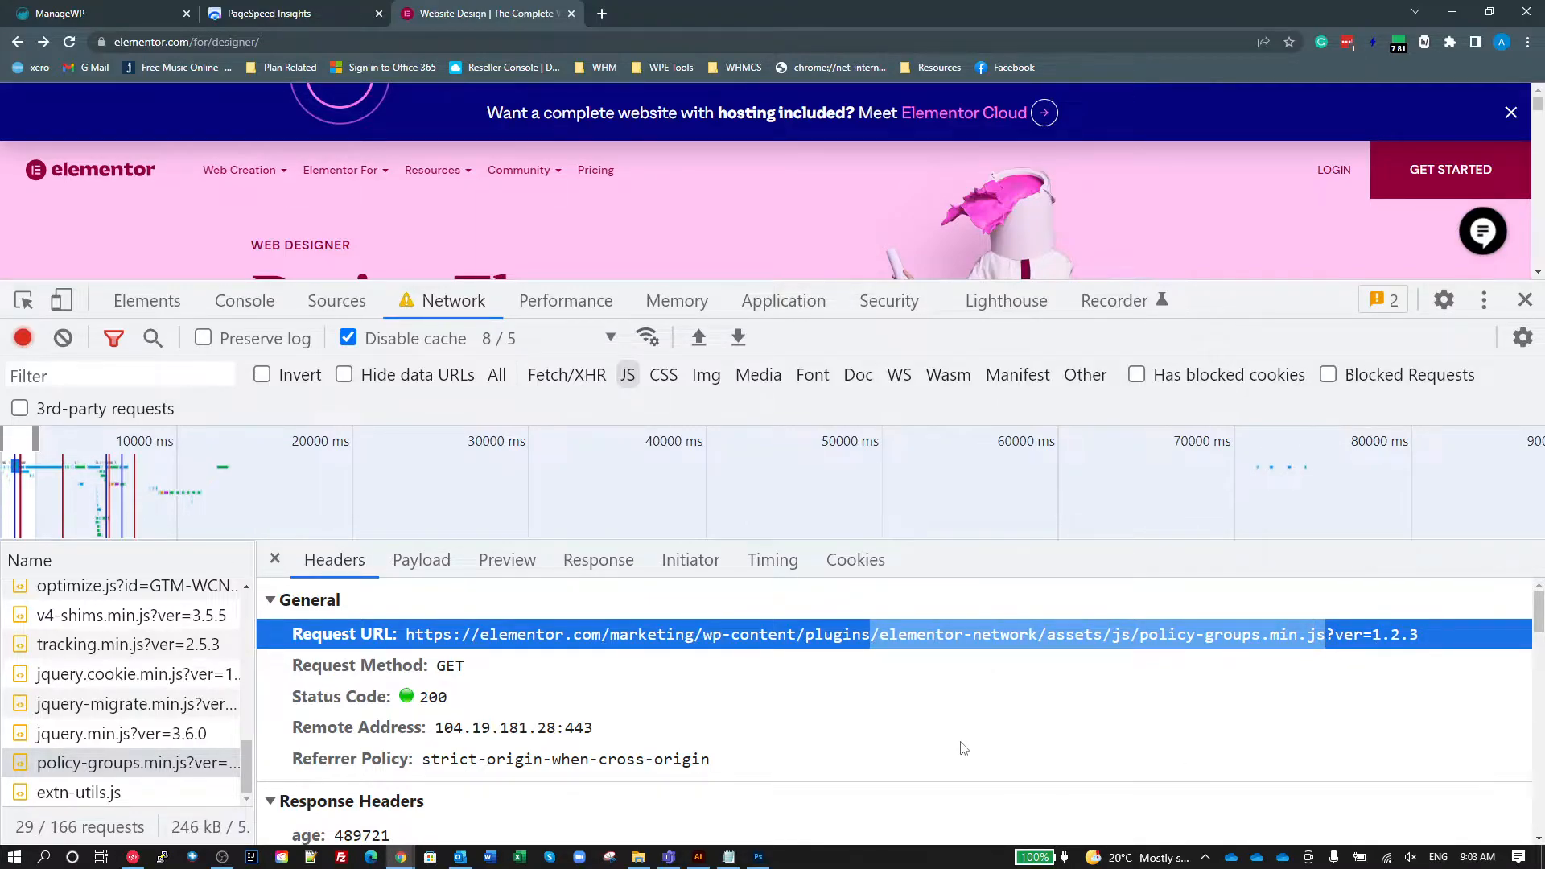
mouse_move(936, 759)
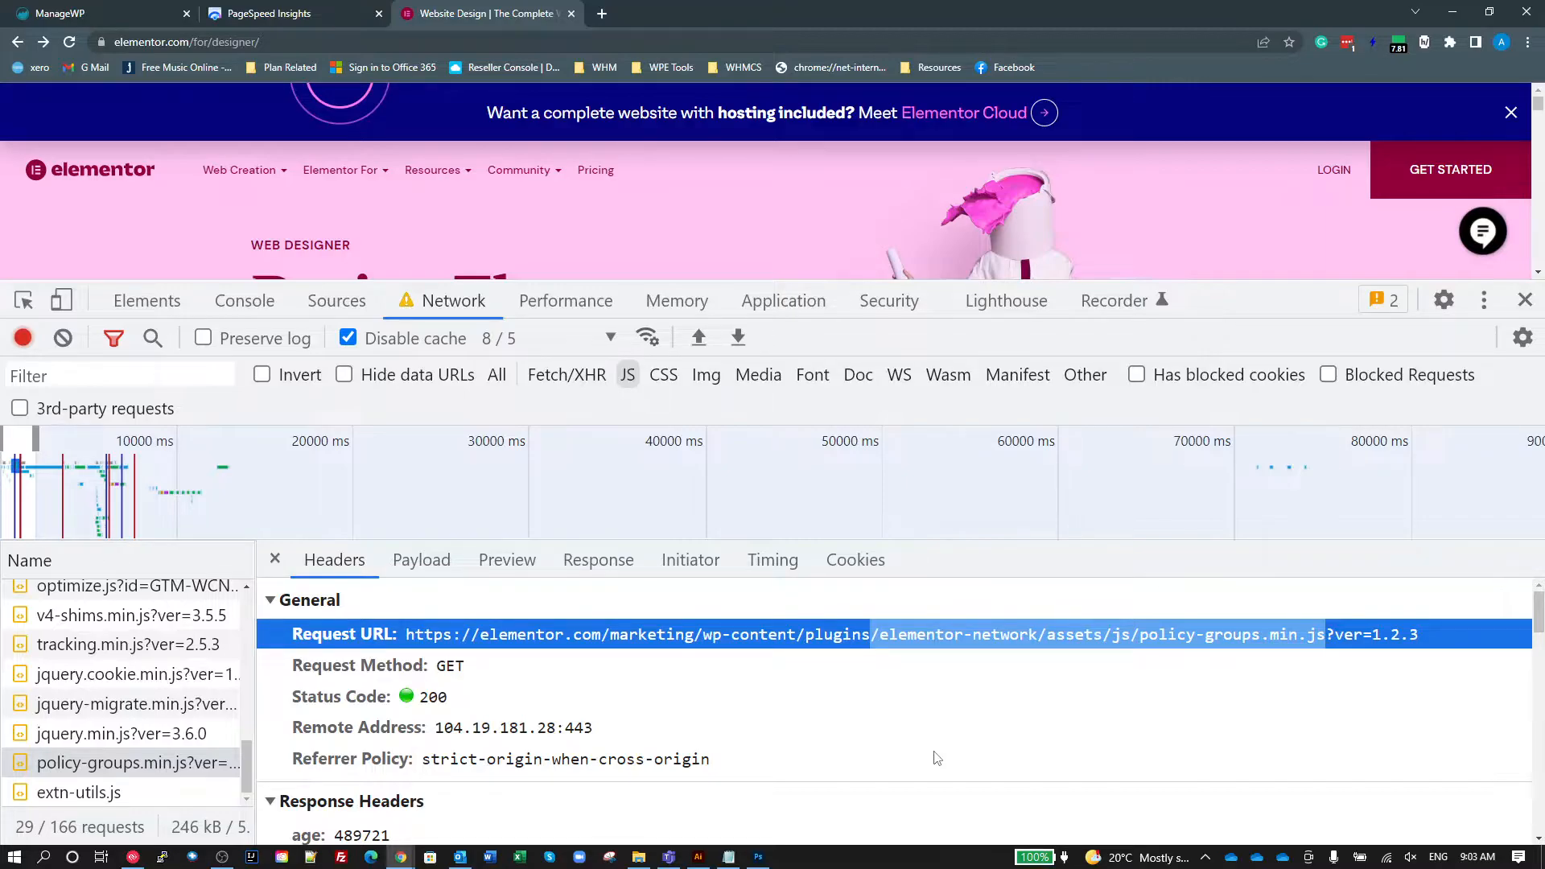
mouse_move(970, 641)
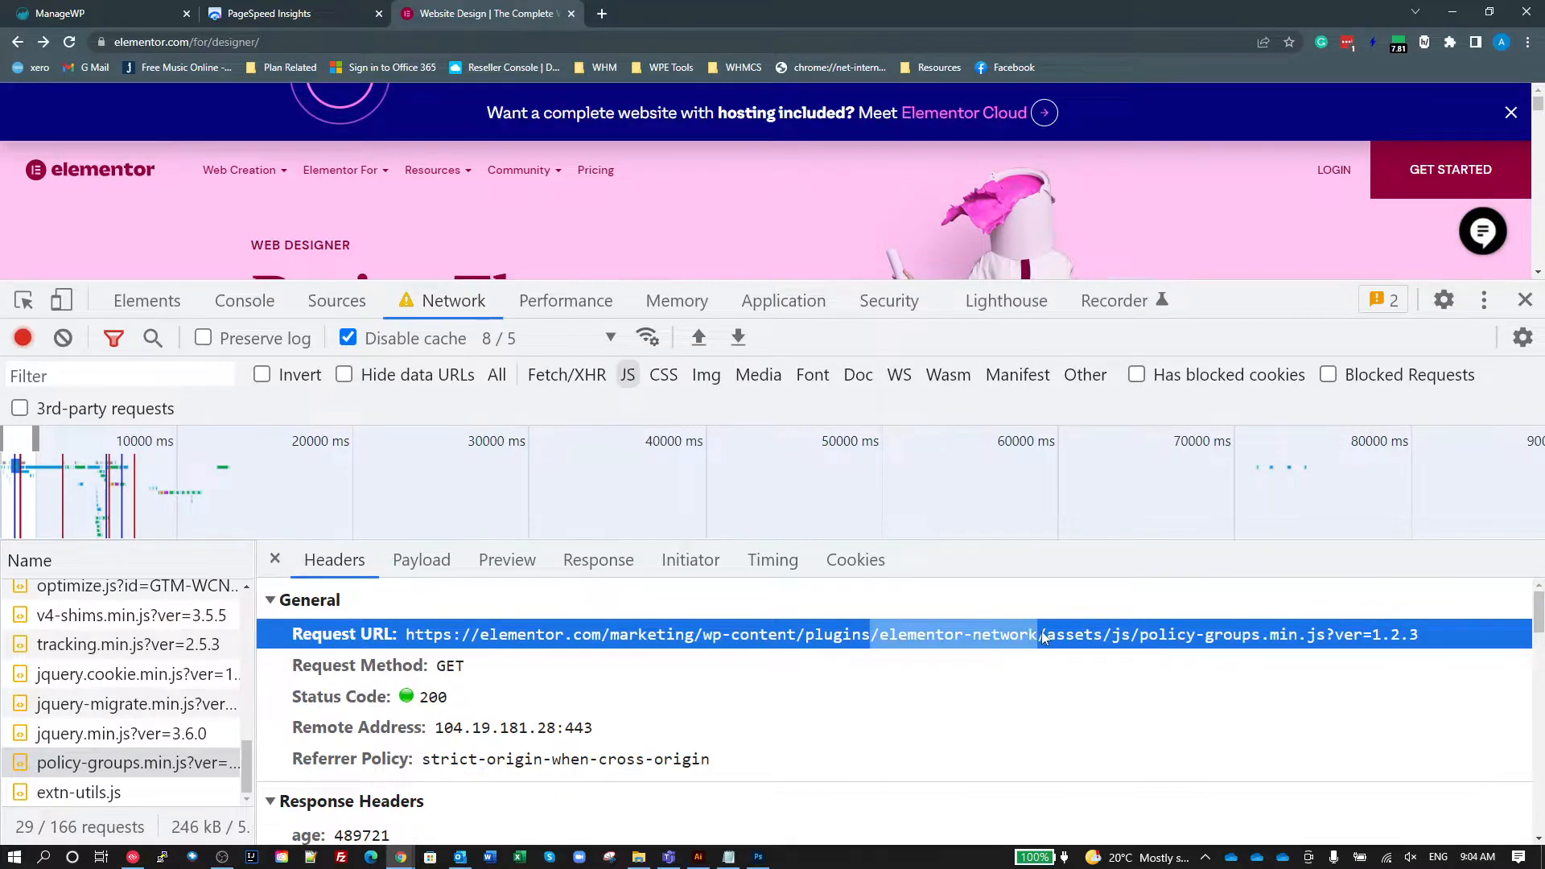
click(1022, 697)
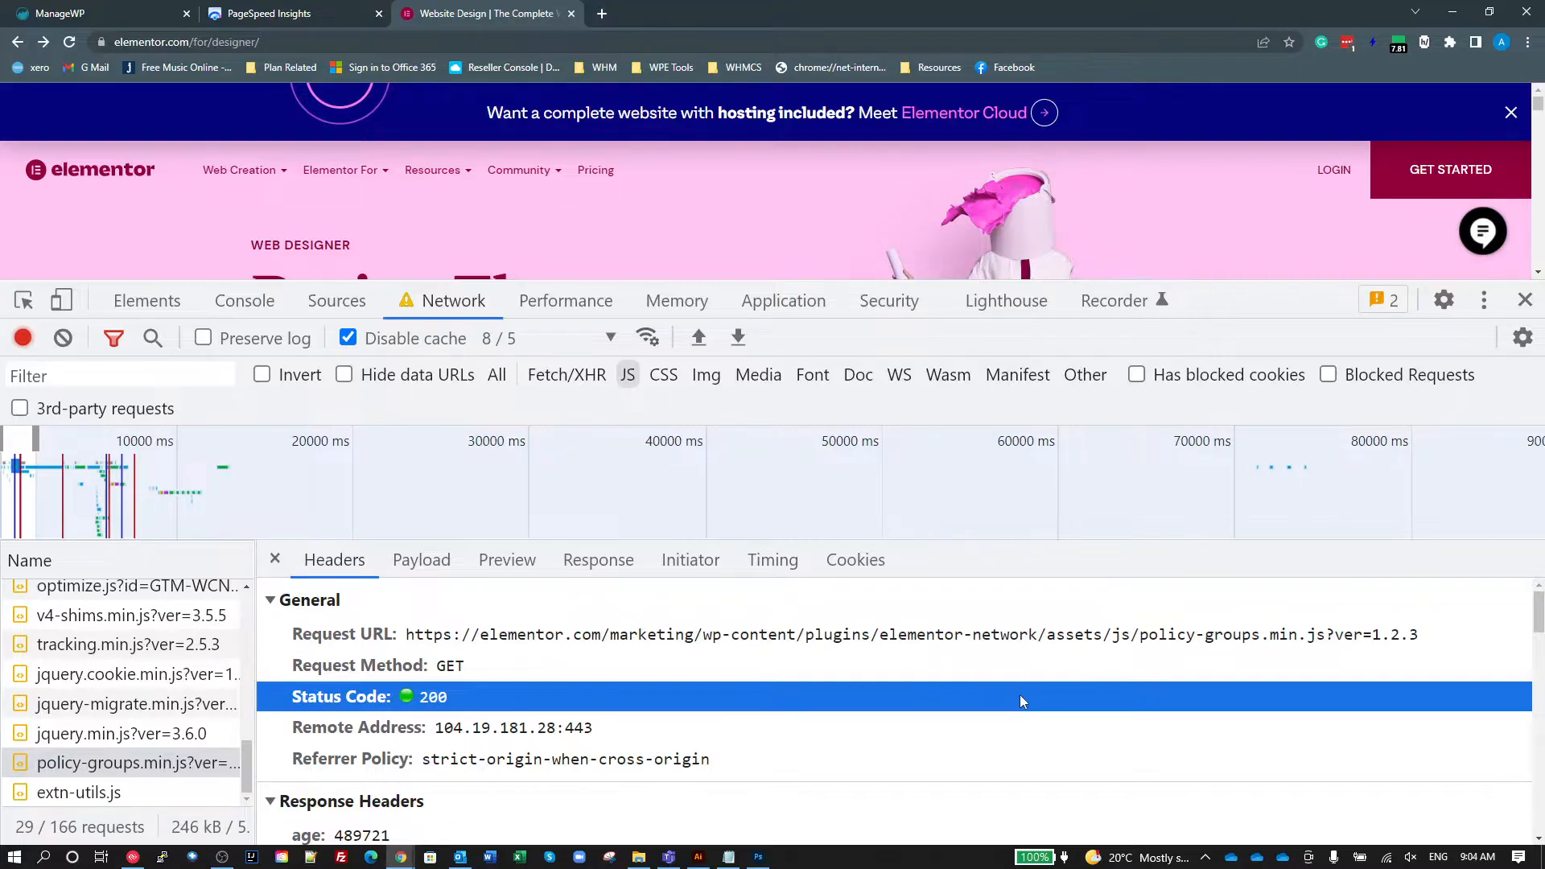
click(275, 560)
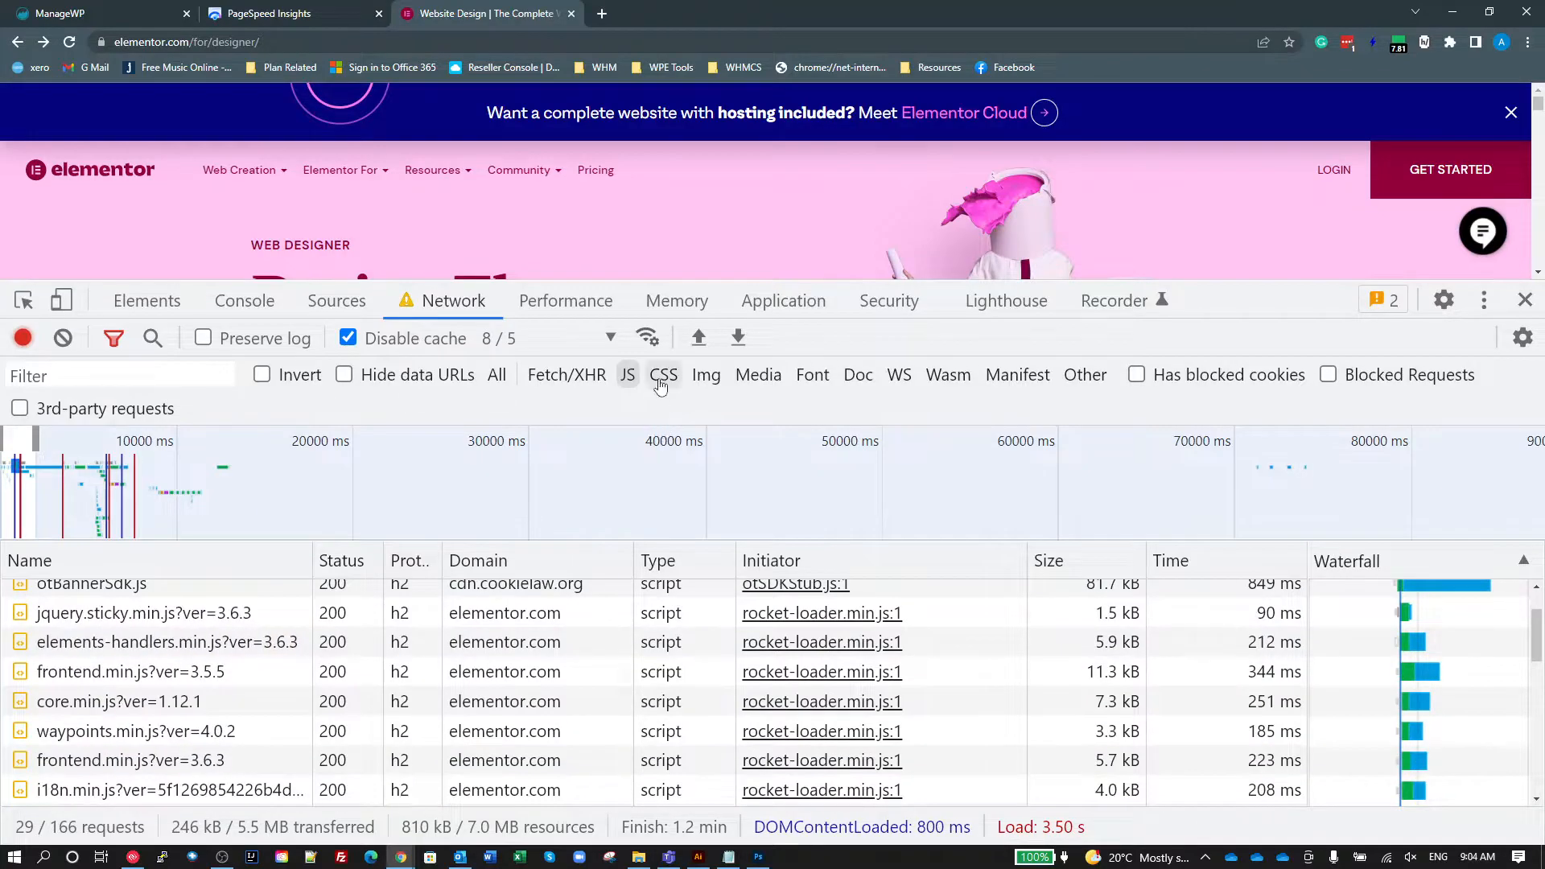
Glance at the 16 stylesheet requests, switch back to JavaScript and sort by Size descending, otBannerSdk.js first.
click(663, 375)
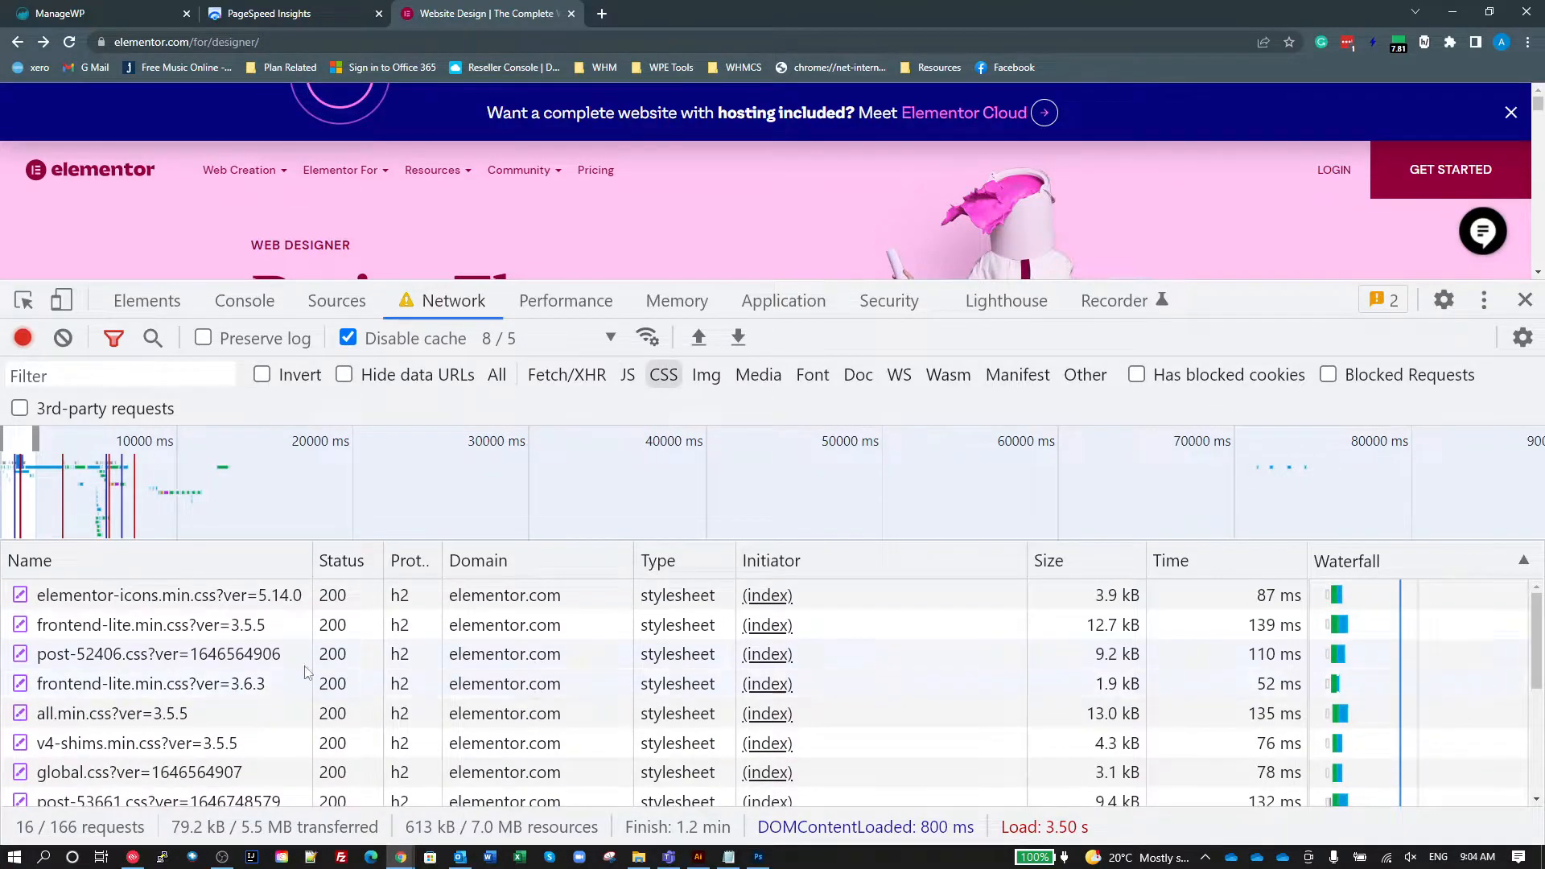
scroll(down, 3)
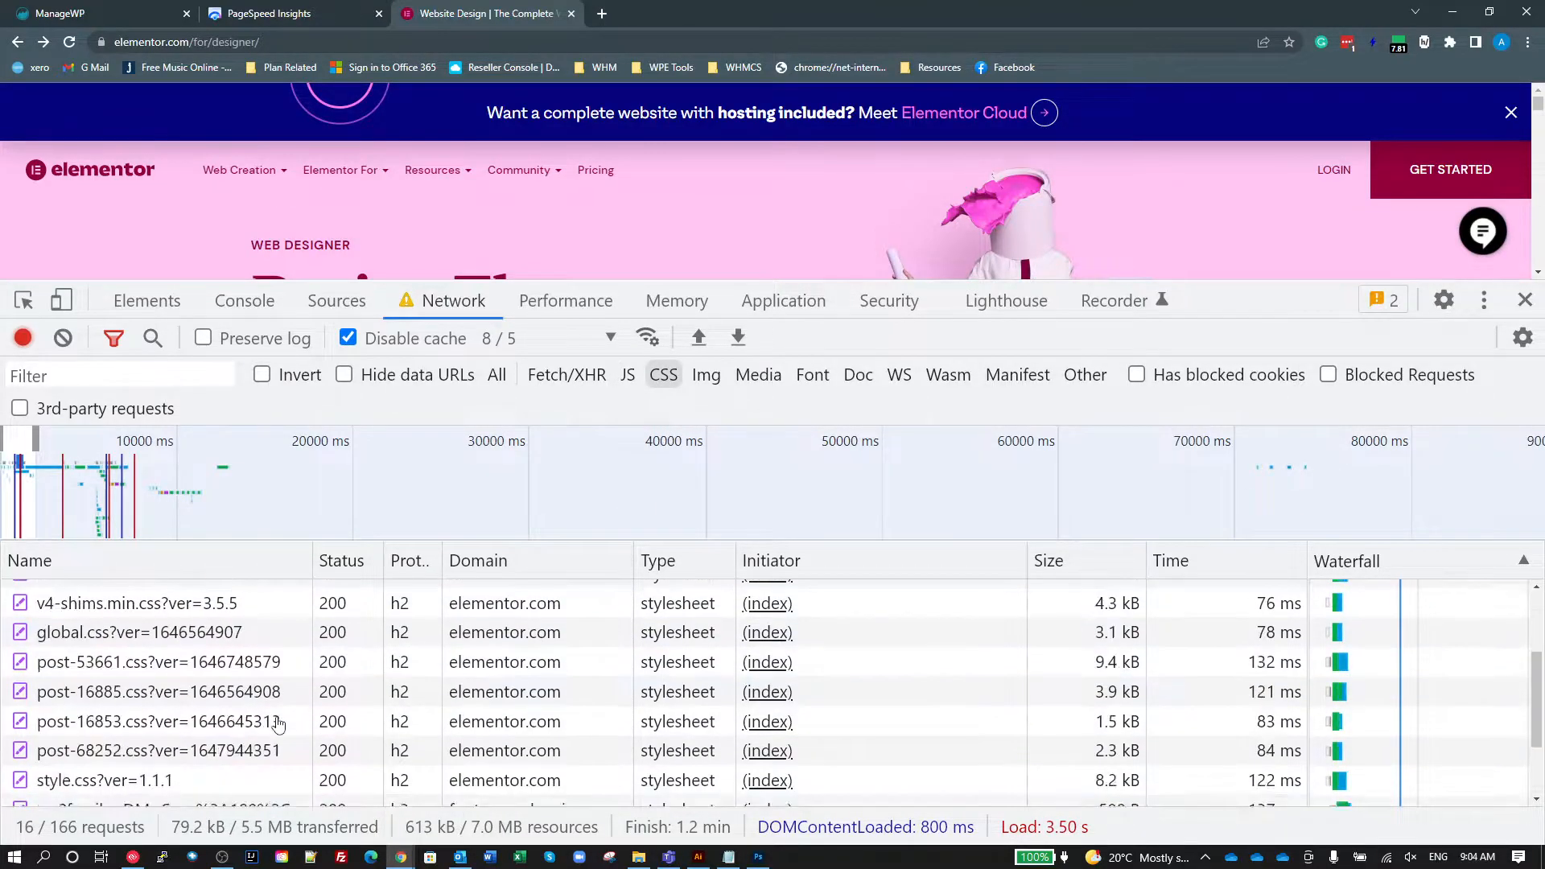
scroll(up, 3)
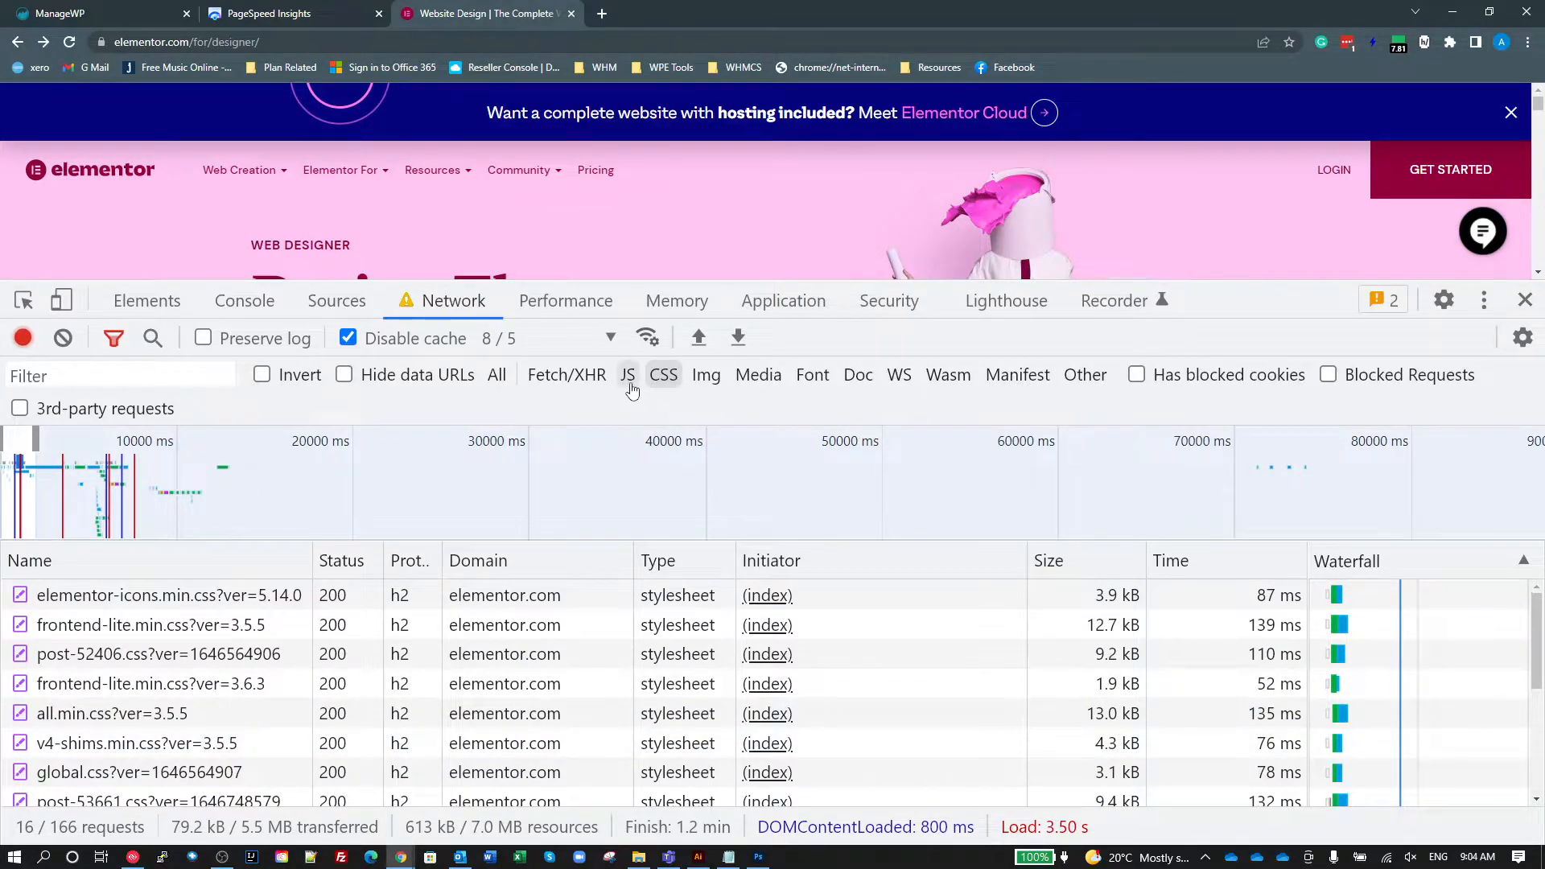
click(628, 375)
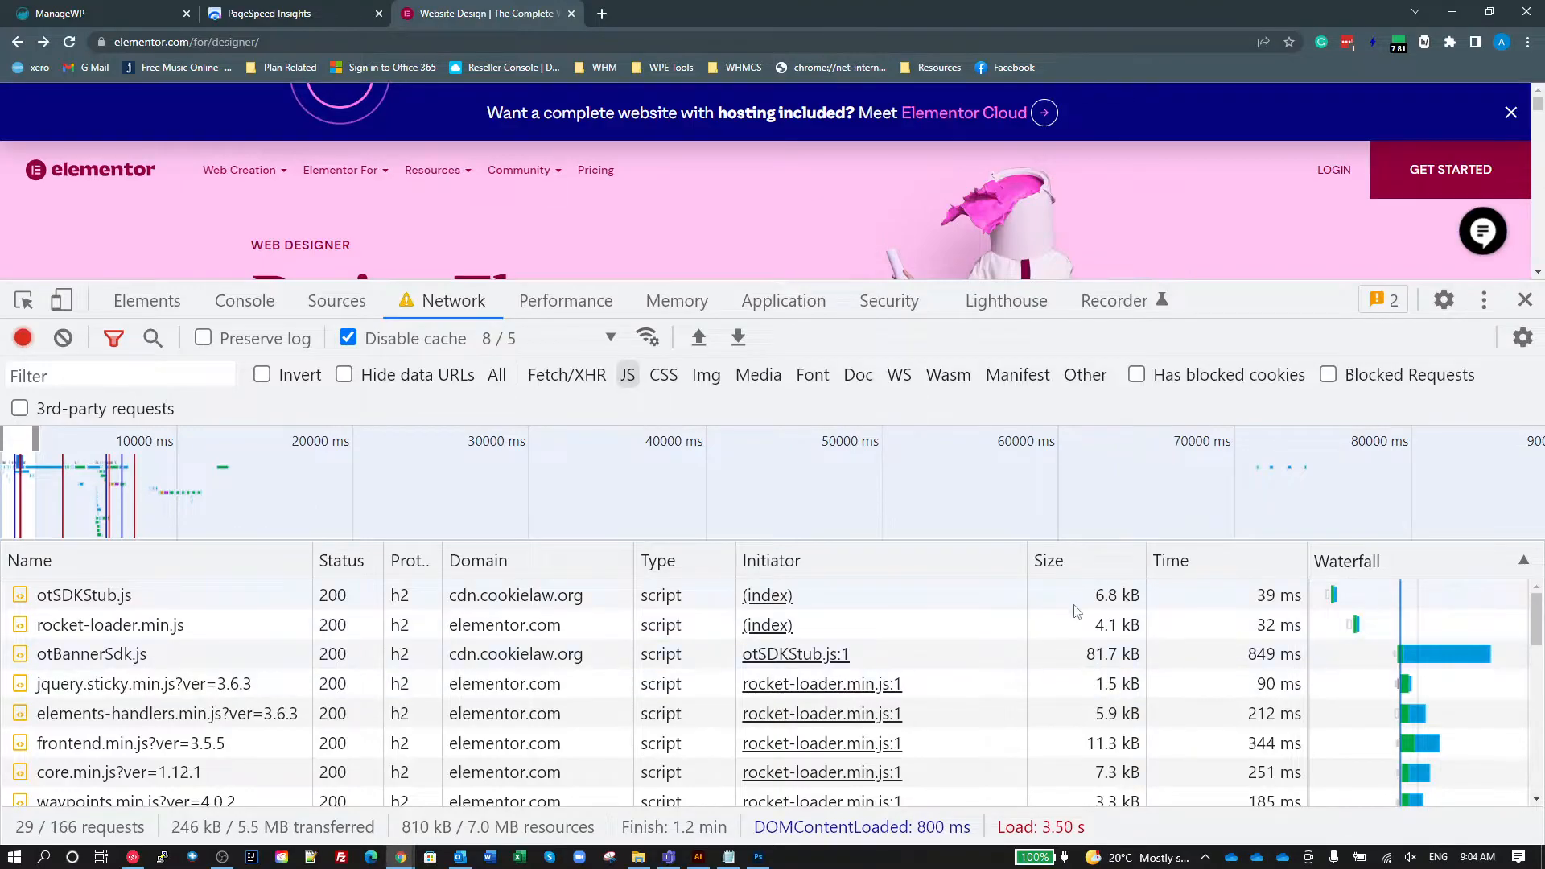
click(1048, 560)
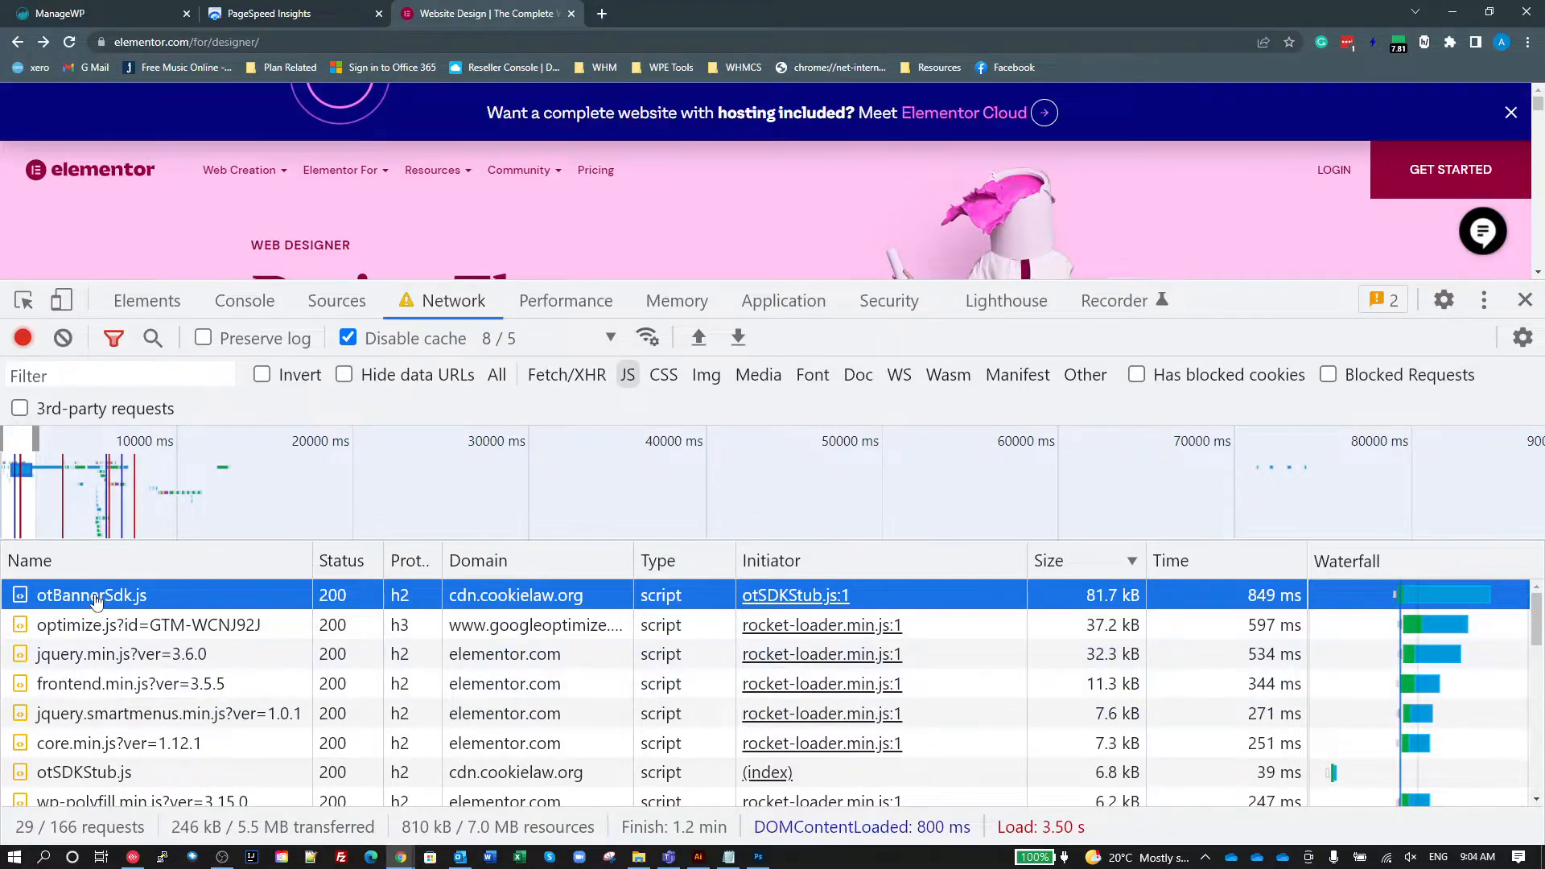
View the otBannerSdk.js response code and select its 'onetrust-banner' name.
click(91, 596)
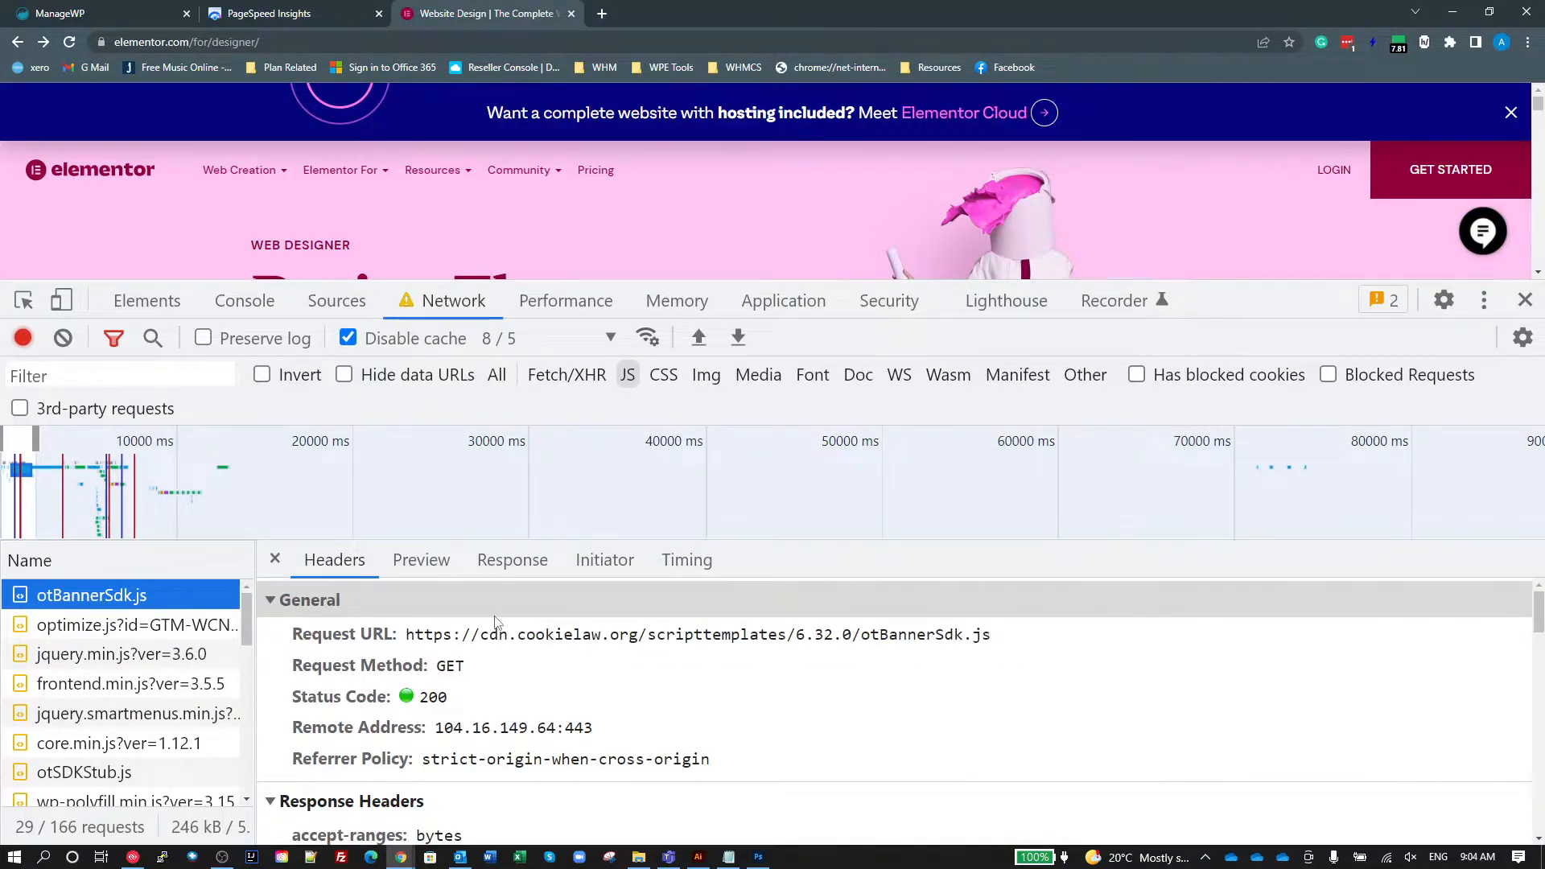
mouse_move(892, 685)
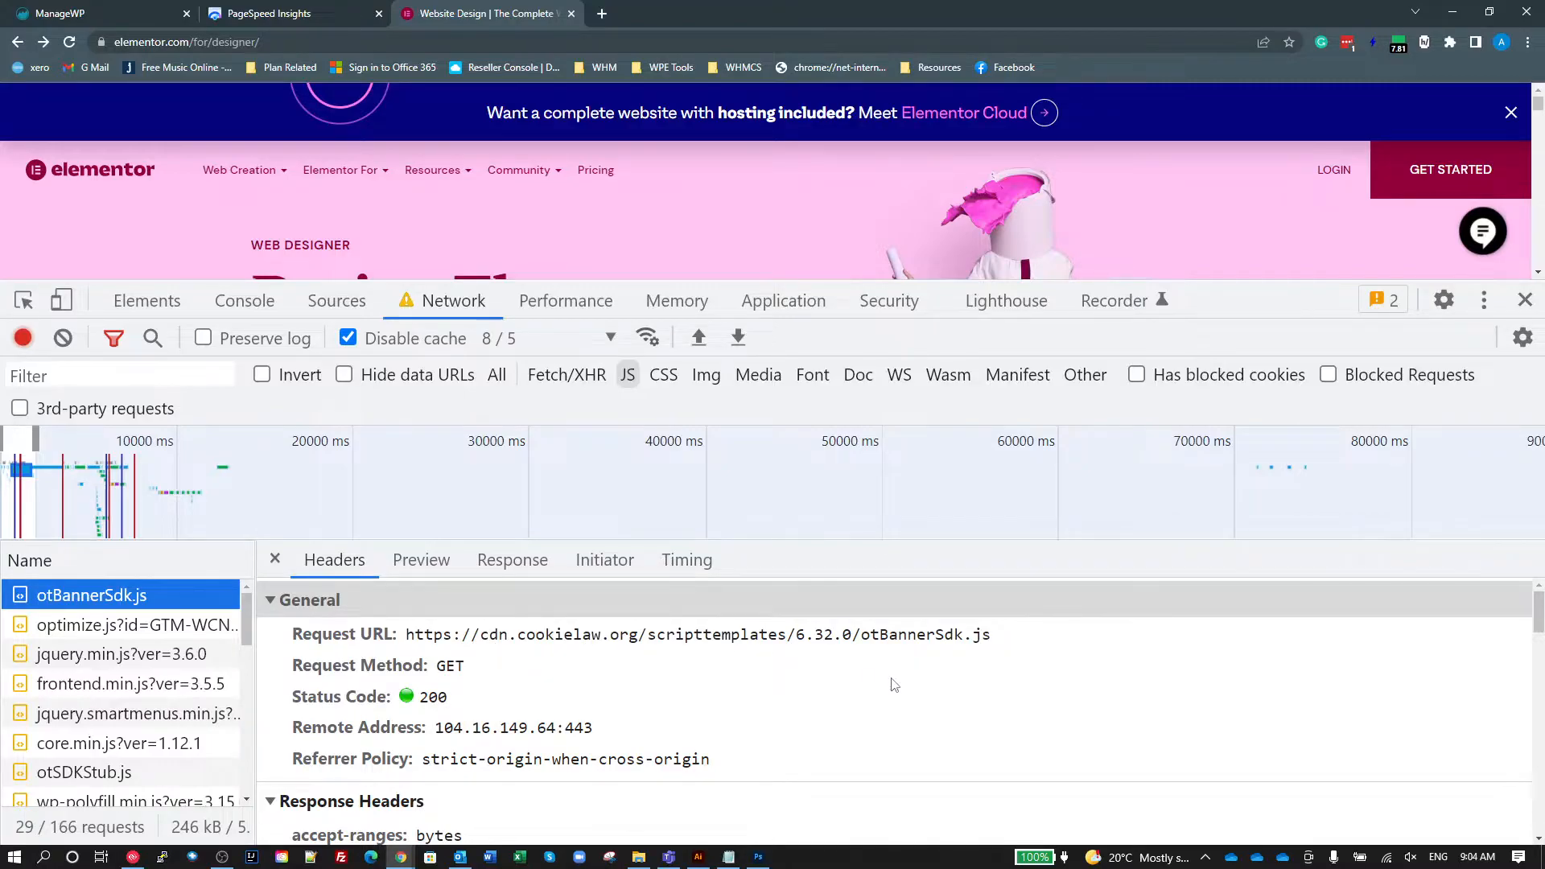
mouse_move(511, 560)
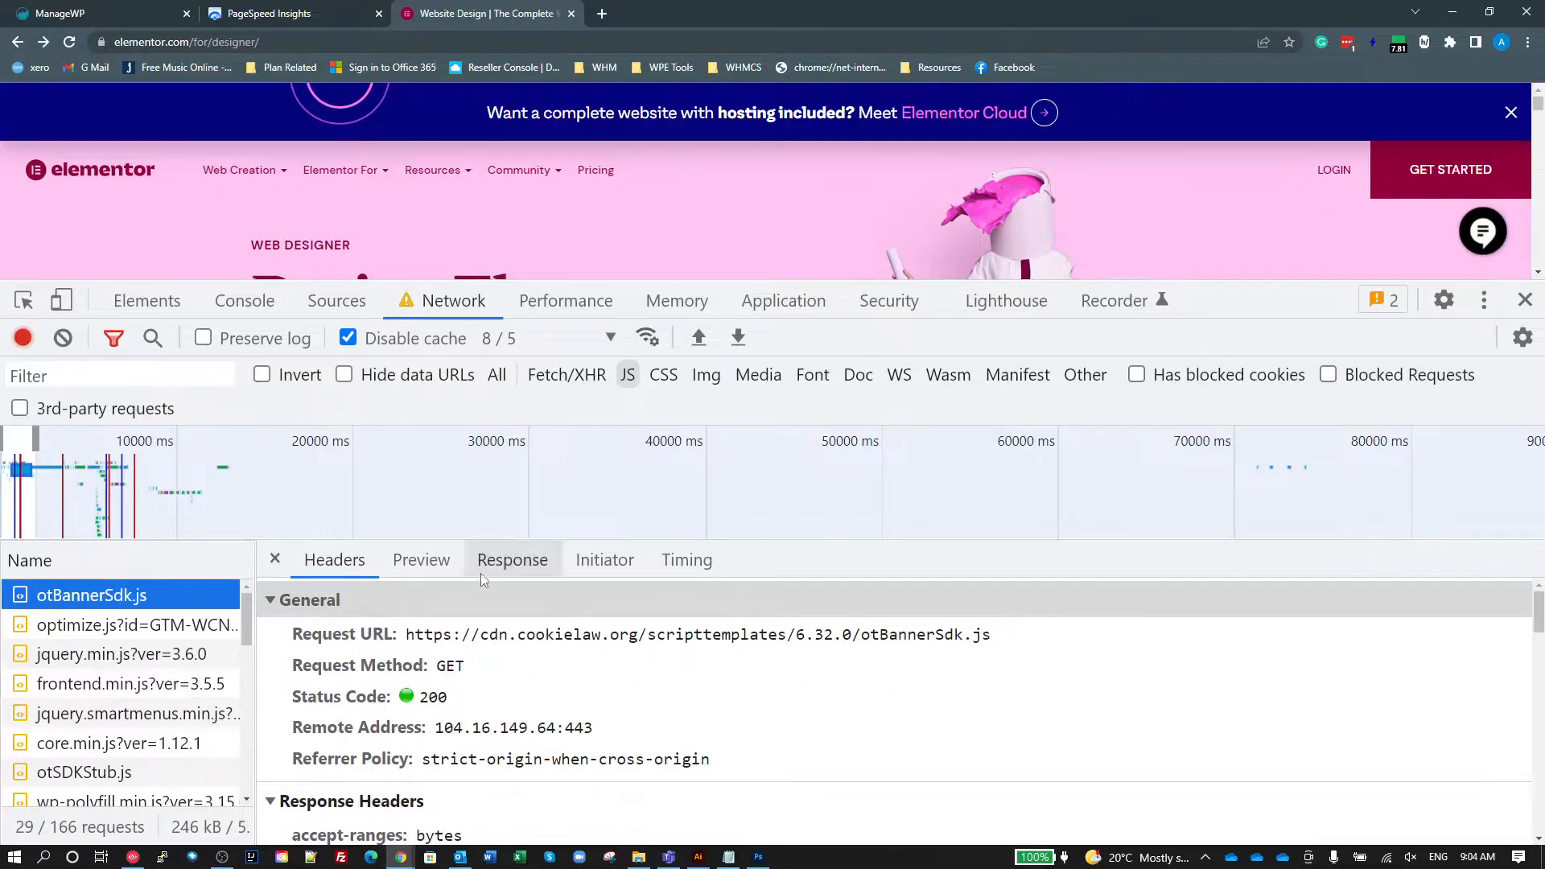
click(512, 560)
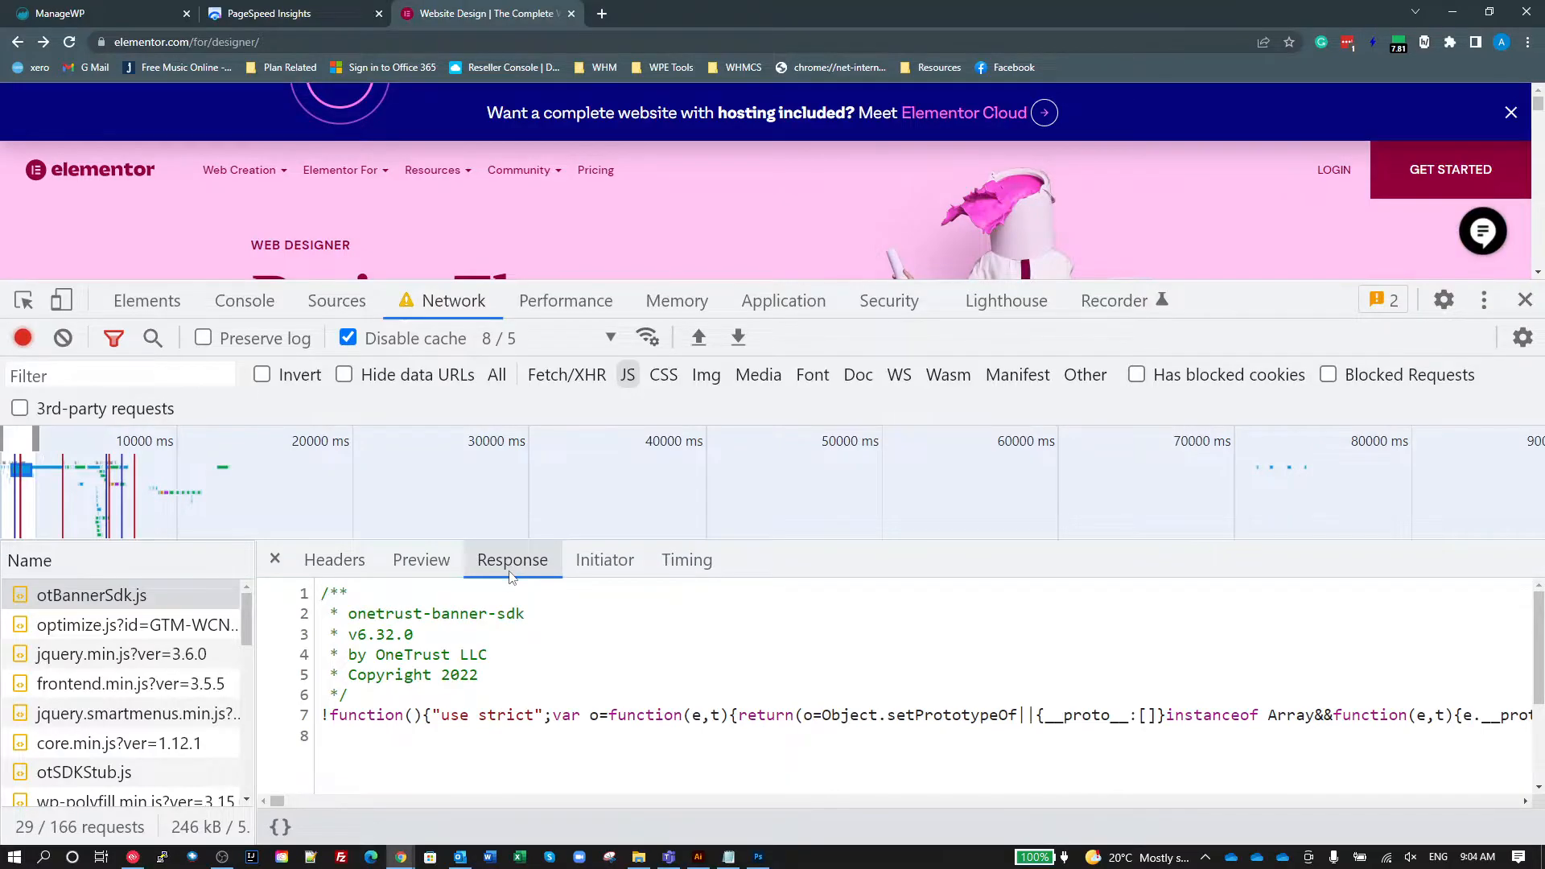
double_click(416, 613)
text(onetrust-banner)
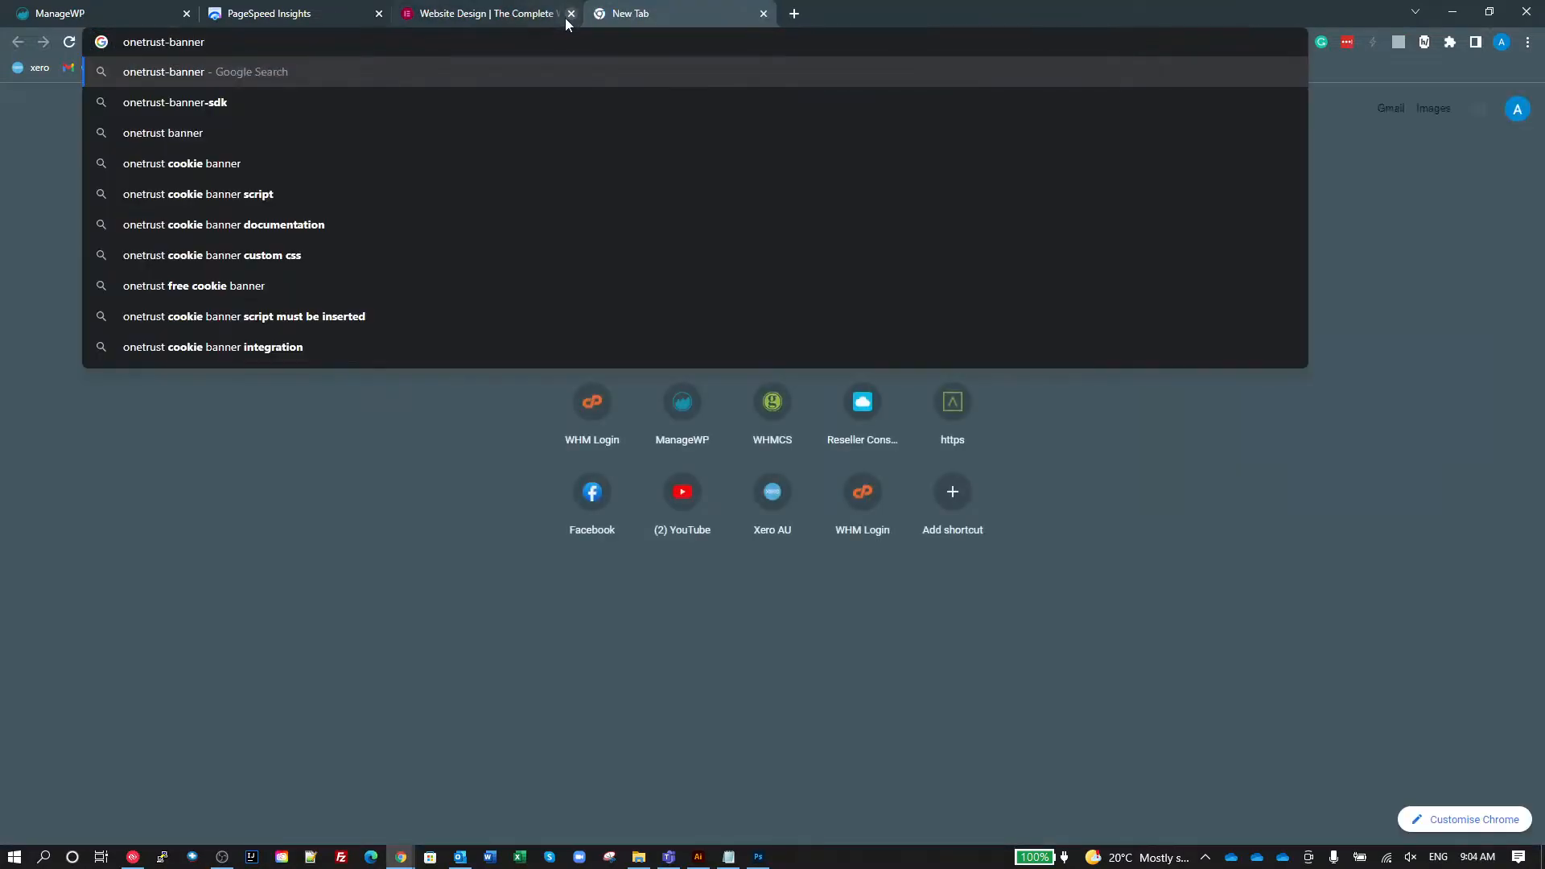
Search Google for 'onetrust-banner' and open the 'Cookie Banner Gallery | OneTrust' result.
key(Return)
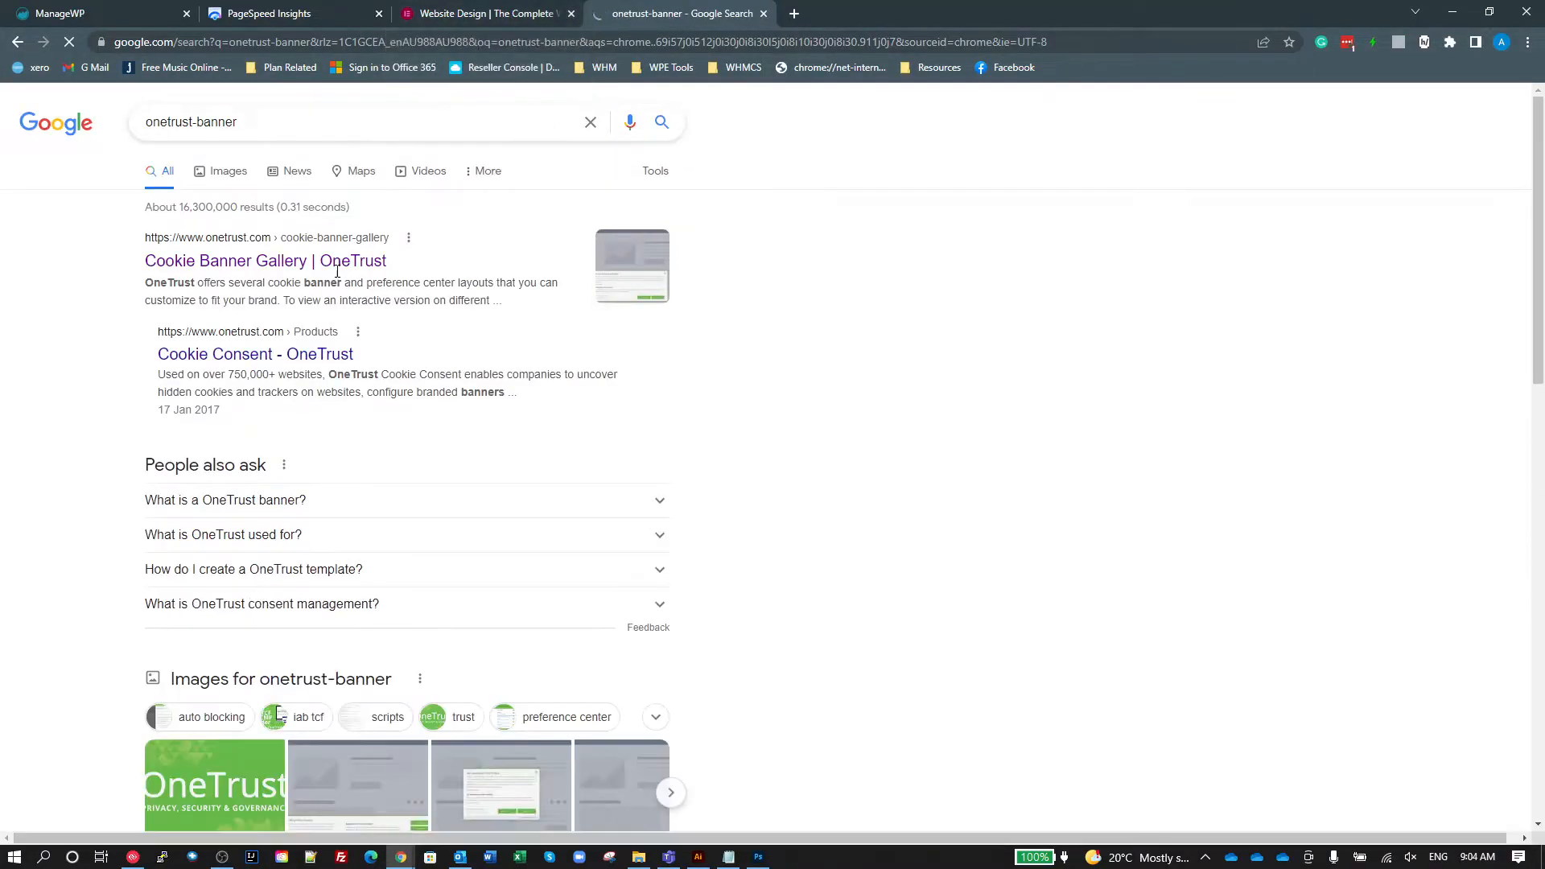
click(266, 260)
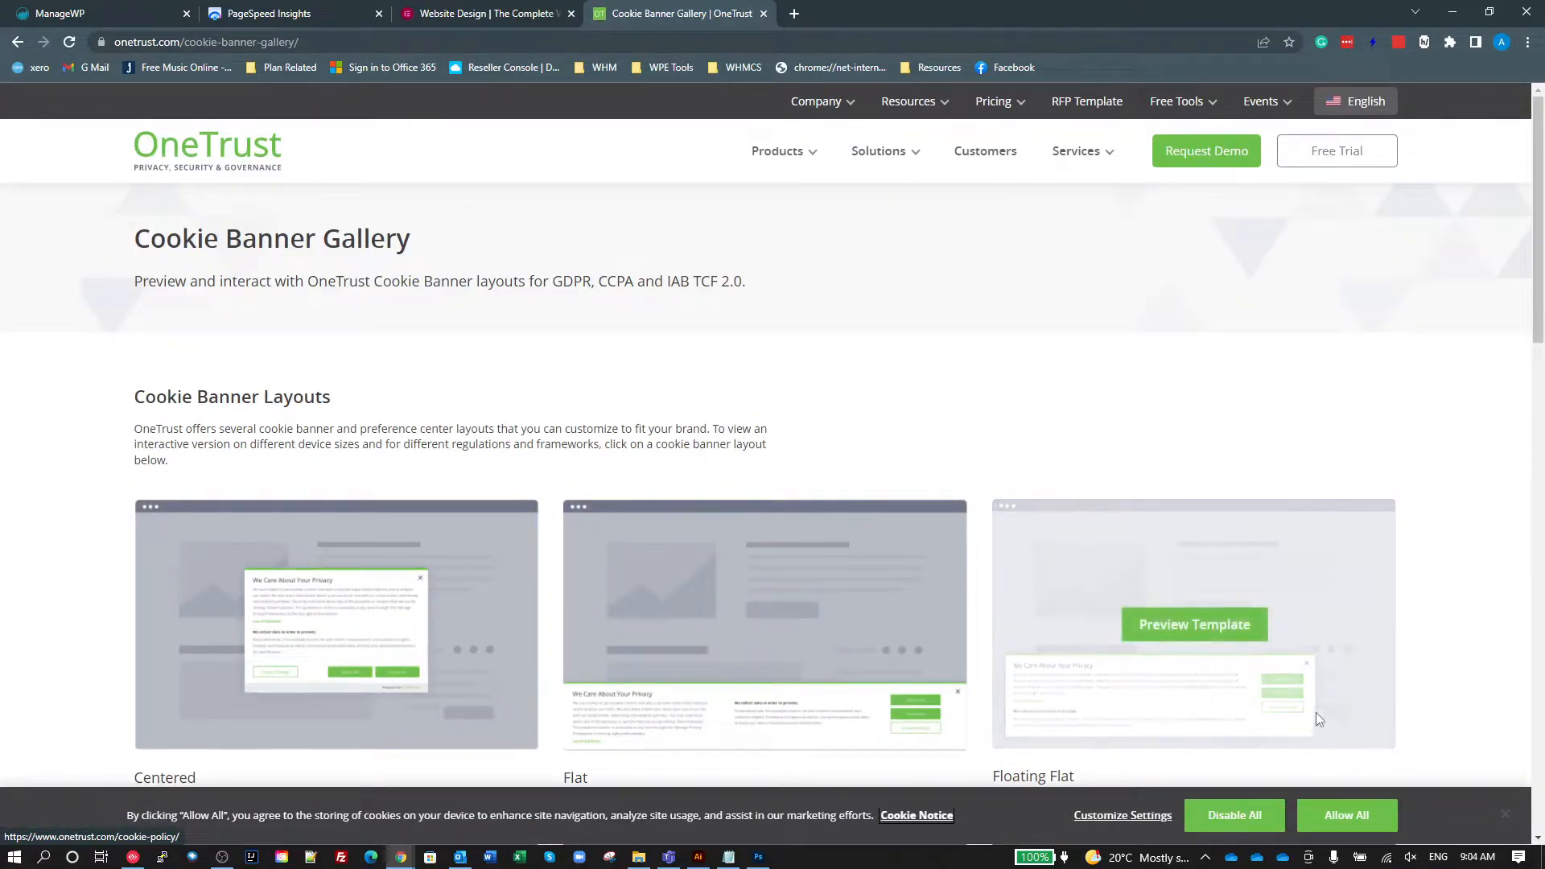
mouse_move(1495, 484)
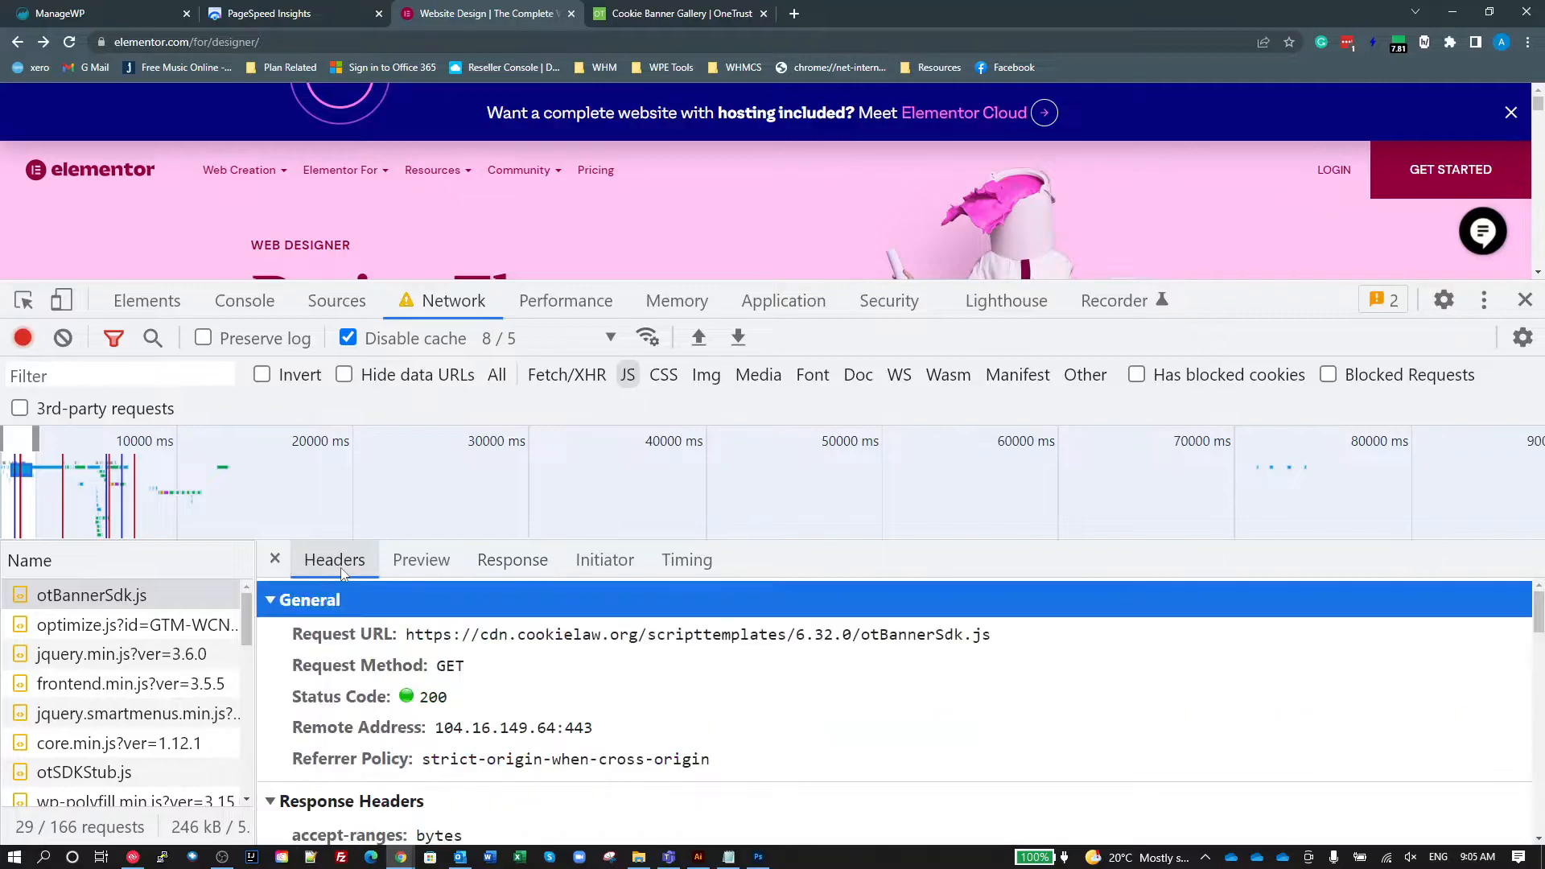
Check the optimize.js response code and the frontend.min.js?ver=3.5.5 request headers.
click(275, 560)
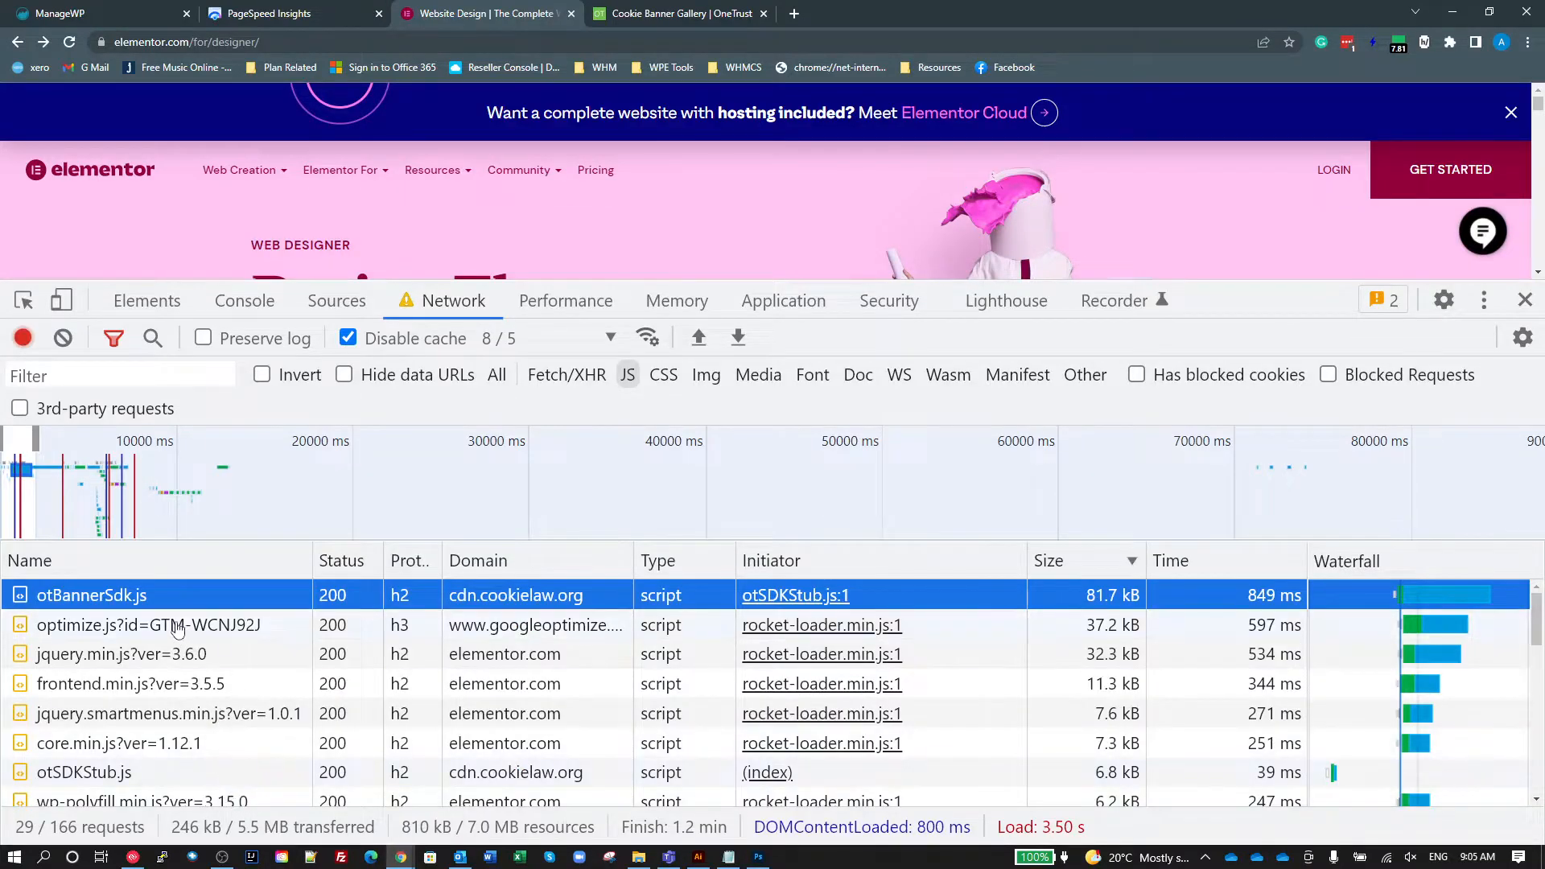
click(148, 625)
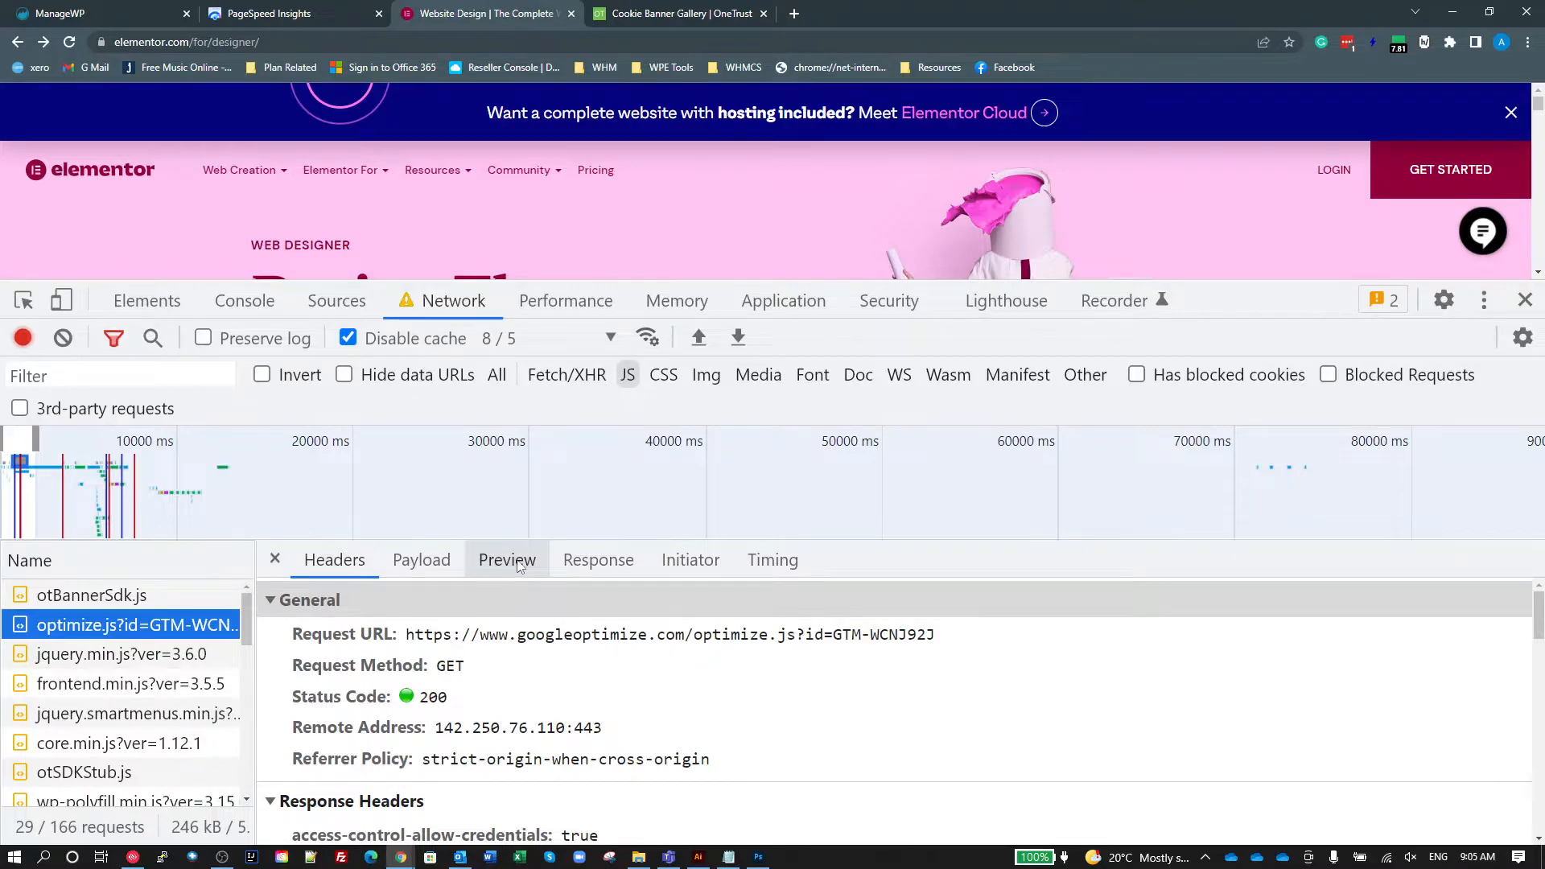
click(598, 560)
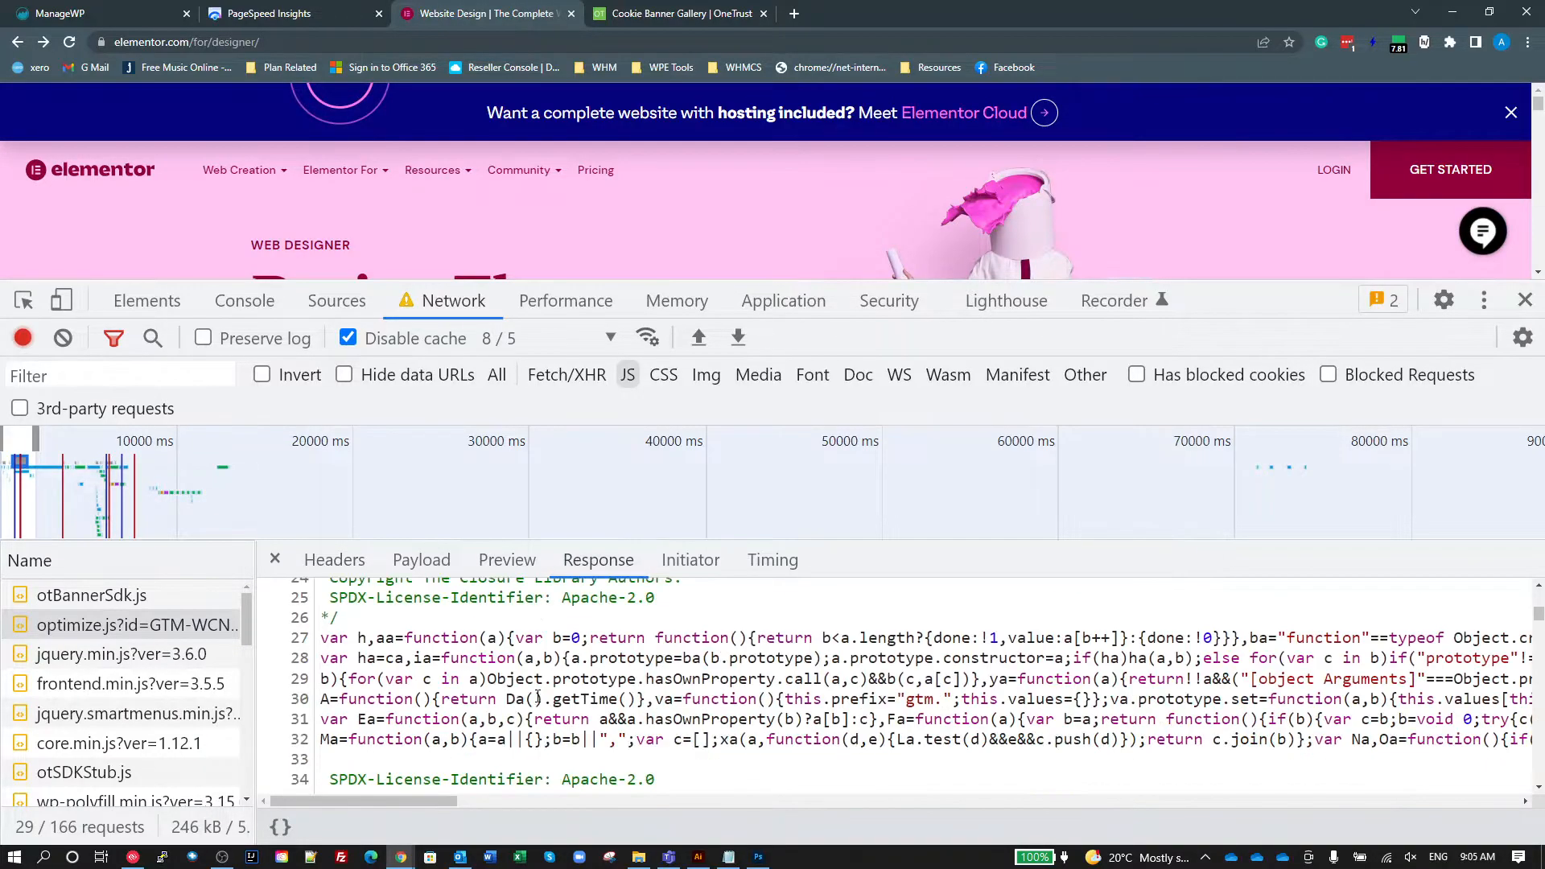
click(121, 684)
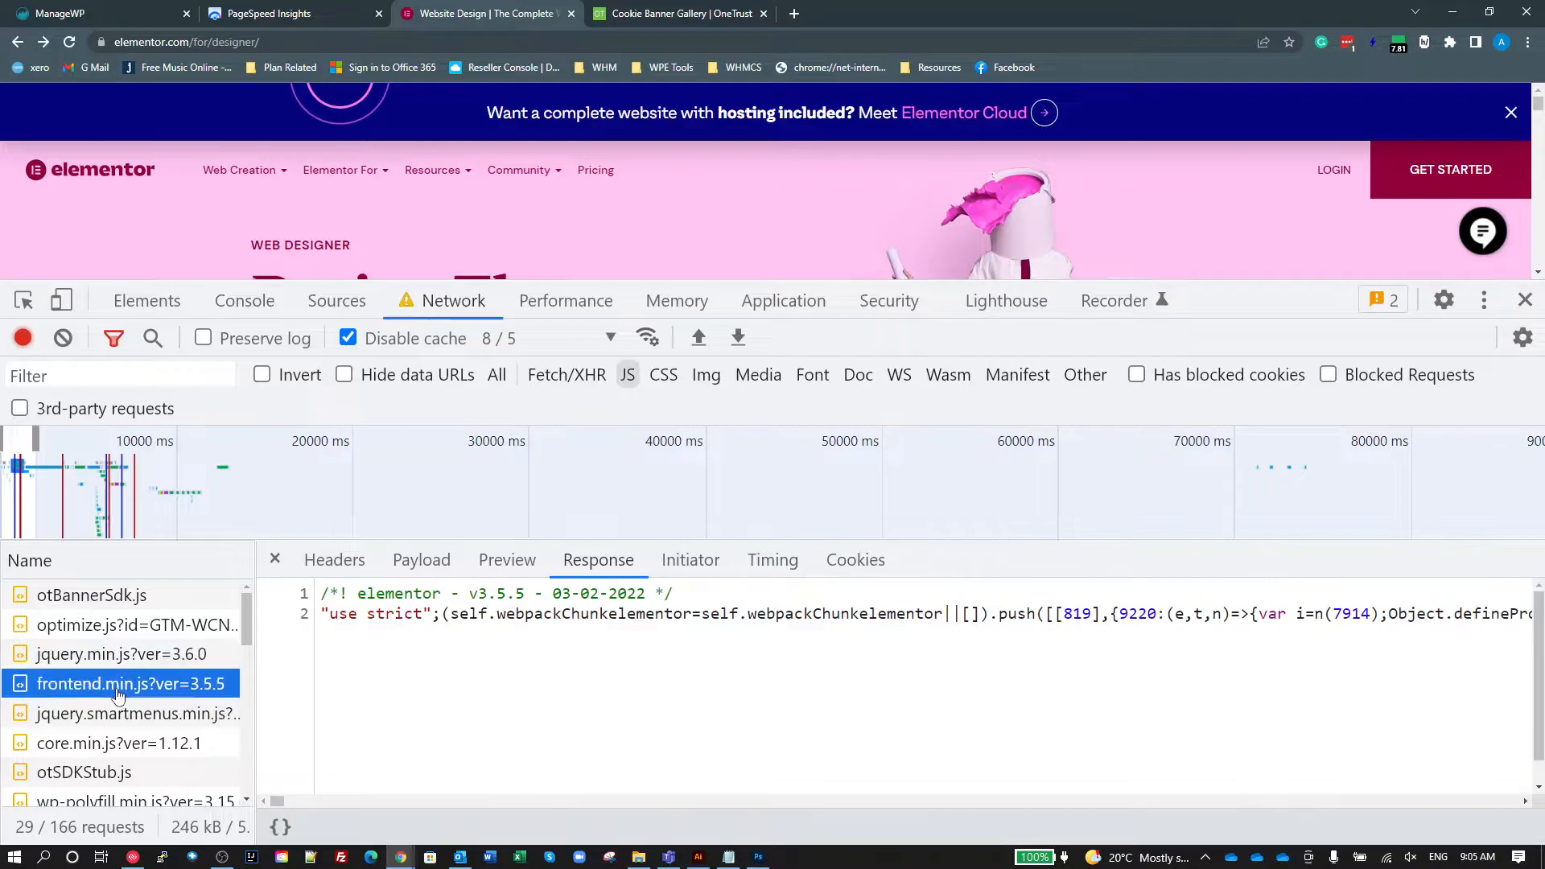
click(335, 560)
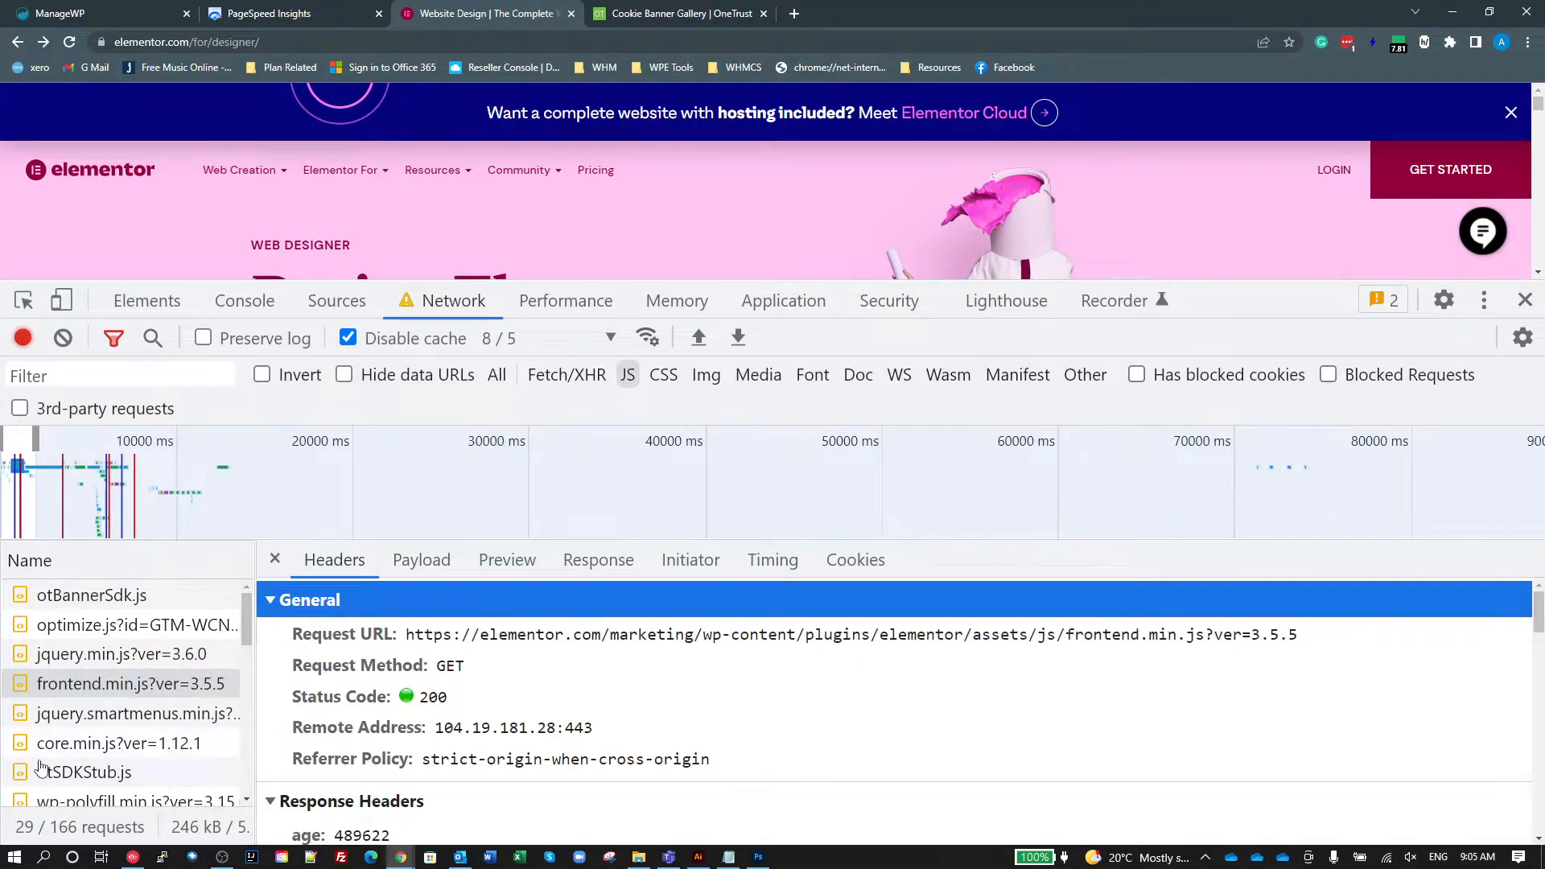
Review the rocket-loader.min.js headers and return to the full JavaScript request table.
click(108, 692)
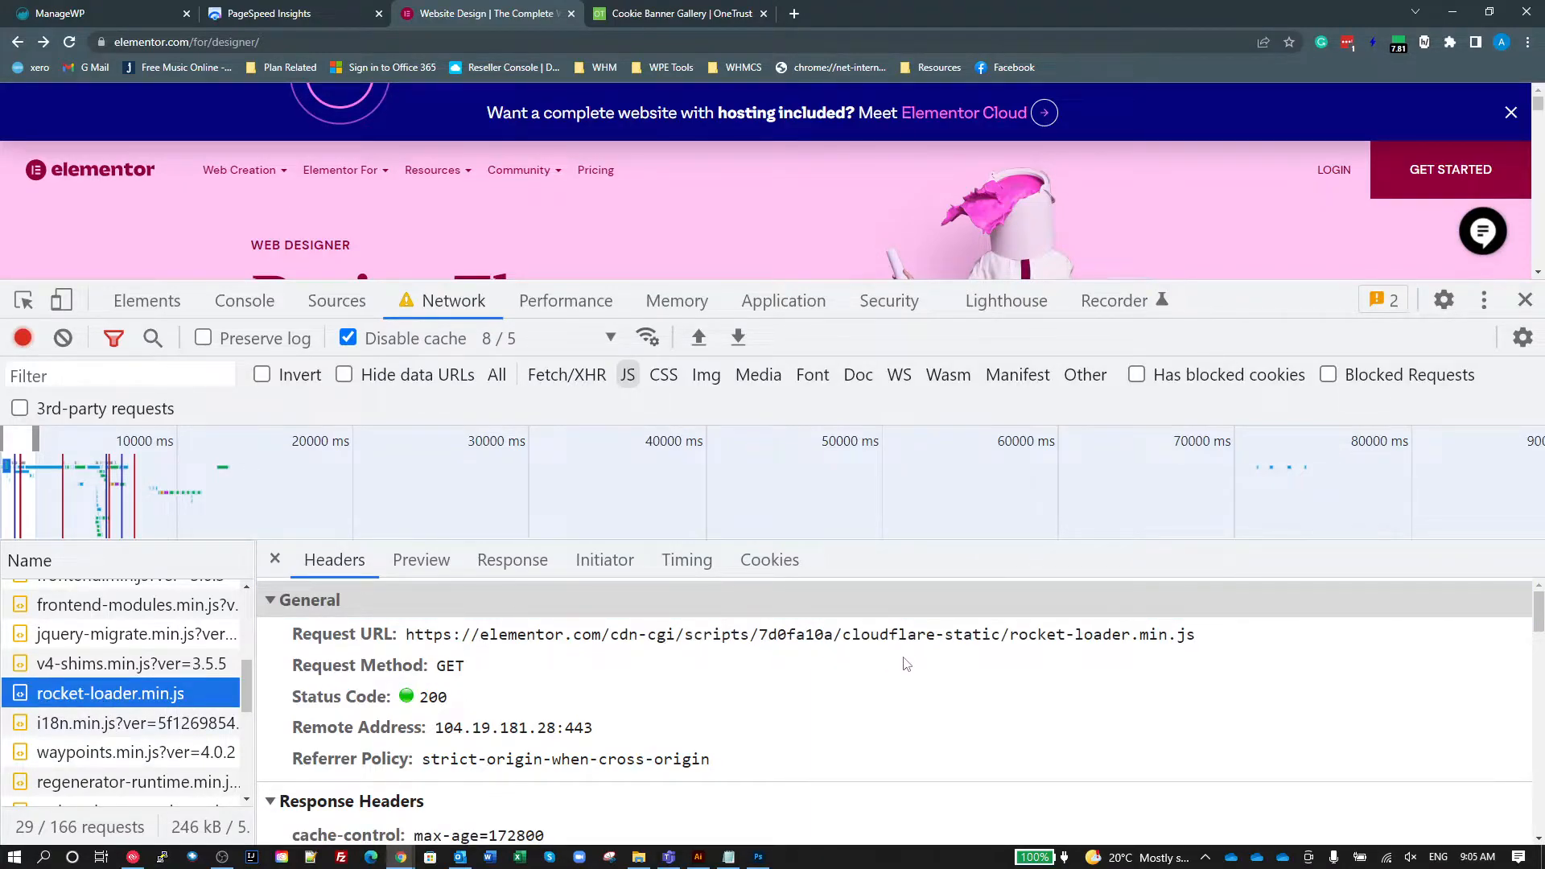
mouse_move(868, 684)
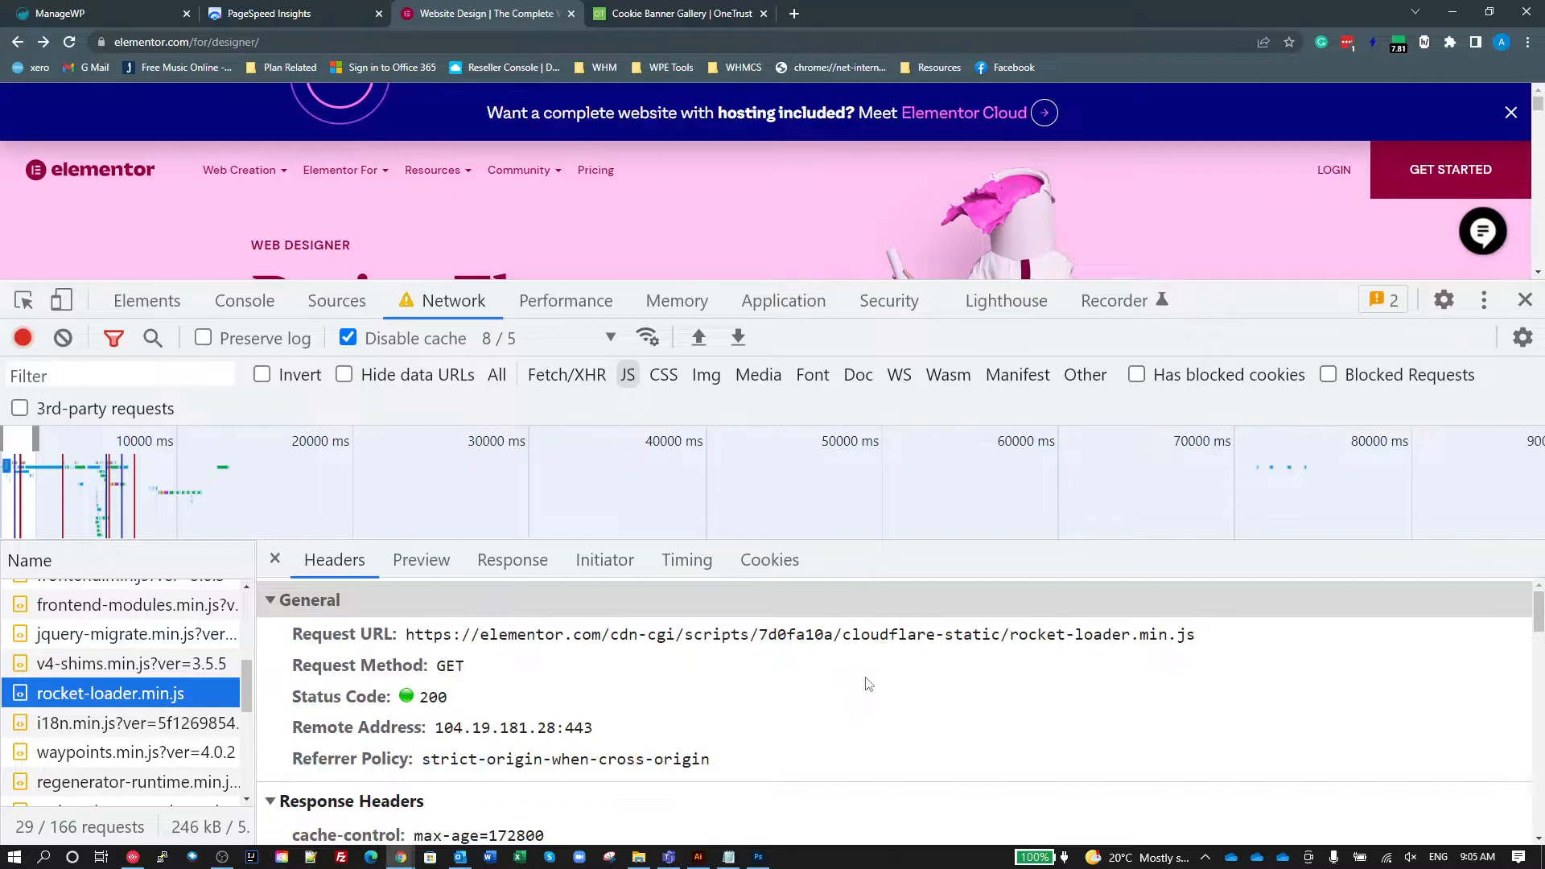
click(275, 560)
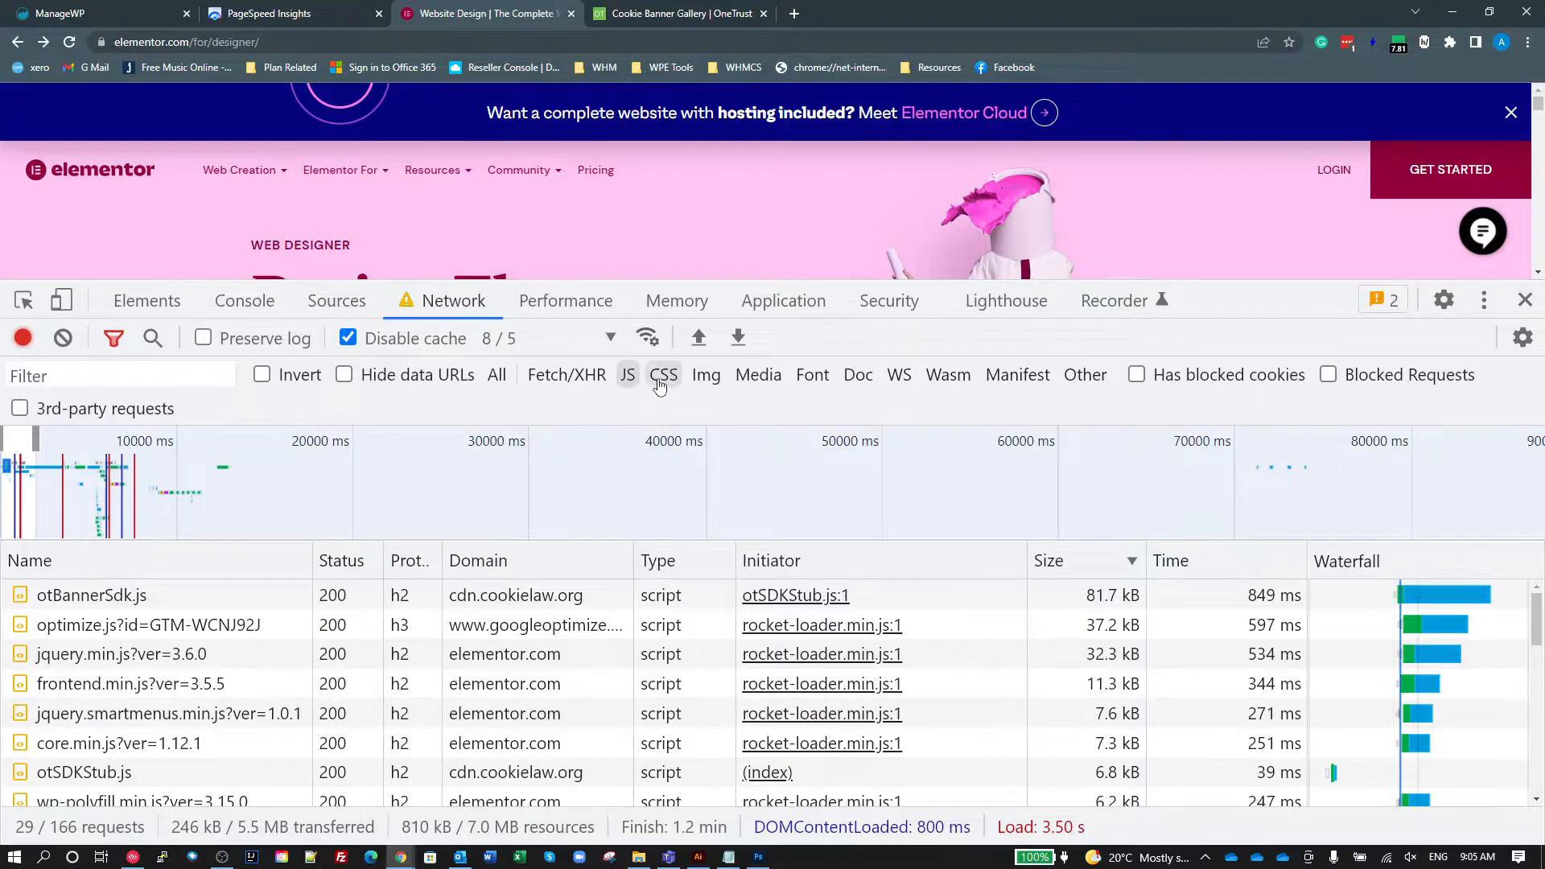
Filter the Network list to images and show the headers of the 663 kB Variant3-1.png request.
click(663, 375)
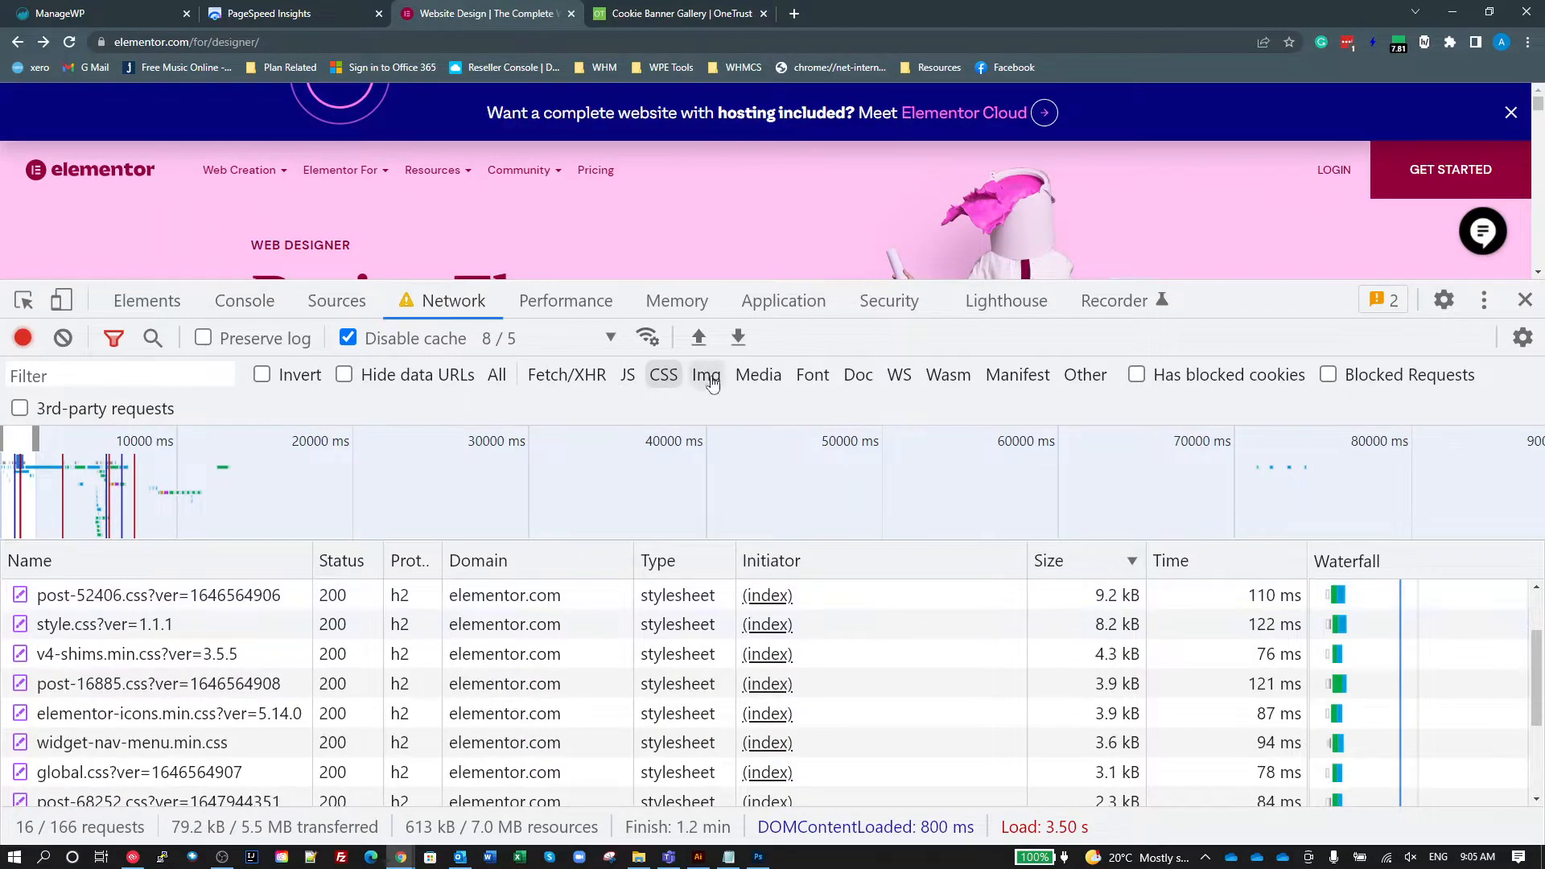
click(705, 375)
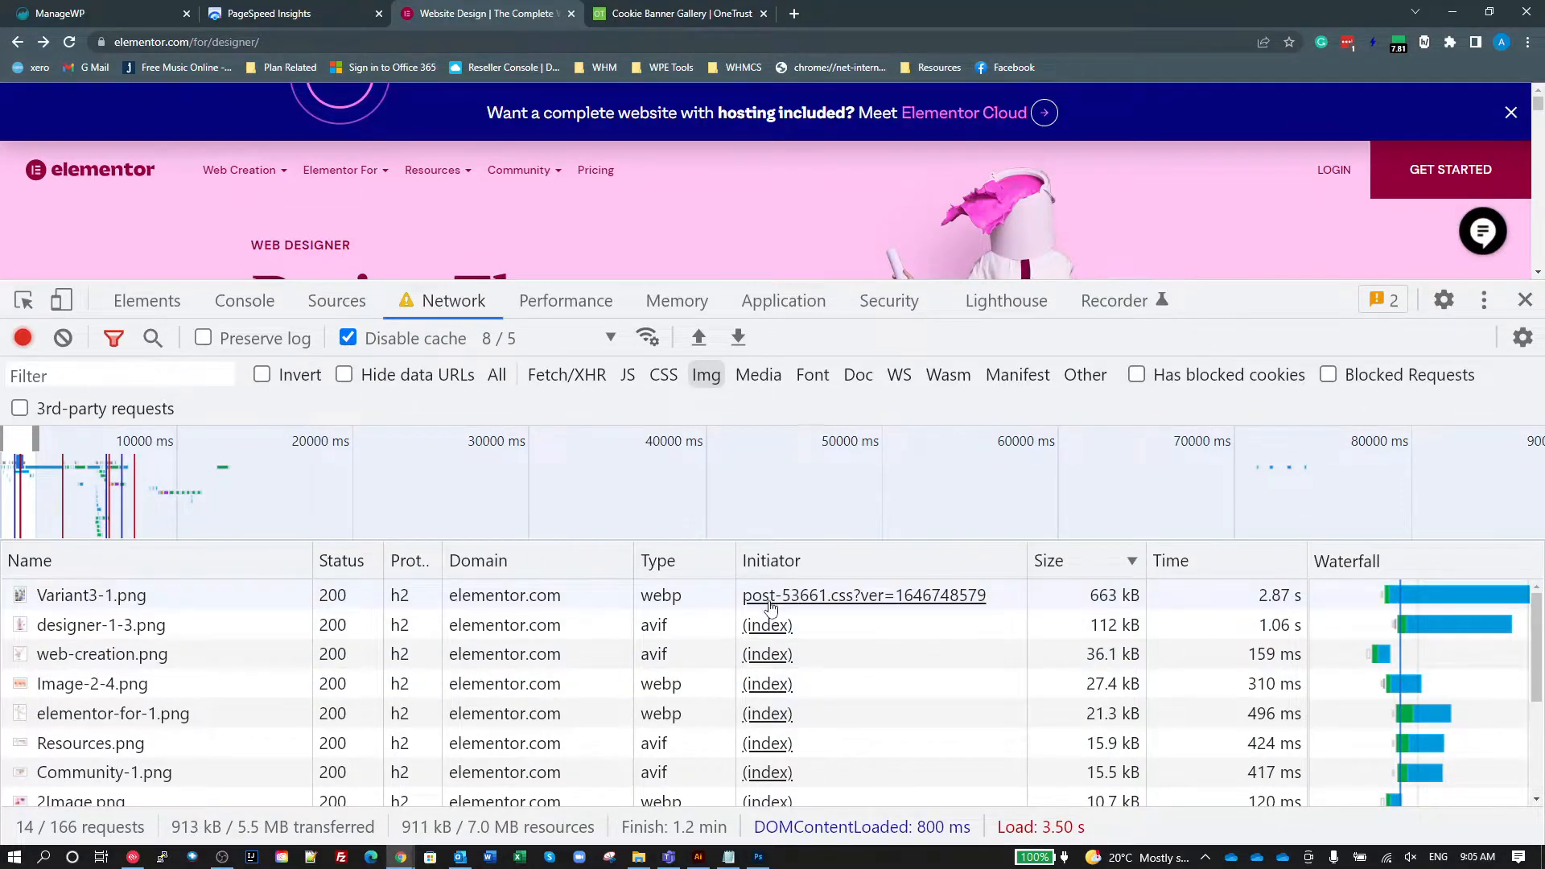
click(68, 42)
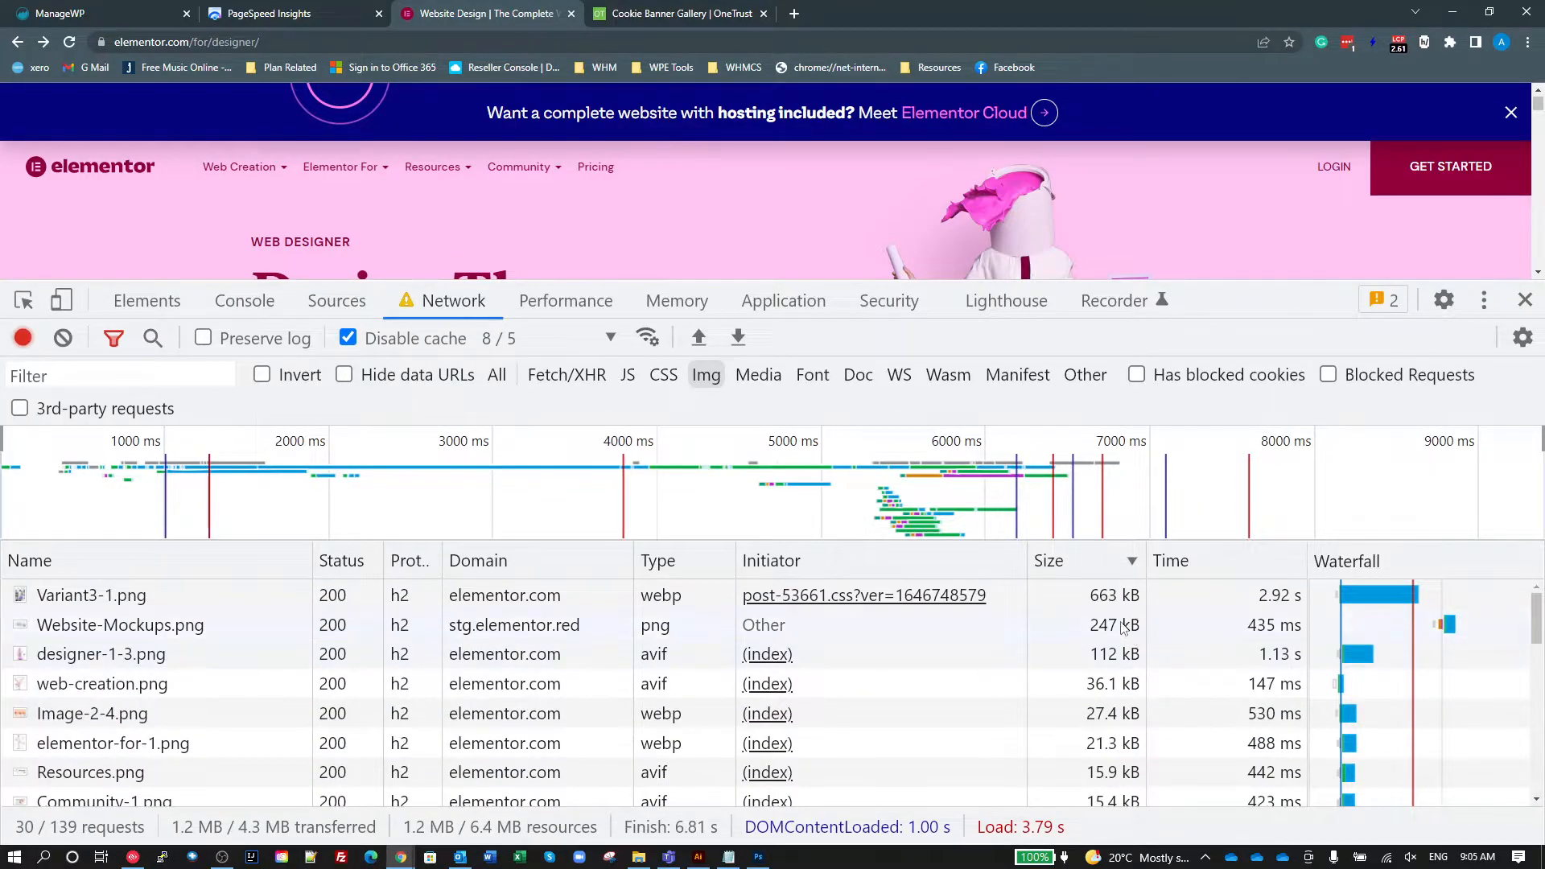
click(90, 595)
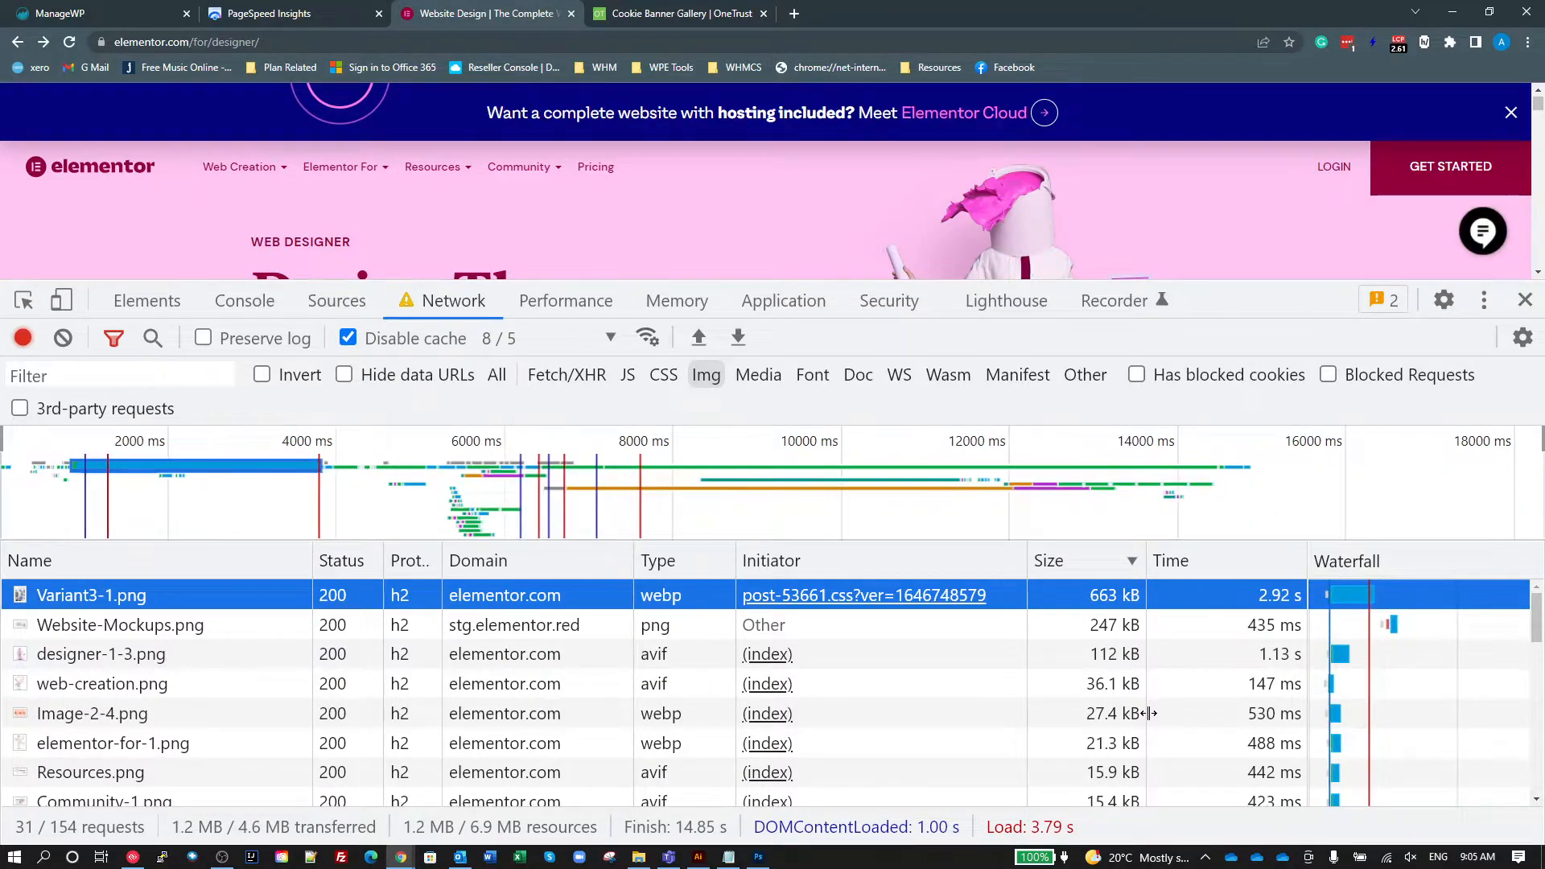
mouse_move(665, 612)
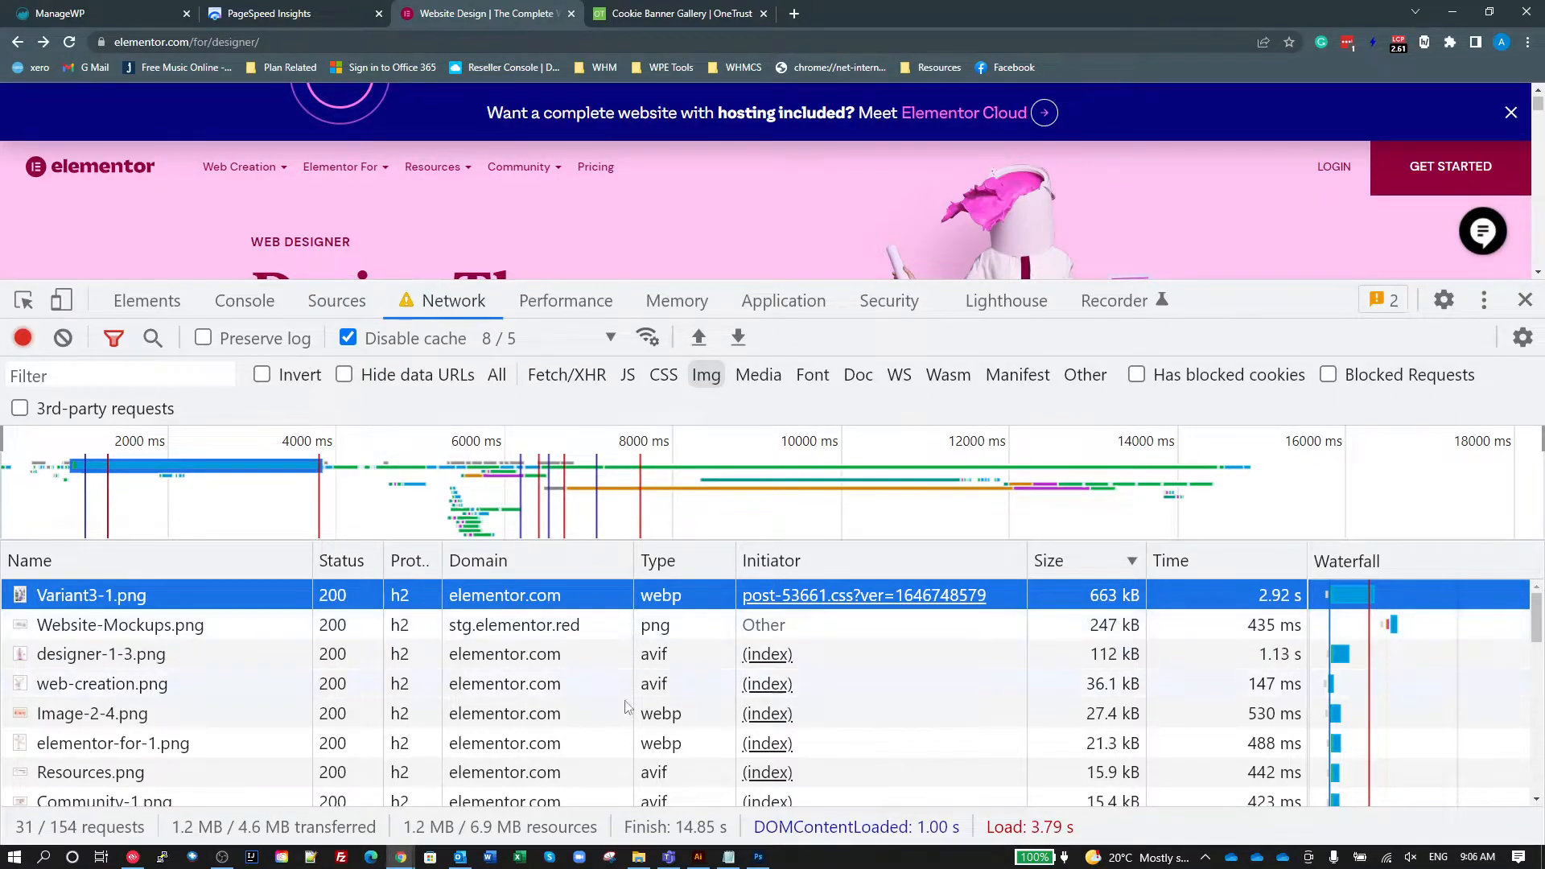
click(90, 594)
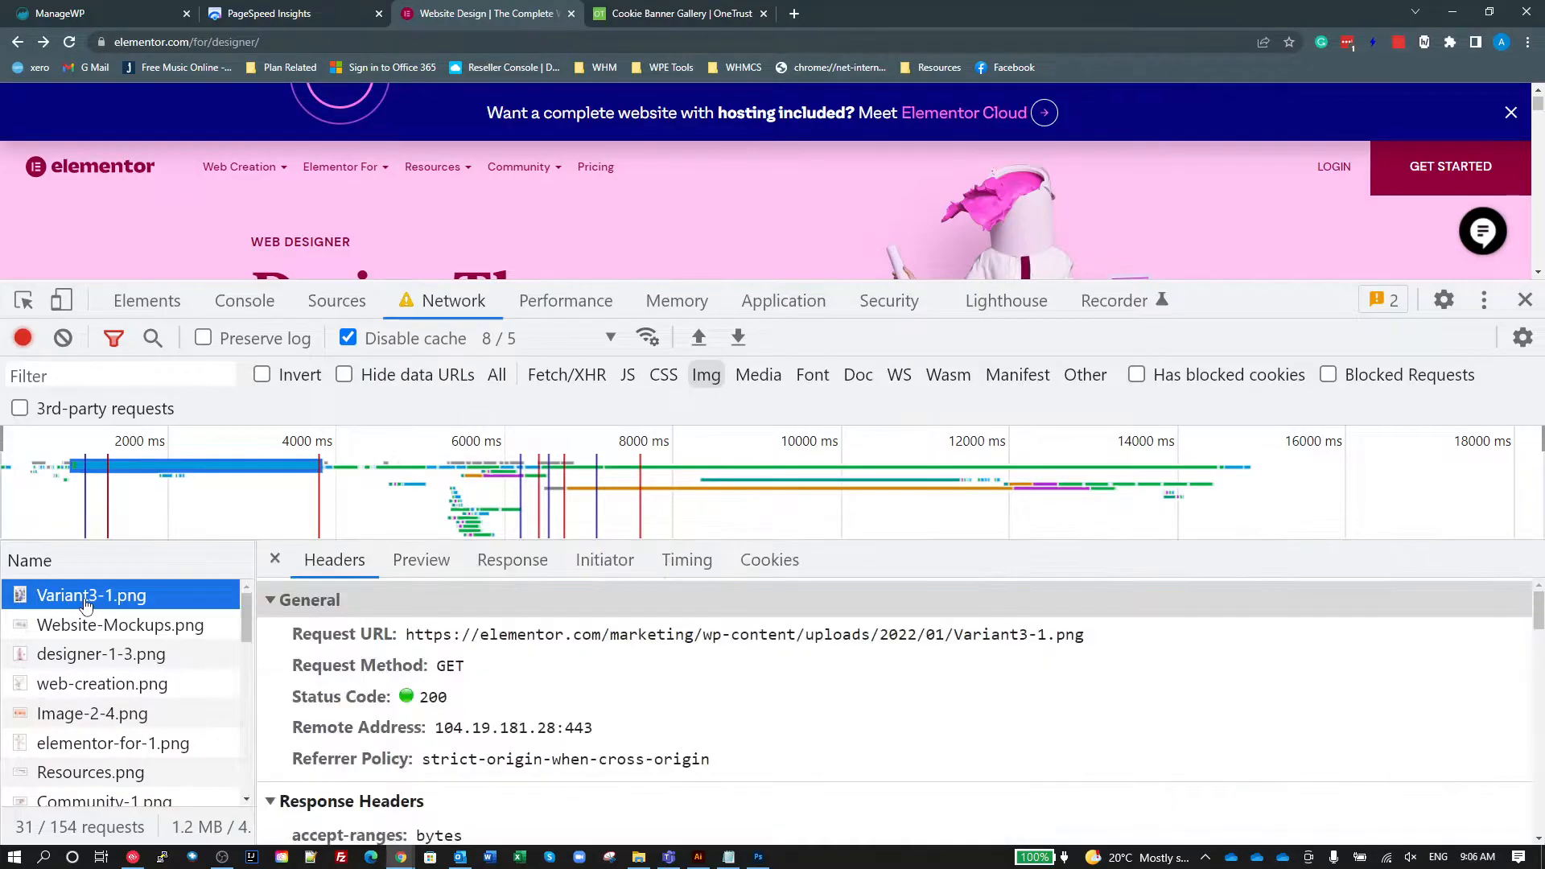
Open Variant3-1.png in a new tab and view it zoomed to full 1920×2716 size.
right_click(90, 595)
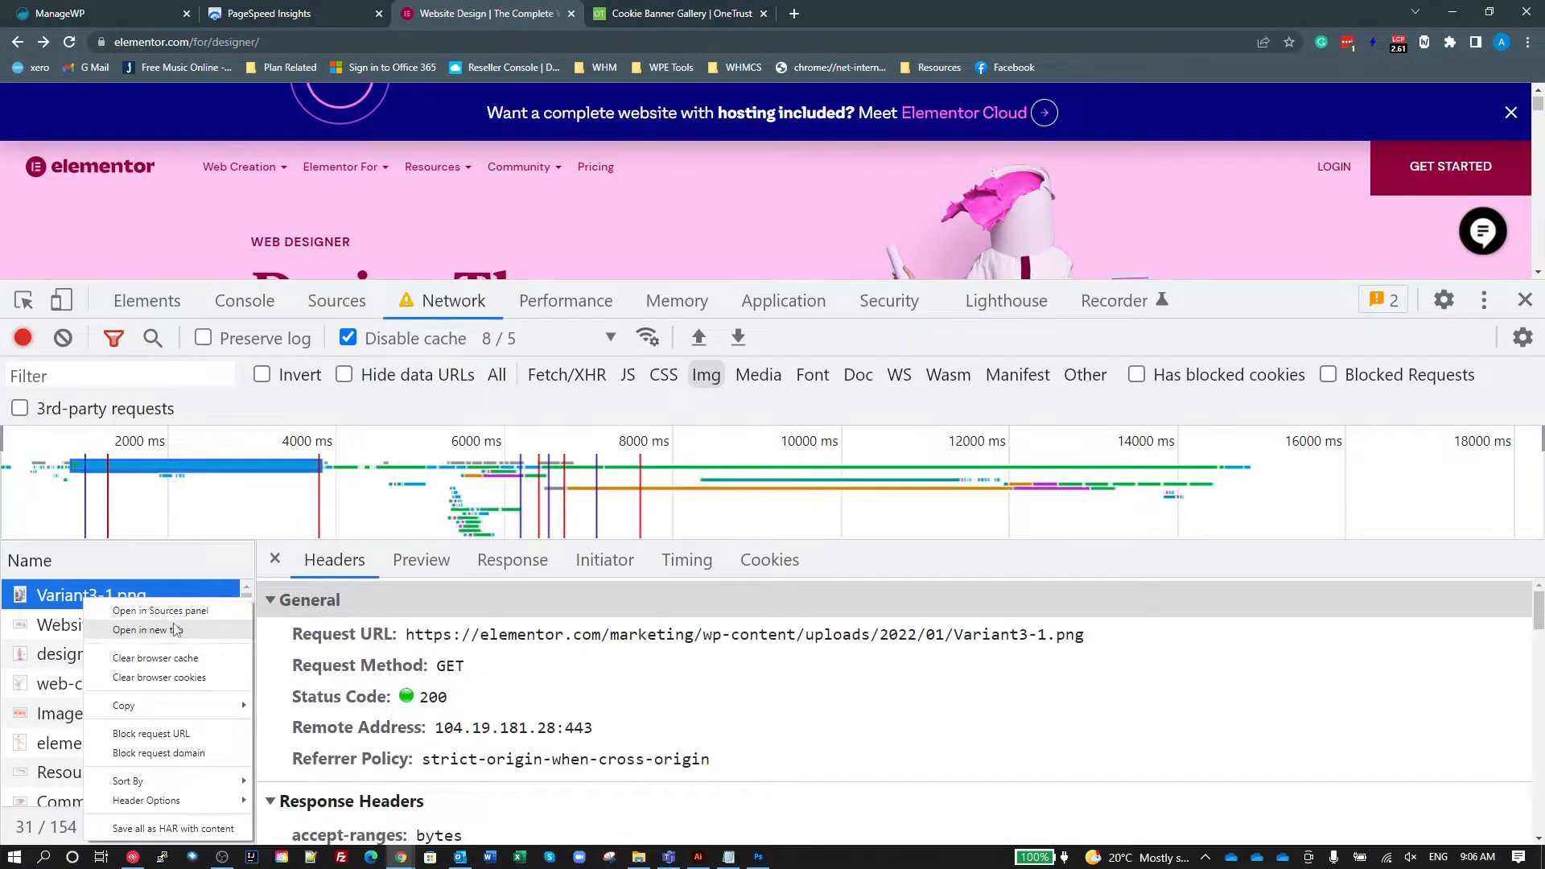
click(146, 631)
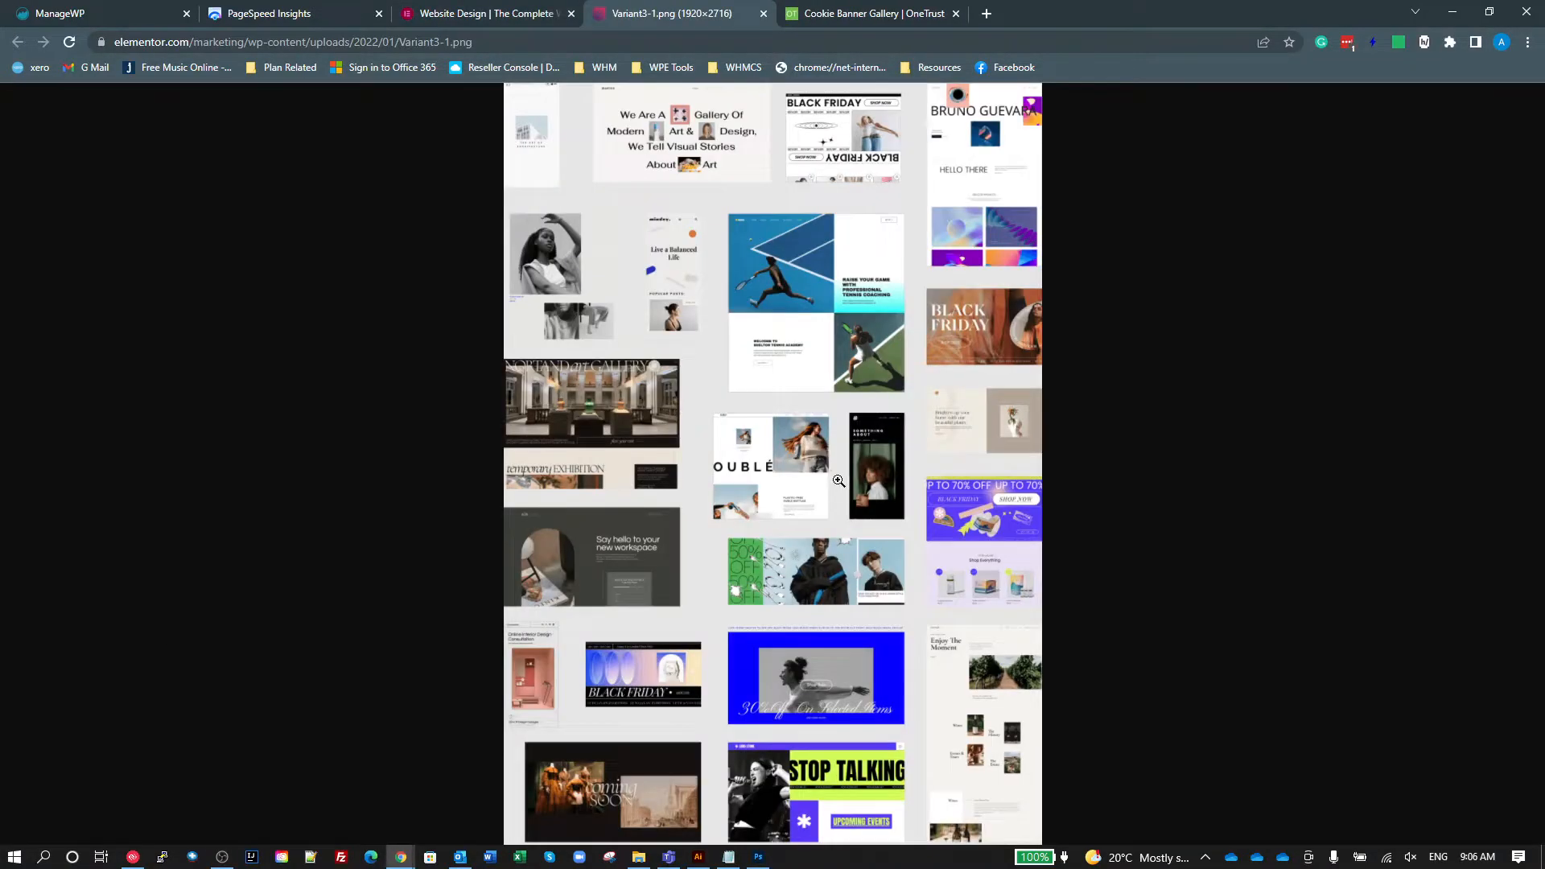
click(837, 479)
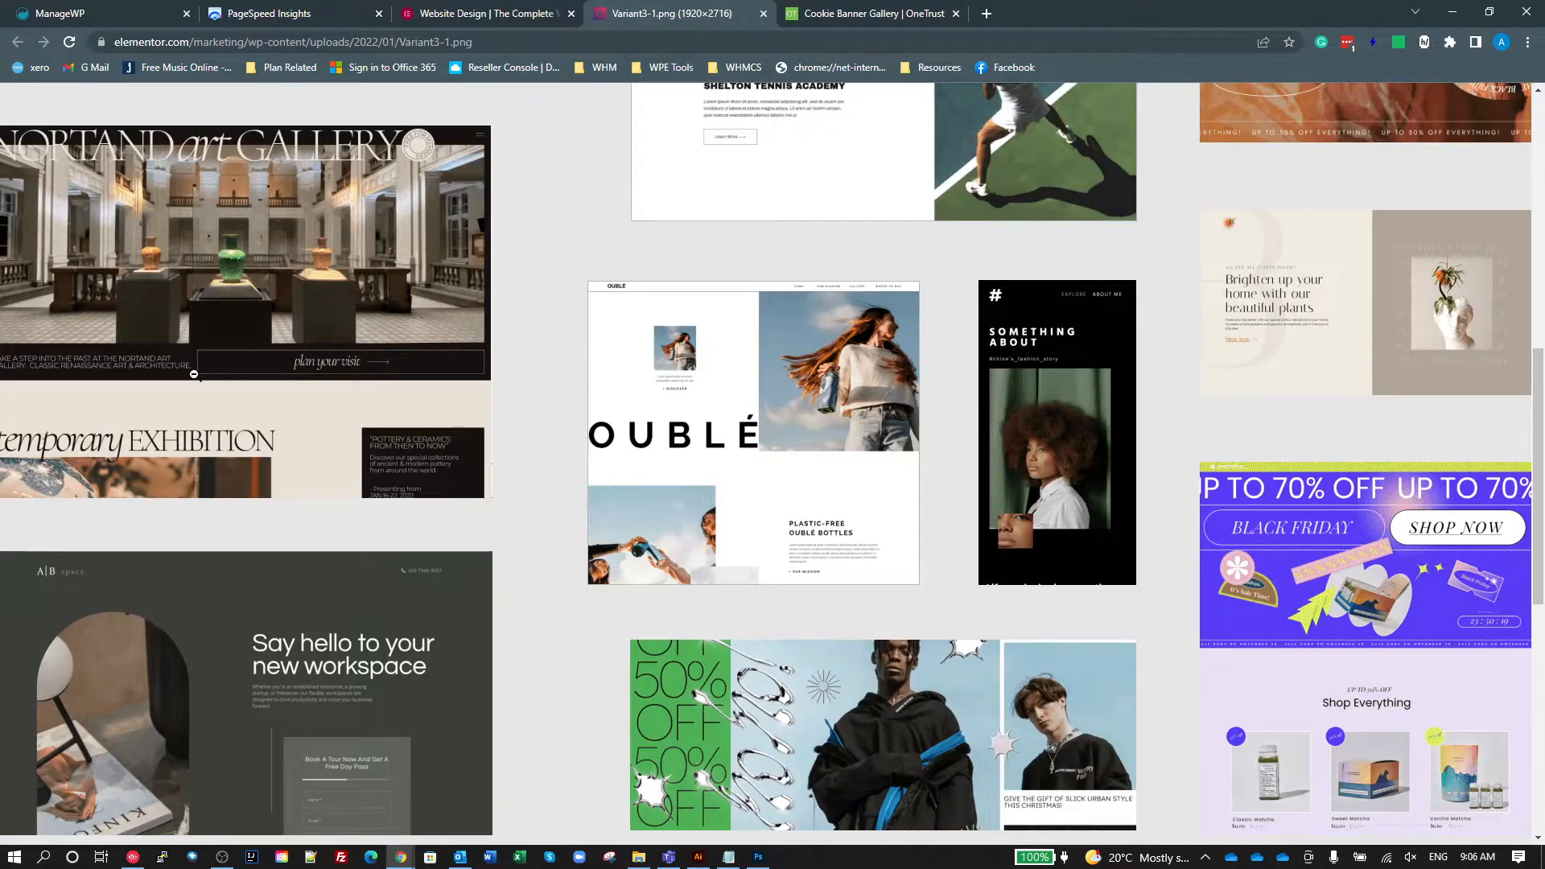
mouse_move(835, 415)
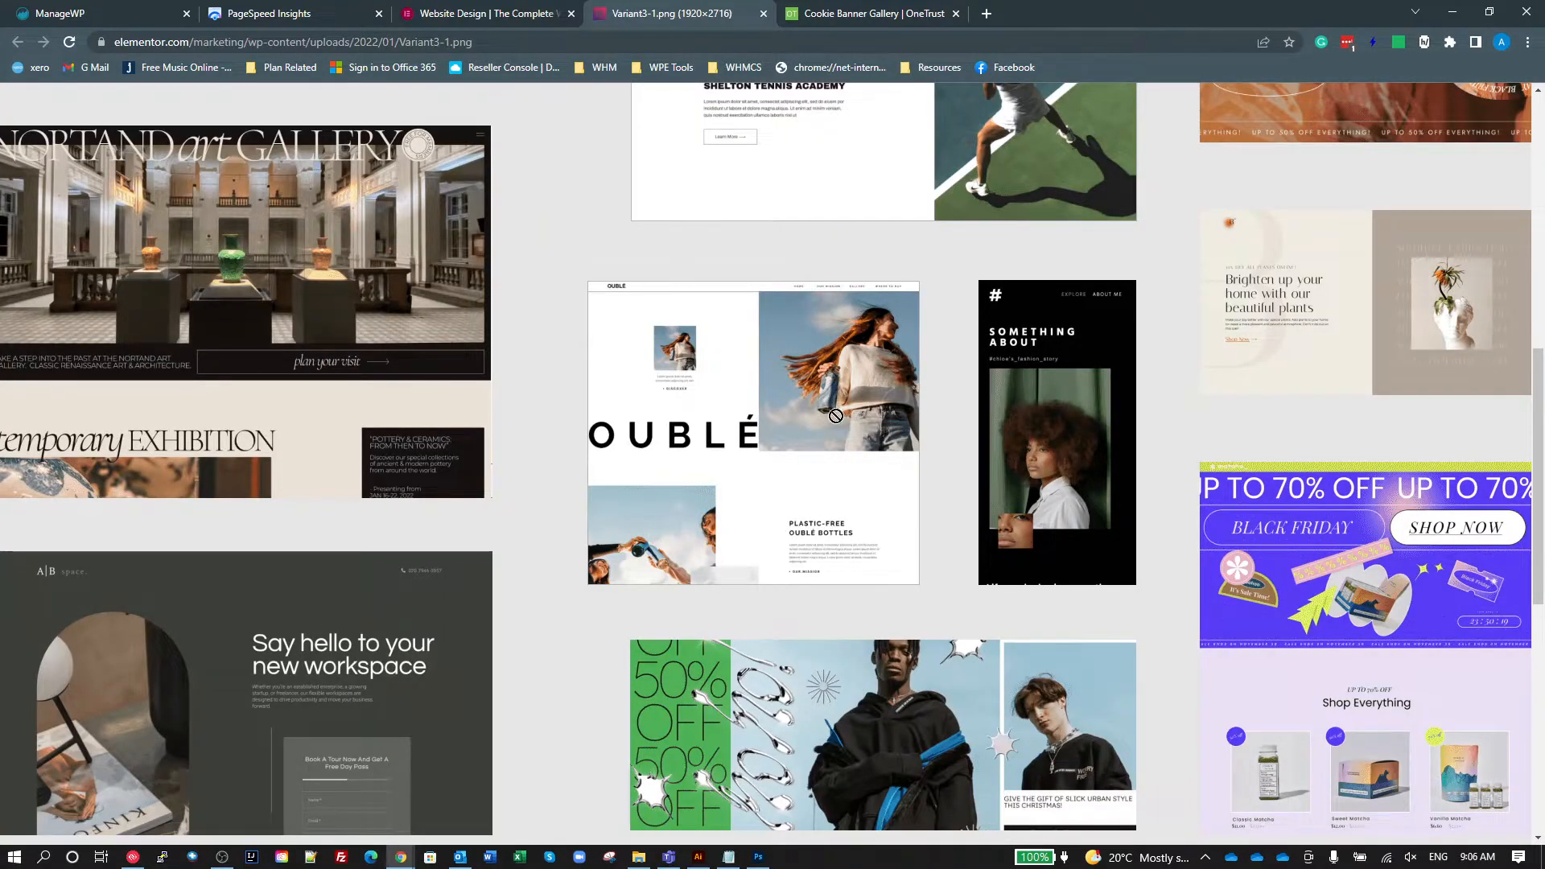
scroll(down, 3)
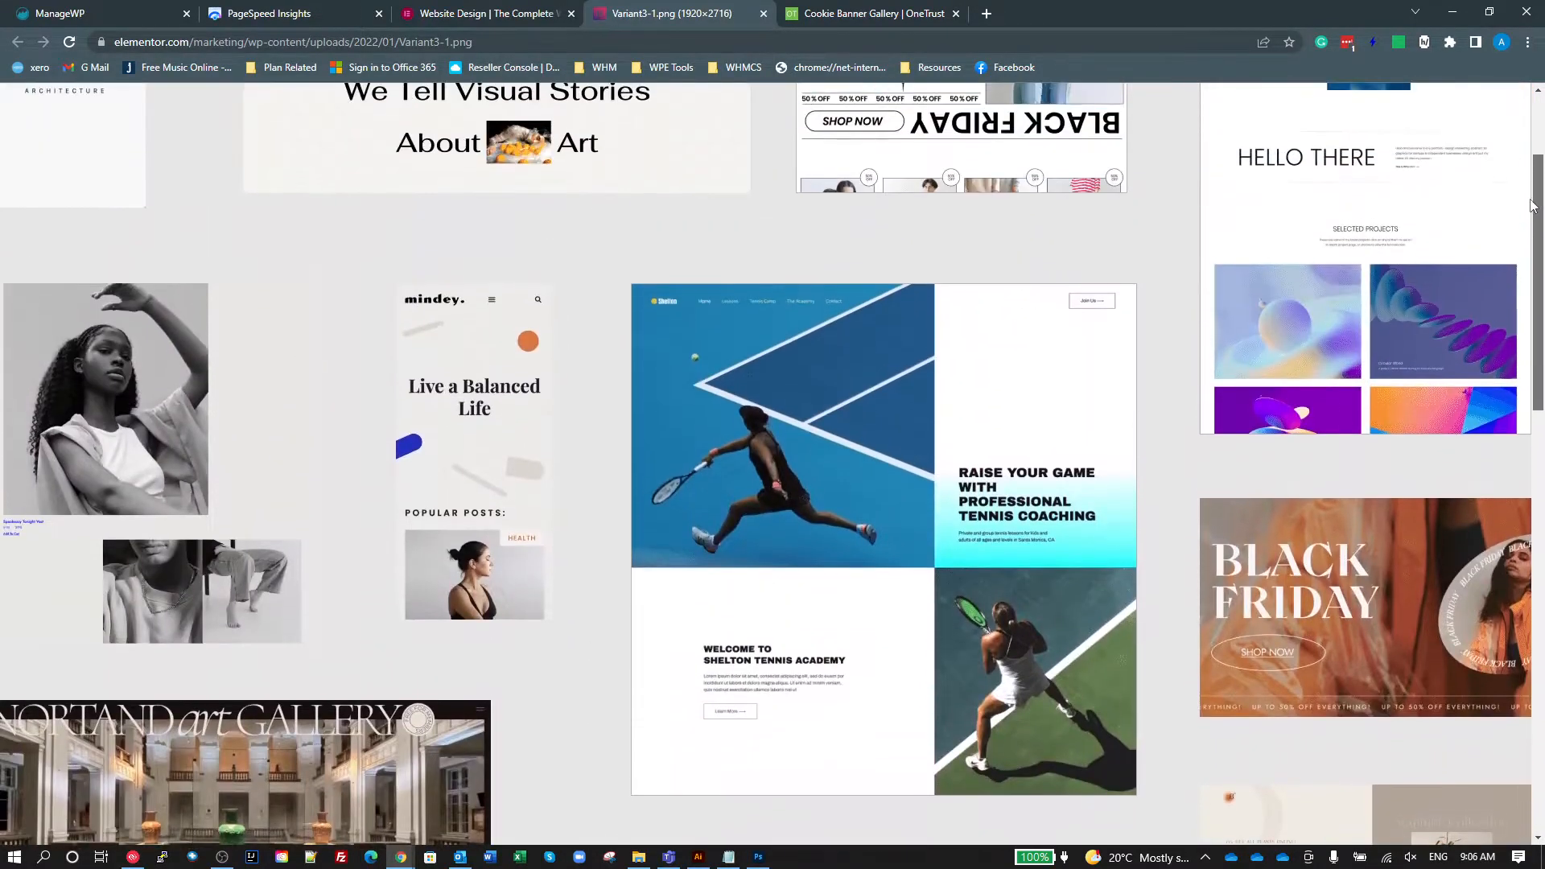
scroll(up, 3)
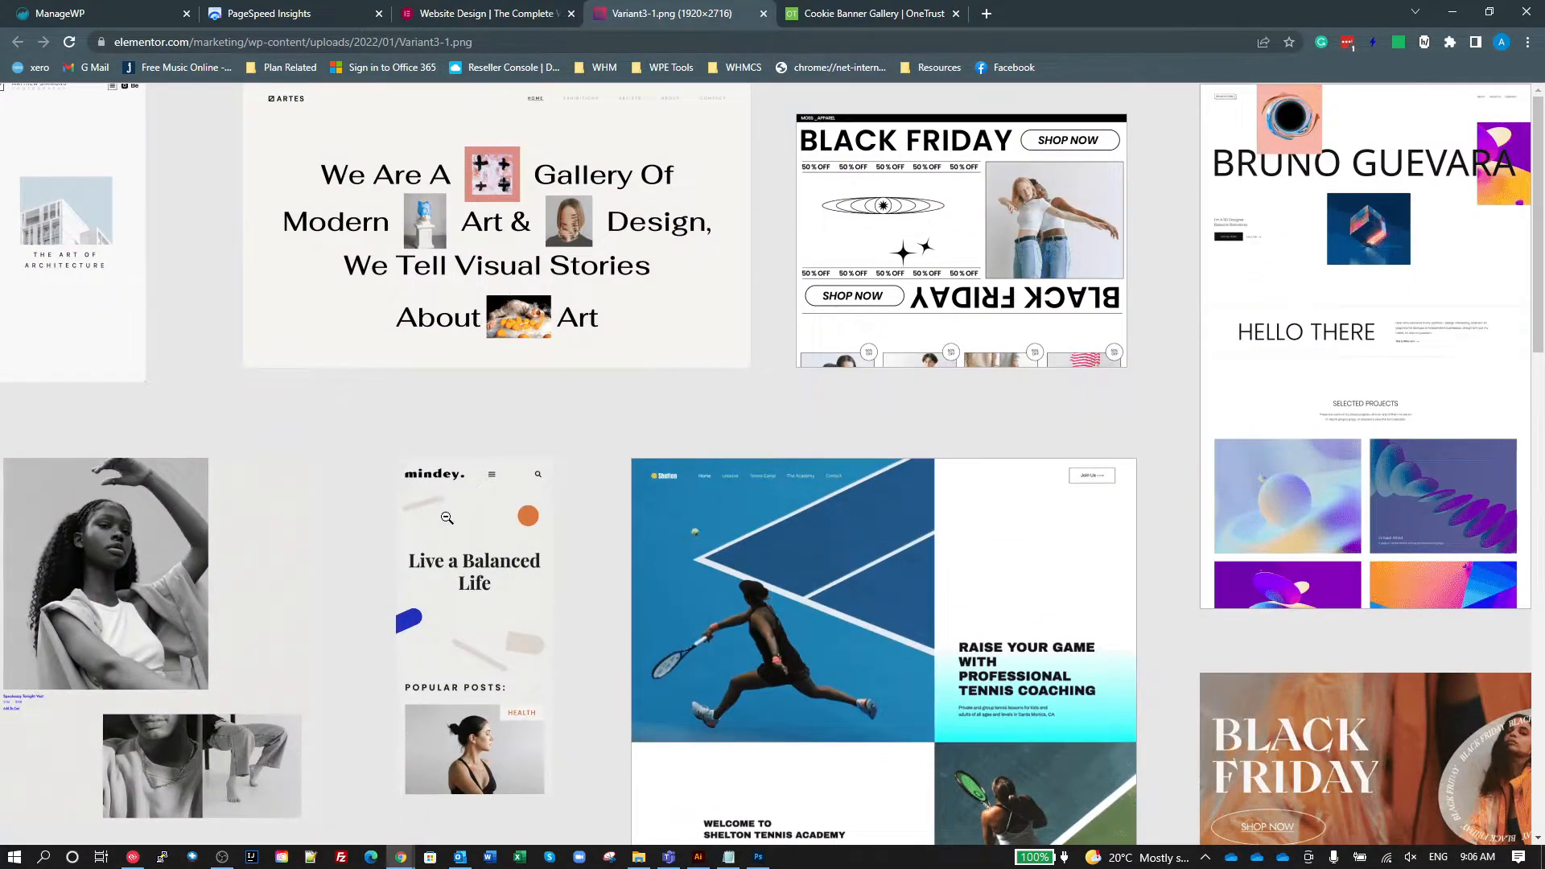
mouse_move(160, 324)
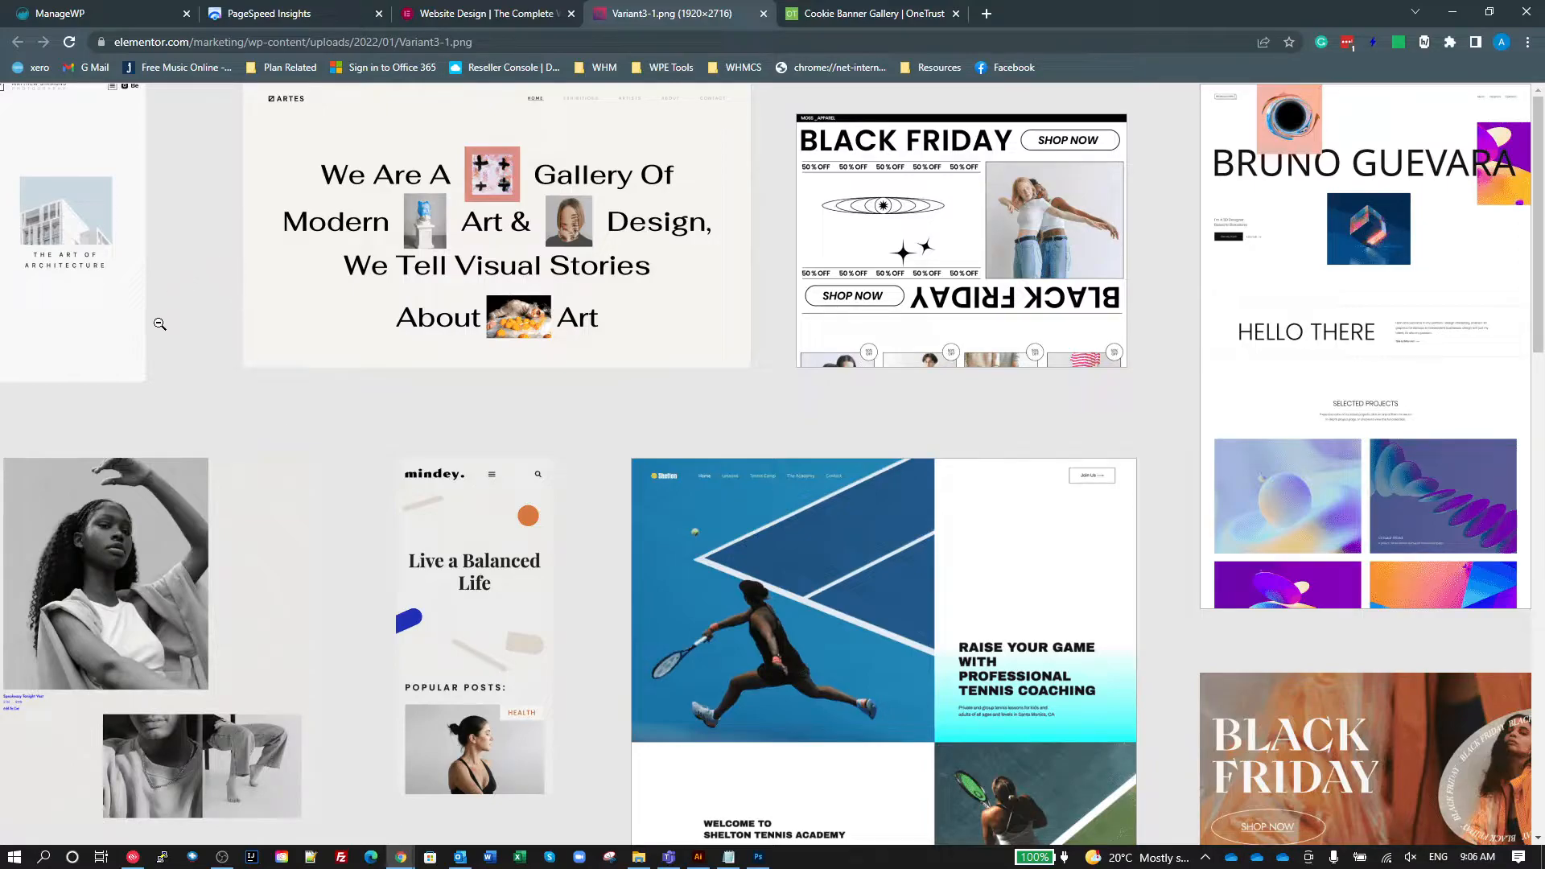
mouse_move(1073, 529)
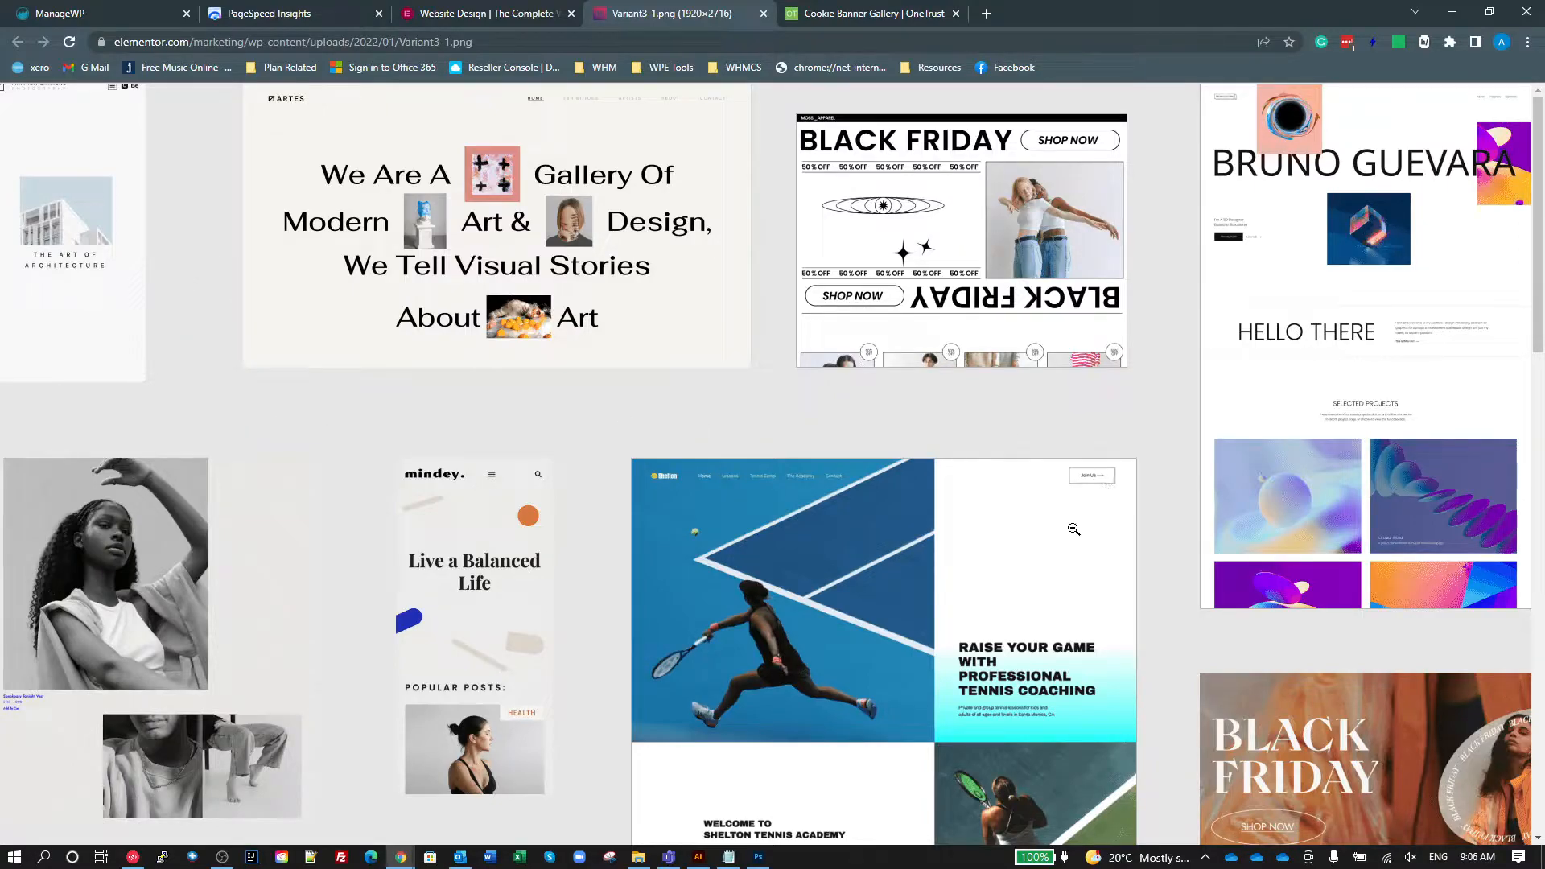
mouse_move(1222, 254)
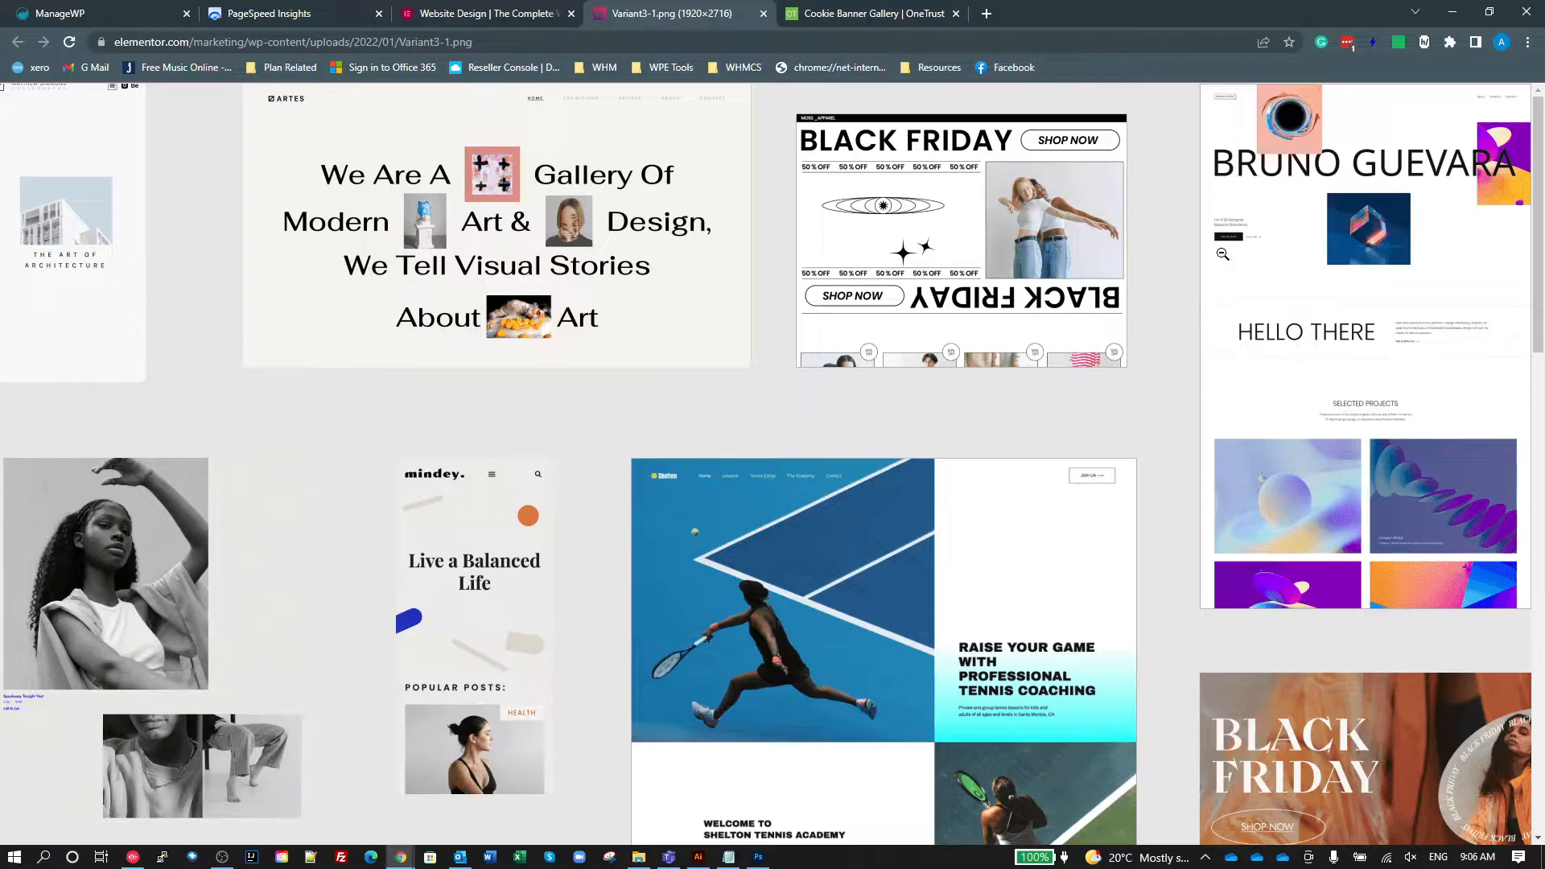
mouse_move(1301, 391)
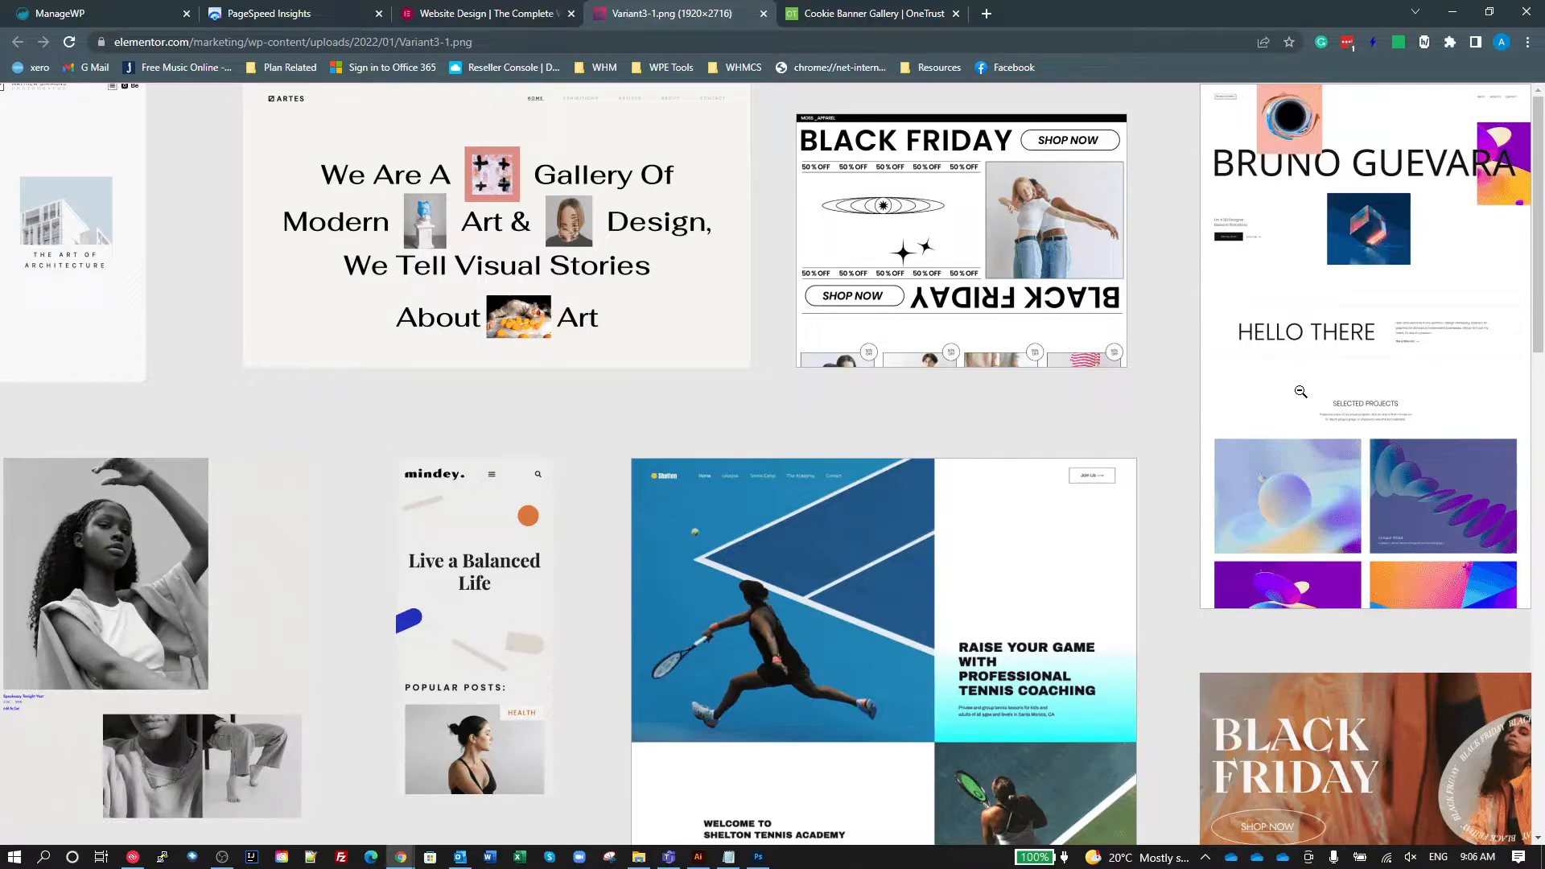
mouse_move(1227, 397)
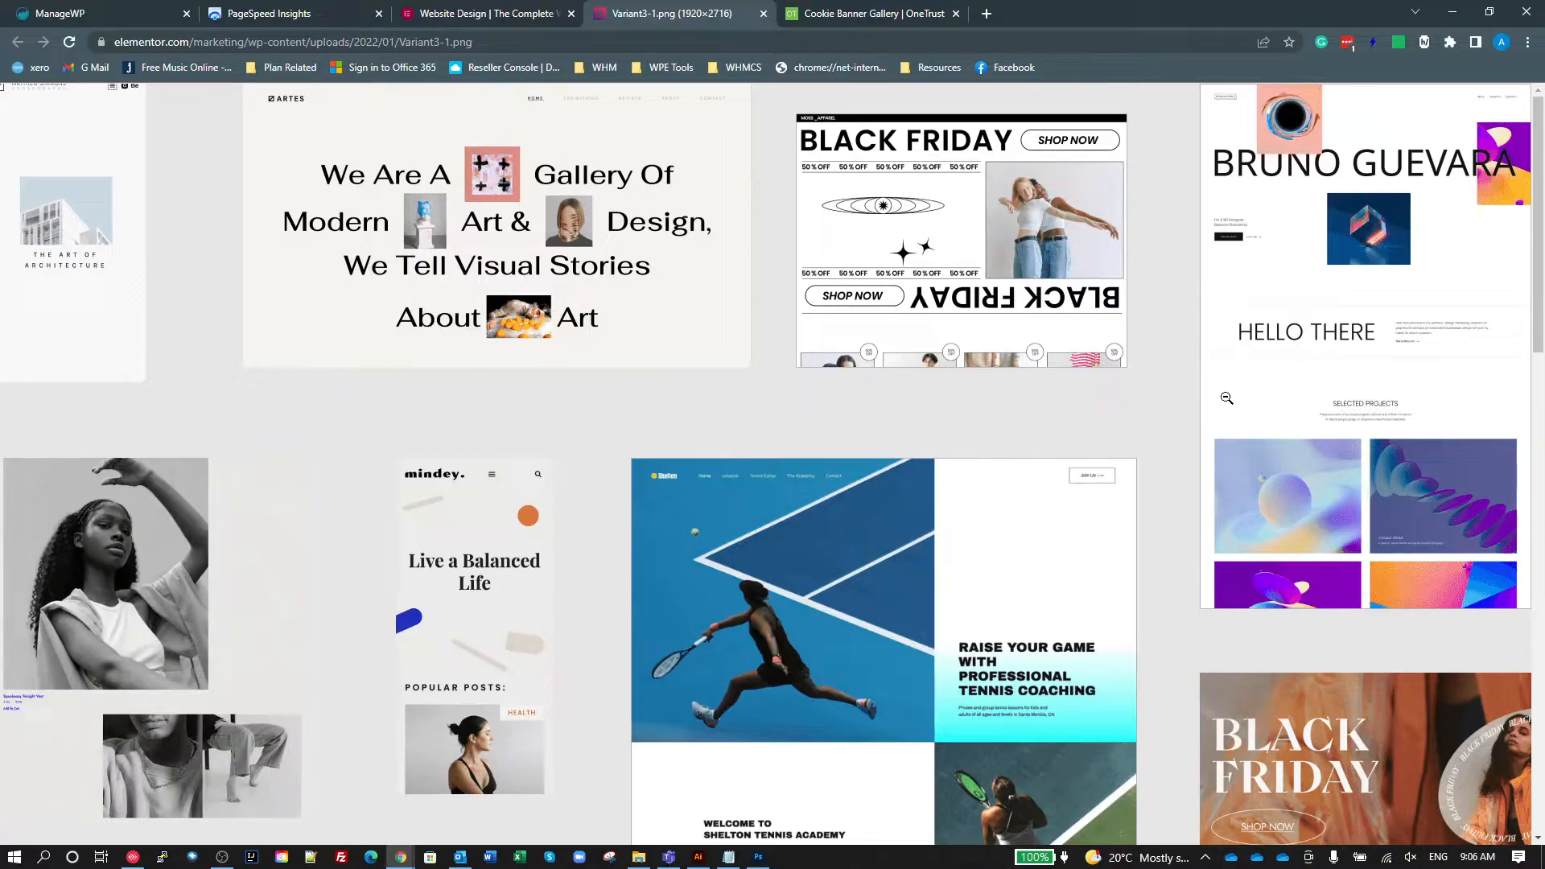
mouse_move(962, 499)
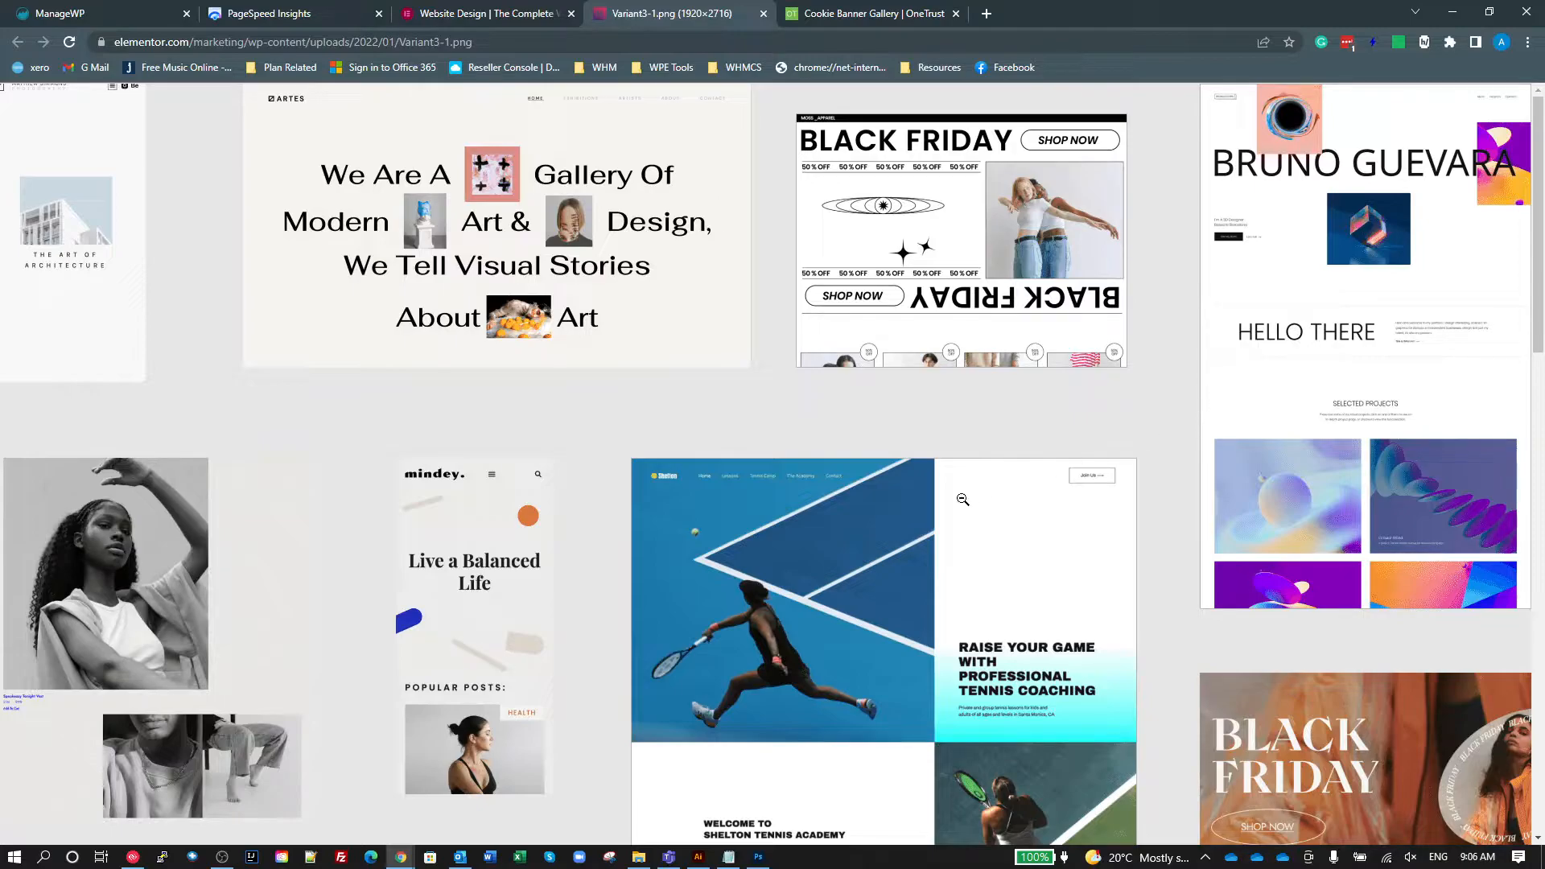
mouse_move(560, 534)
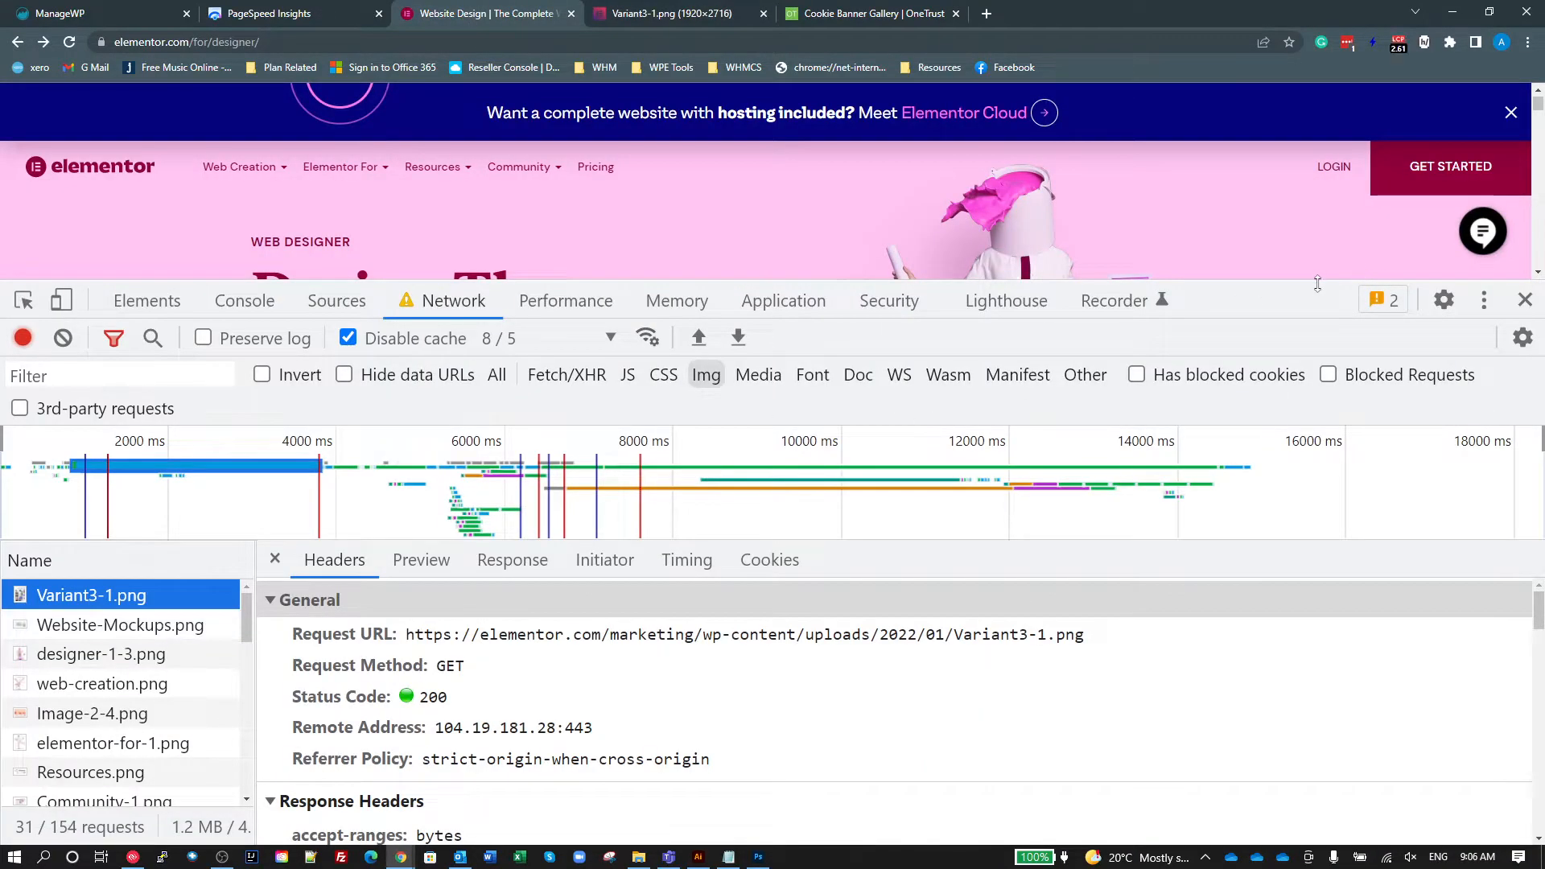
Scroll down through the Elementor web designer page content.
click(1525, 301)
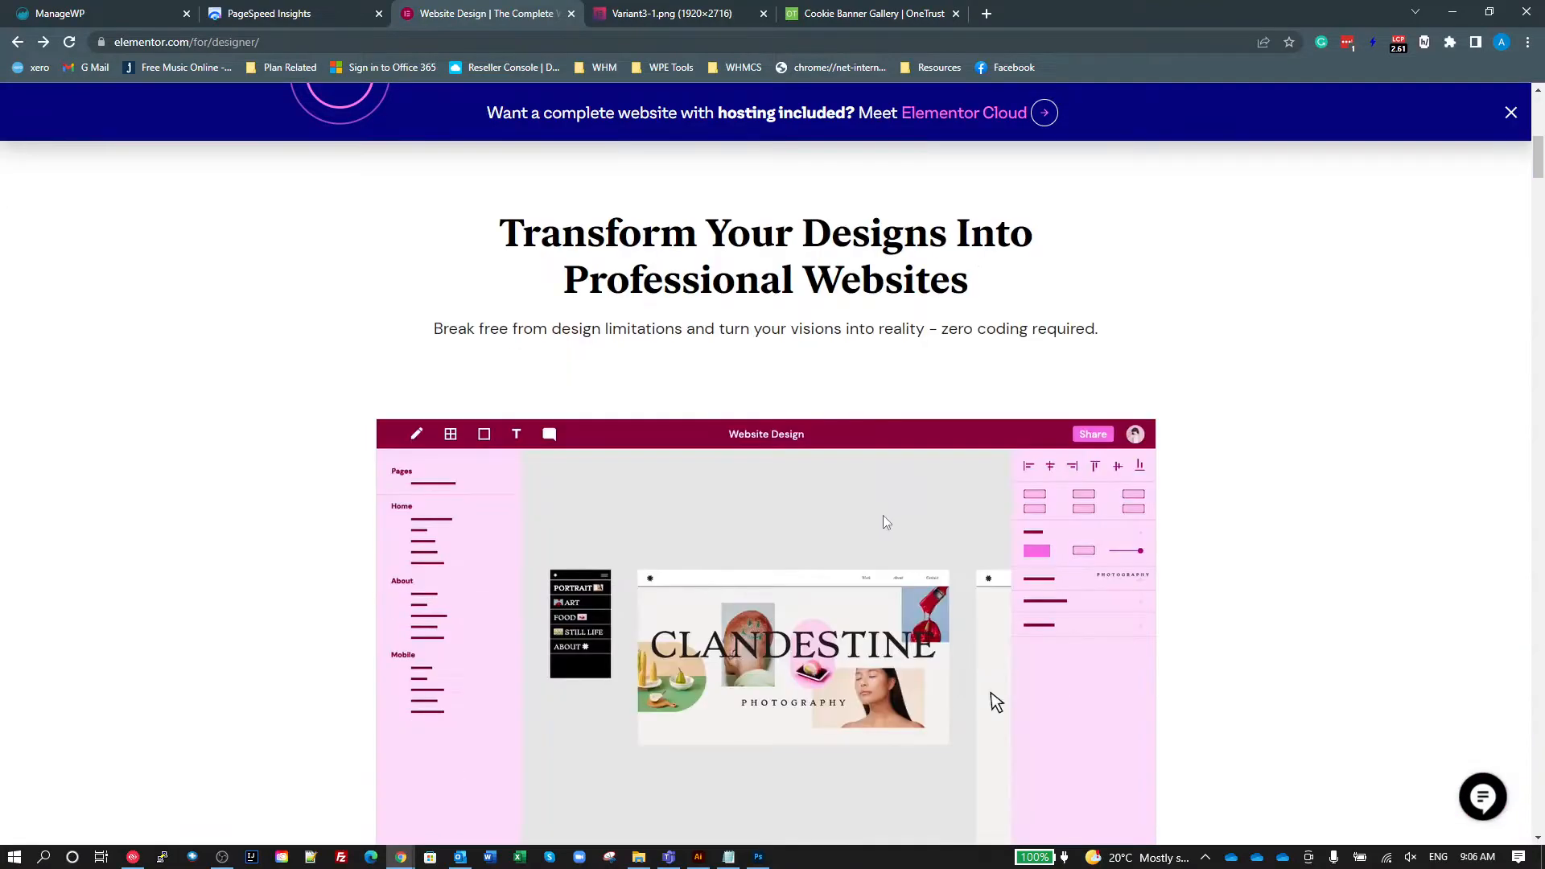
scroll(down, 3)
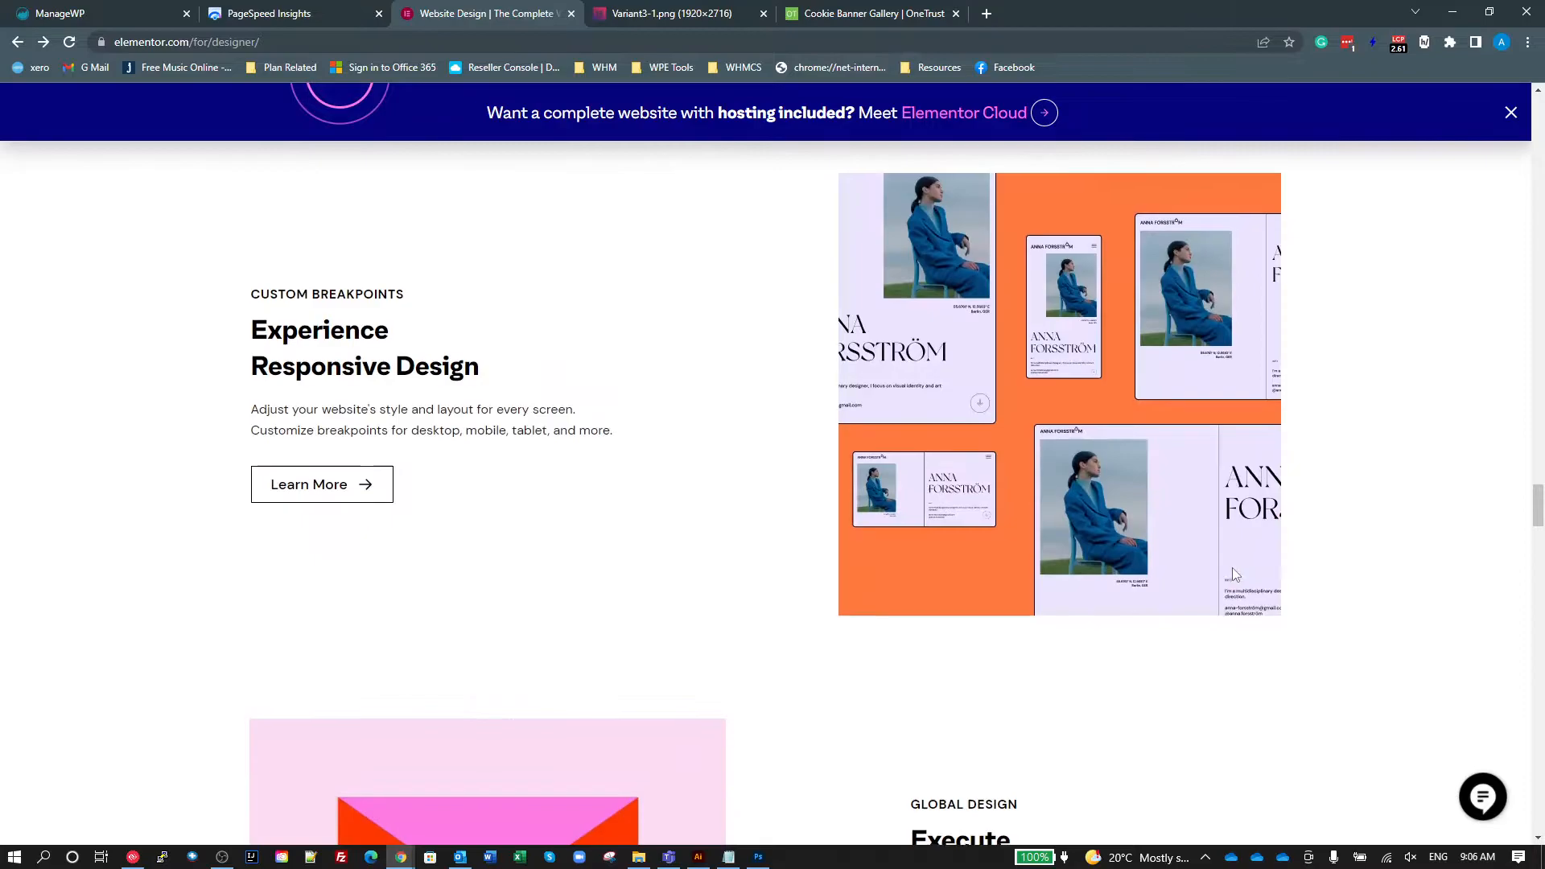
scroll(down, 3)
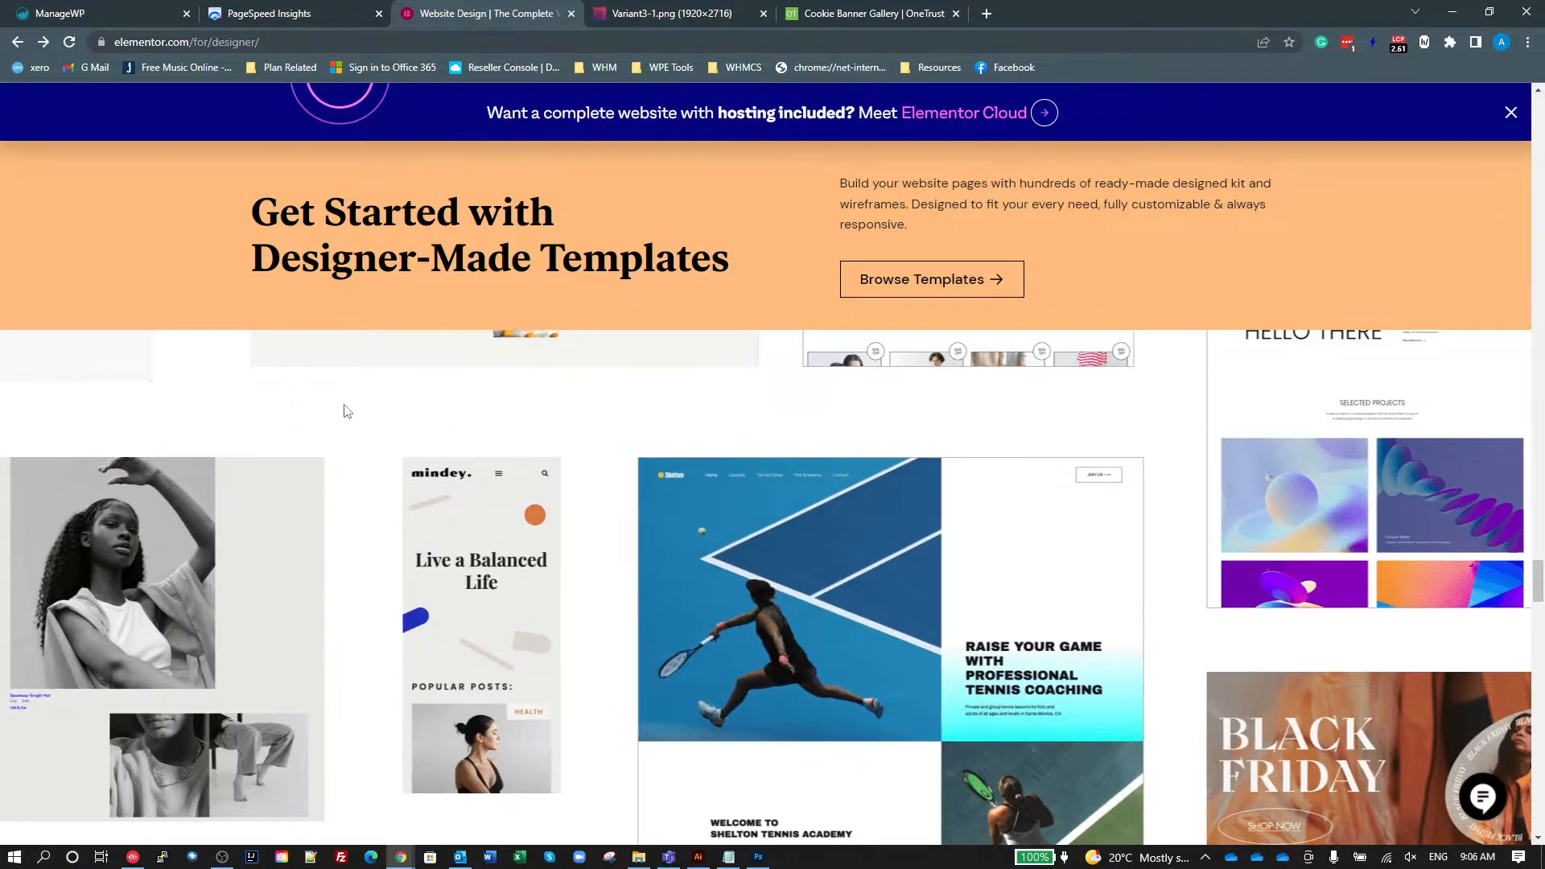
scroll(down, 3)
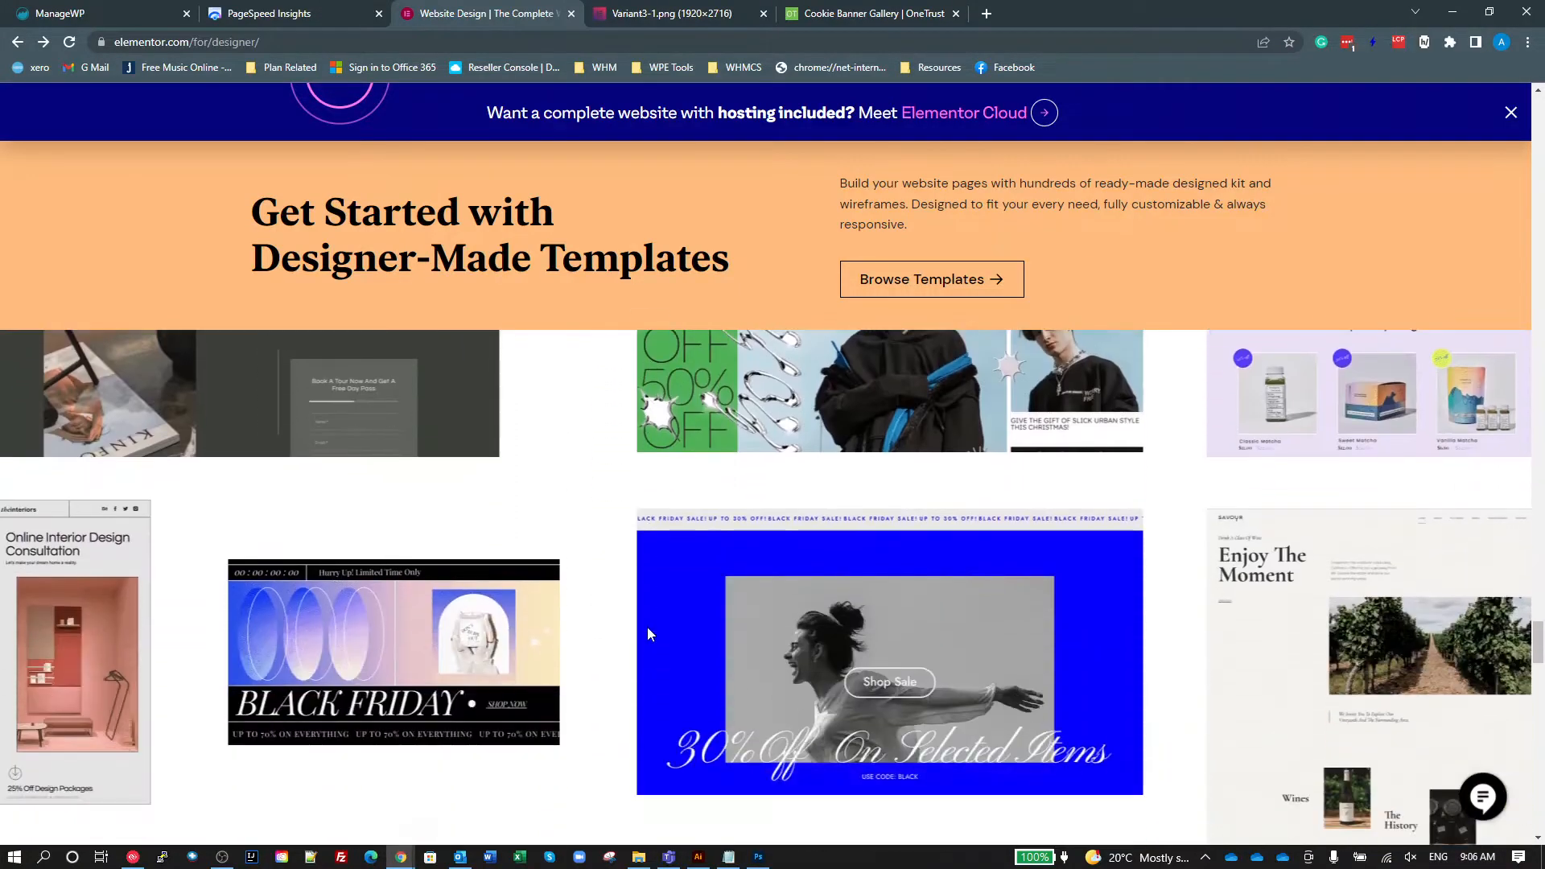
scroll(down, 3)
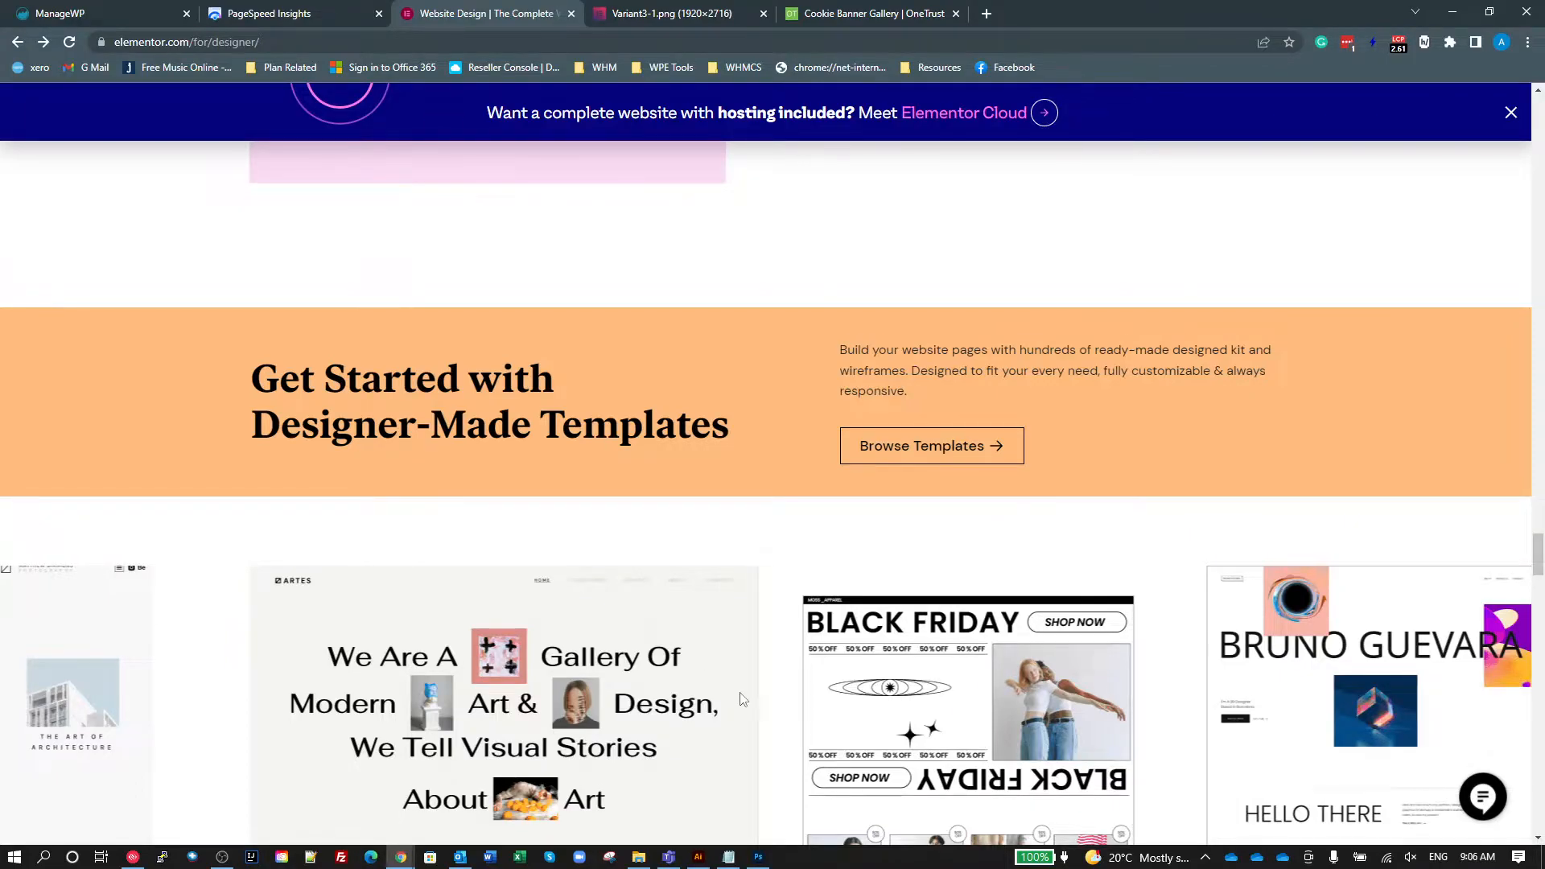
scroll(down, 3)
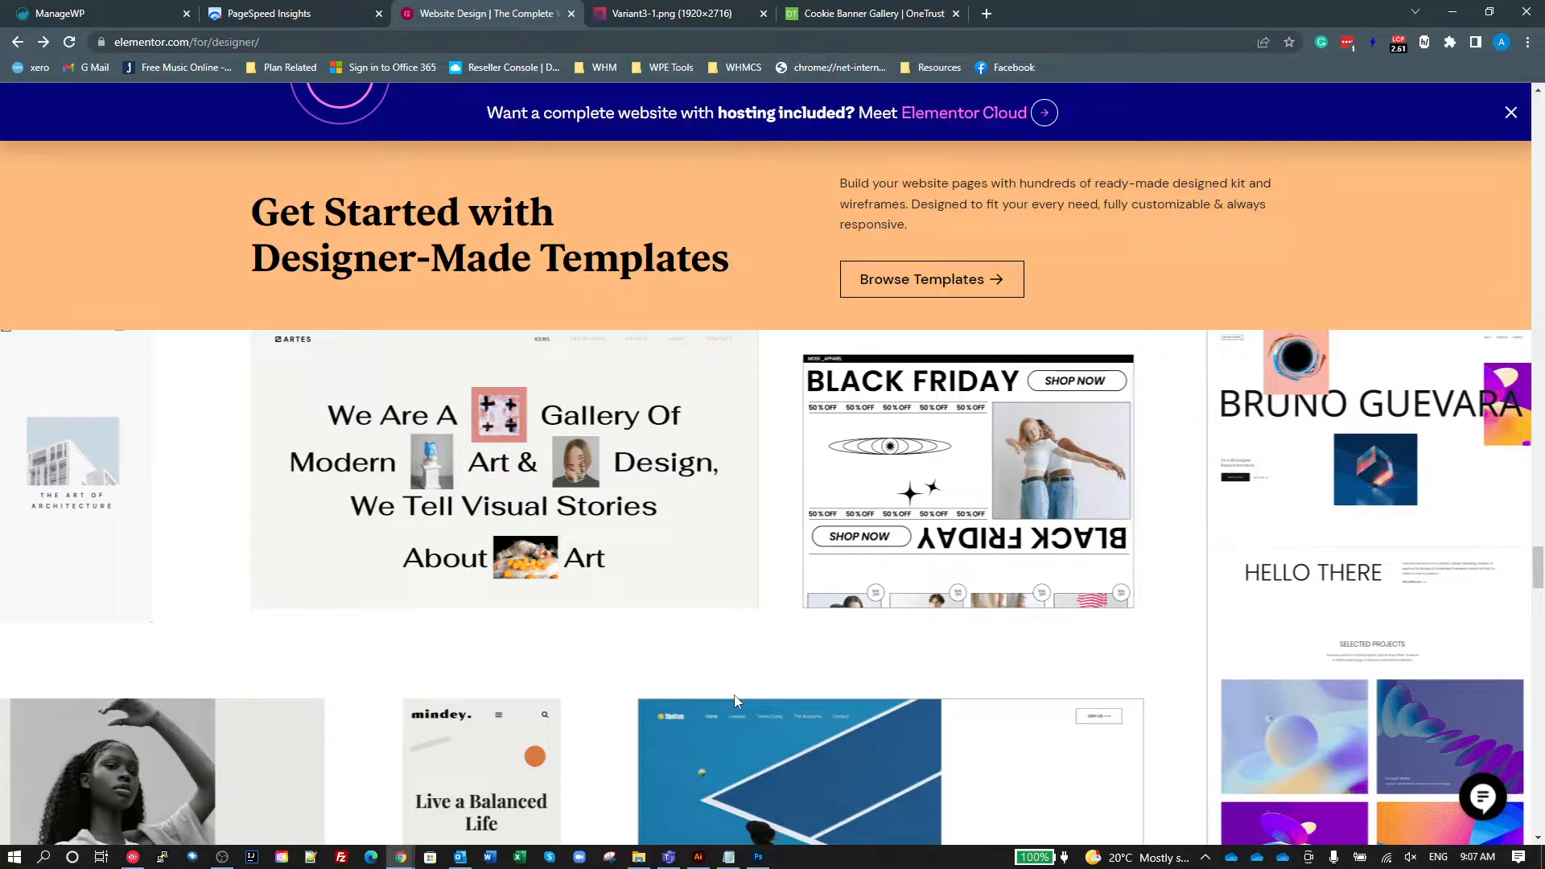
mouse_move(731, 713)
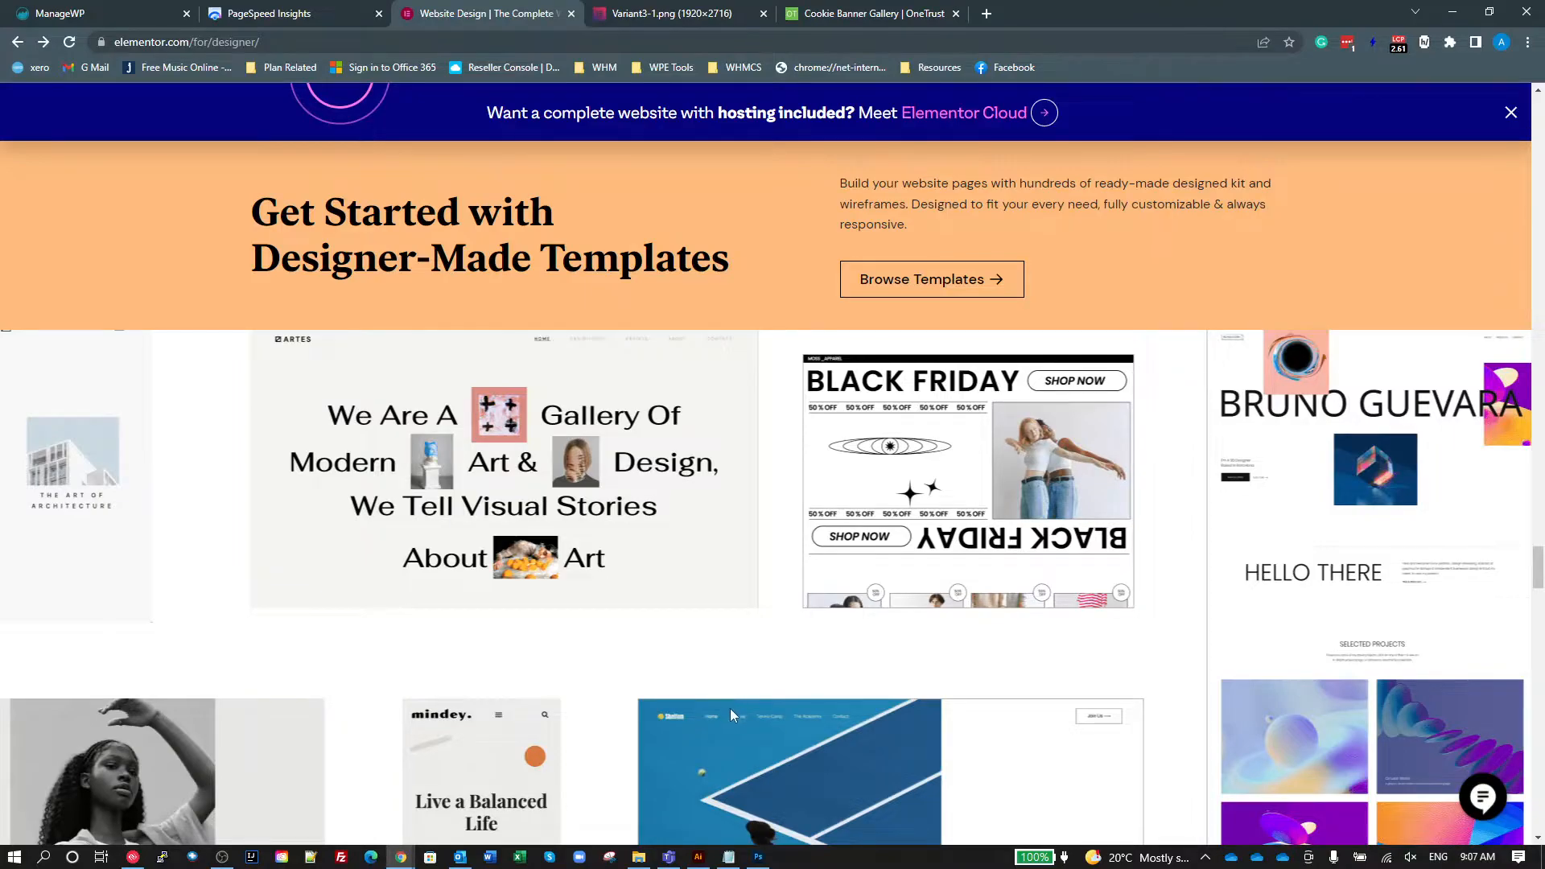
scroll(down, 3)
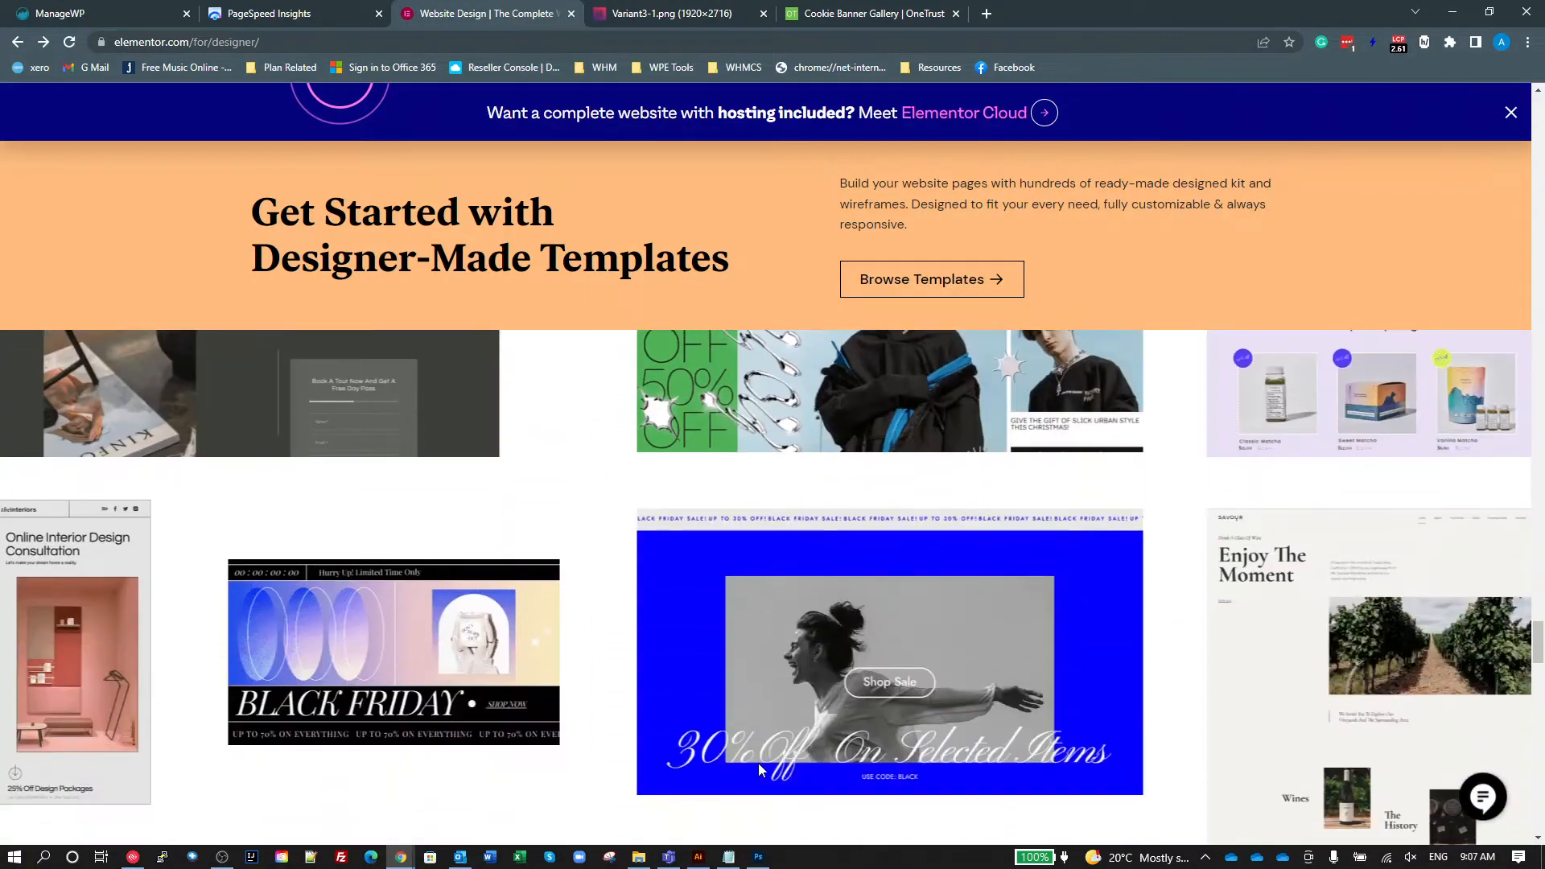
scroll(down, 3)
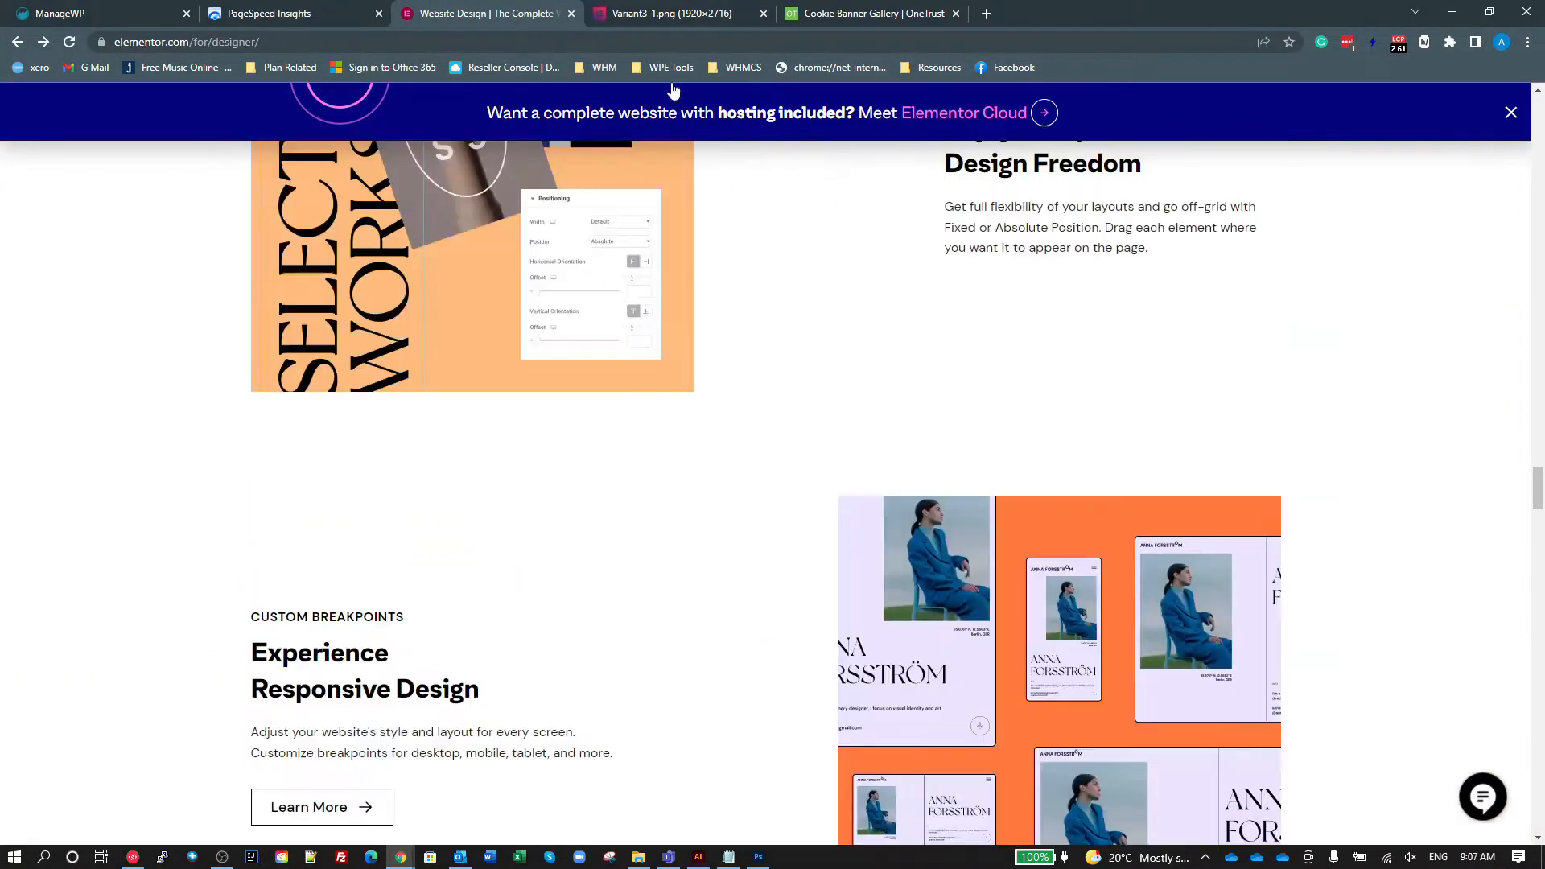
Close the Cookie Banner Gallery tab and return to the top of the designer page.
click(763, 13)
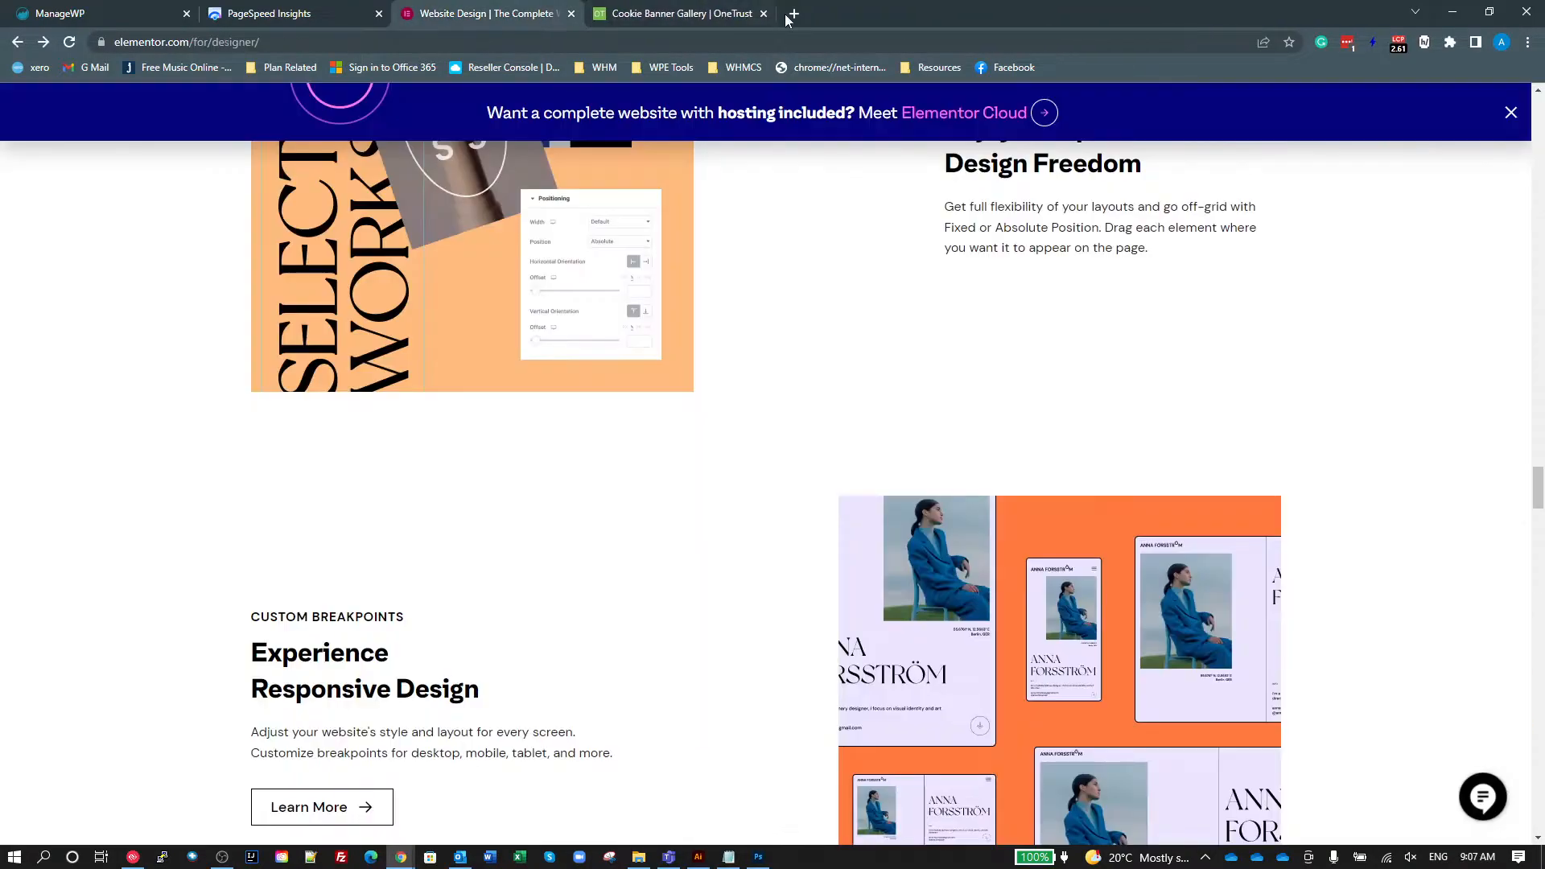
click(763, 13)
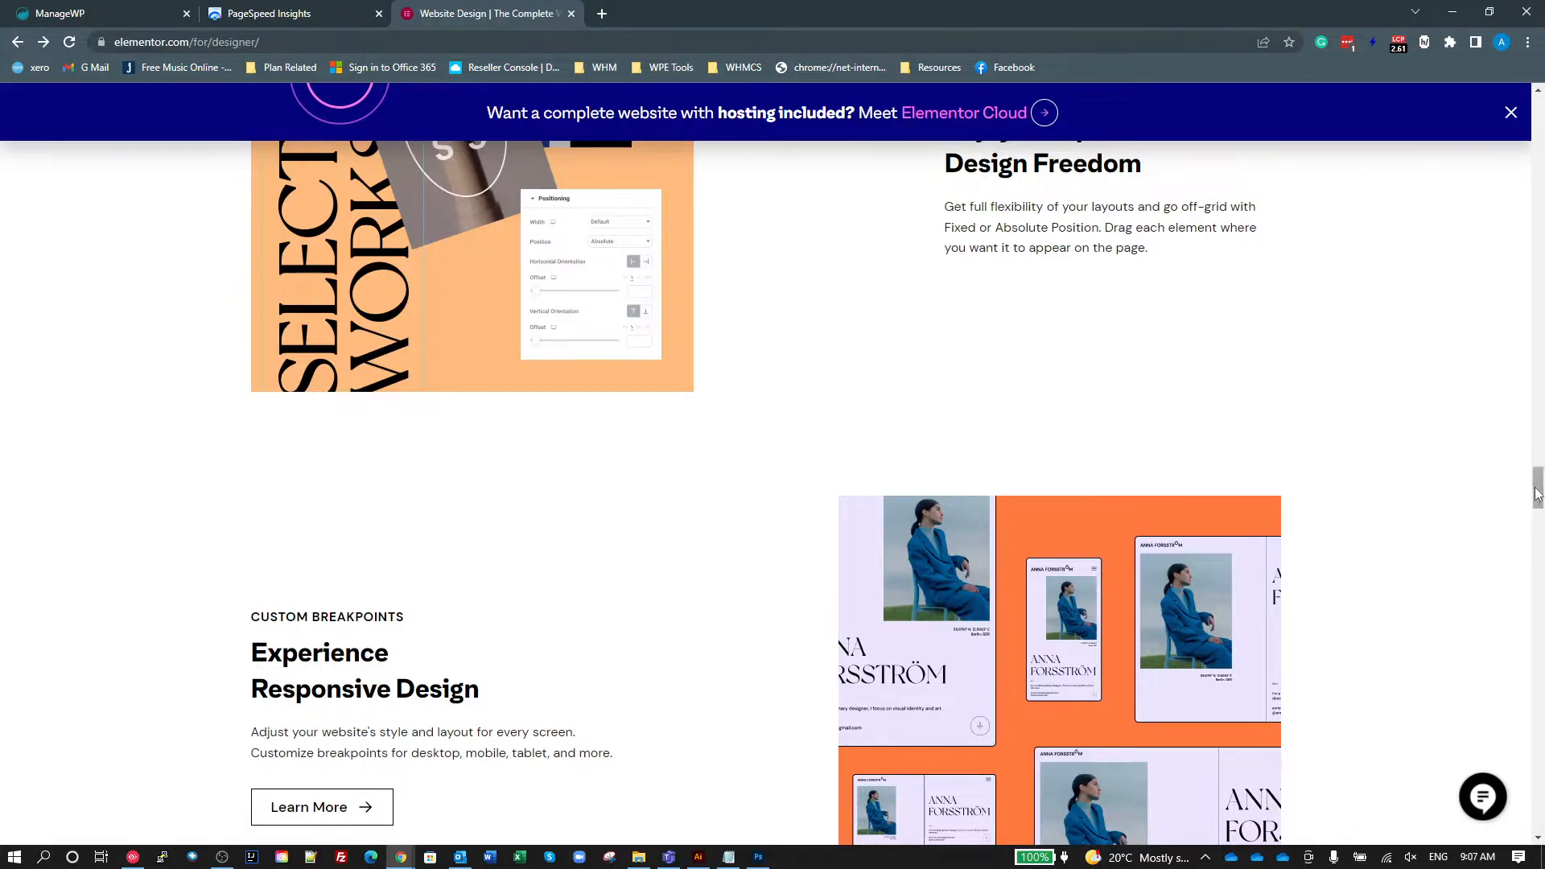
scroll(up, 3)
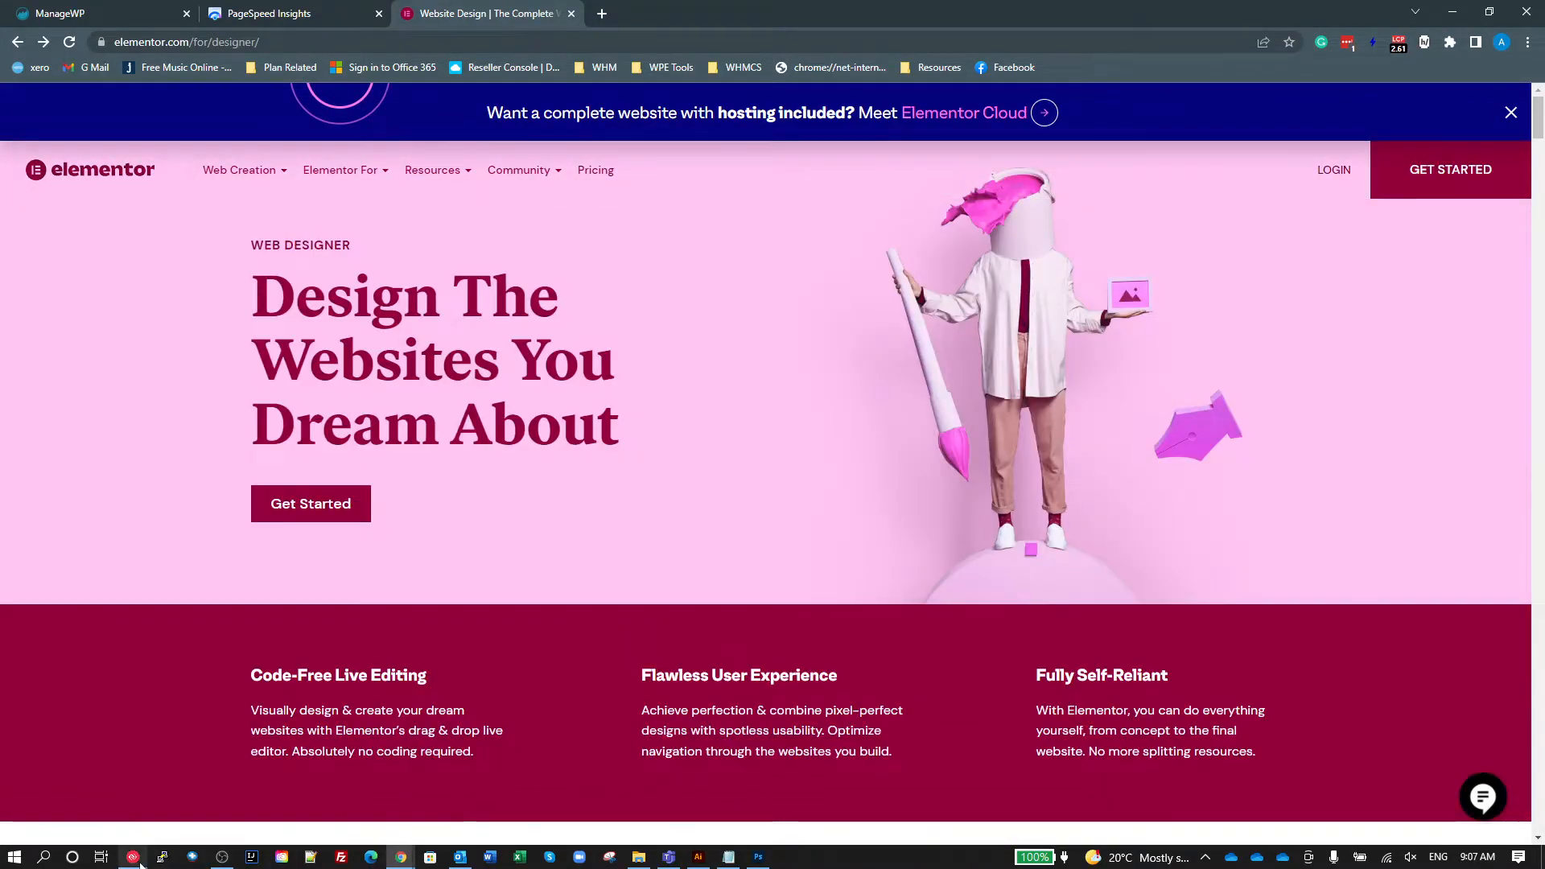
Reload with DevTools open, sort image requests by size and bring up options for Website-Mockups.png.
key(F12)
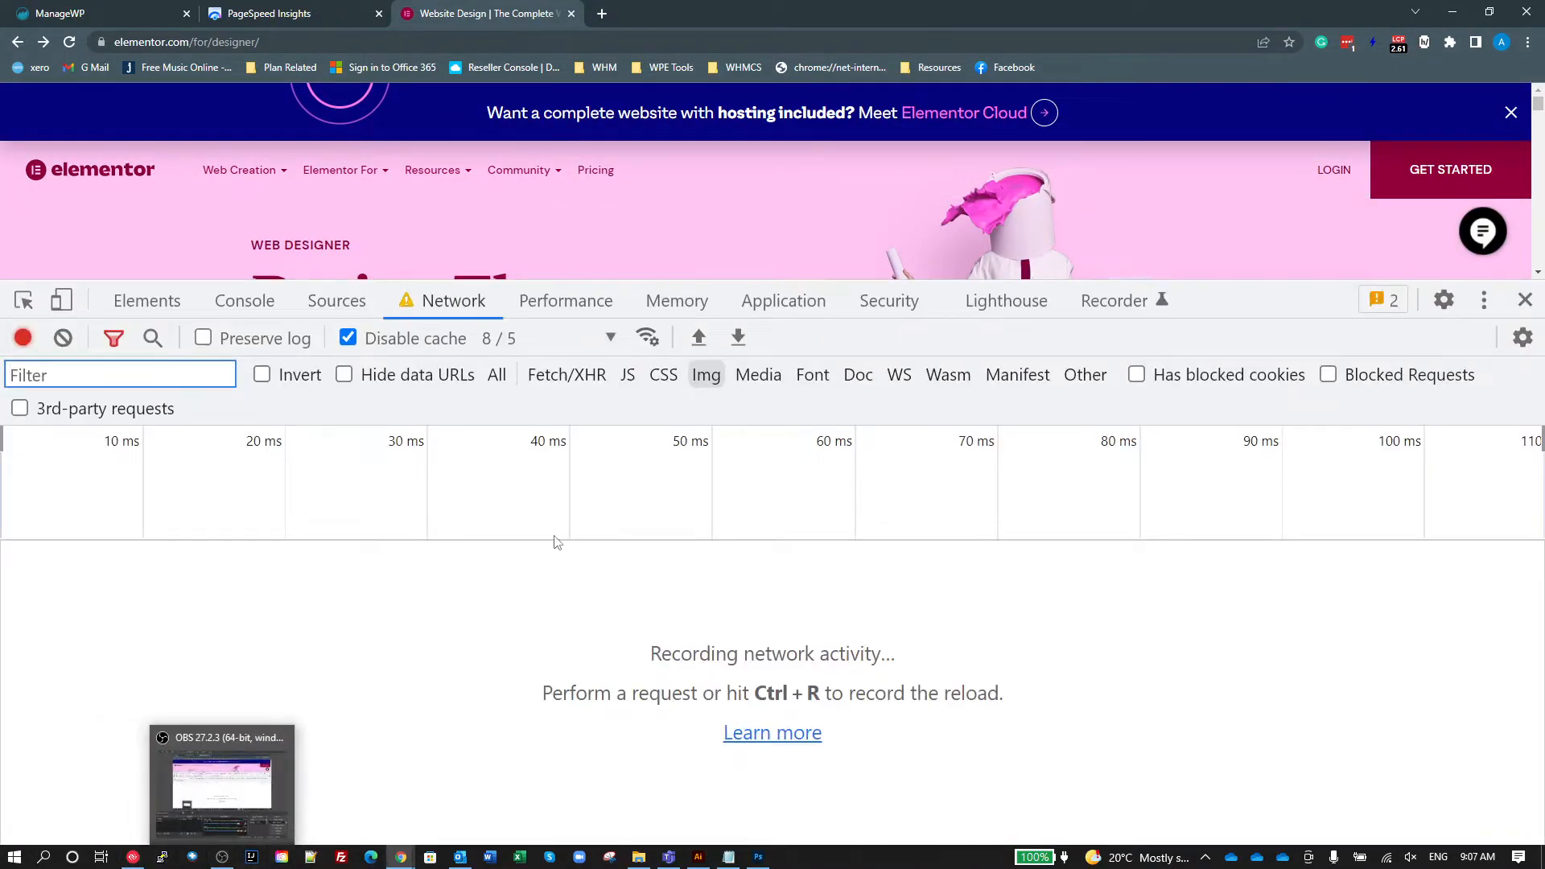
key(Ctrl+r)
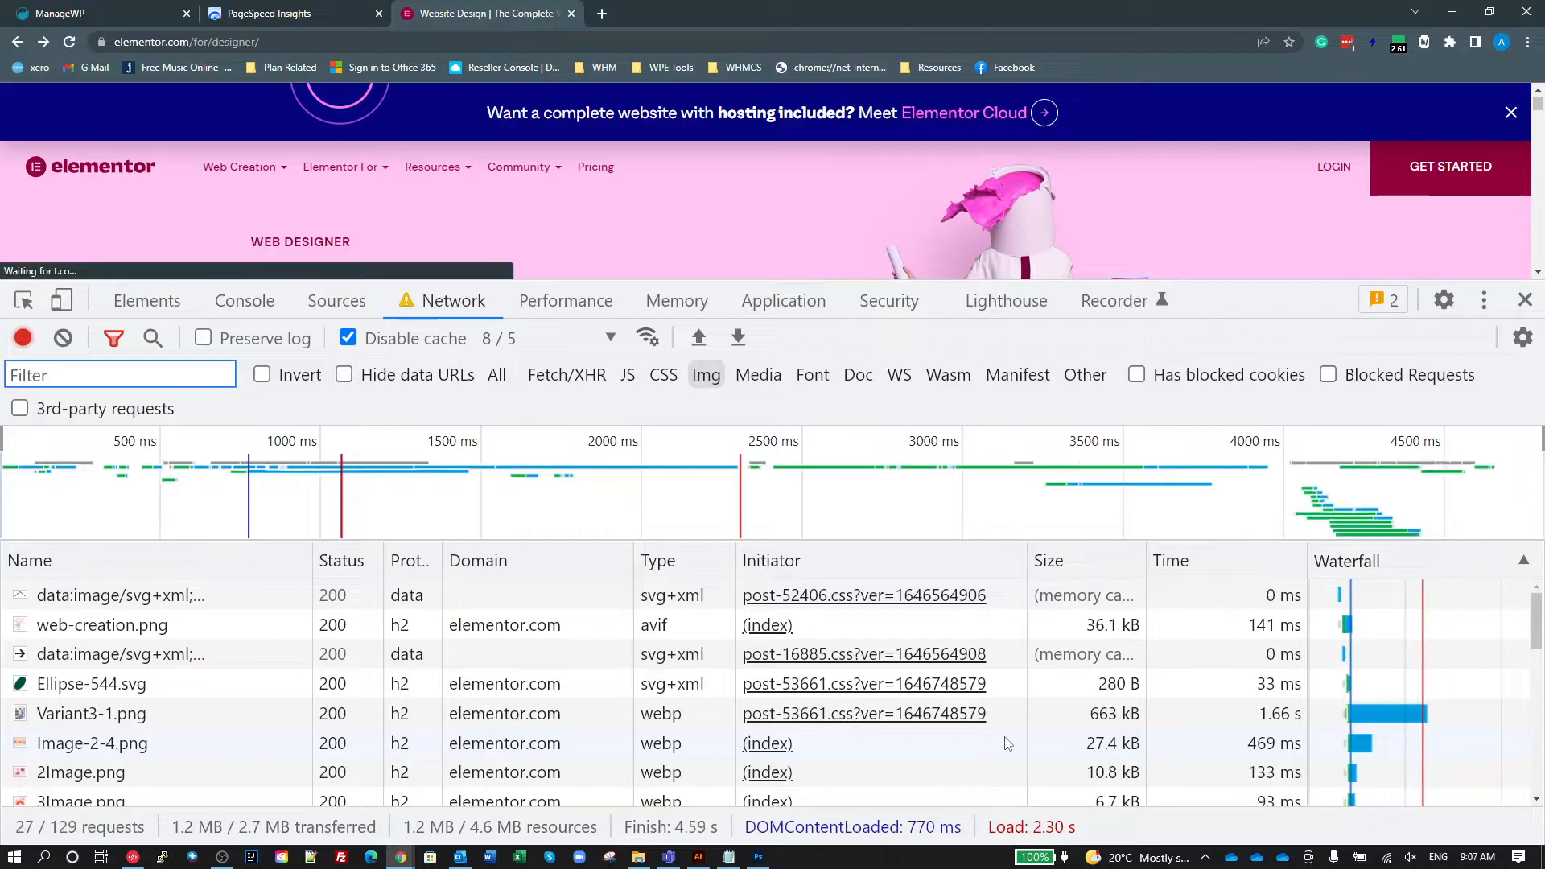
click(67, 42)
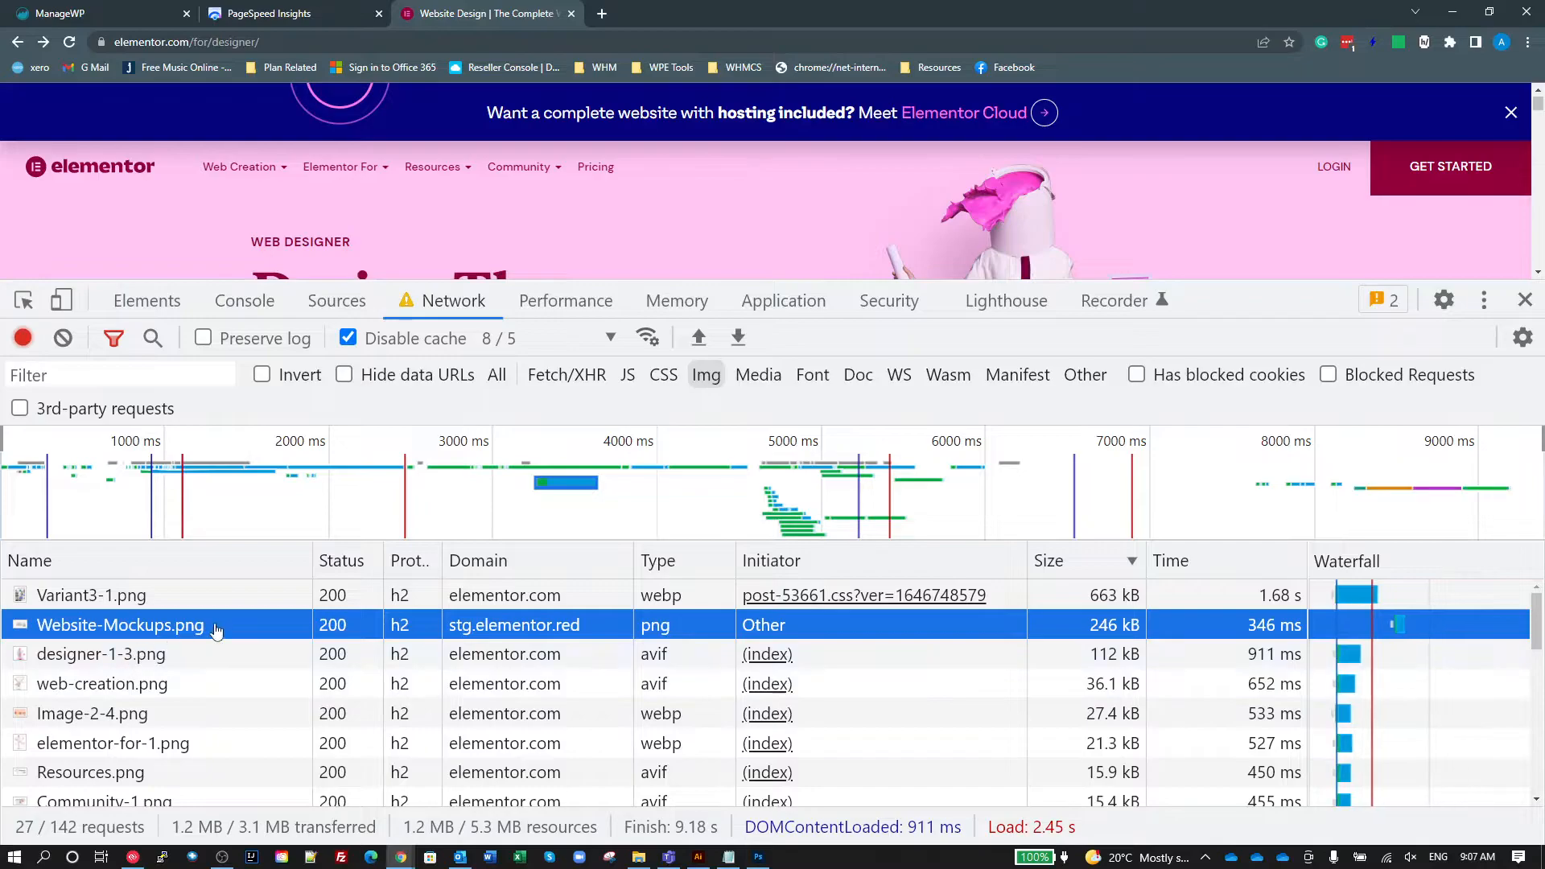
right_click(121, 624)
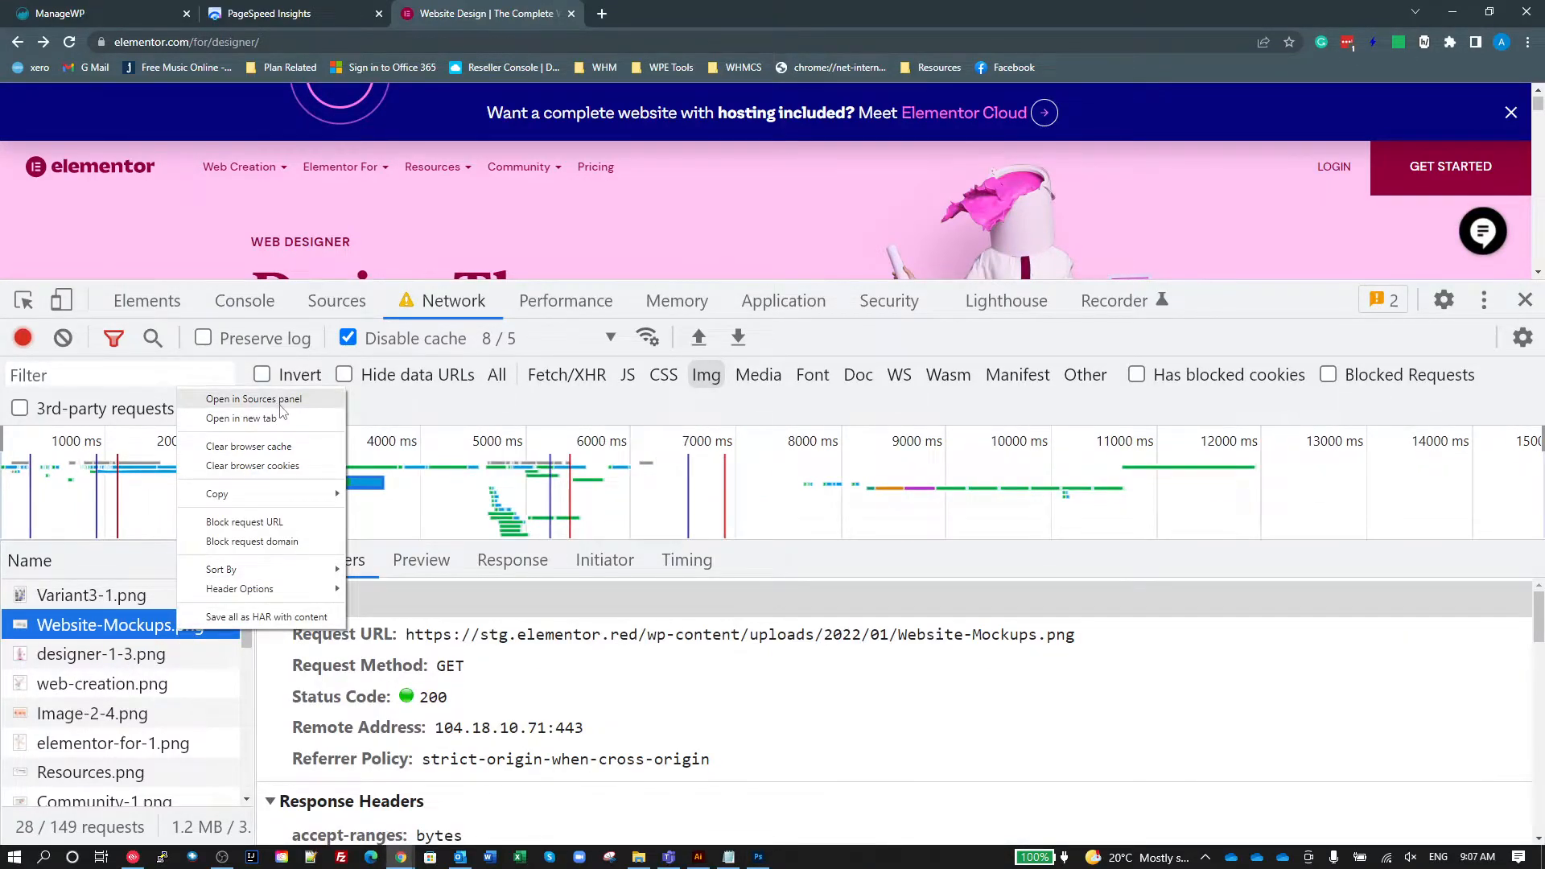
Open Website-Mockups.png from the Network list in the Sources panel, a 662 kB 1920×2716 image.
click(253, 398)
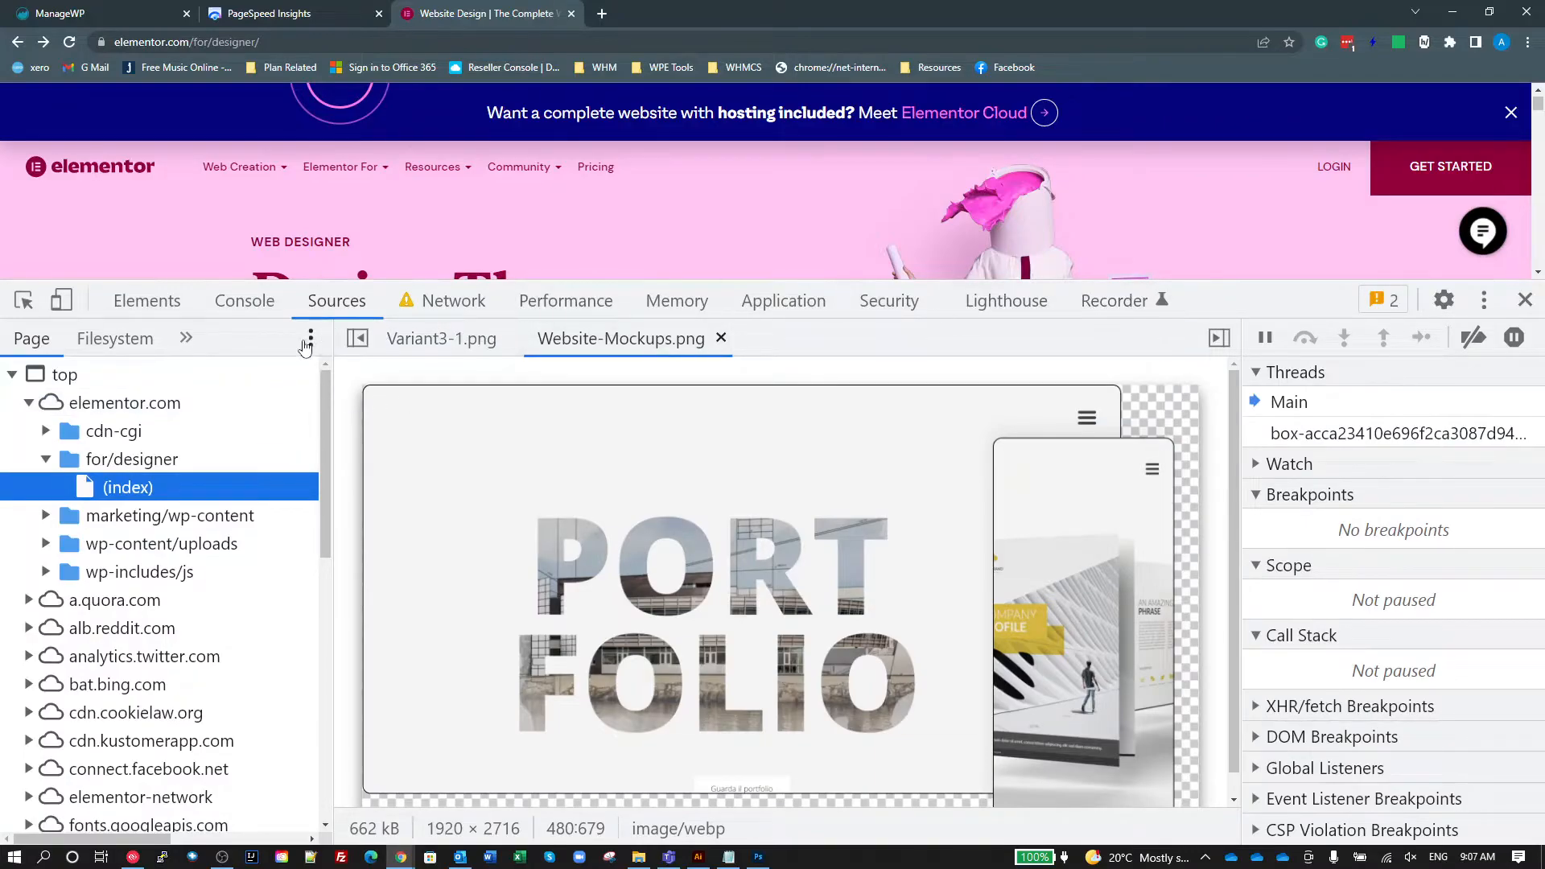
click(454, 301)
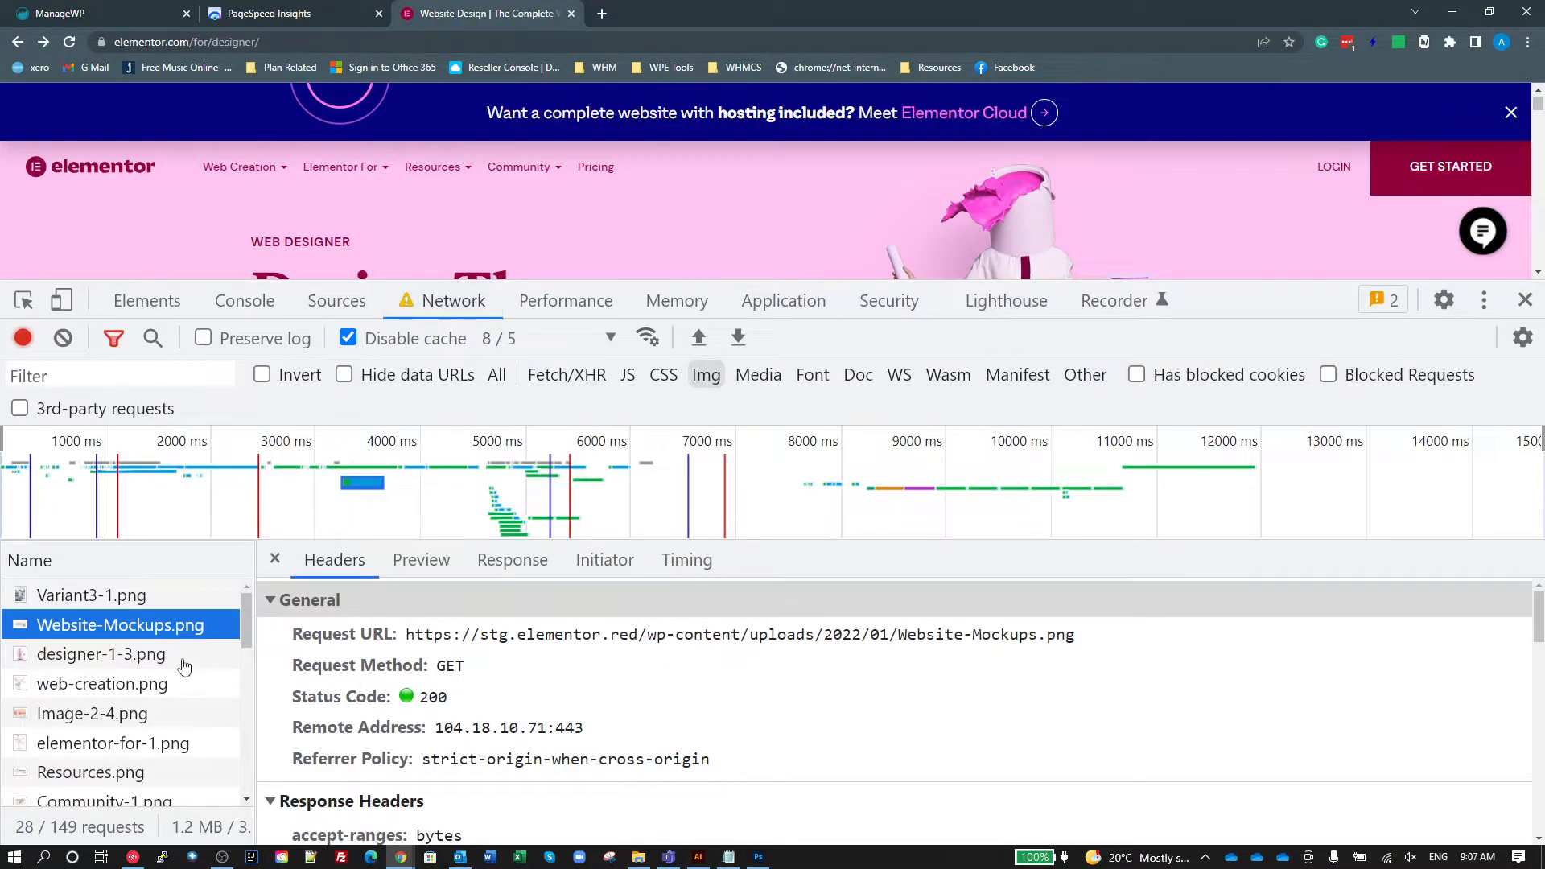
right_click(119, 625)
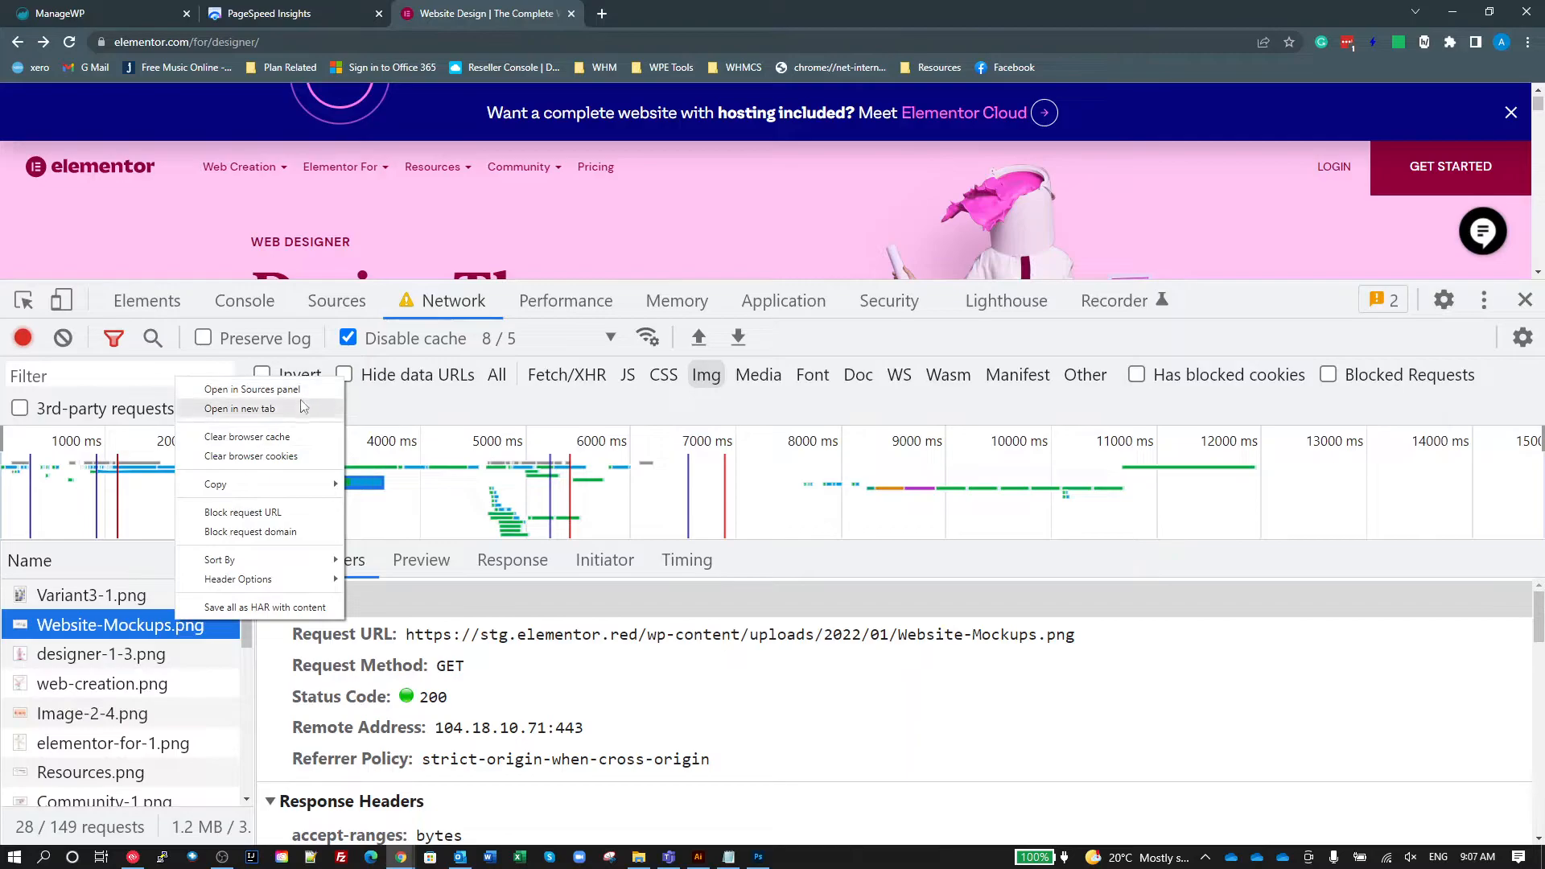
mouse_move(259, 436)
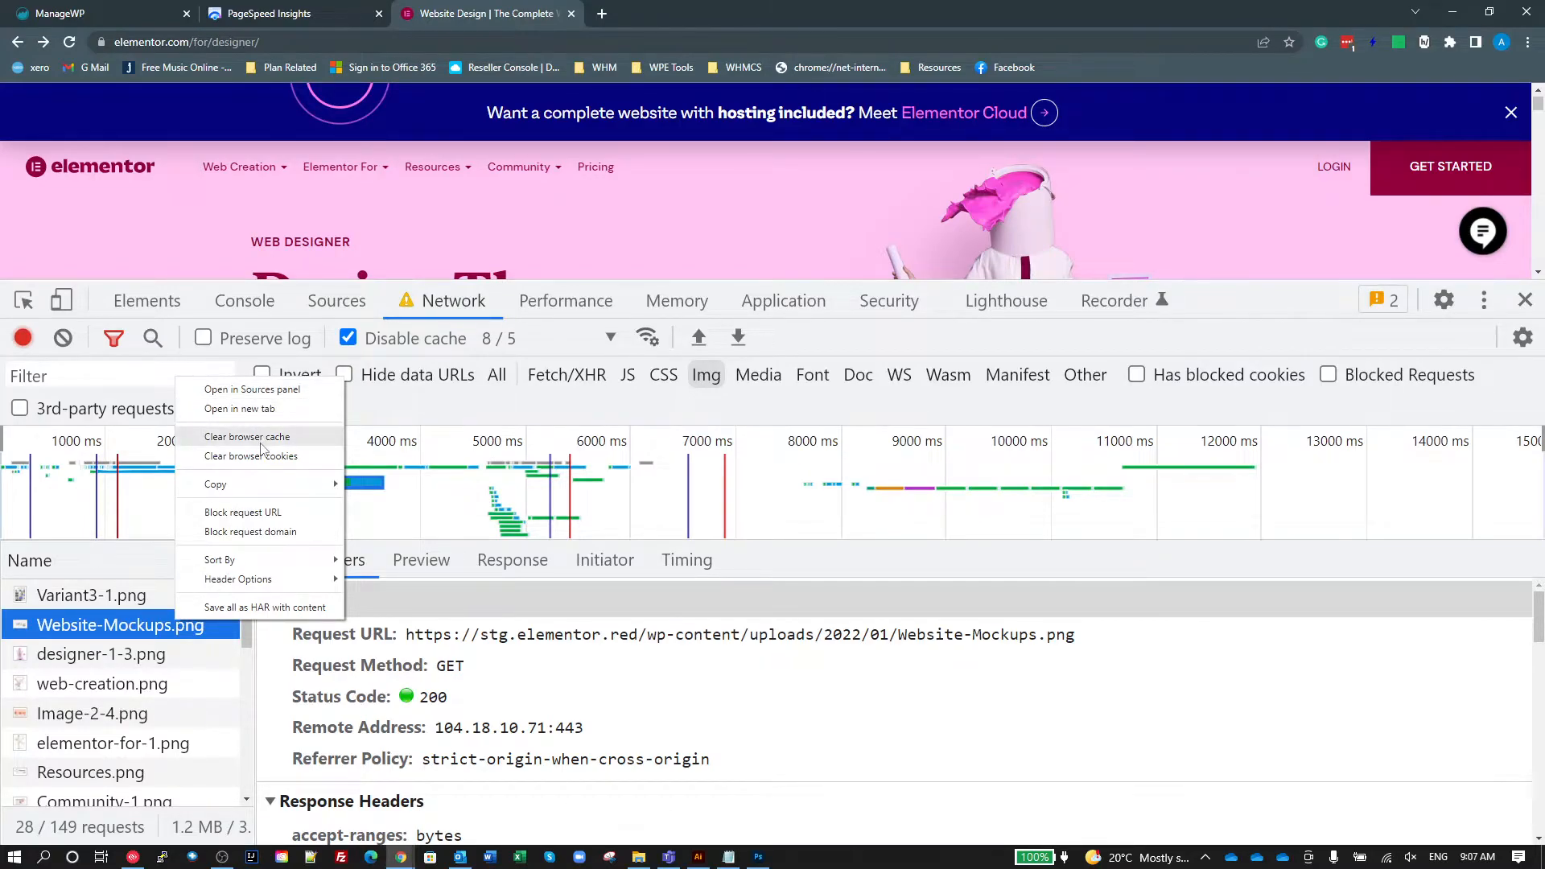
mouse_move(279, 412)
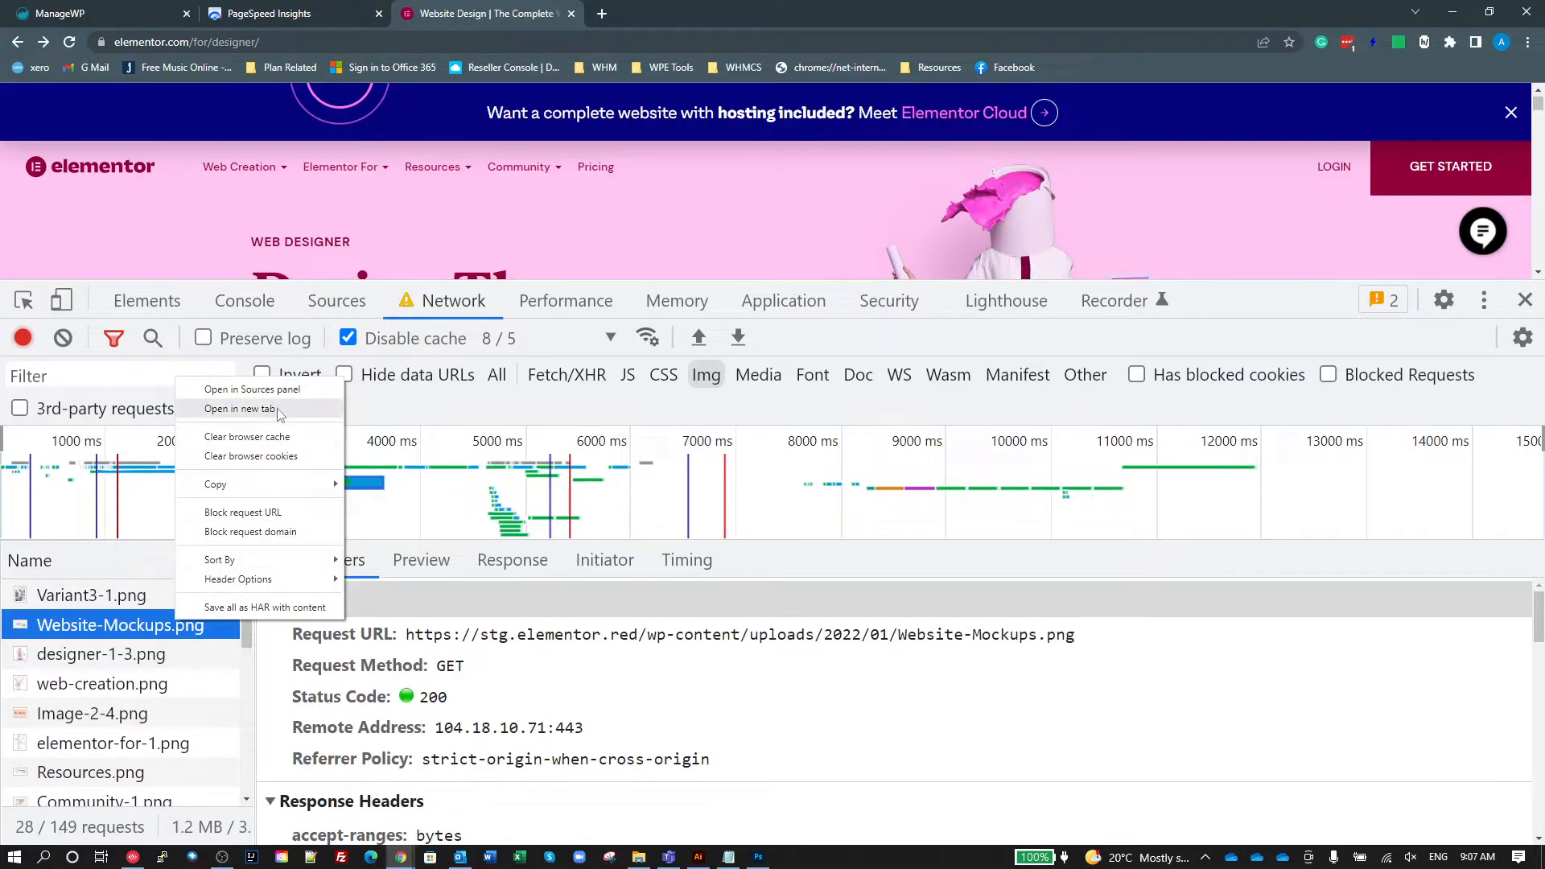
mouse_move(253, 389)
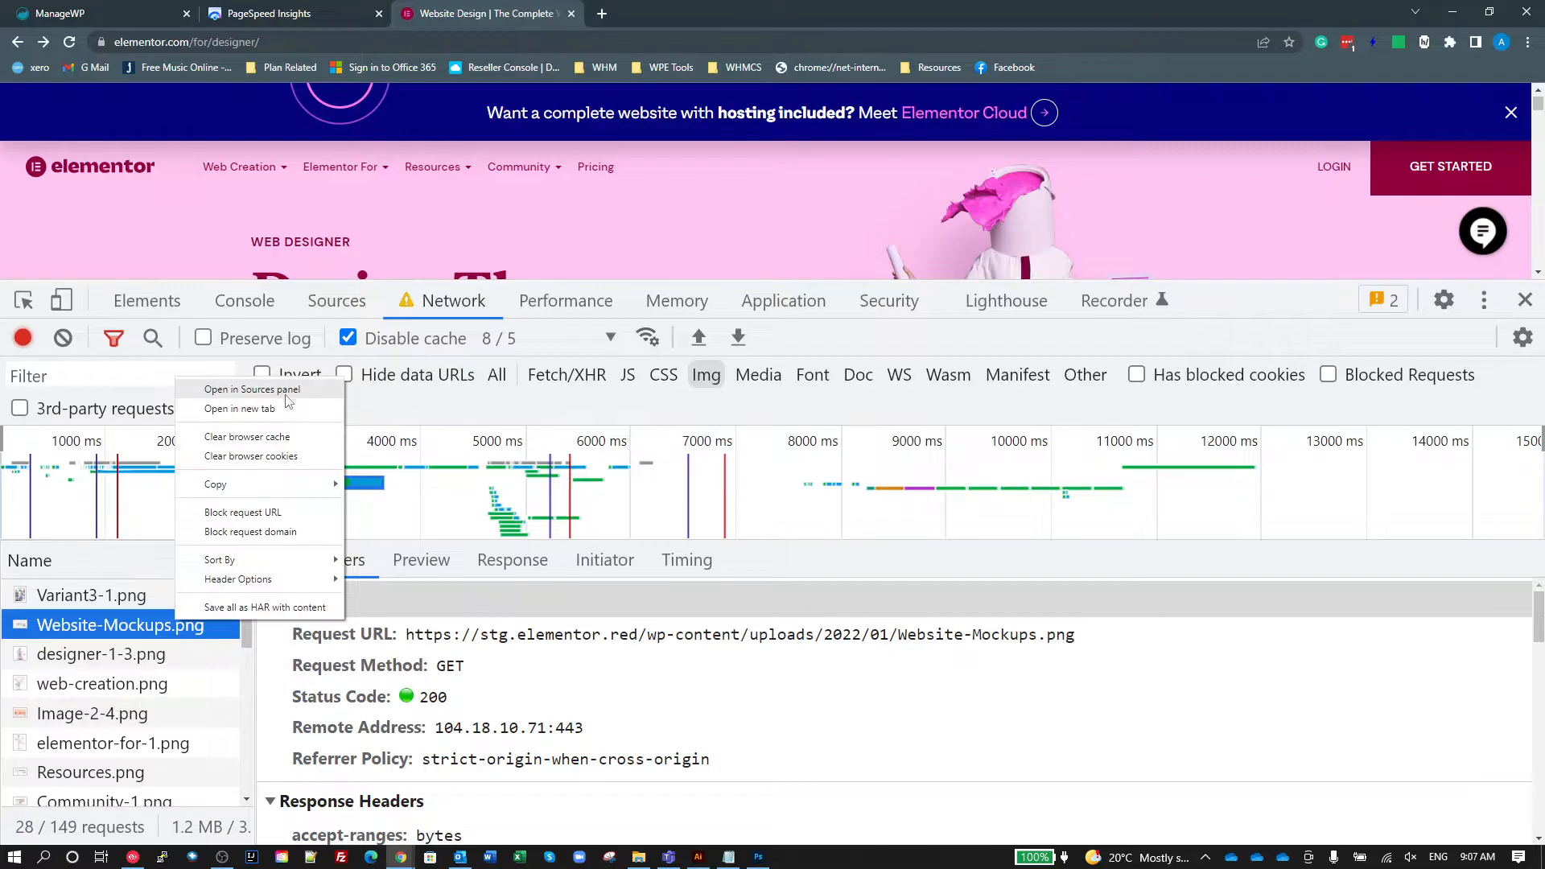
click(251, 390)
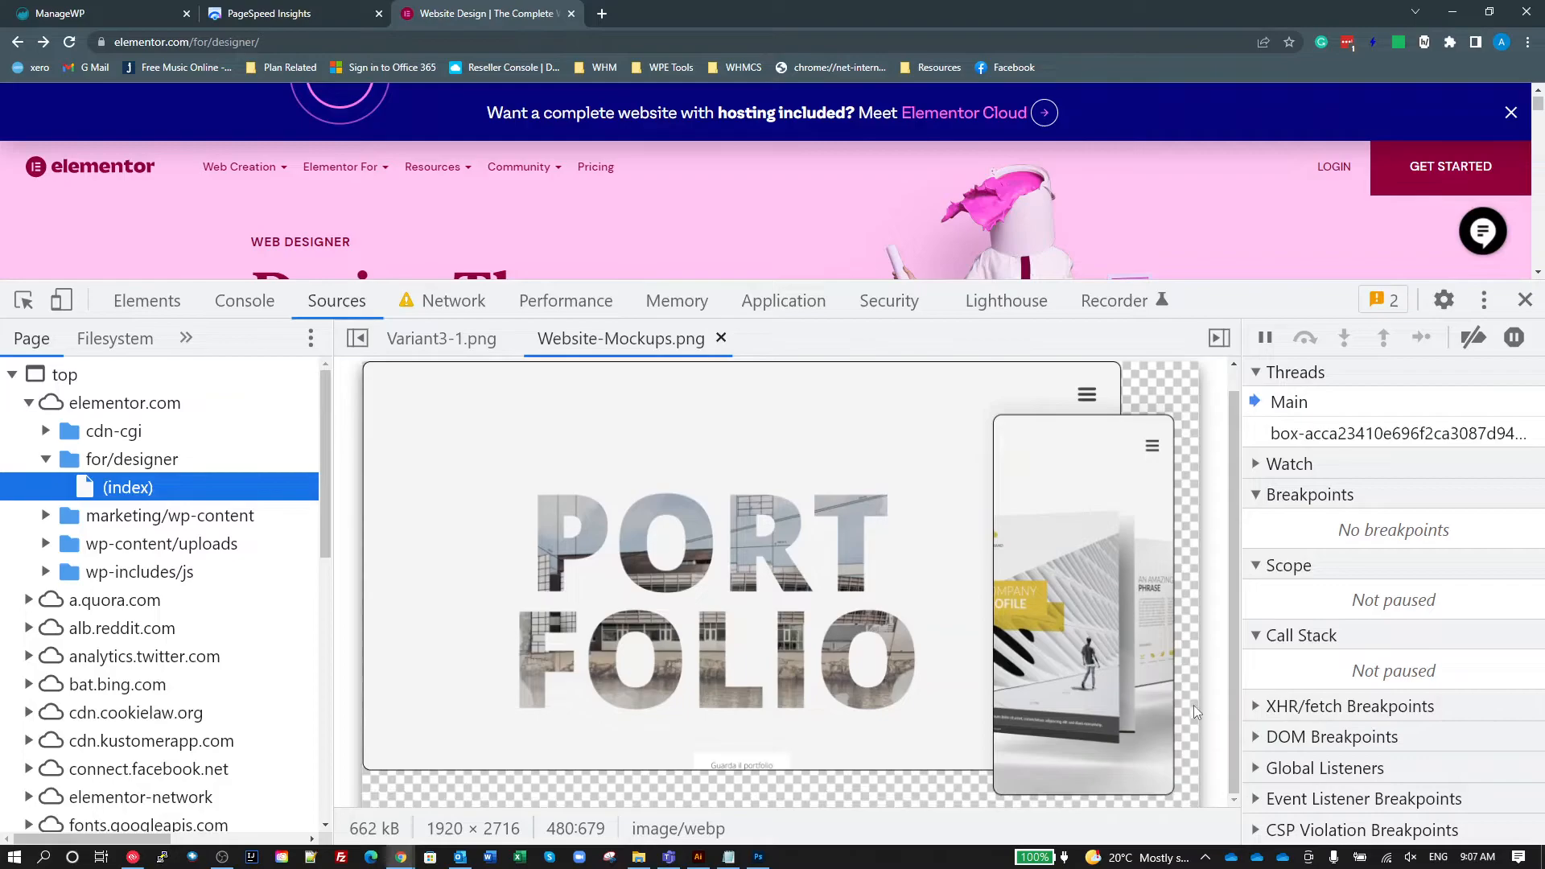
mouse_move(1083, 425)
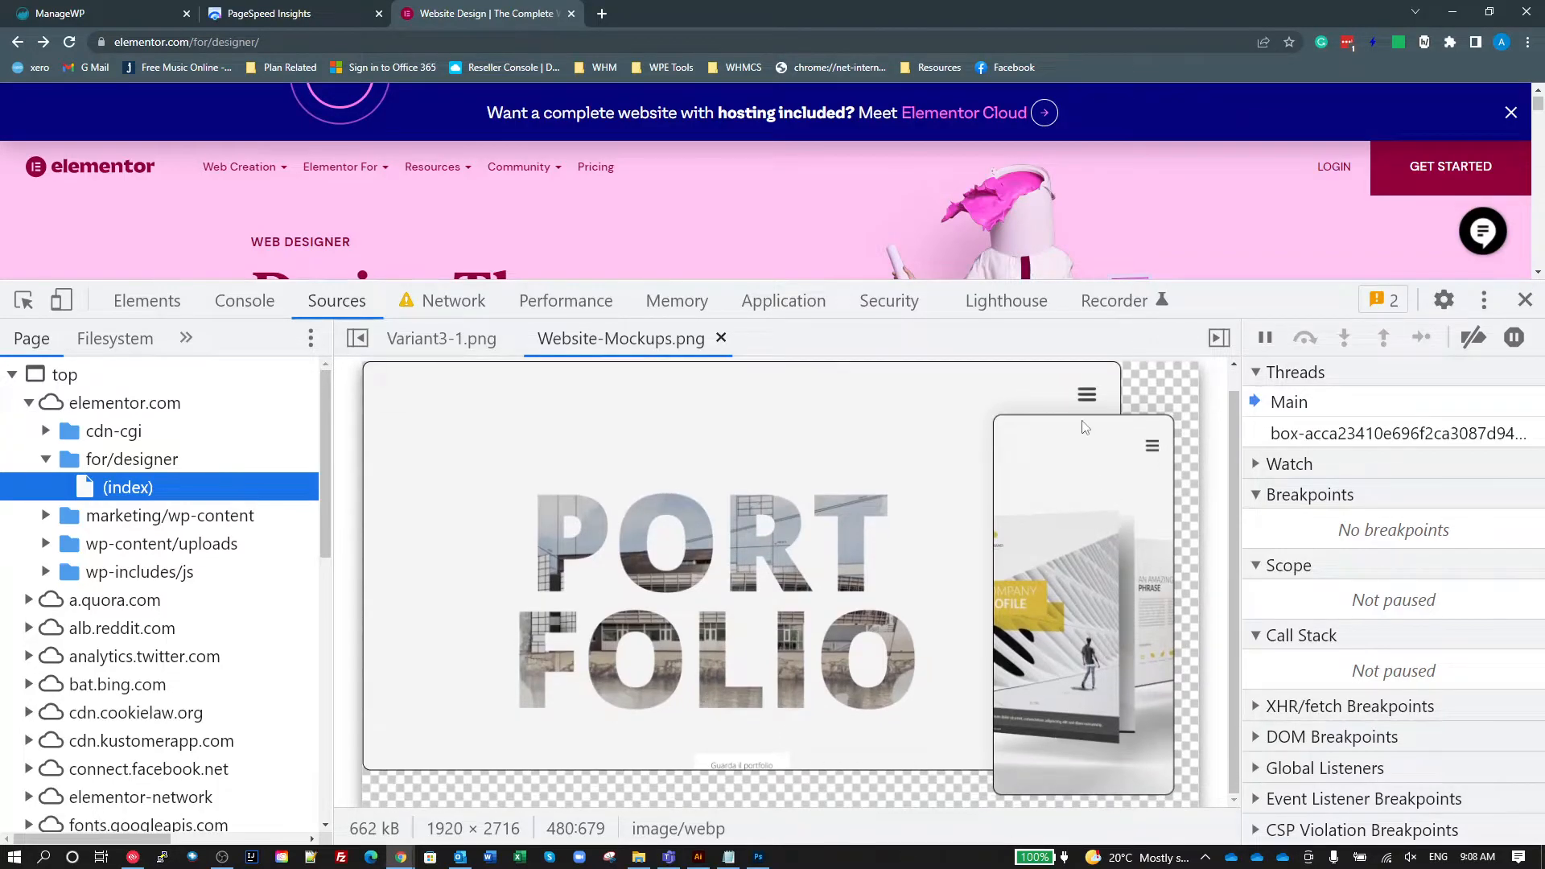
mouse_move(542, 571)
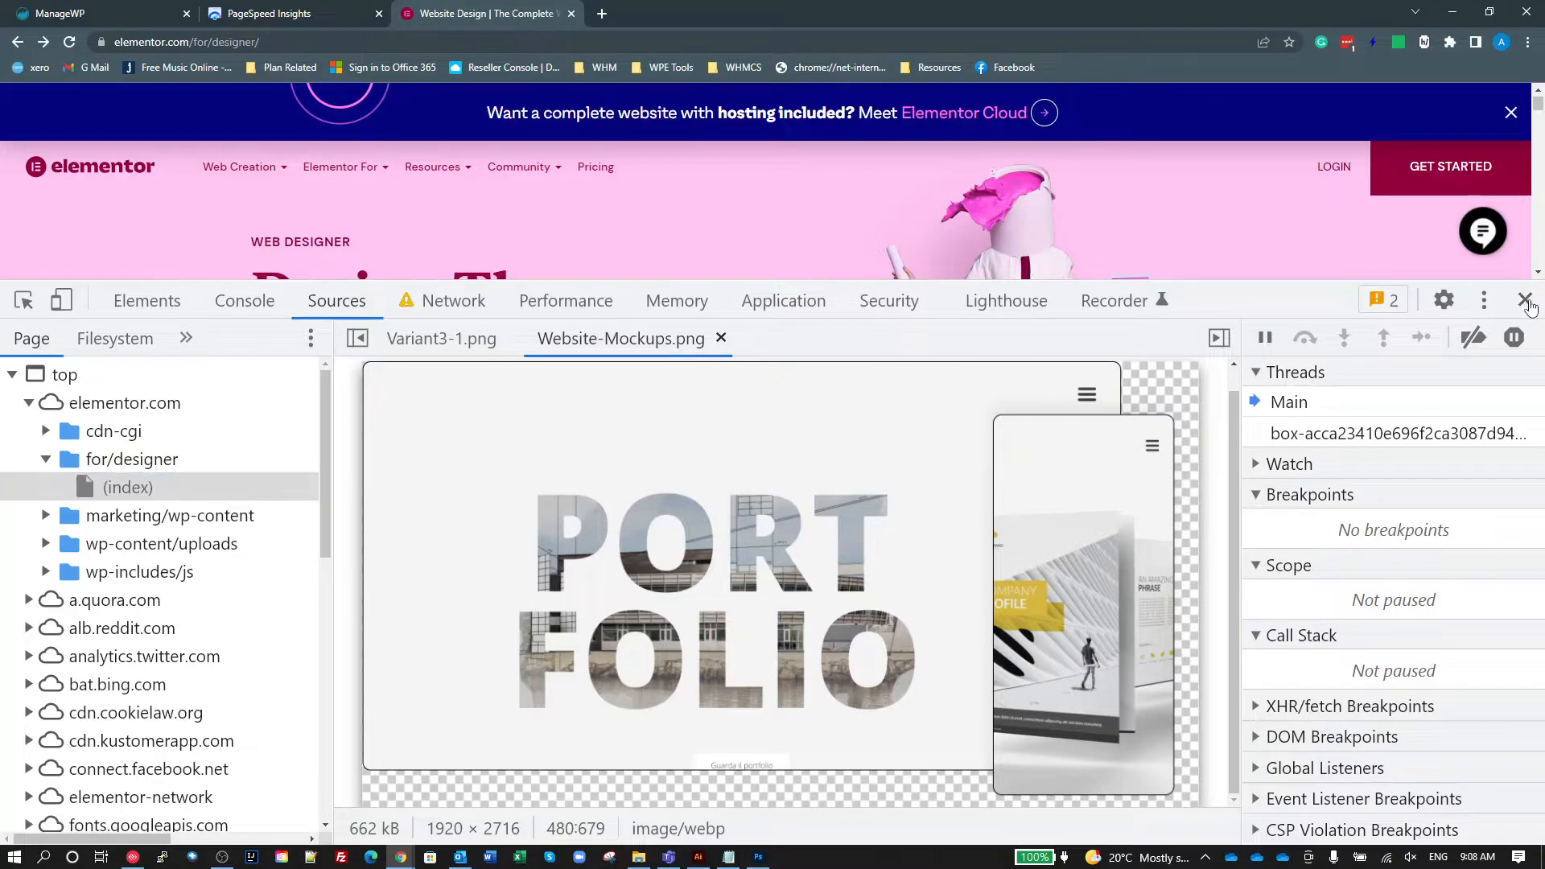
Close DevTools, bring the Portfolio & CV mockup into view, glancing at the PageSpeed Insights tab.
click(1526, 301)
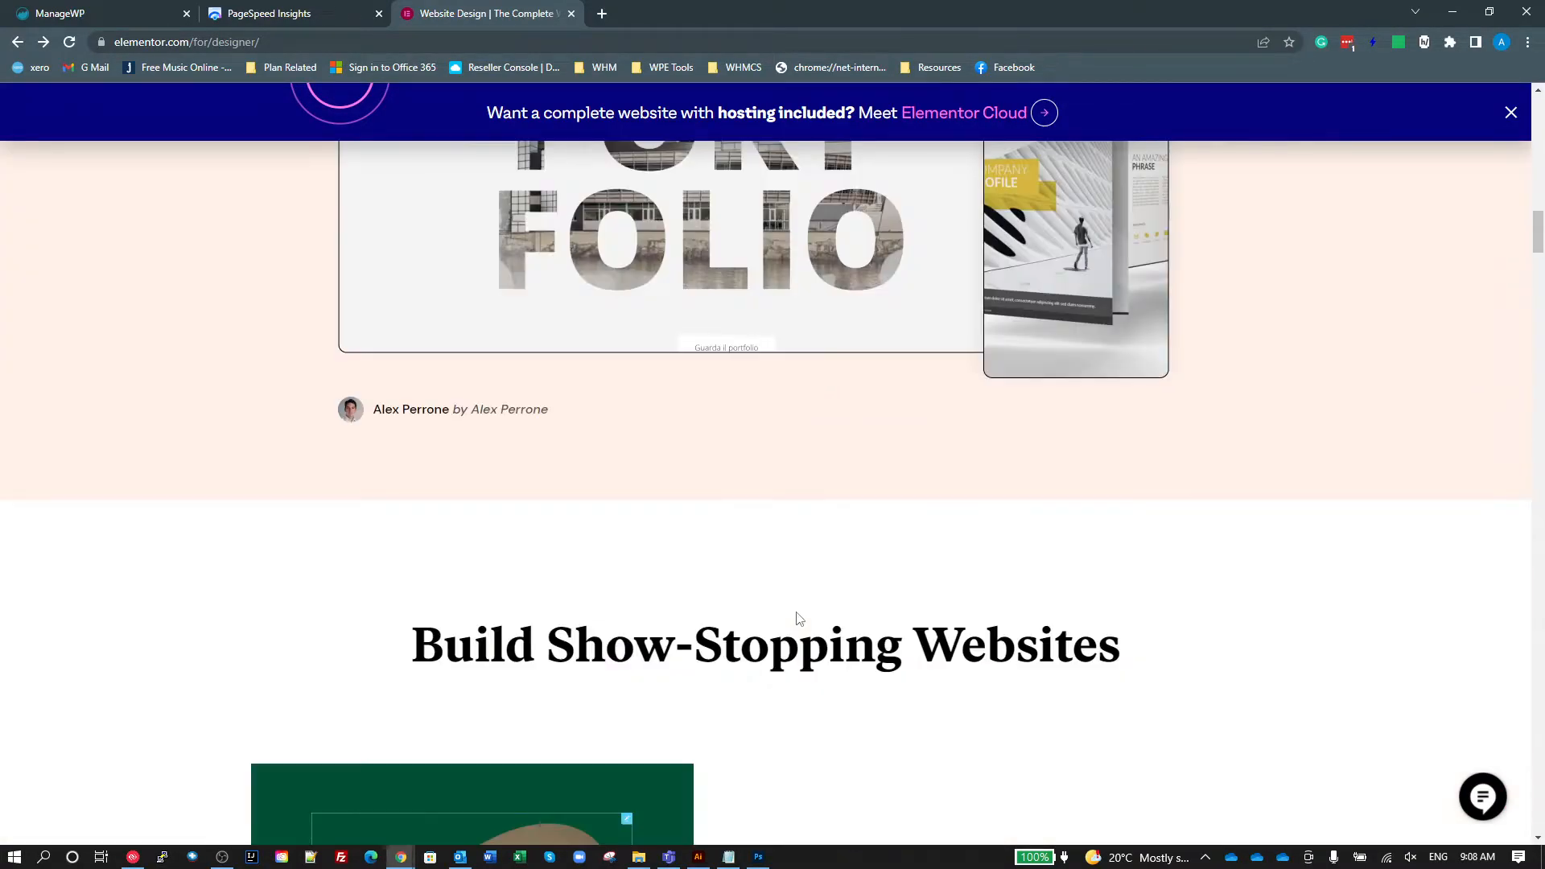
scroll(up, 3)
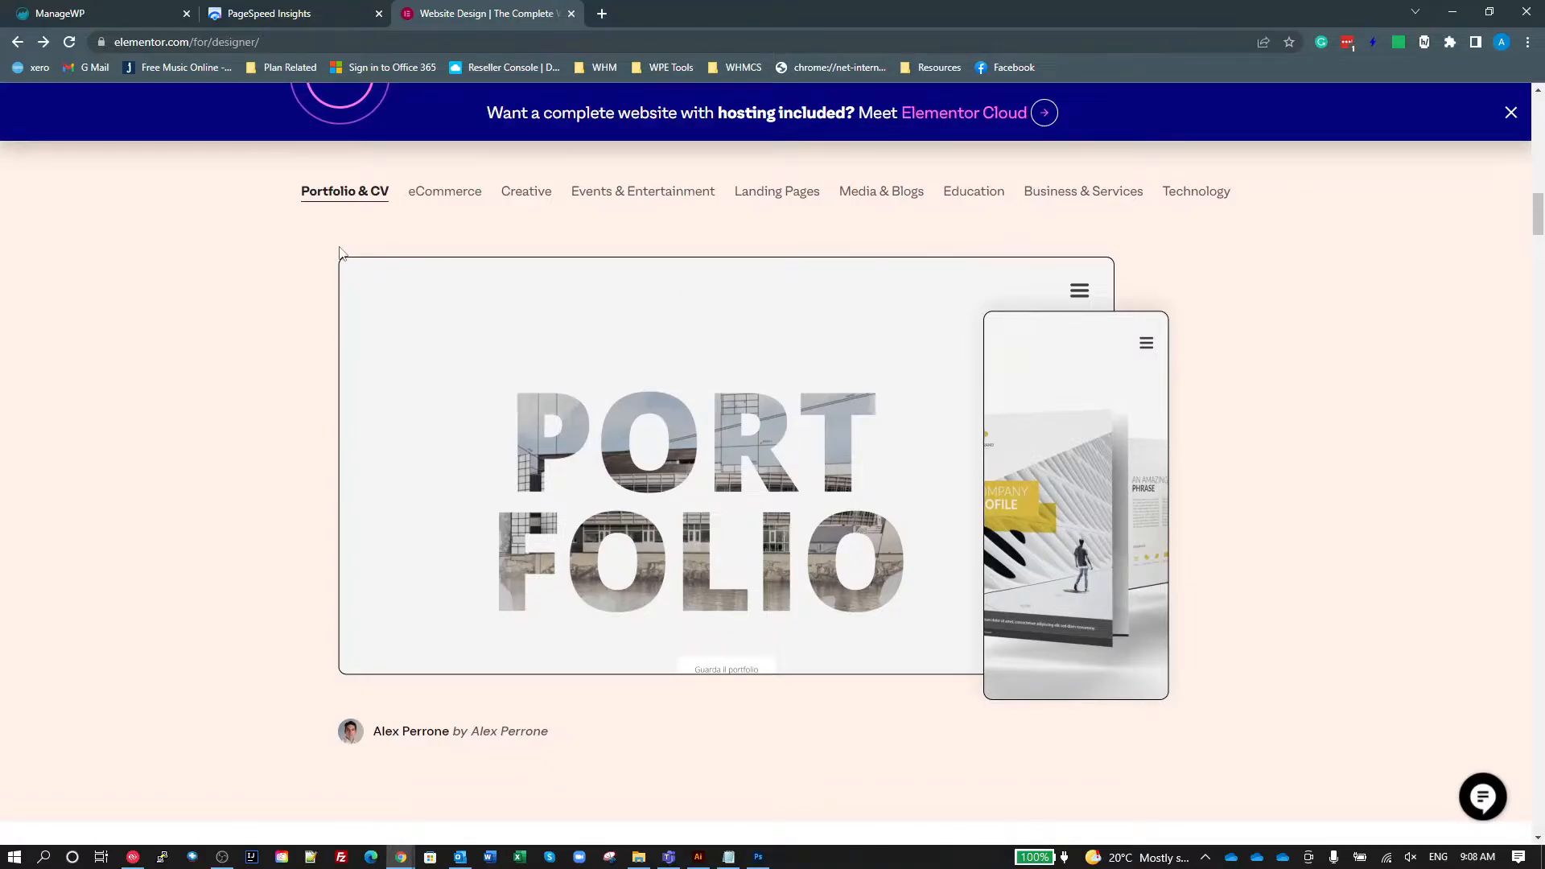
mouse_move(726, 771)
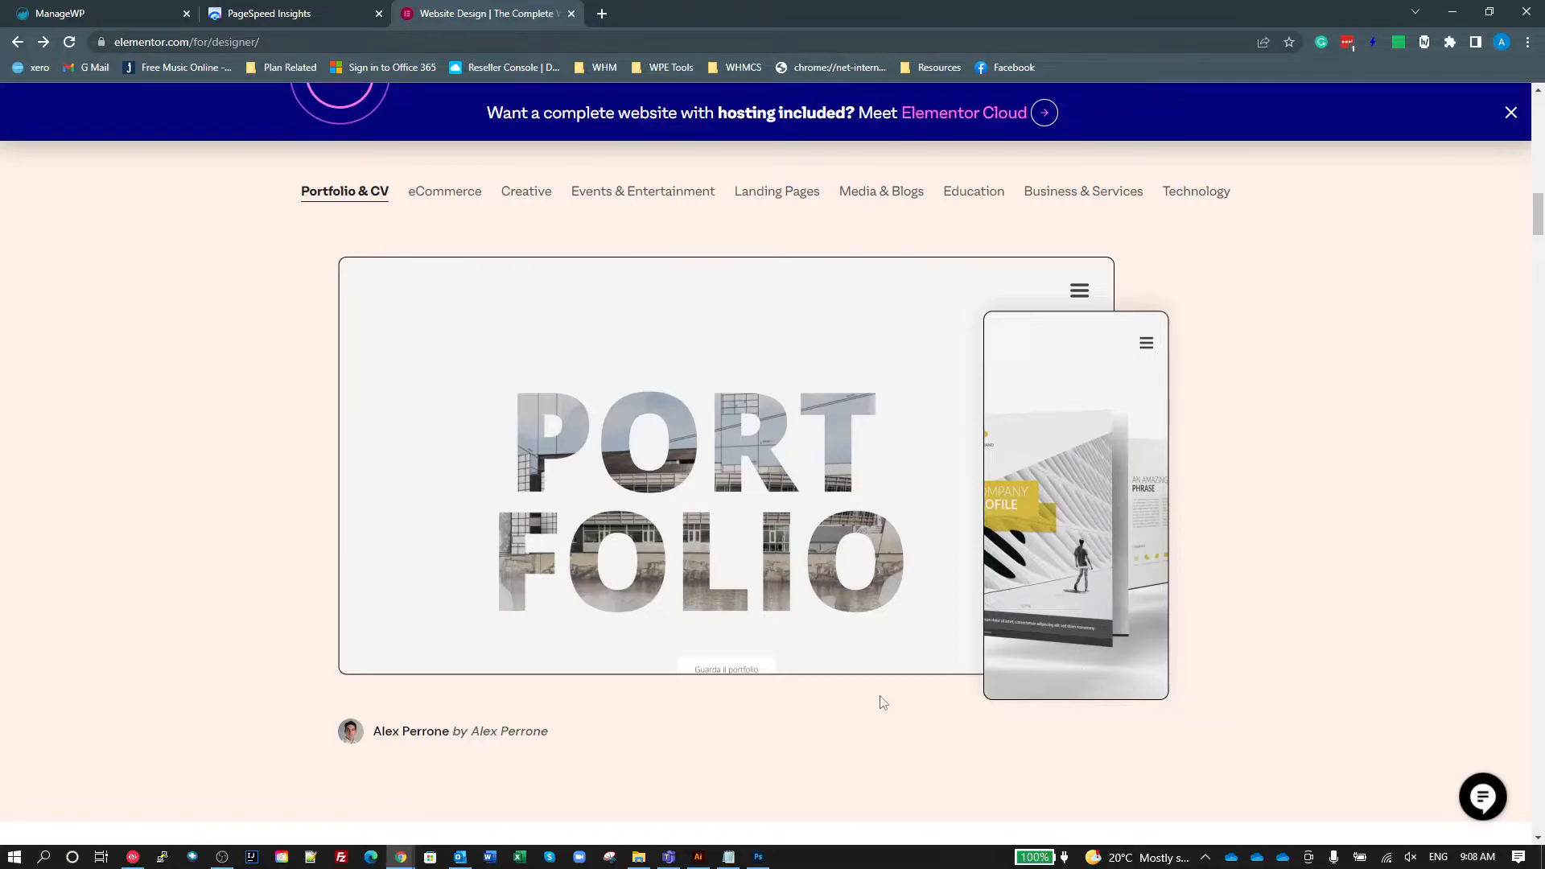
mouse_move(499, 618)
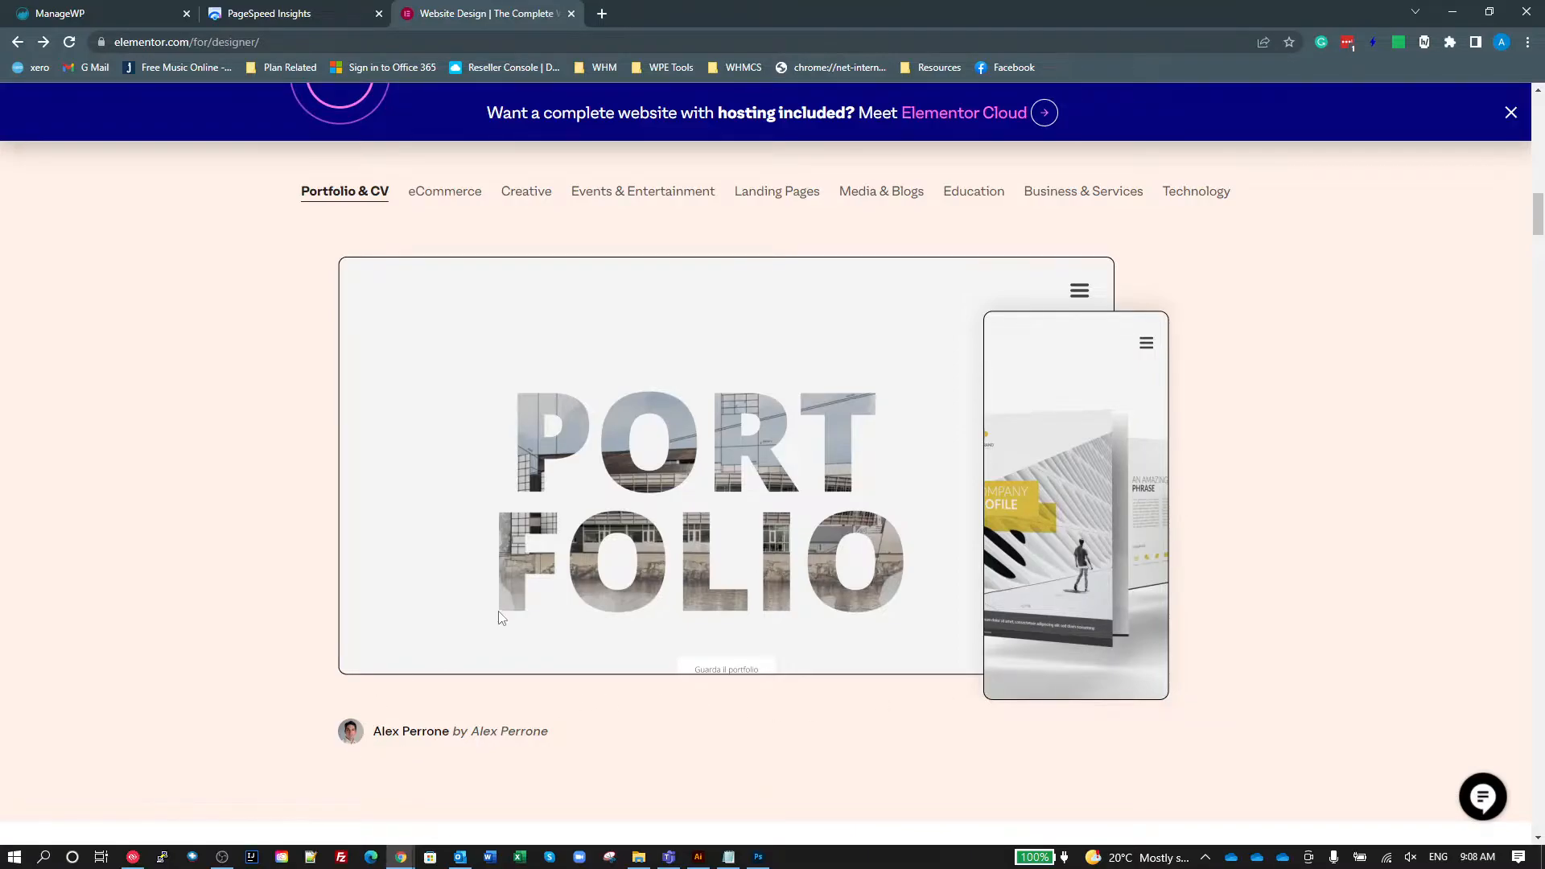
mouse_move(136, 674)
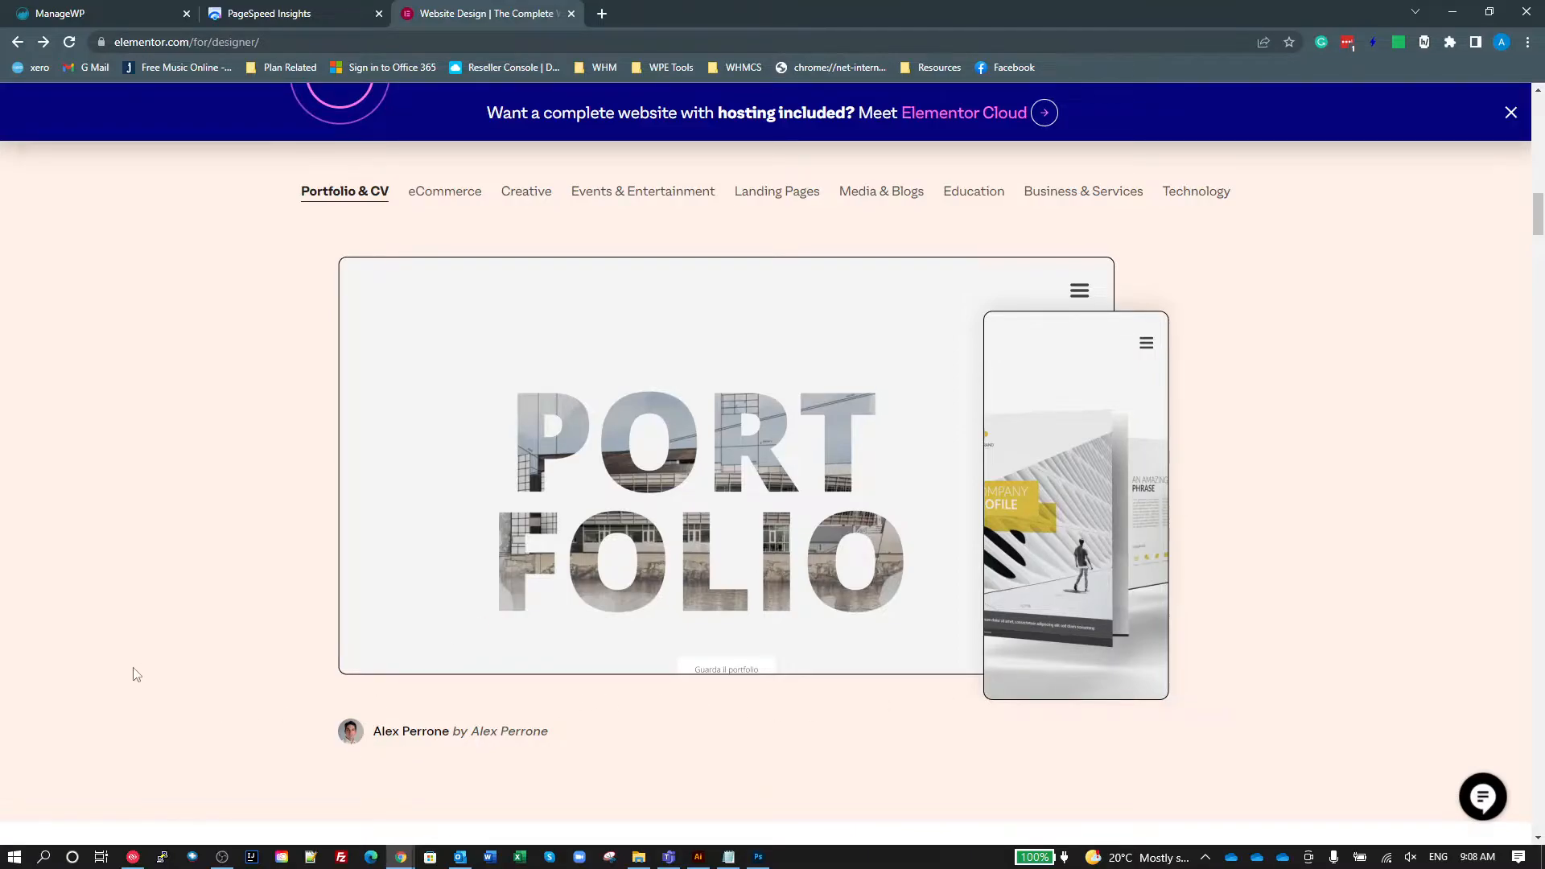
mouse_move(452, 131)
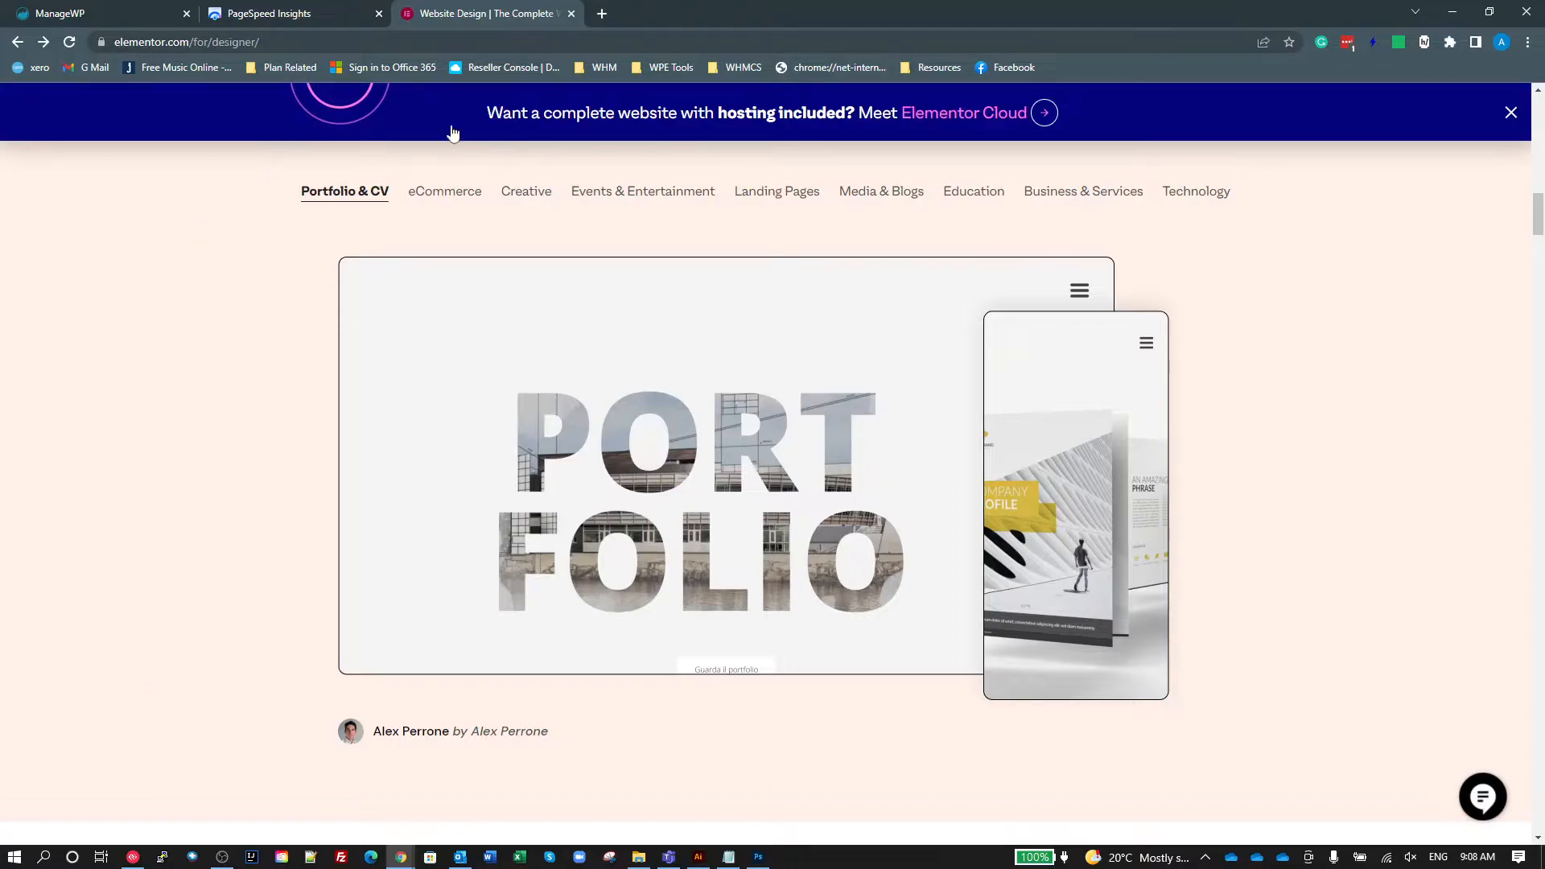
mouse_move(595, 388)
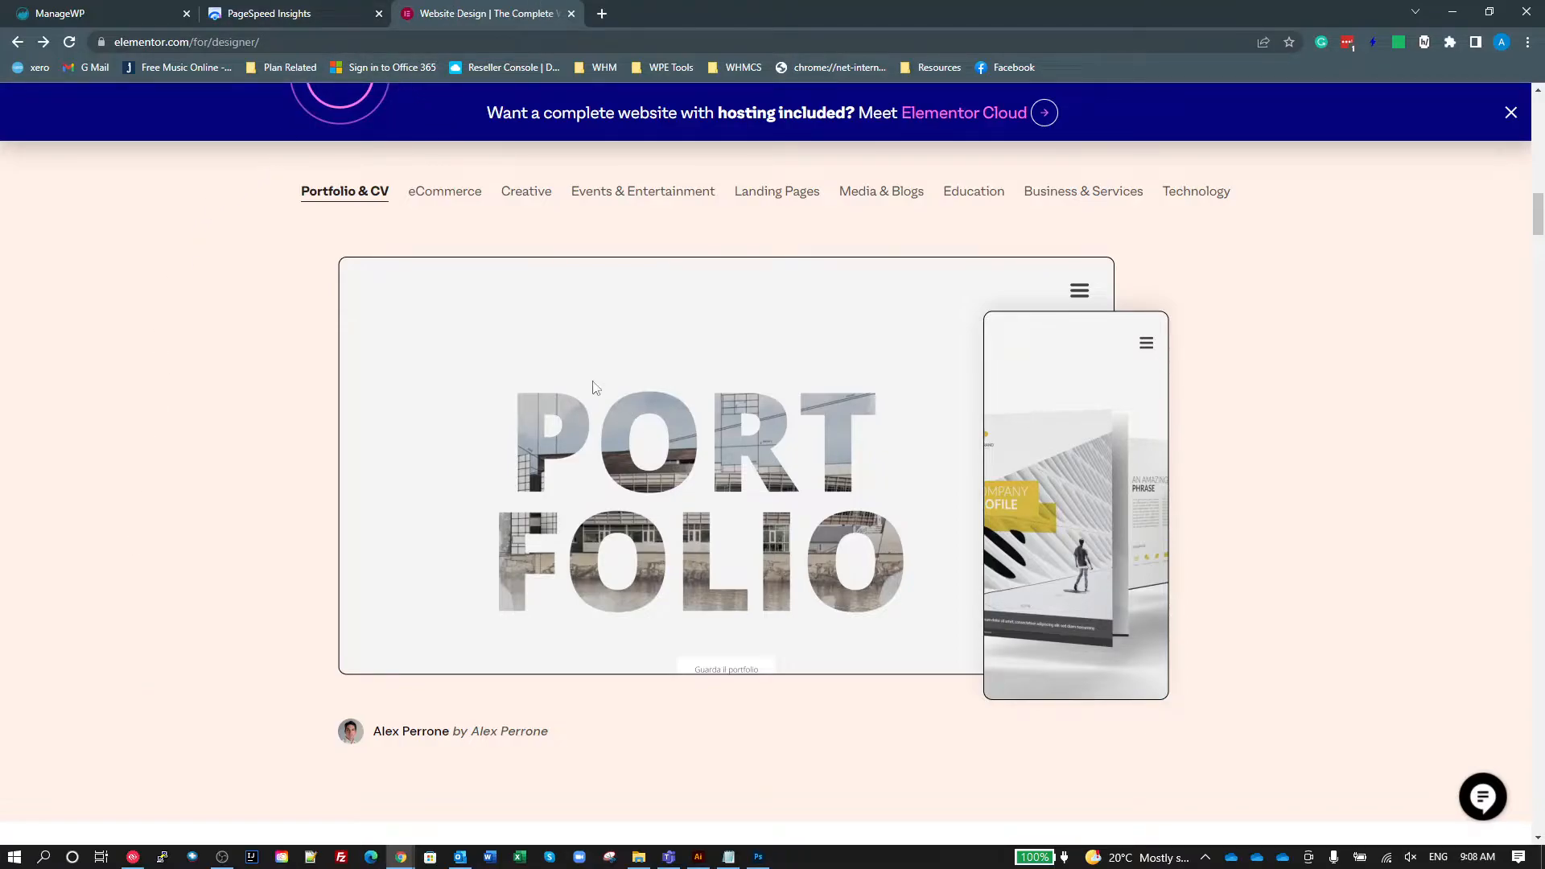
click(266, 13)
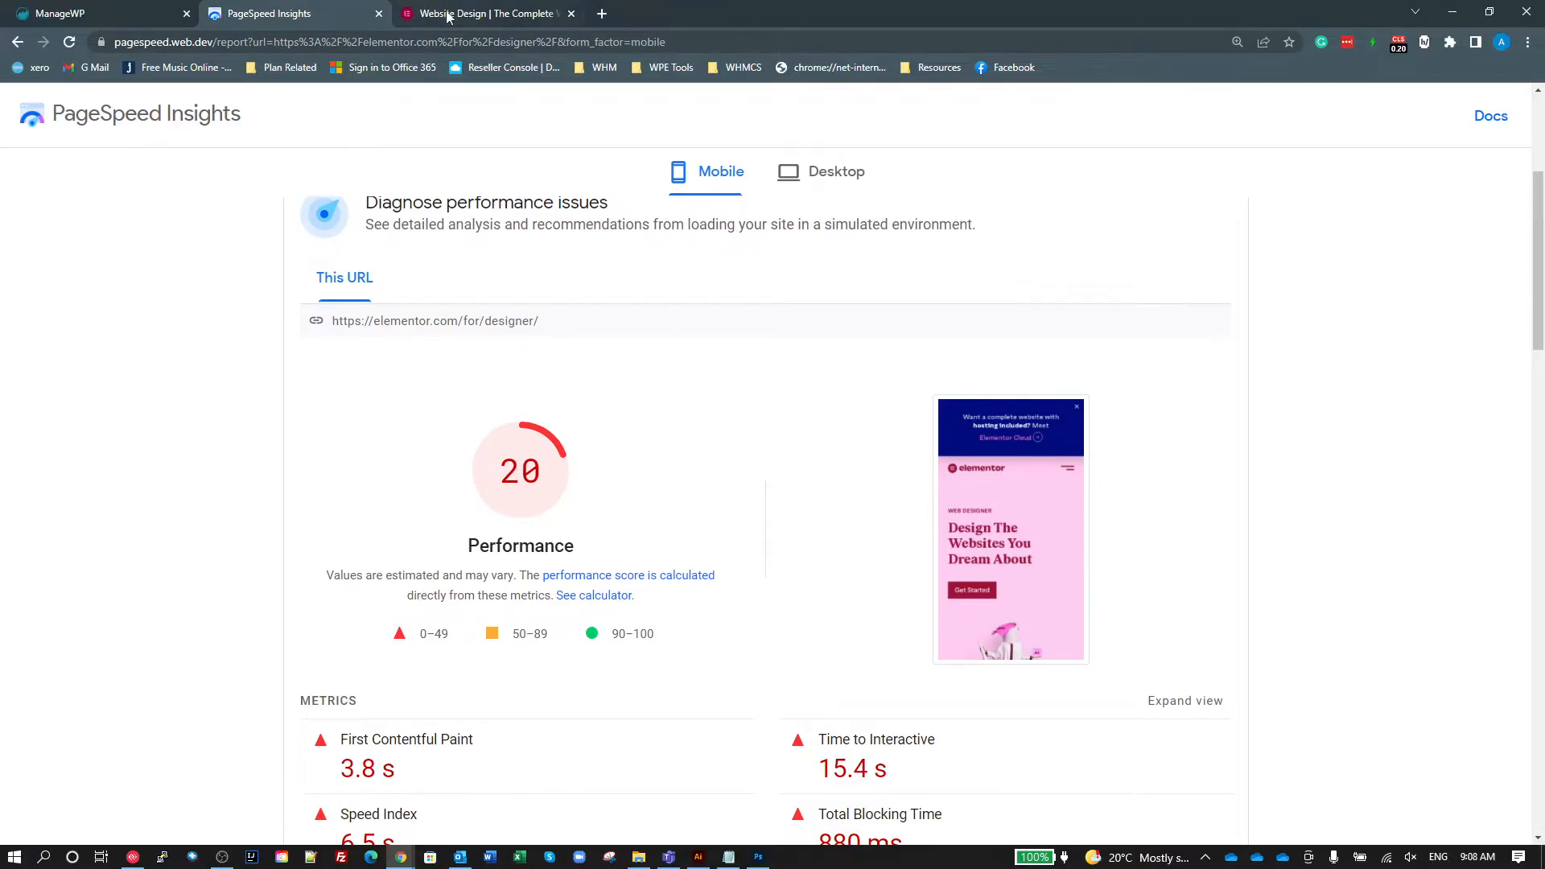
click(483, 12)
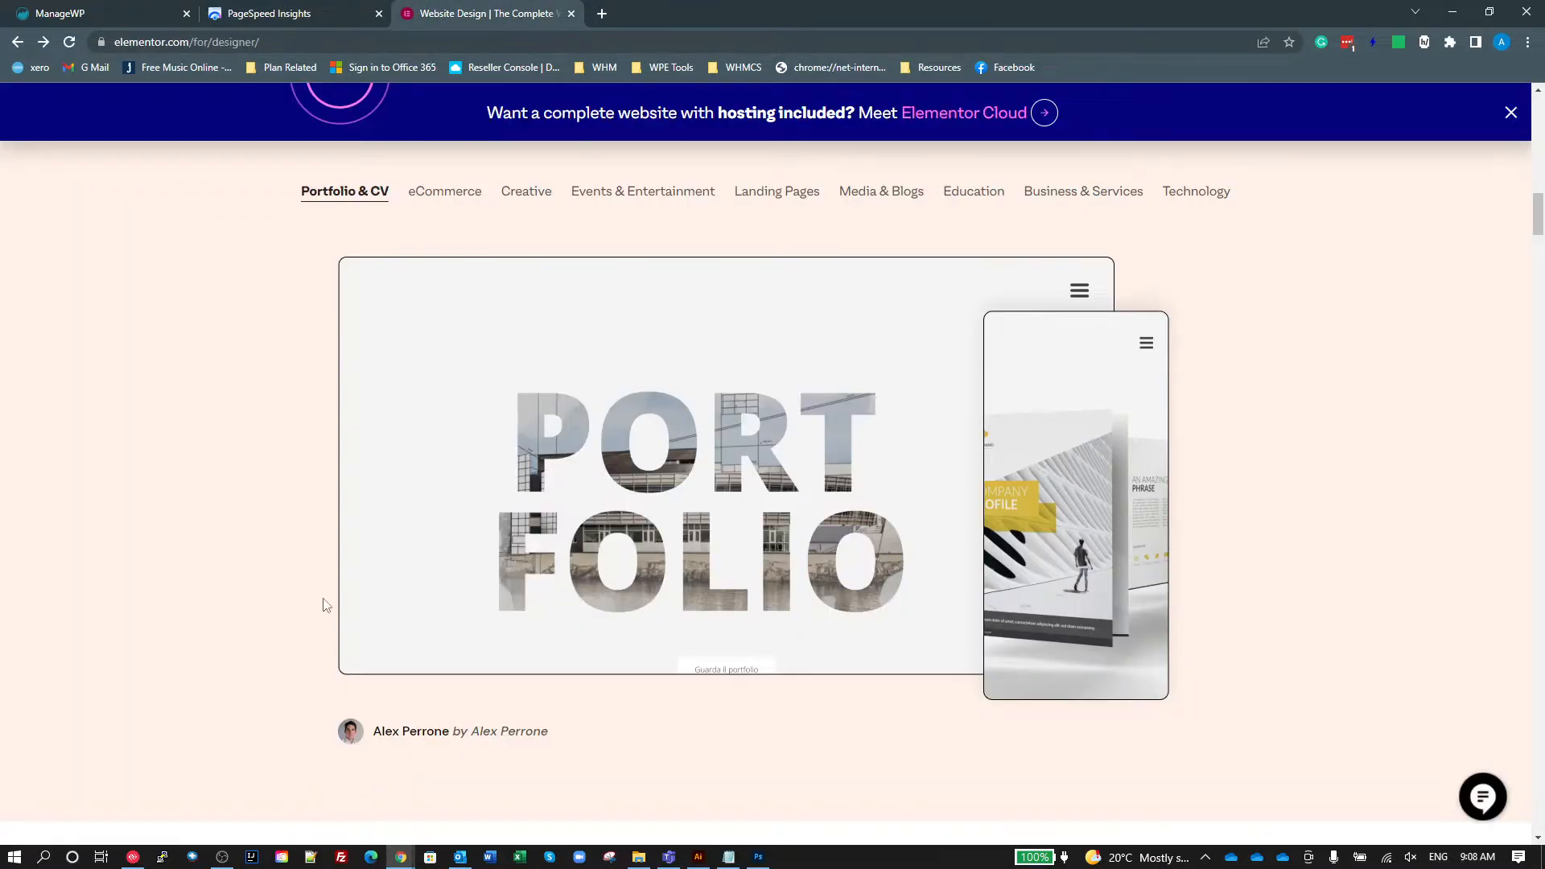
Reopen DevTools, reload to re-record image requests, and bring up options for Website-Mockups.png.
key(F12)
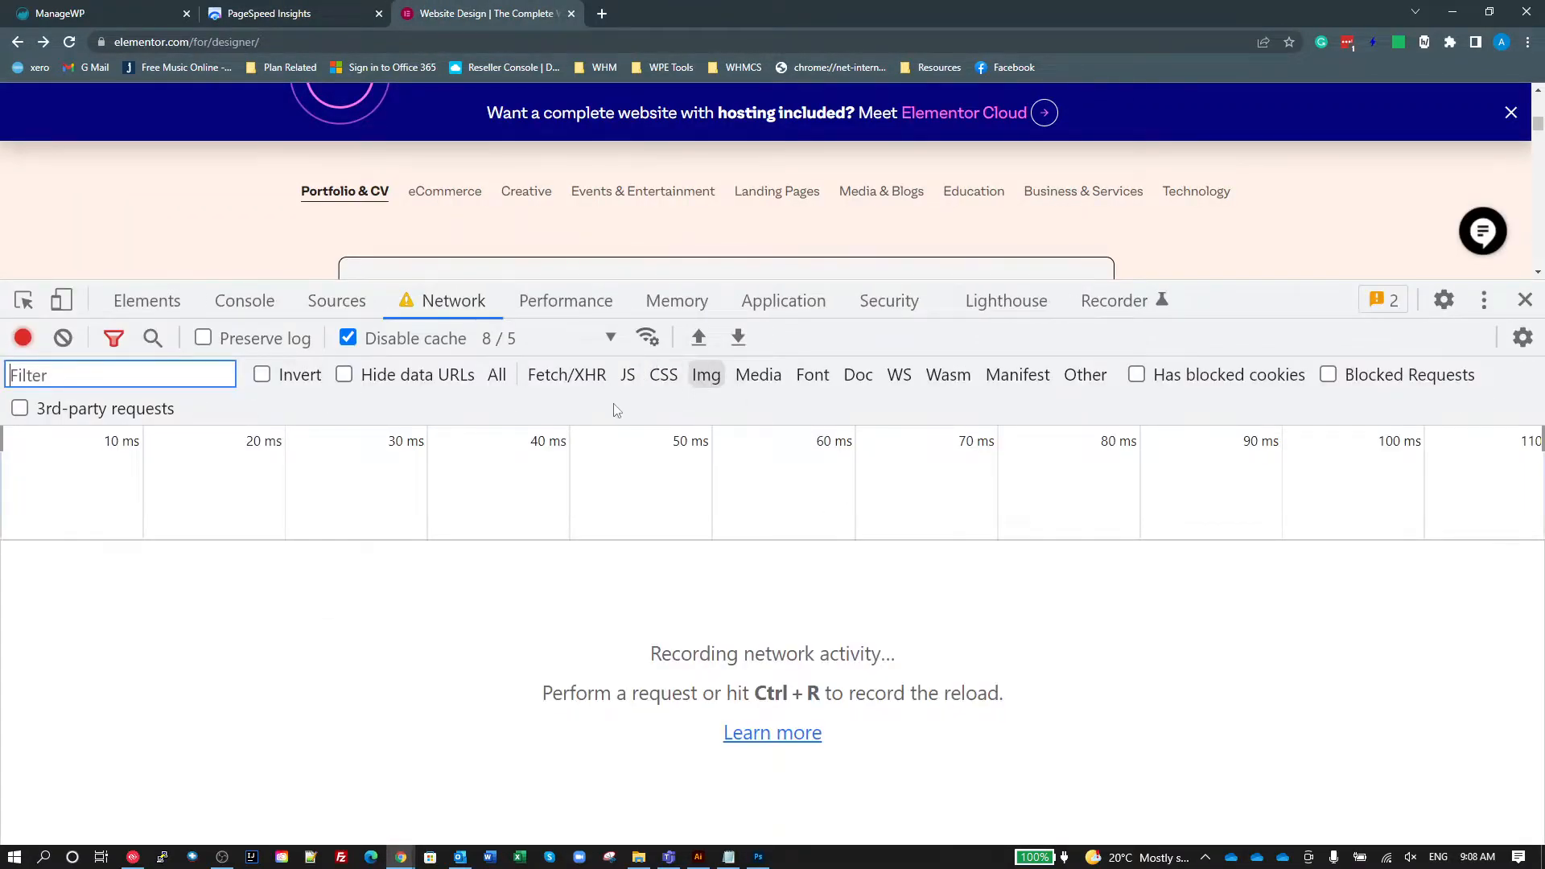
key(ctrl+r)
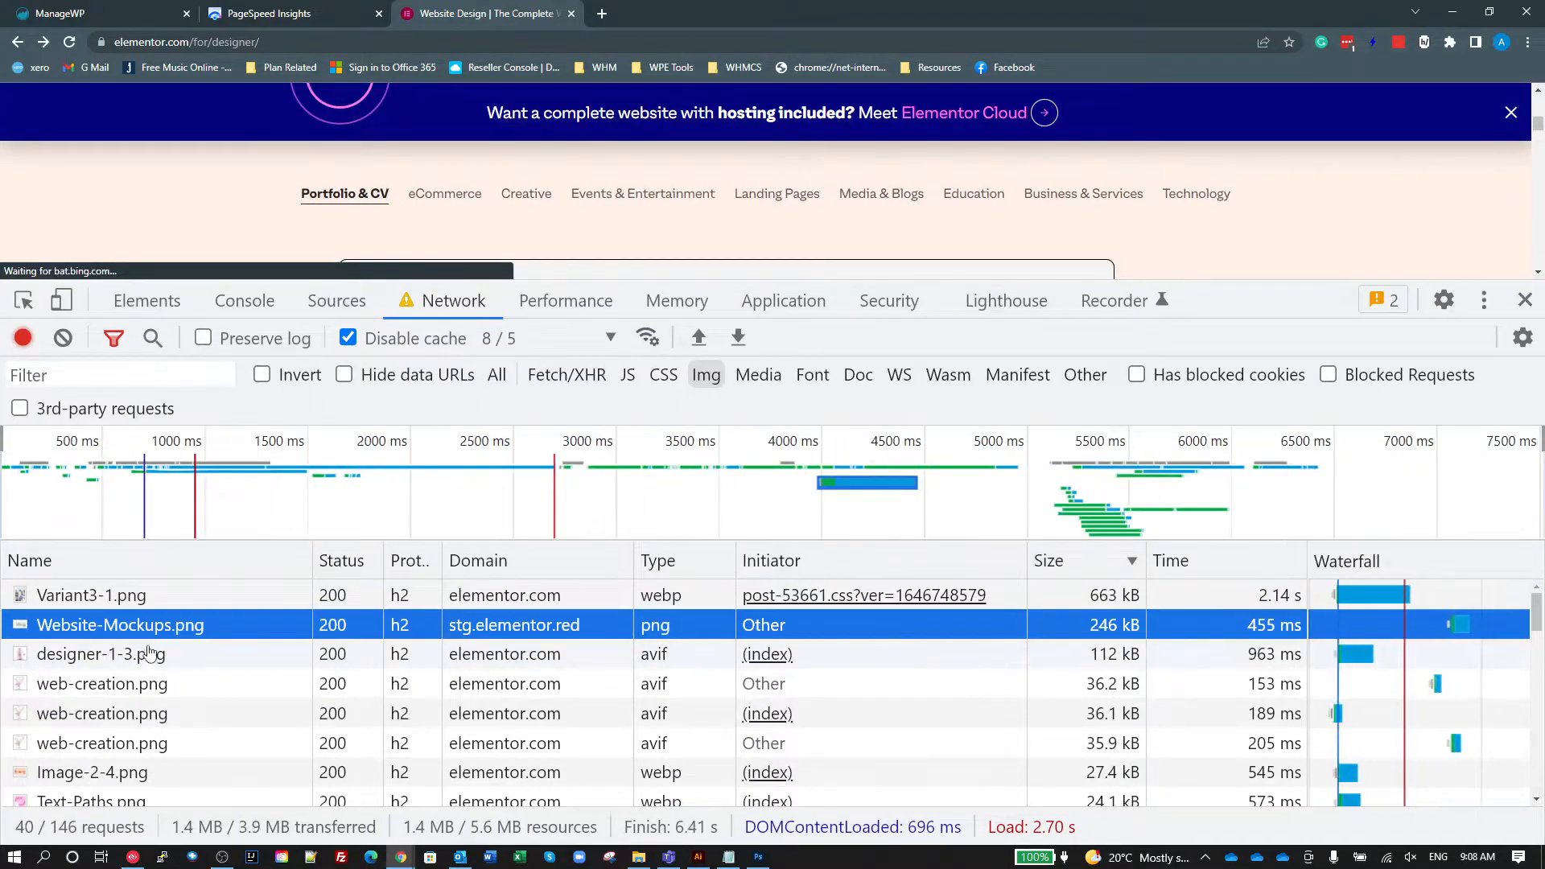
right_click(121, 624)
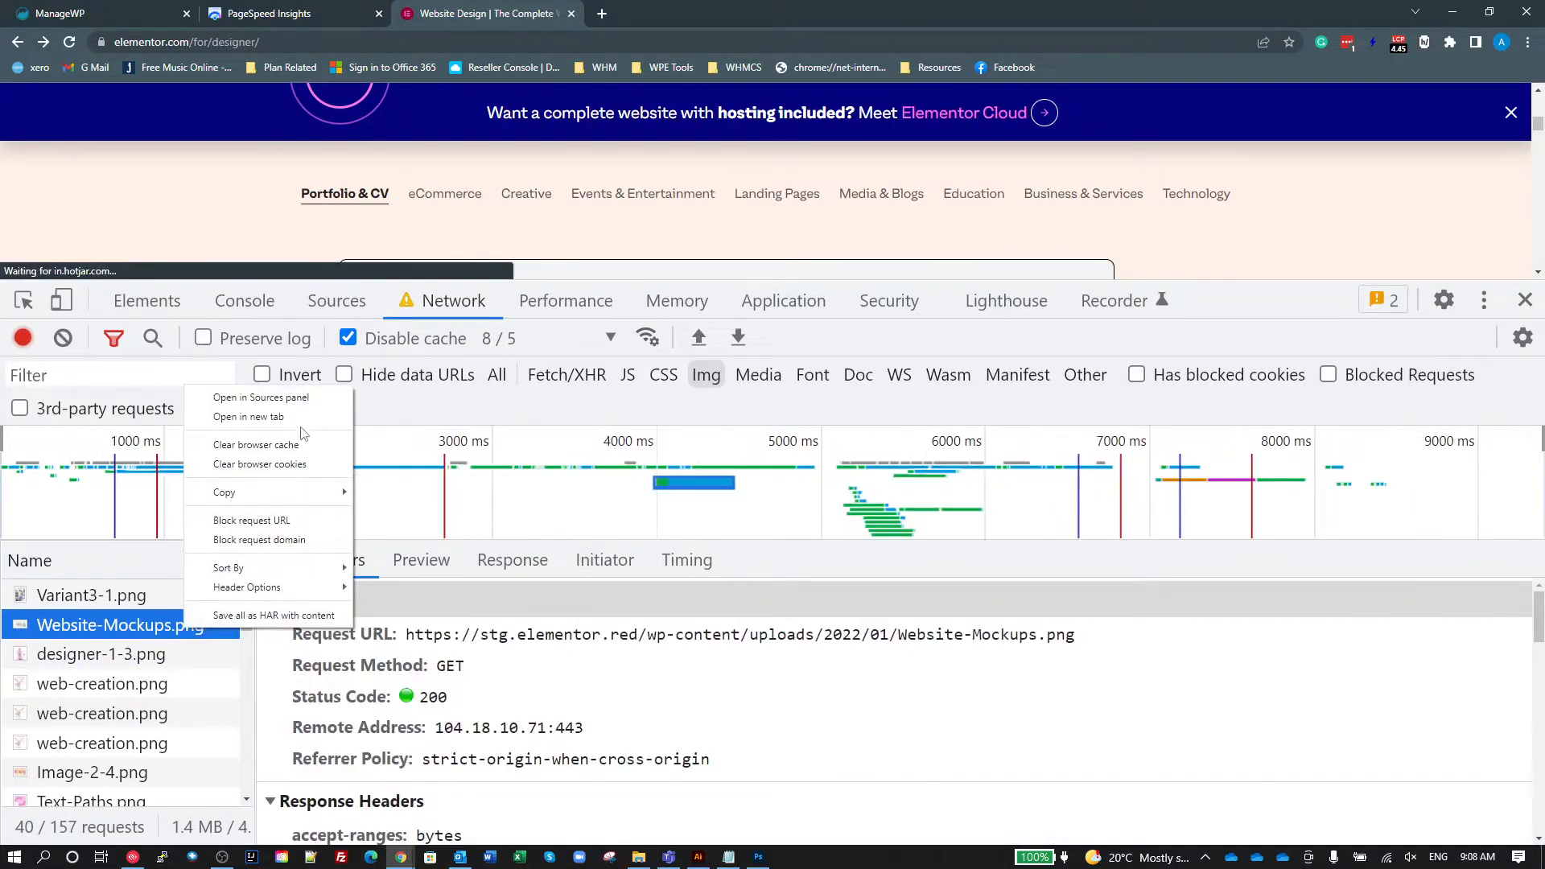
Open Website-Mockups.png in its own tab, save it to Downloads and open it in Photoshop.
click(248, 415)
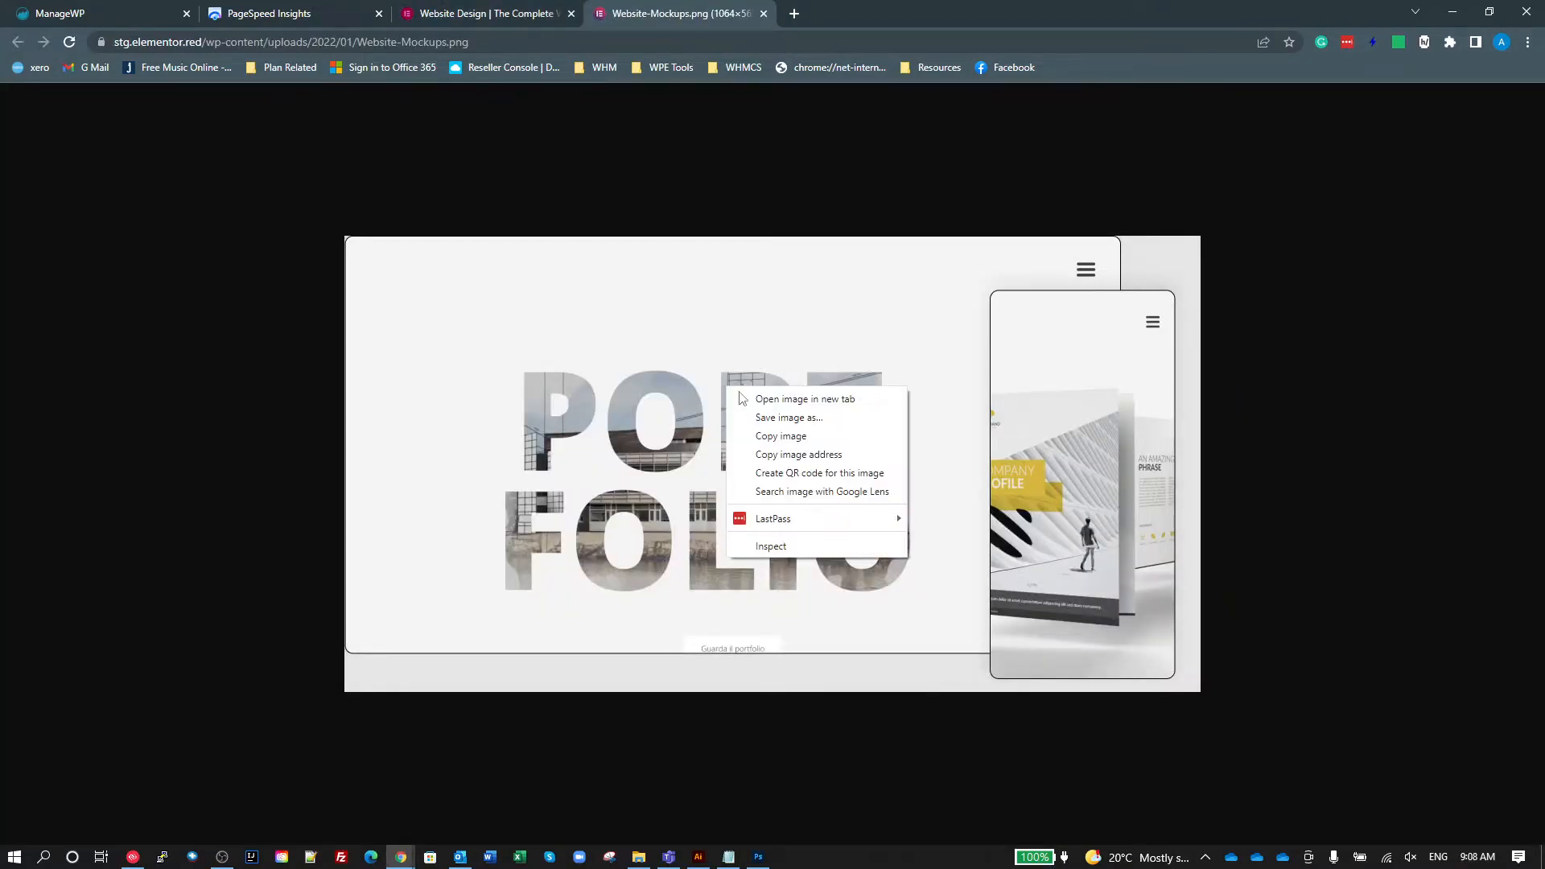
click(787, 417)
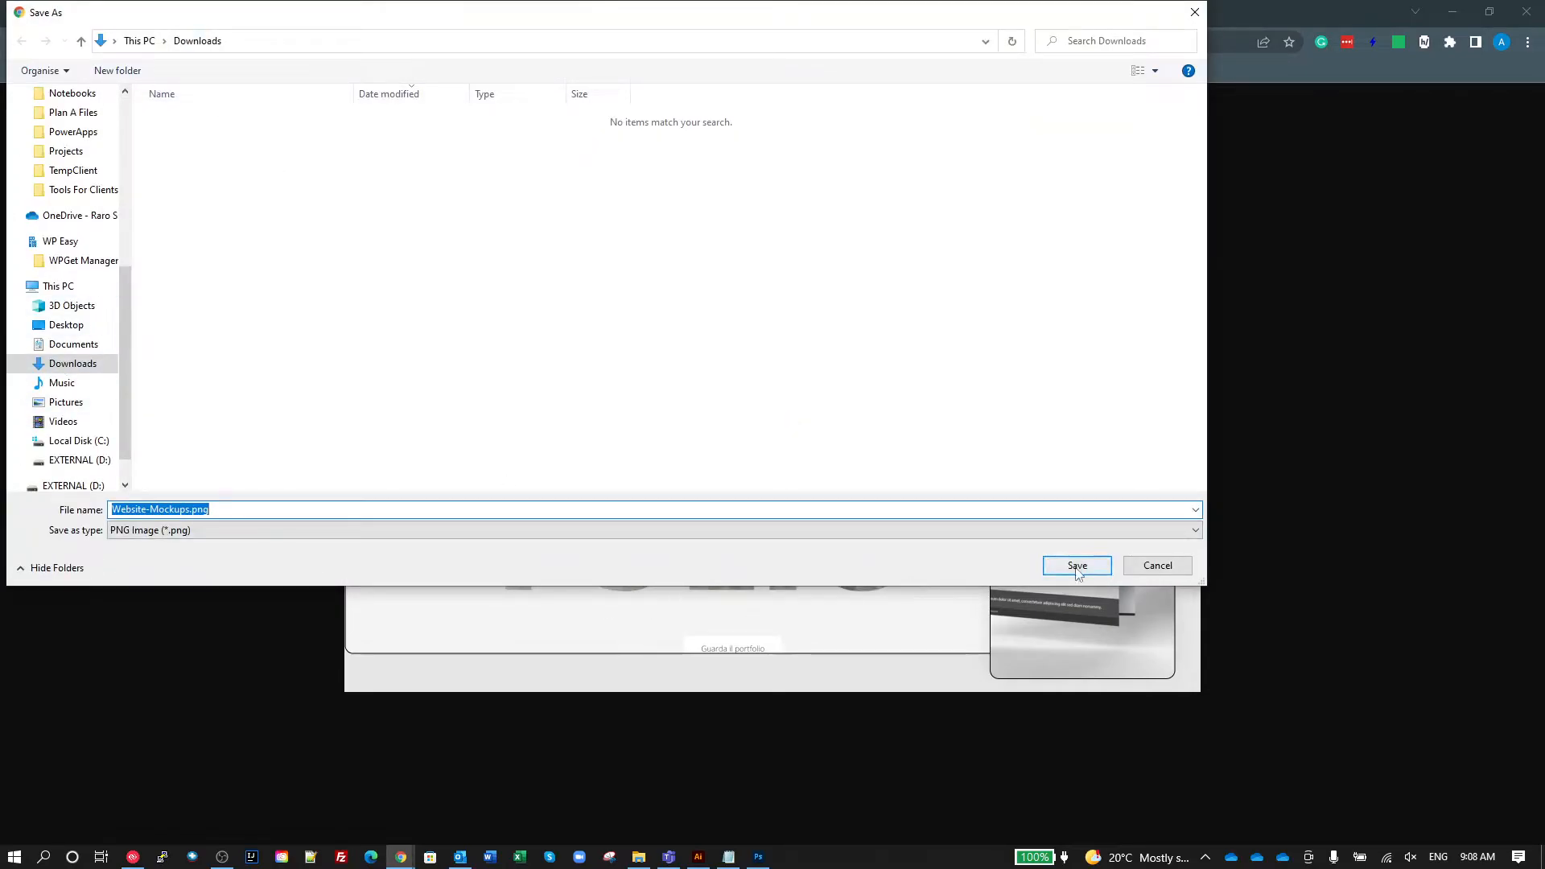
click(1077, 565)
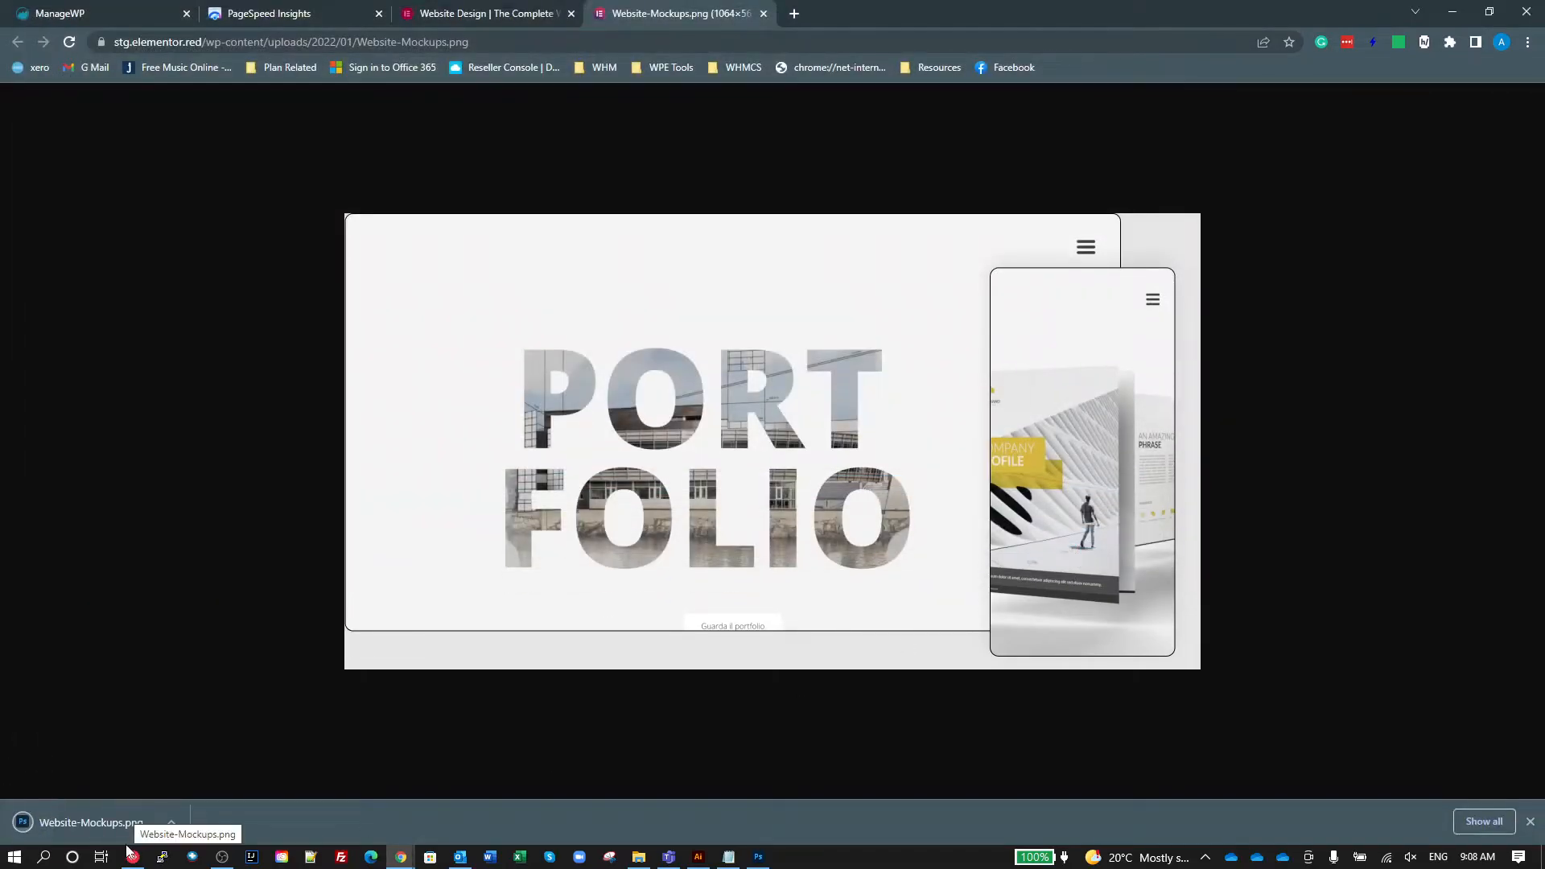
click(756, 856)
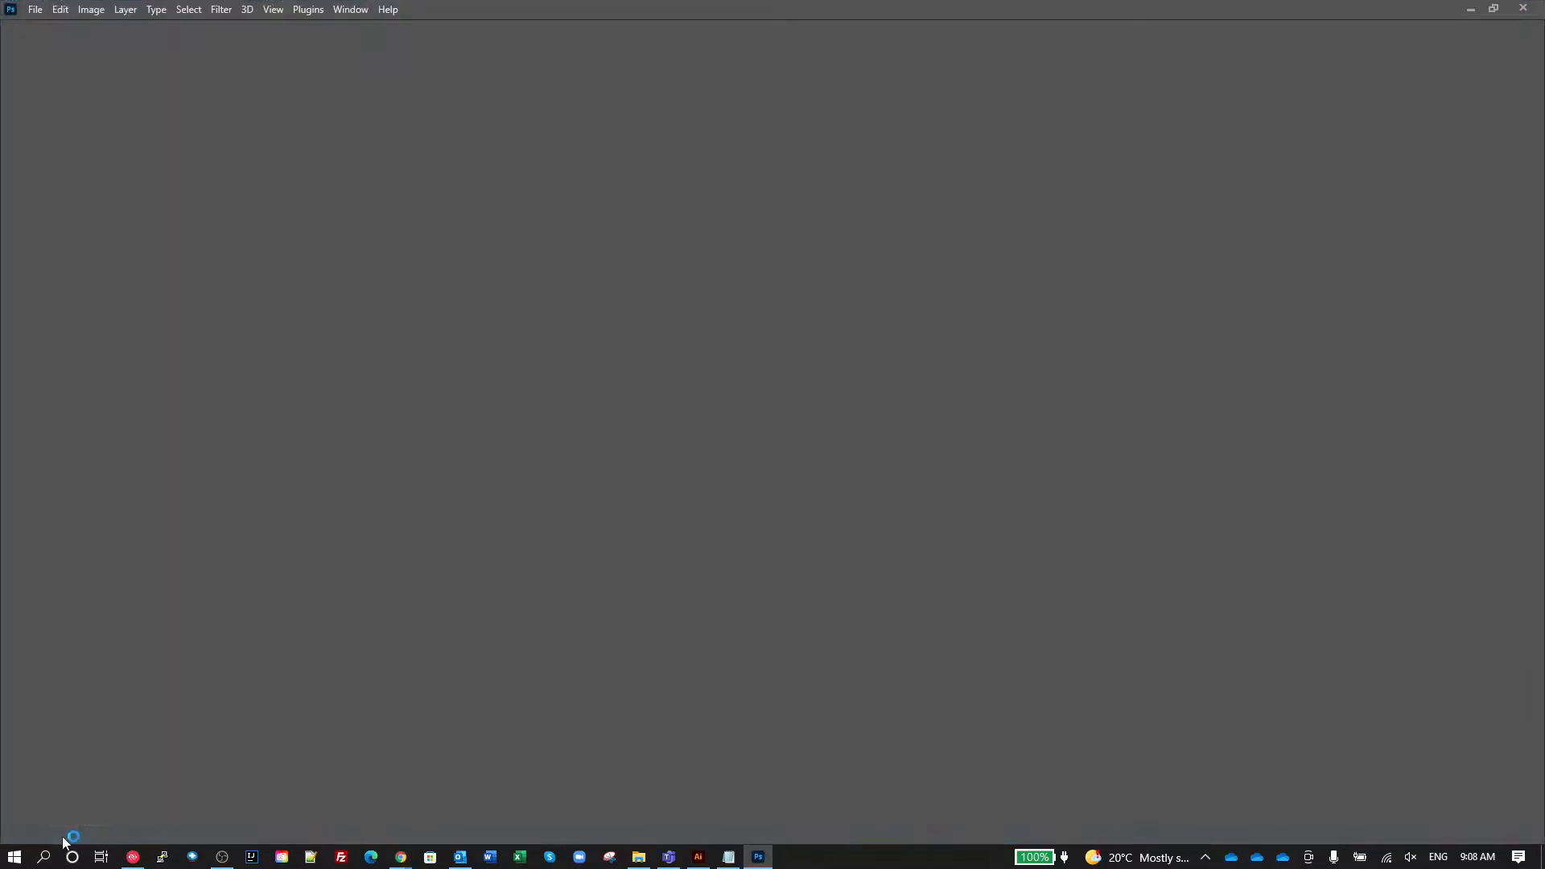
In Save for Web, switch PNG-24 to JPEG at Very High quality, 236.1K down to 75.4K, then return to Elementor.
click(33, 10)
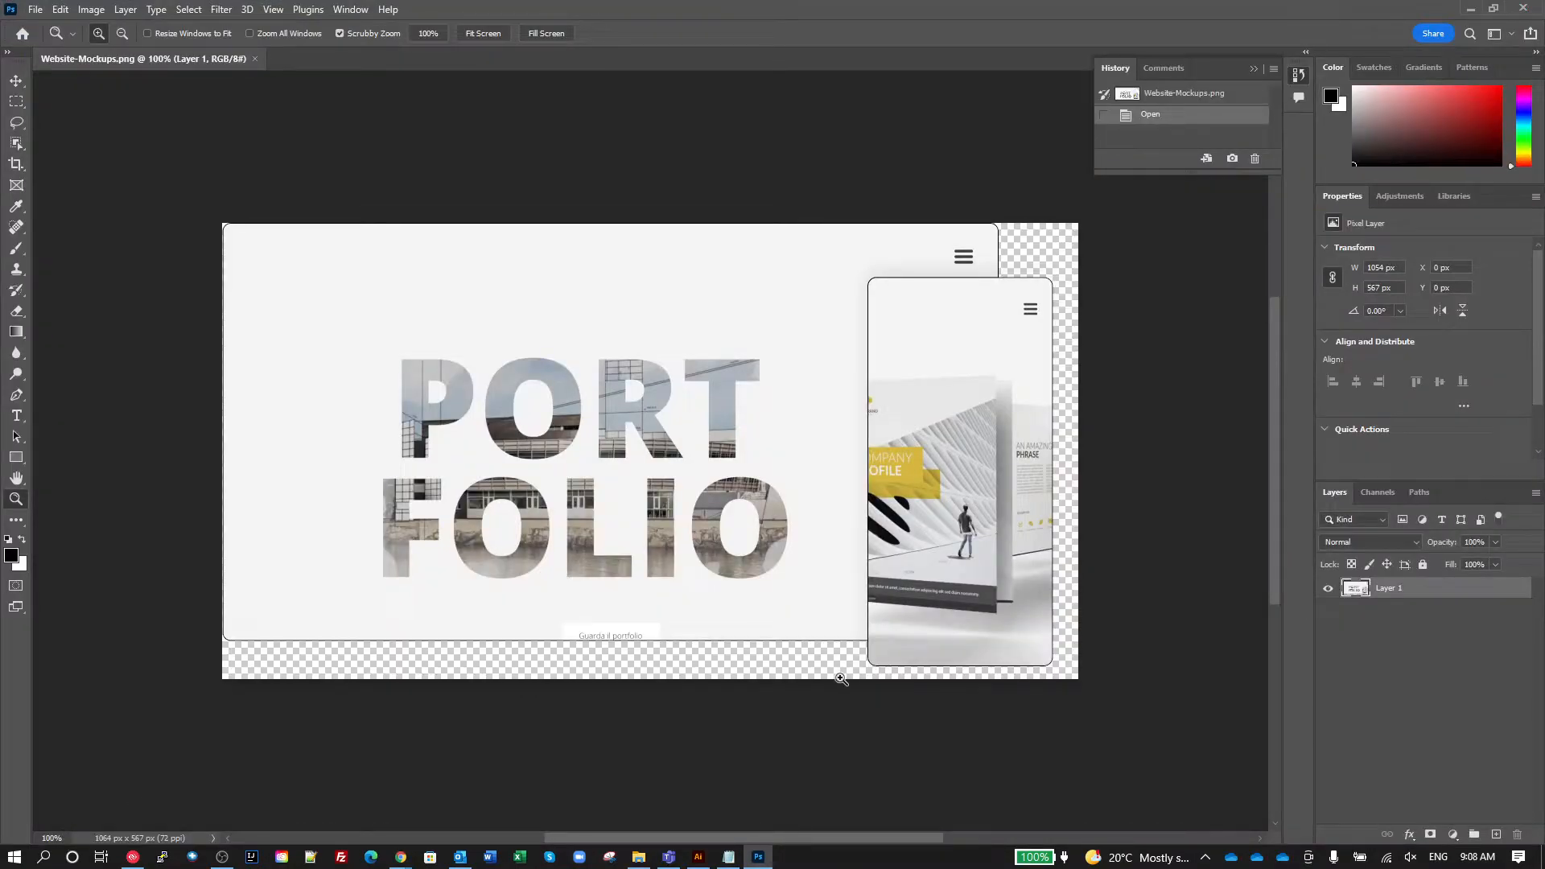
mouse_move(691, 631)
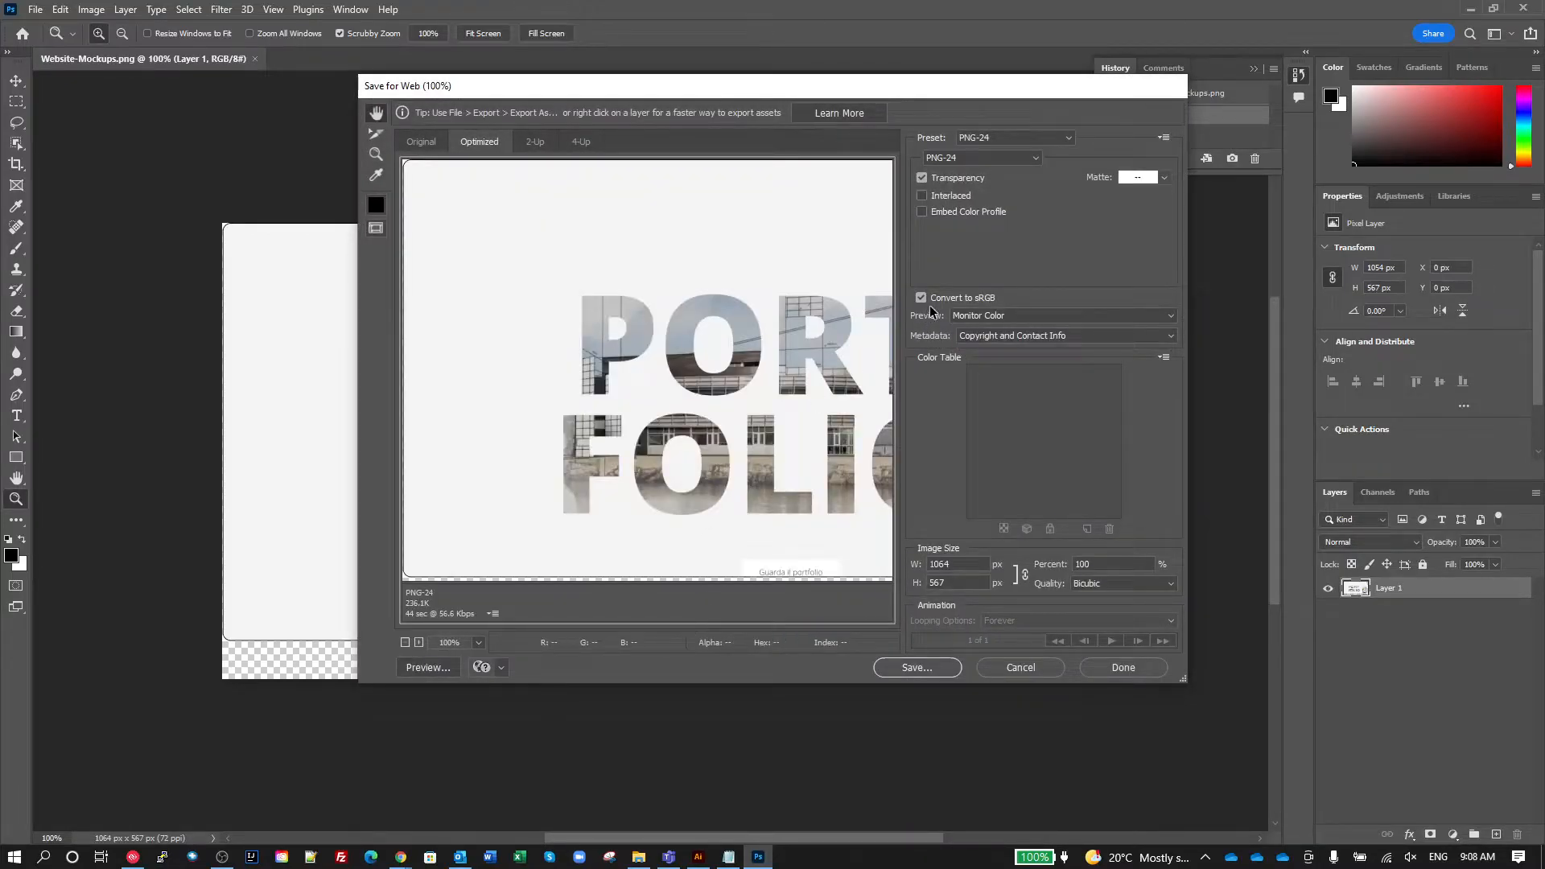
mouse_move(997, 157)
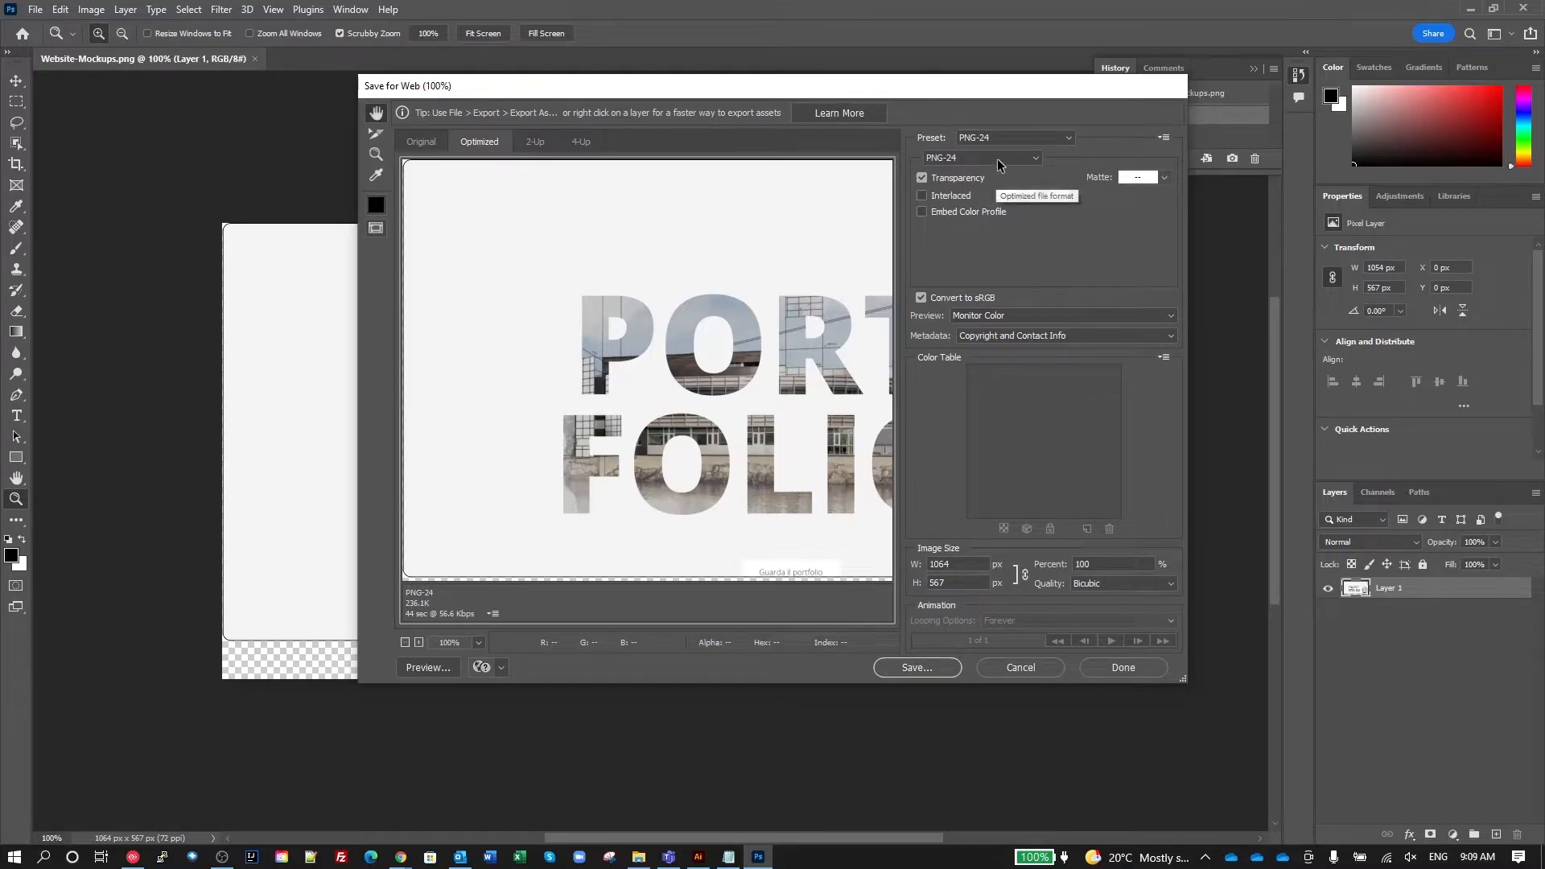
click(1014, 136)
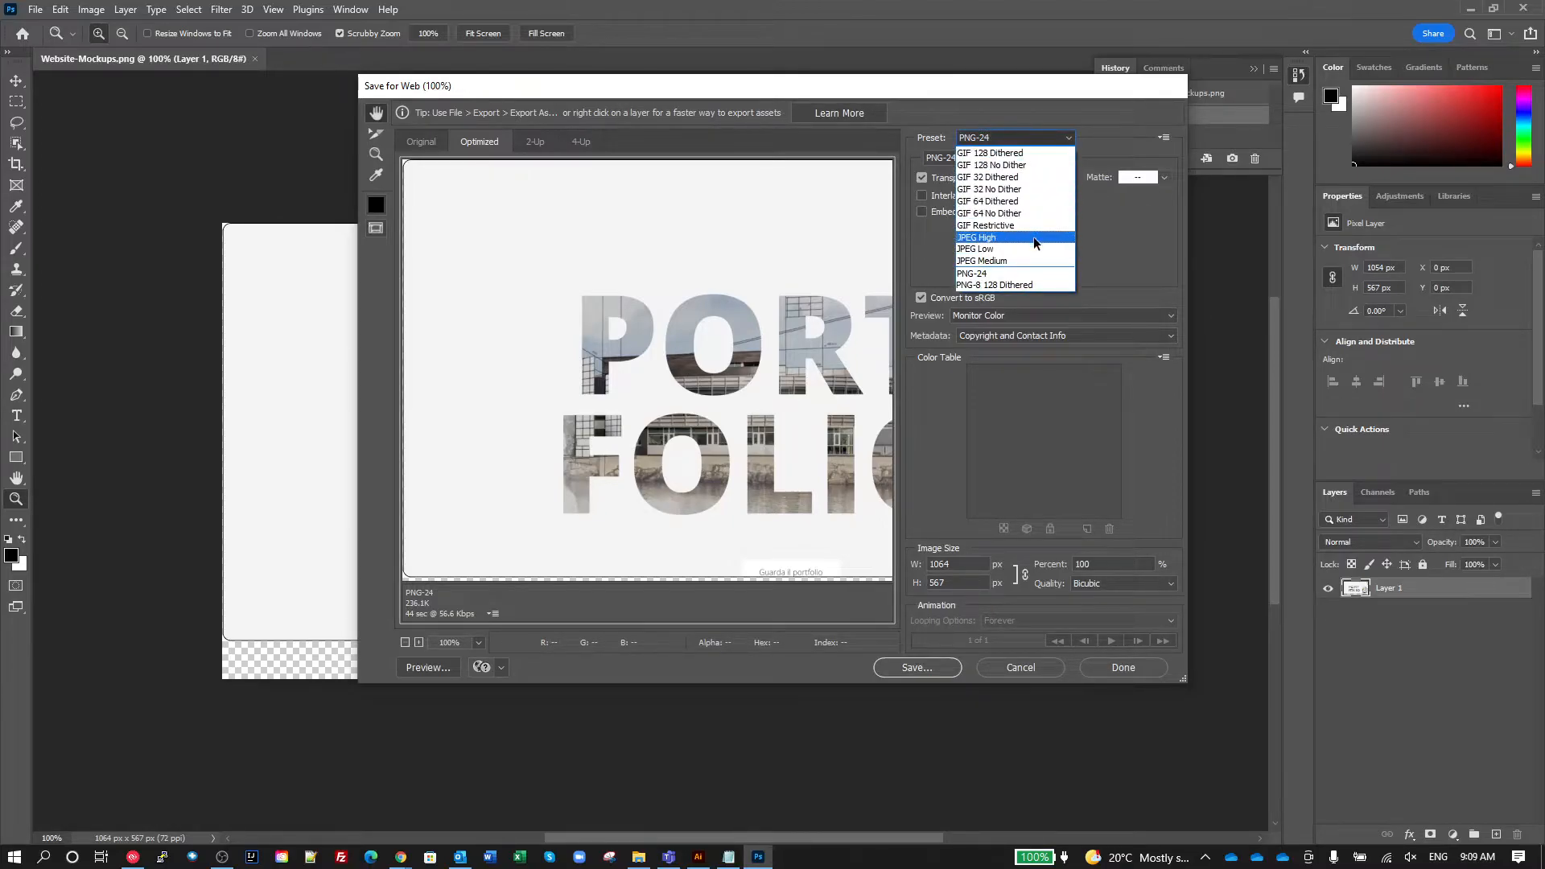
mouse_move(1007, 243)
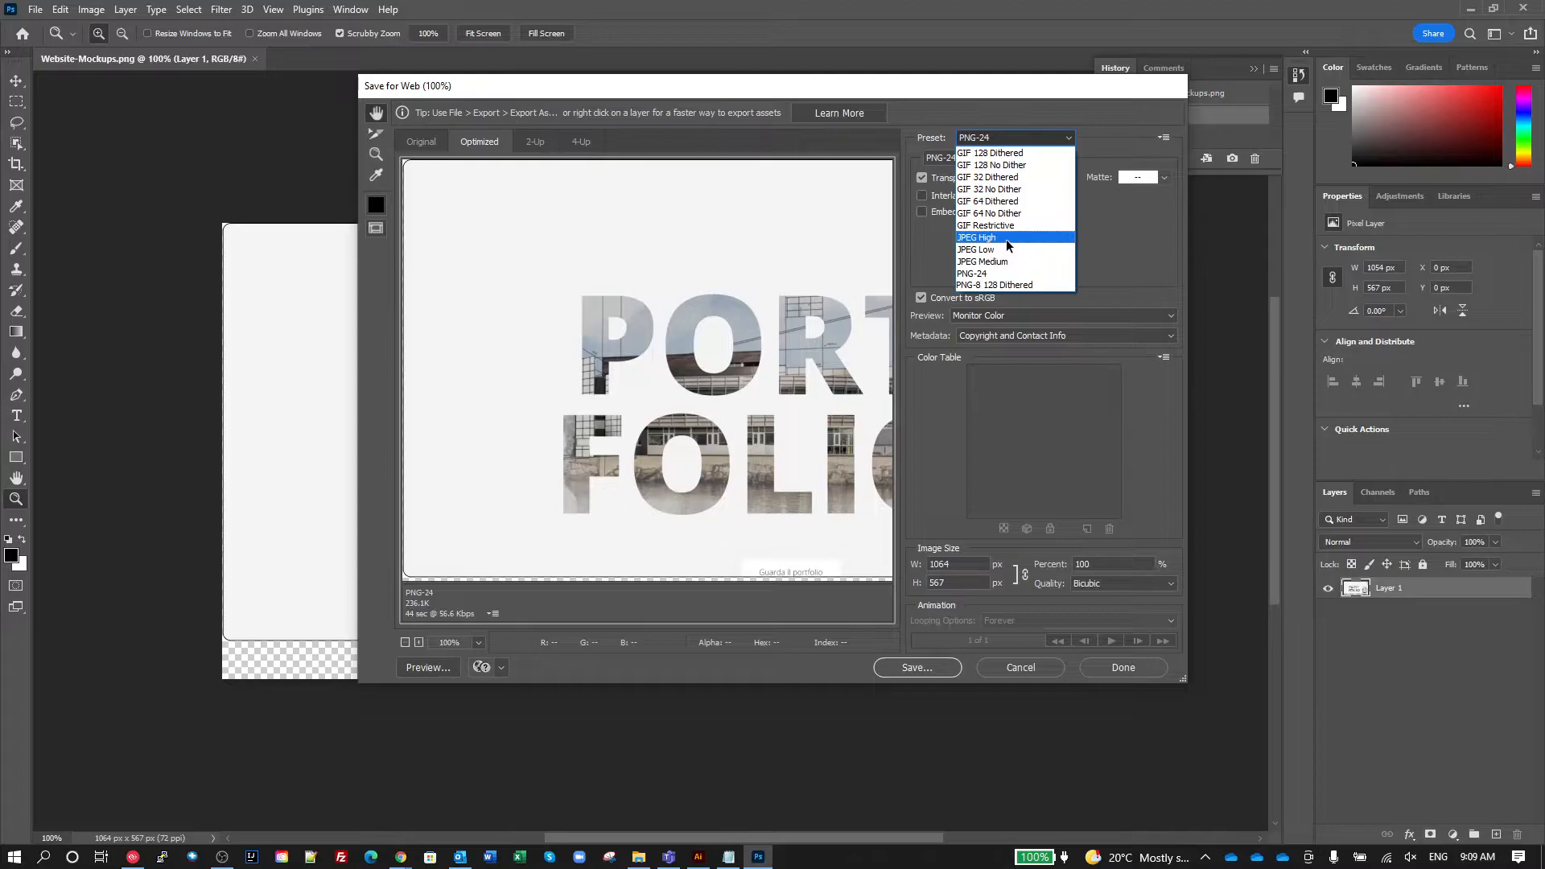
click(975, 237)
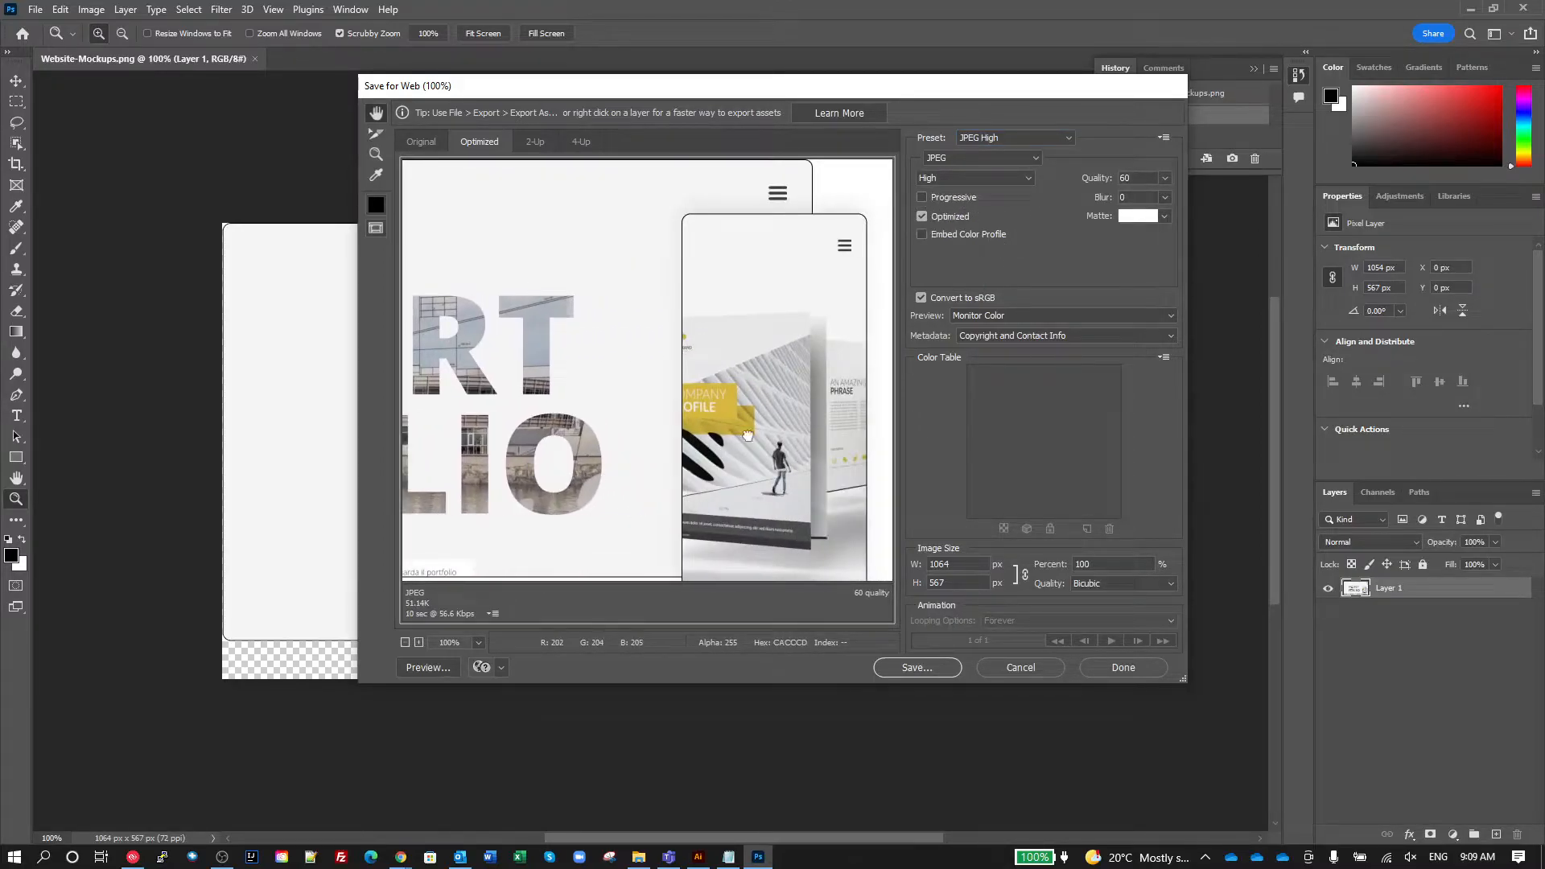
mouse_move(981, 179)
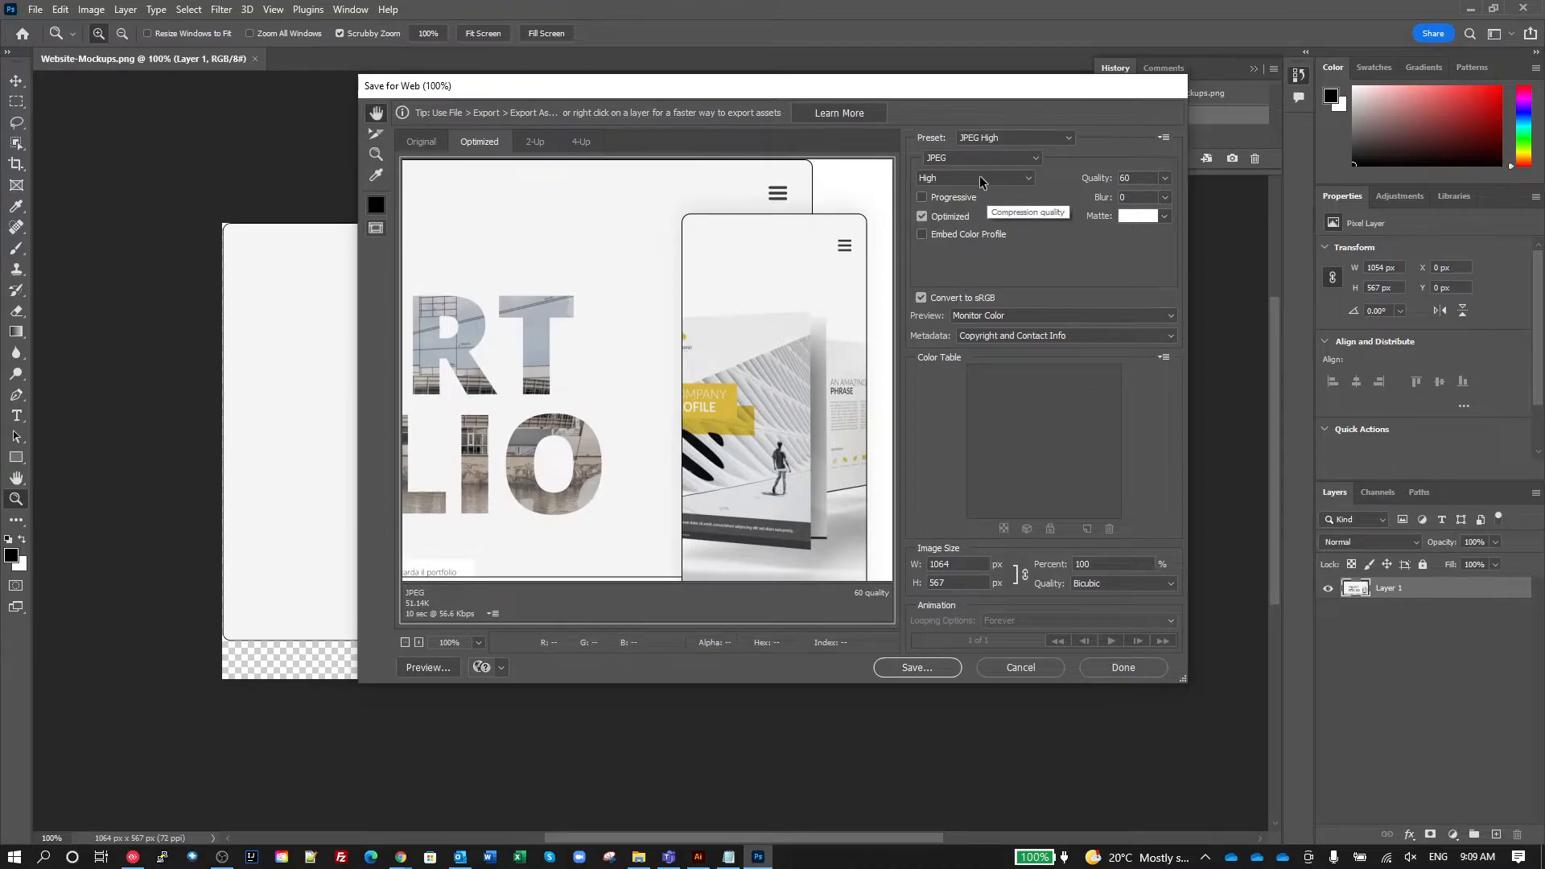
click(974, 177)
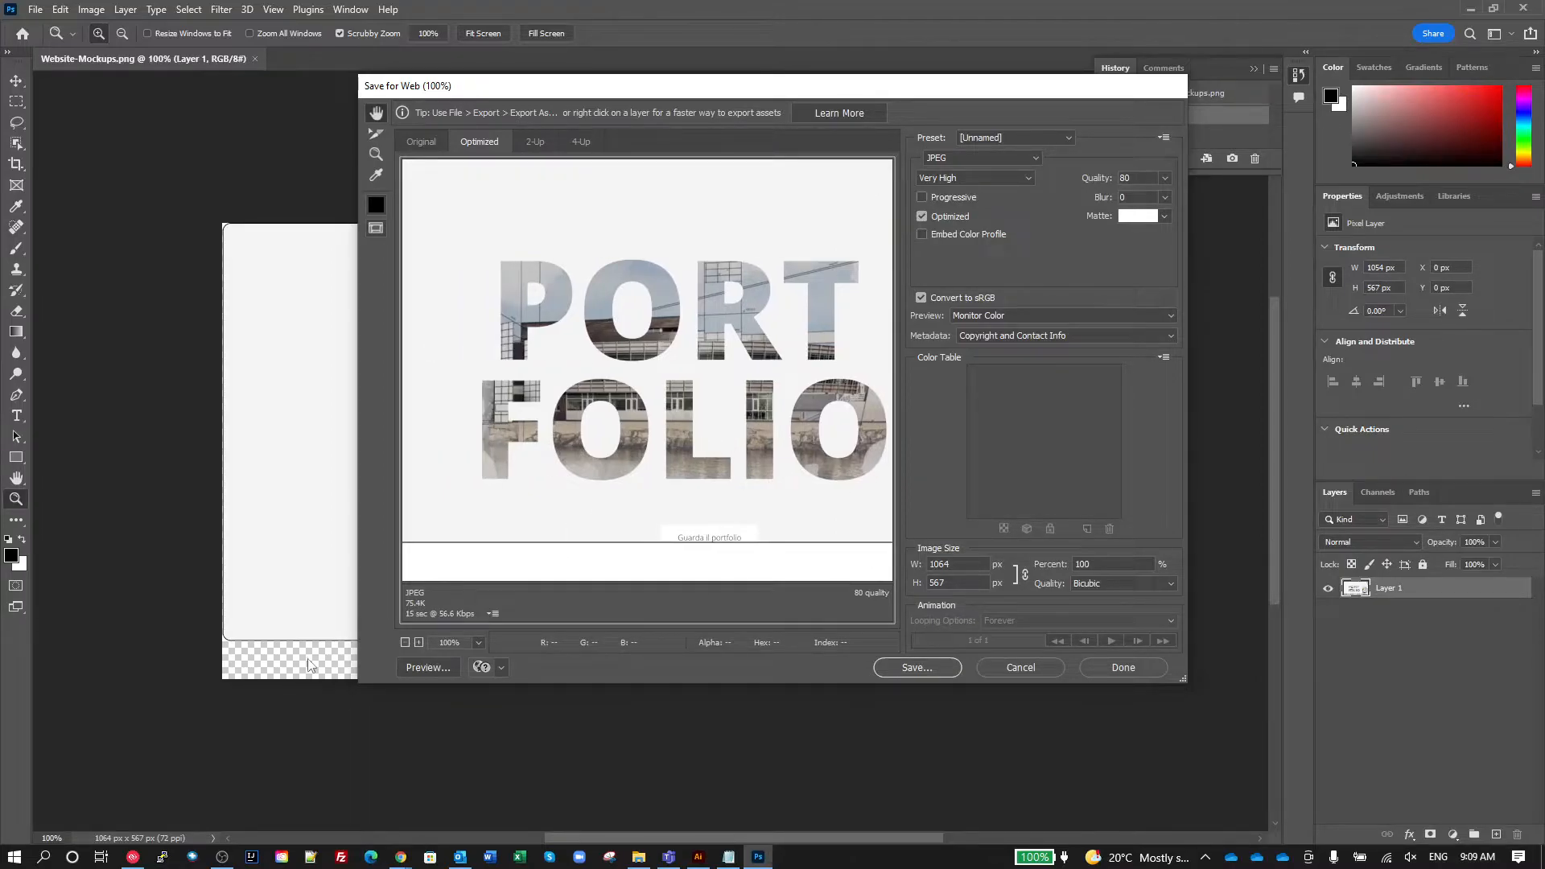
mouse_move(779, 558)
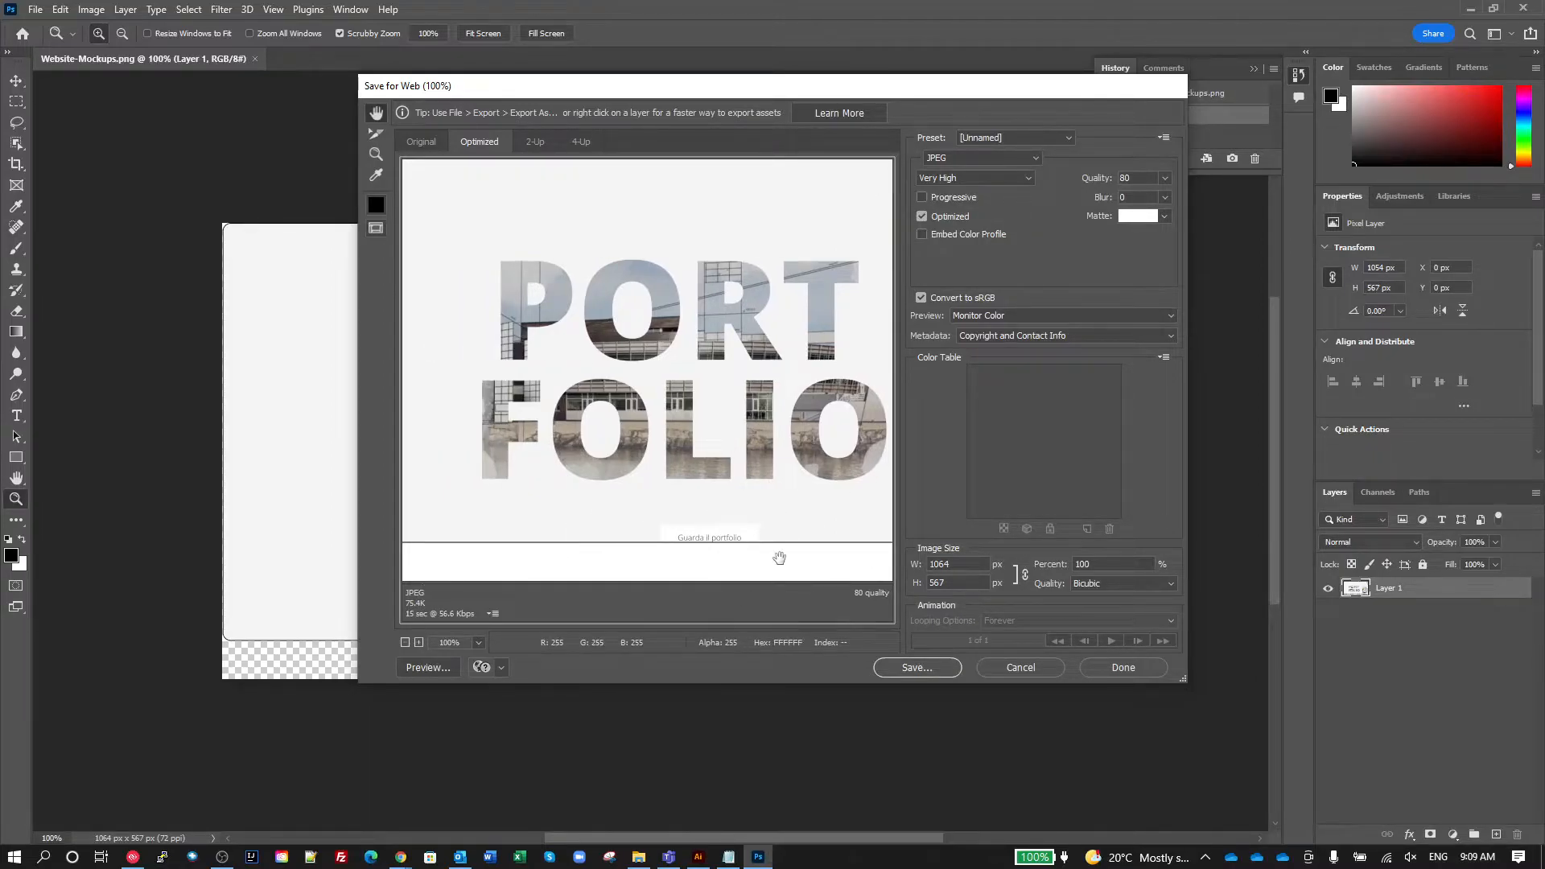
click(1122, 667)
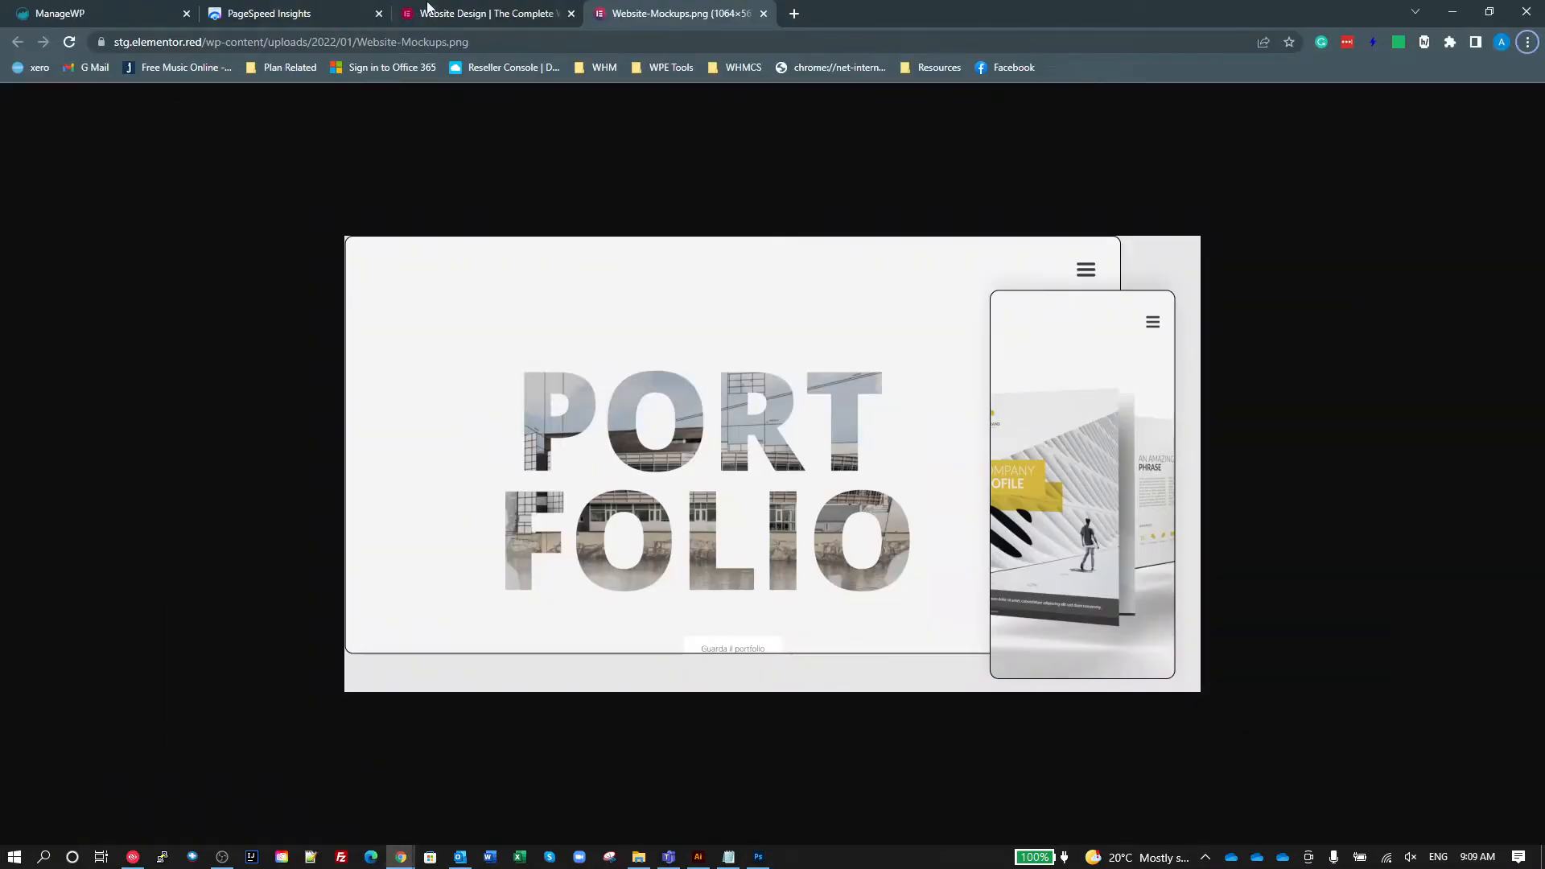
click(483, 13)
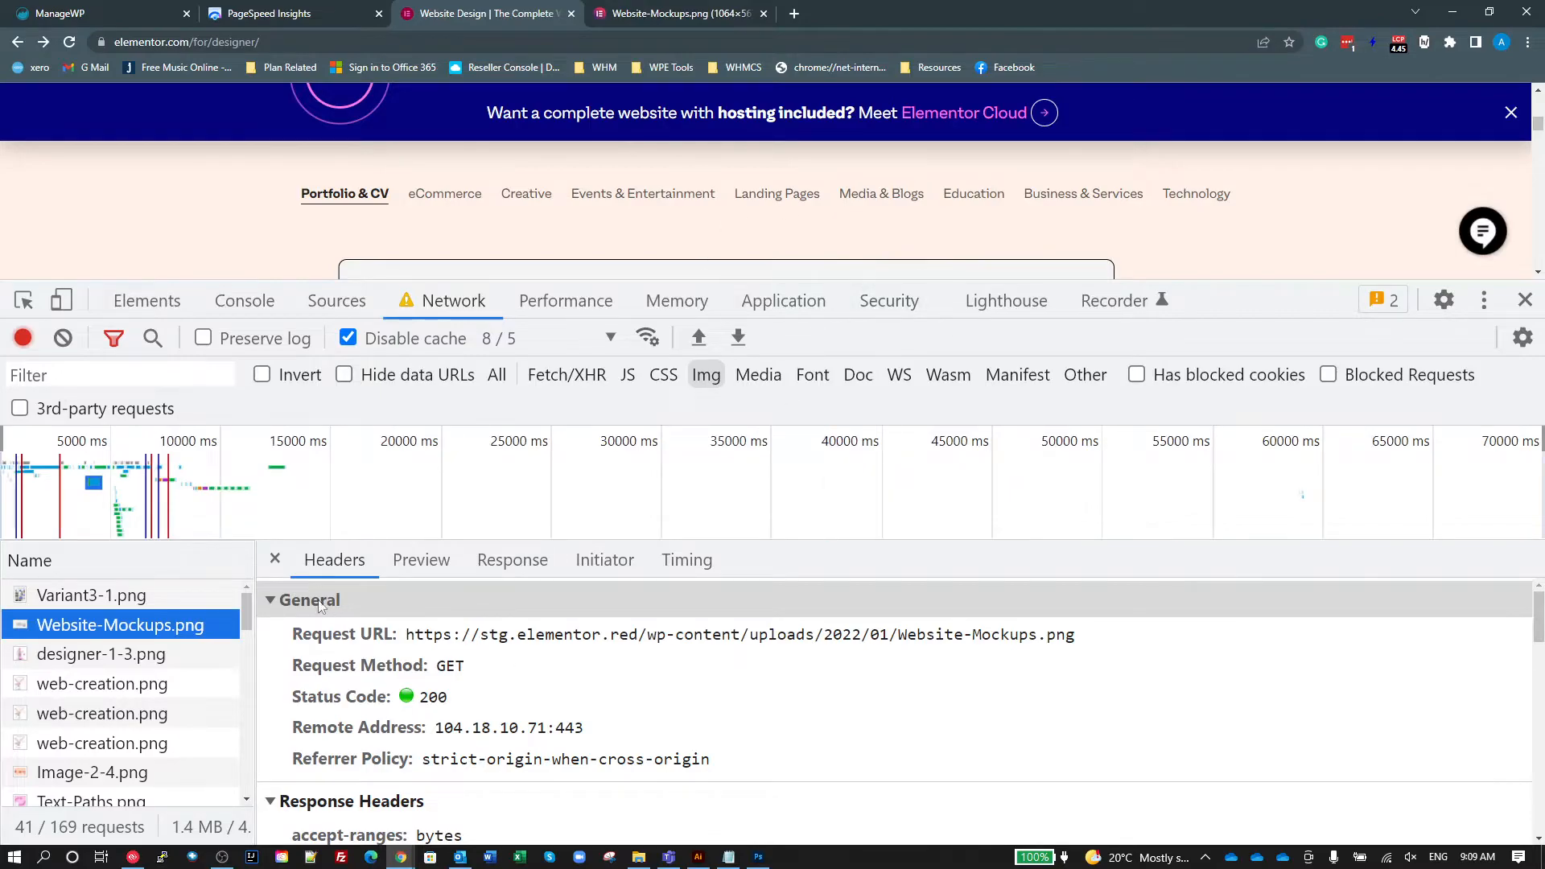
Close the request details to see the full table, then filter to media requests only.
click(275, 560)
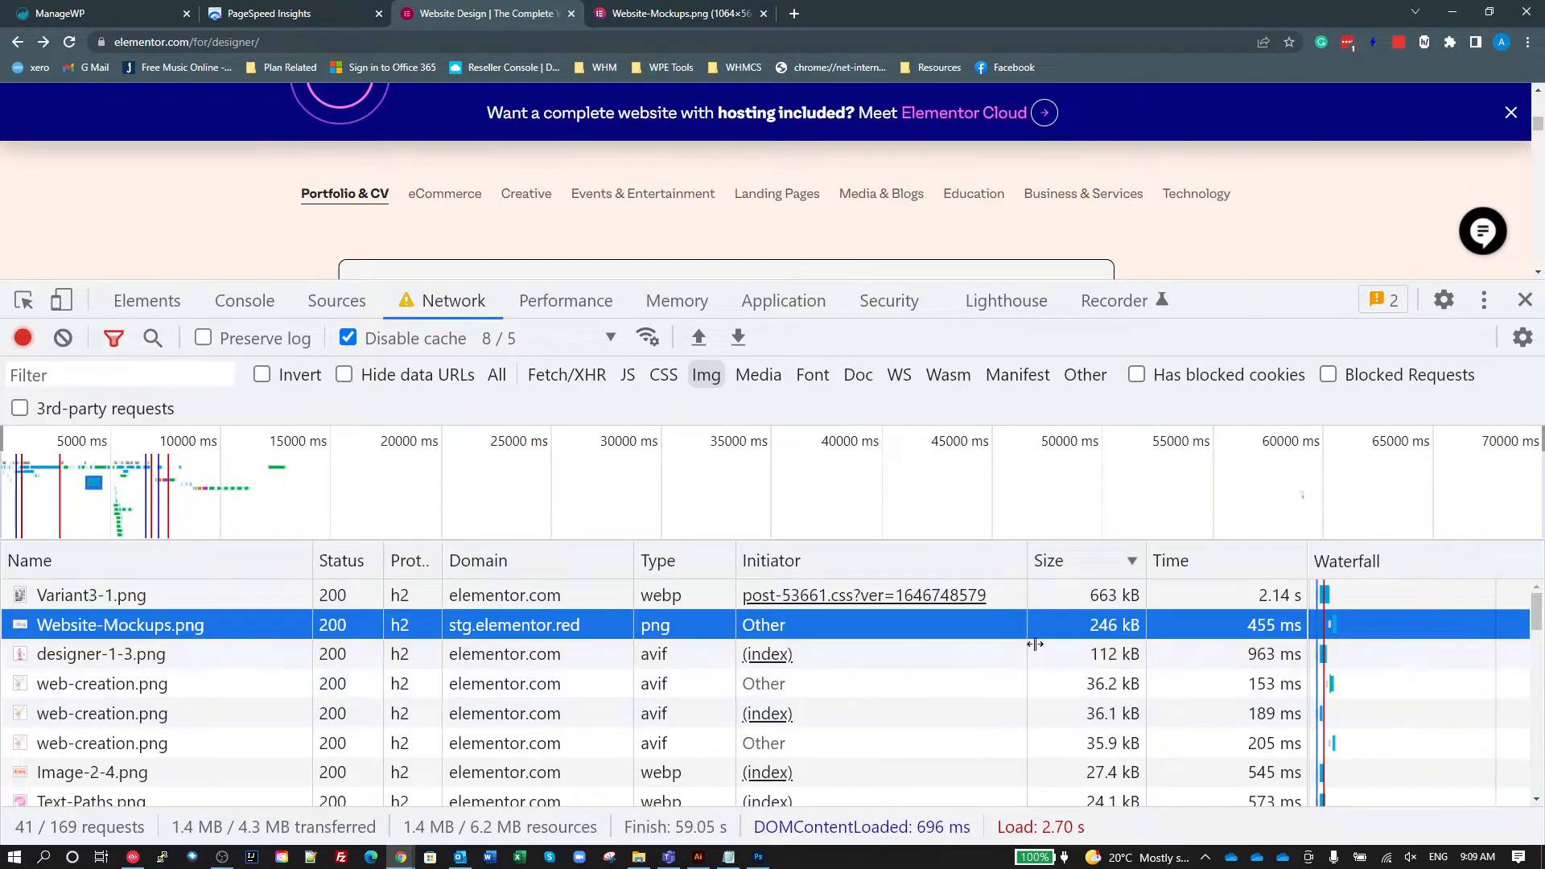
mouse_move(1114, 624)
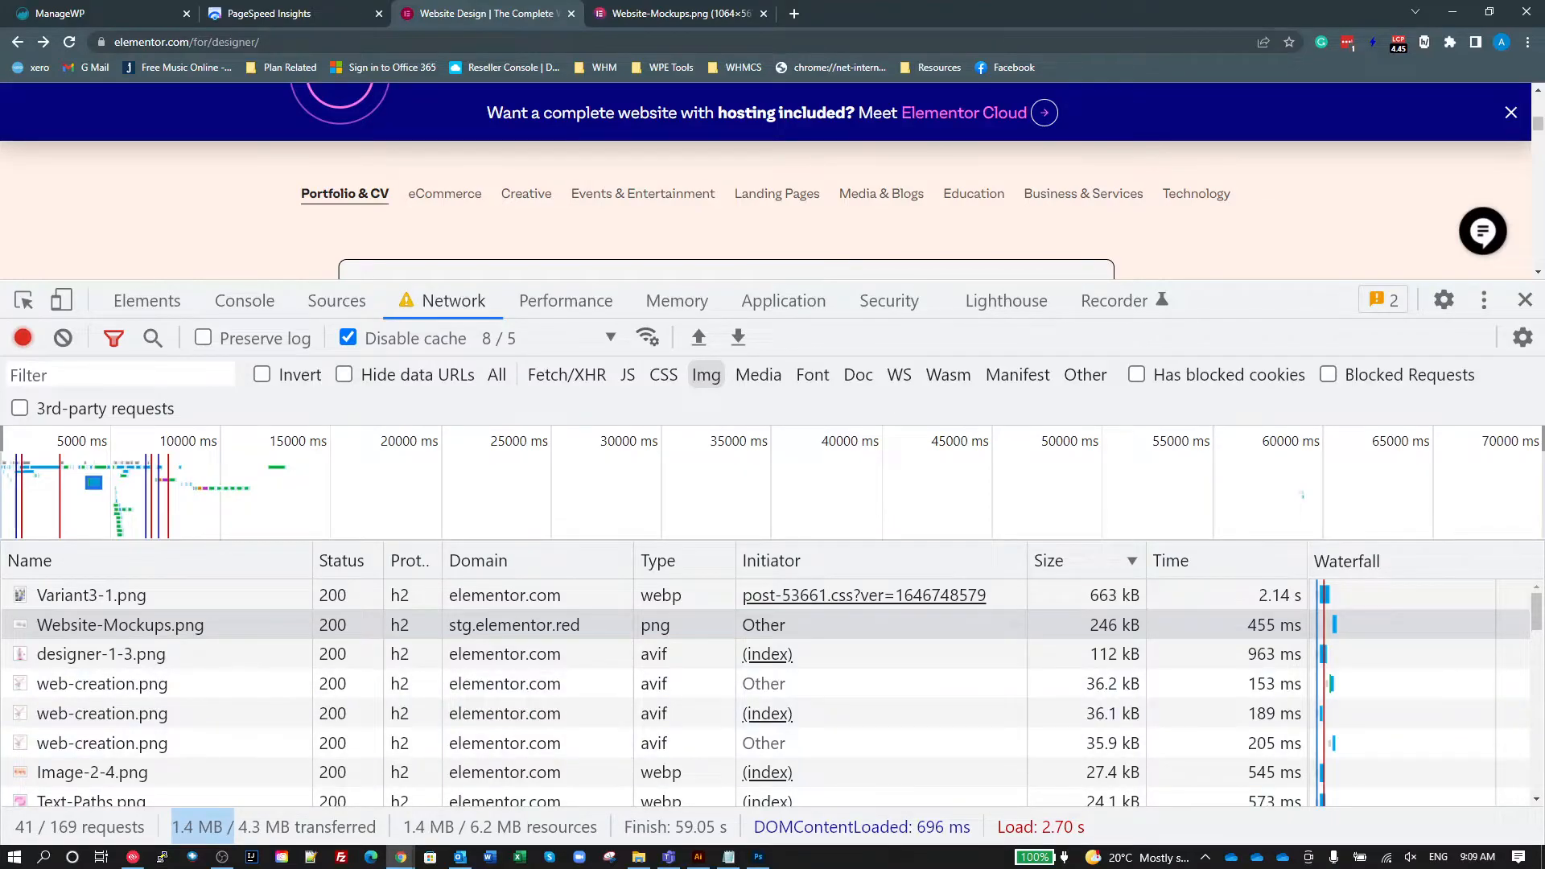
mouse_move(985, 380)
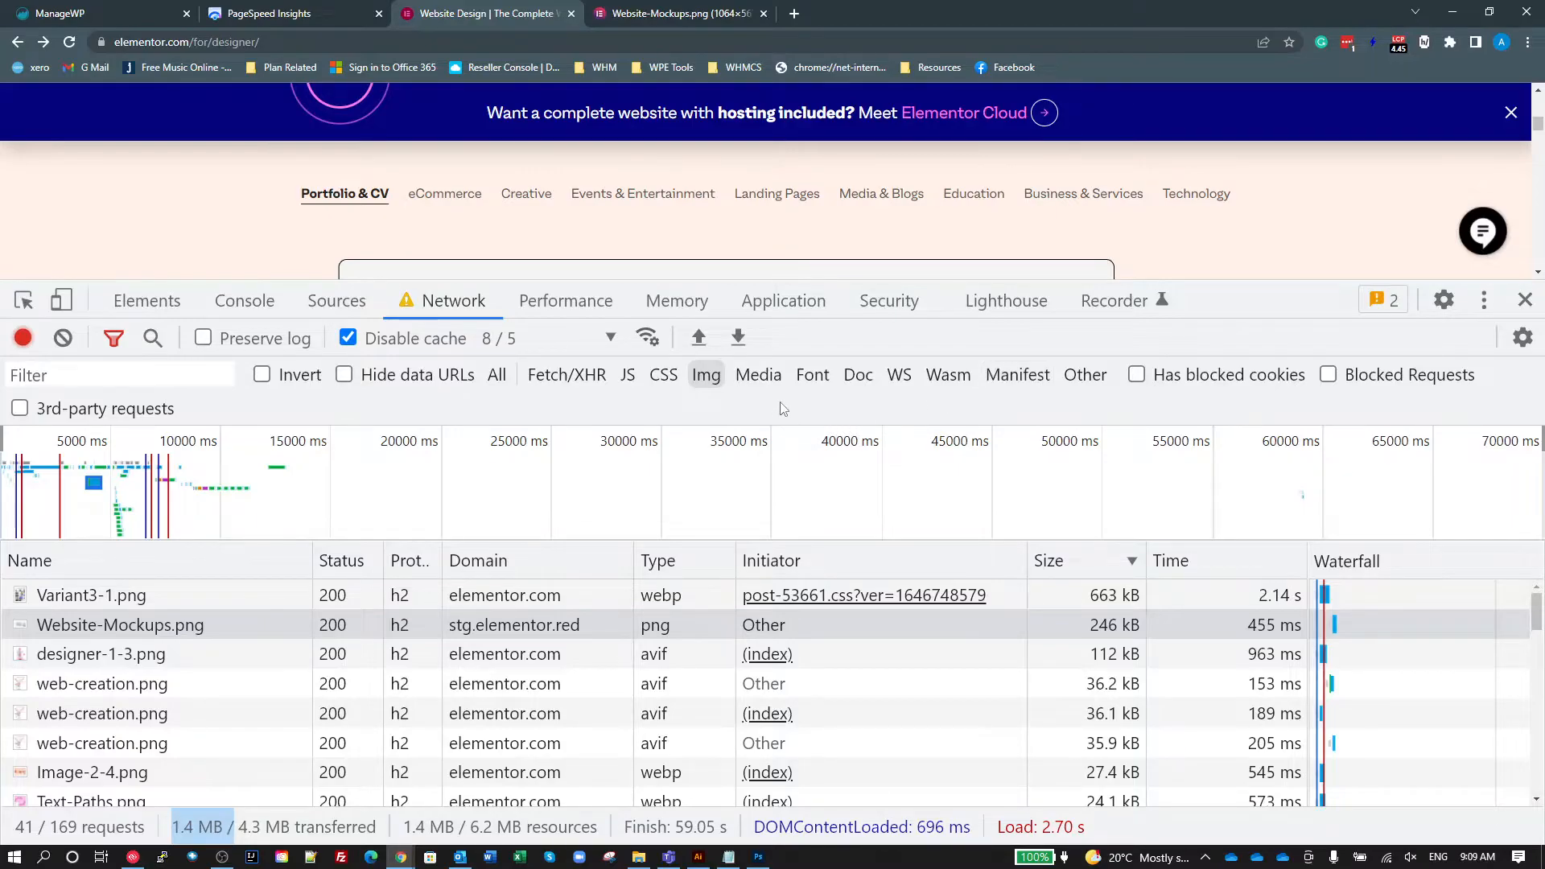
click(758, 375)
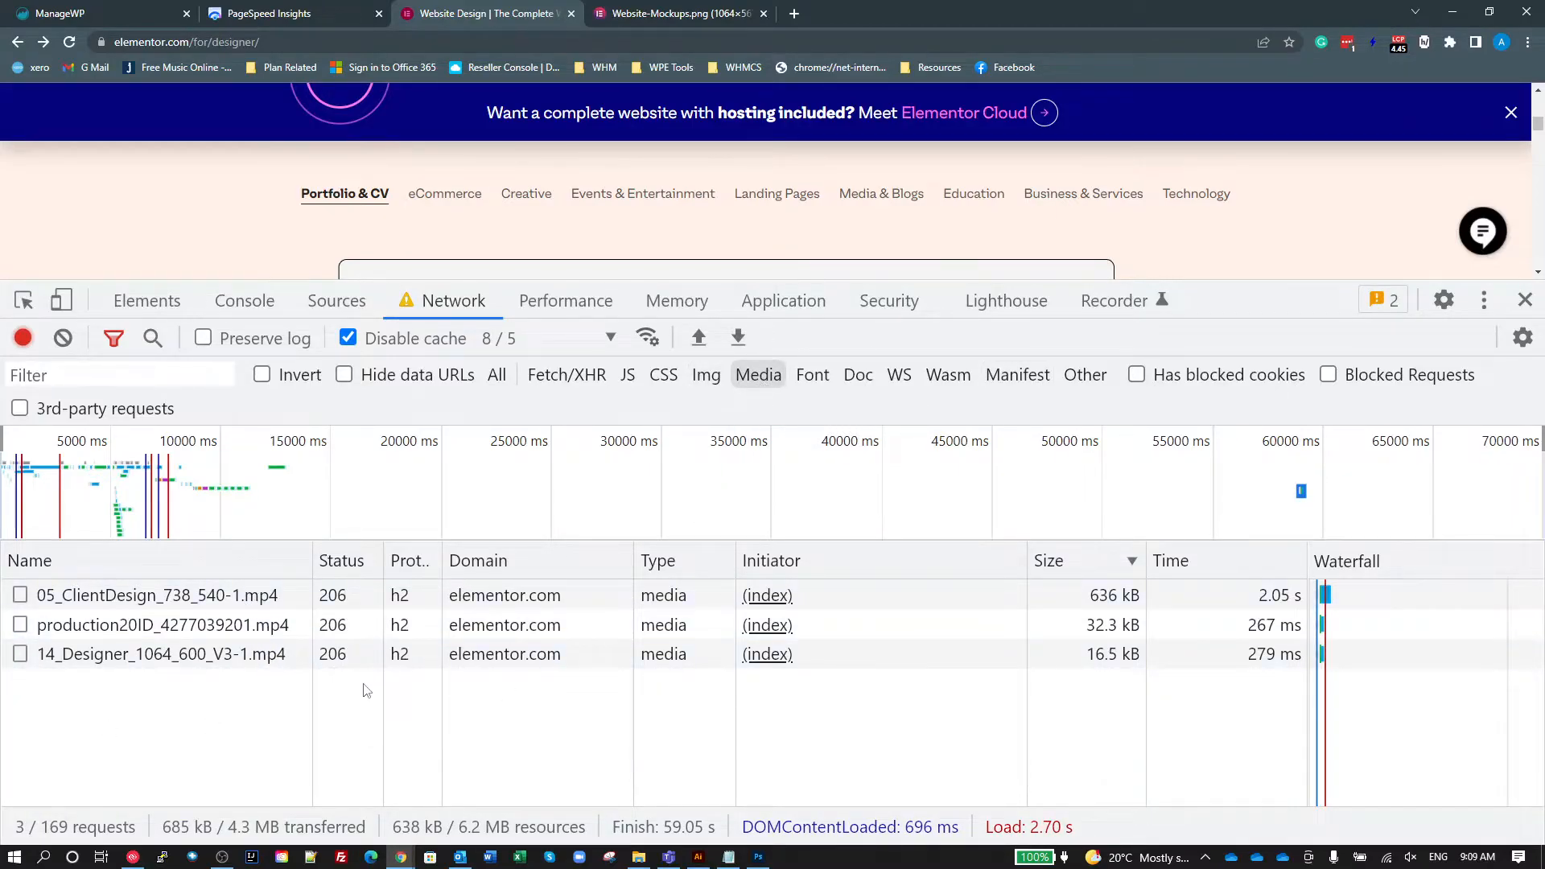
mouse_move(306, 762)
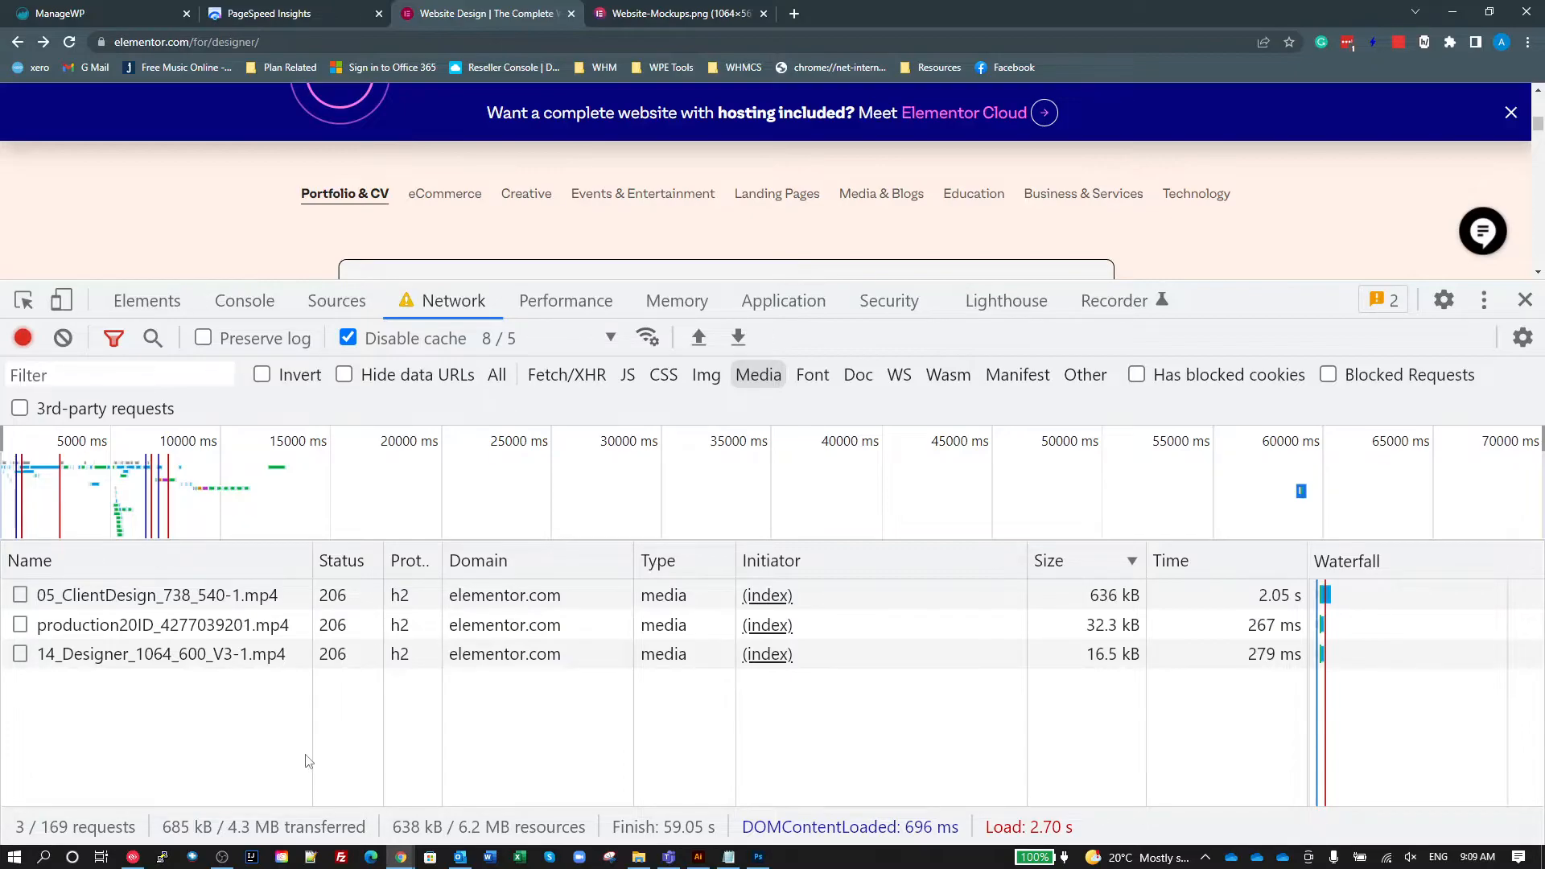
mouse_move(217, 757)
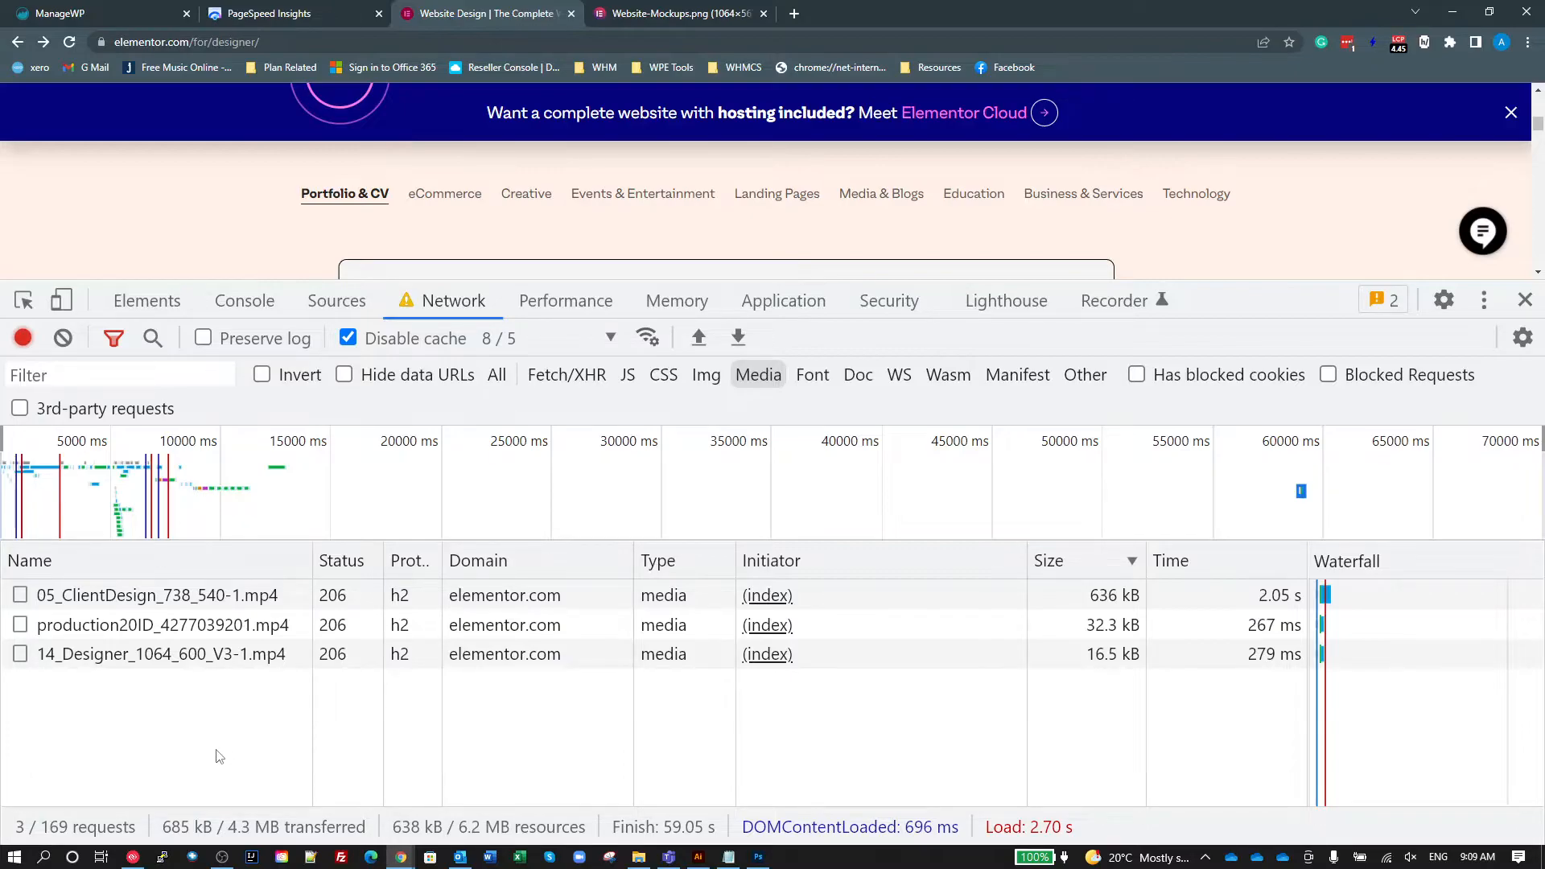
Filter the Network list to the page's 10 font requests.
click(811, 375)
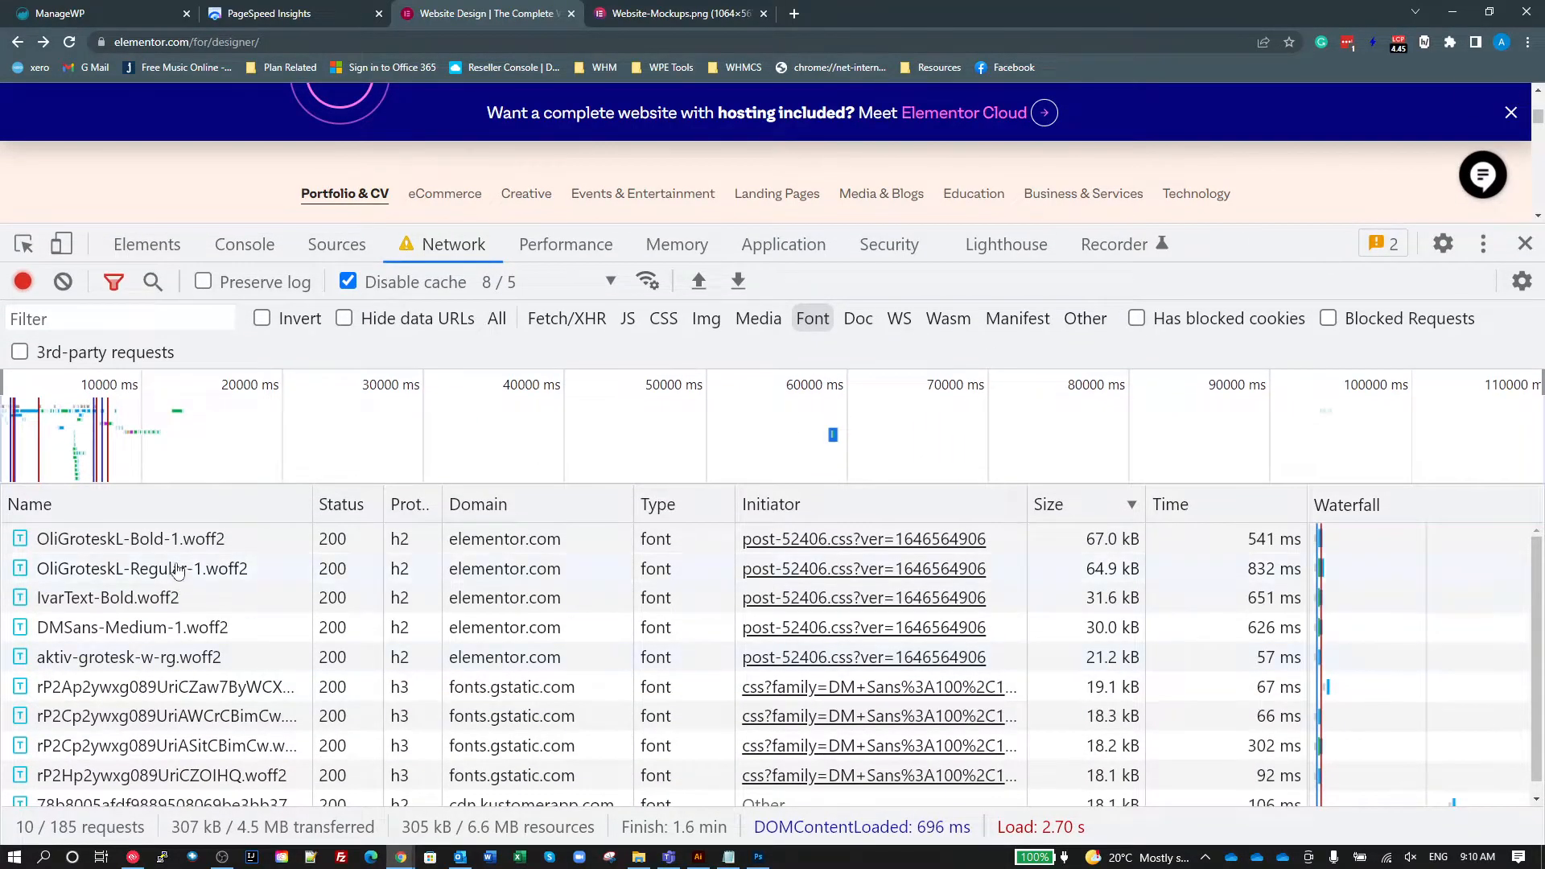
Check headers of each elementor.com and fonts.gstatic.com .woff2 request, then preview OliGroteskL-Bold-1's glyphs.
click(130, 537)
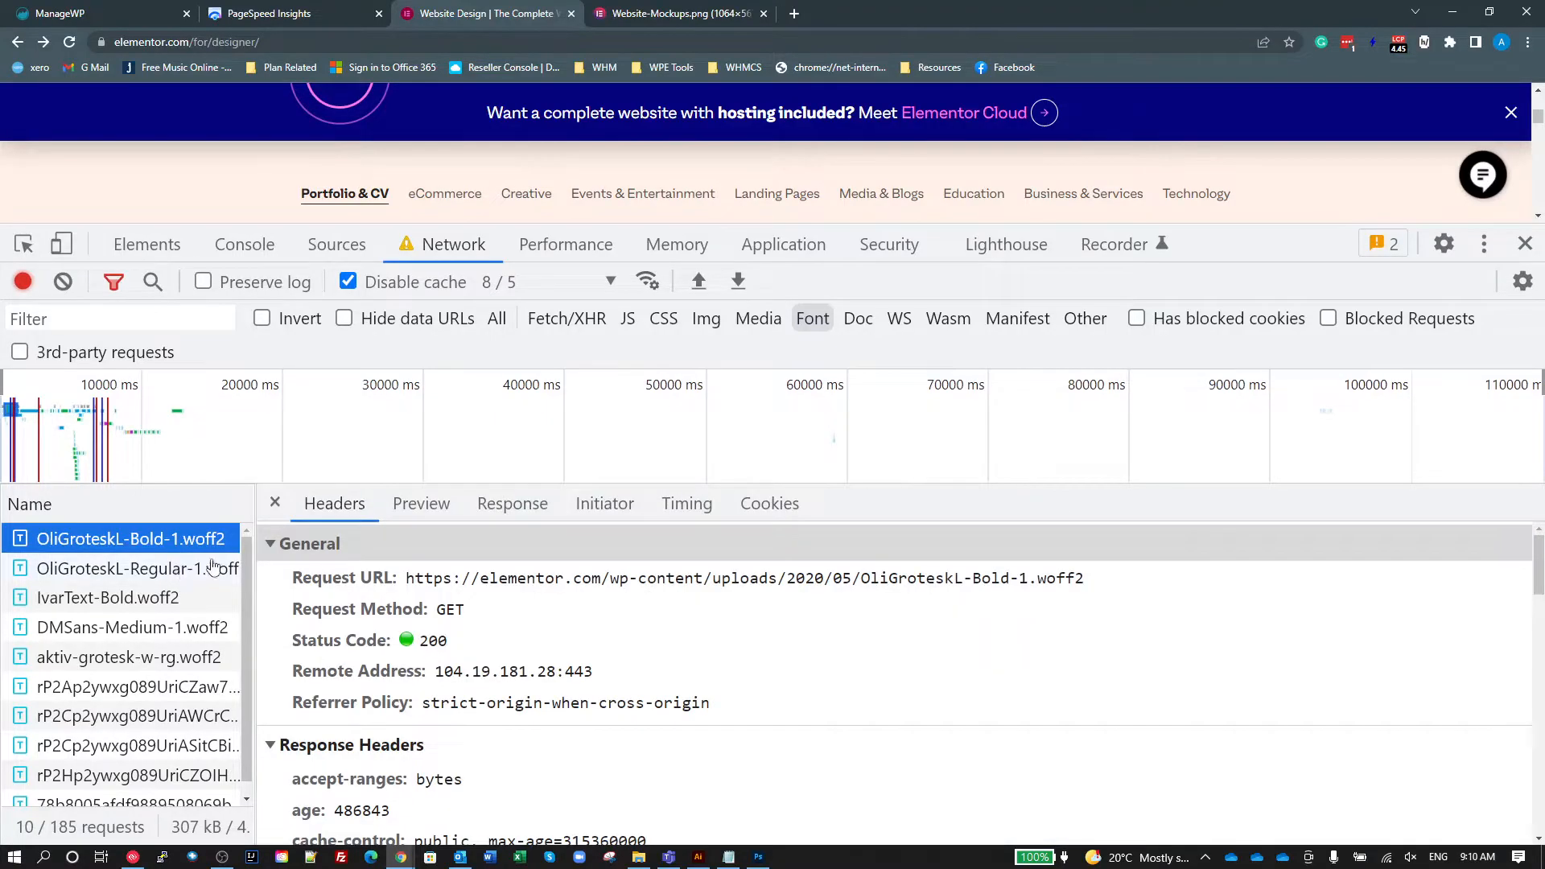
mouse_move(874, 599)
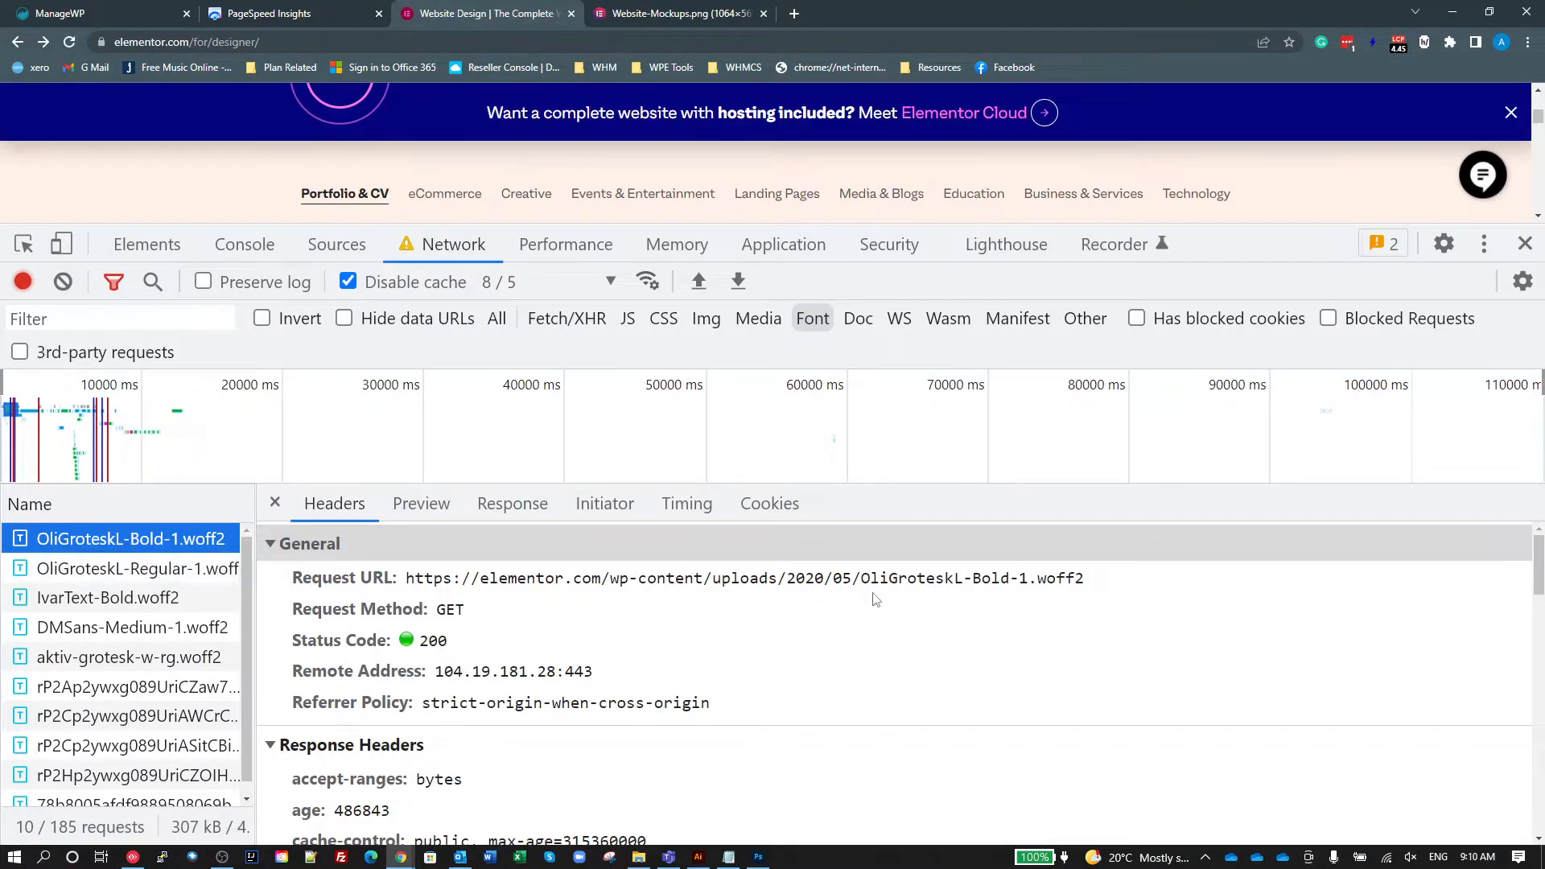
mouse_move(757, 591)
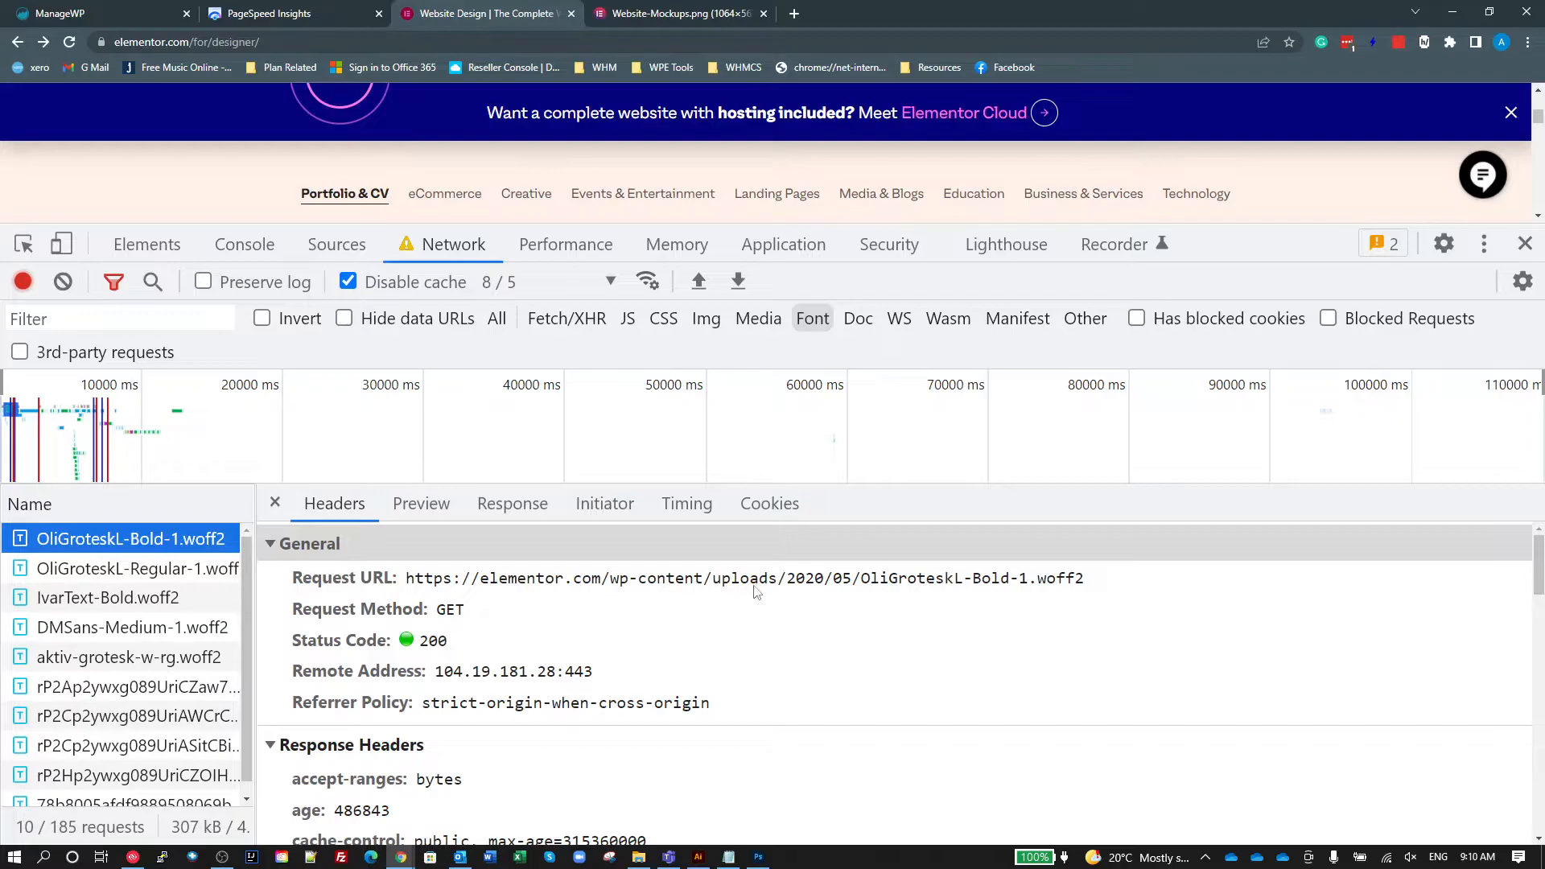
click(108, 597)
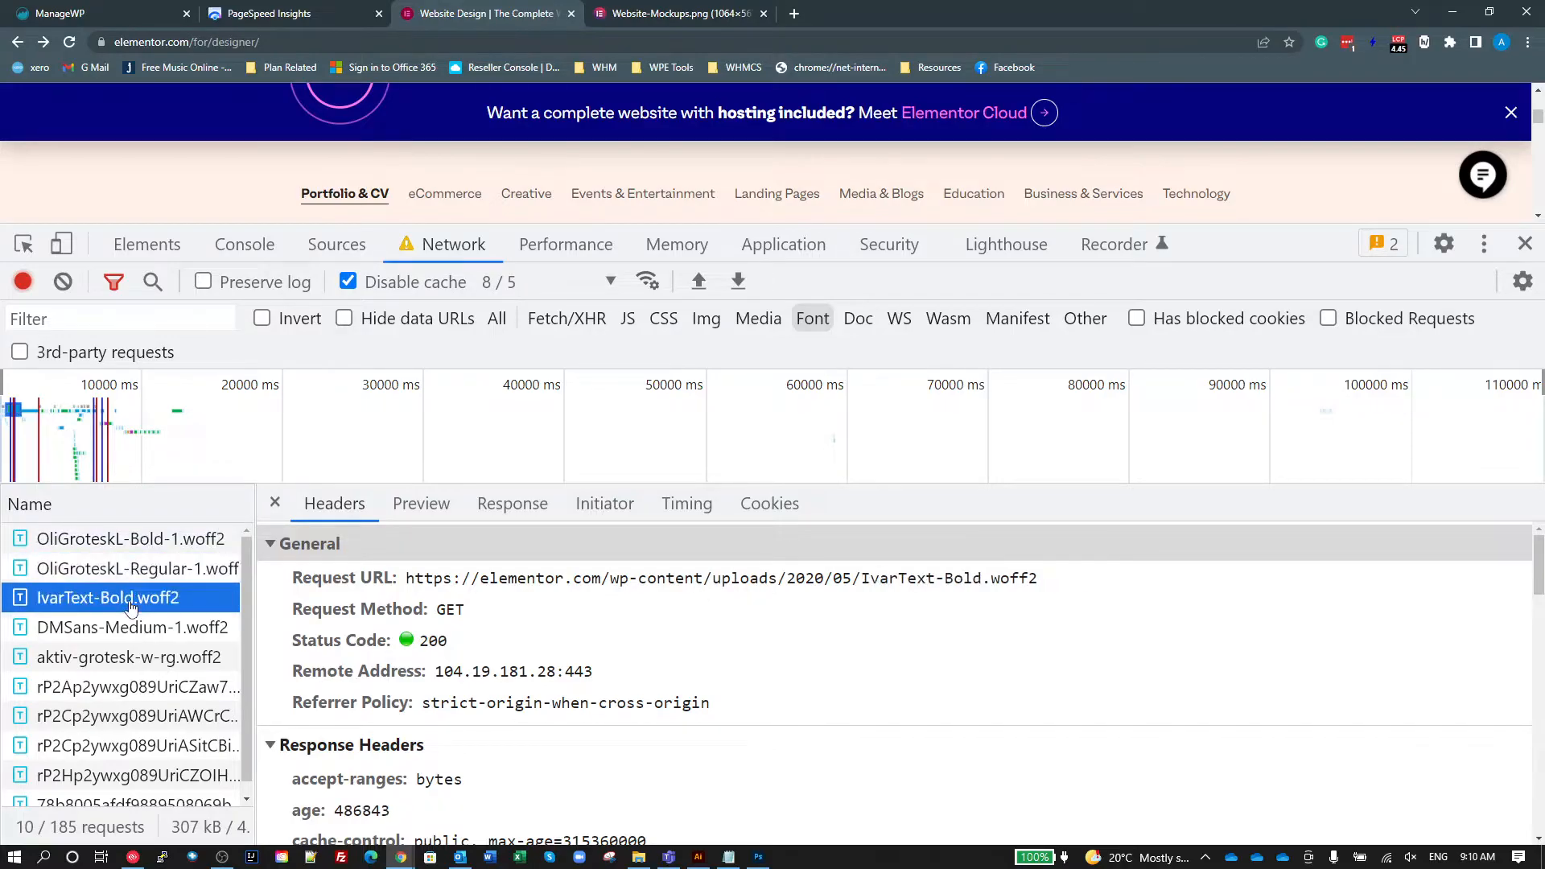
click(132, 626)
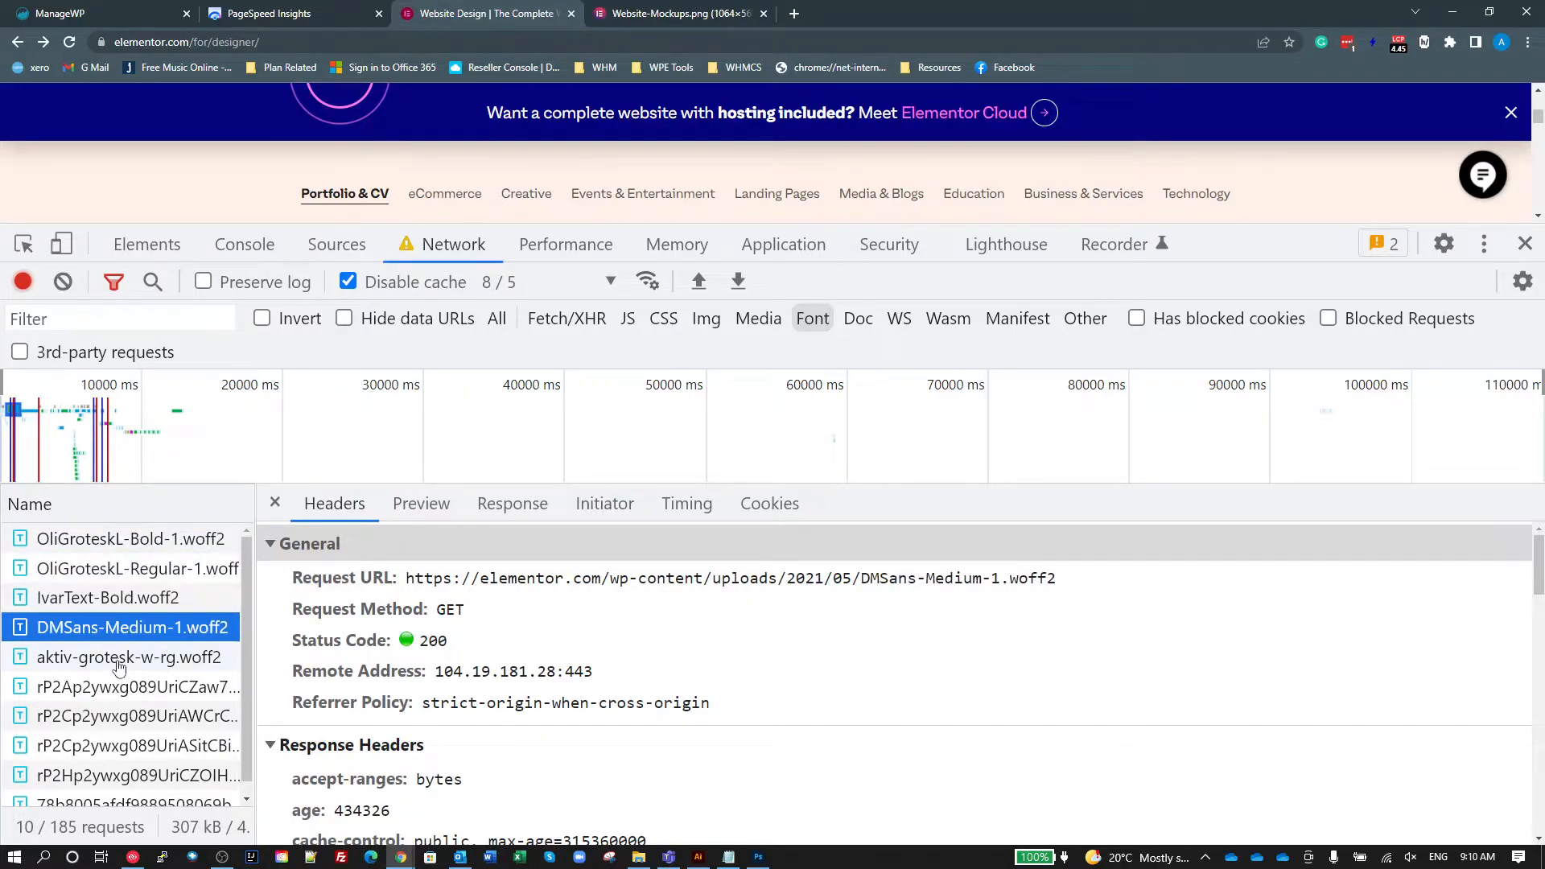
click(129, 656)
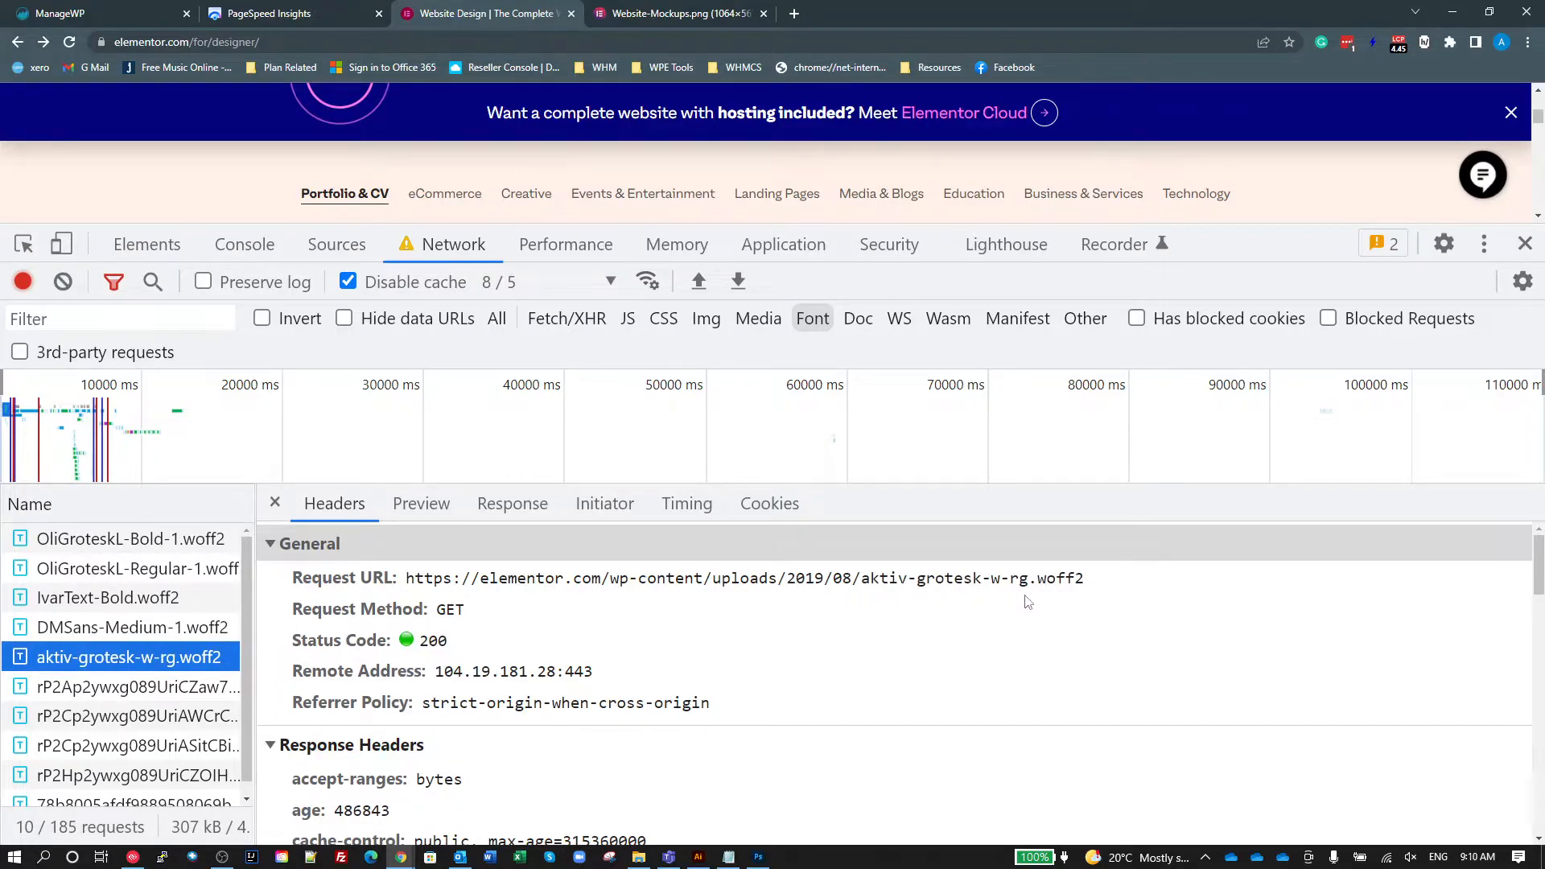
click(129, 687)
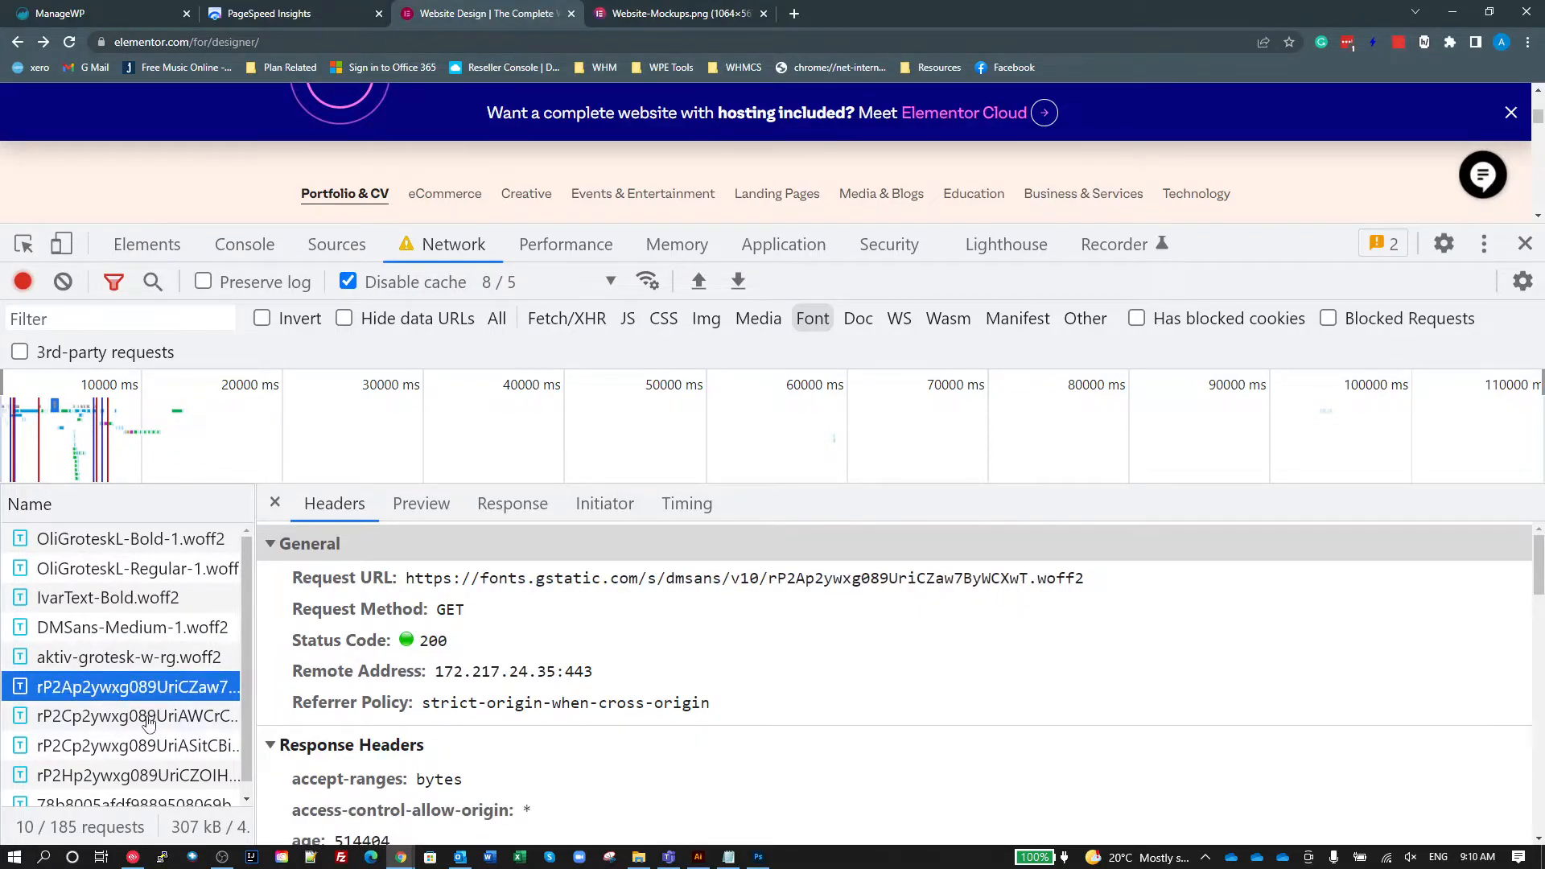
click(135, 776)
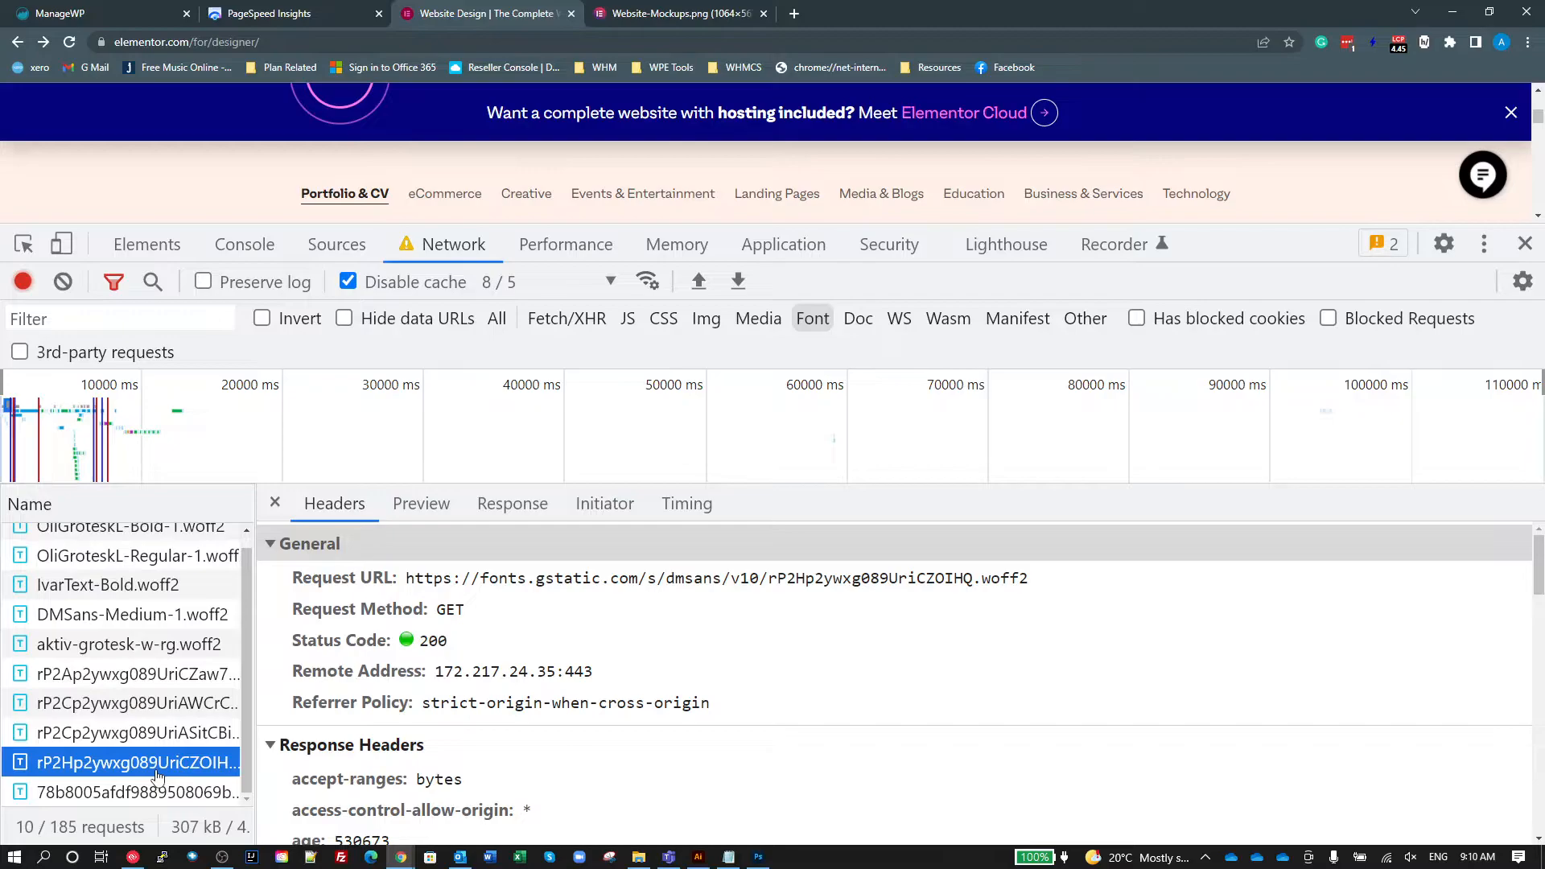
click(108, 586)
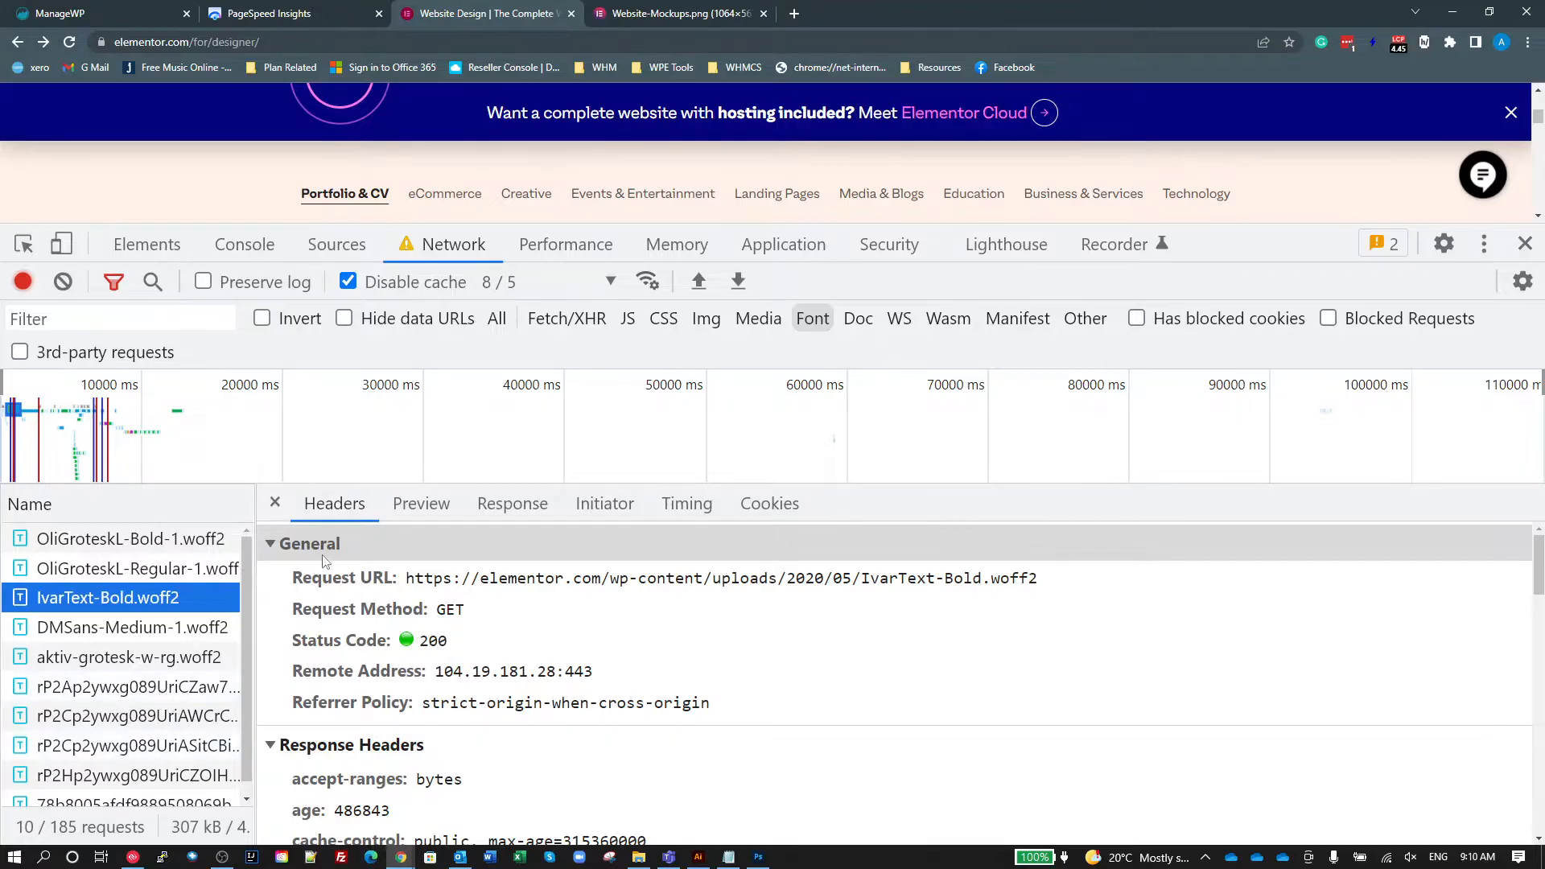
click(129, 537)
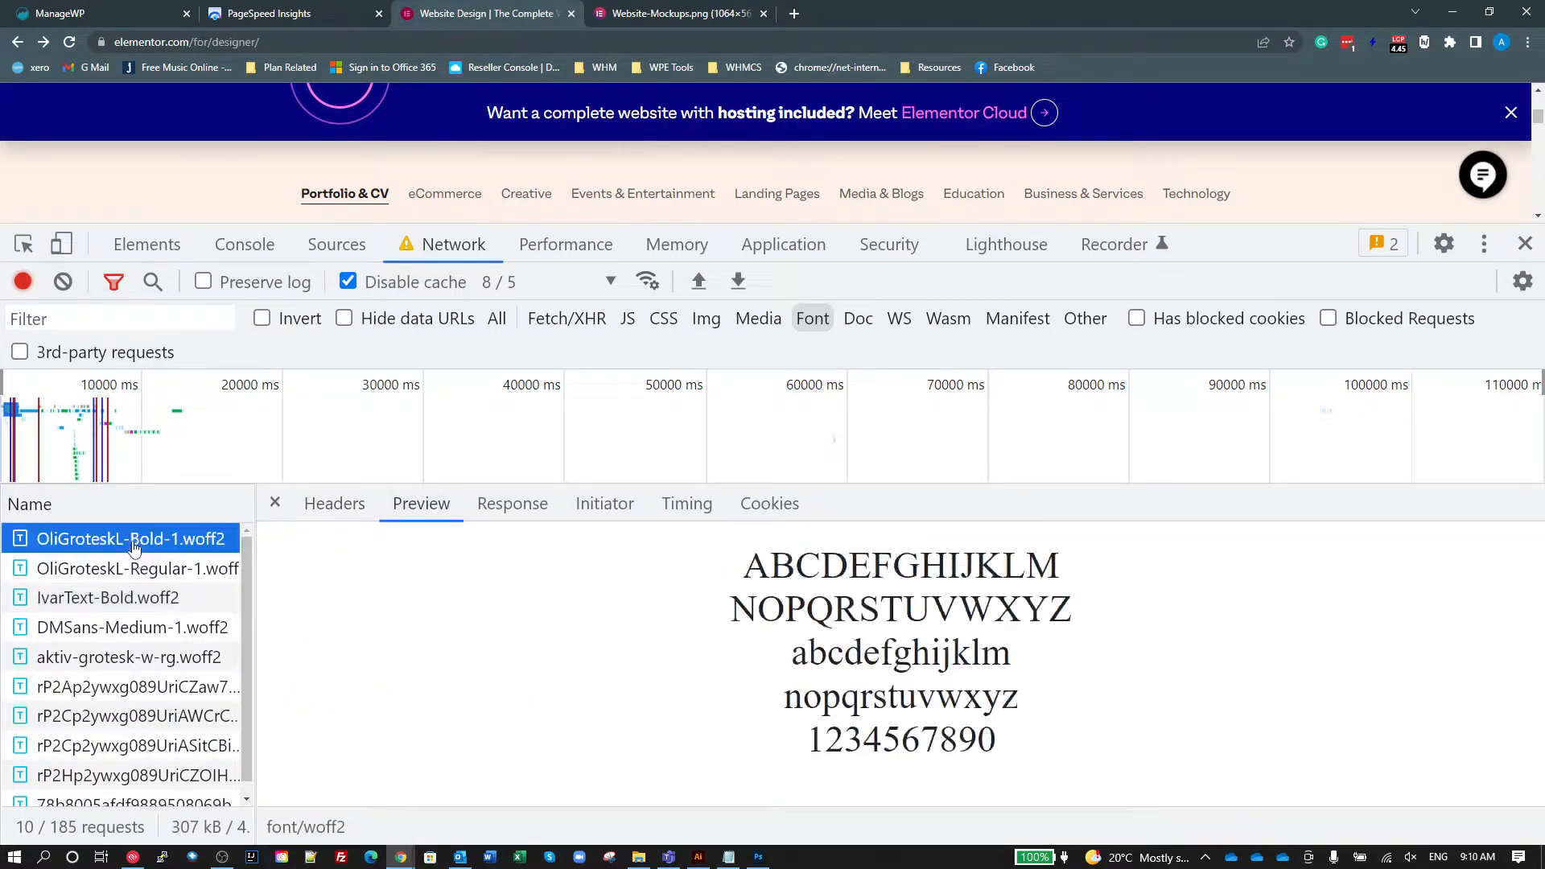
Preview OliGroteskL-Regular, IvarText-Bold and two Google DM Sans fonts, then close the details pane.
click(137, 568)
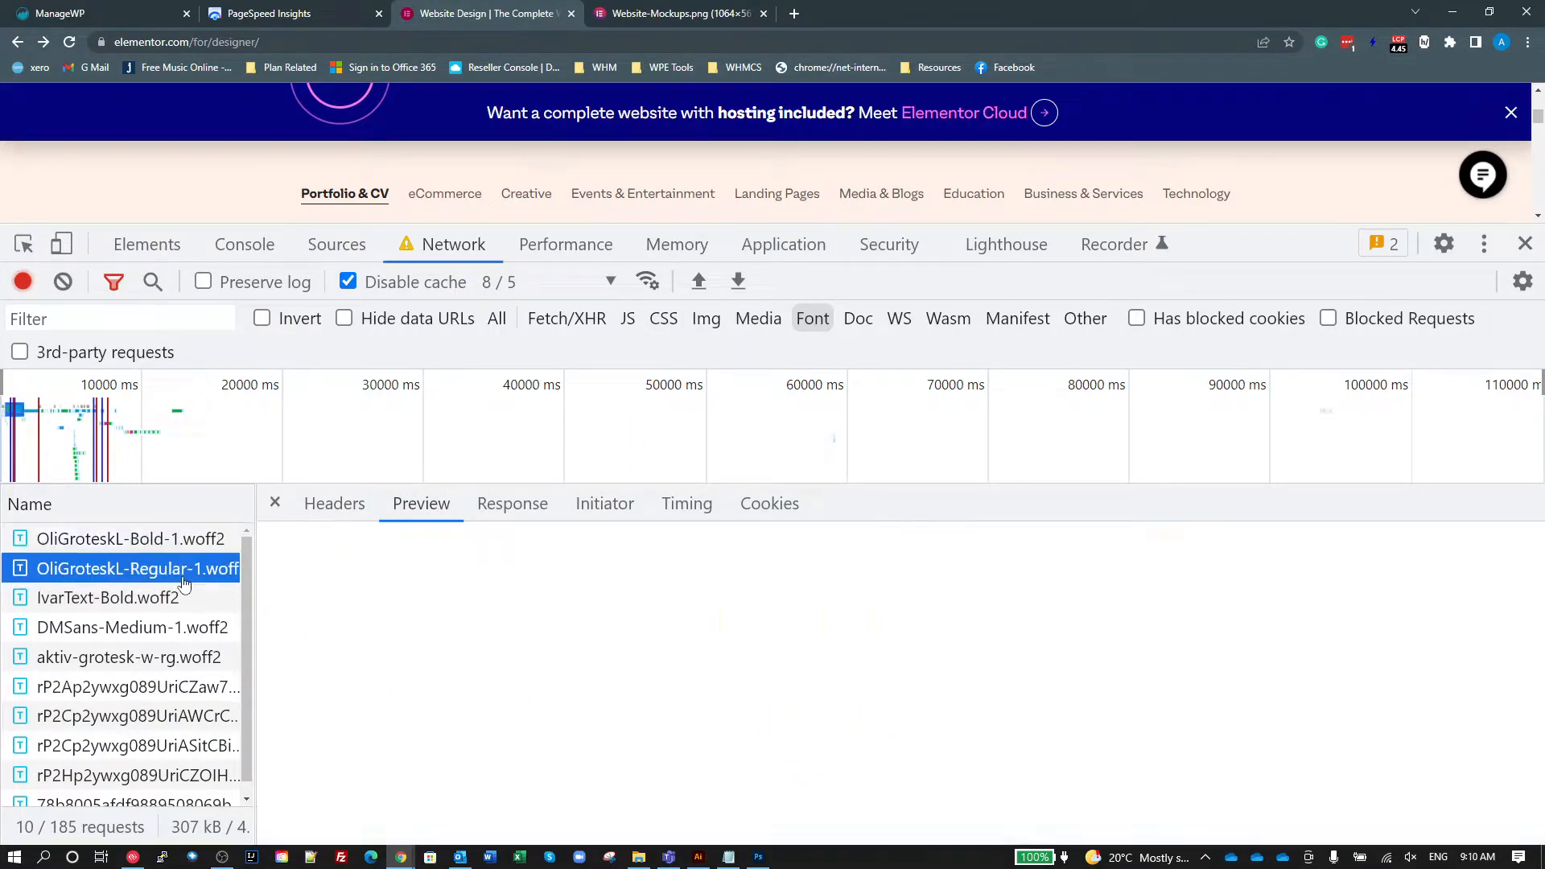
click(108, 597)
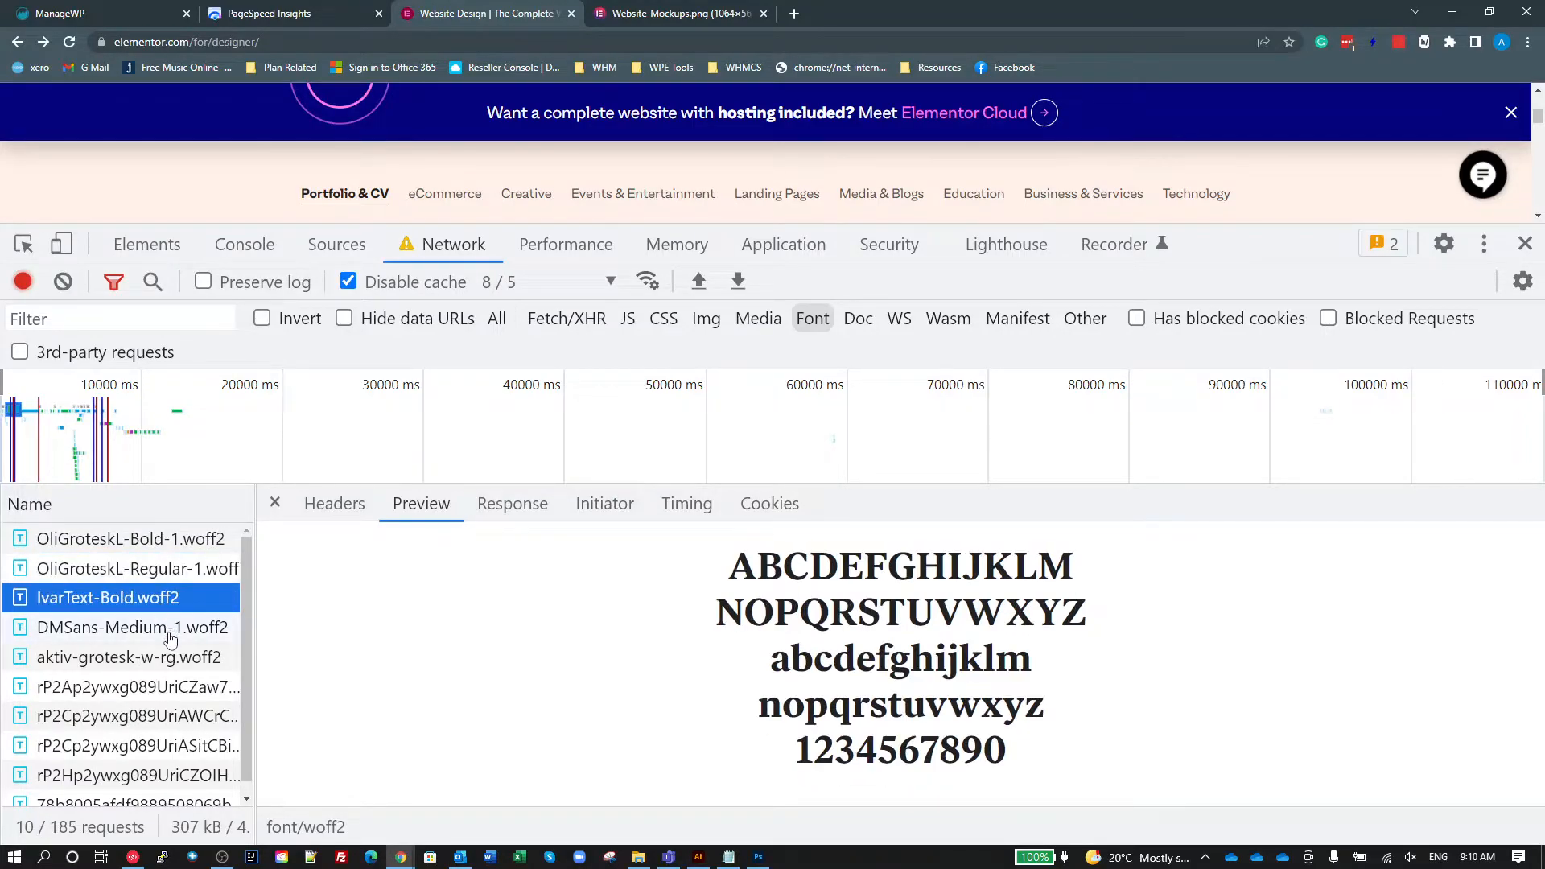
click(139, 687)
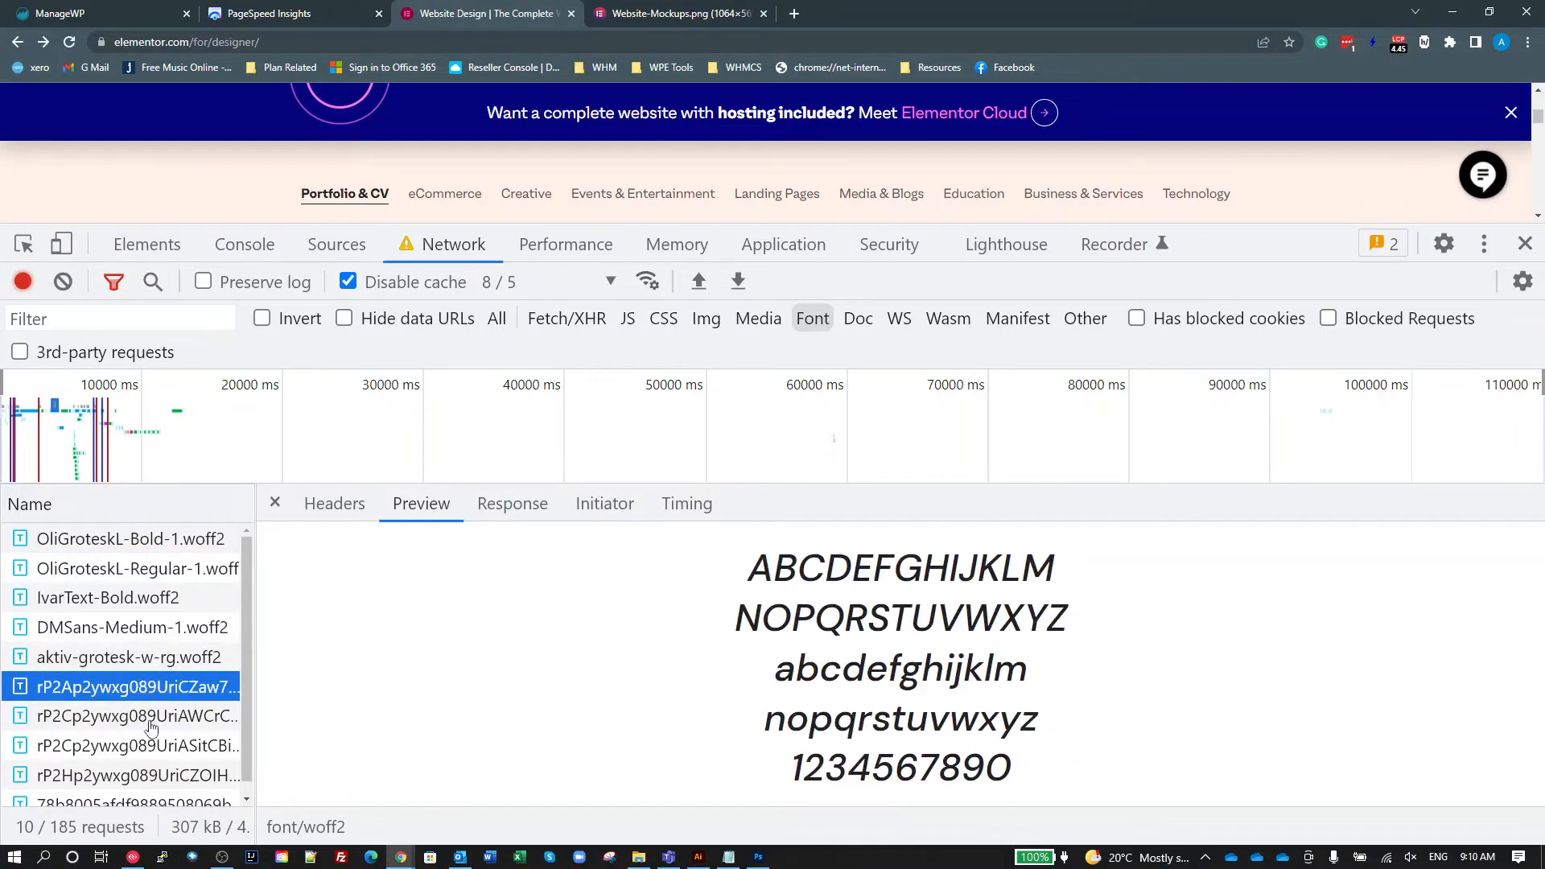
click(135, 745)
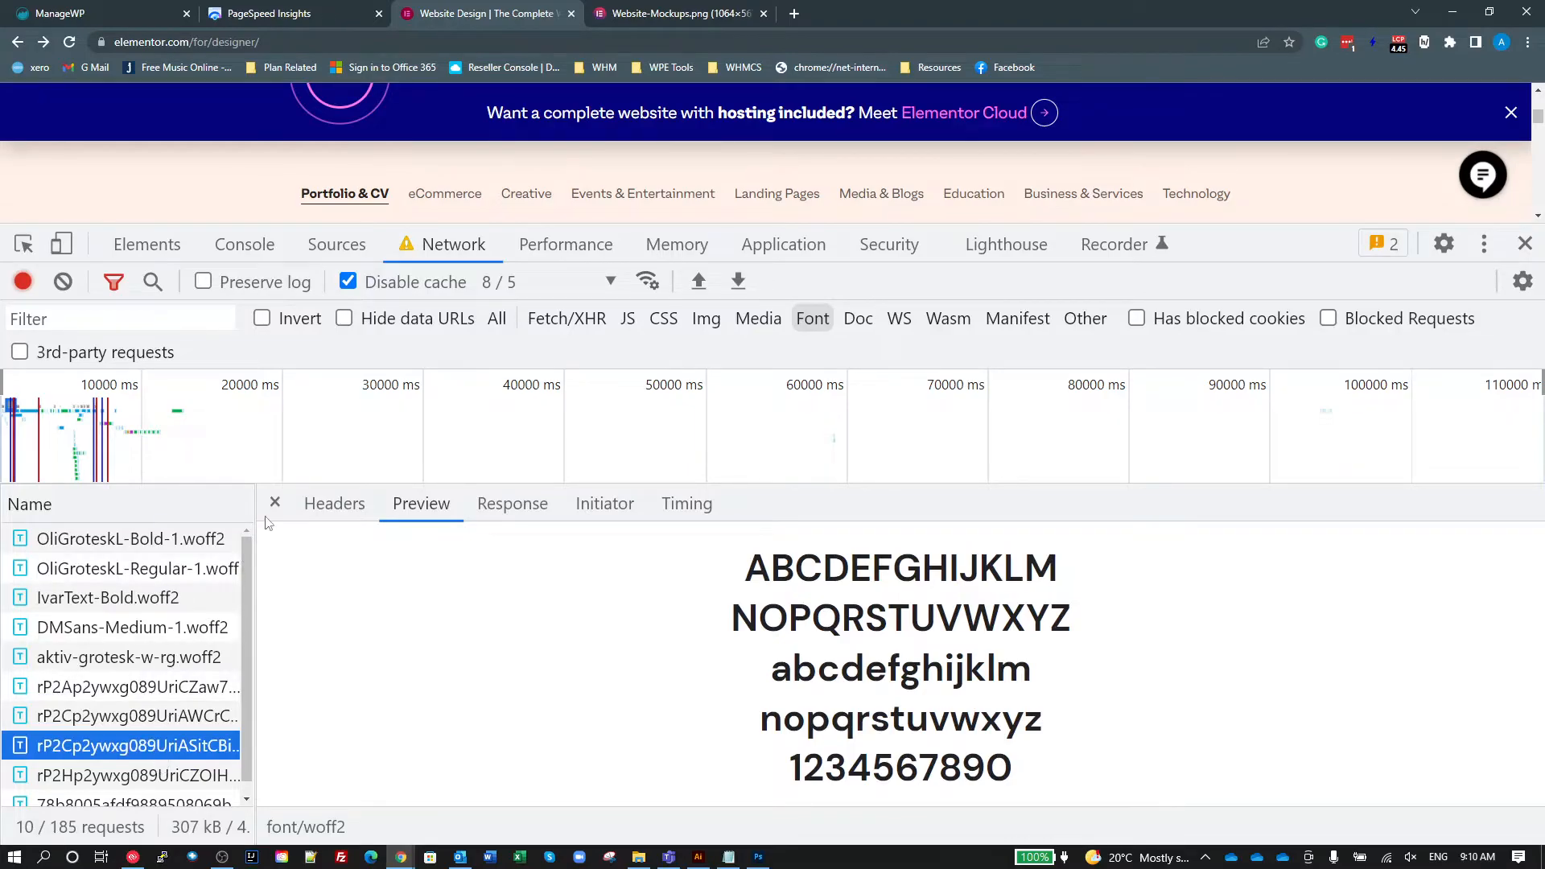
click(276, 502)
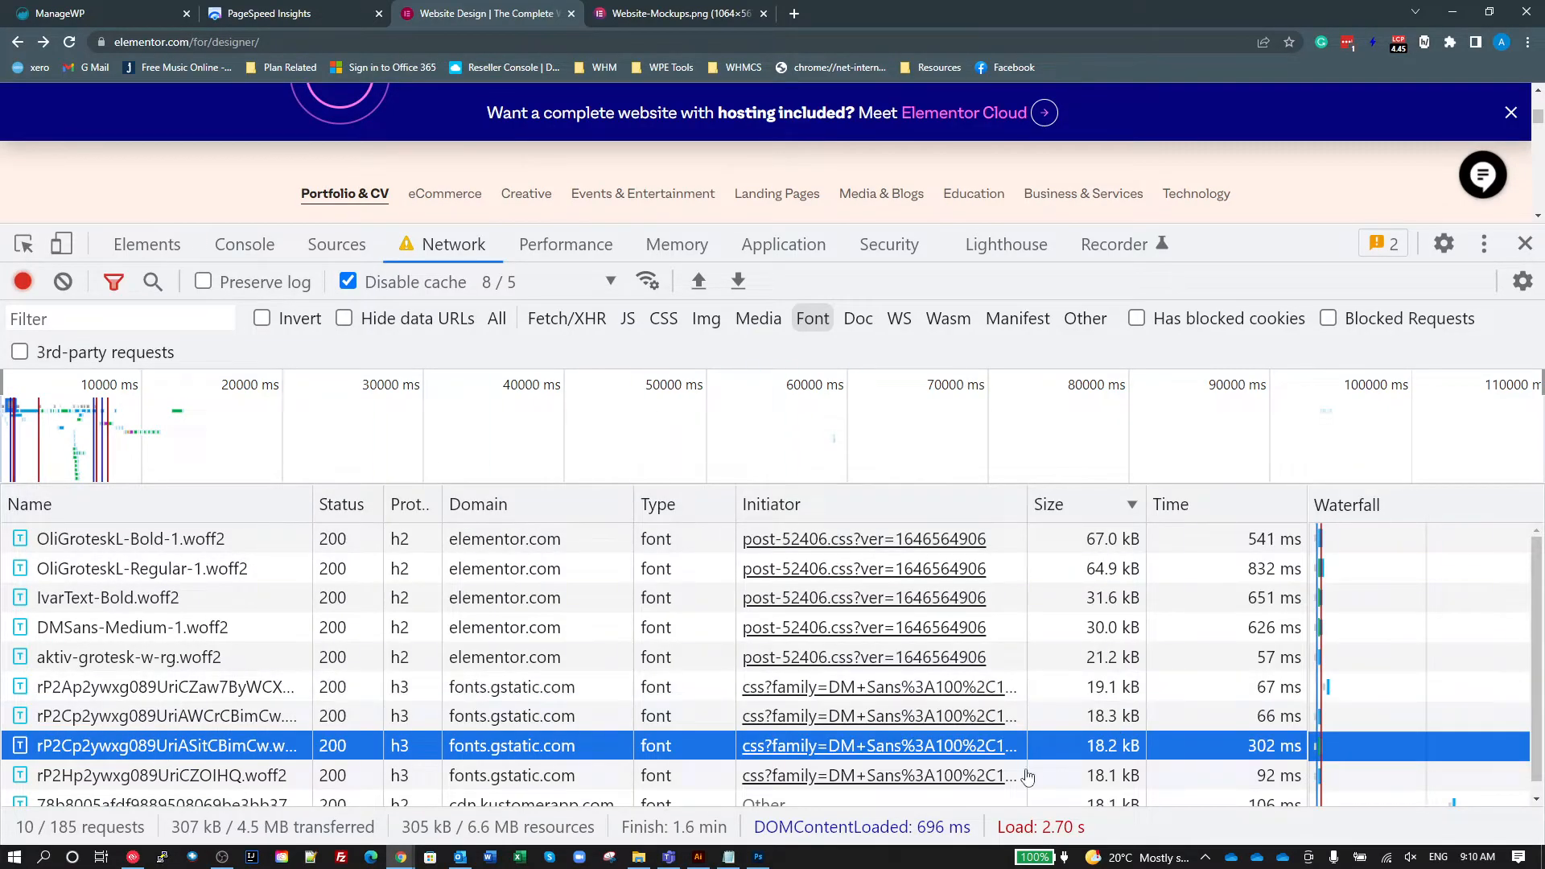
mouse_move(942, 716)
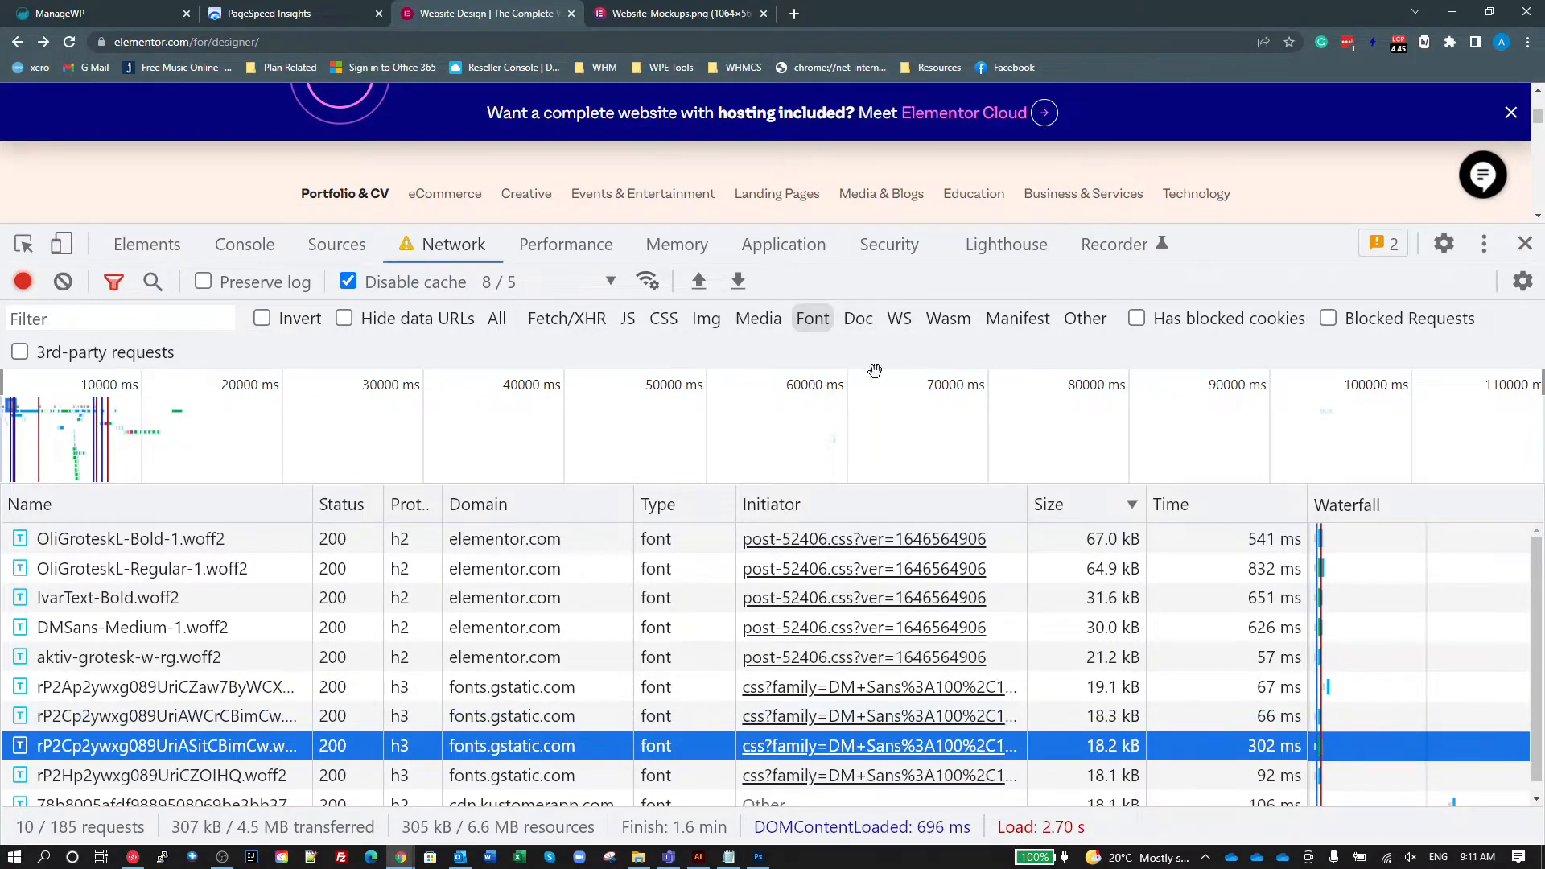
mouse_move(367, 774)
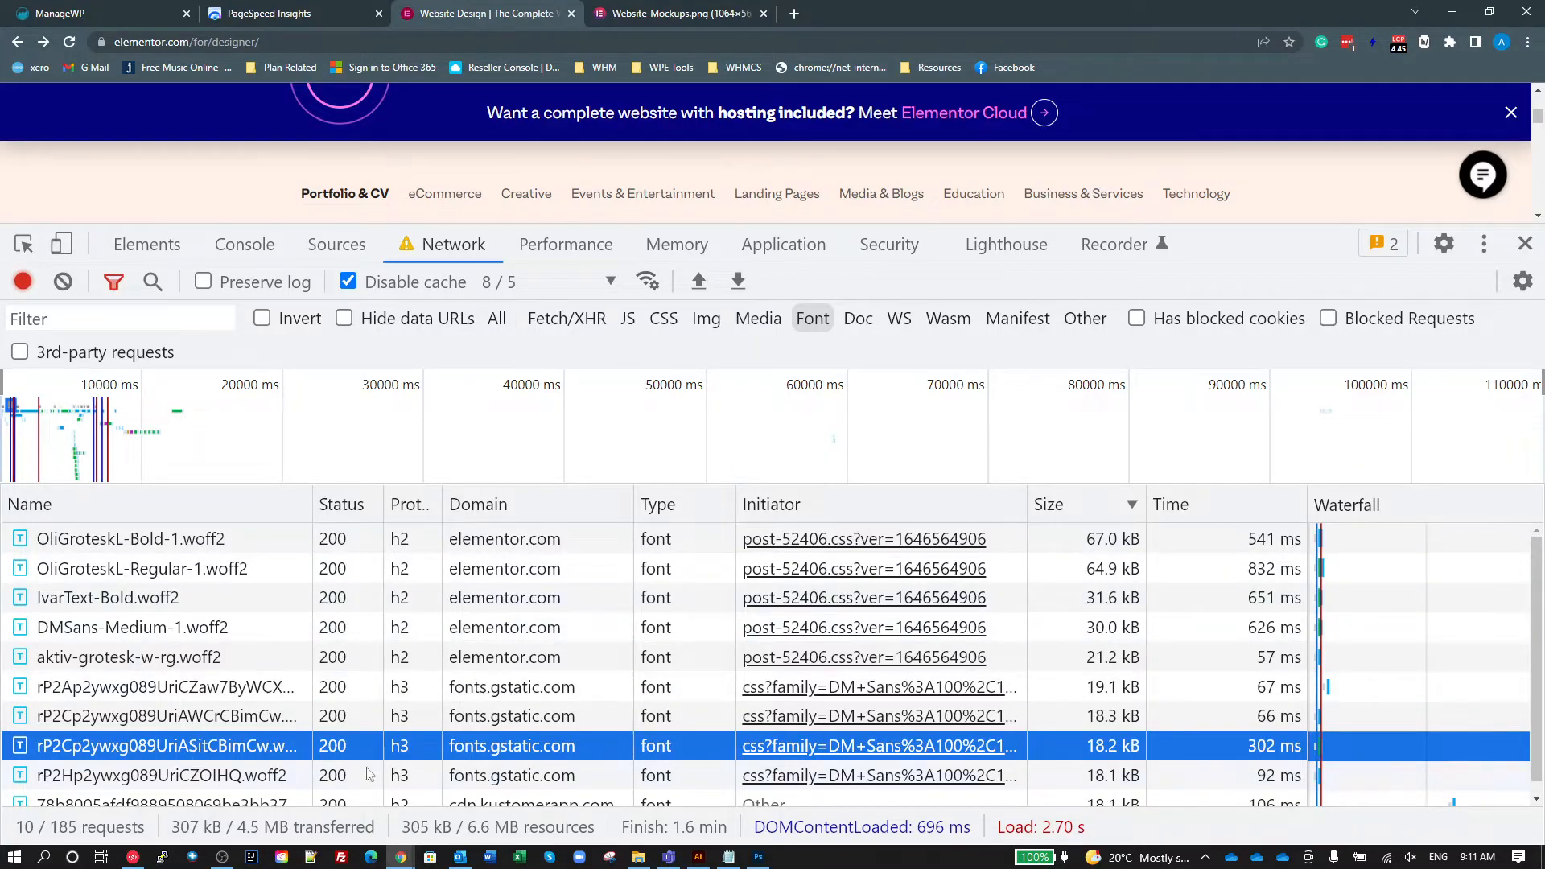
click(167, 715)
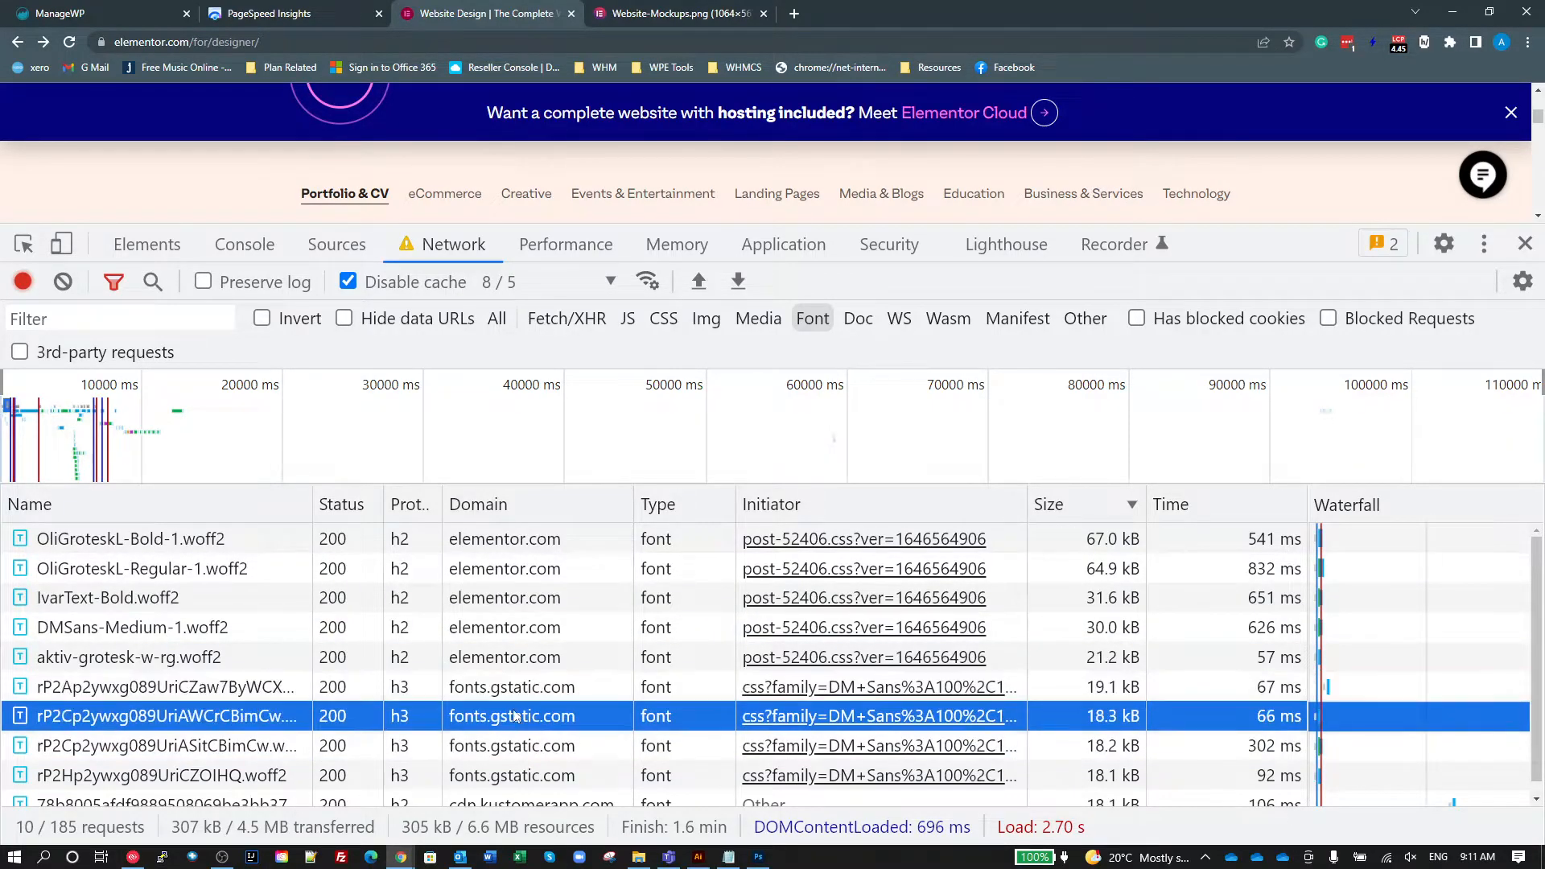
click(161, 776)
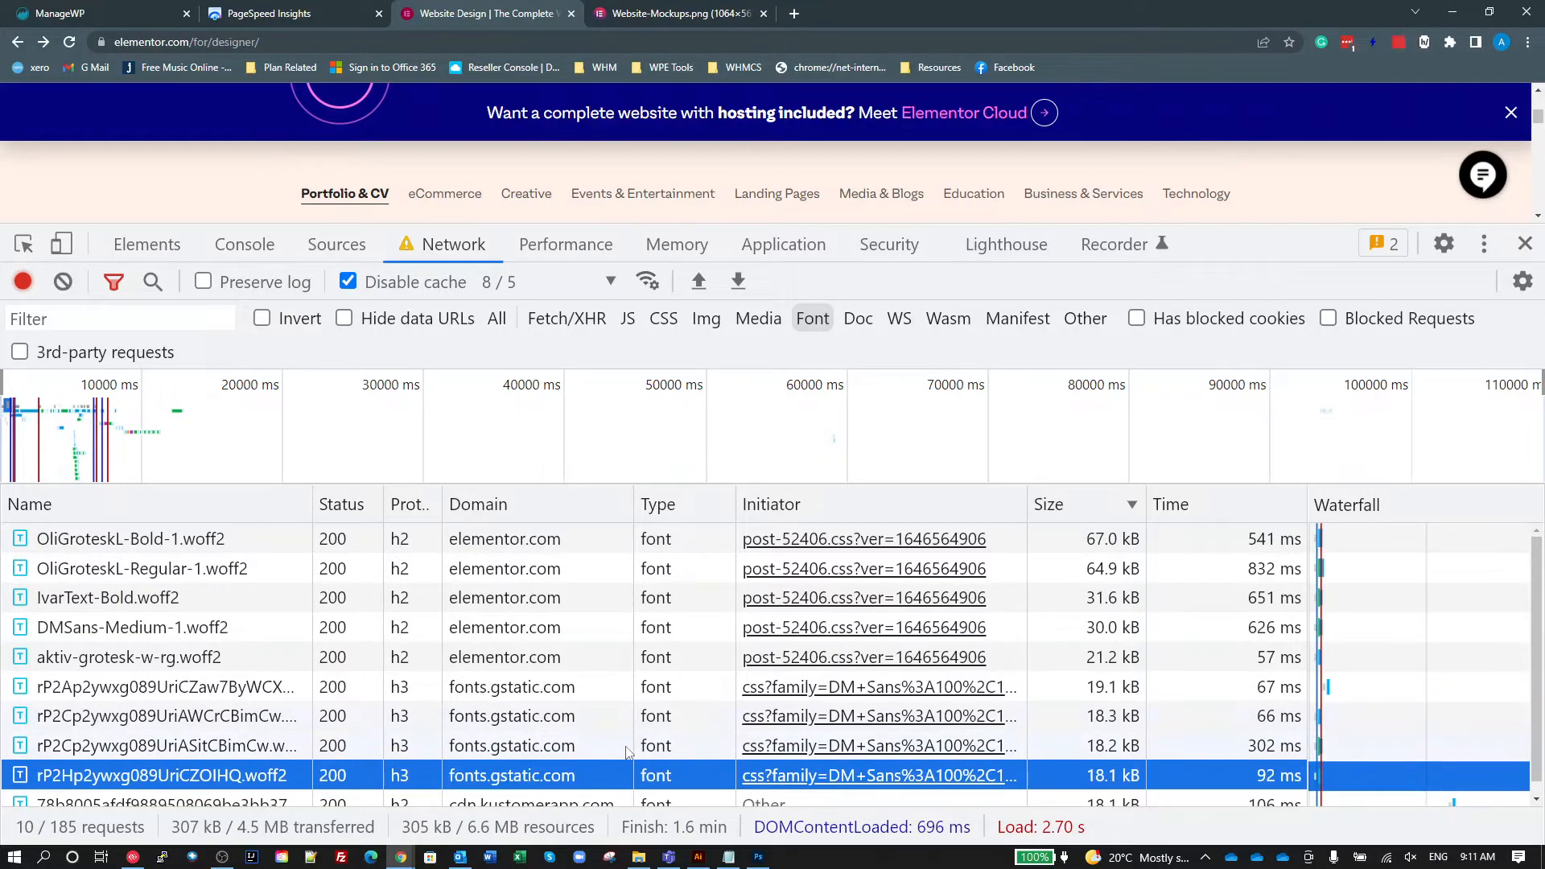
Filter the Network list to document requests only, 4 of 185.
click(129, 657)
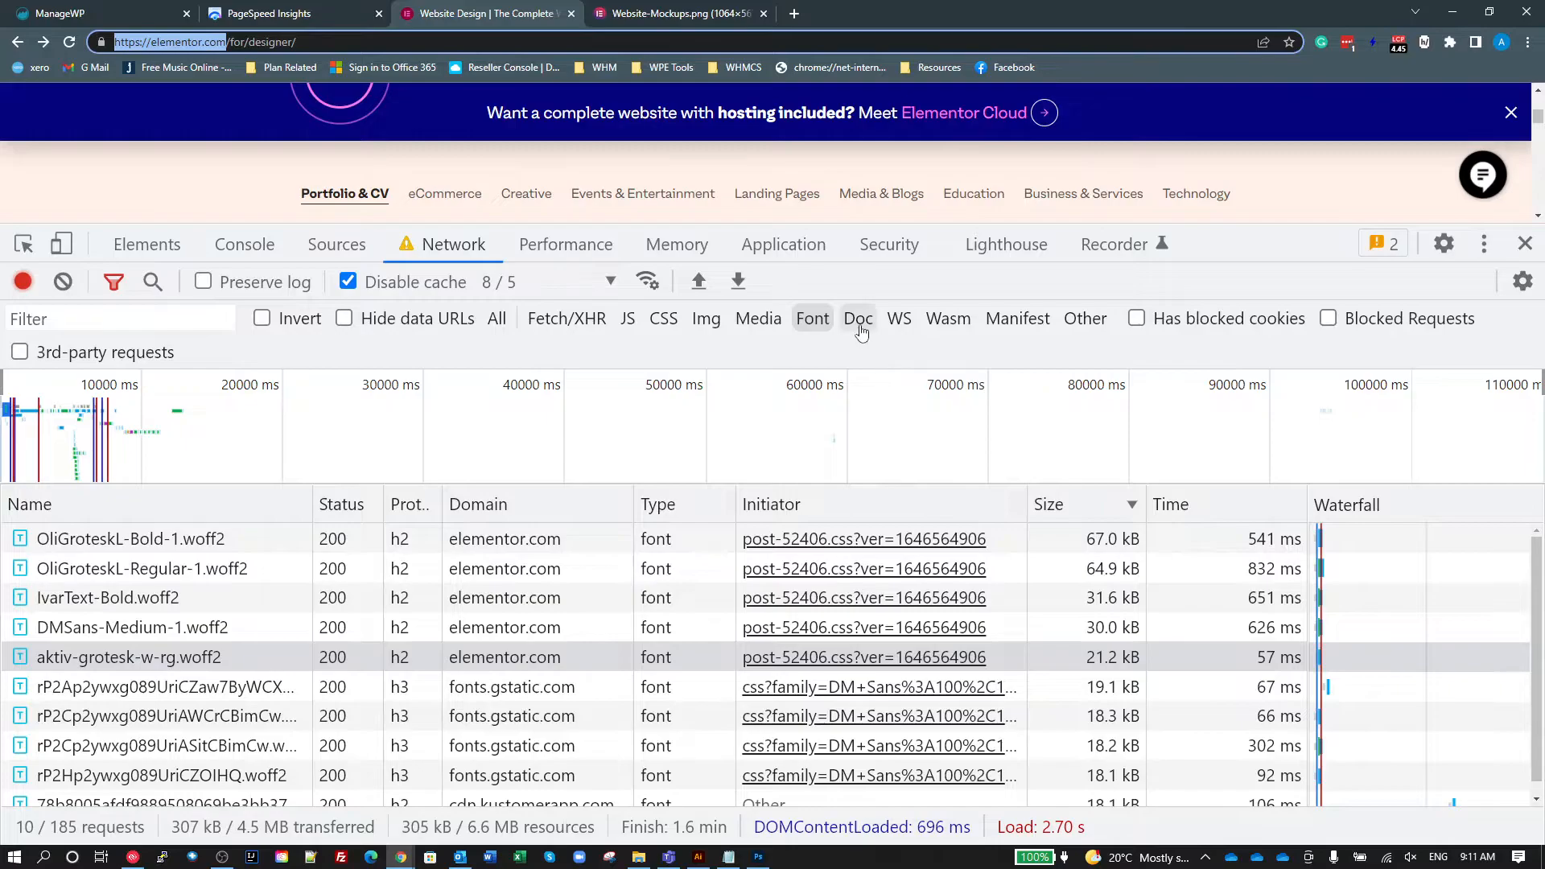
click(858, 318)
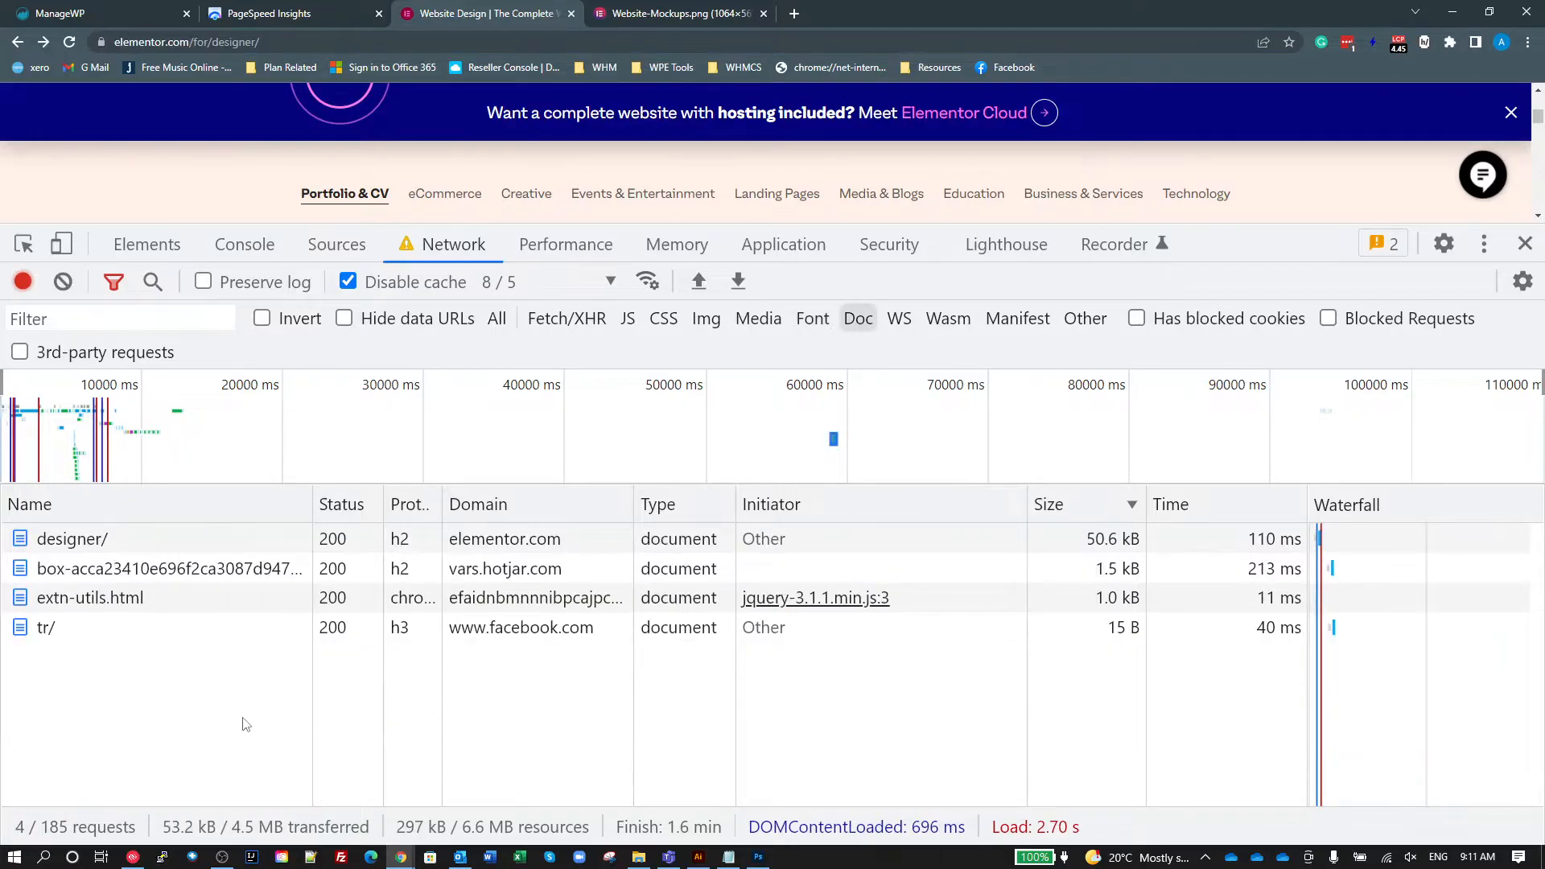
Reload the designer page, briefly view and select all of its HTML source, then close that tab.
click(67, 41)
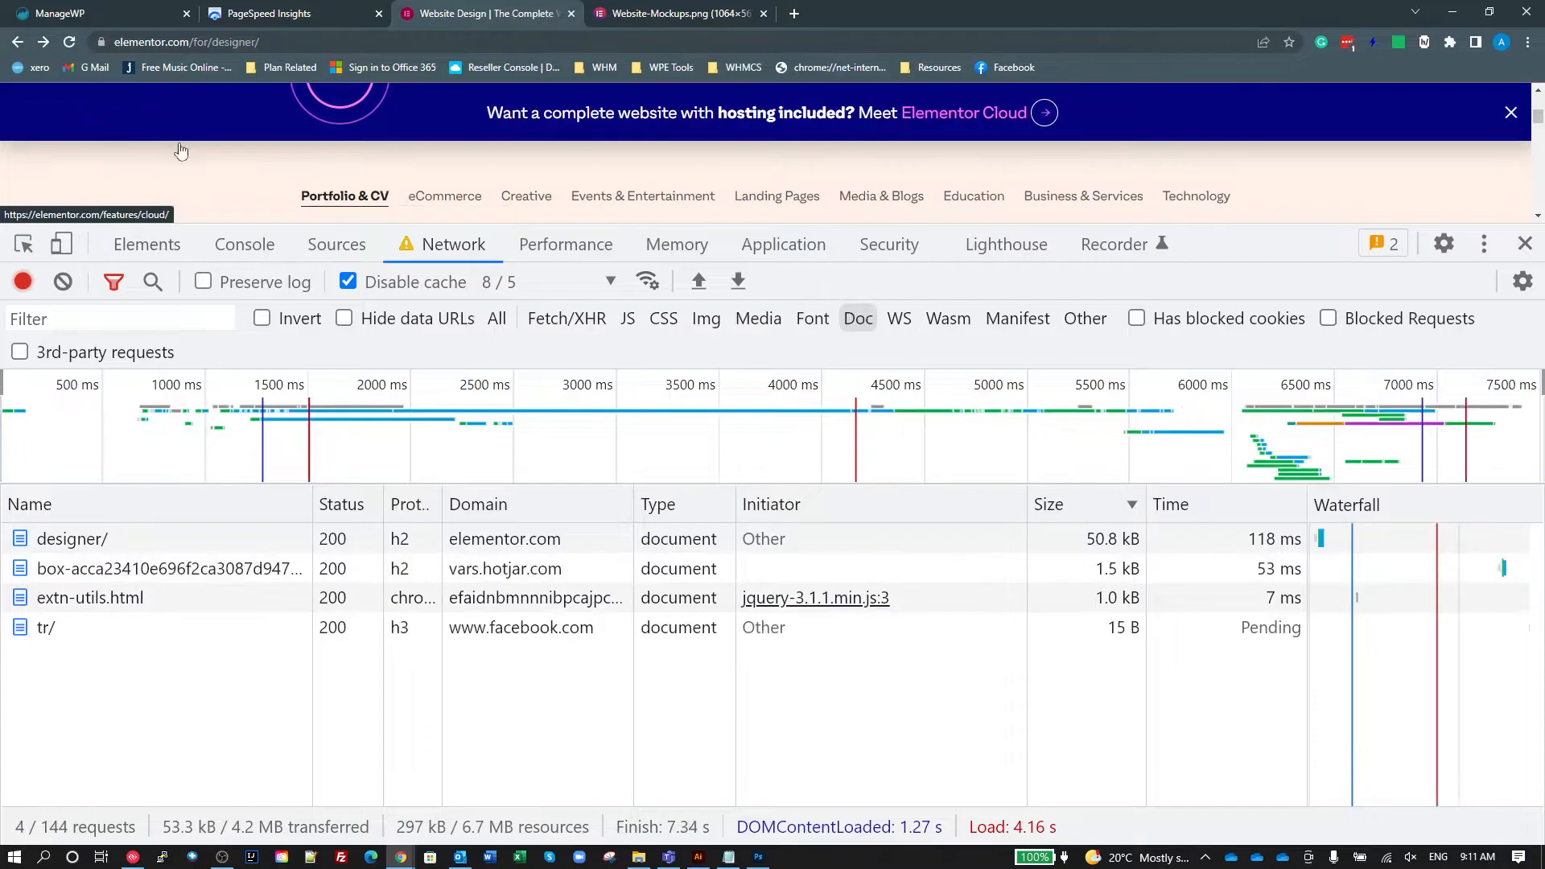
right_click(182, 150)
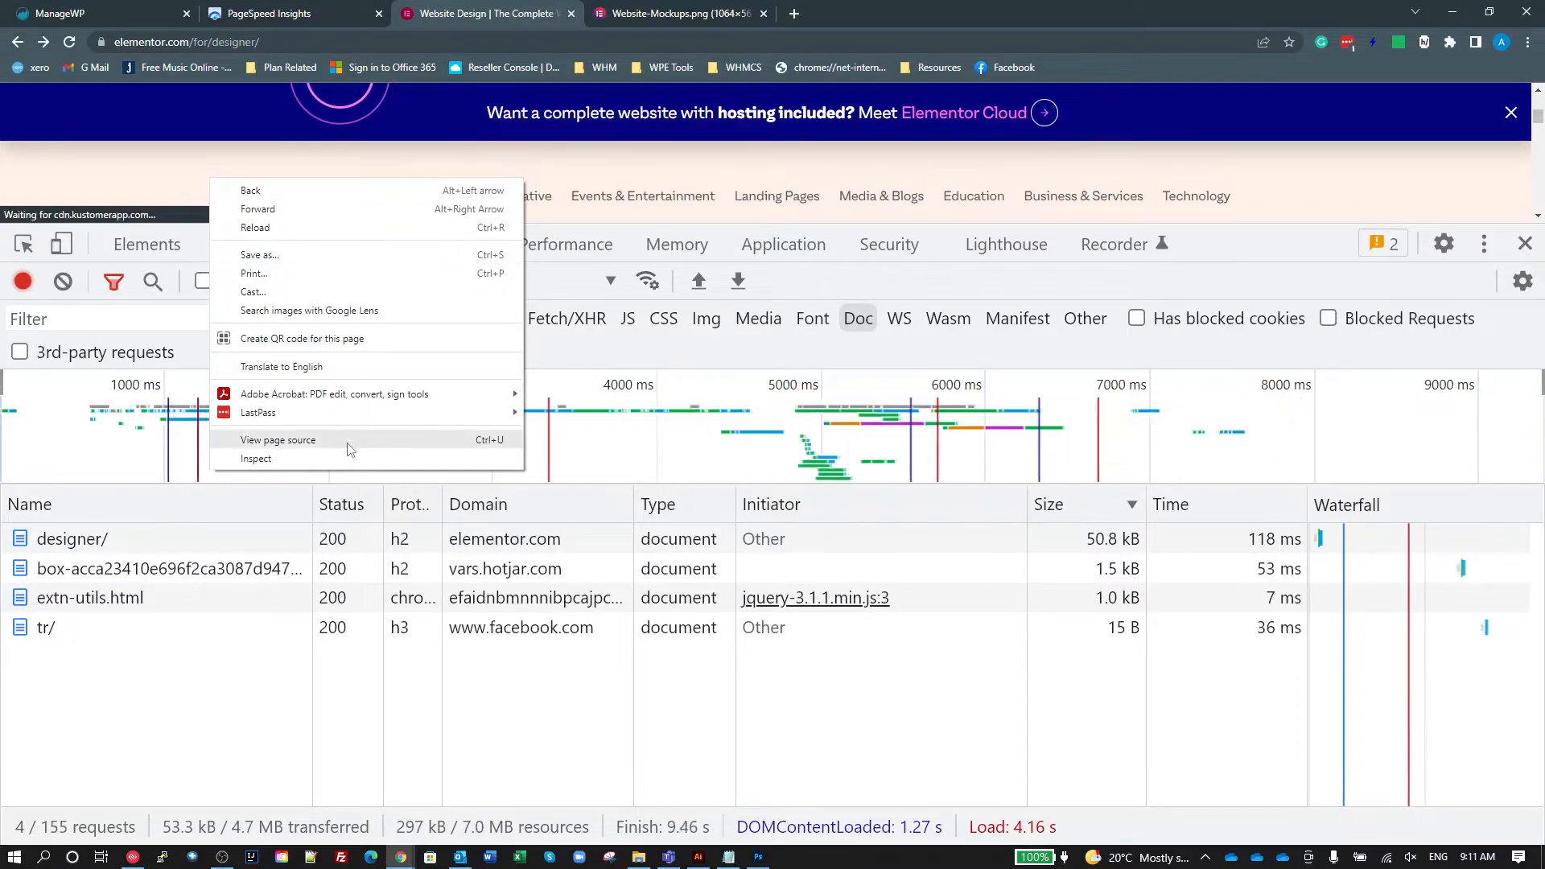
click(279, 440)
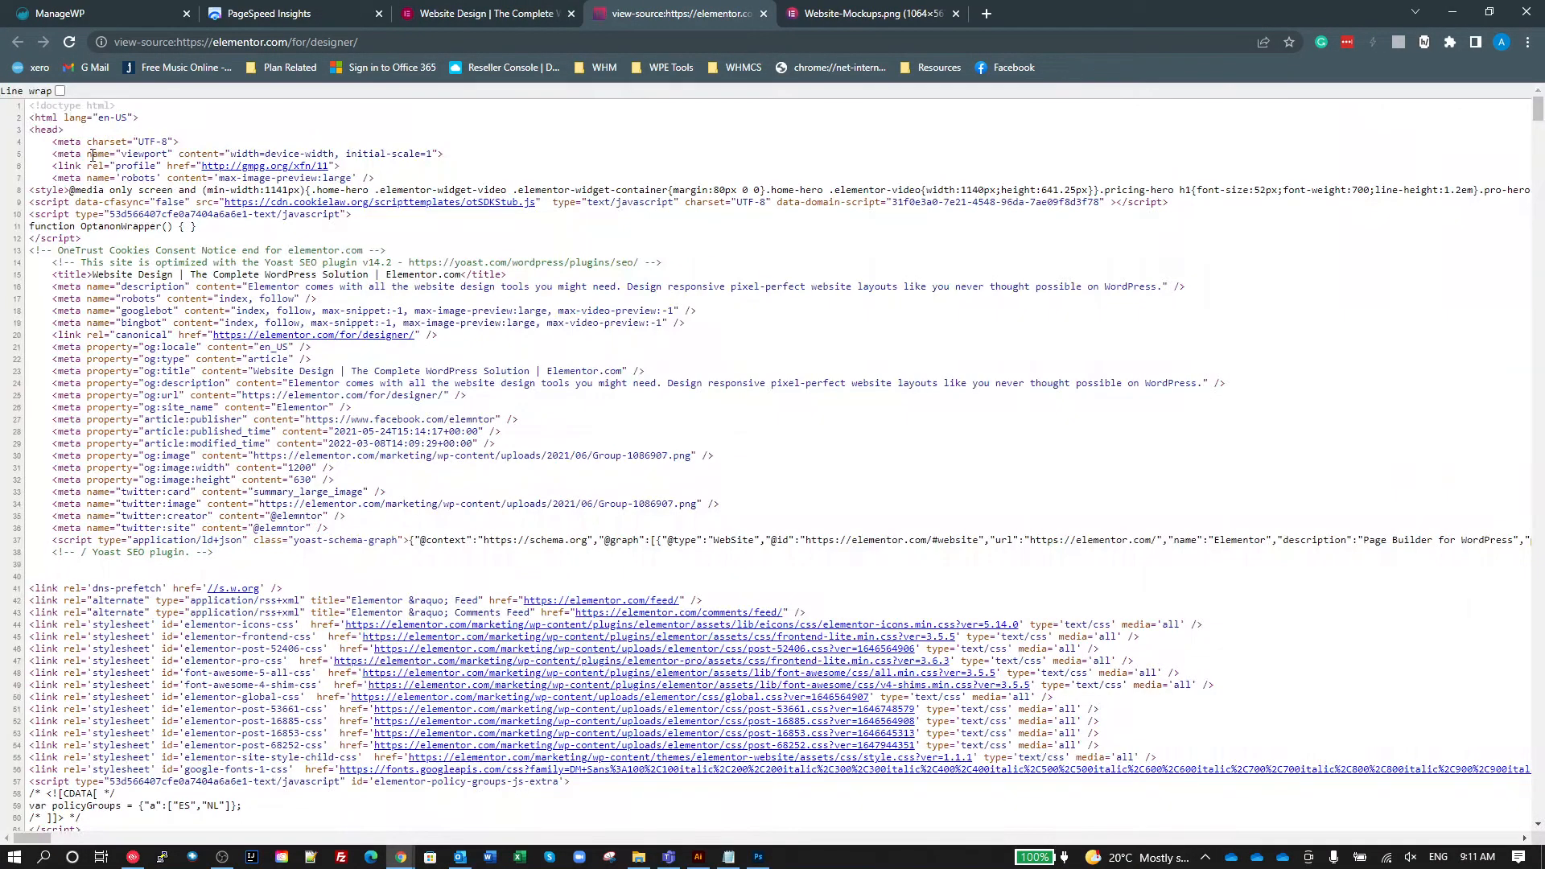
key(ctrl+a)
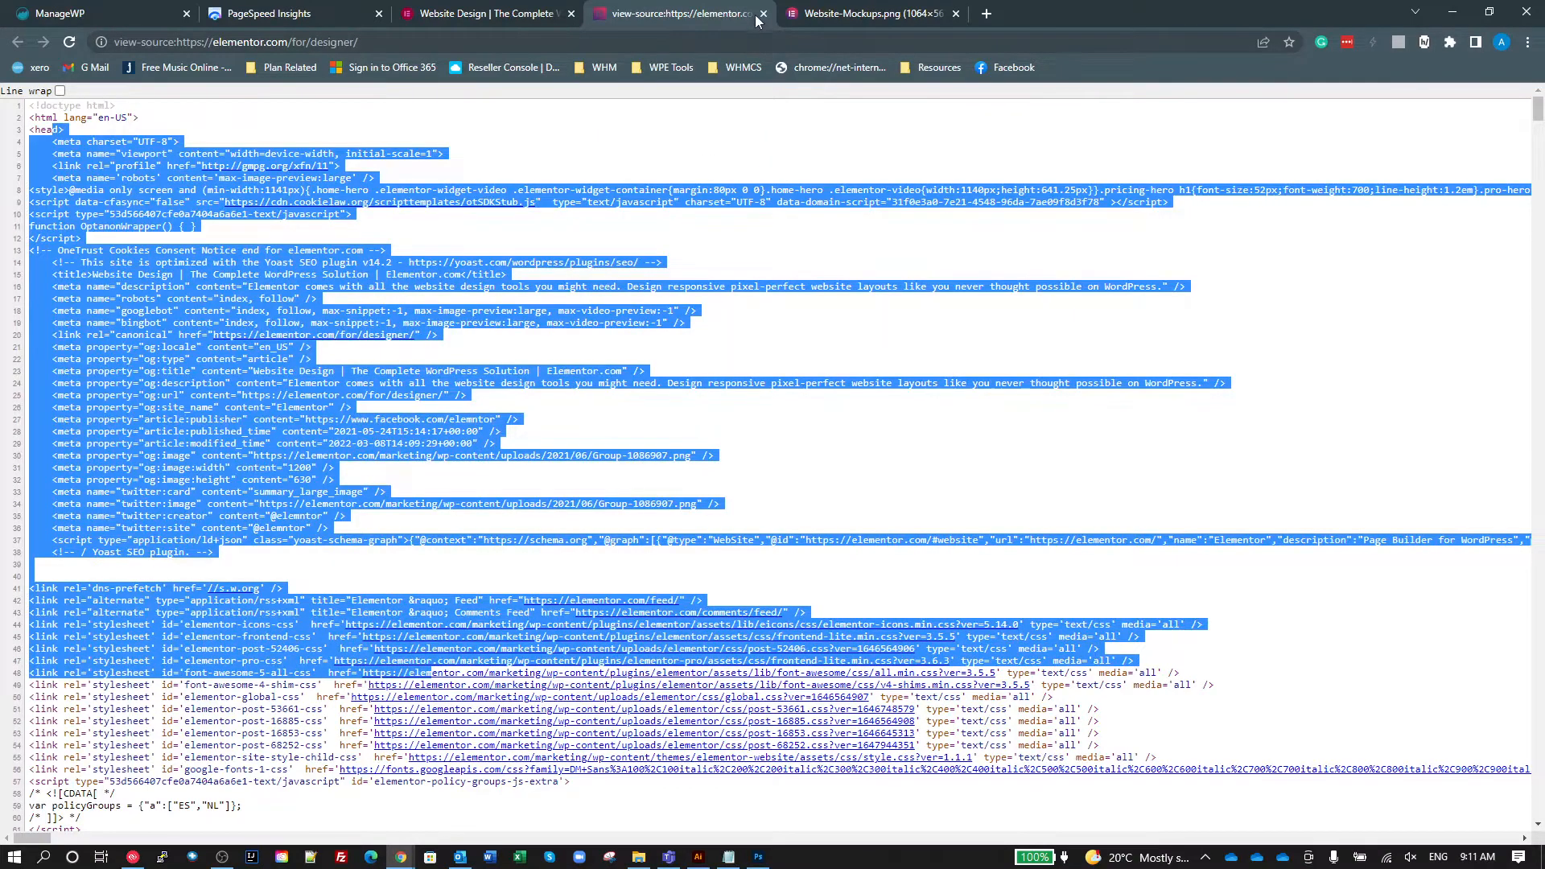
click(782, 13)
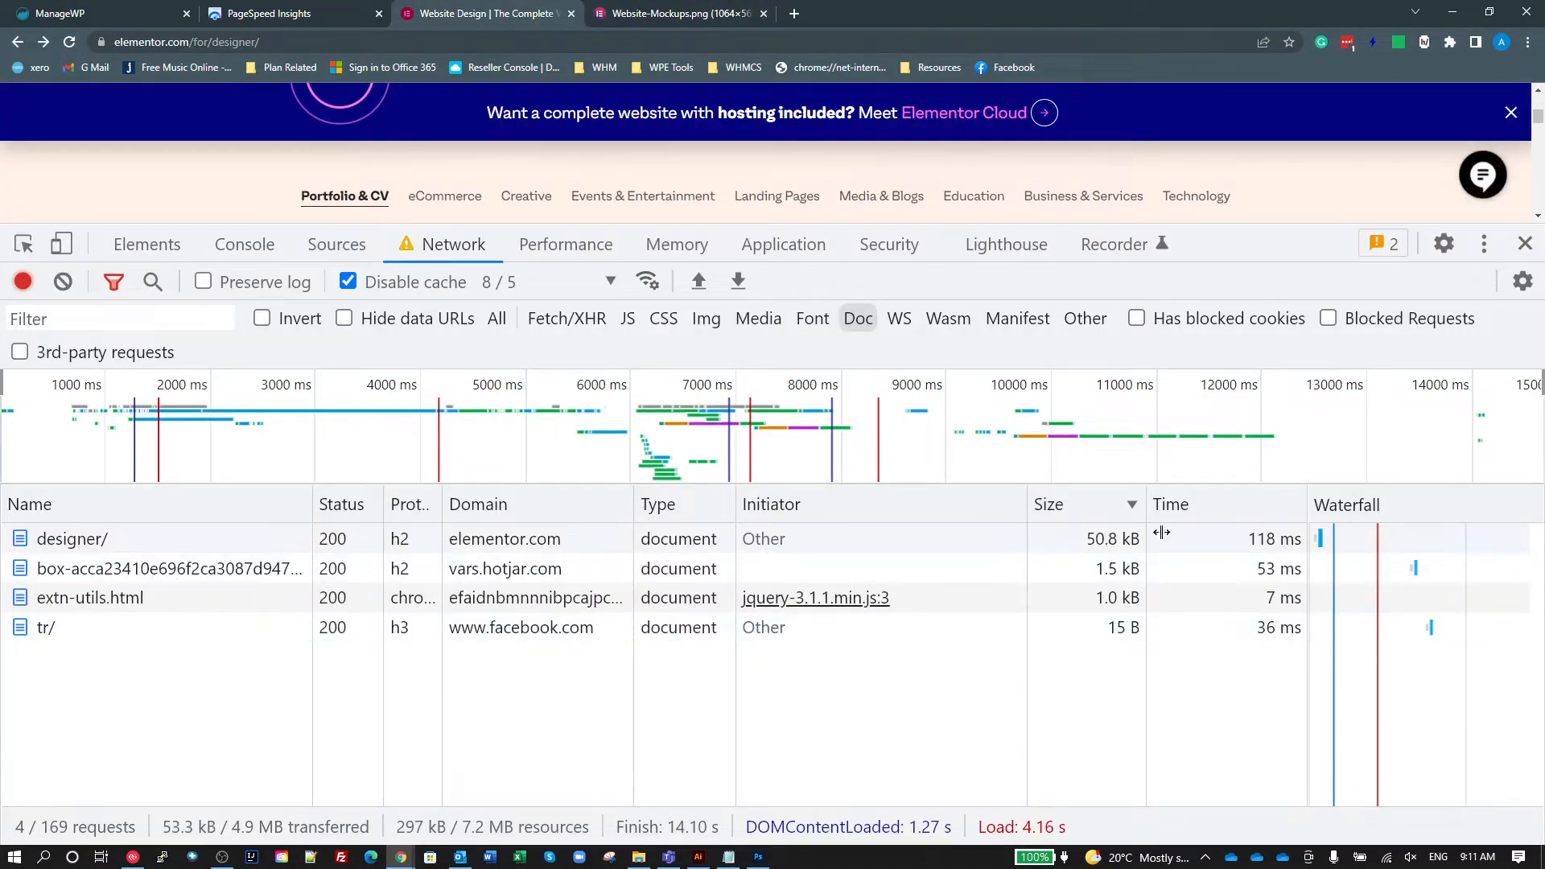
mouse_move(1274, 540)
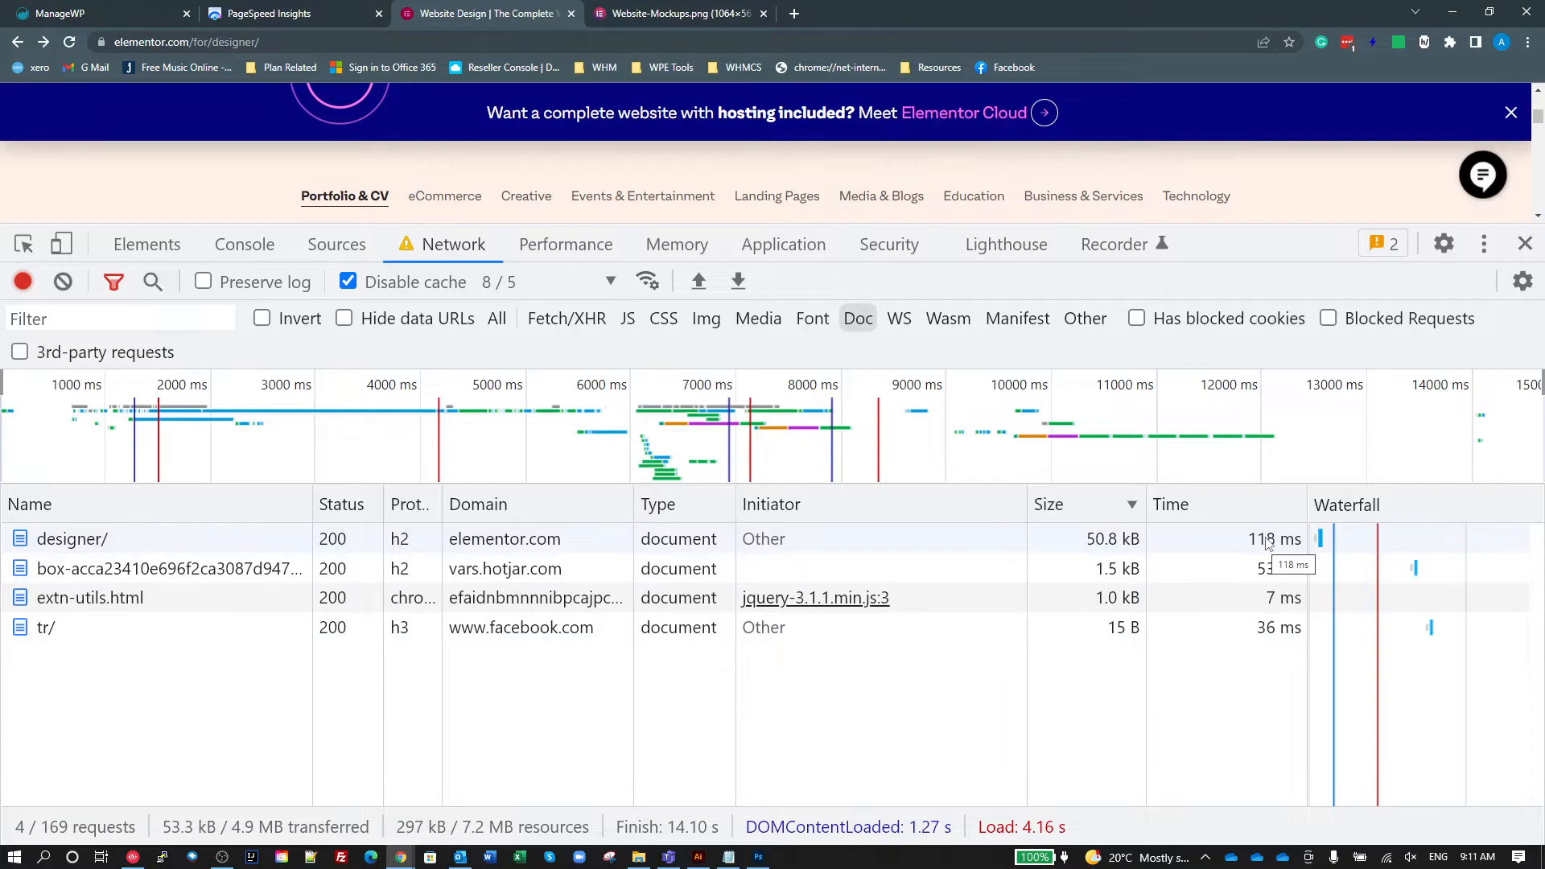
mouse_move(1177, 858)
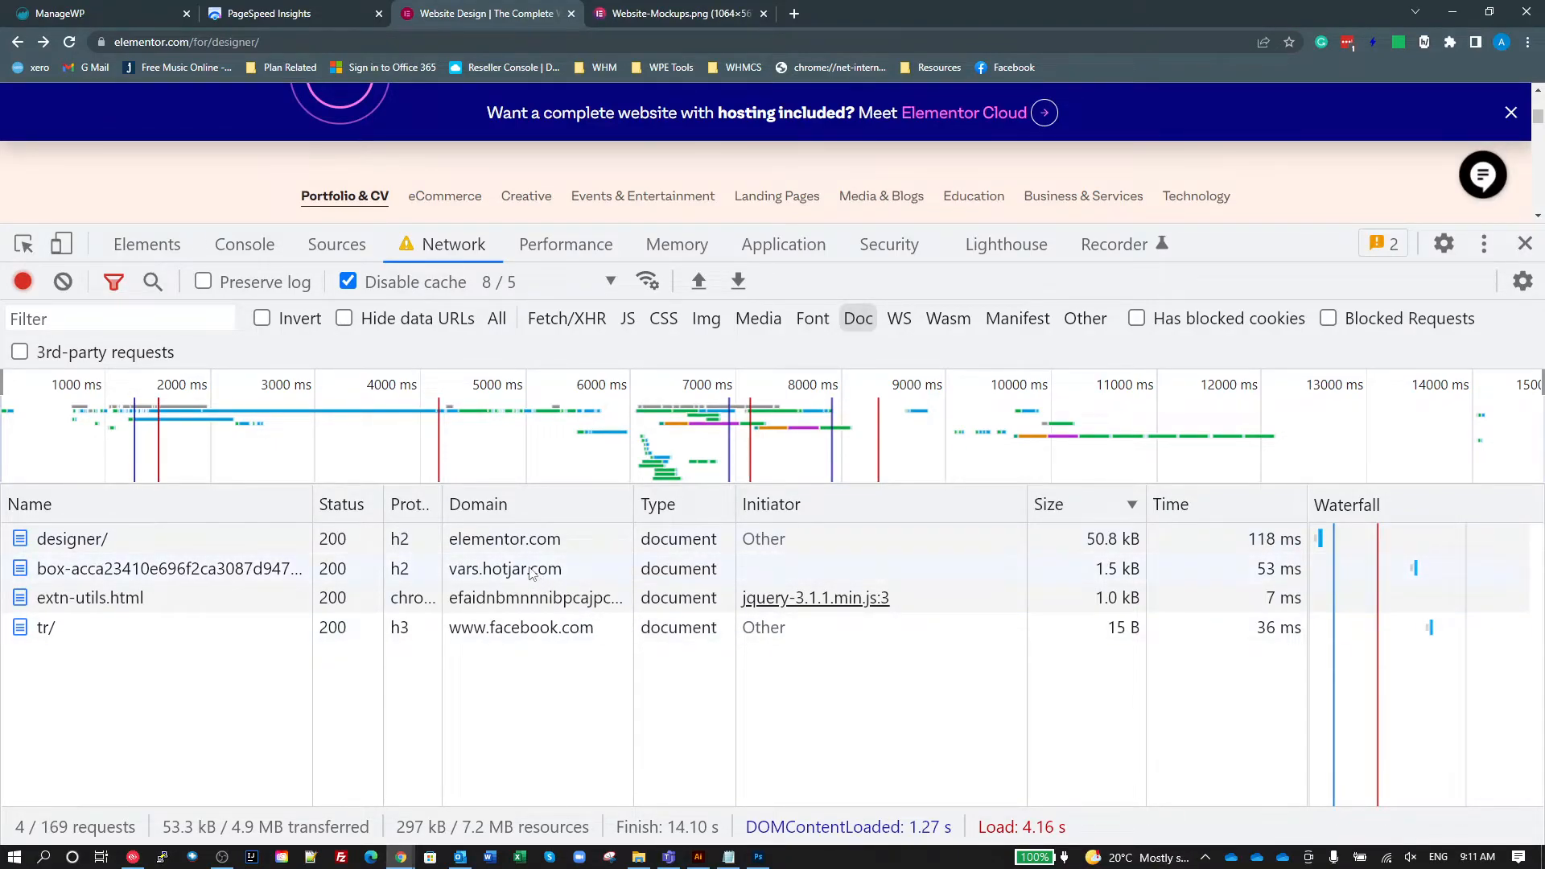
mouse_move(167, 608)
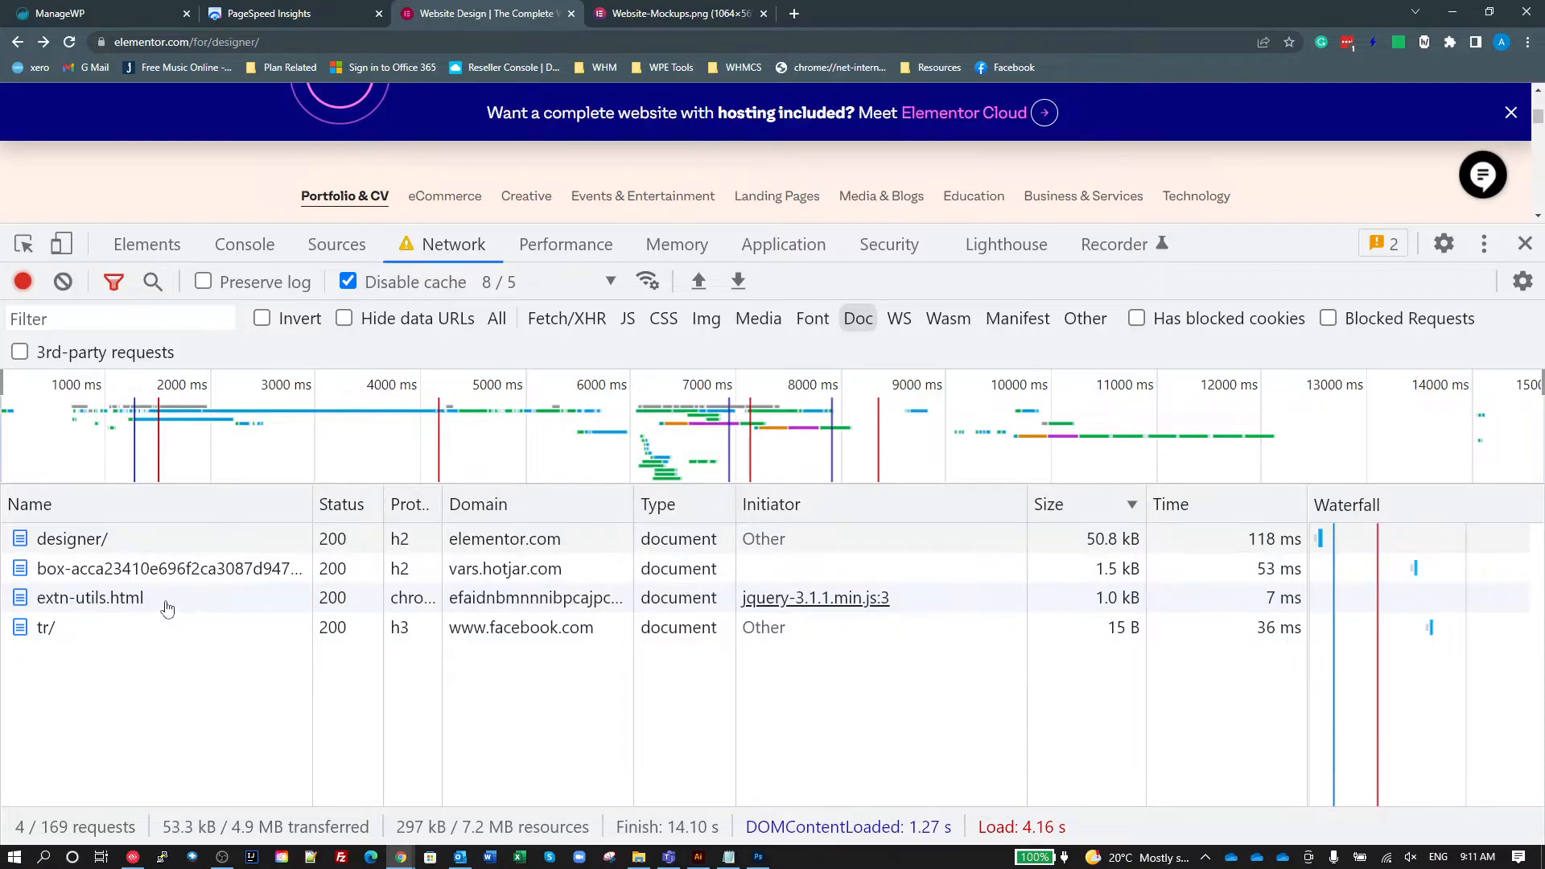
mouse_move(493, 684)
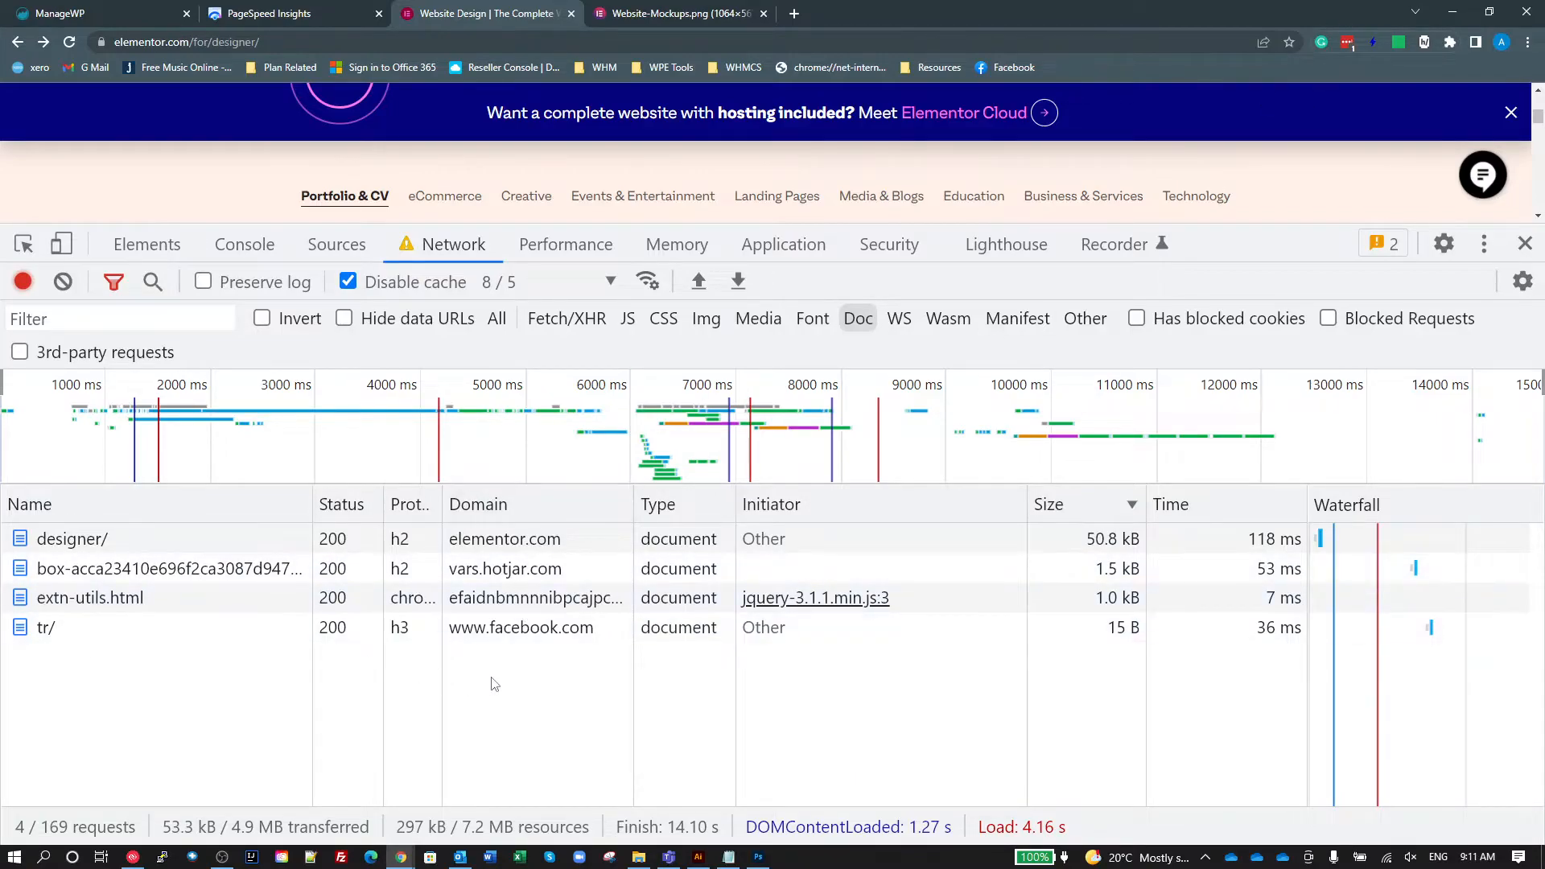
mouse_move(712, 665)
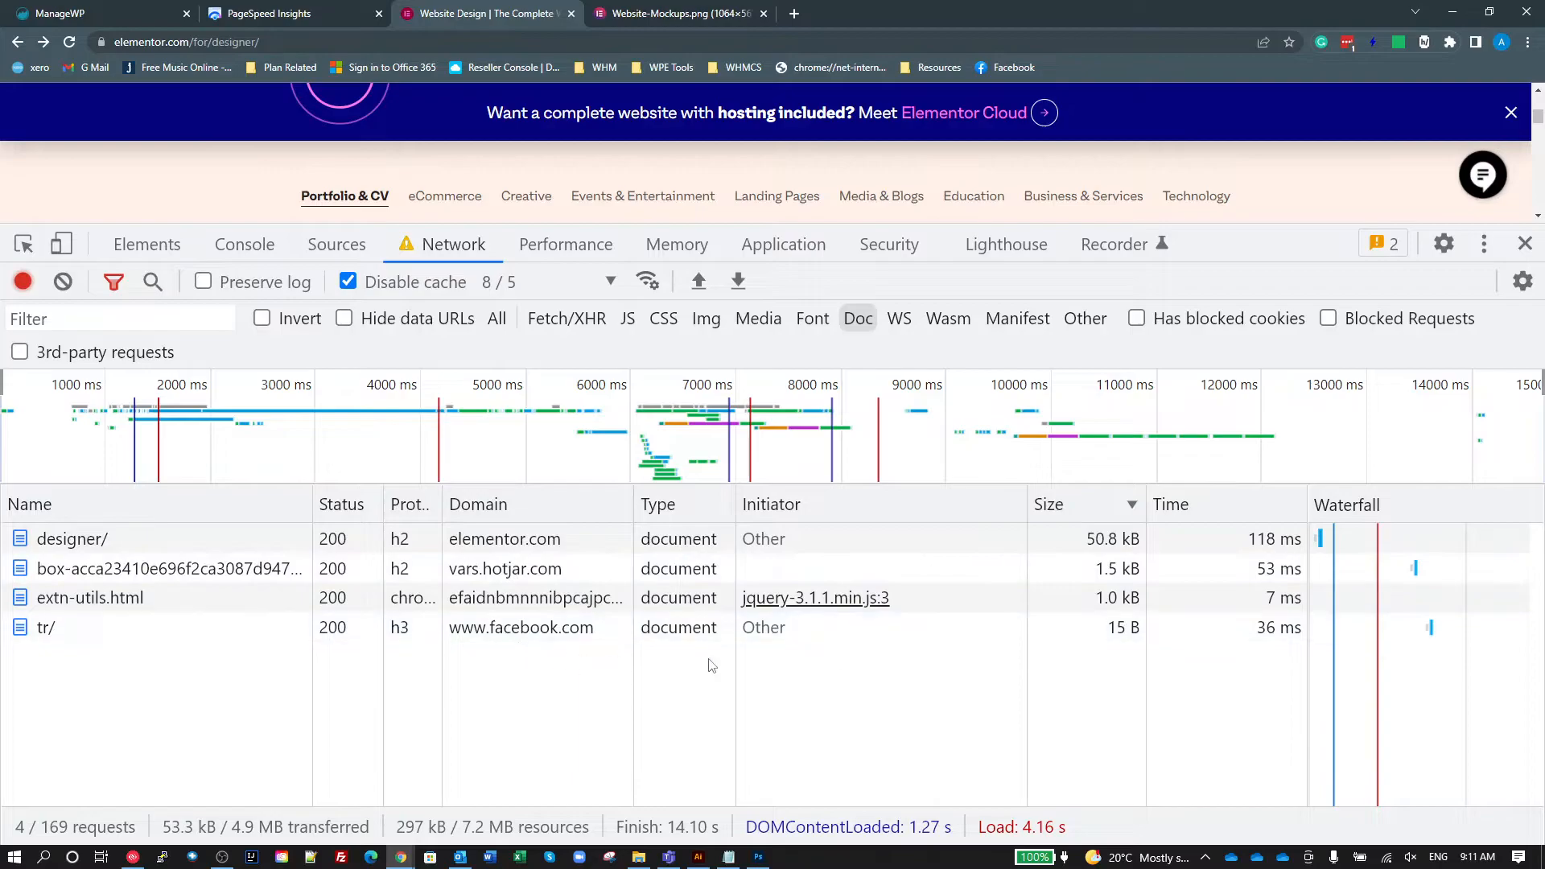
mouse_move(1337, 679)
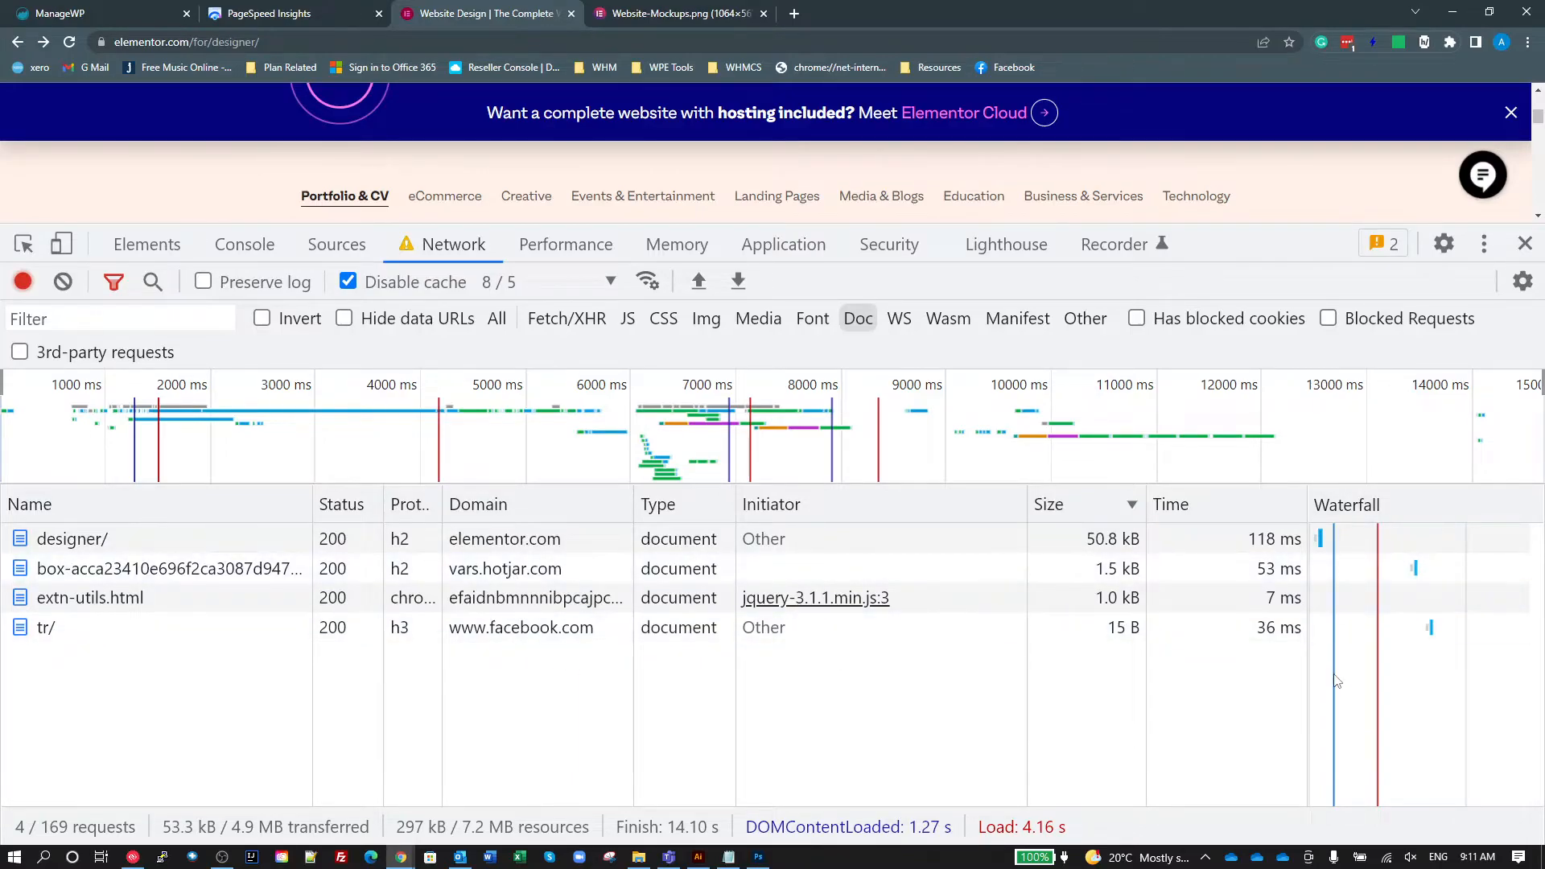
mouse_move(1252, 756)
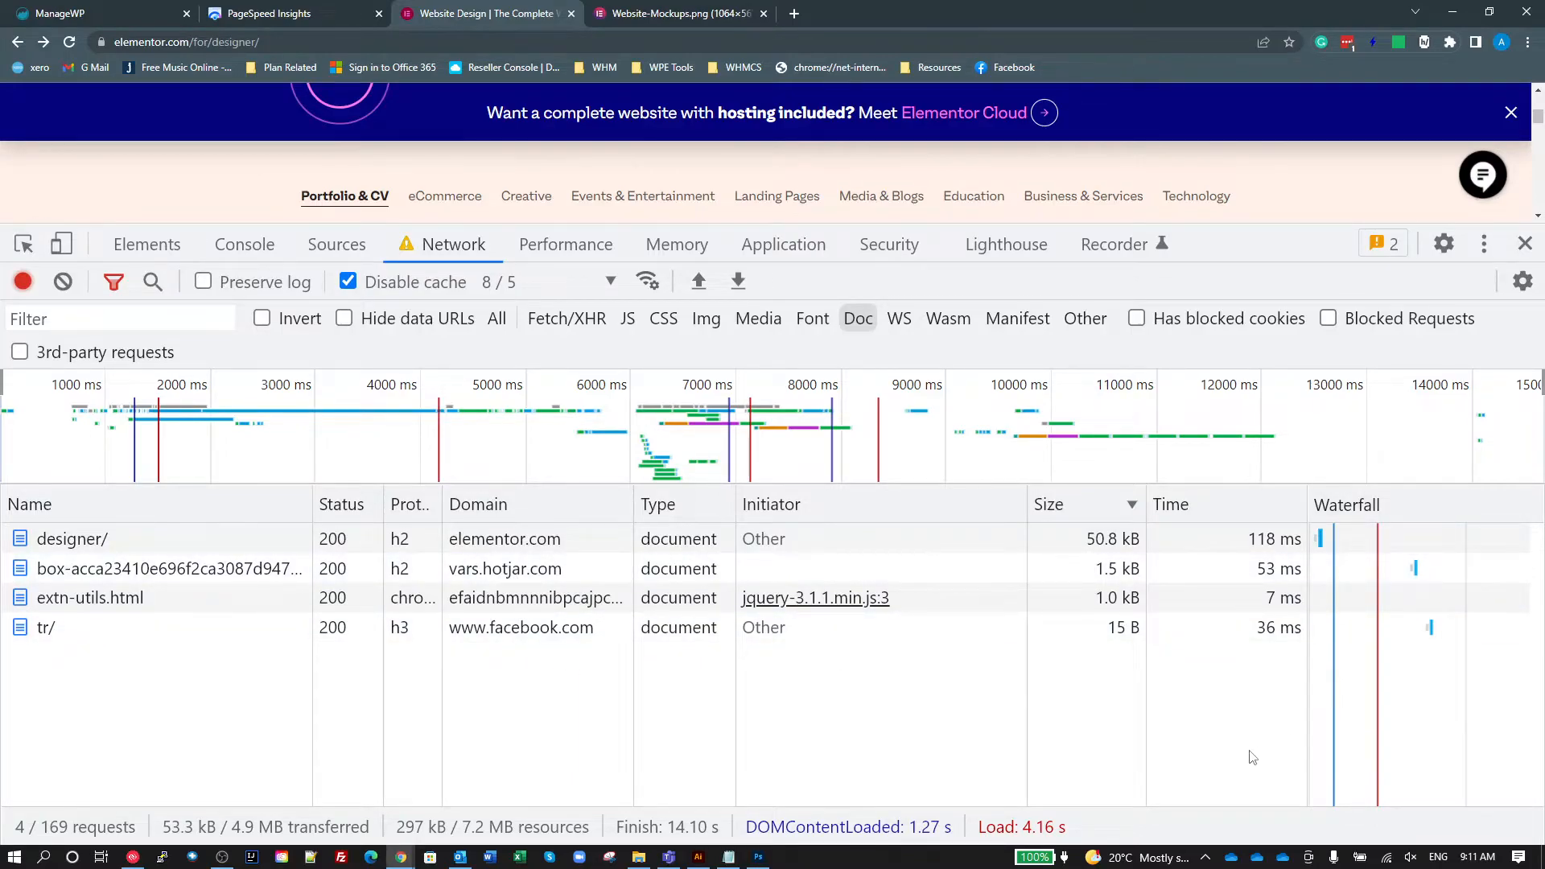
mouse_move(1183, 688)
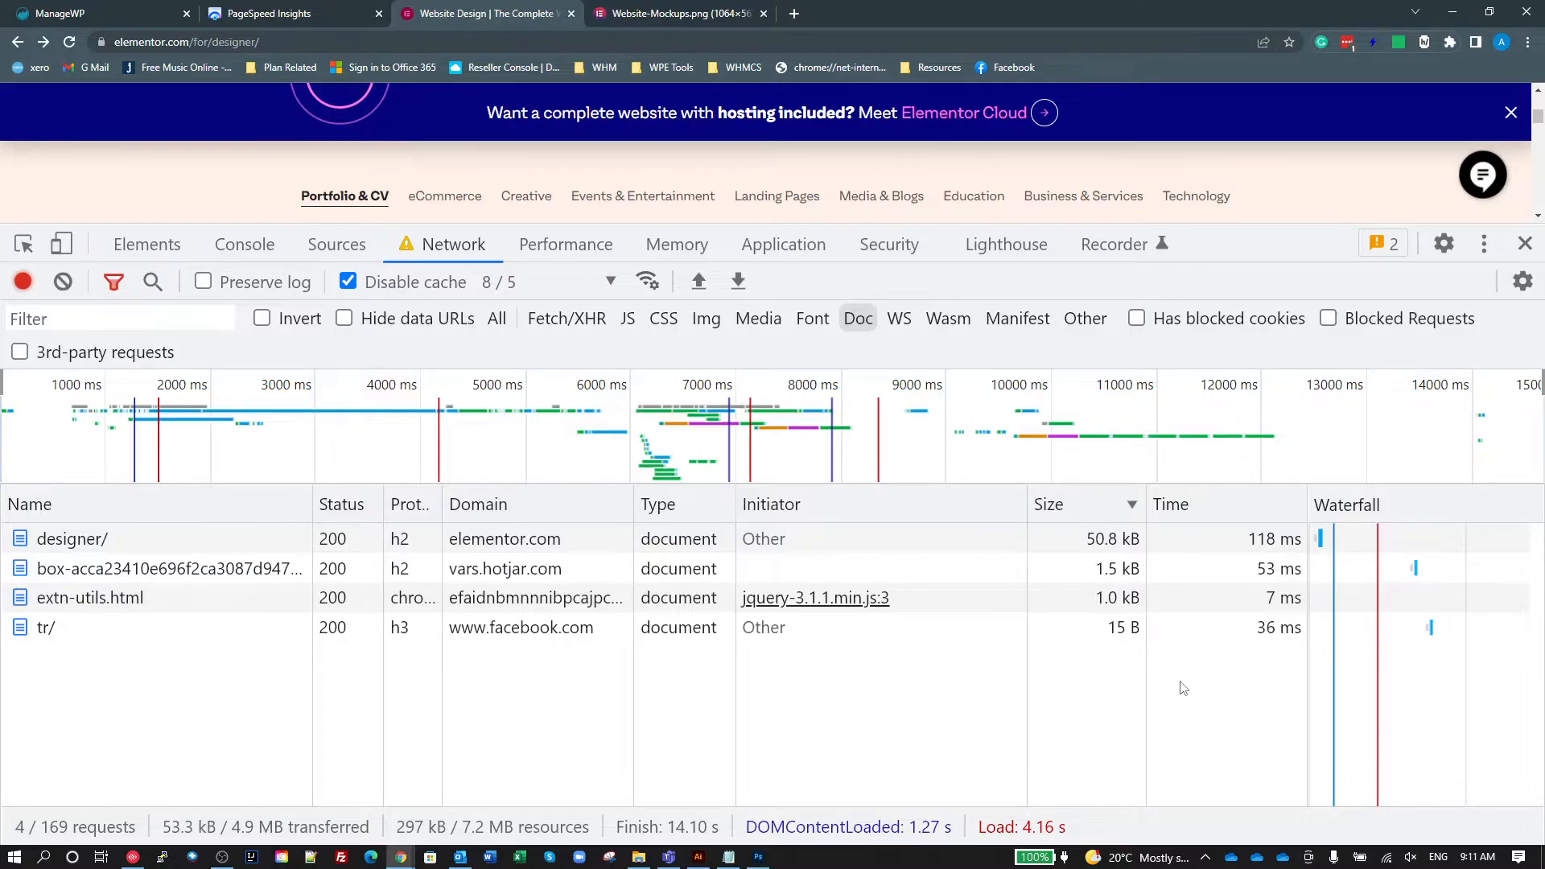
mouse_move(1138, 705)
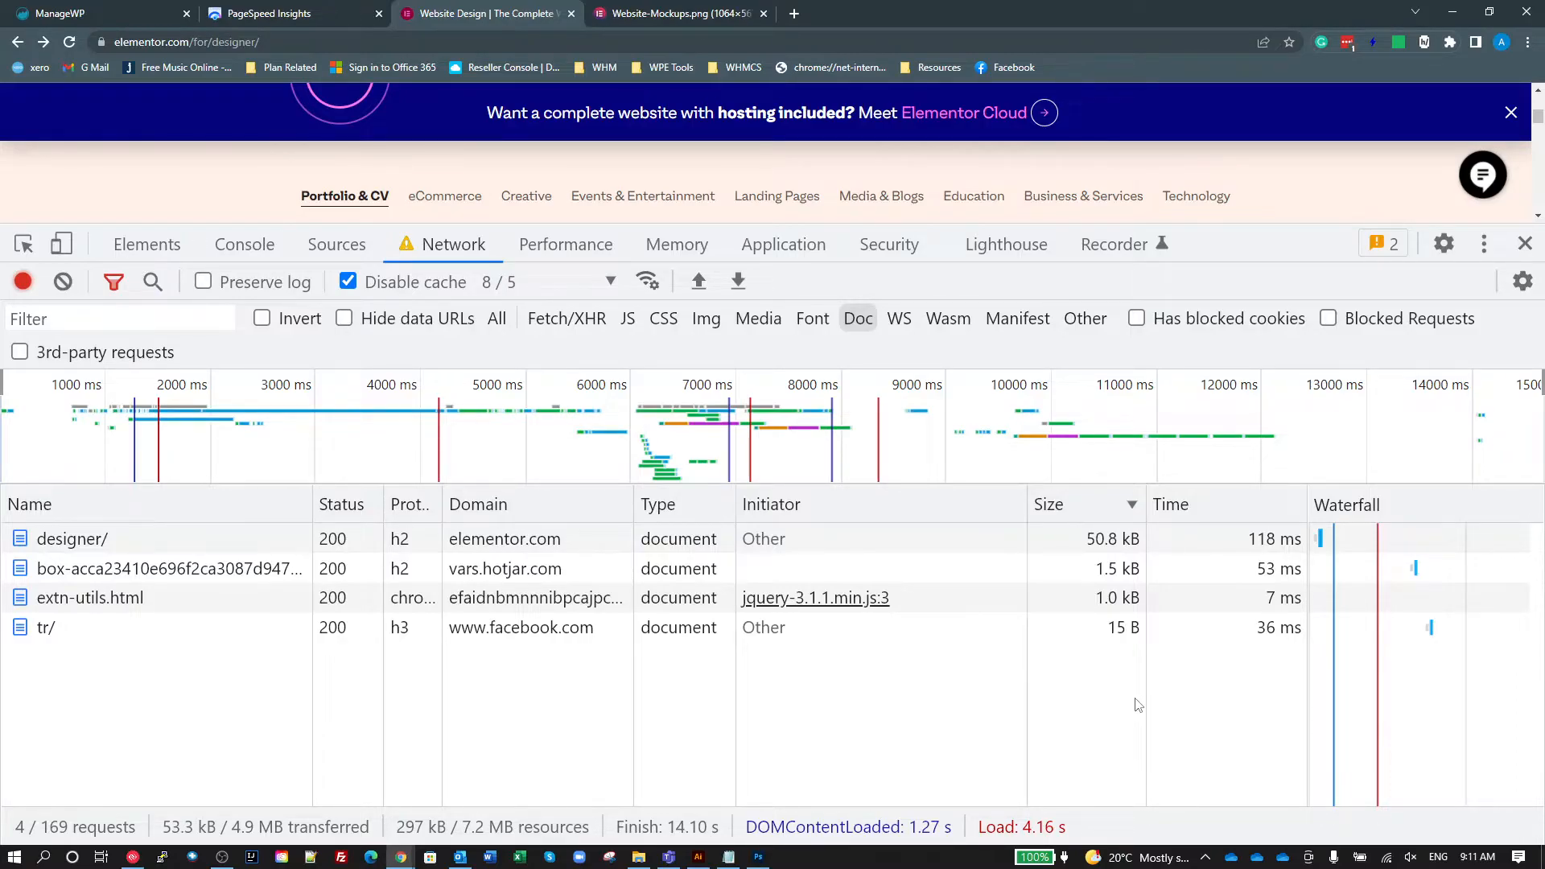
mouse_move(898, 318)
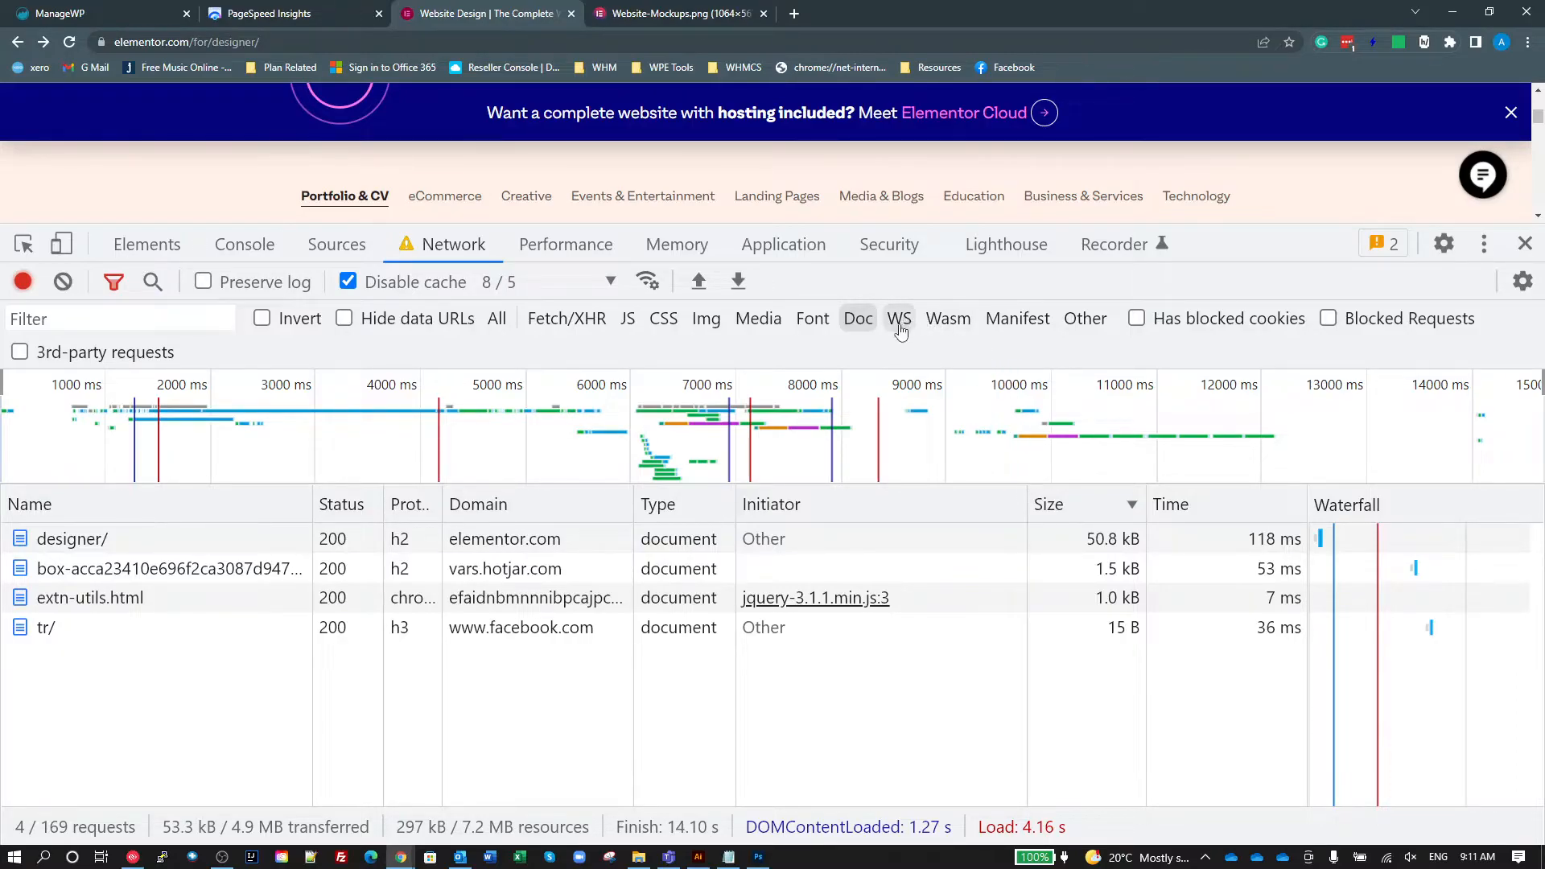
mouse_move(916, 339)
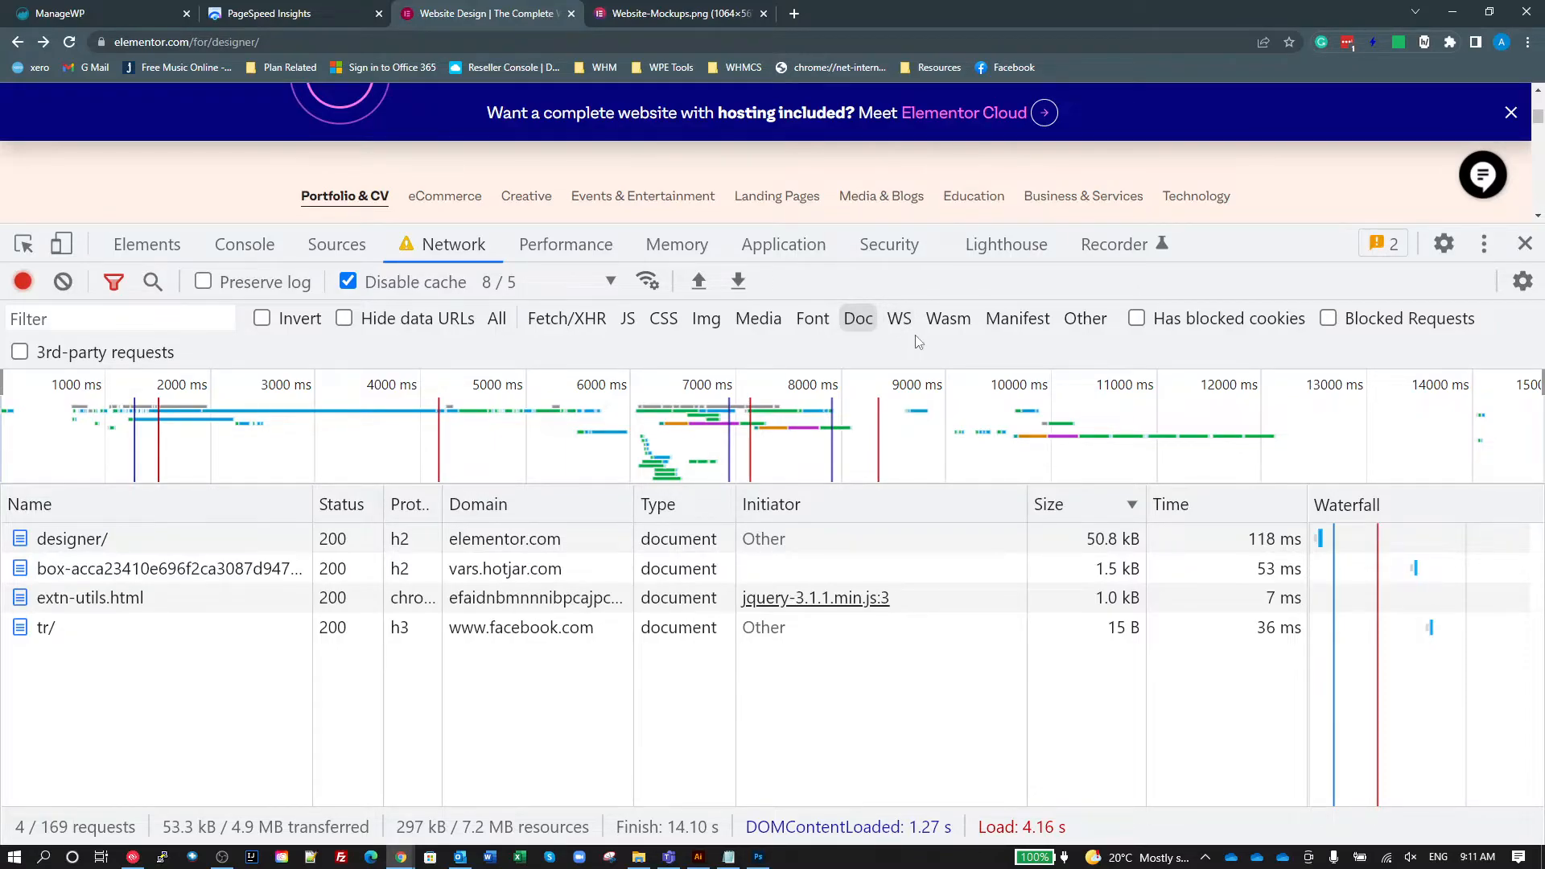
mouse_move(929, 372)
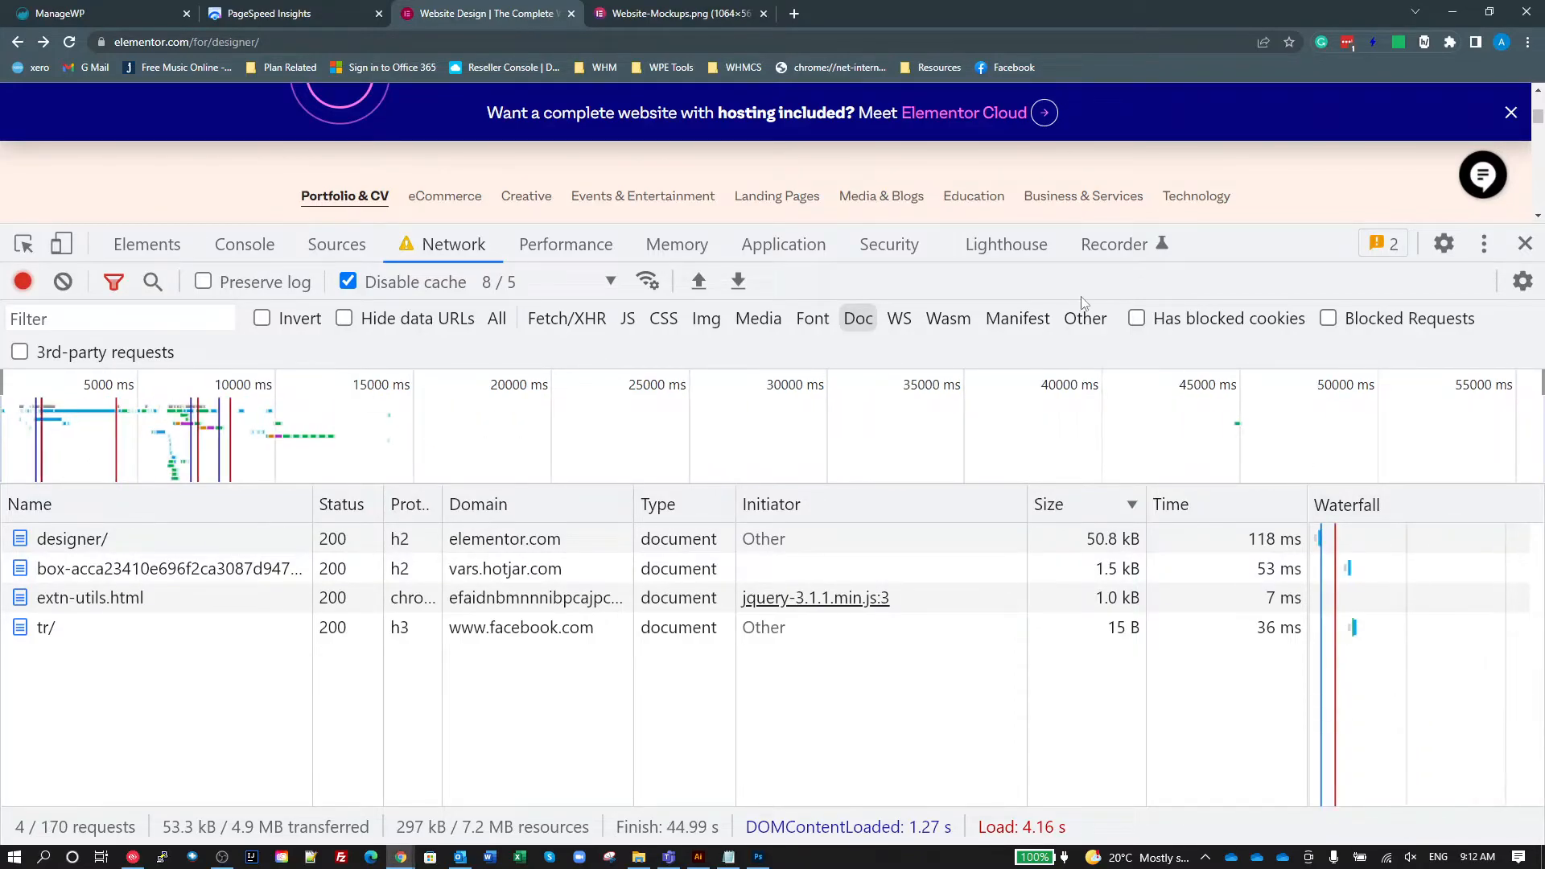
mouse_move(948, 318)
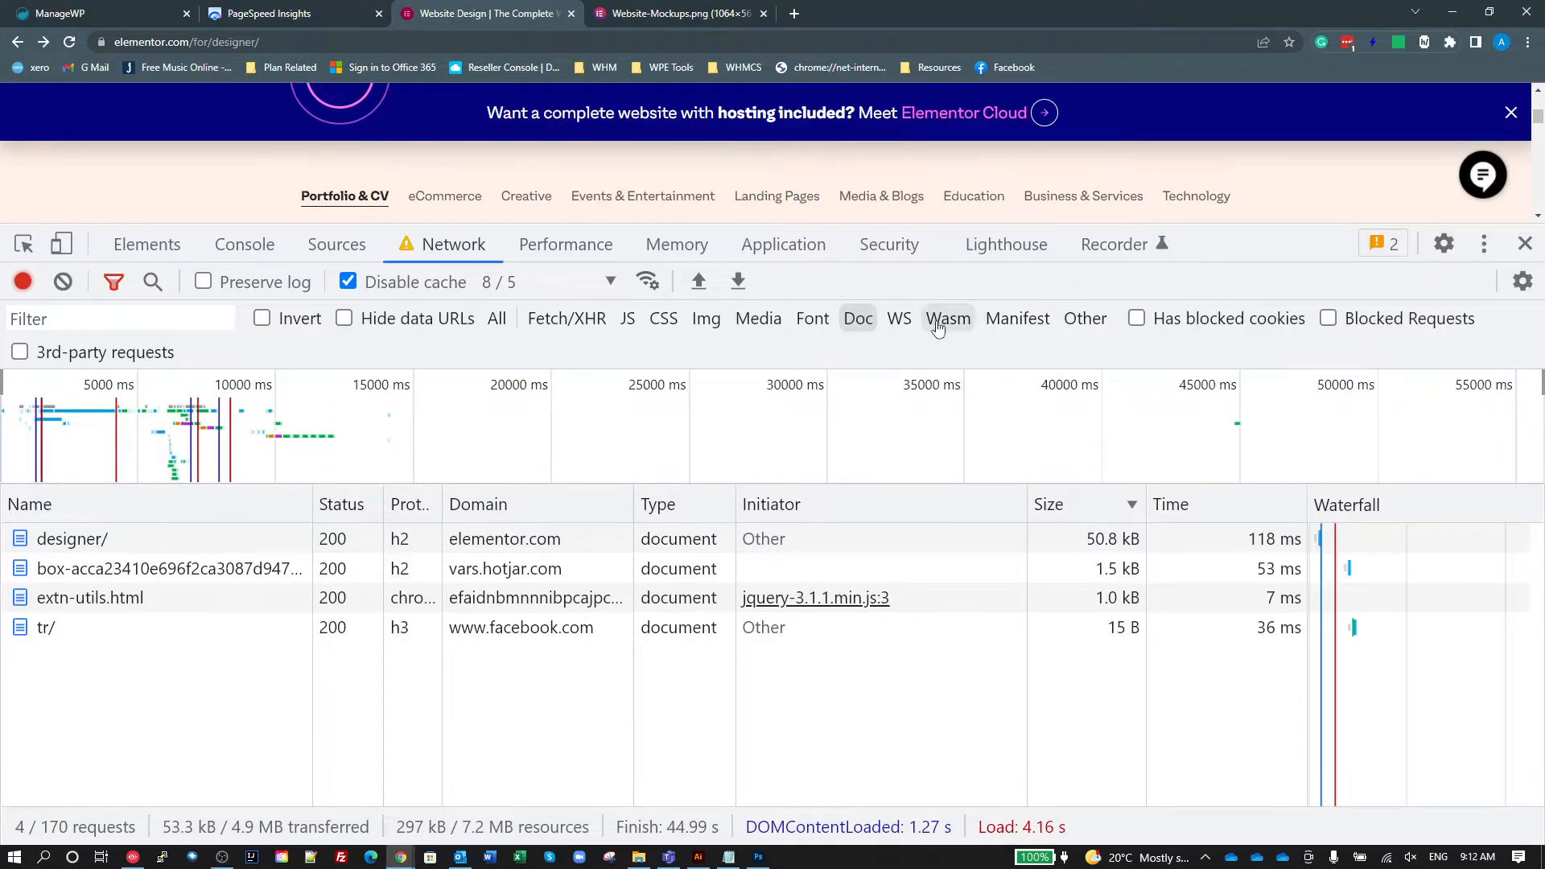
Filter the Network list to Wasm requests, showing 0 of 171.
click(948, 317)
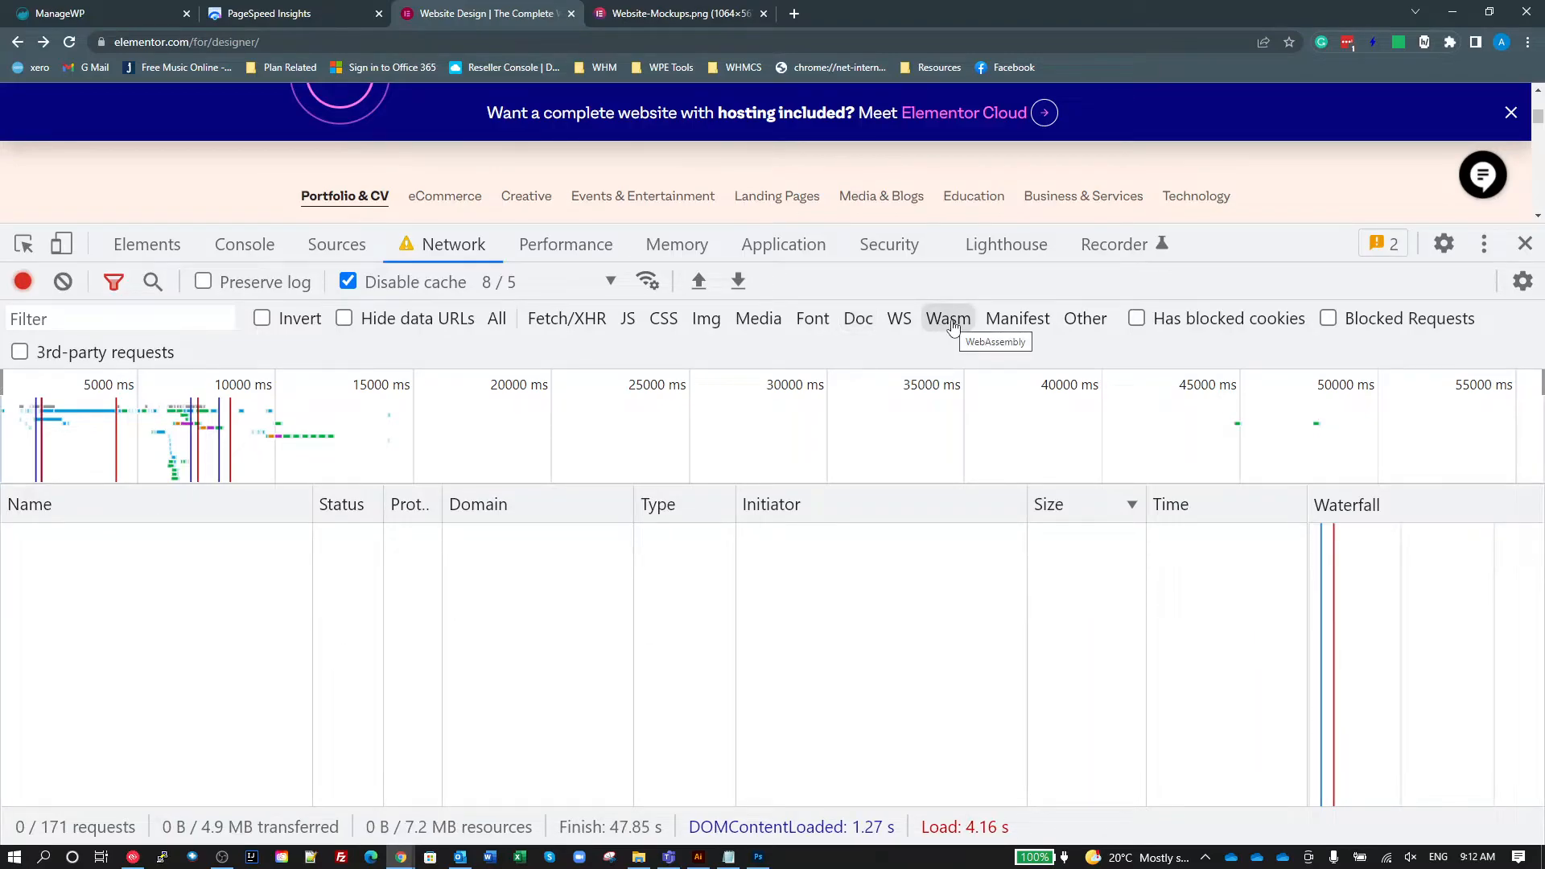
mouse_move(1017, 317)
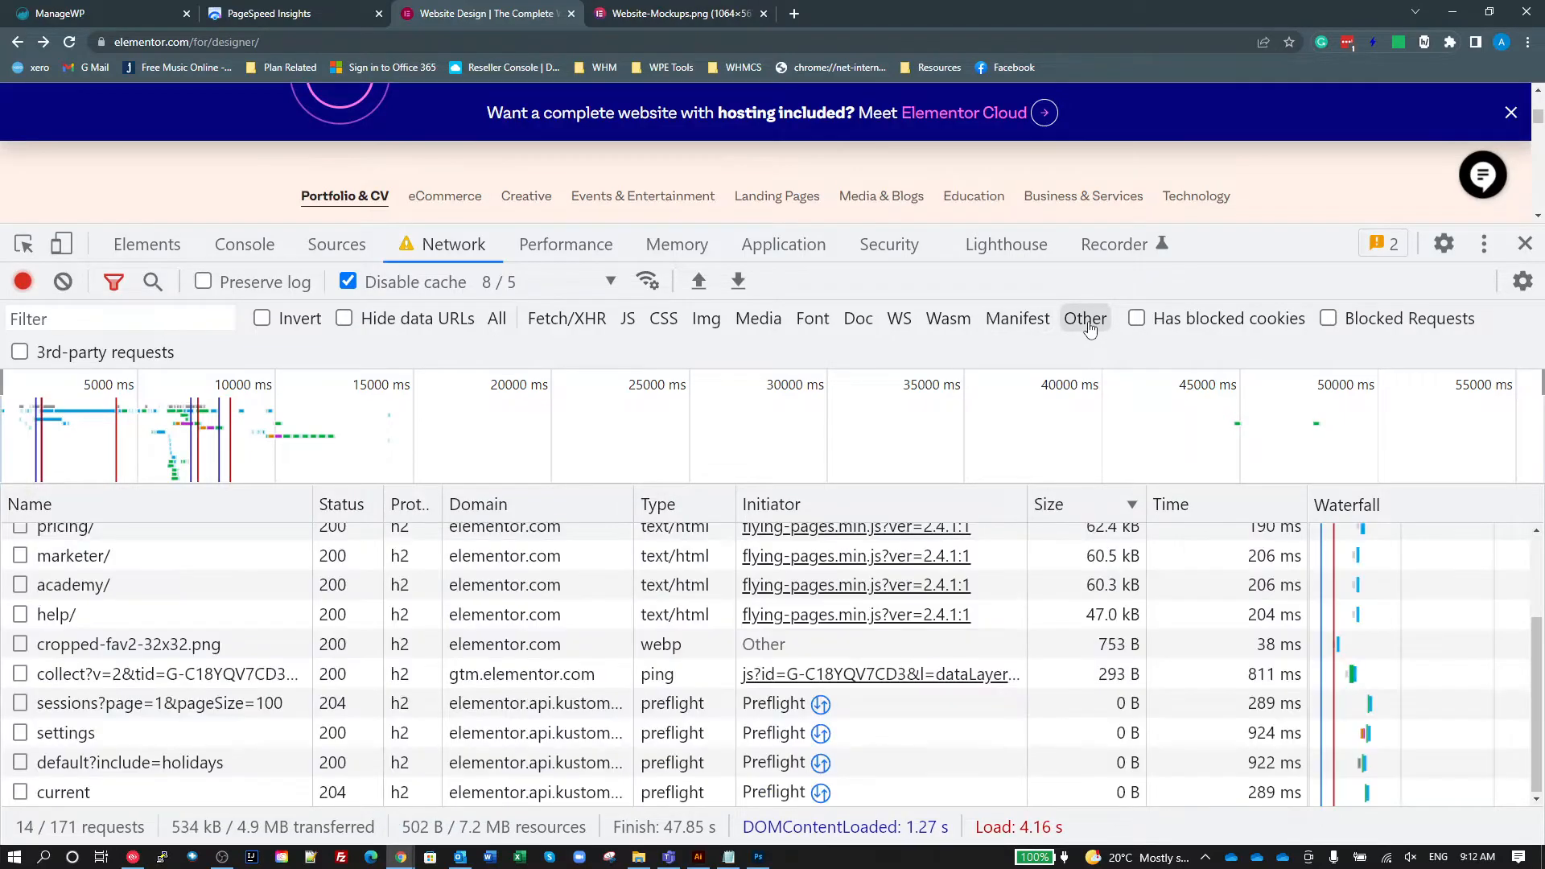
mouse_move(393, 358)
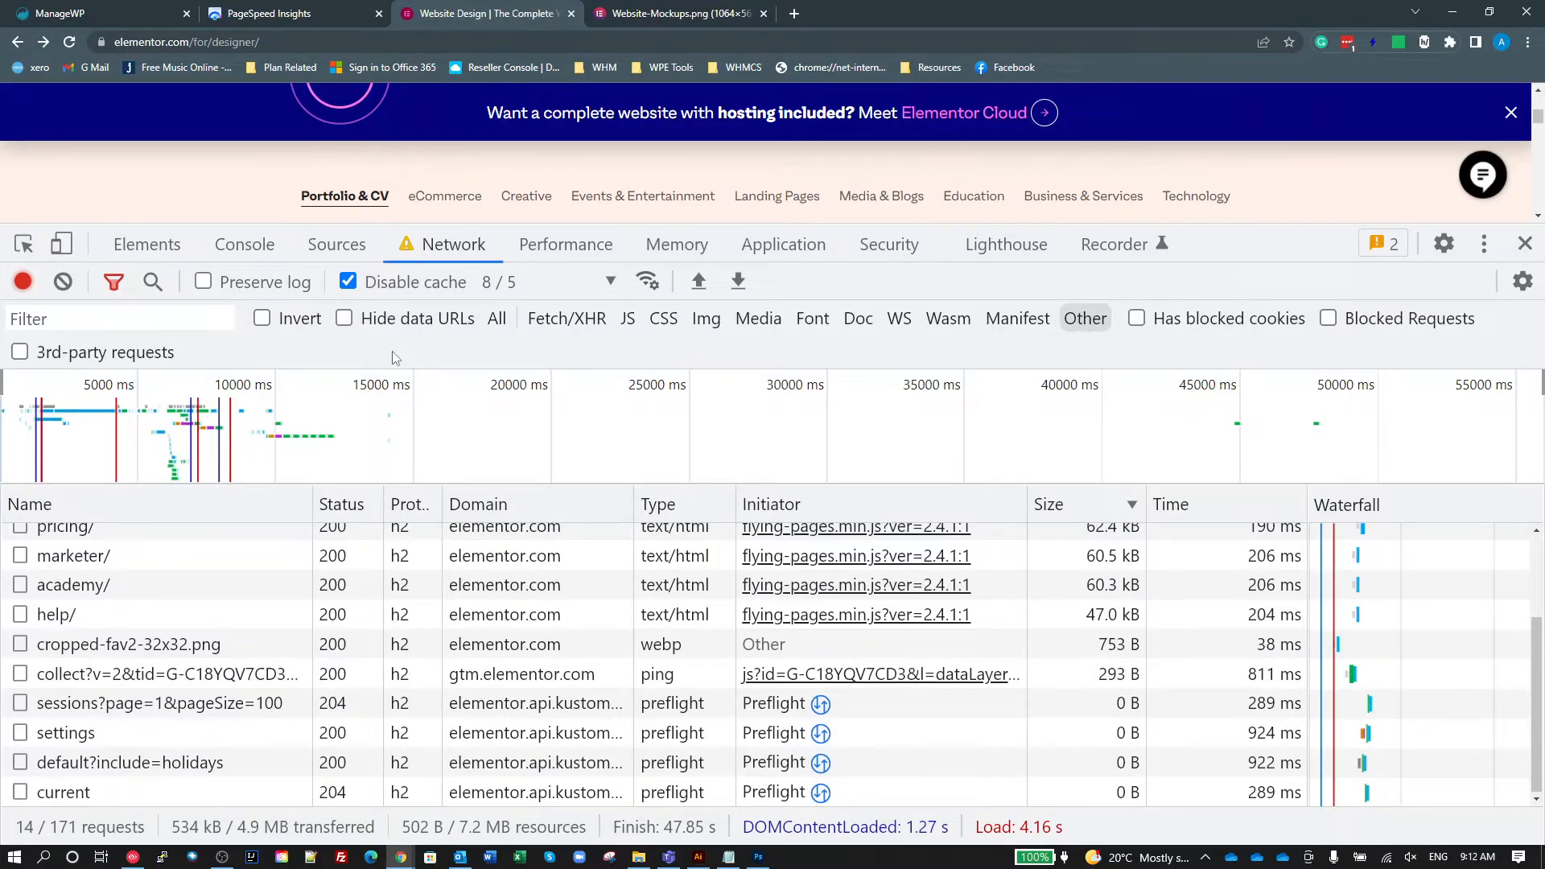
mouse_move(655, 284)
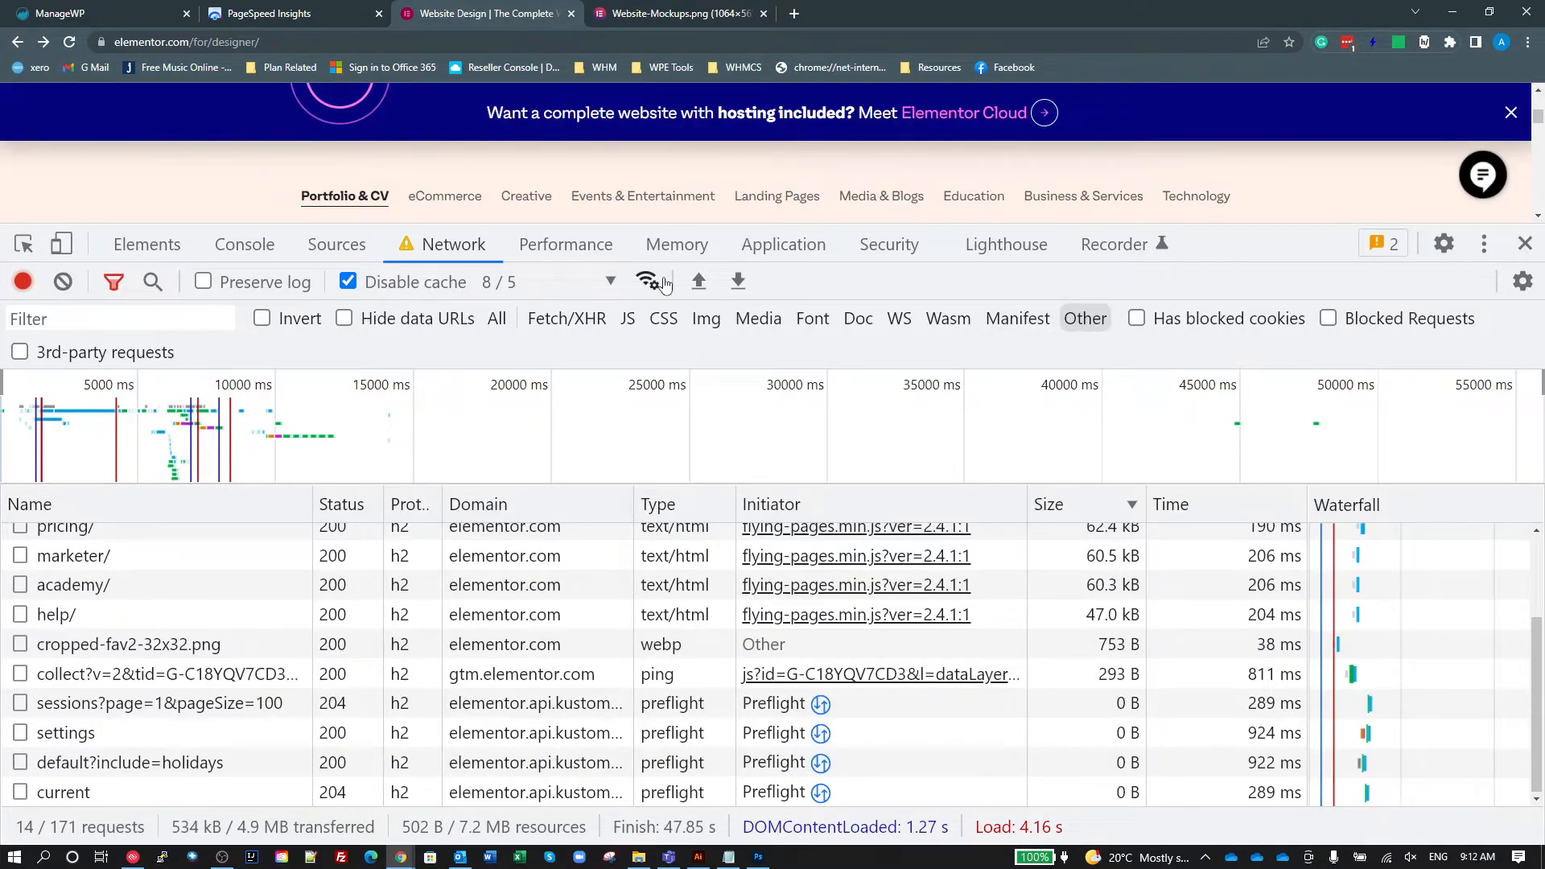
mouse_move(497, 317)
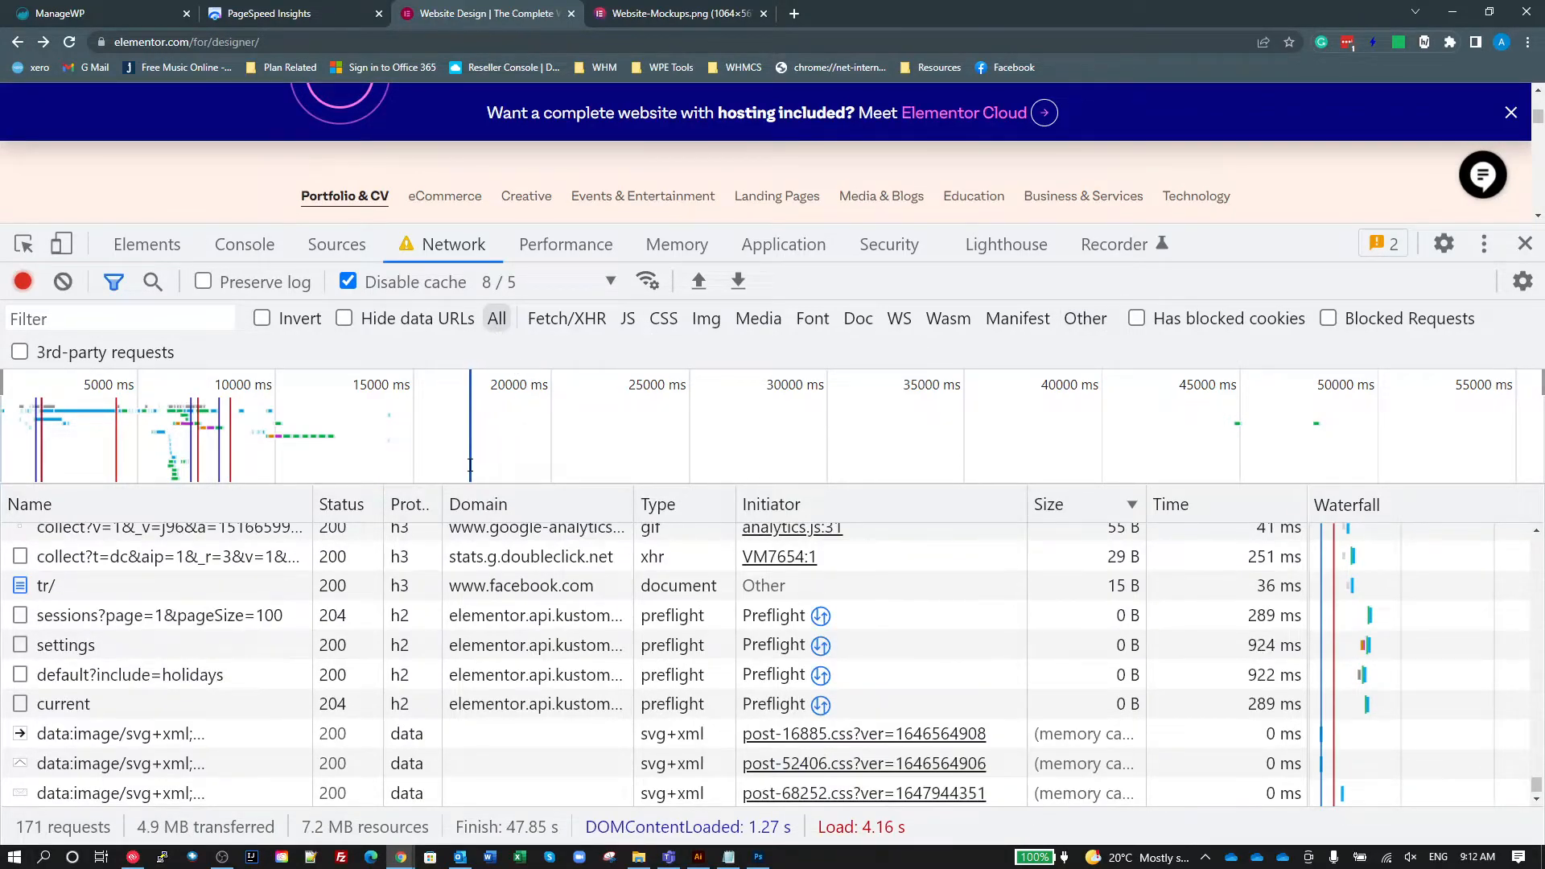
Scroll the request list back up with all 171 requests shown.
scroll(up, 3)
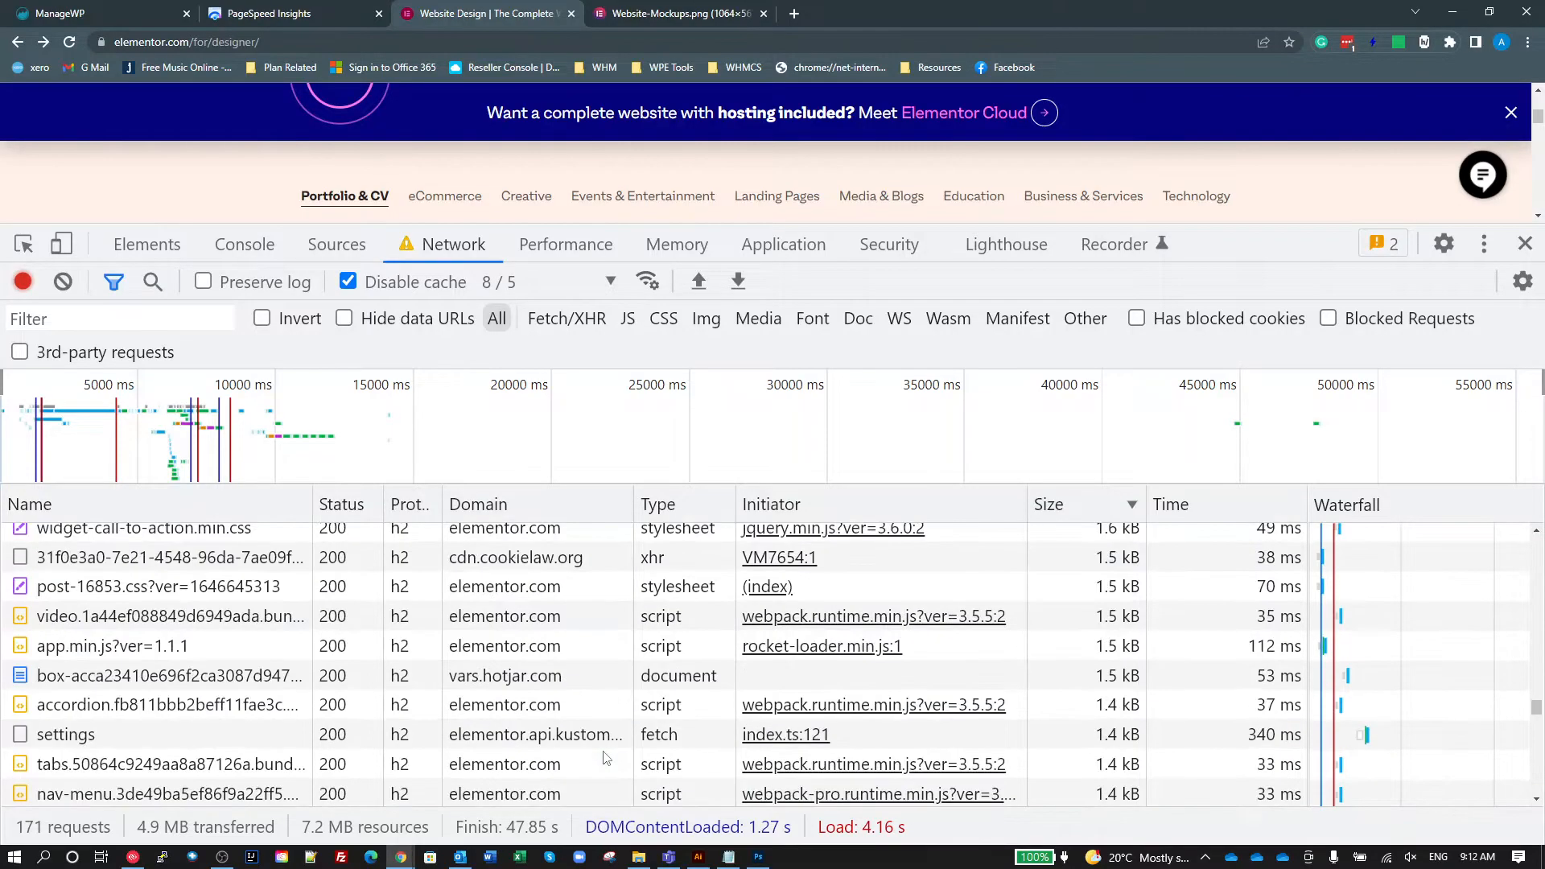
Sort the requests by Protocol and add the Initiator Address Space column to the table.
click(1048, 504)
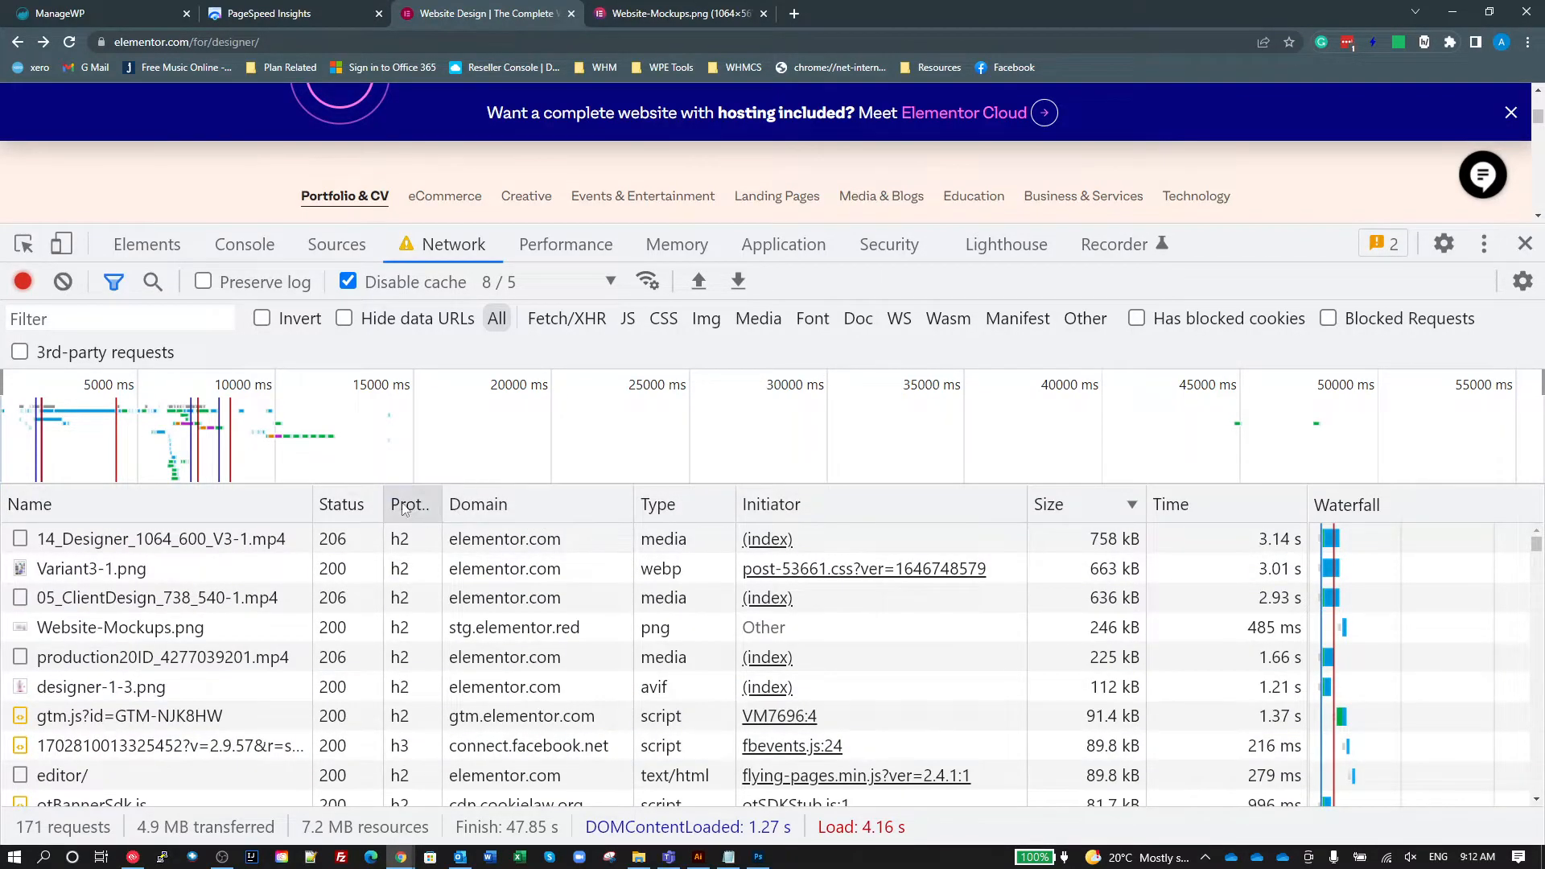
click(408, 504)
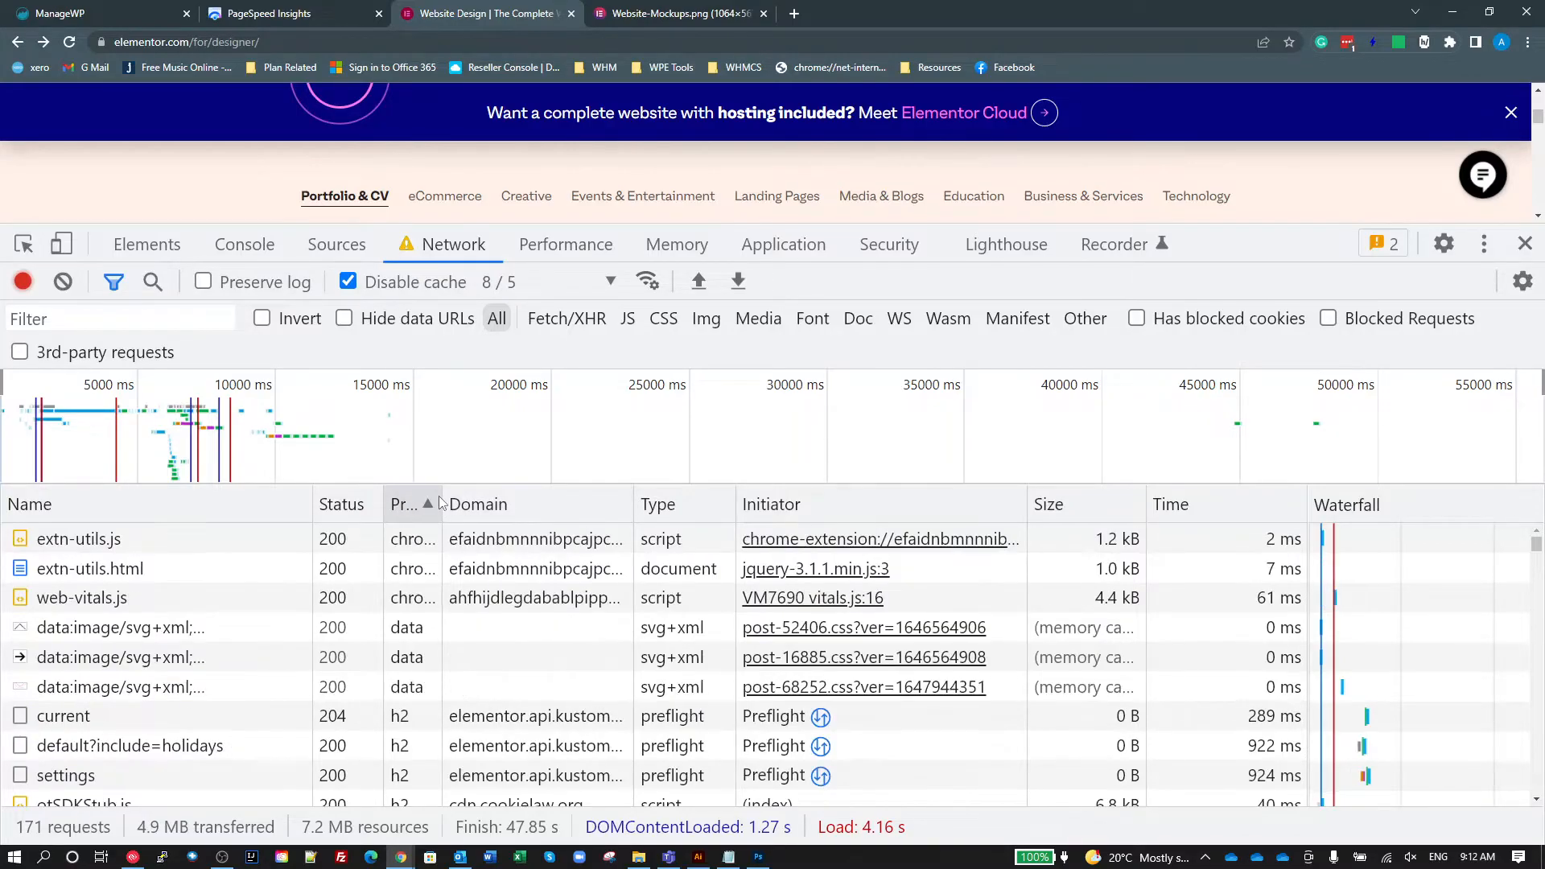
click(402, 503)
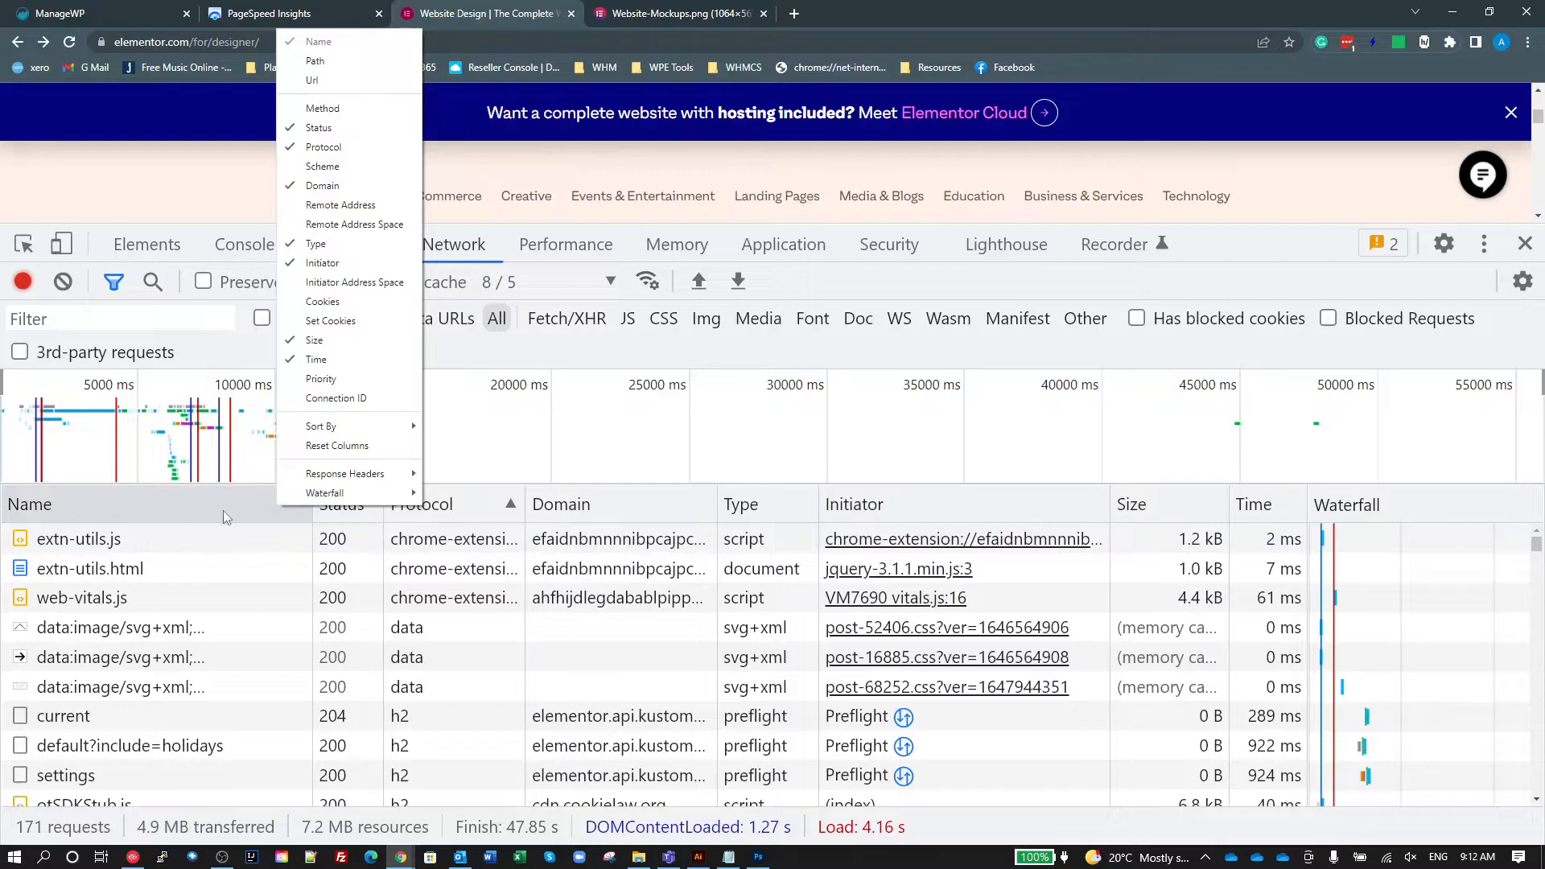
mouse_move(412, 286)
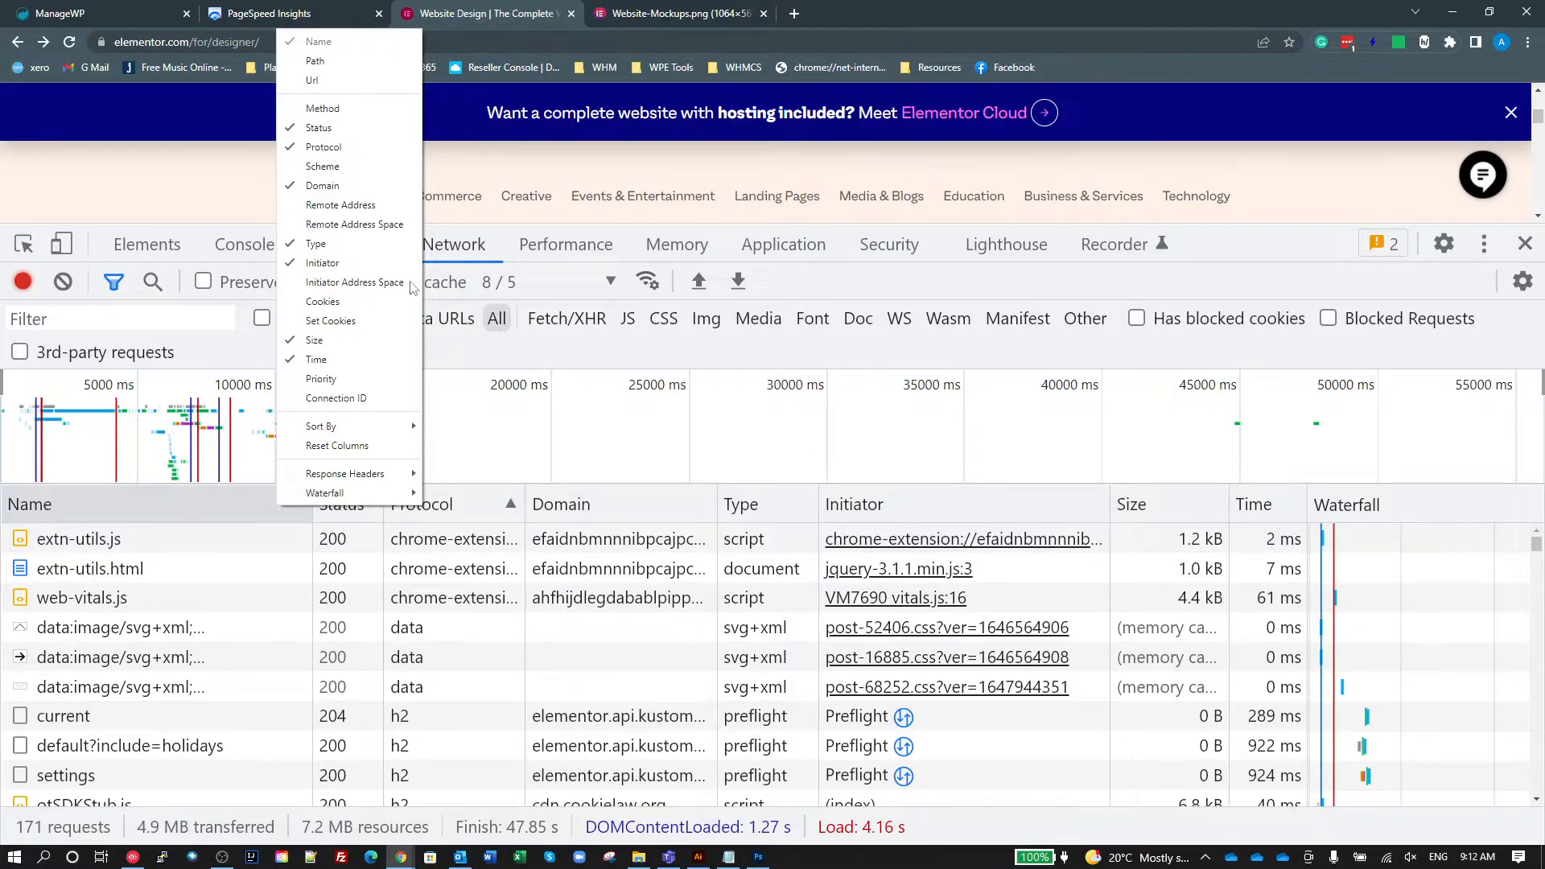
mouse_move(323, 147)
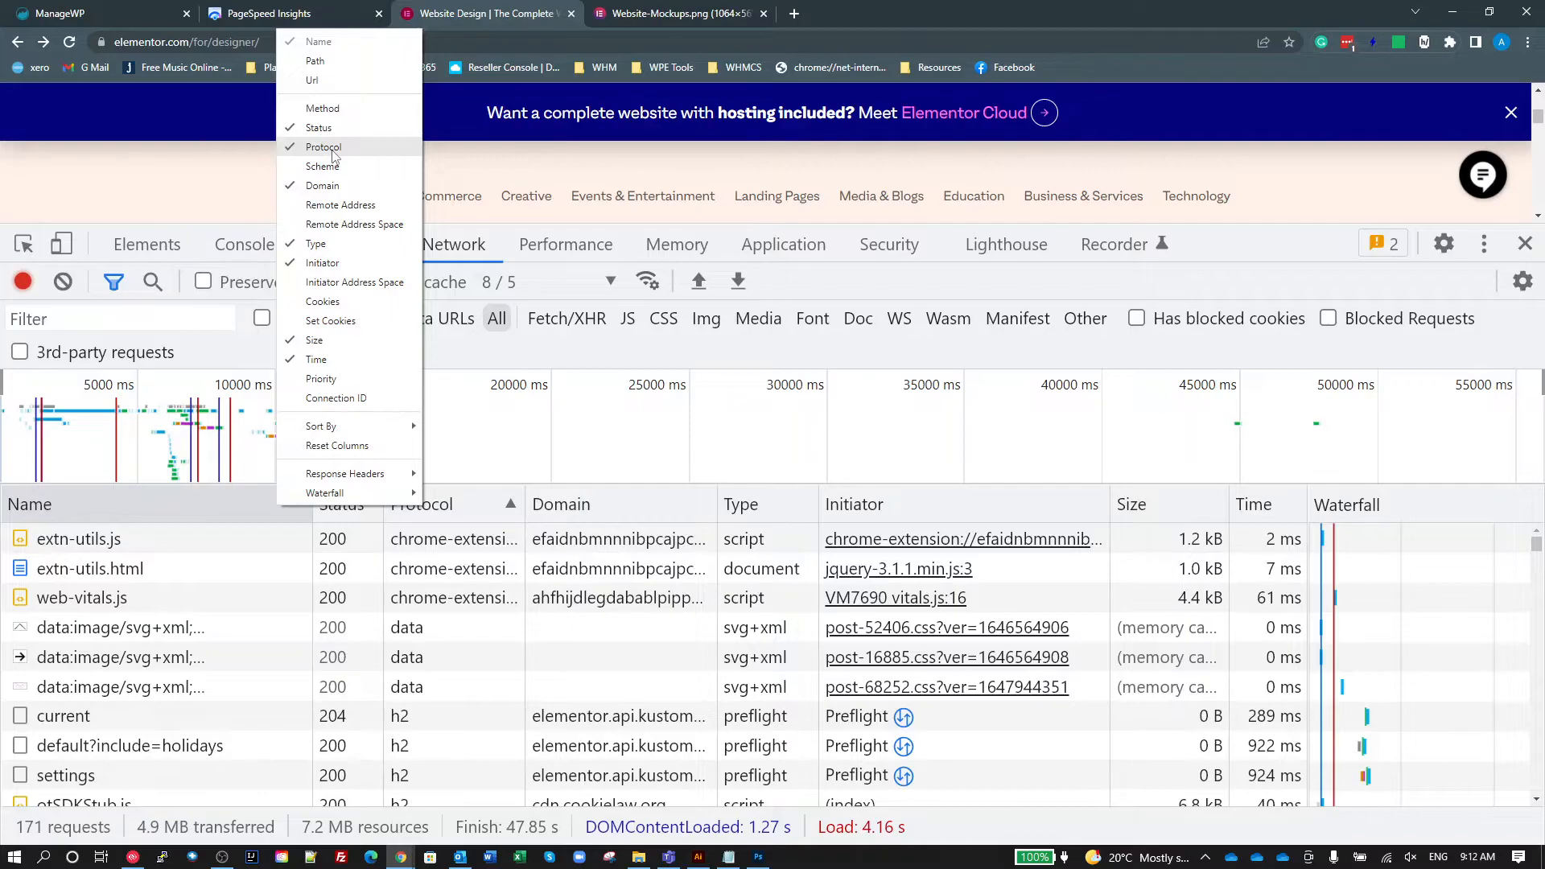
click(354, 282)
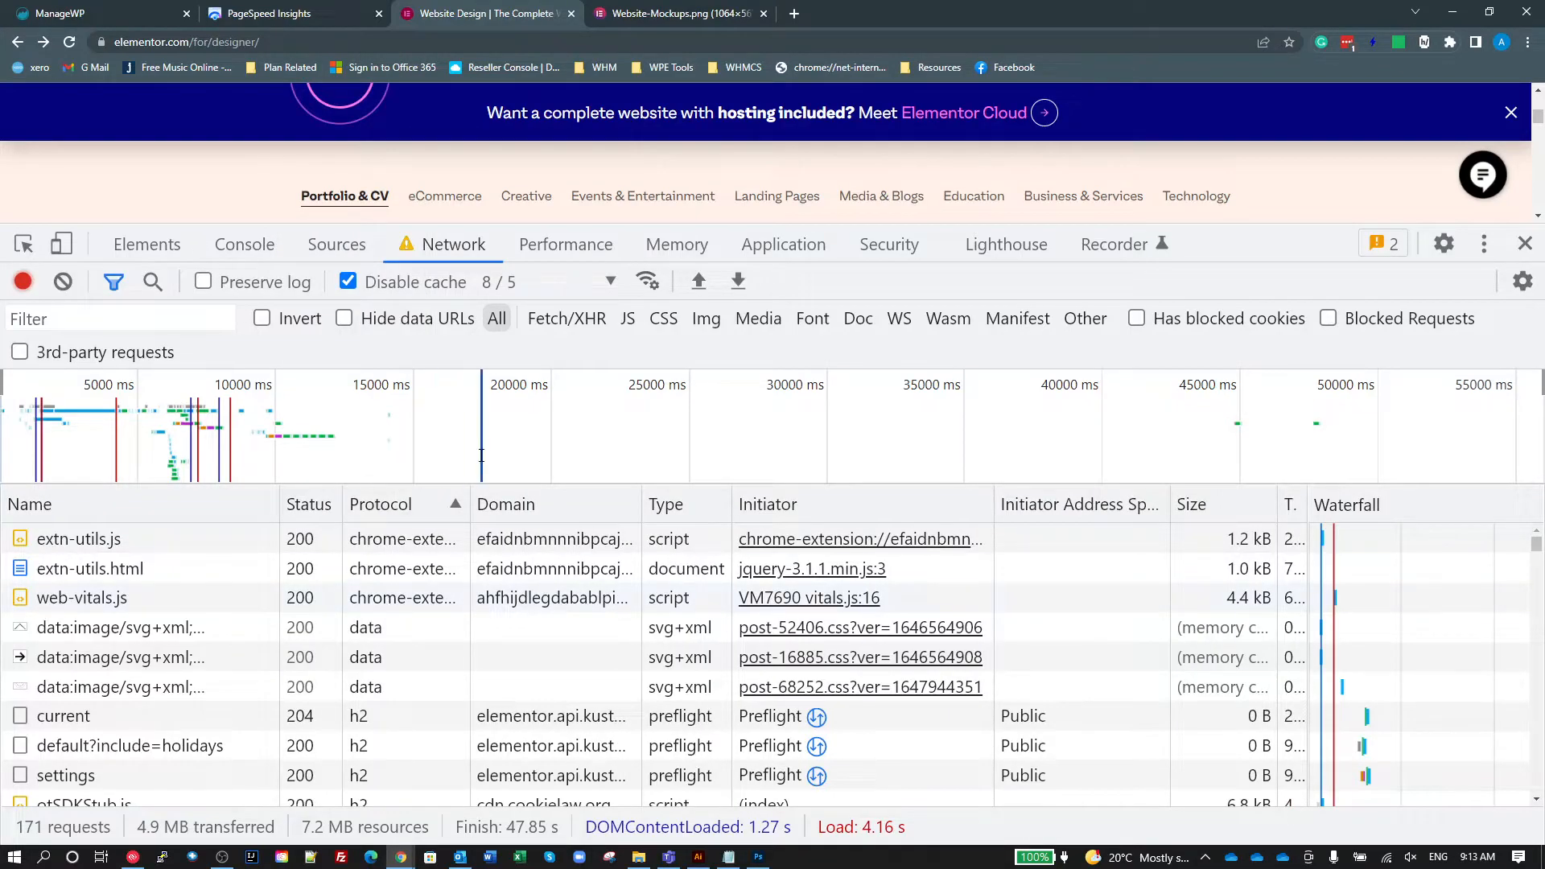
right_click(29, 504)
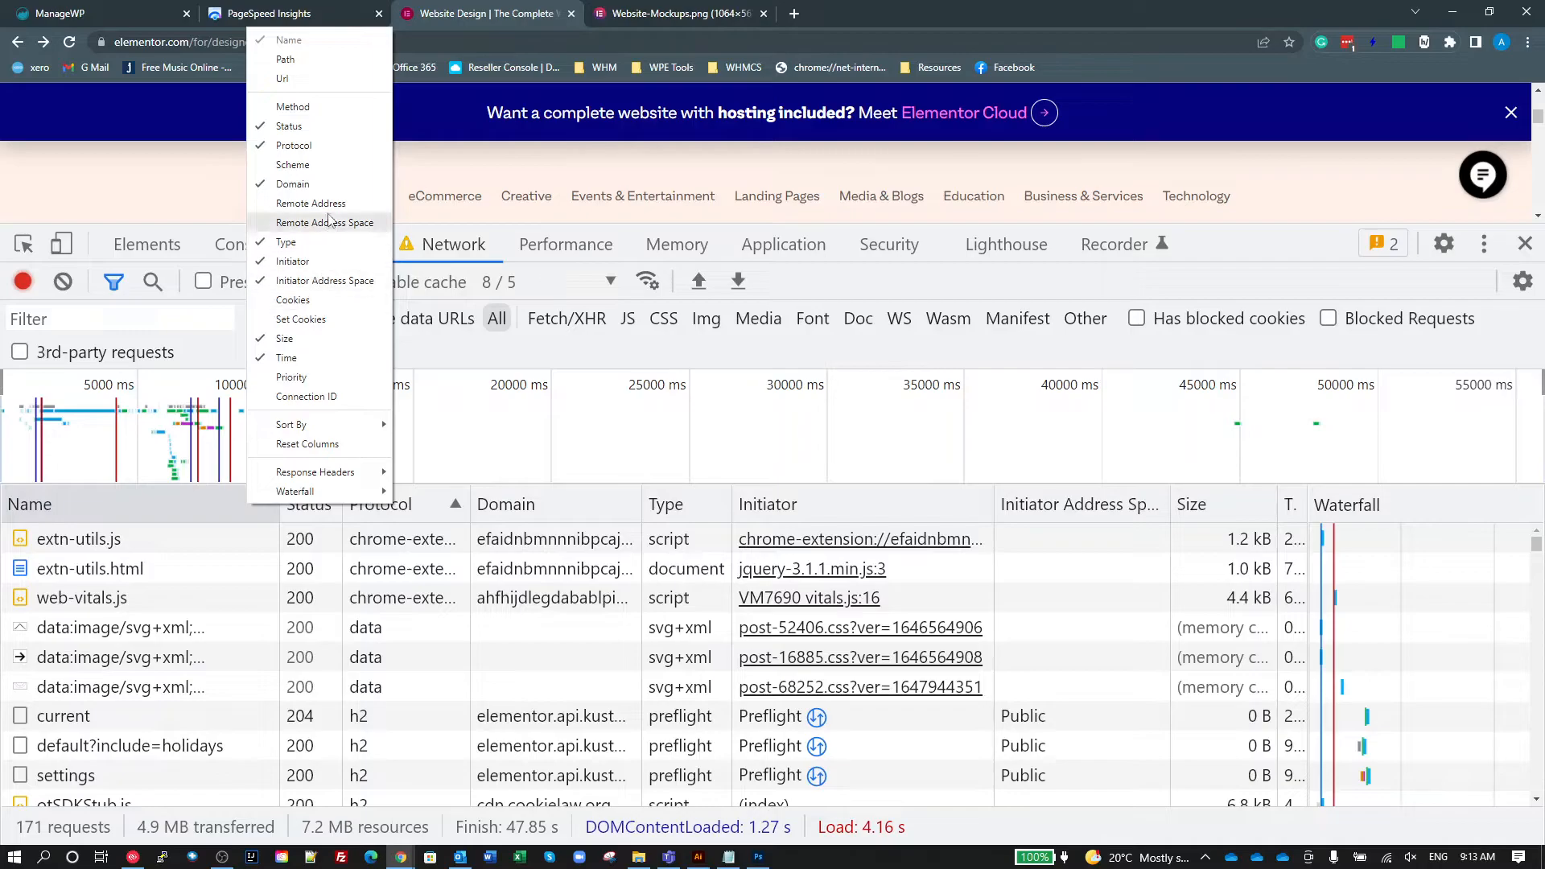
mouse_move(293, 107)
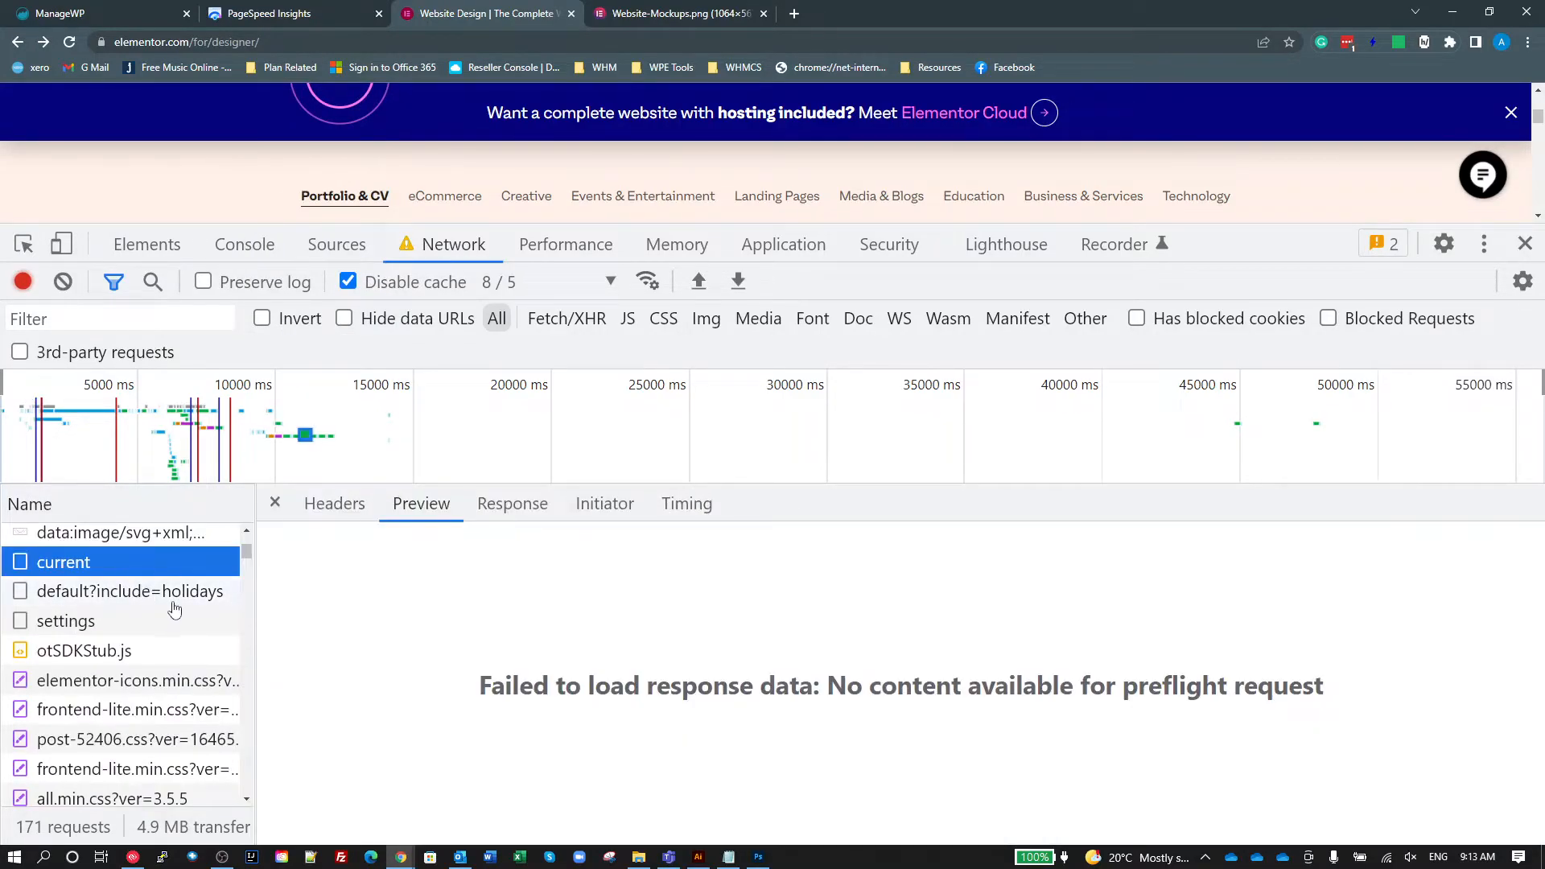
Inspect the post-52406.css and v4-shims.min.css stylesheets, then return to the full list.
click(137, 738)
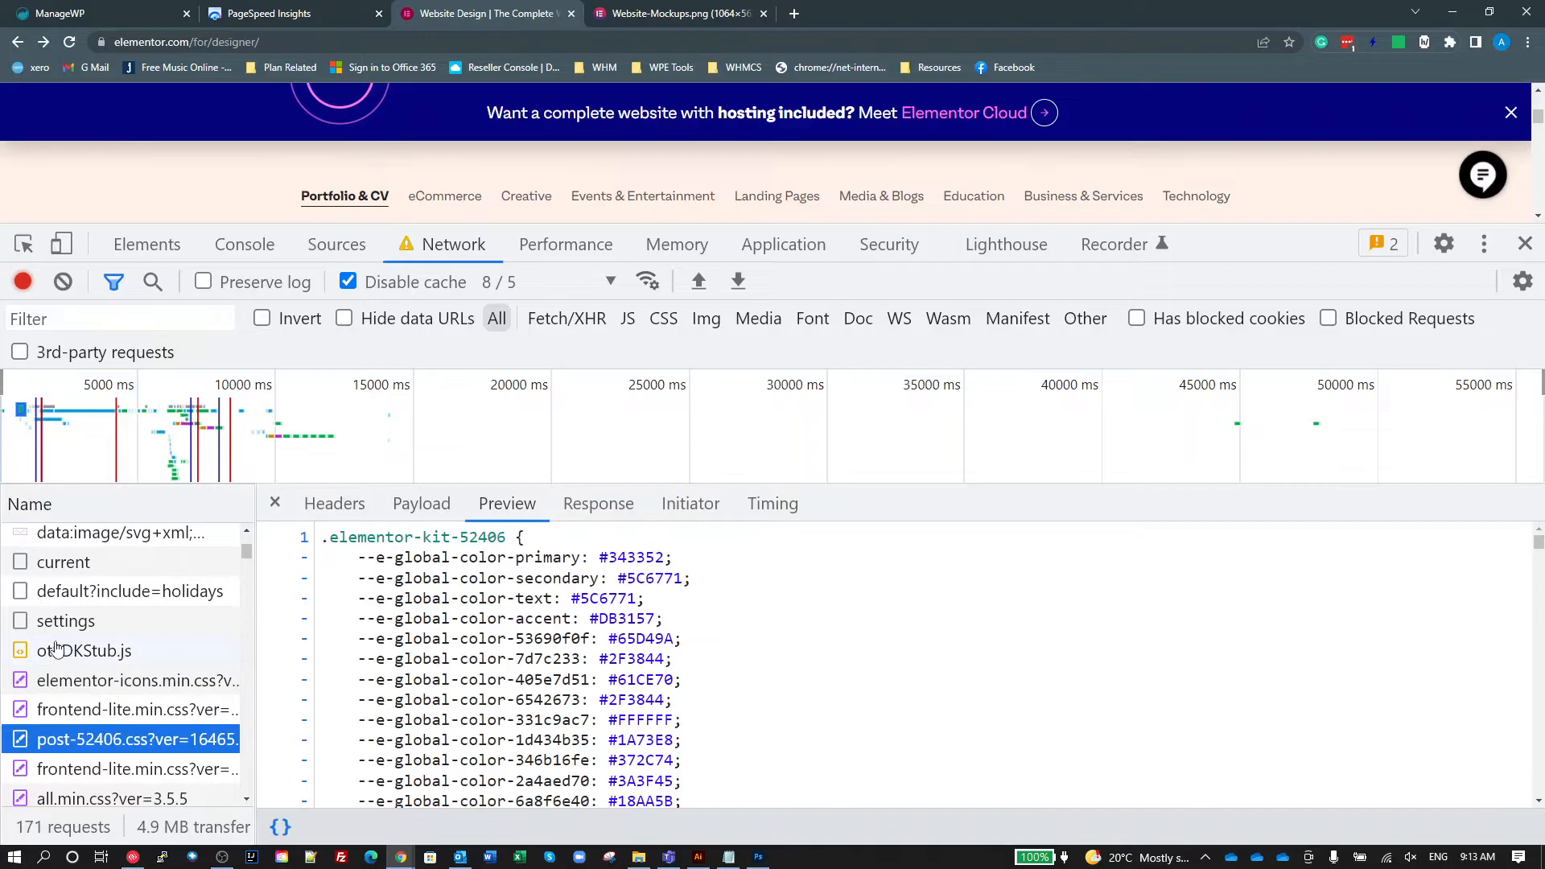
click(135, 688)
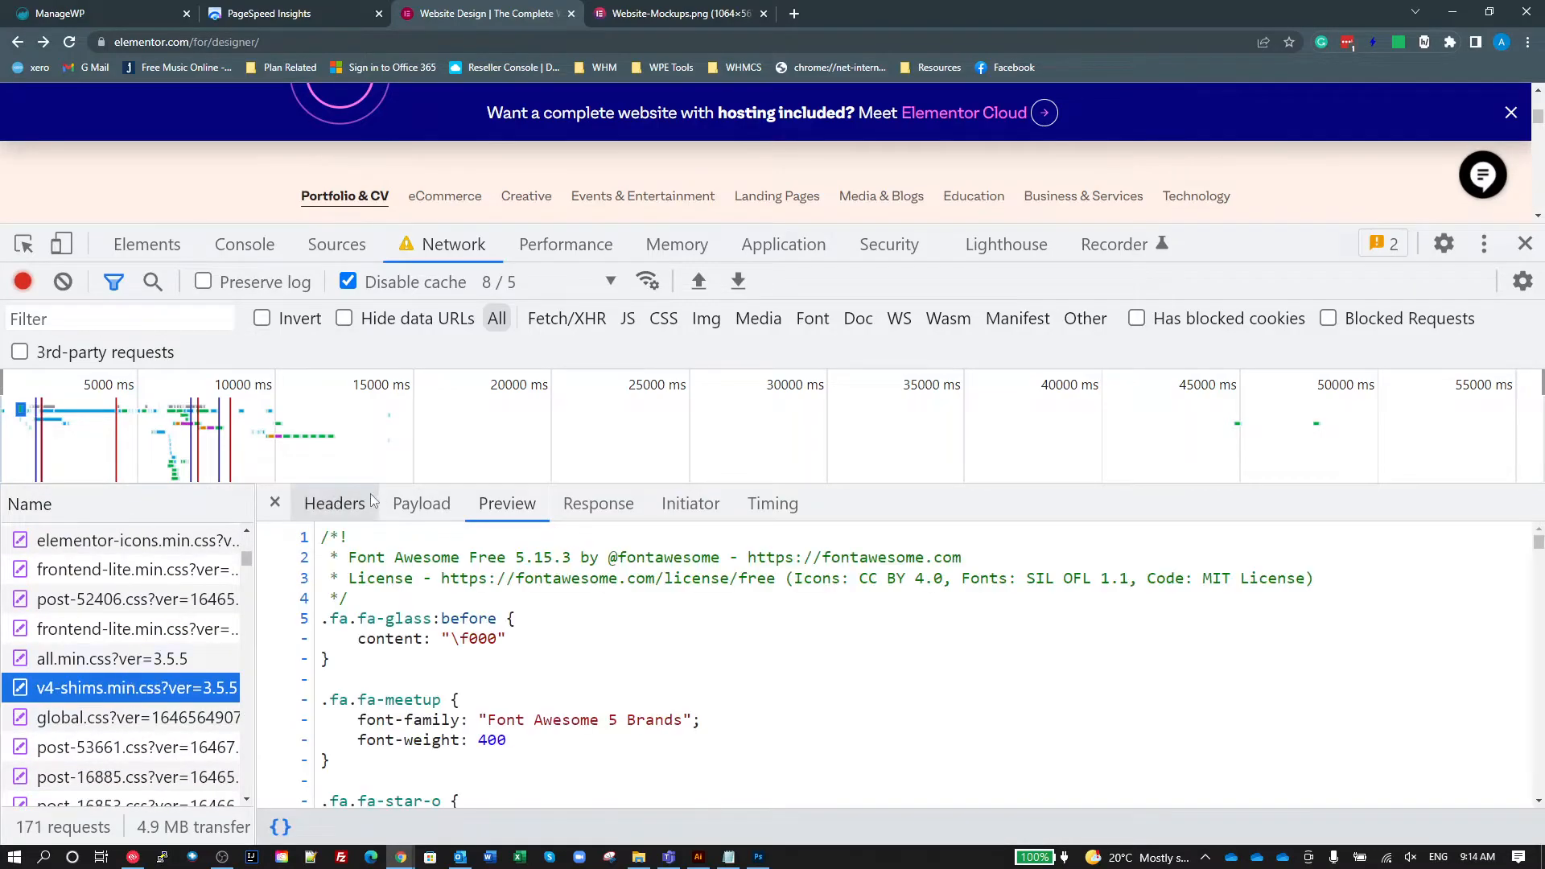
click(275, 504)
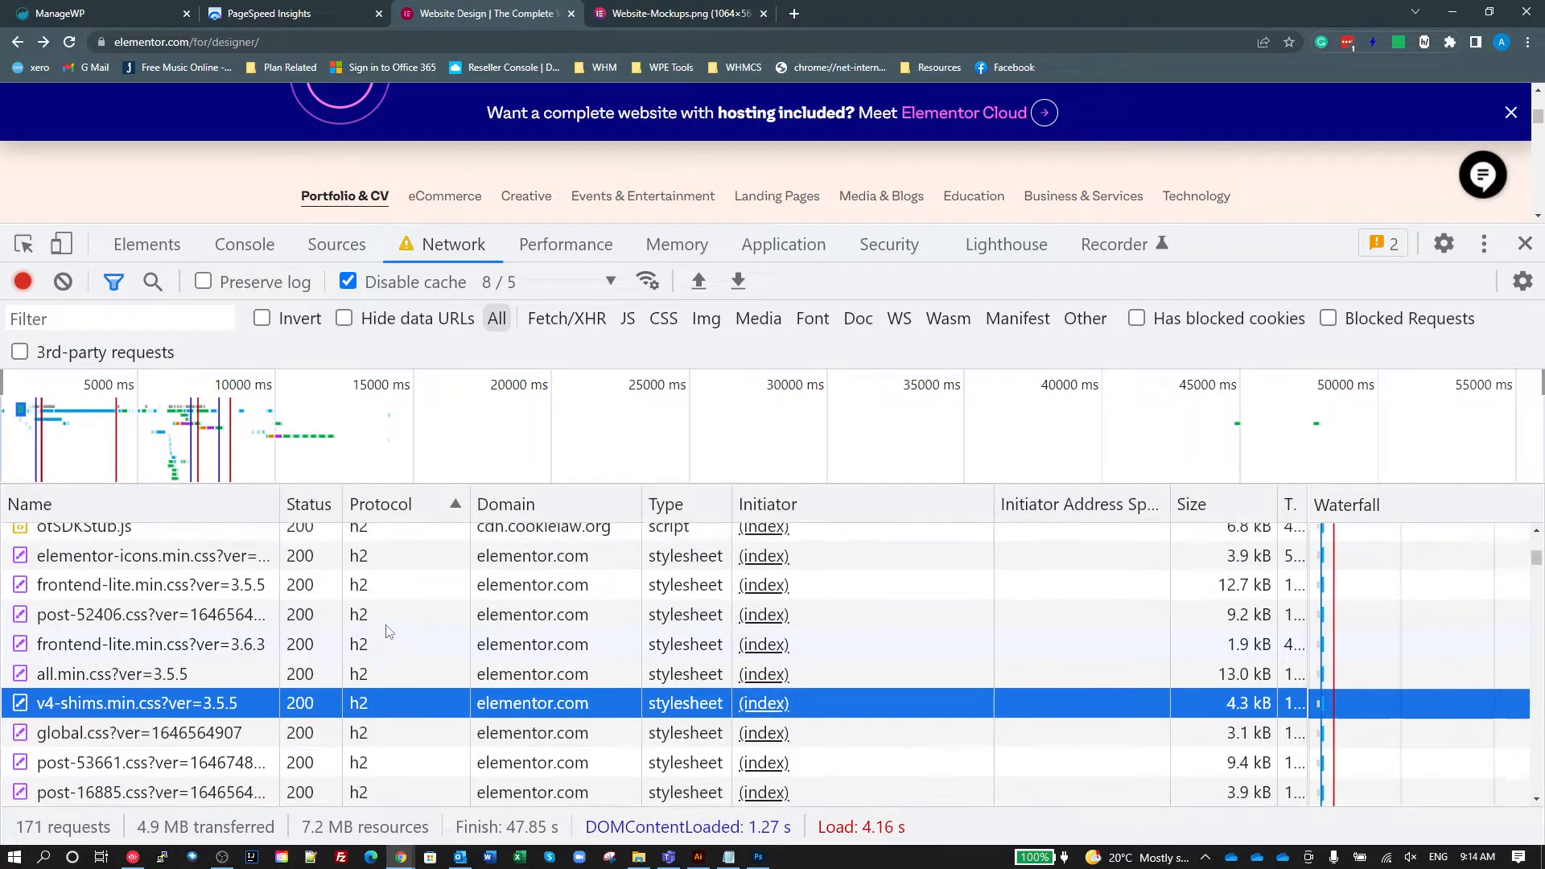
scroll(up, 3)
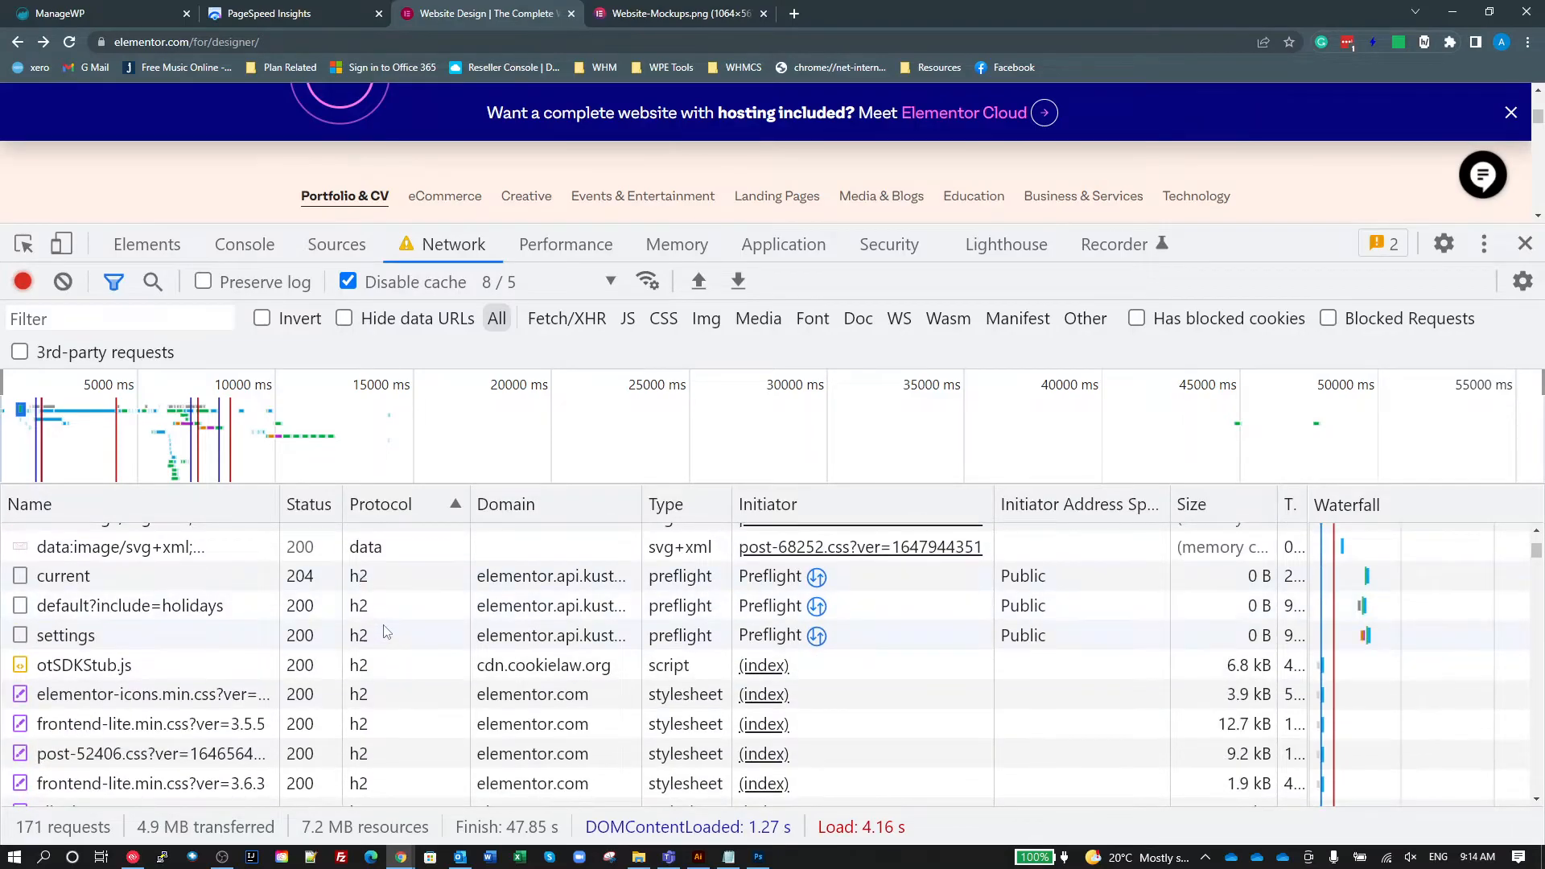
mouse_move(441, 789)
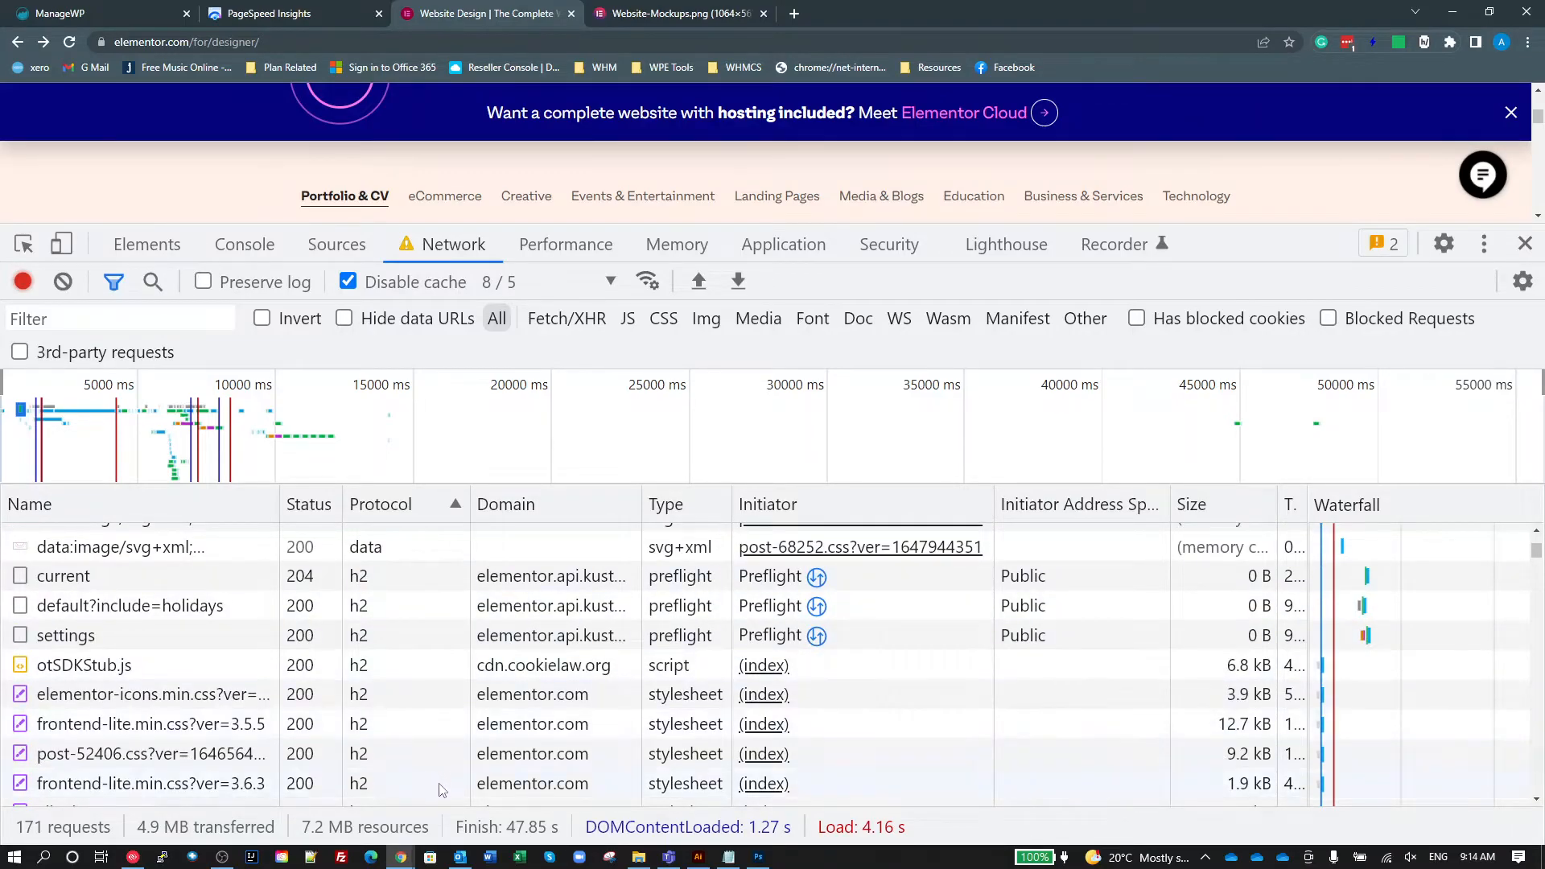
mouse_move(431, 771)
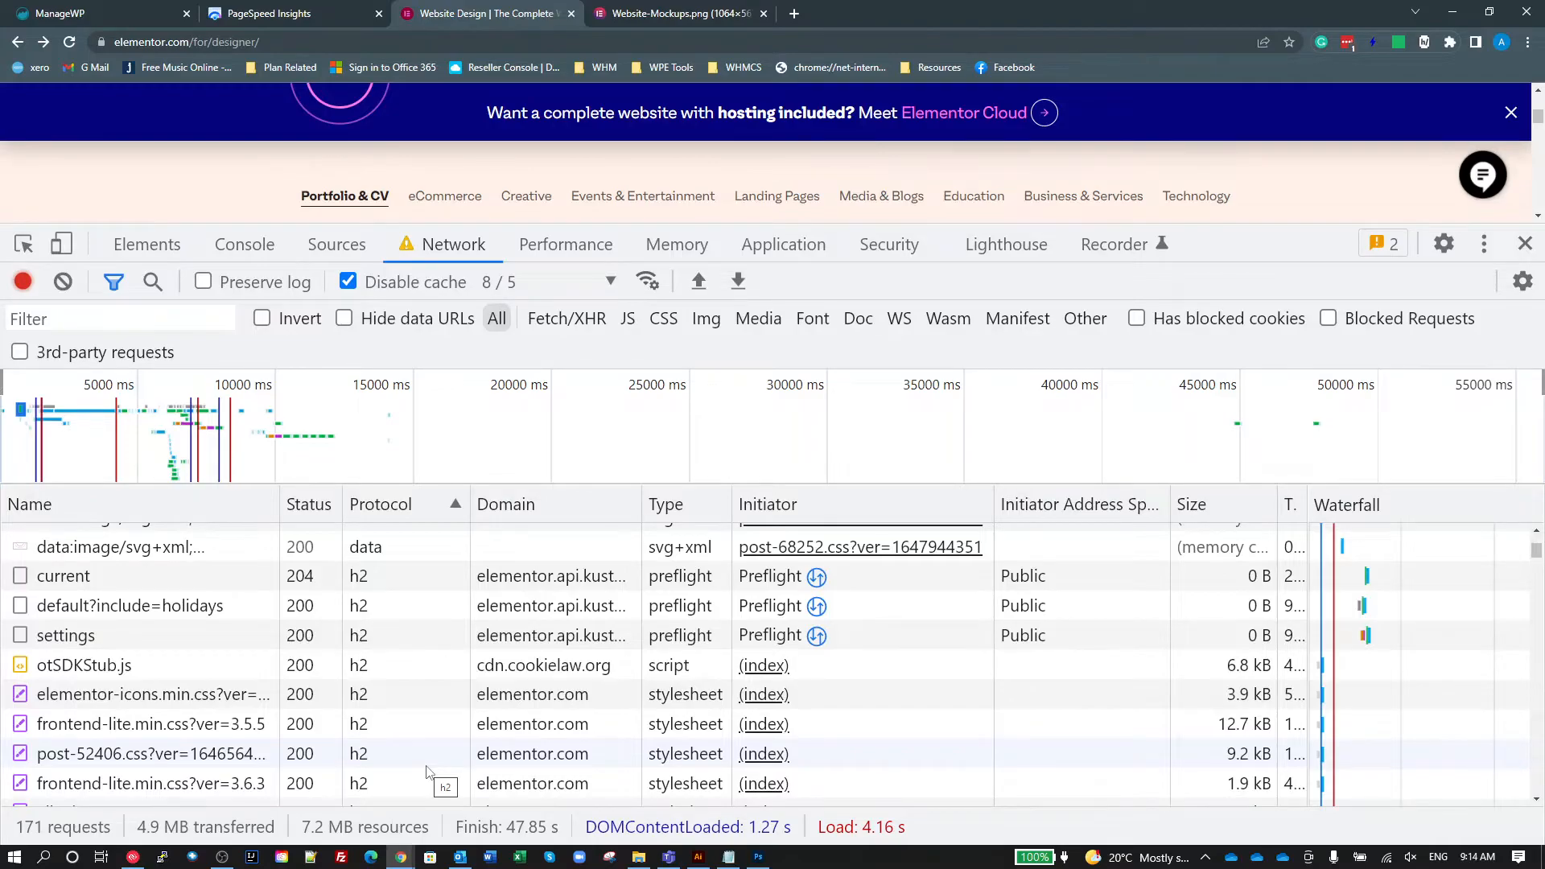
mouse_move(383, 590)
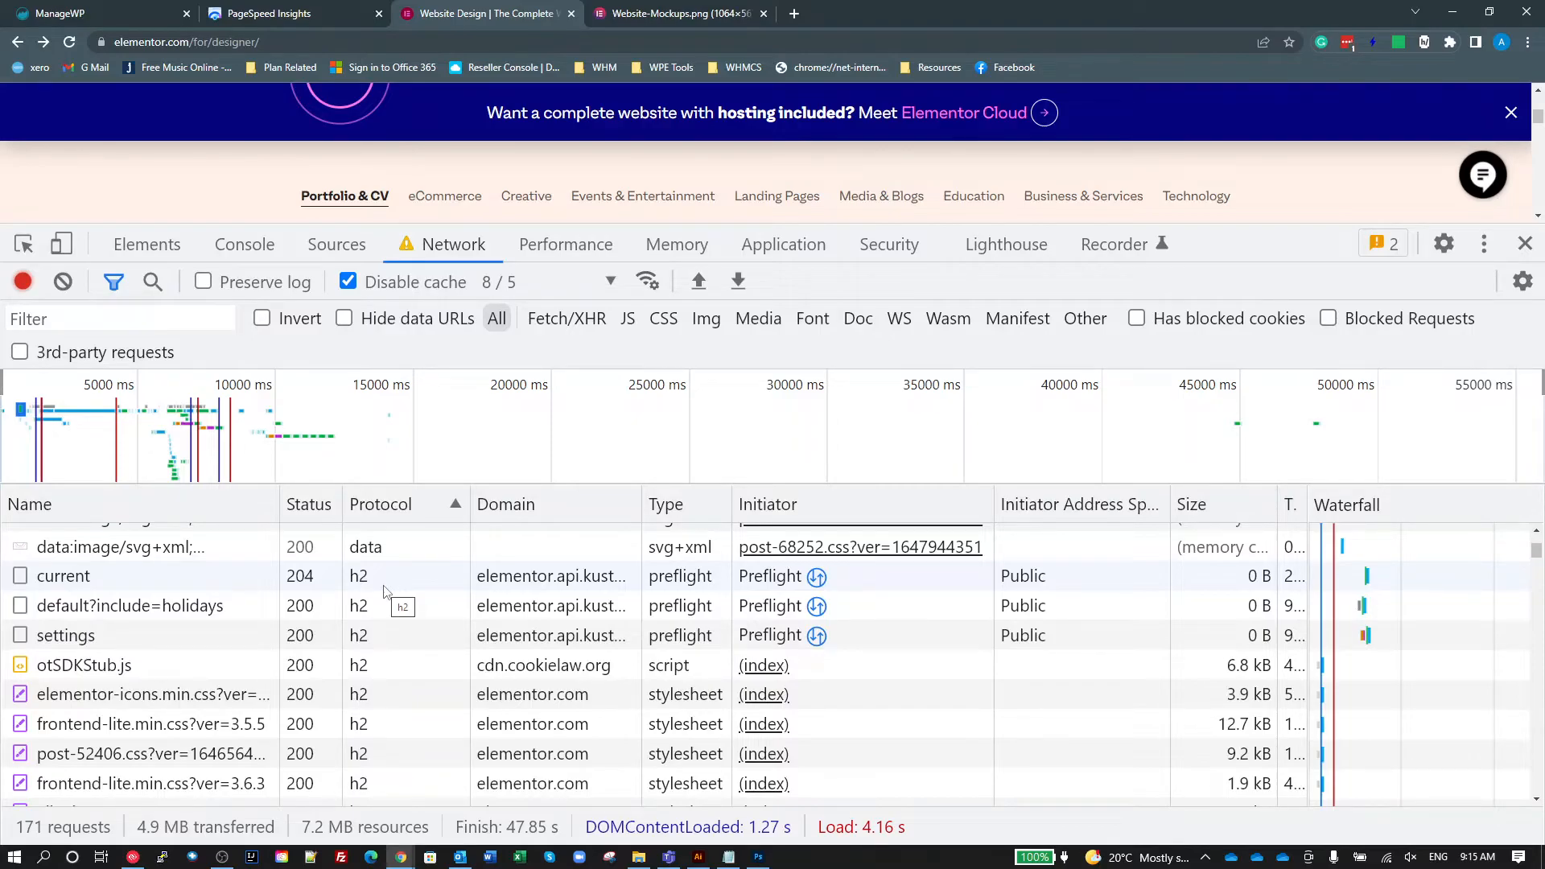
mouse_move(737, 280)
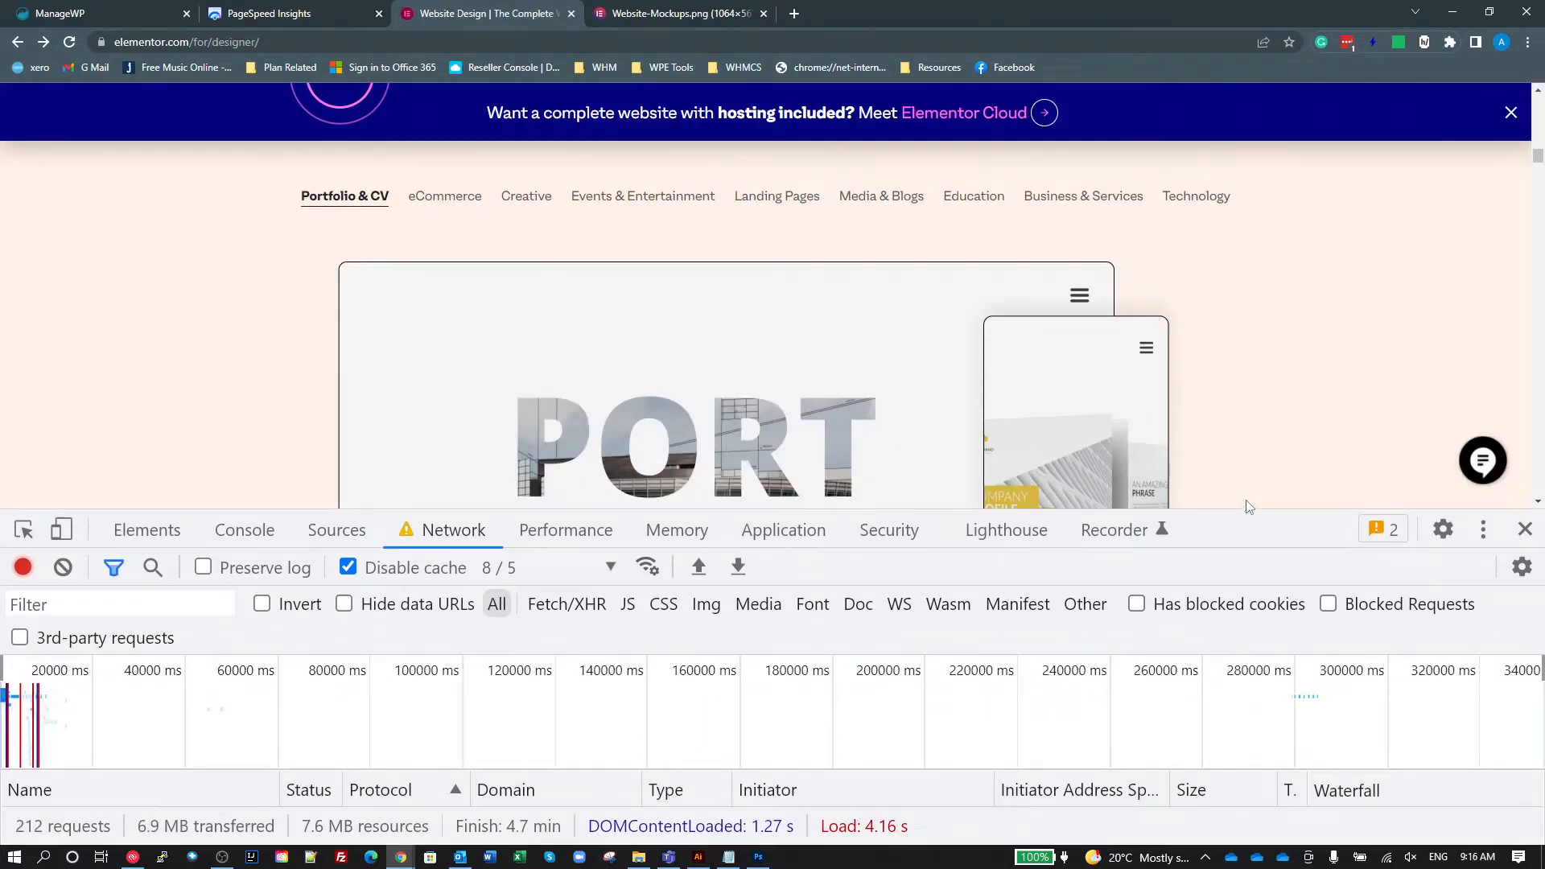
mouse_move(1277, 444)
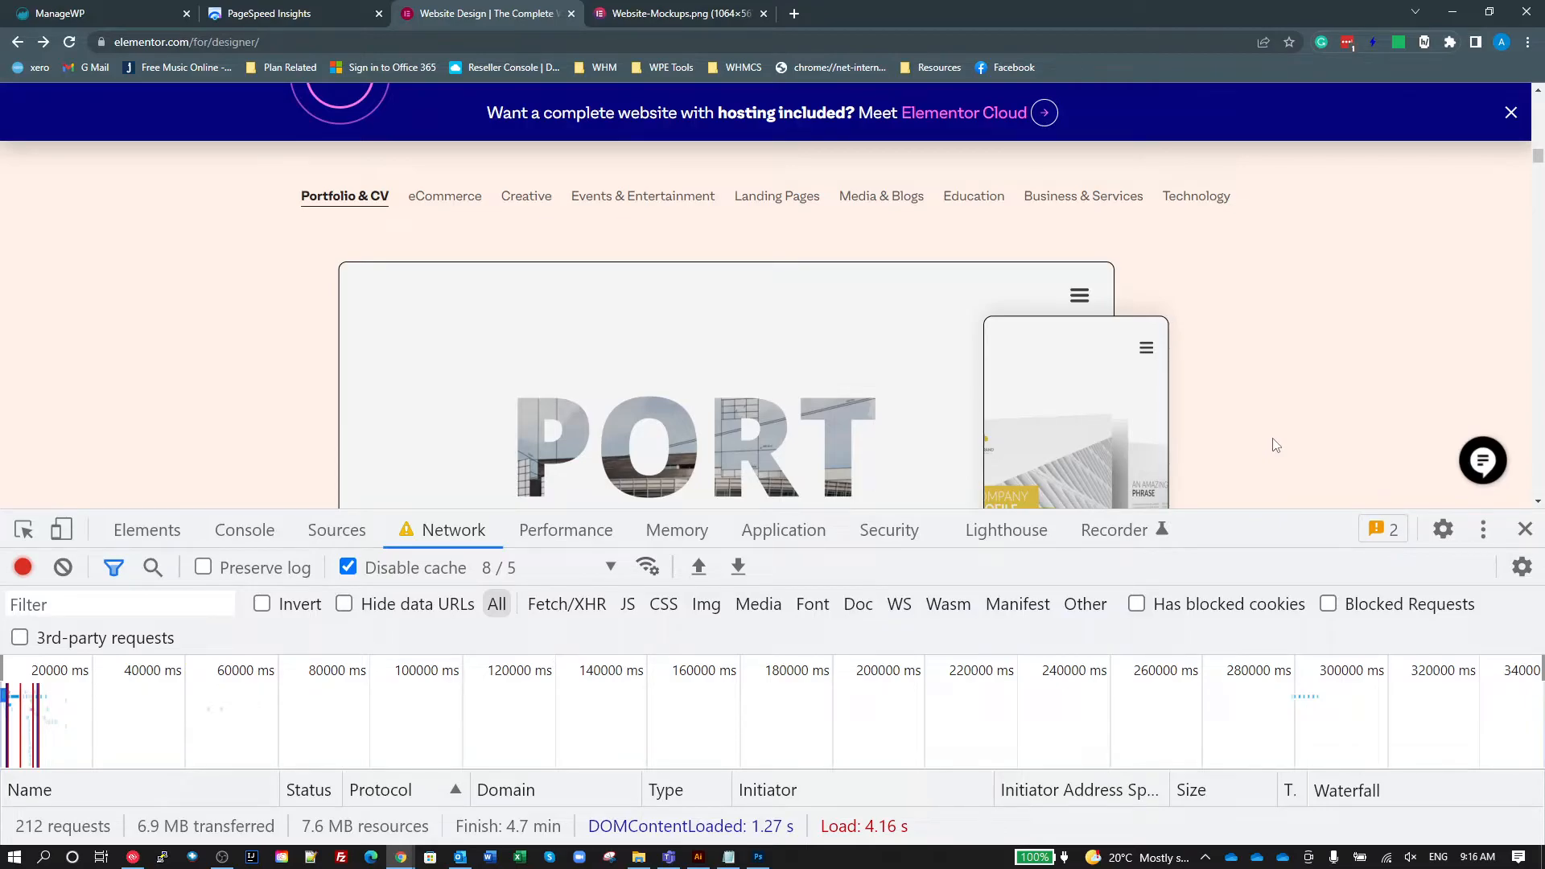
mouse_move(59, 533)
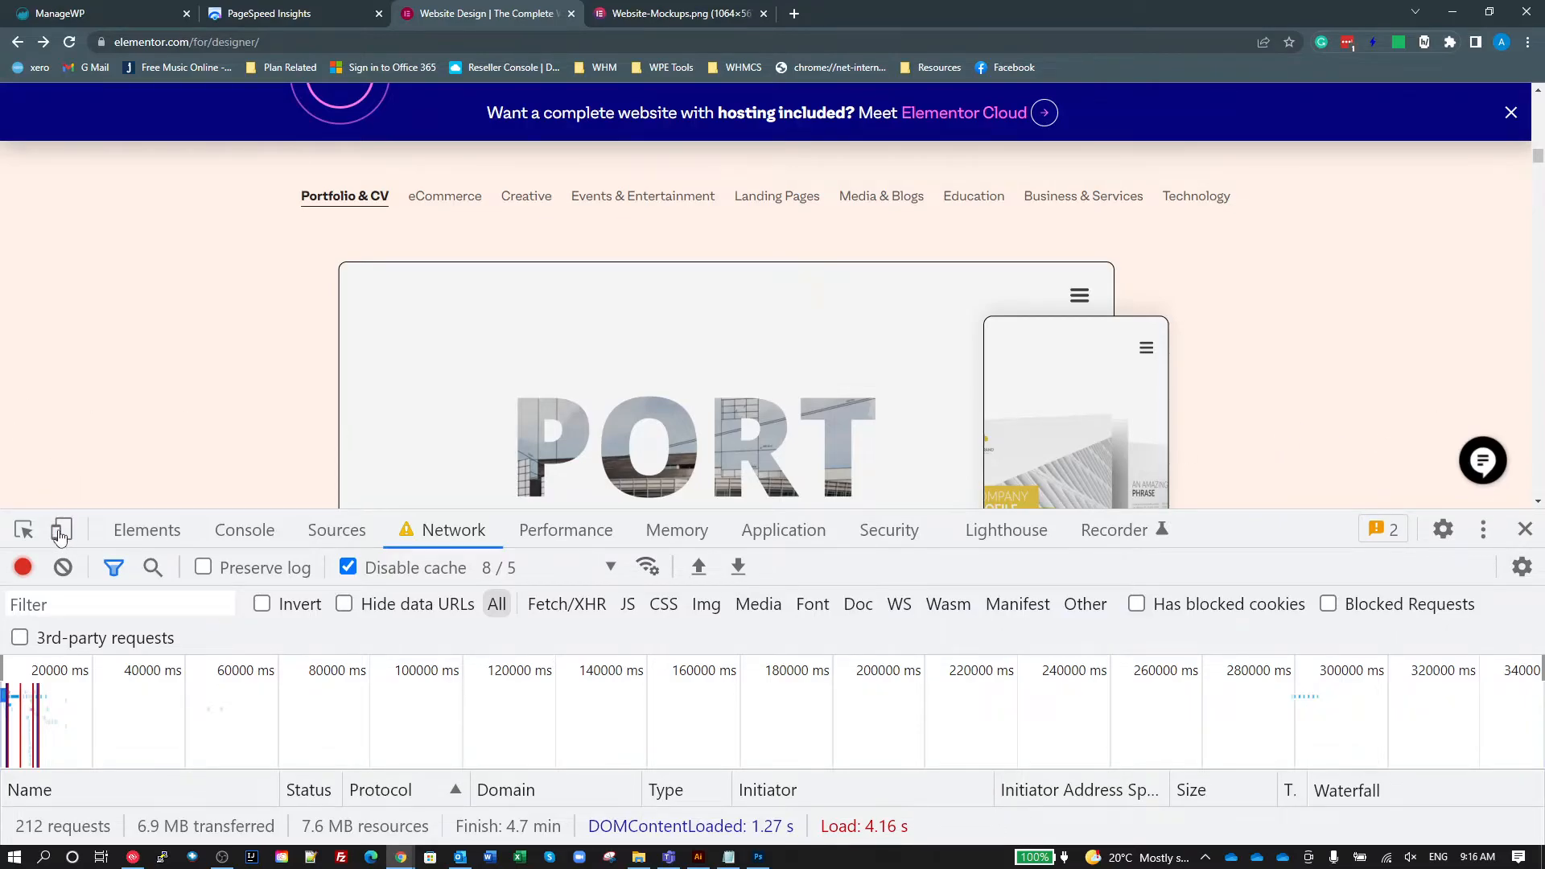
Emulate the designer page on an iPhone 12 Pro (390×844) at 100% scale.
click(61, 529)
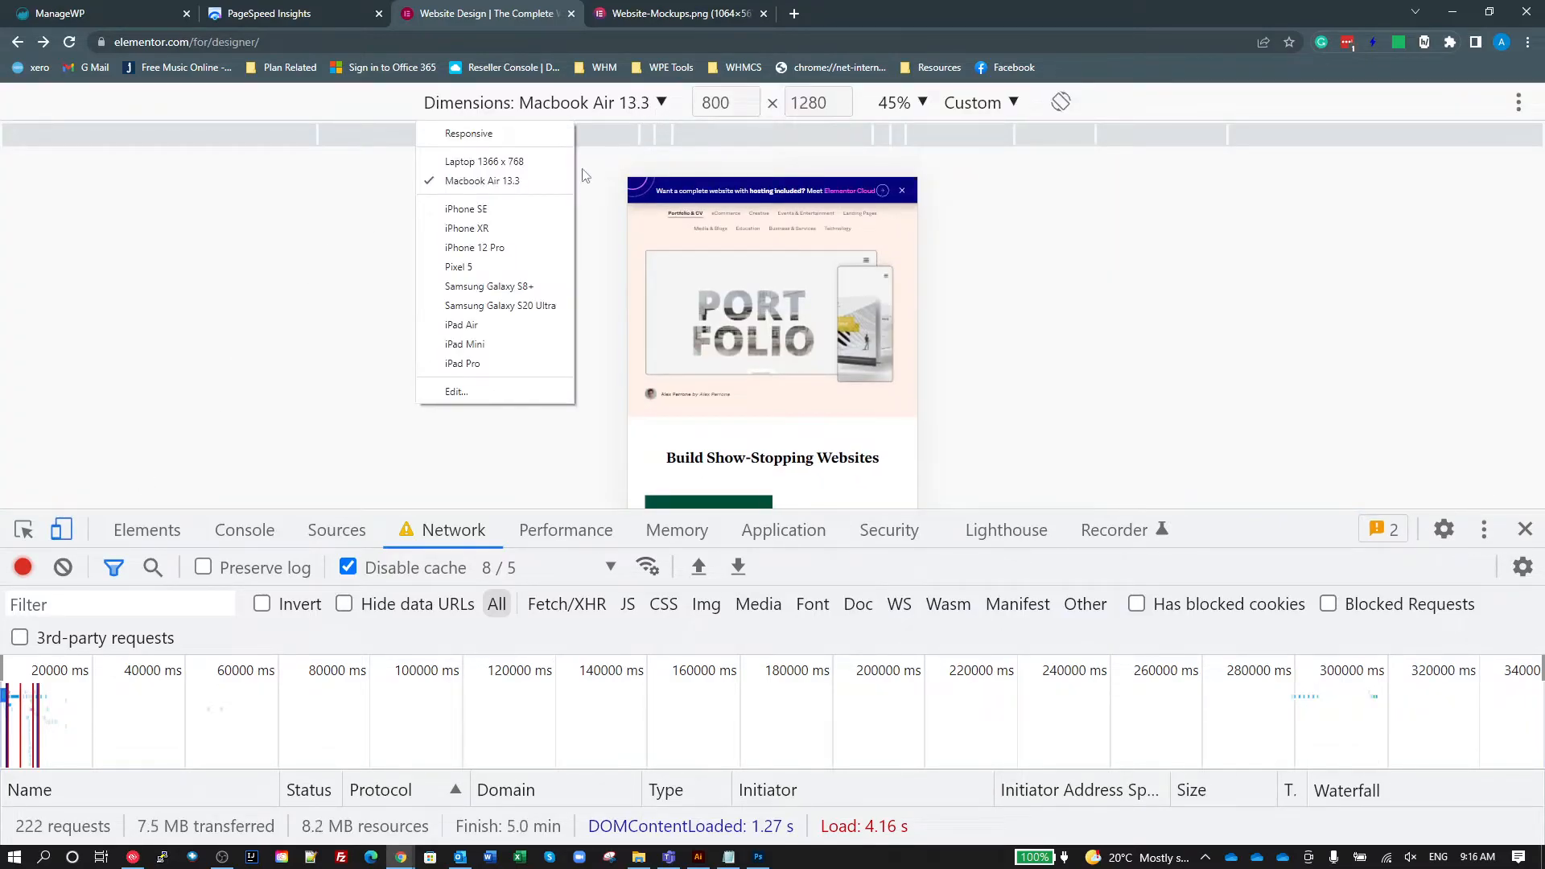
click(473, 247)
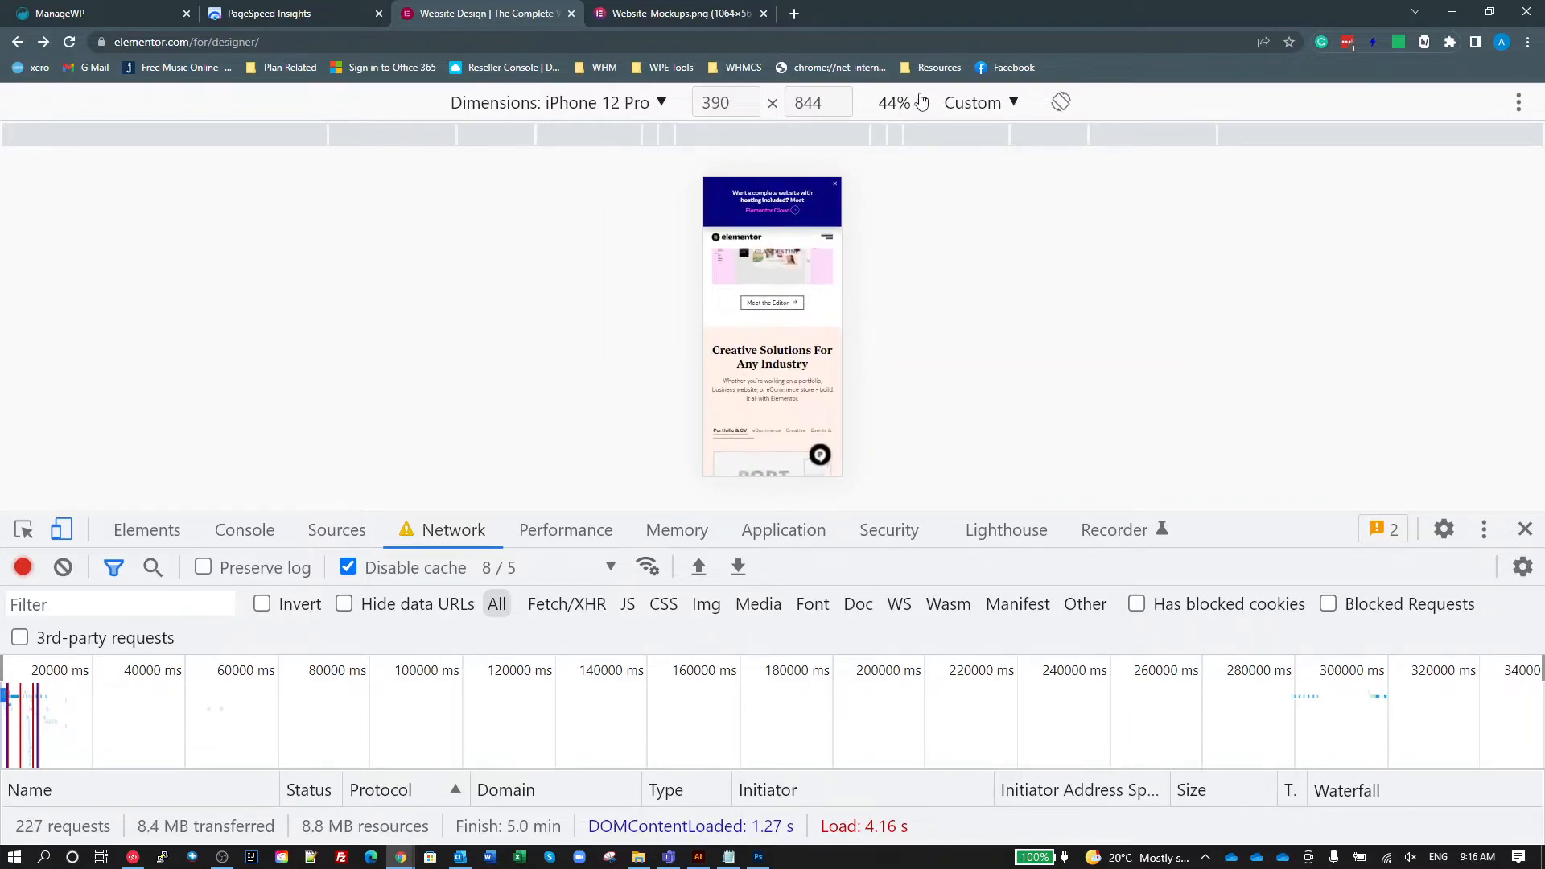
click(898, 101)
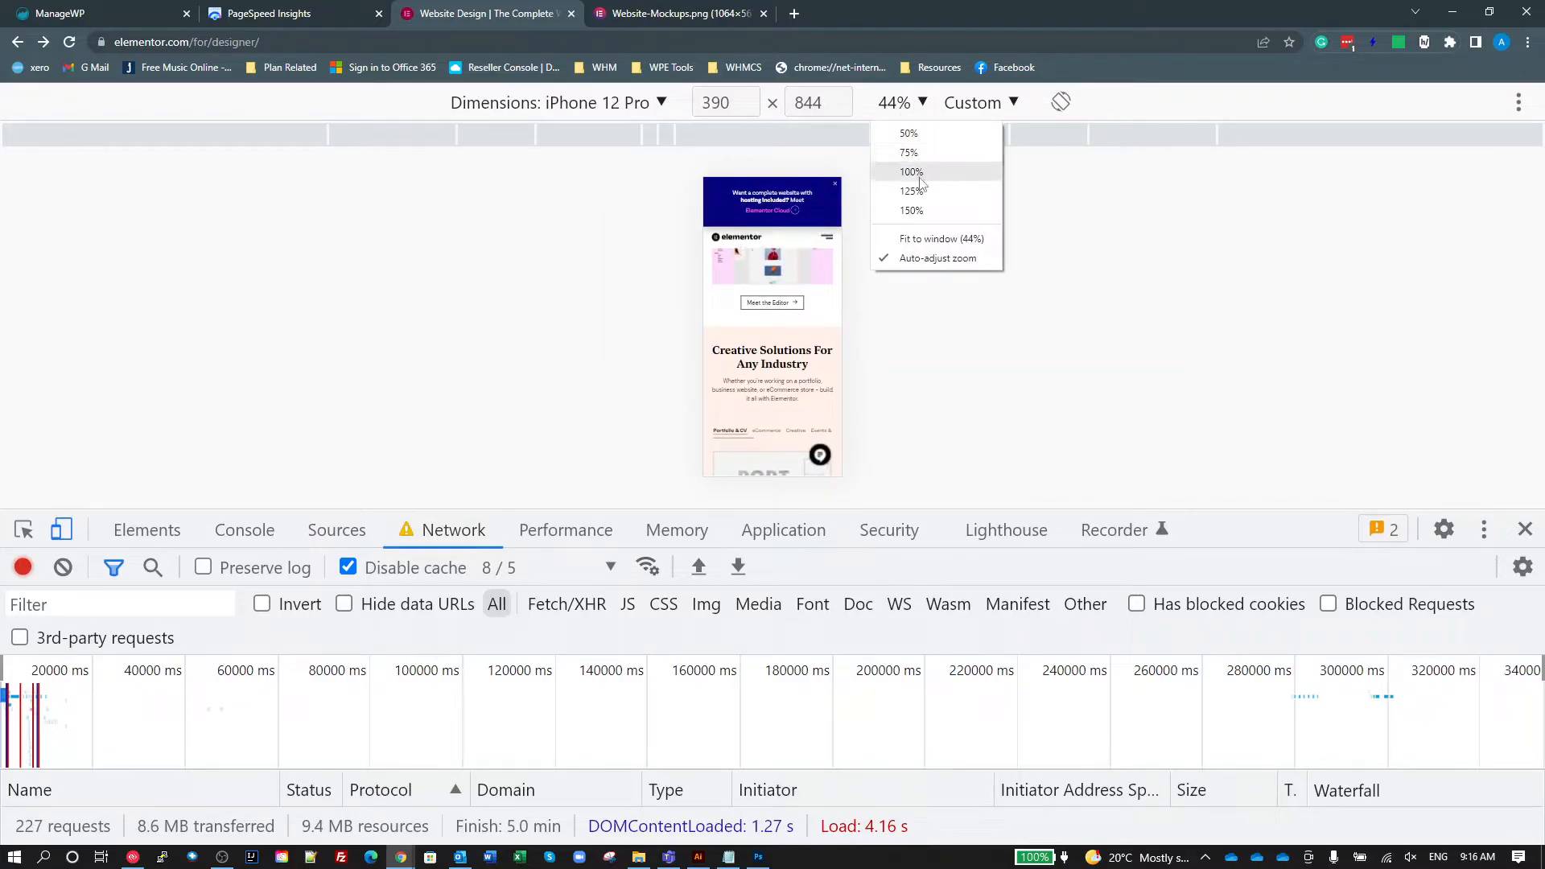
click(908, 173)
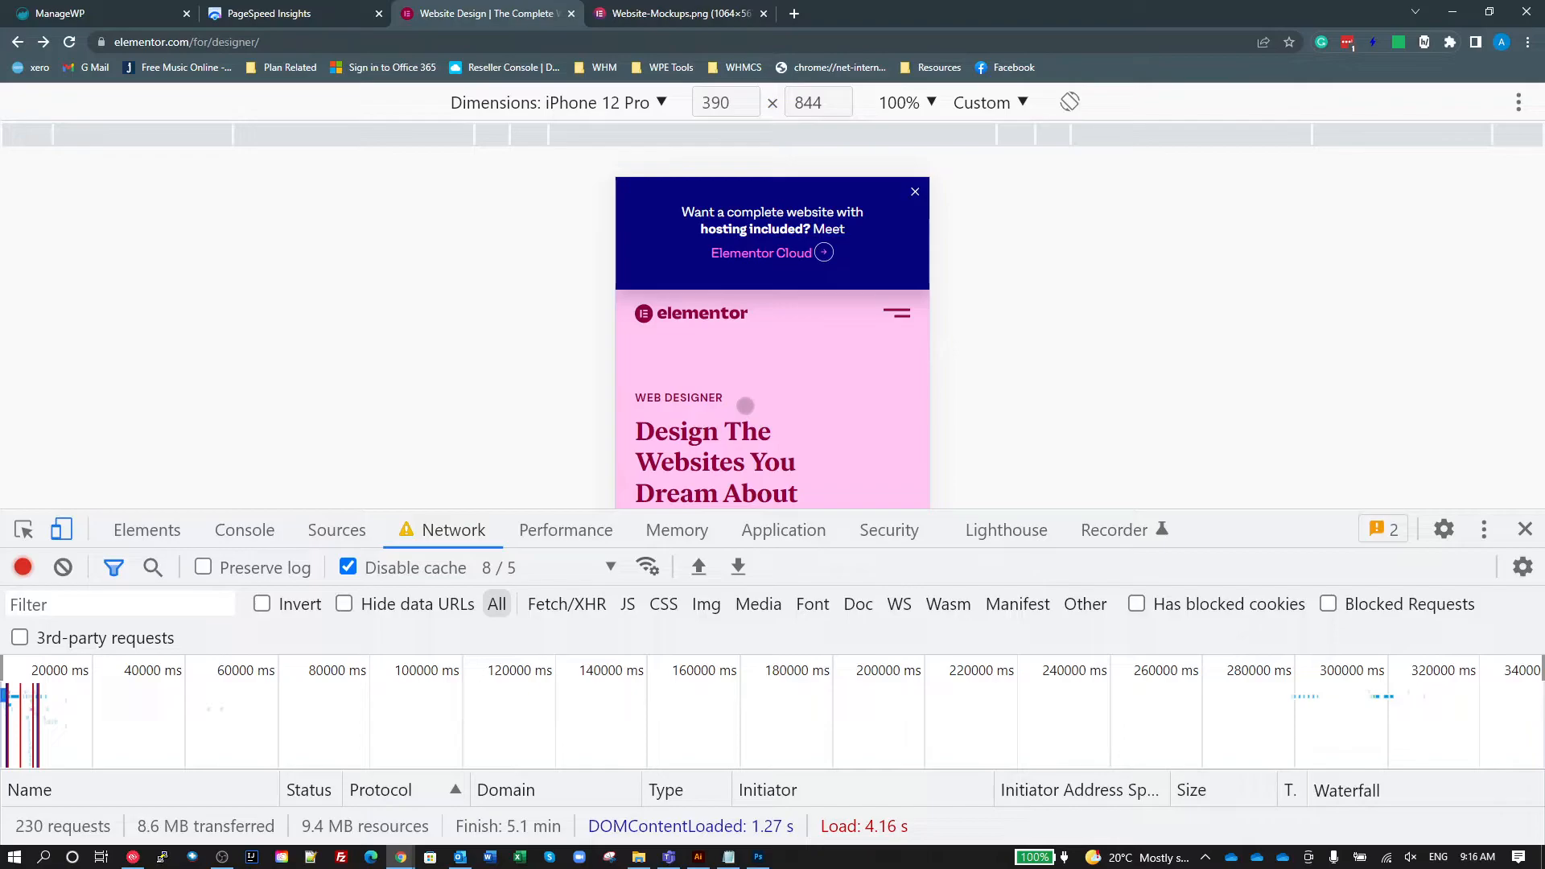
mouse_move(391, 400)
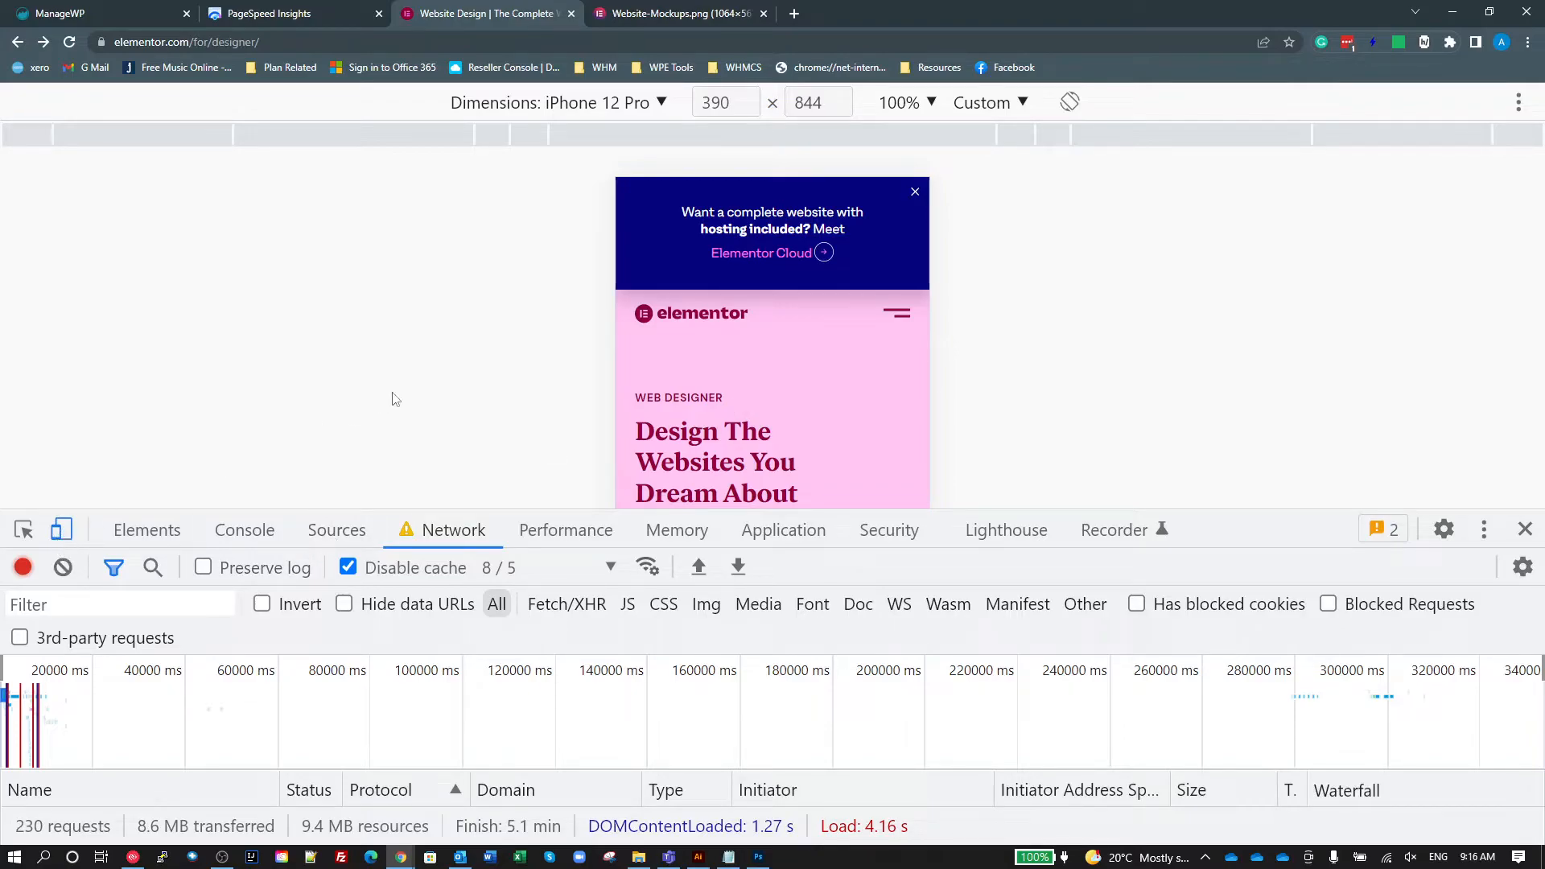
mouse_move(646, 108)
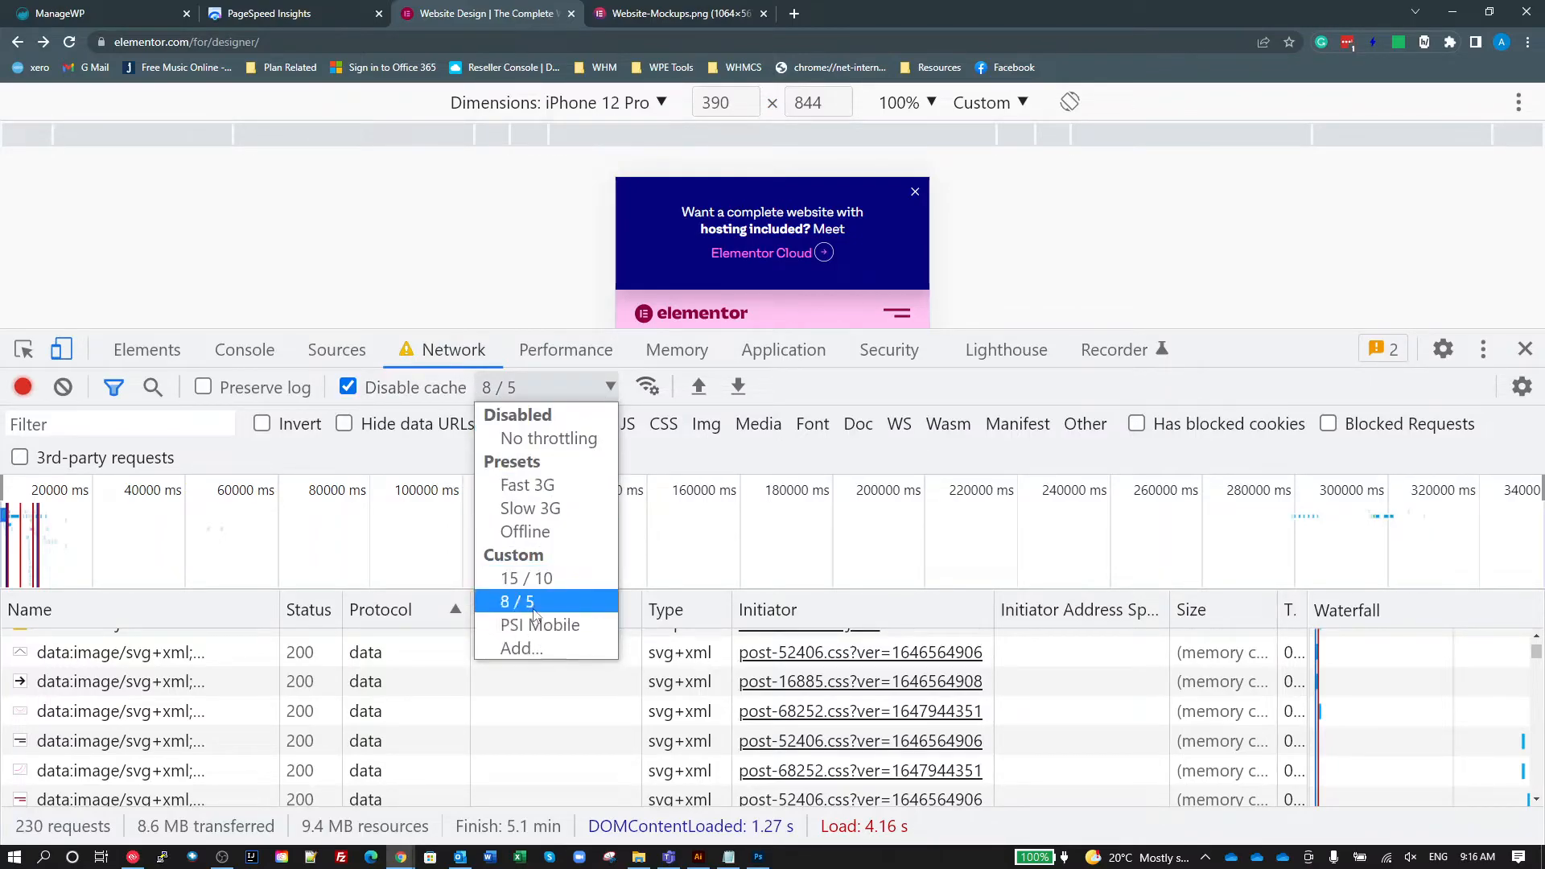
mouse_move(548, 437)
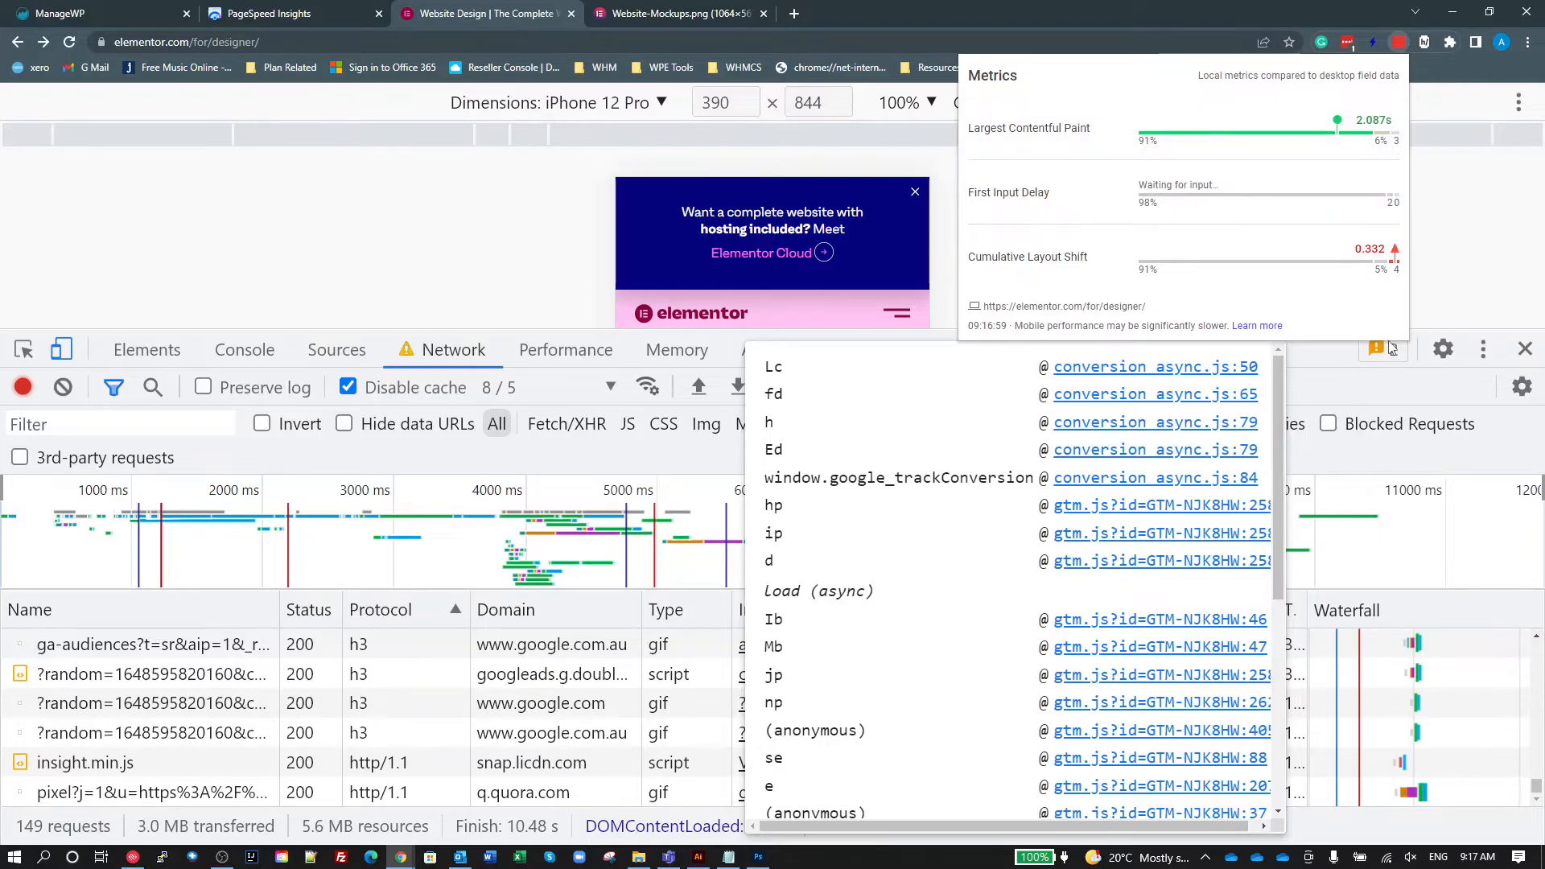
mouse_move(1389, 258)
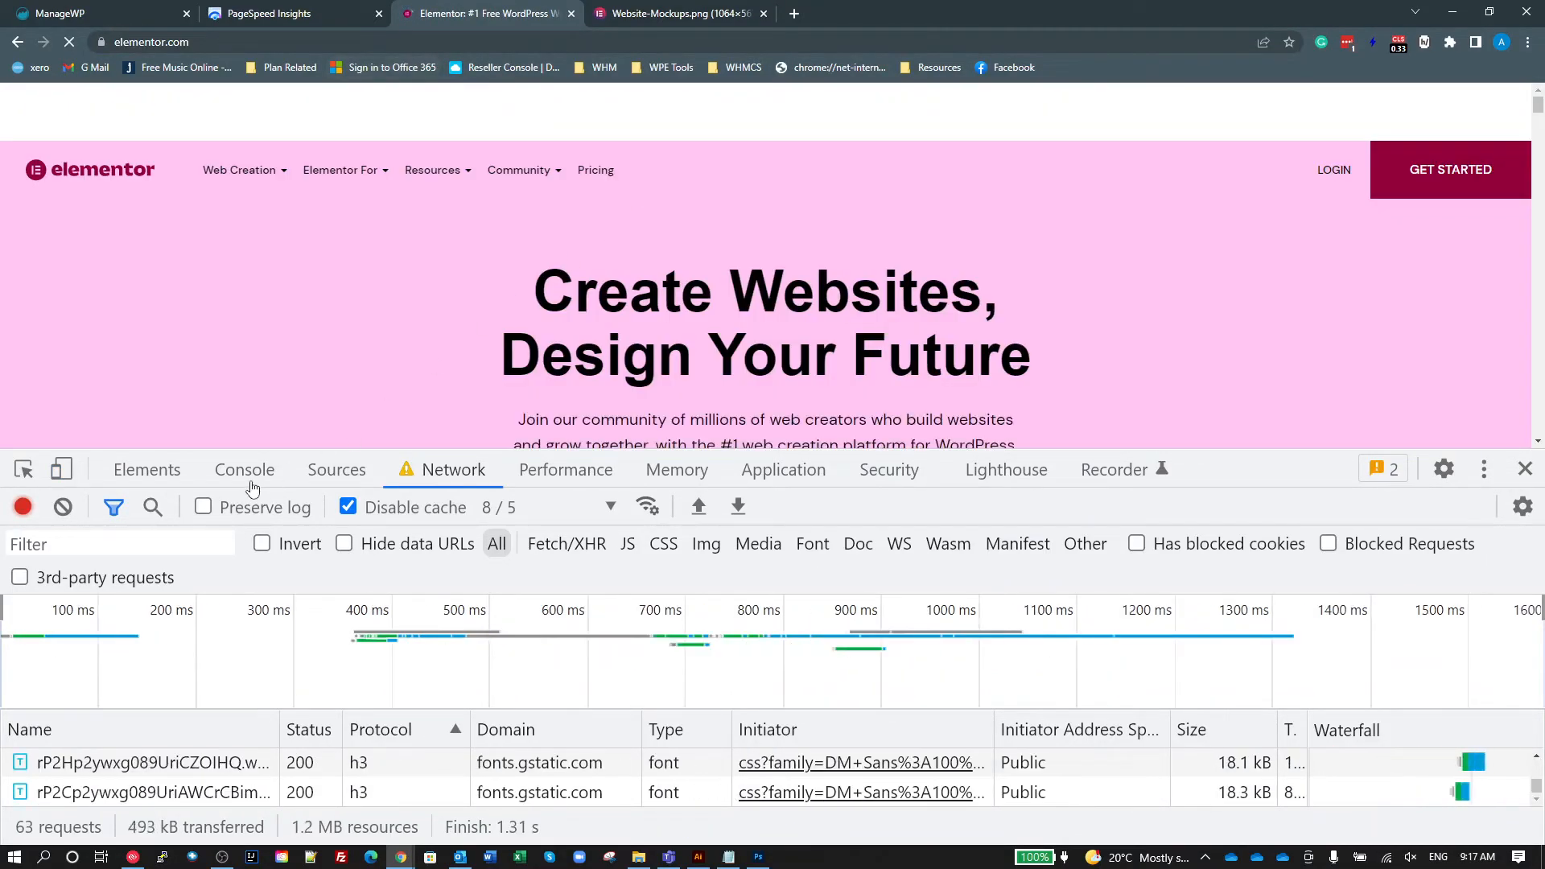
Emulate elementor.com on iPhone 12 Pro at 100% size, dismiss the promo banner and reload.
click(61, 469)
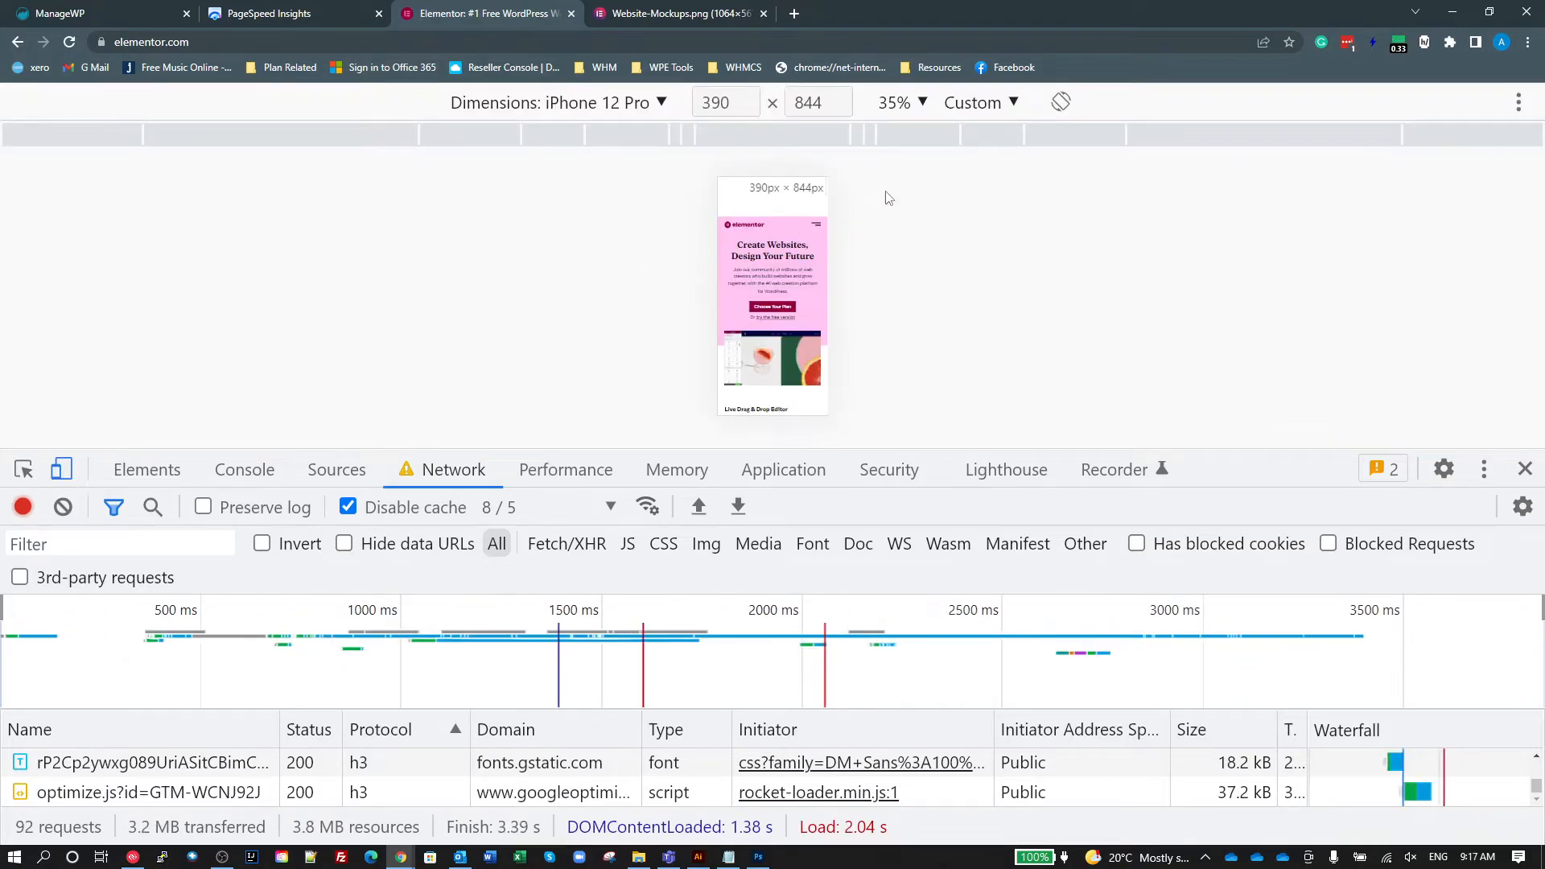
click(895, 103)
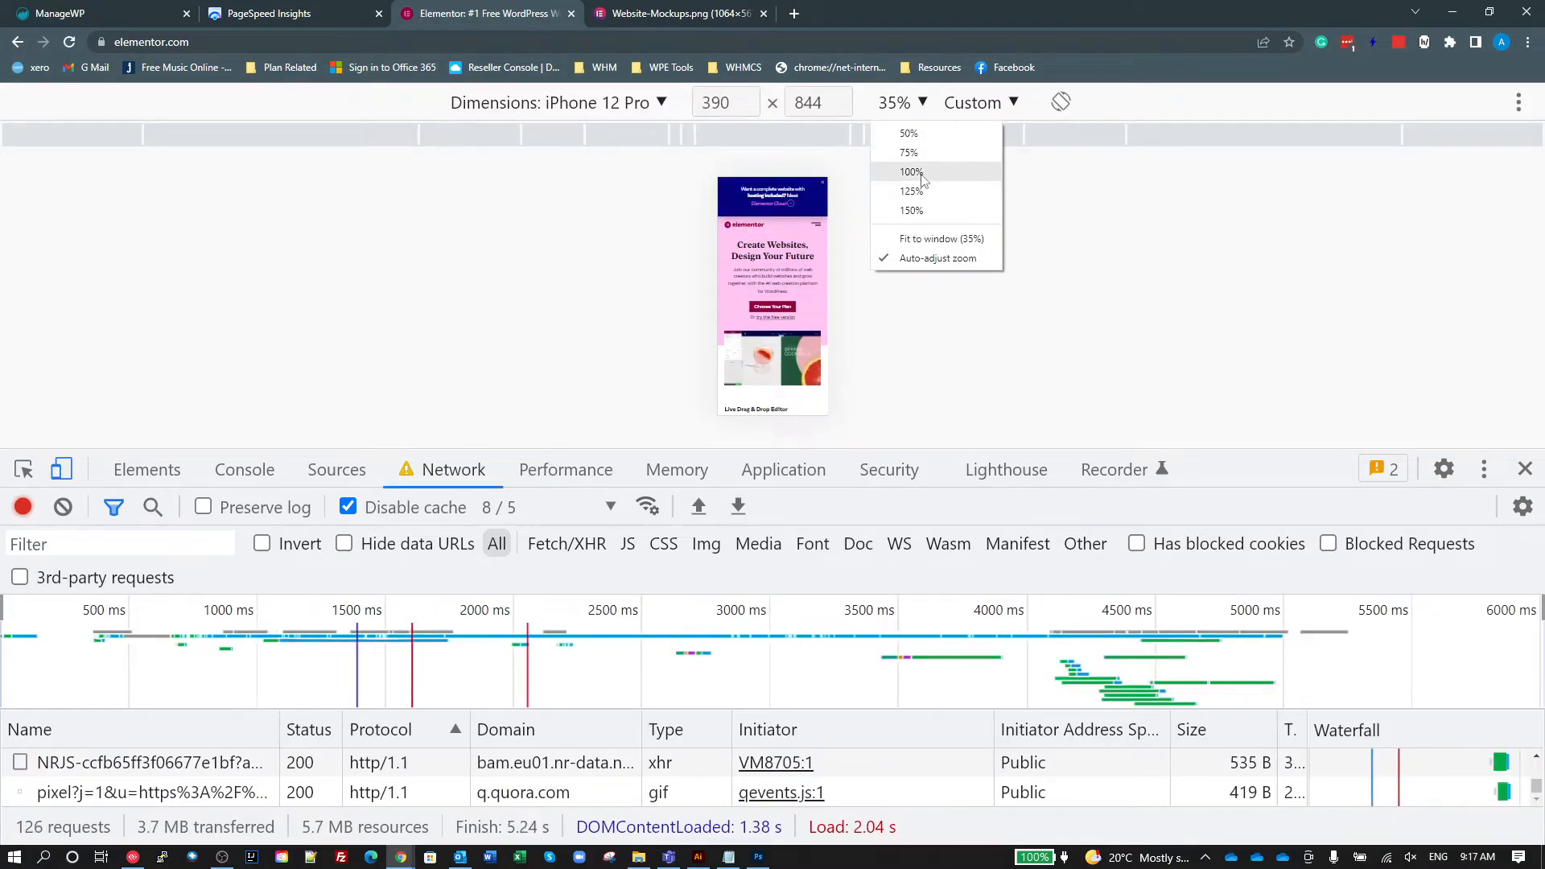
click(908, 173)
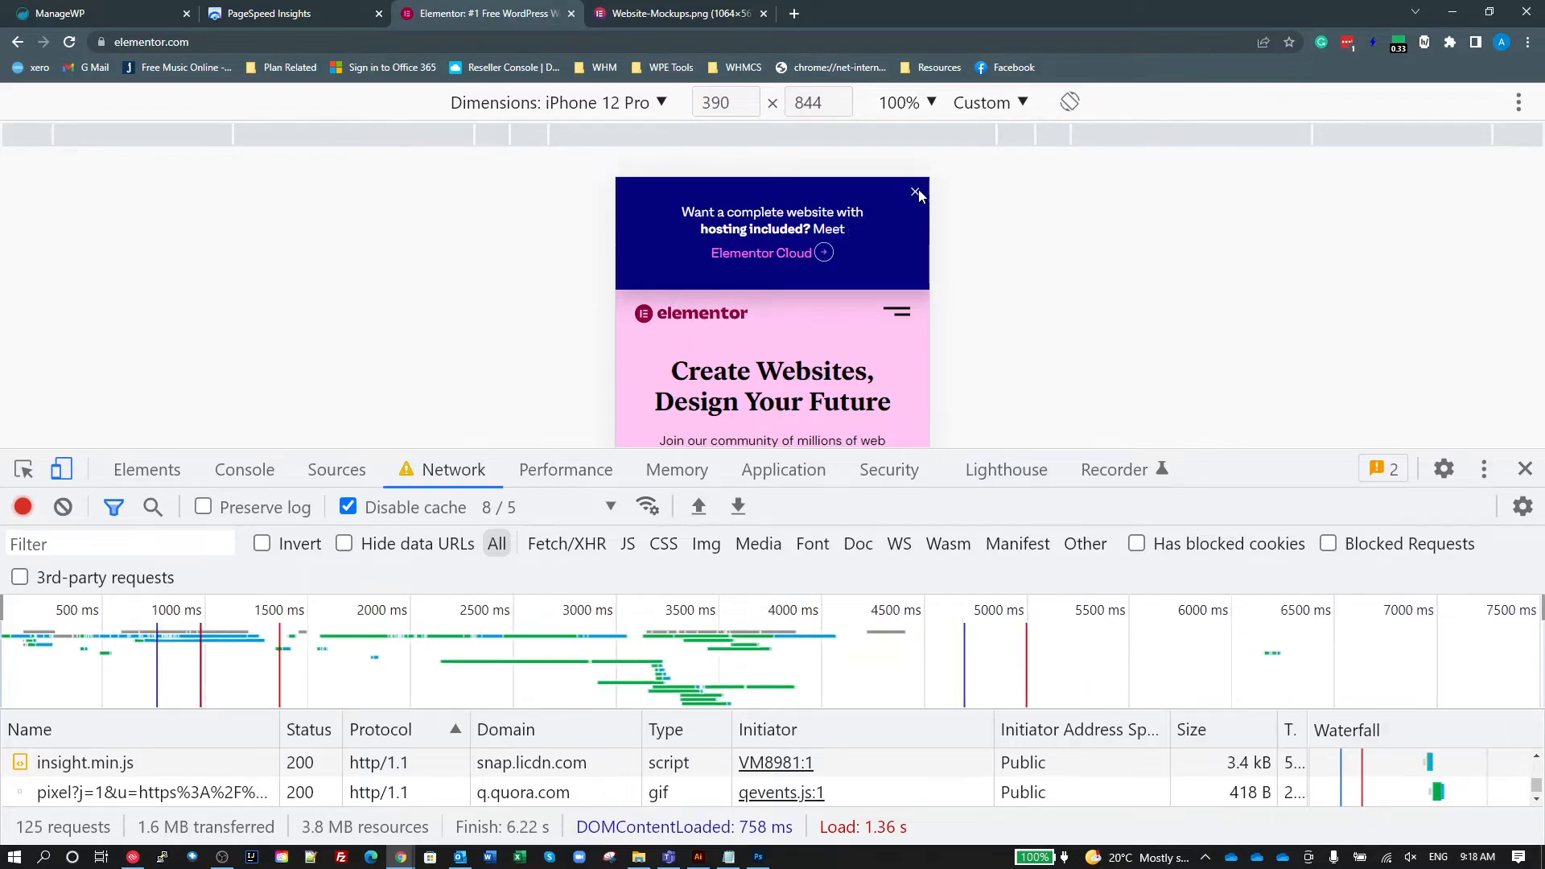
click(915, 190)
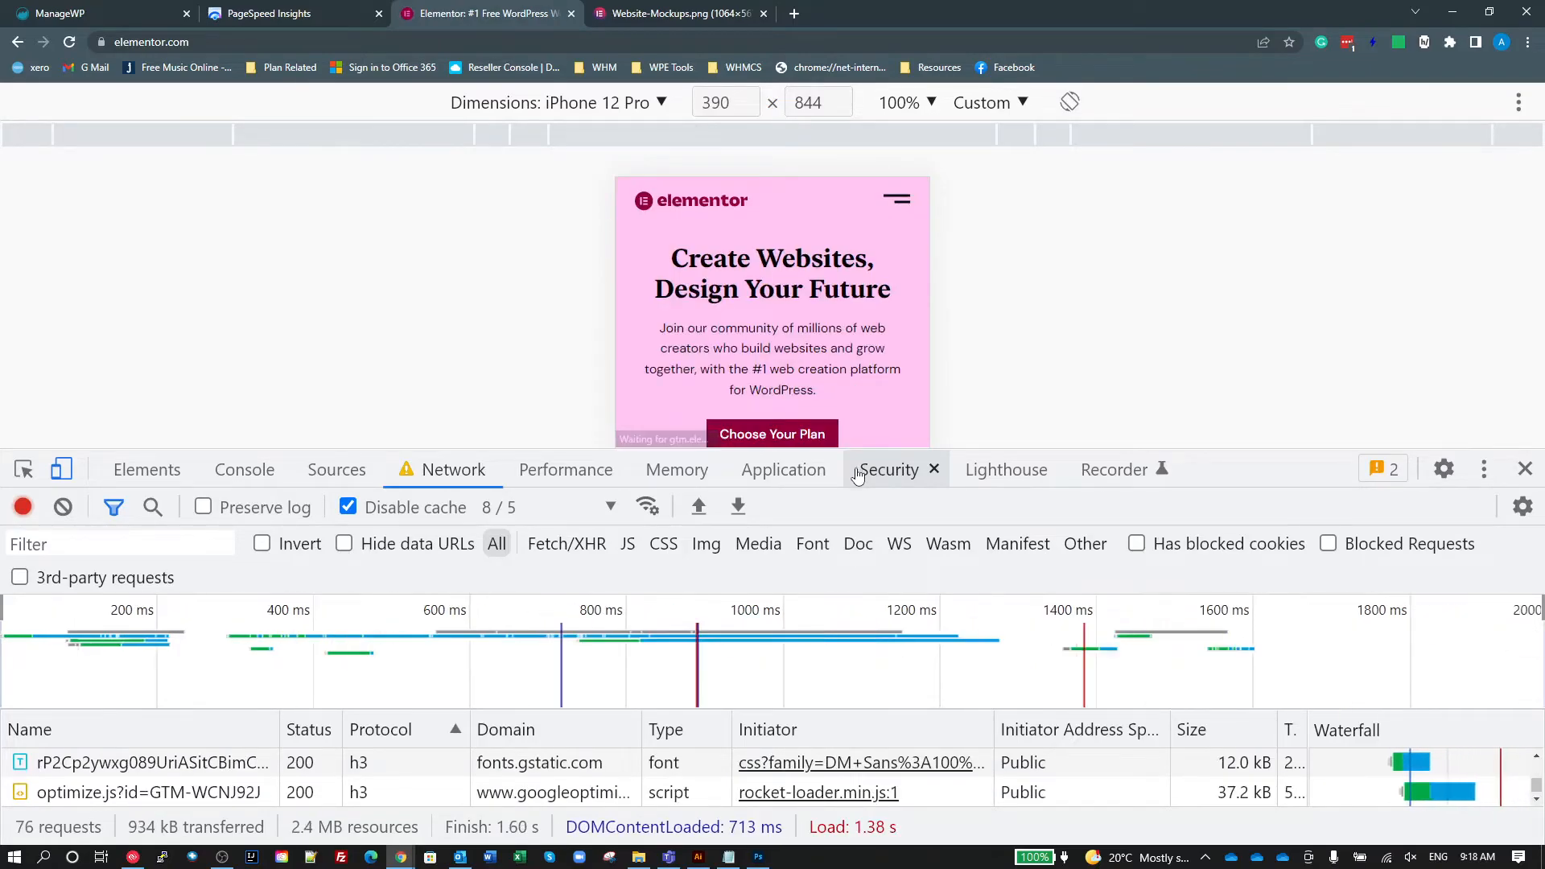
click(67, 42)
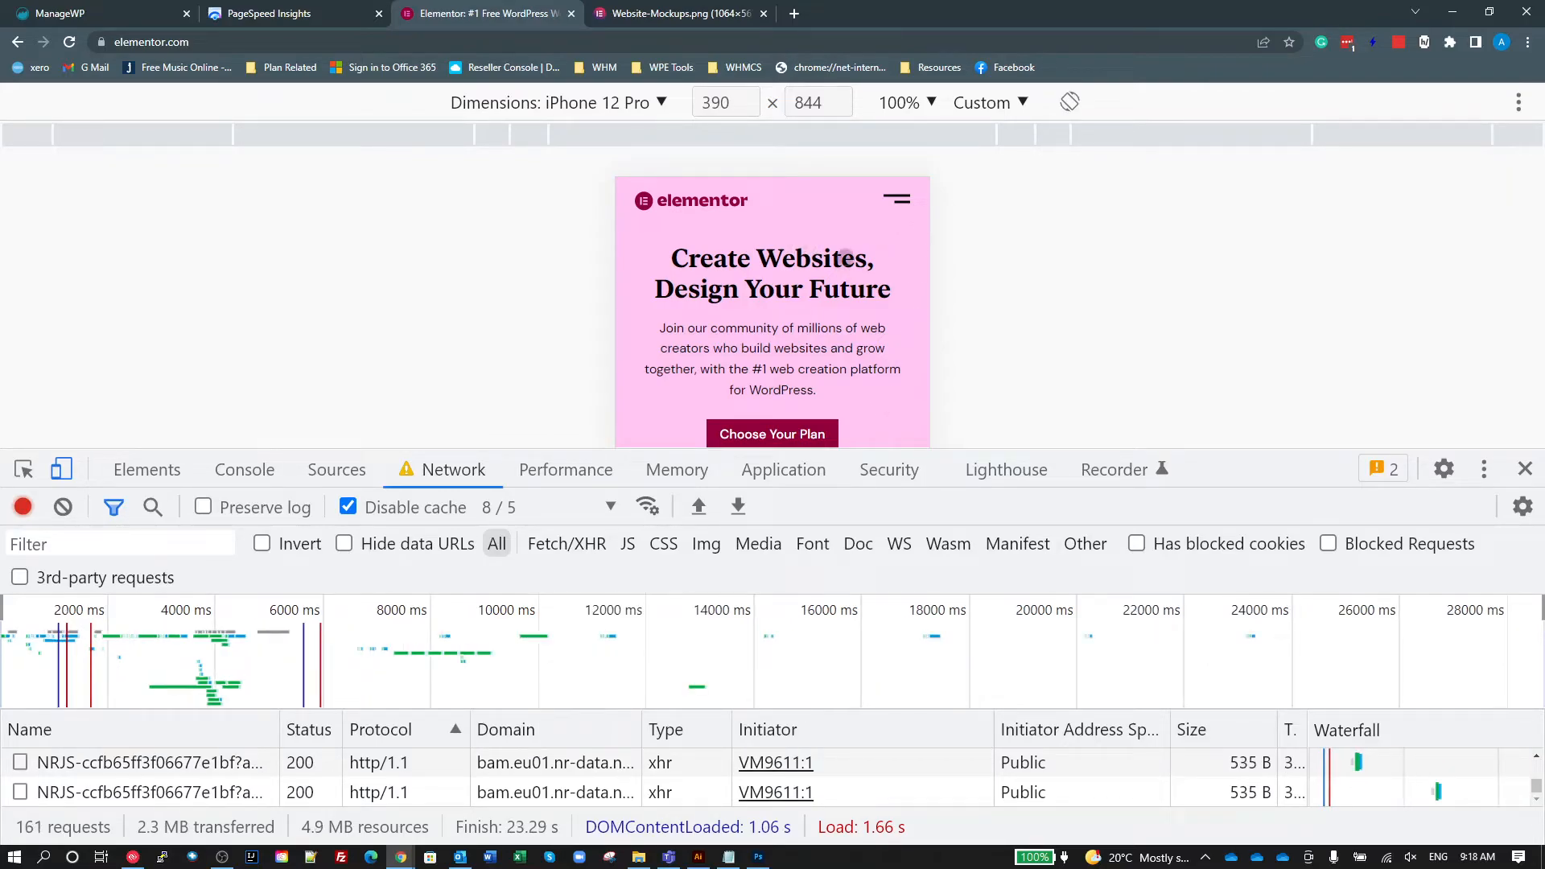
mouse_move(945, 235)
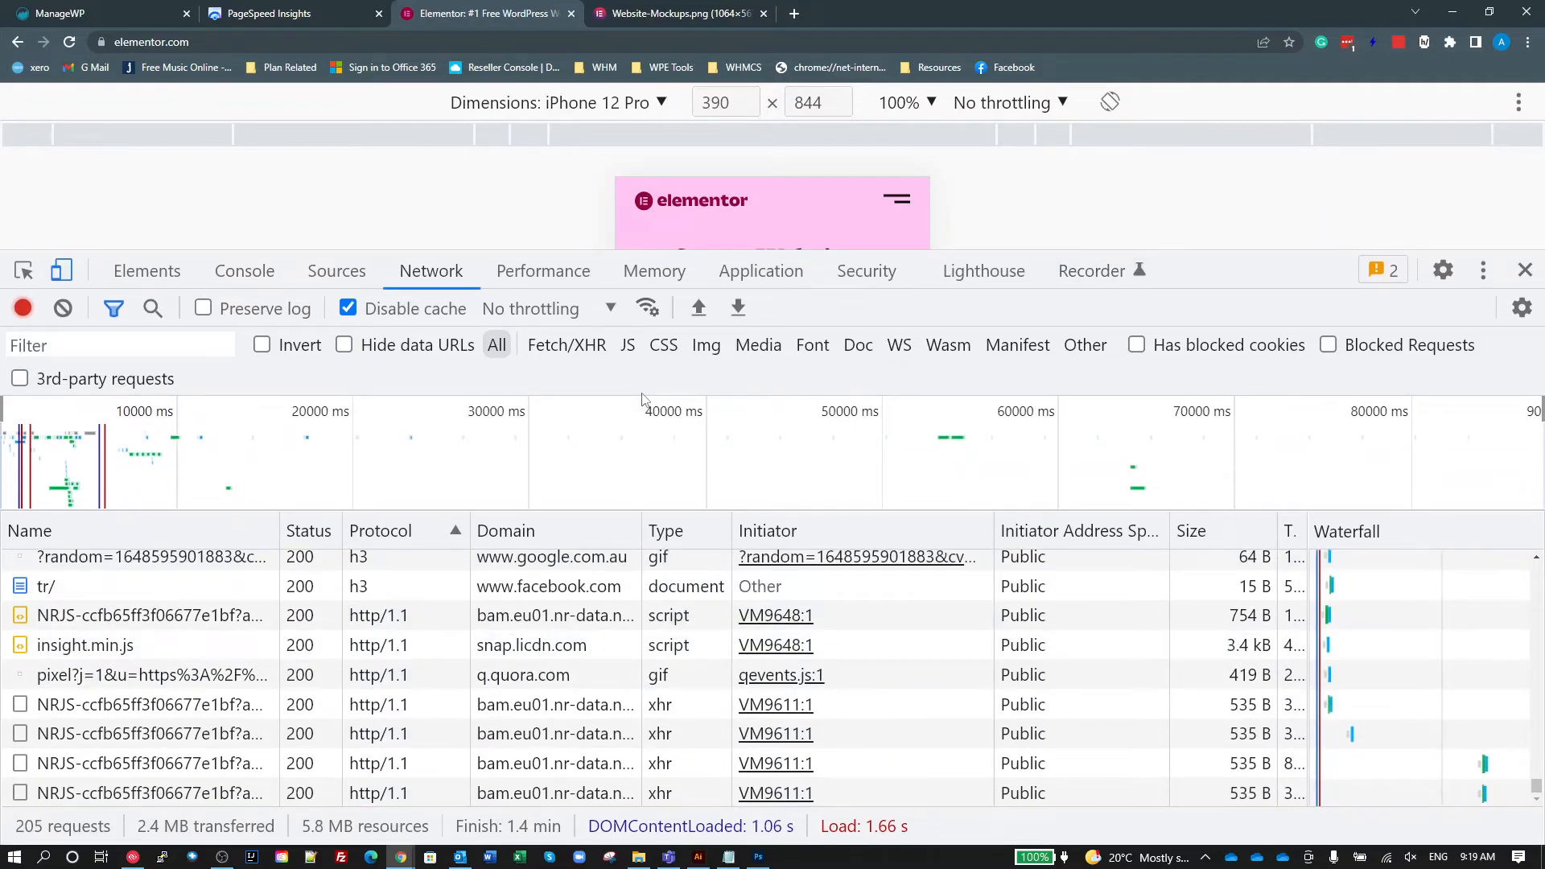
mouse_move(560, 362)
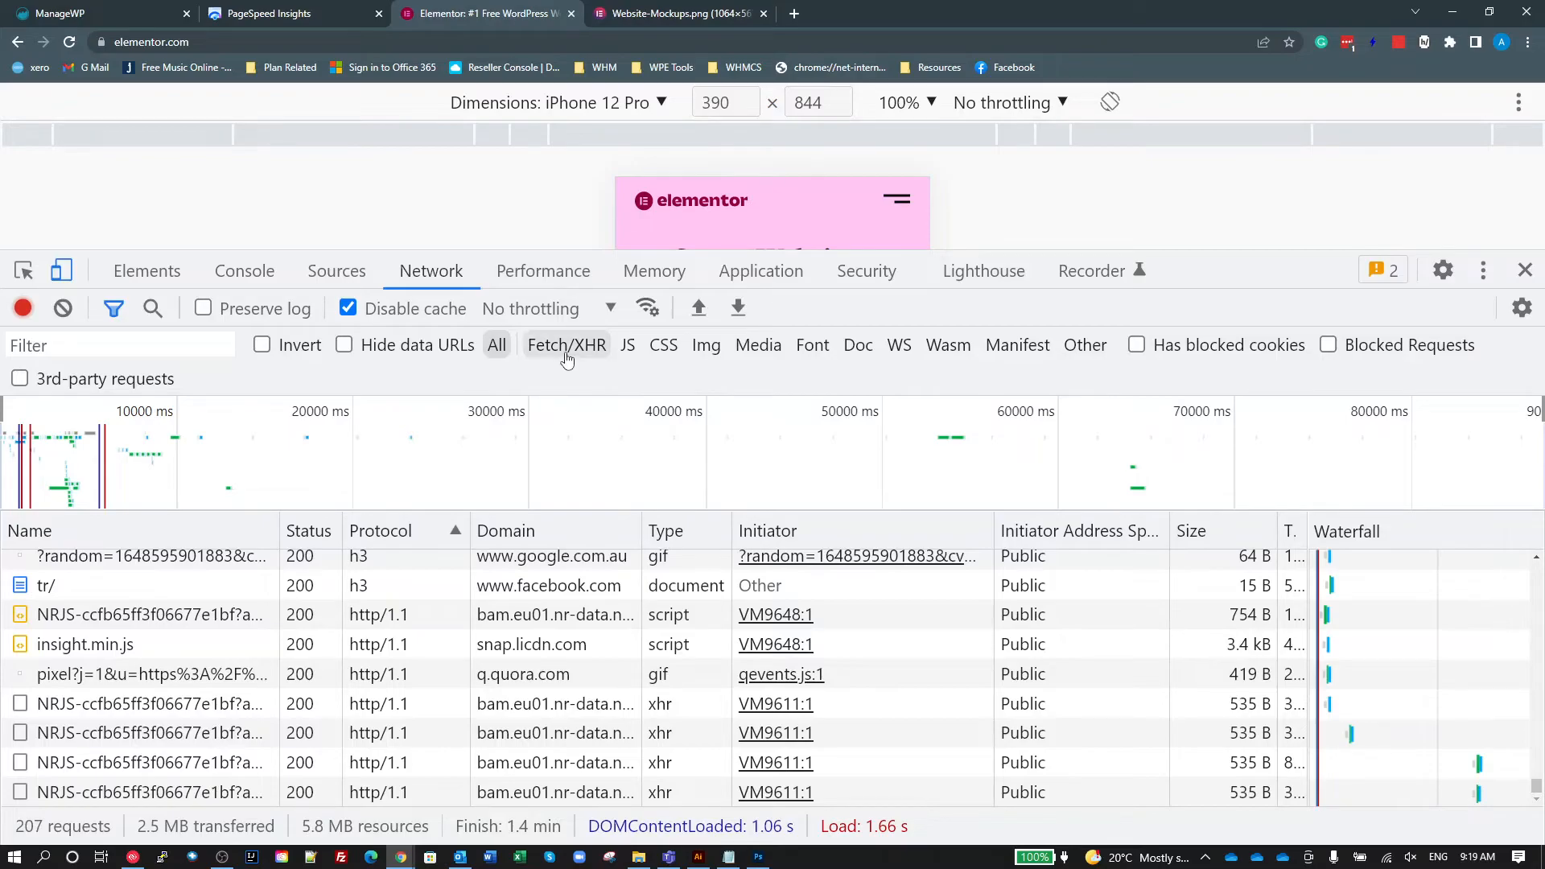
Filter the mobile page's requests to Fetch/XHR only, 15 of 179 shown.
click(567, 344)
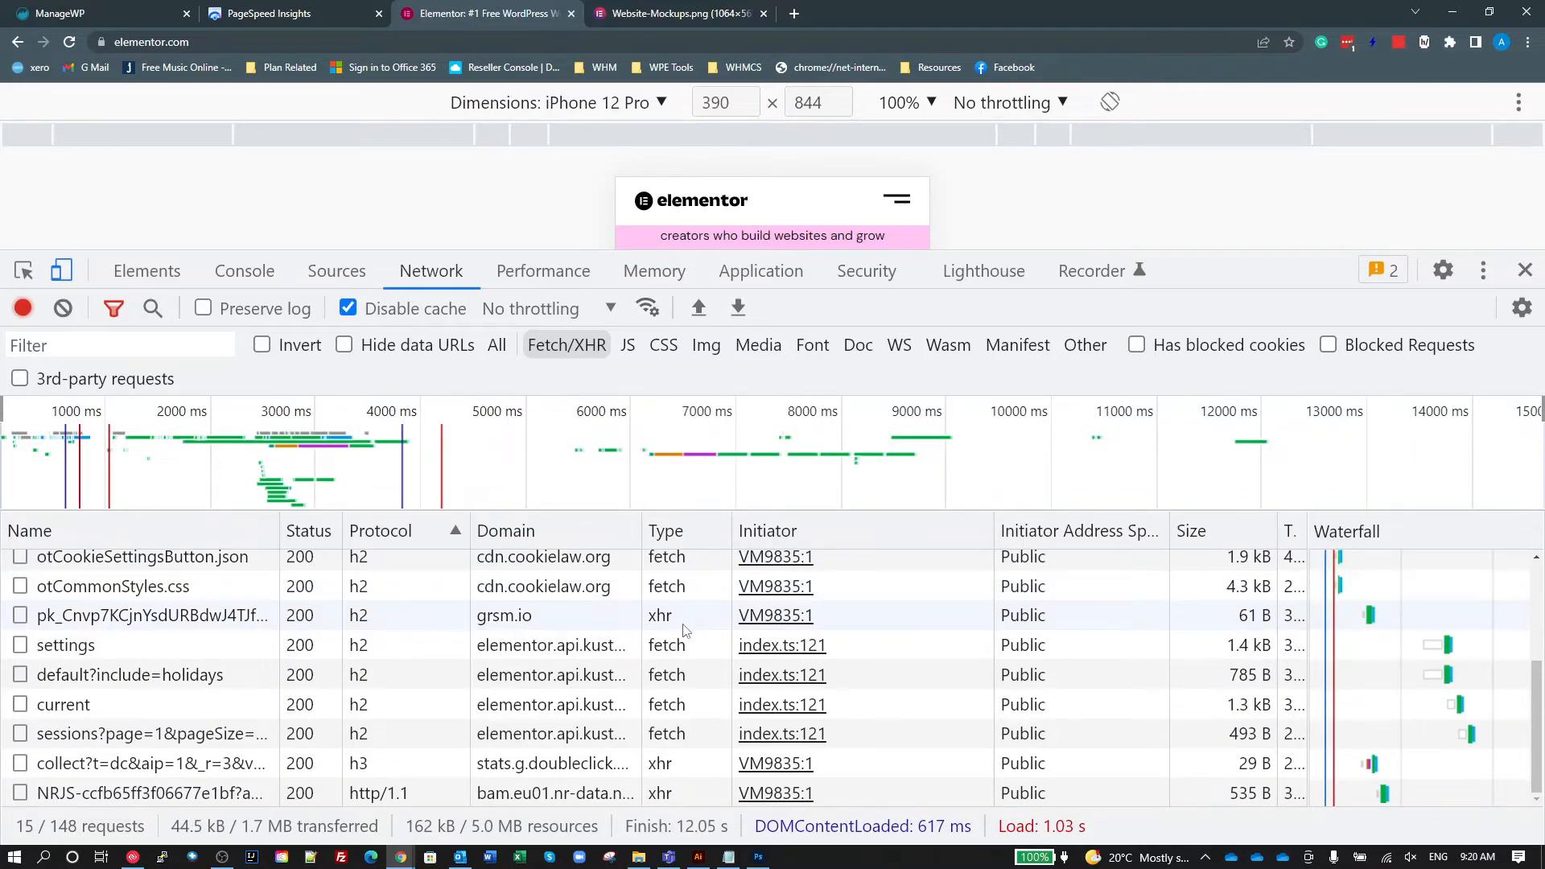
scroll(up, 3)
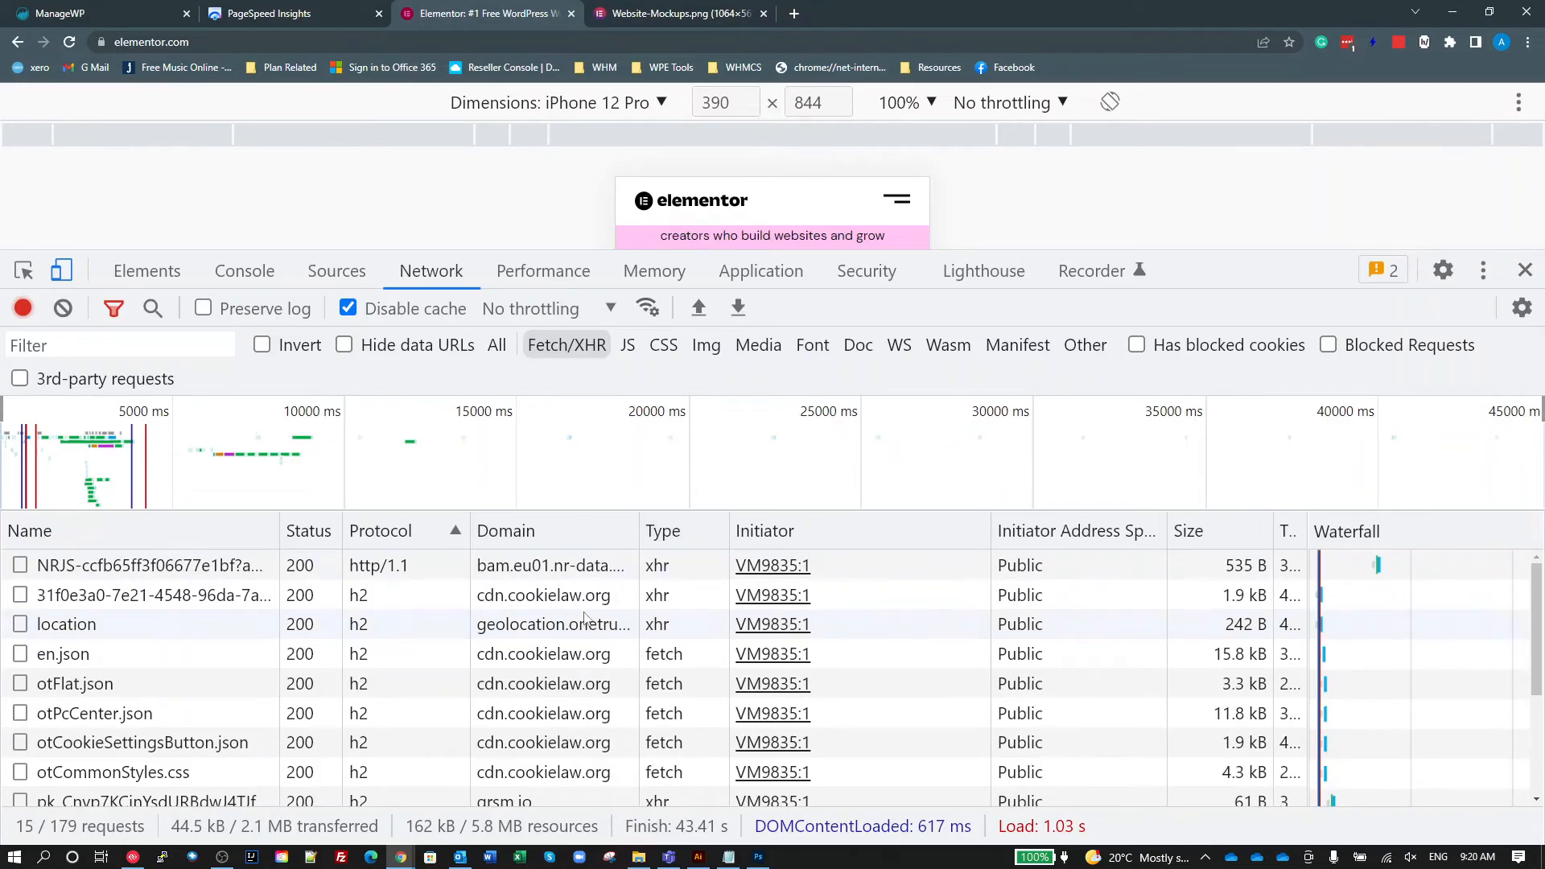
mouse_move(553, 624)
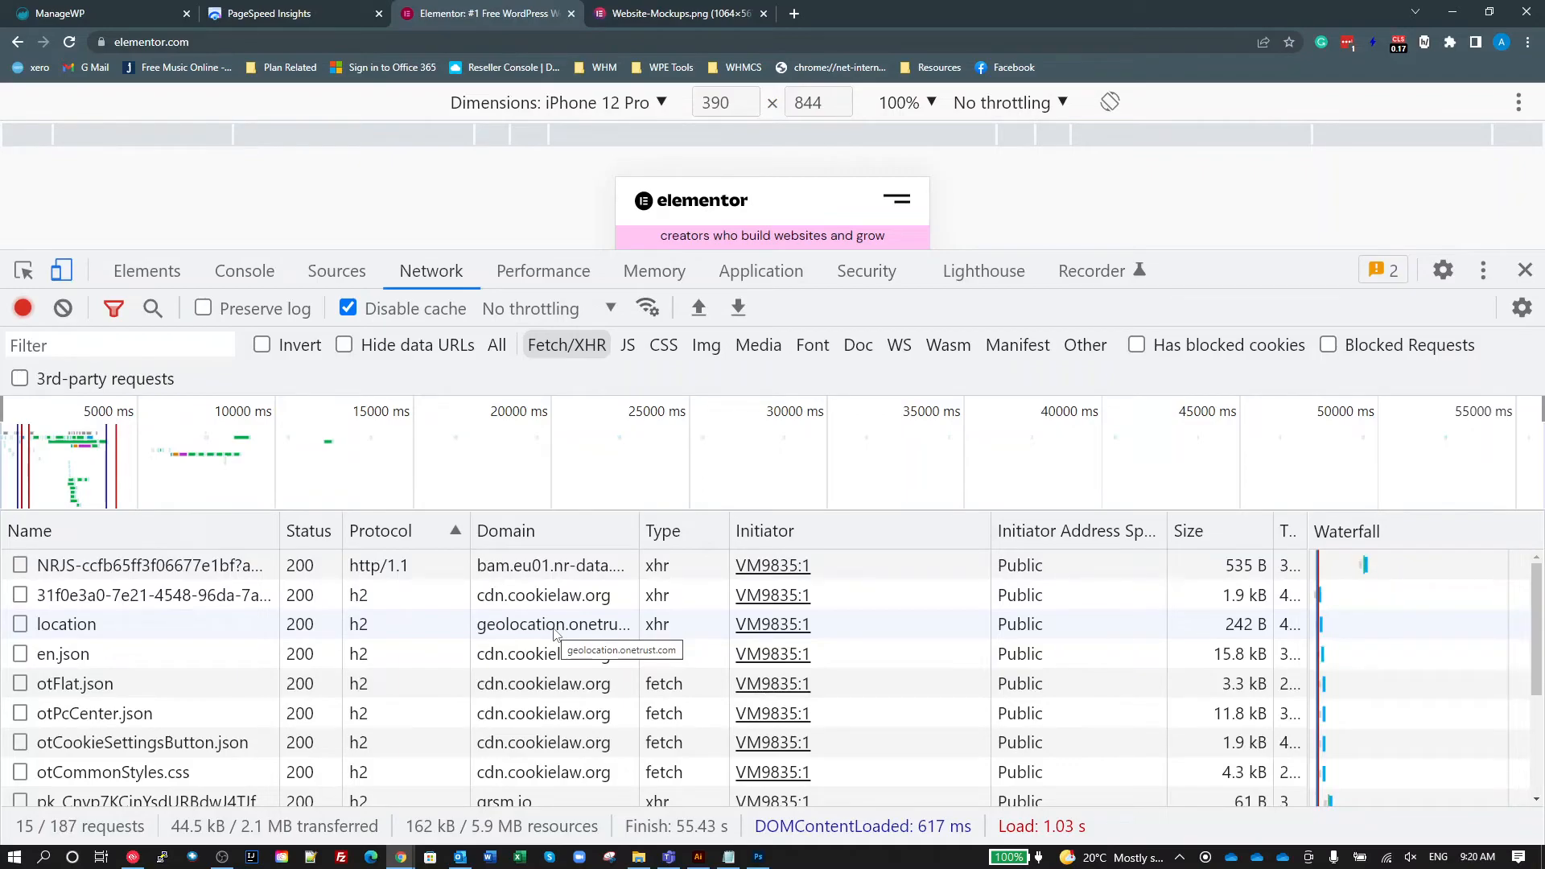
Inspect the OneTrust location request's headers, raw Brisbane response, preview and otSDKStub.js initiator.
click(66, 624)
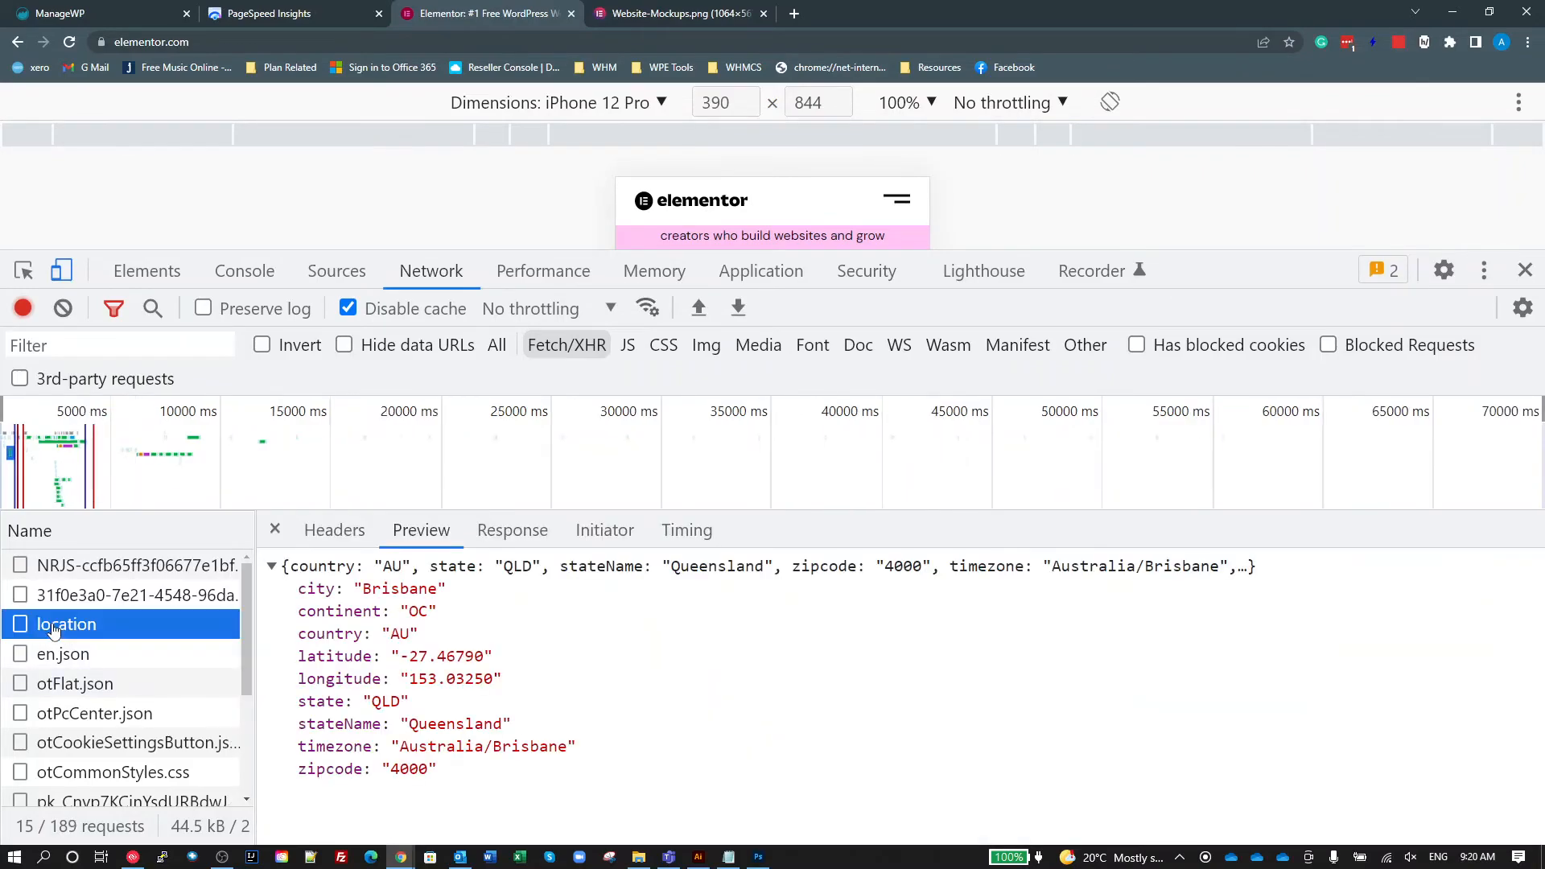
click(334, 530)
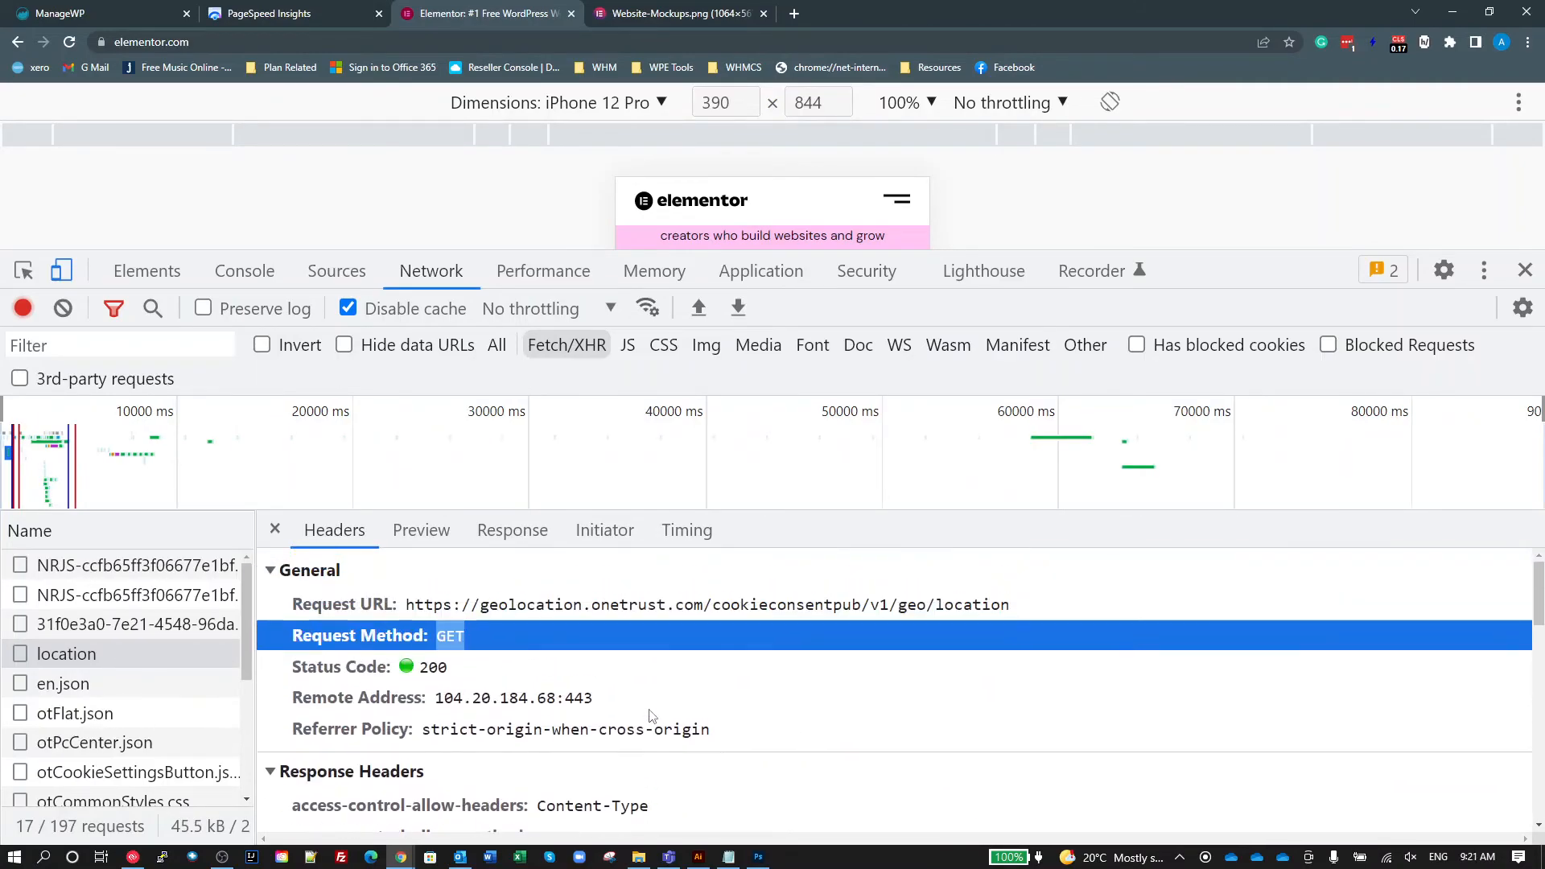
click(420, 530)
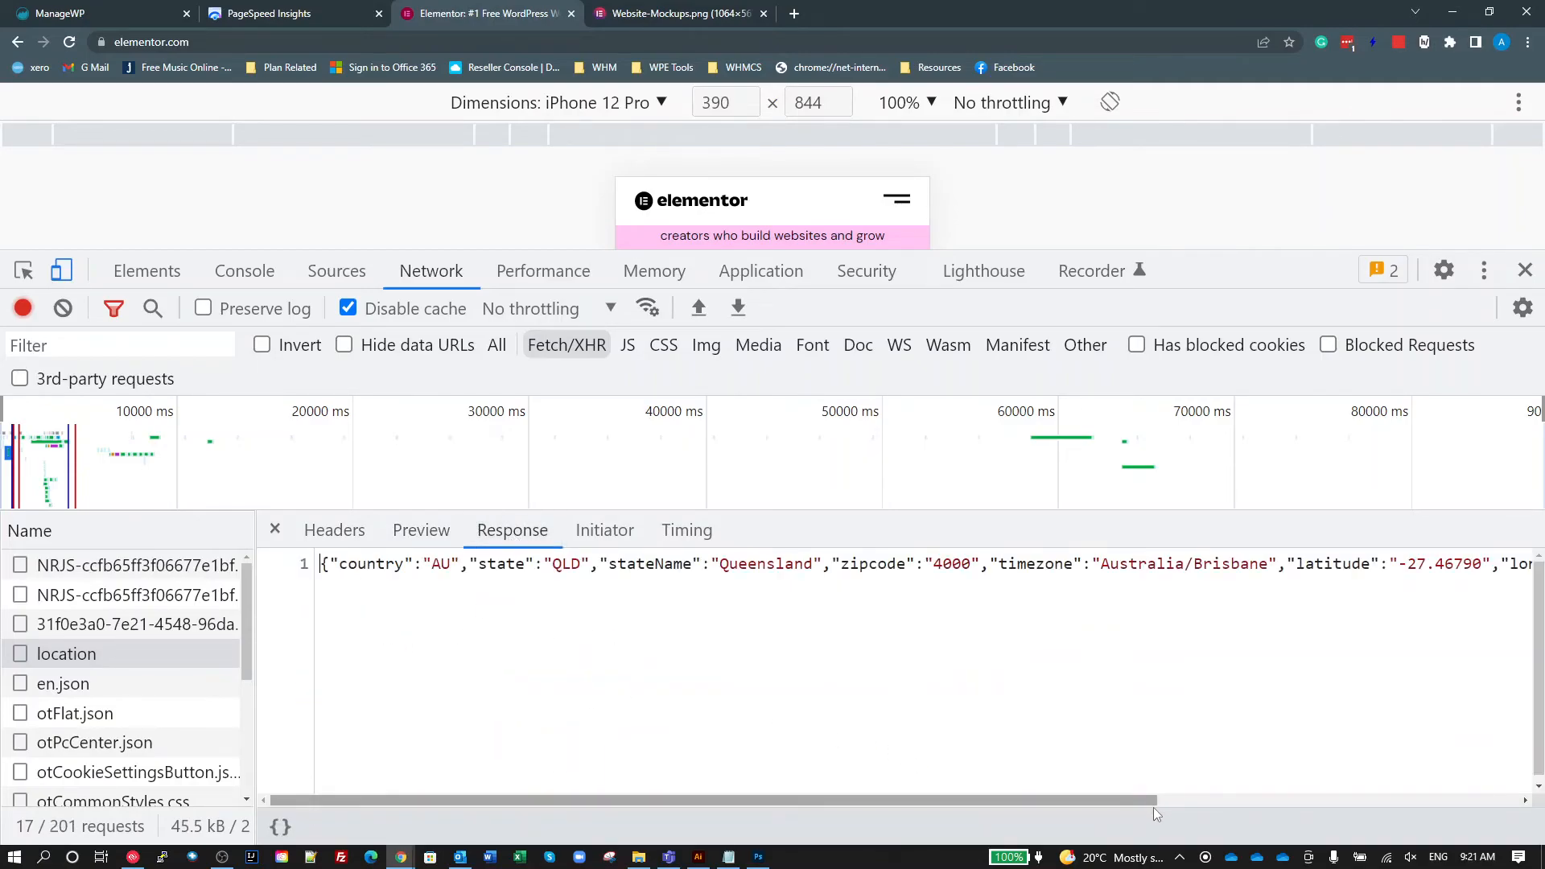
scroll(right, 3)
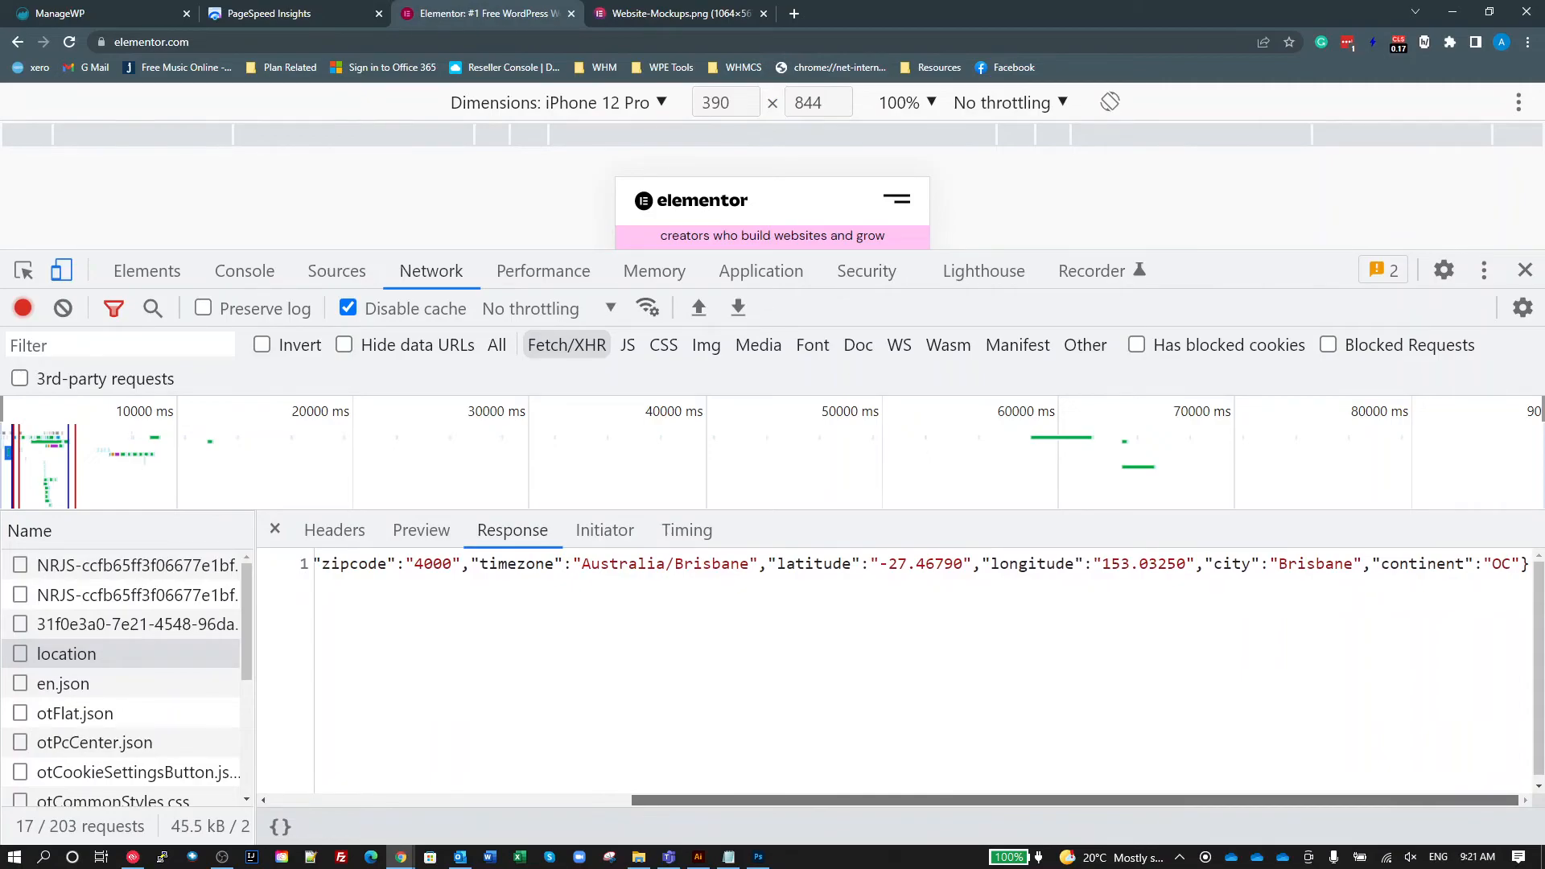
click(420, 529)
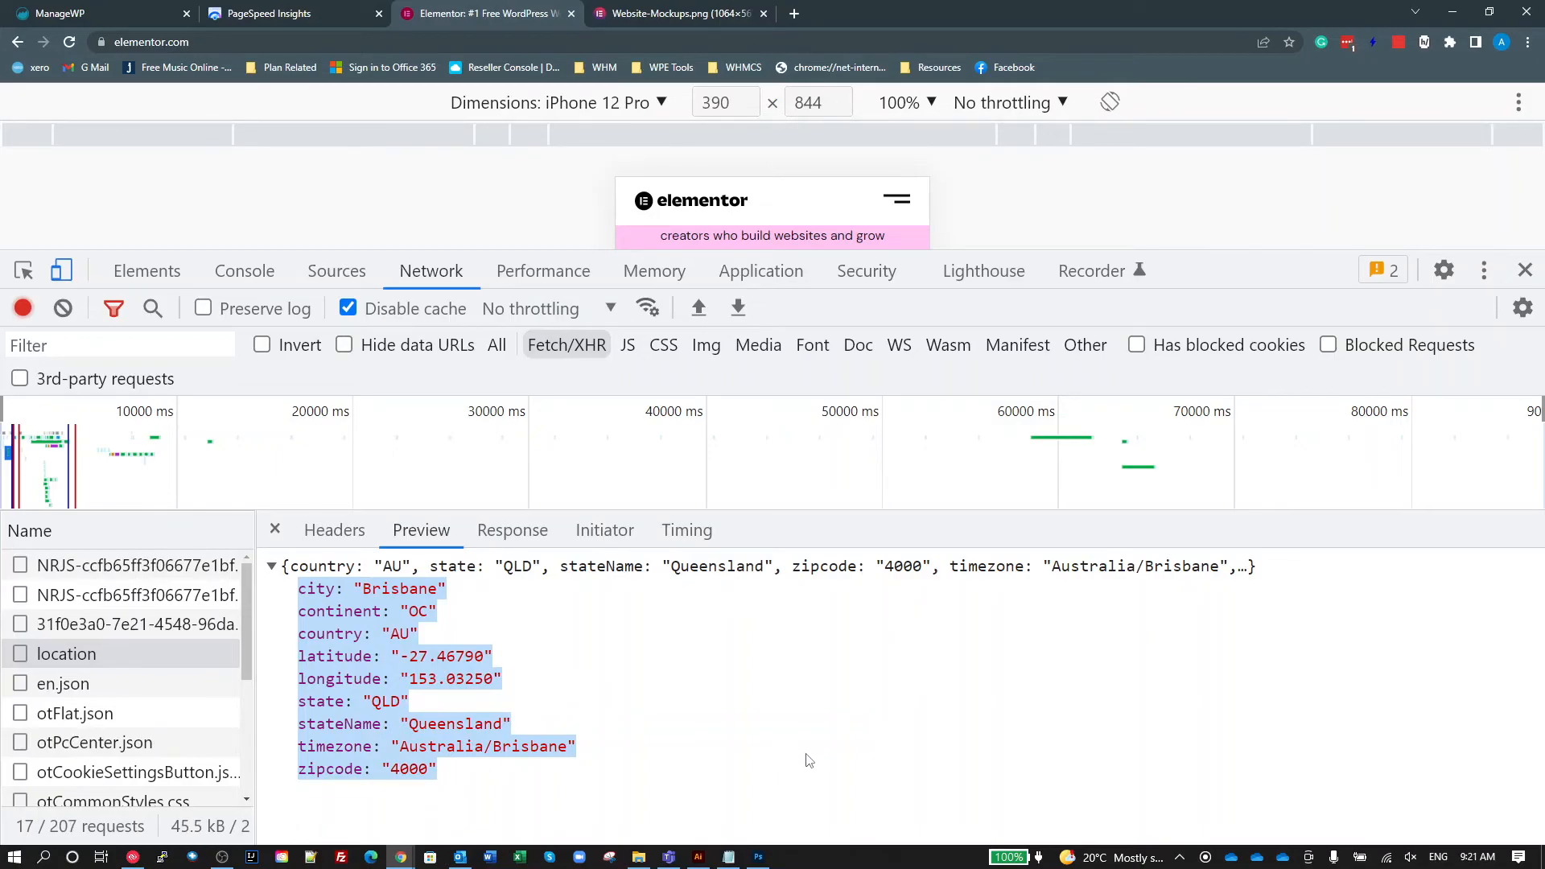
click(604, 529)
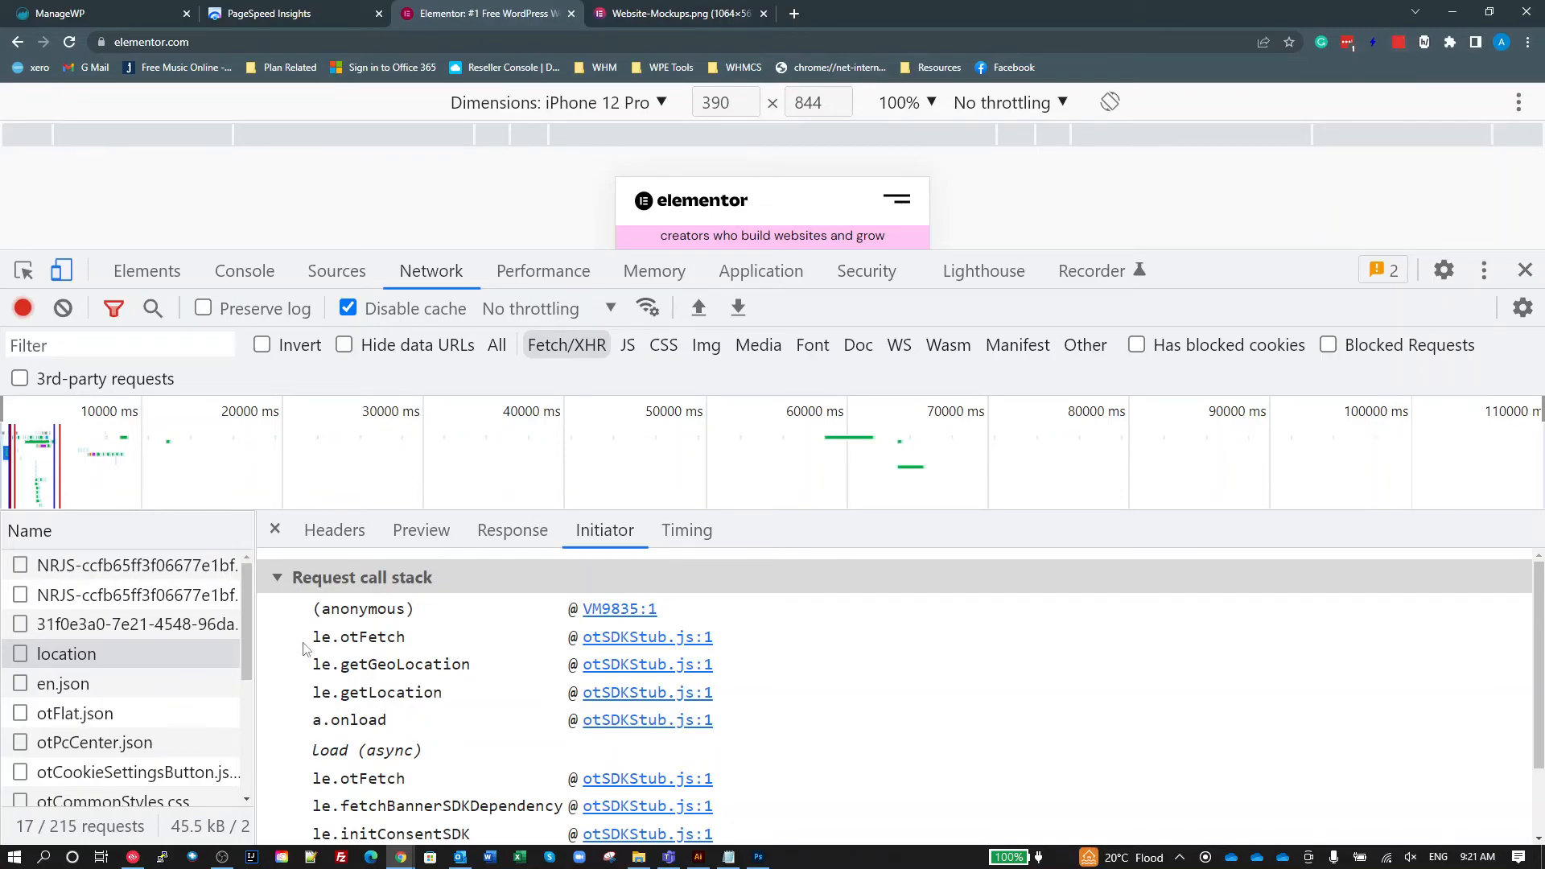
mouse_move(768, 752)
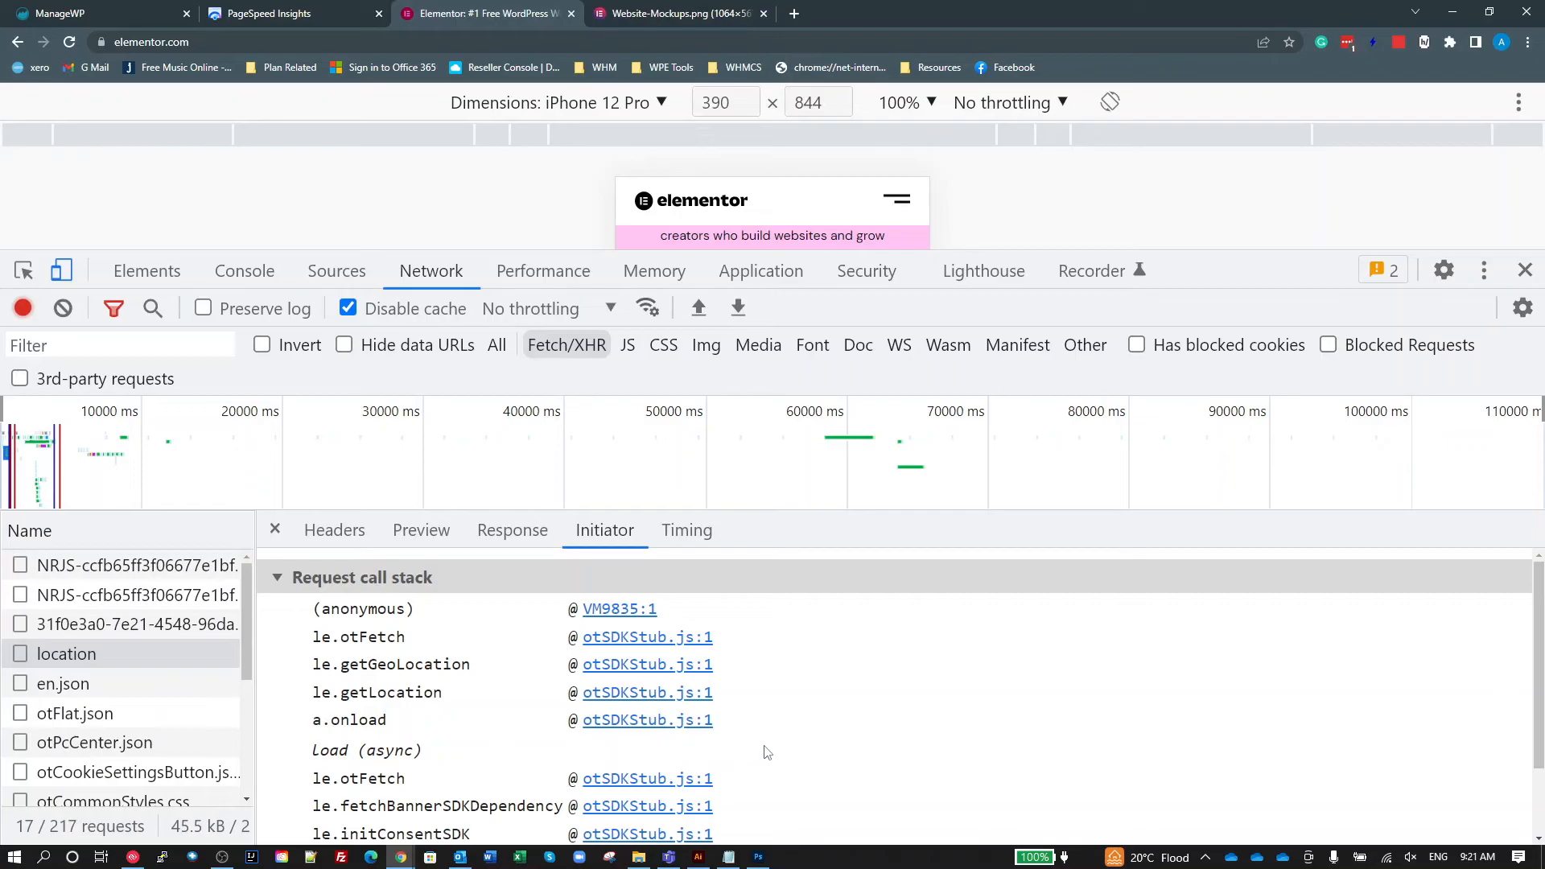
scroll(down, 3)
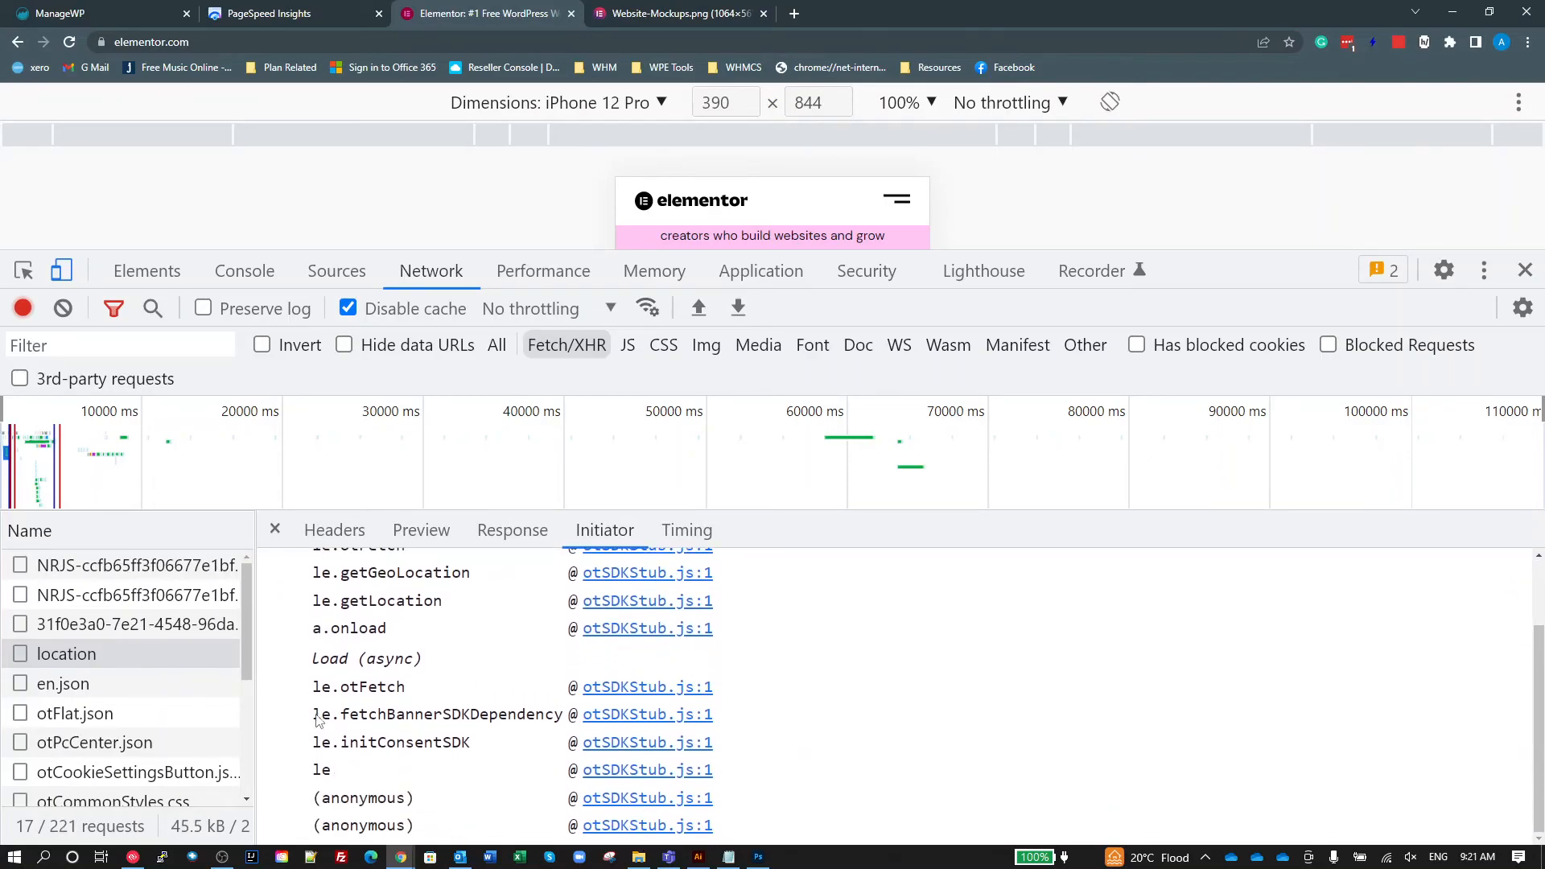
mouse_move(141, 713)
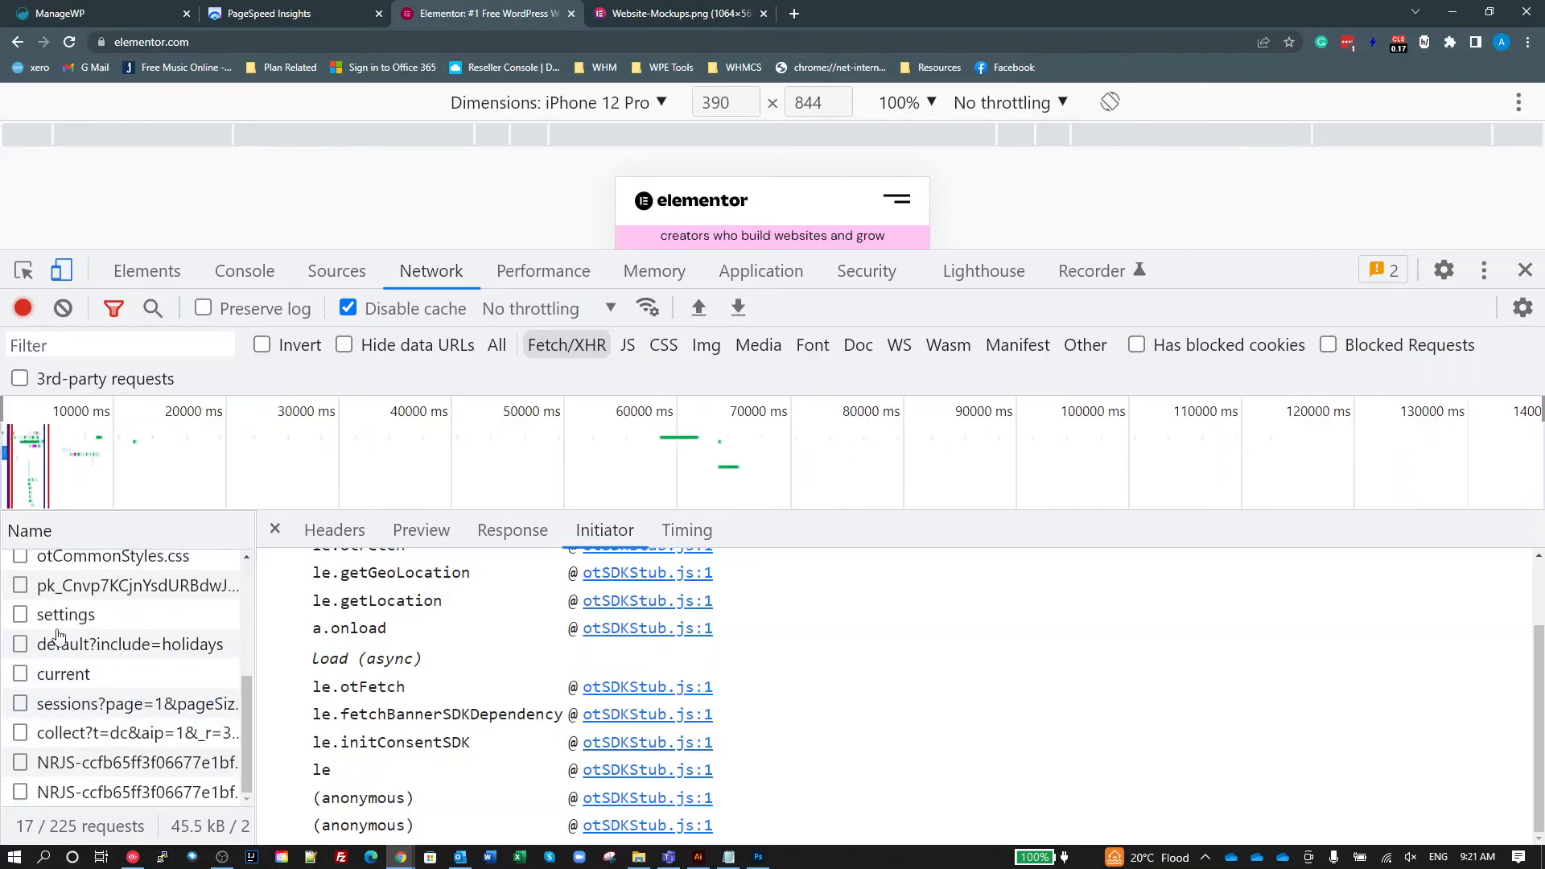
Trace the settings request's initiator chain to Kustomer core-main.js, then select the current request.
click(66, 614)
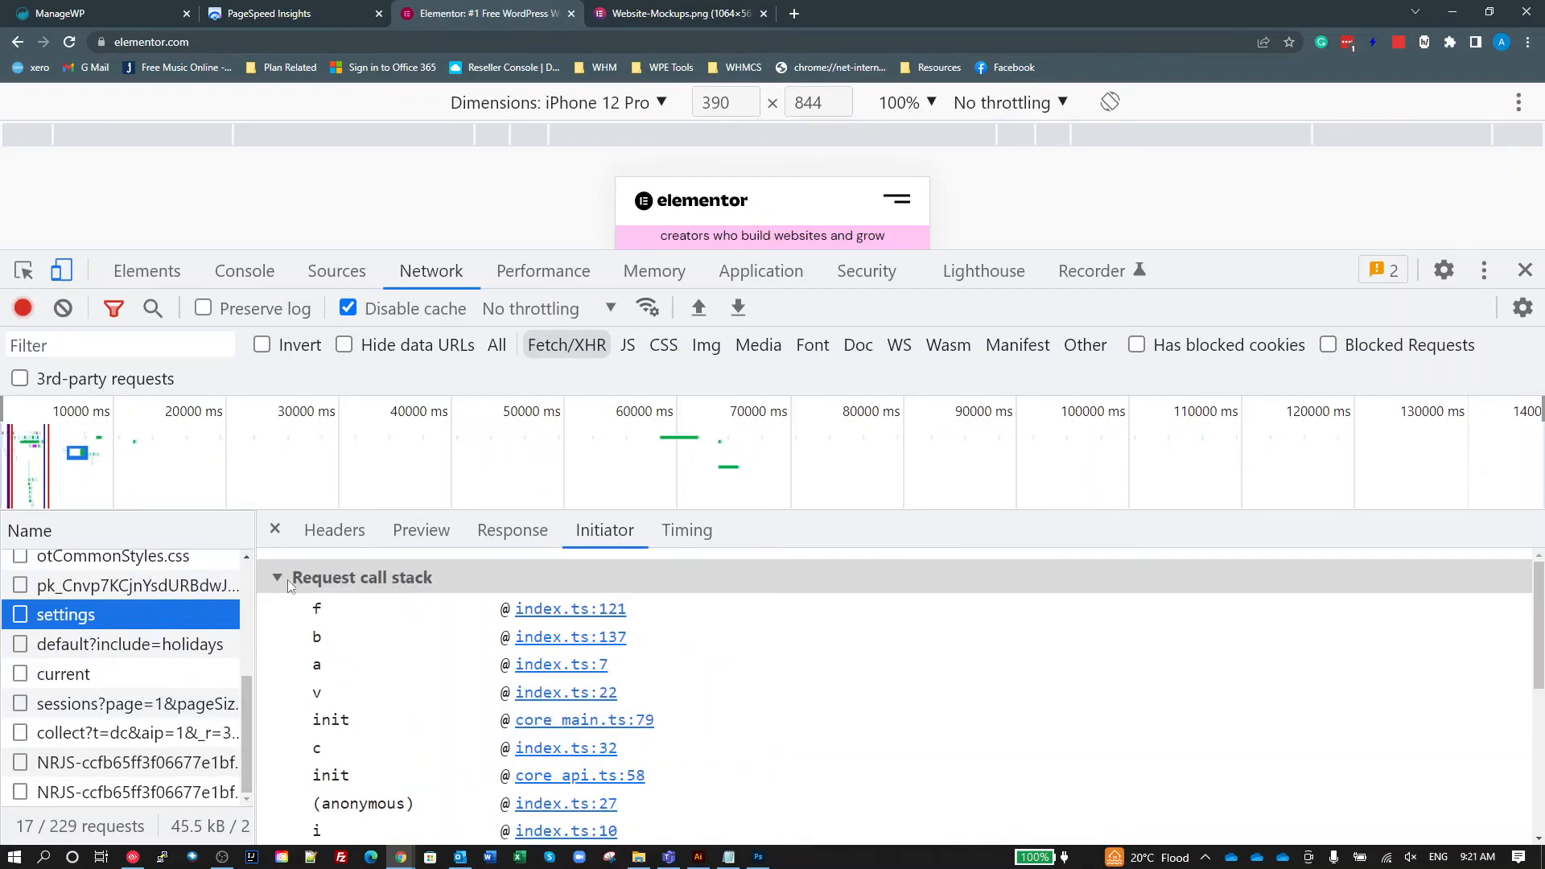
scroll(down, 3)
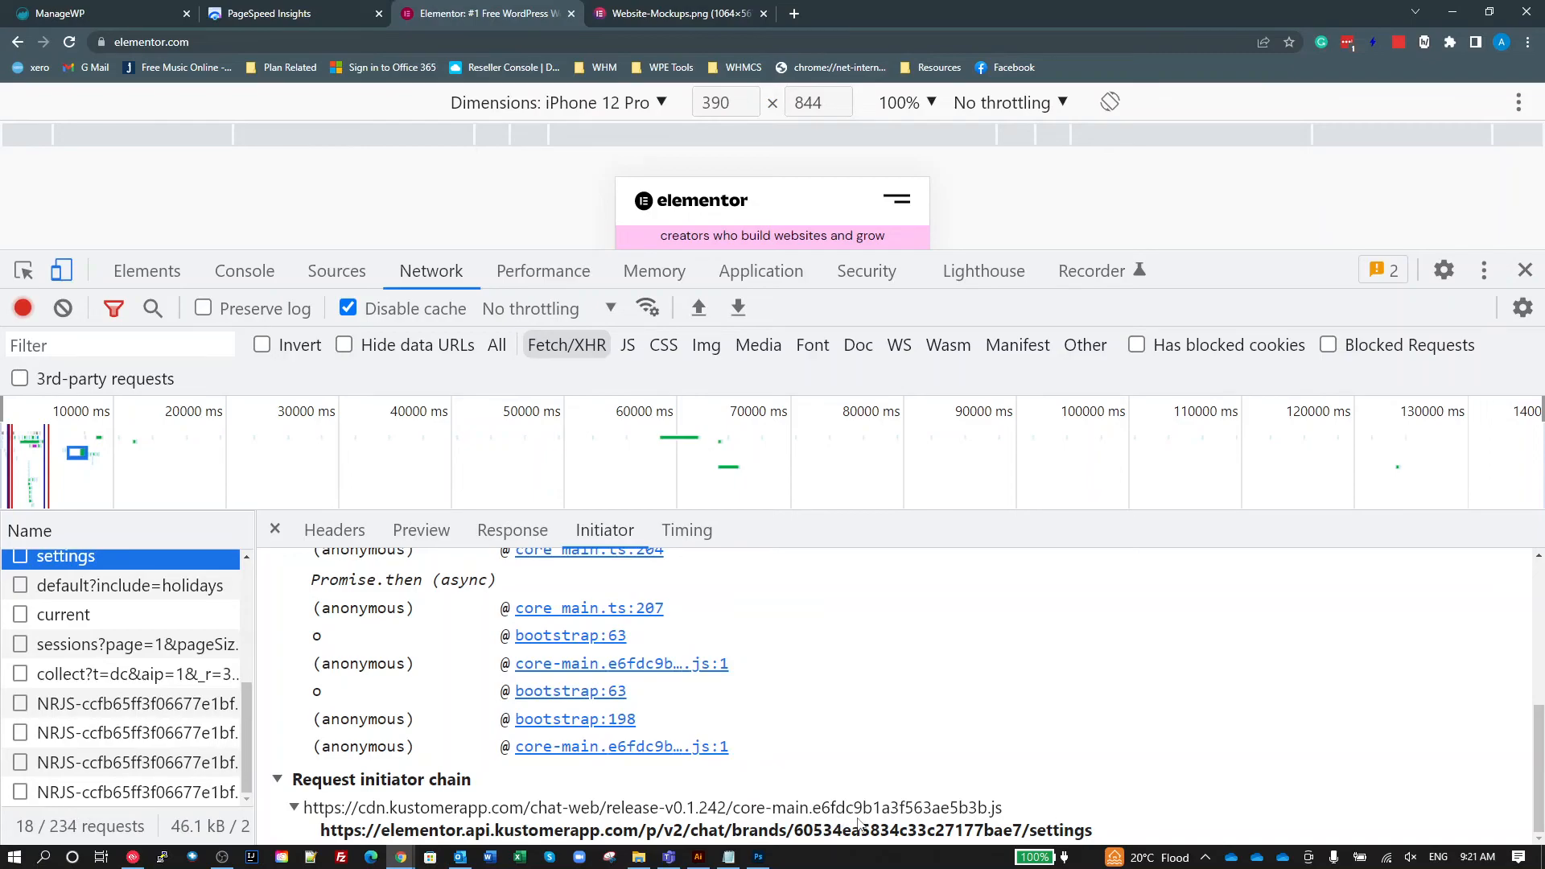
click(650, 807)
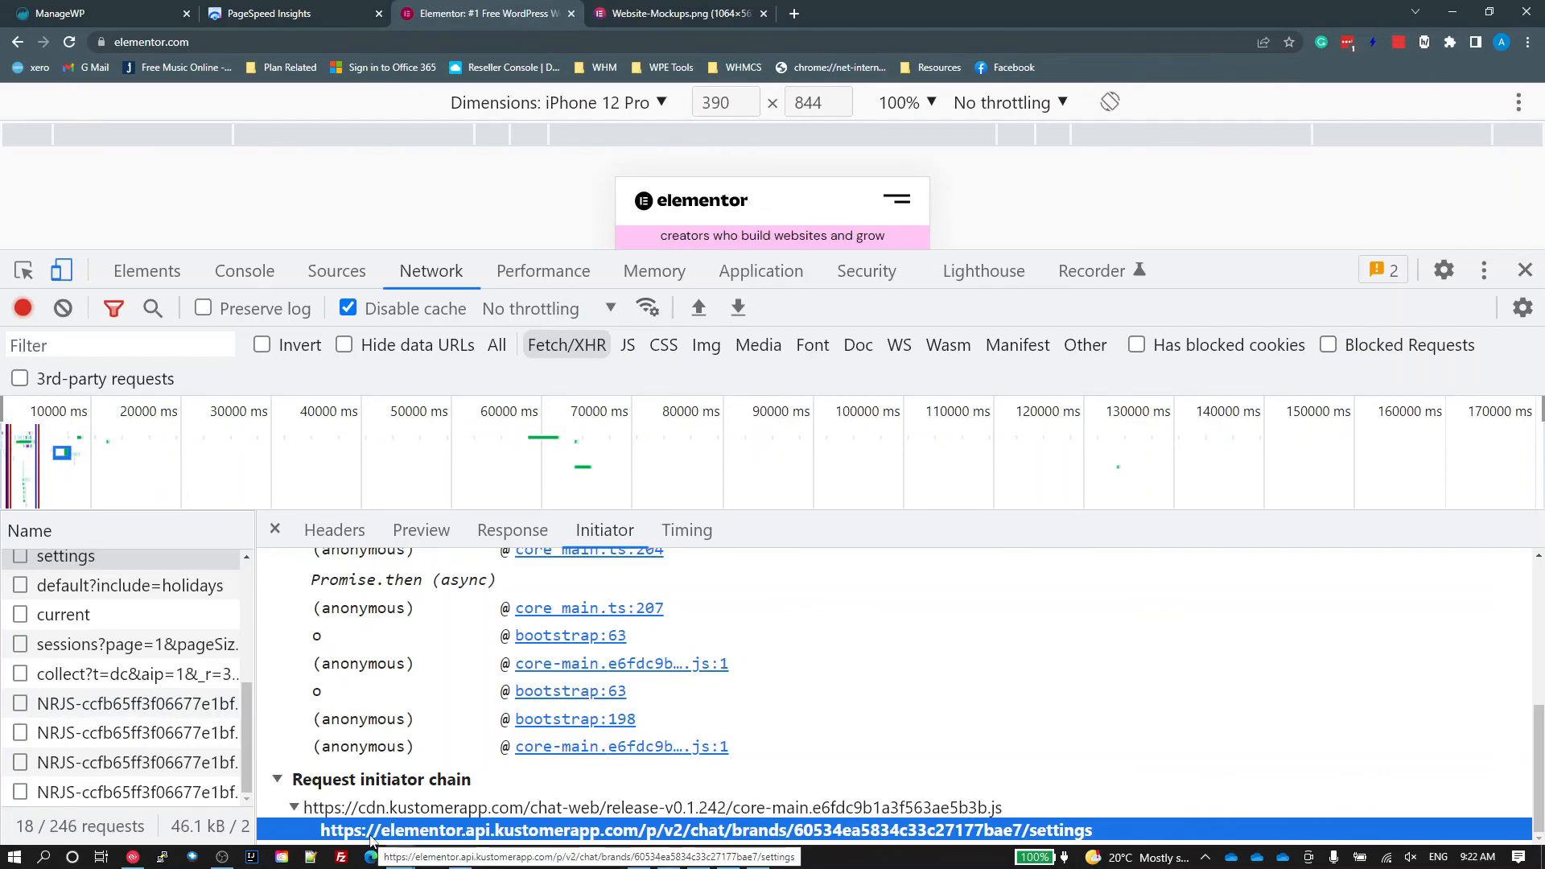
mouse_move(687, 842)
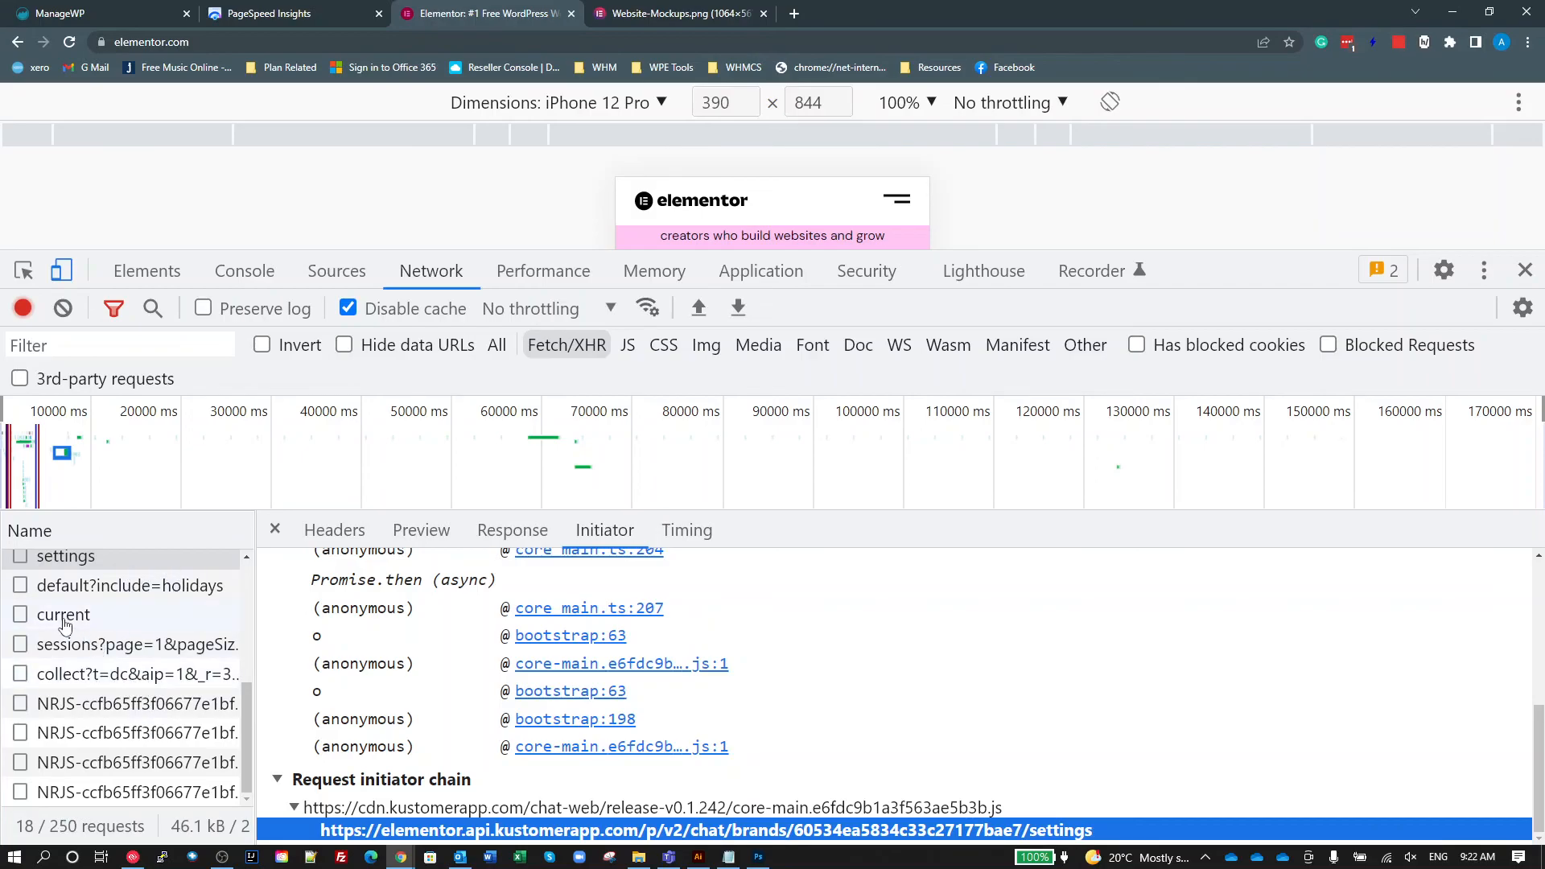
click(63, 613)
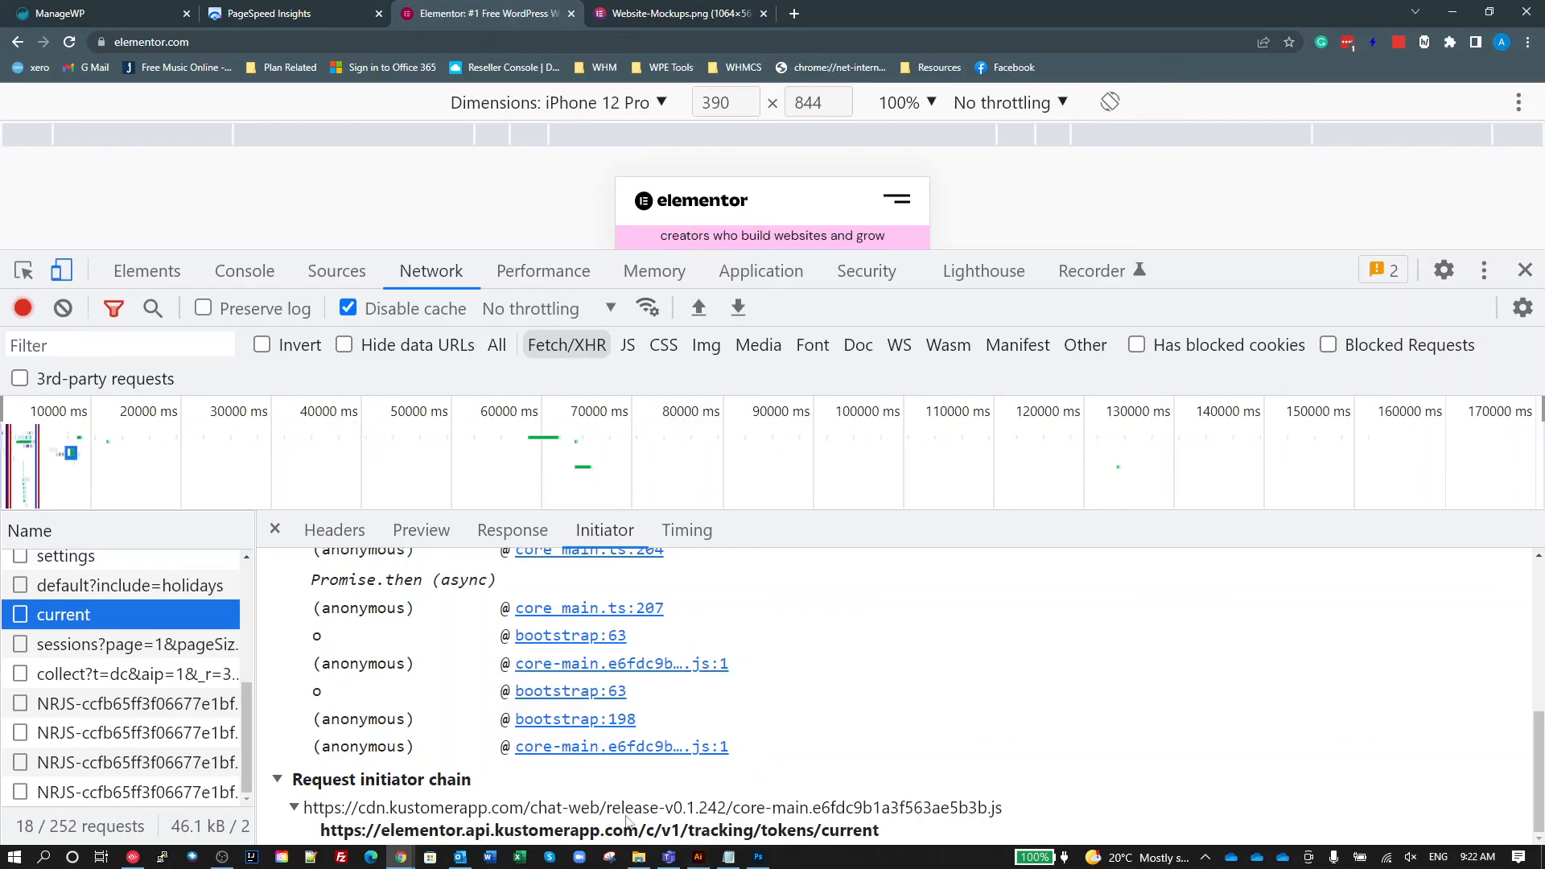
Highlight the current URL in the initiator chain, then show analytics.js as initiator of collect.
click(599, 830)
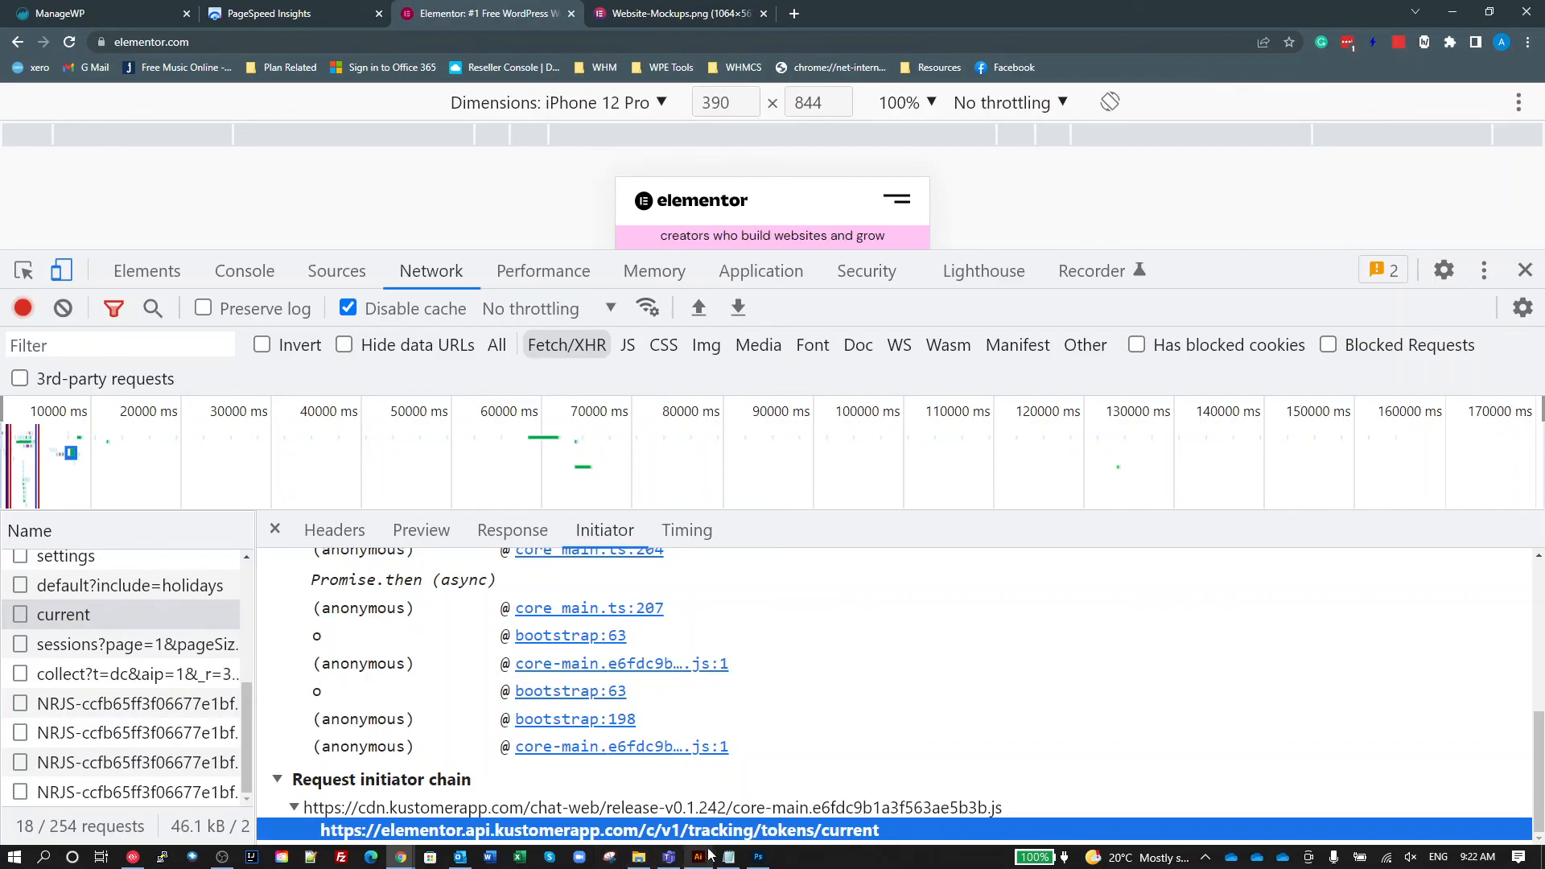
mouse_move(567, 818)
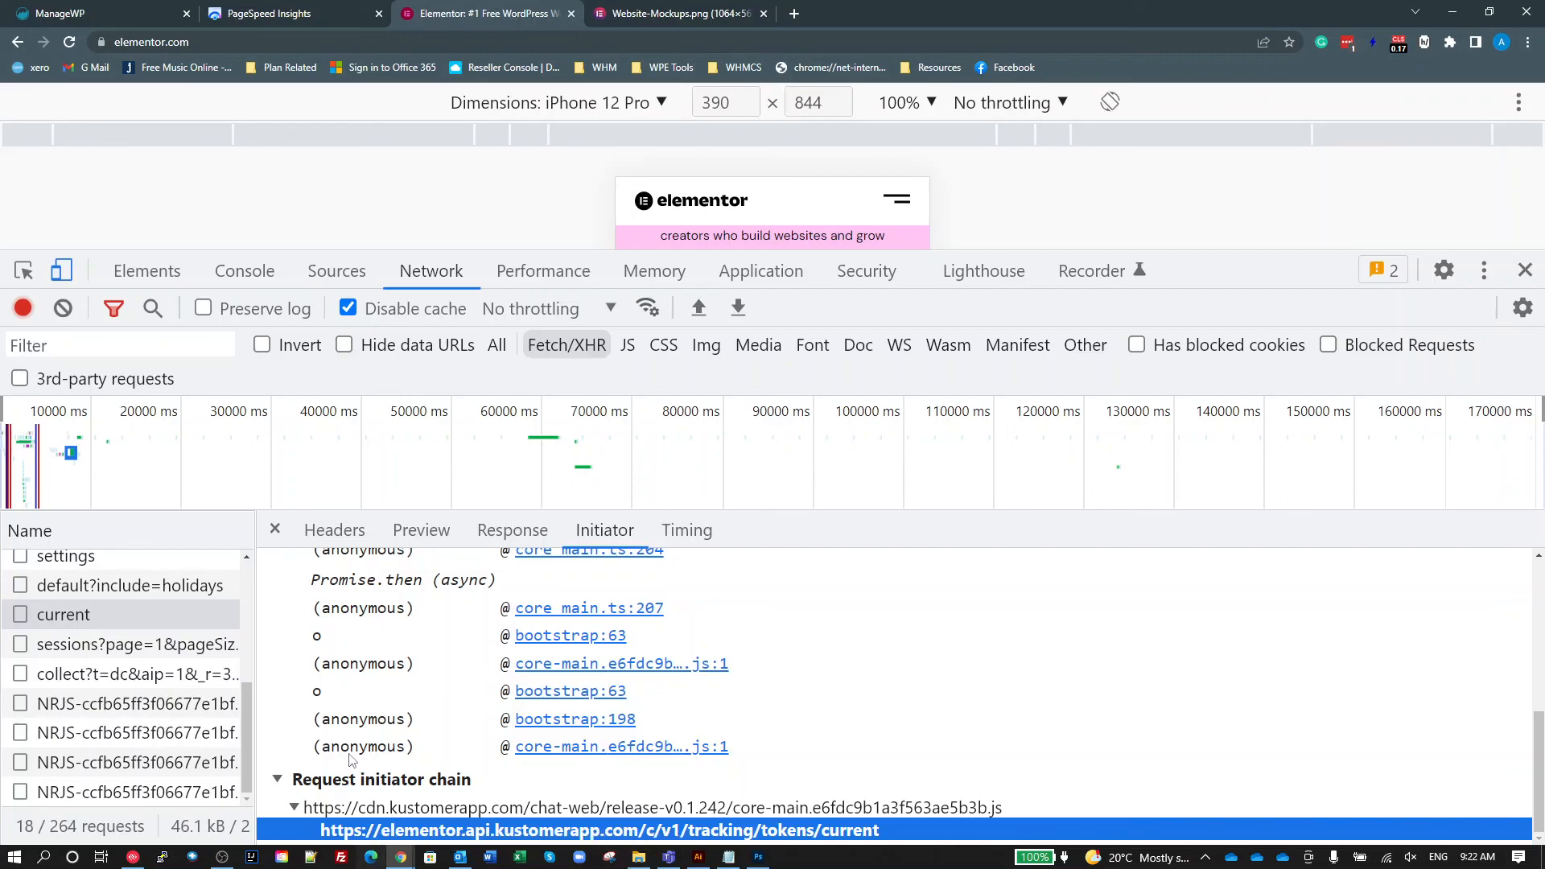
click(128, 673)
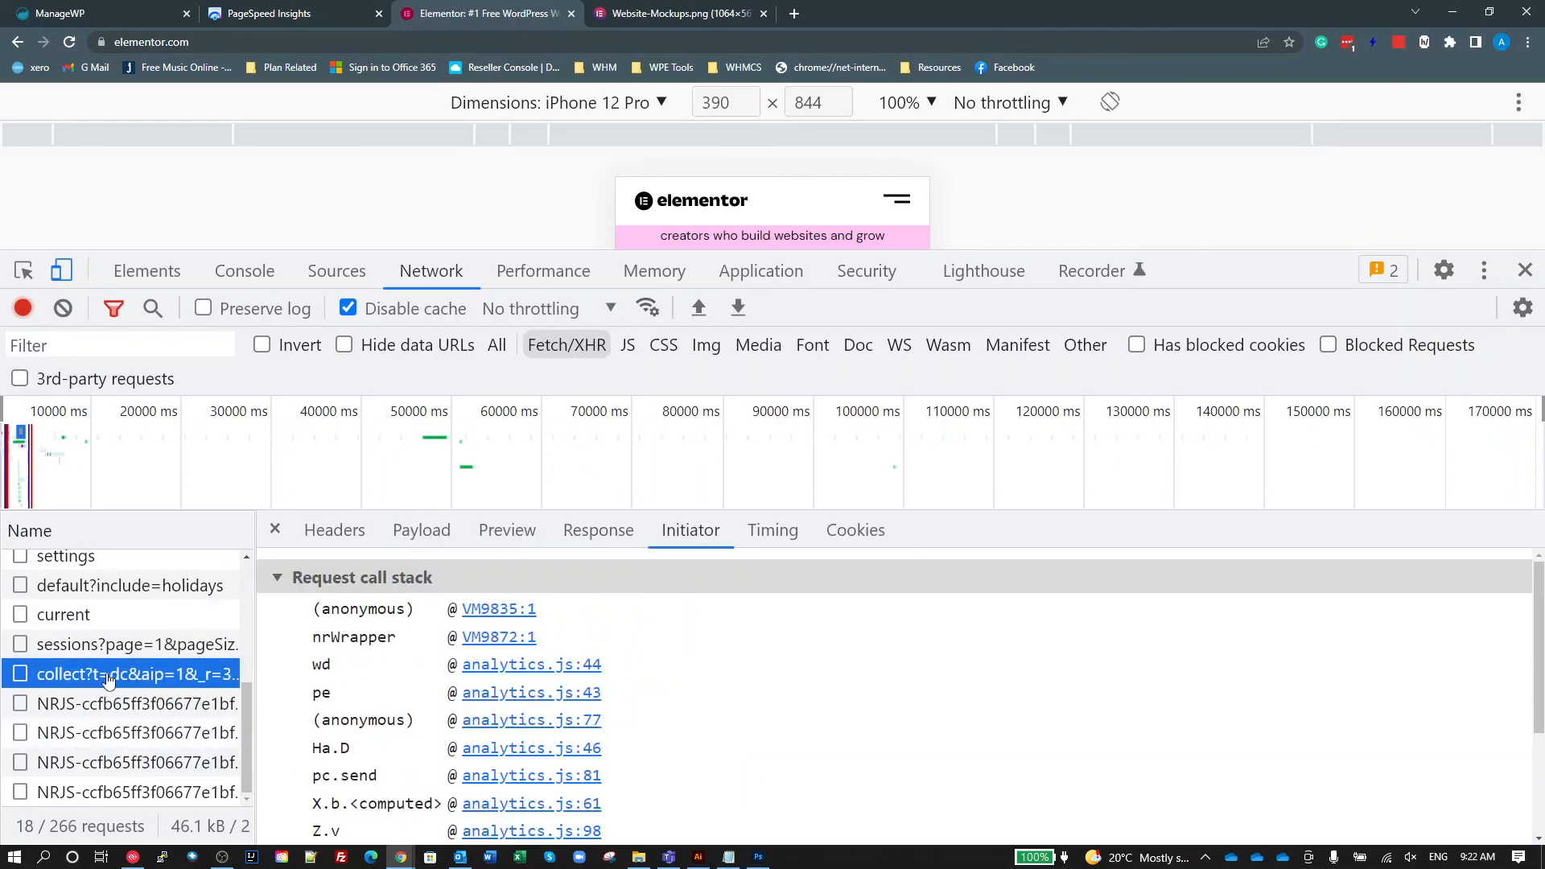